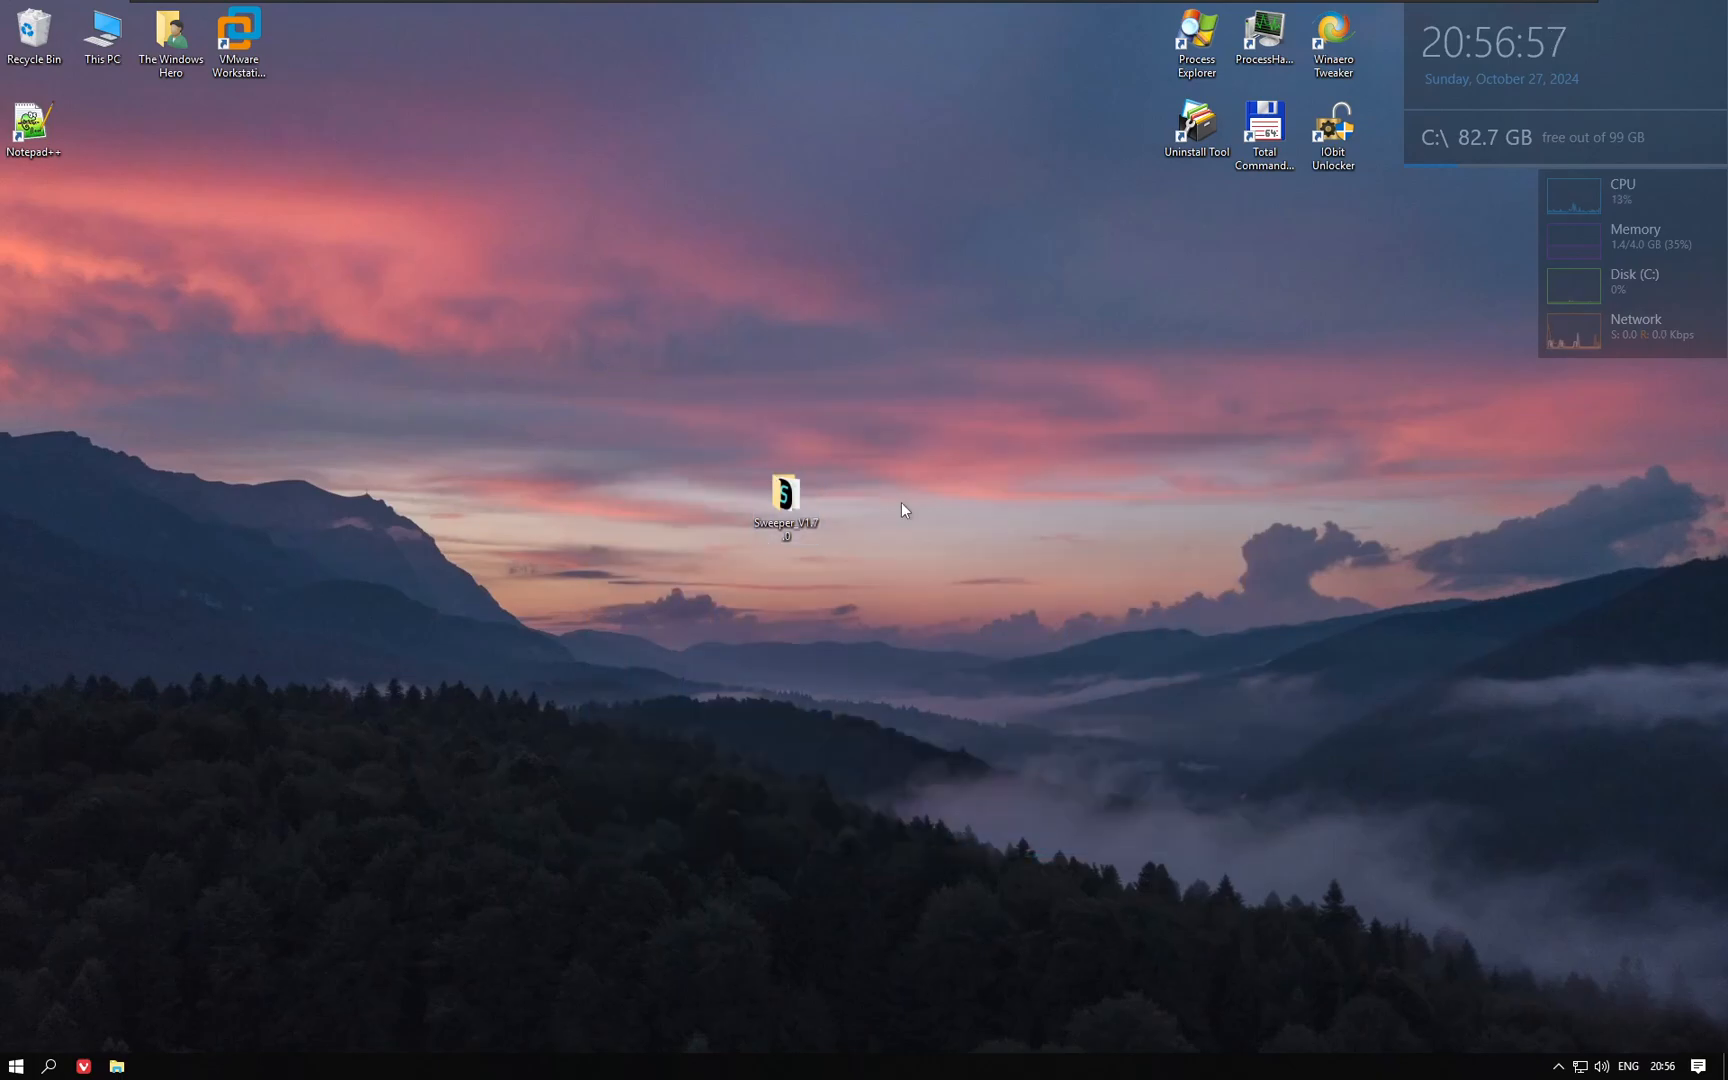
pyautogui.moveTo(796, 414)
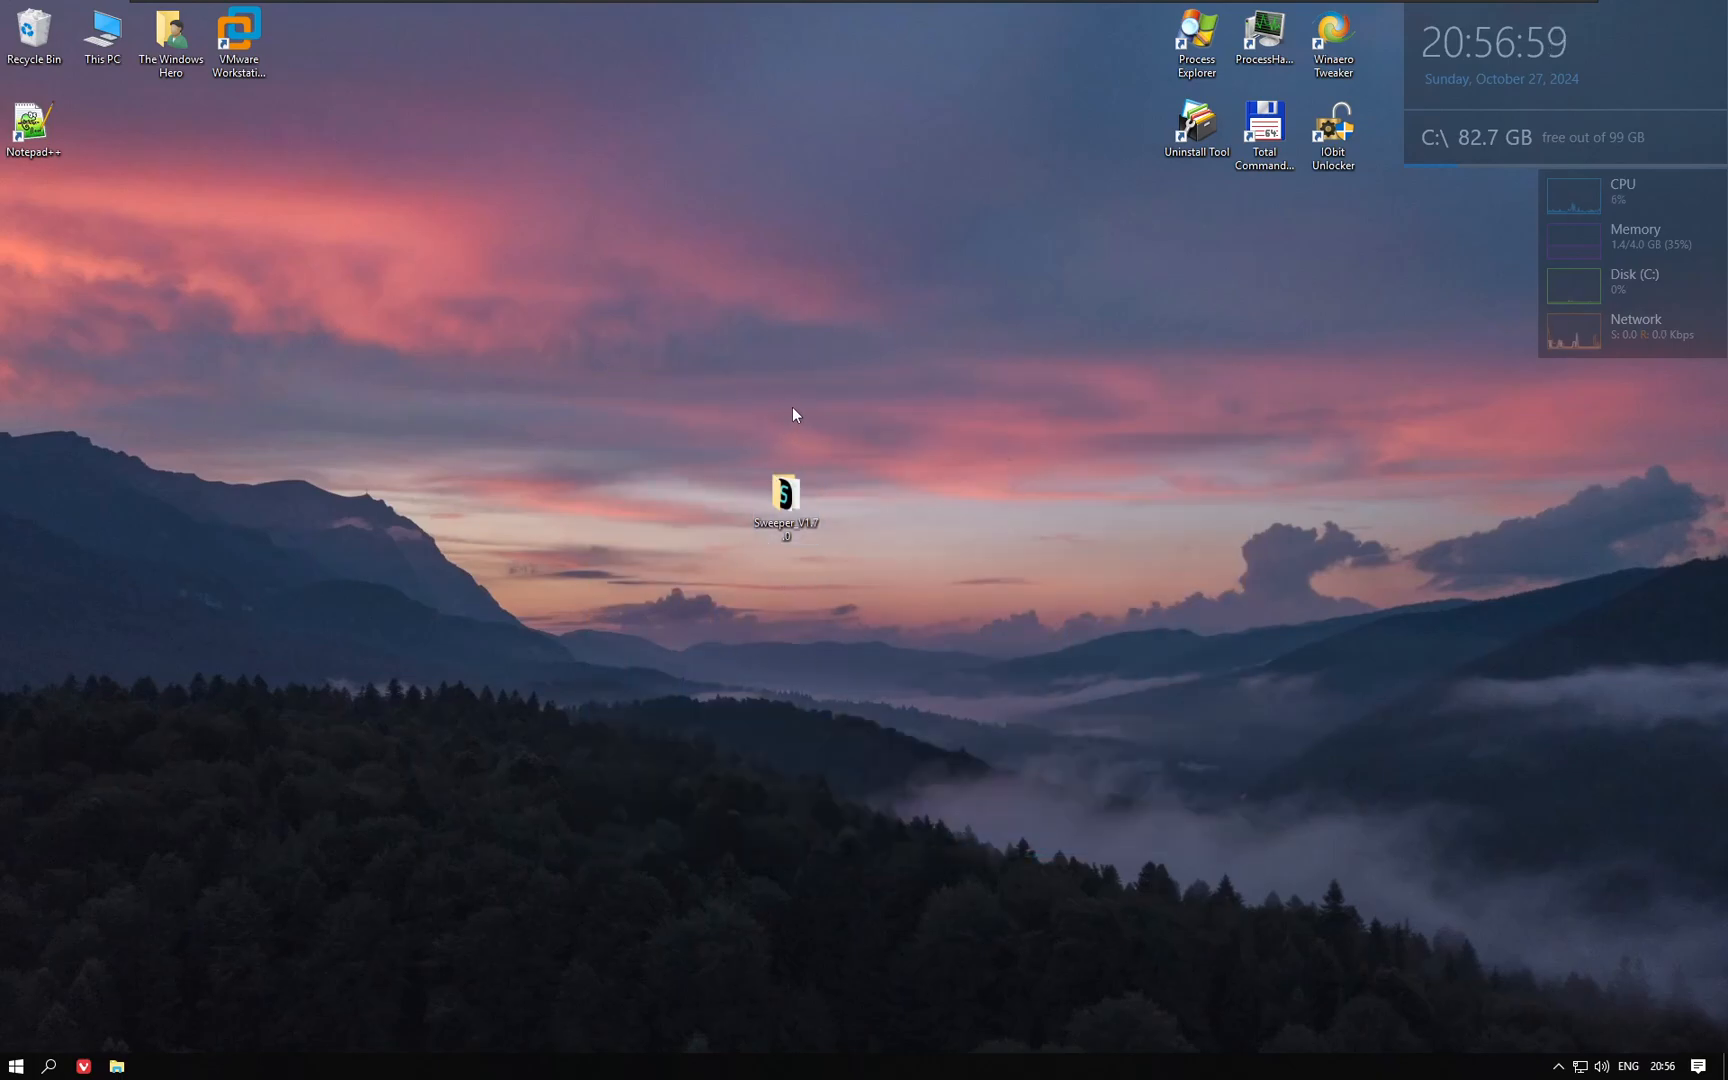
pyautogui.moveTo(529, 269)
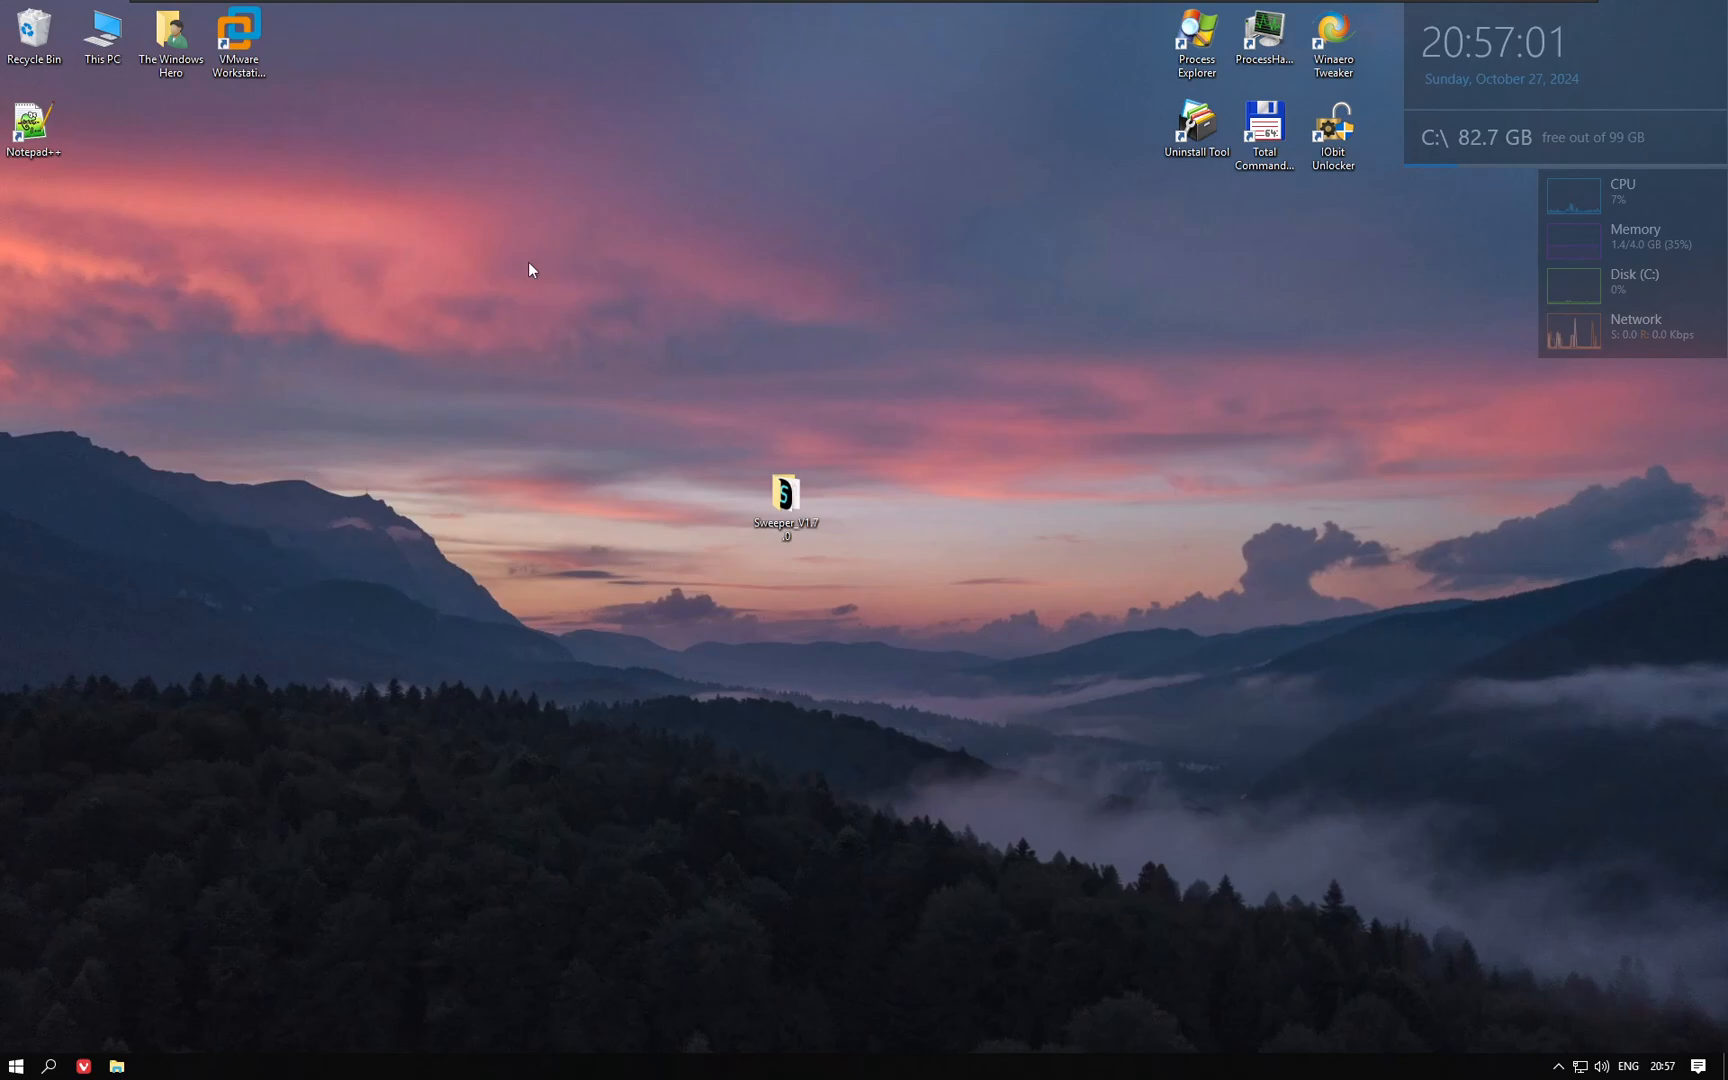
pyautogui.moveTo(696, 338)
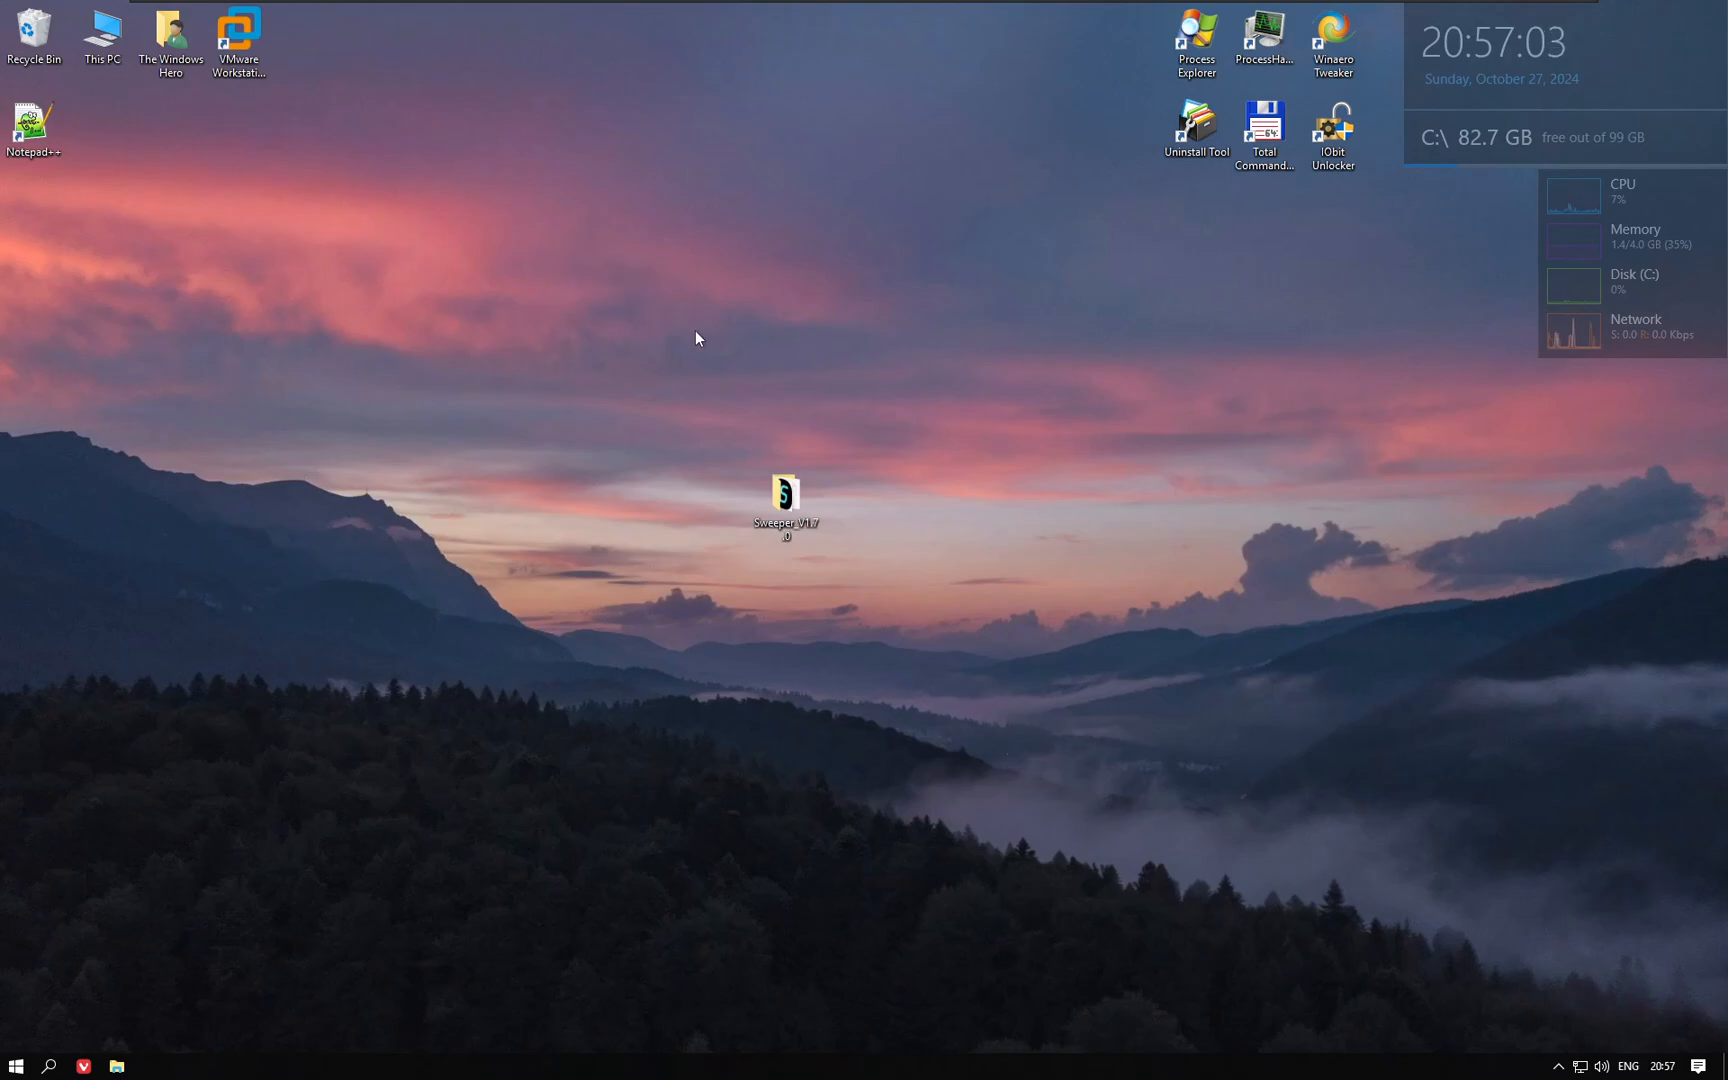
pyautogui.moveTo(722, 417)
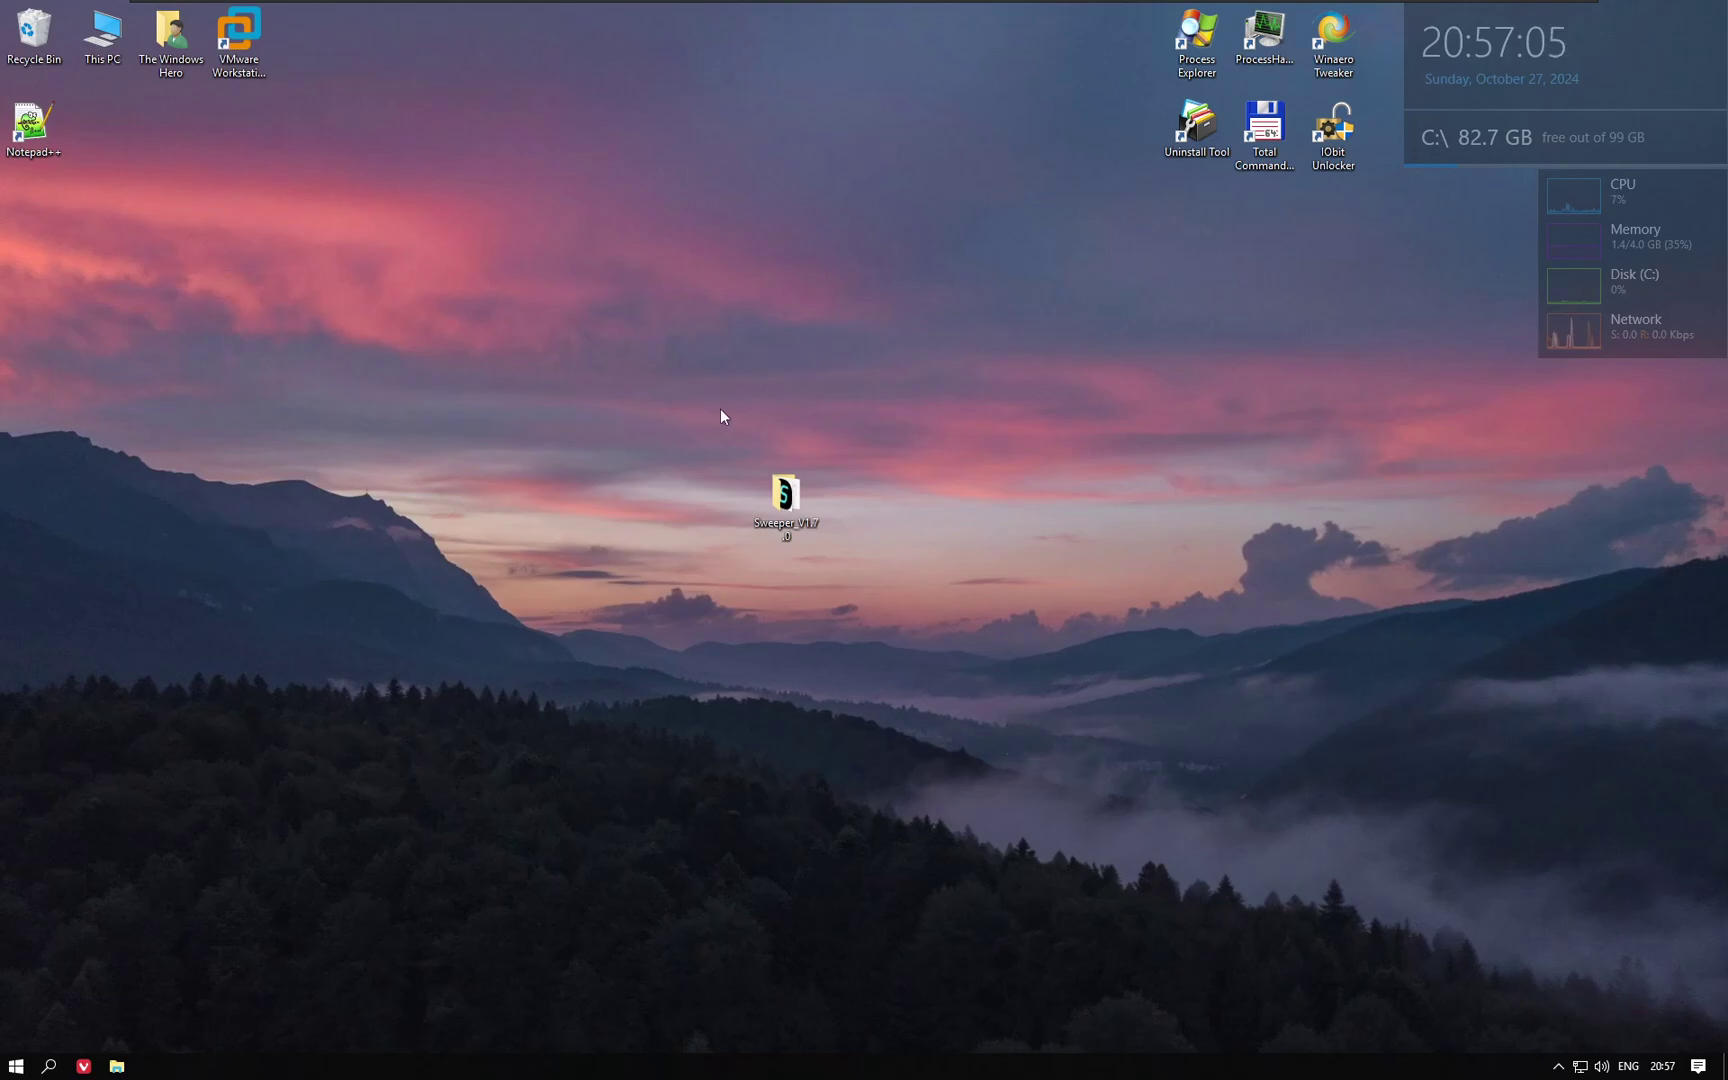
pyautogui.moveTo(422, 581)
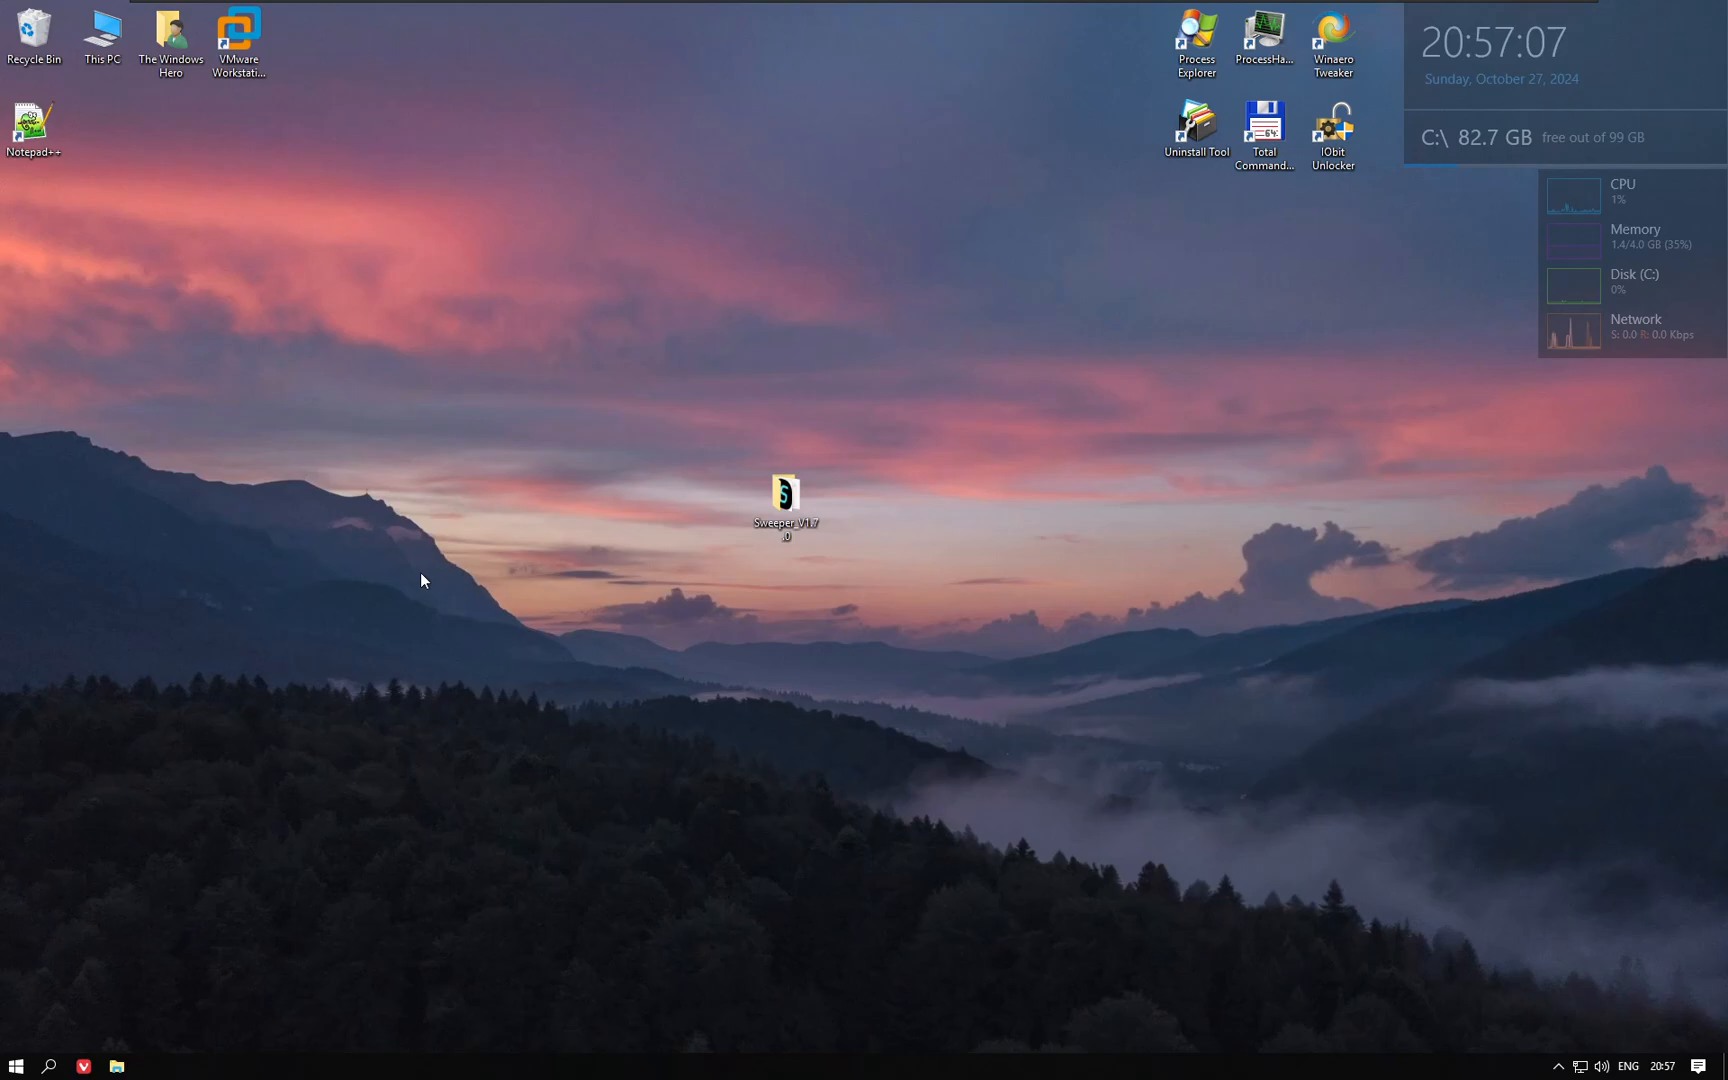
pyautogui.moveTo(541, 380)
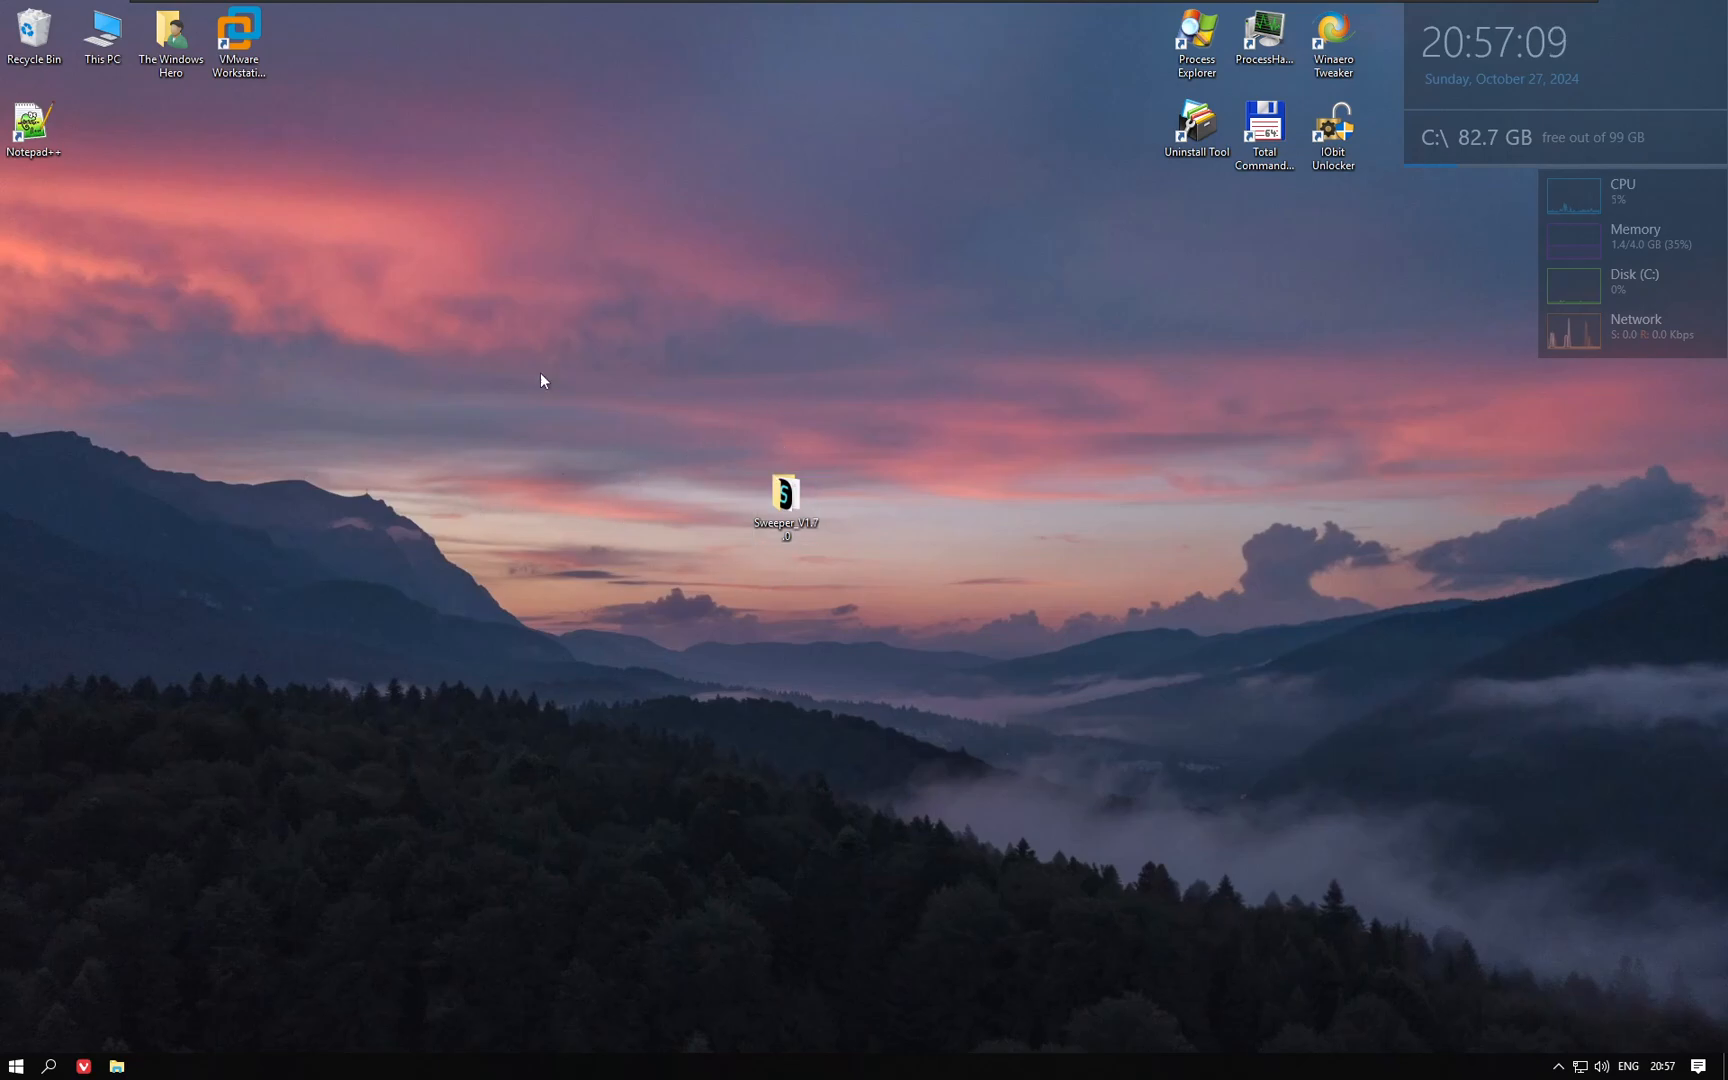
# Select the Sweeper_V1.7.0 folder icon on the desktop.
pyautogui.click(785, 498)
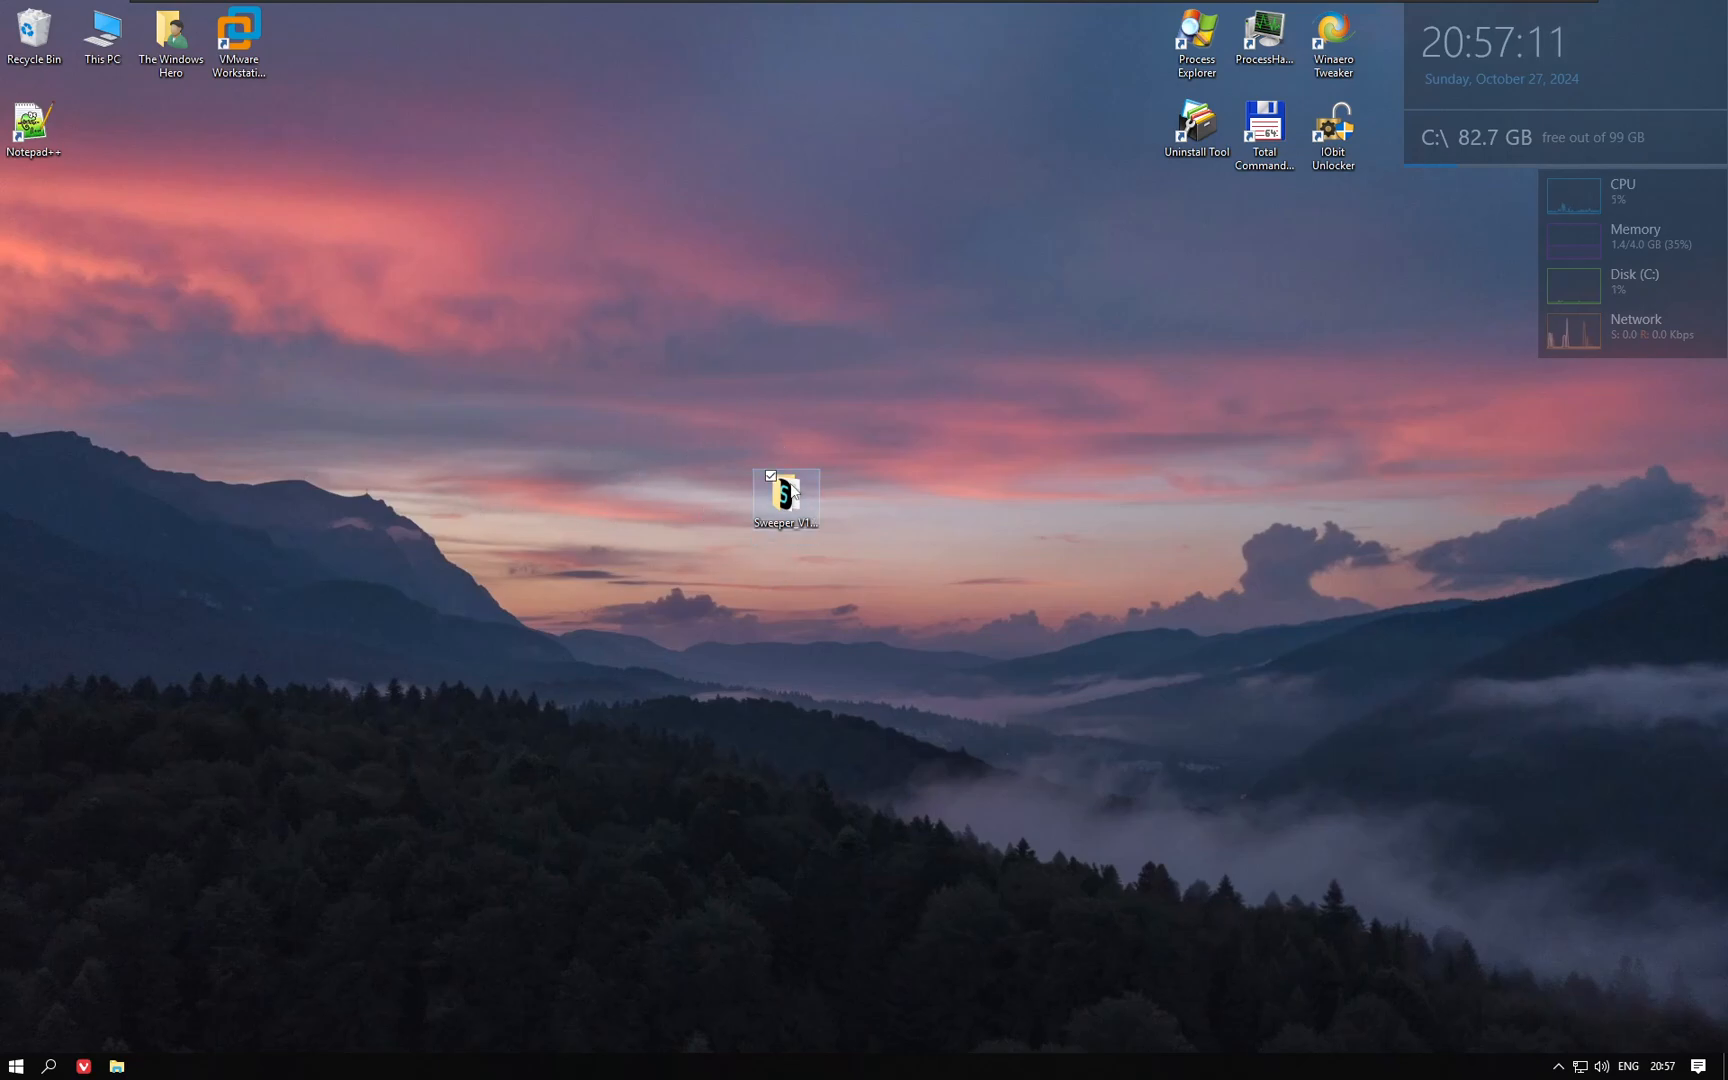
# Open the Sweeper_V1.7.0 folder, read info.txt's update log in Notepad, then close it.
pyautogui.doubleClick(785, 494)
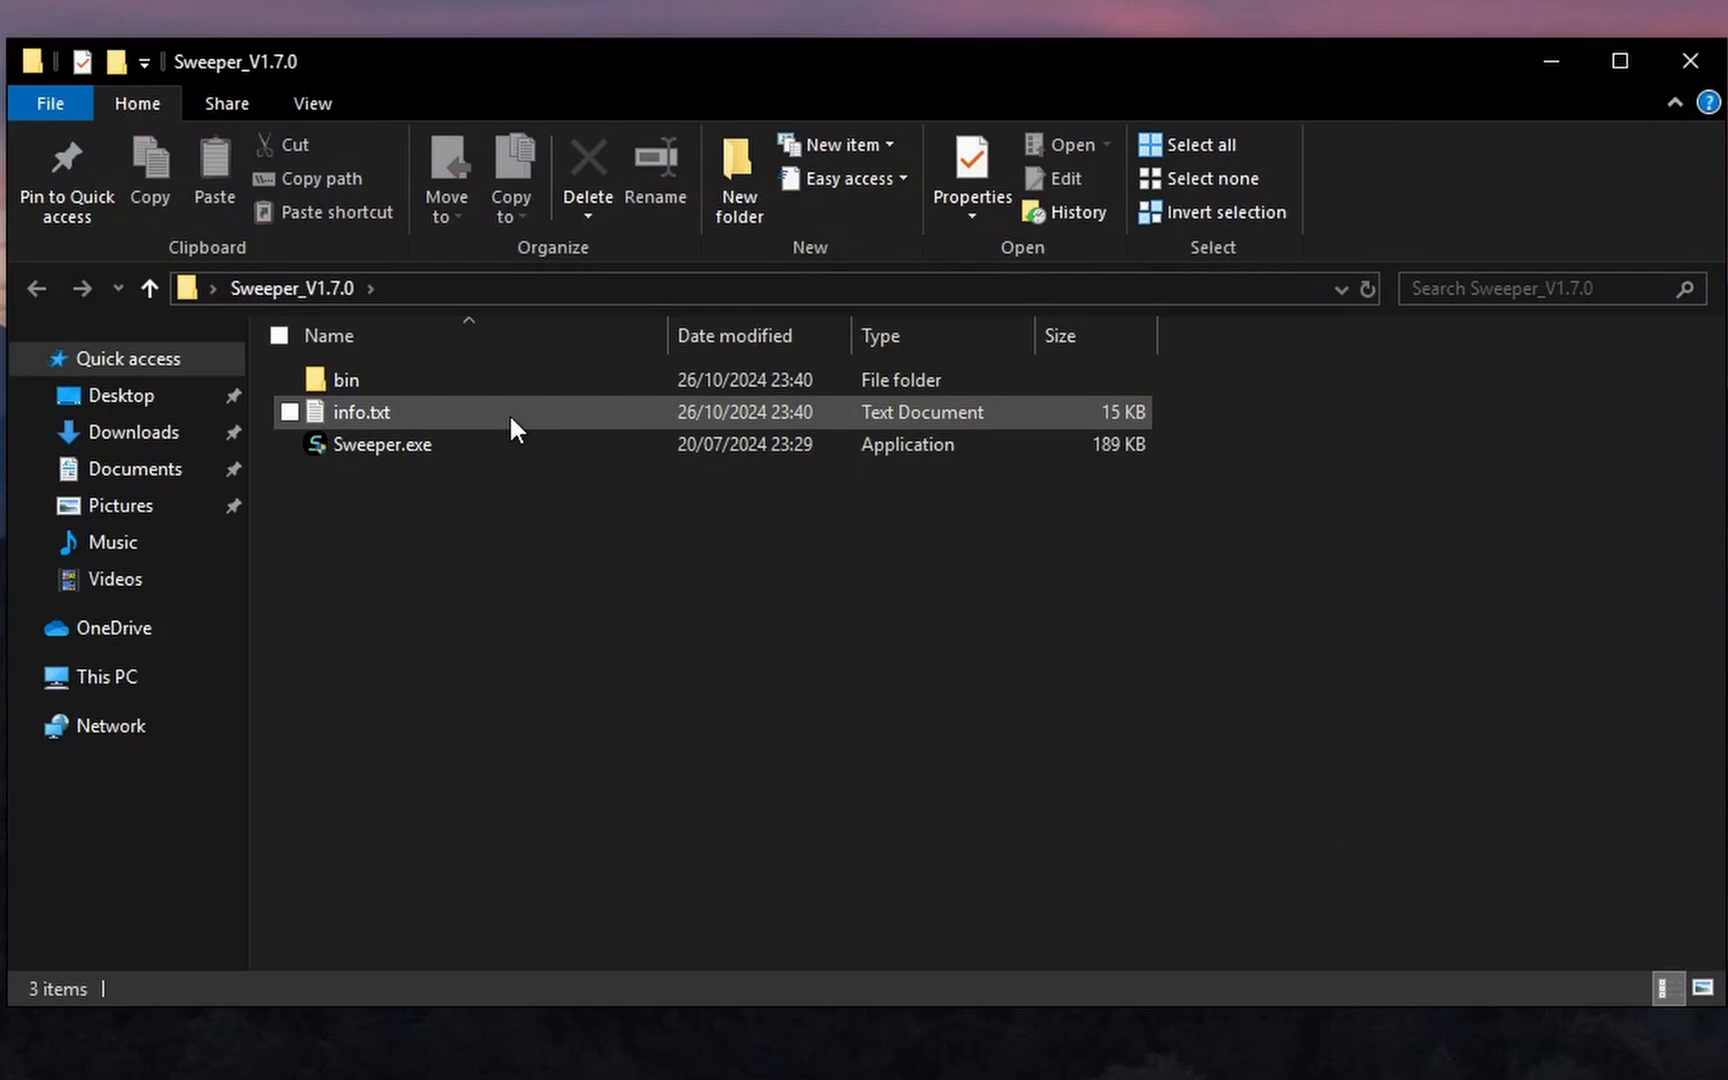
pyautogui.doubleClick(359, 411)
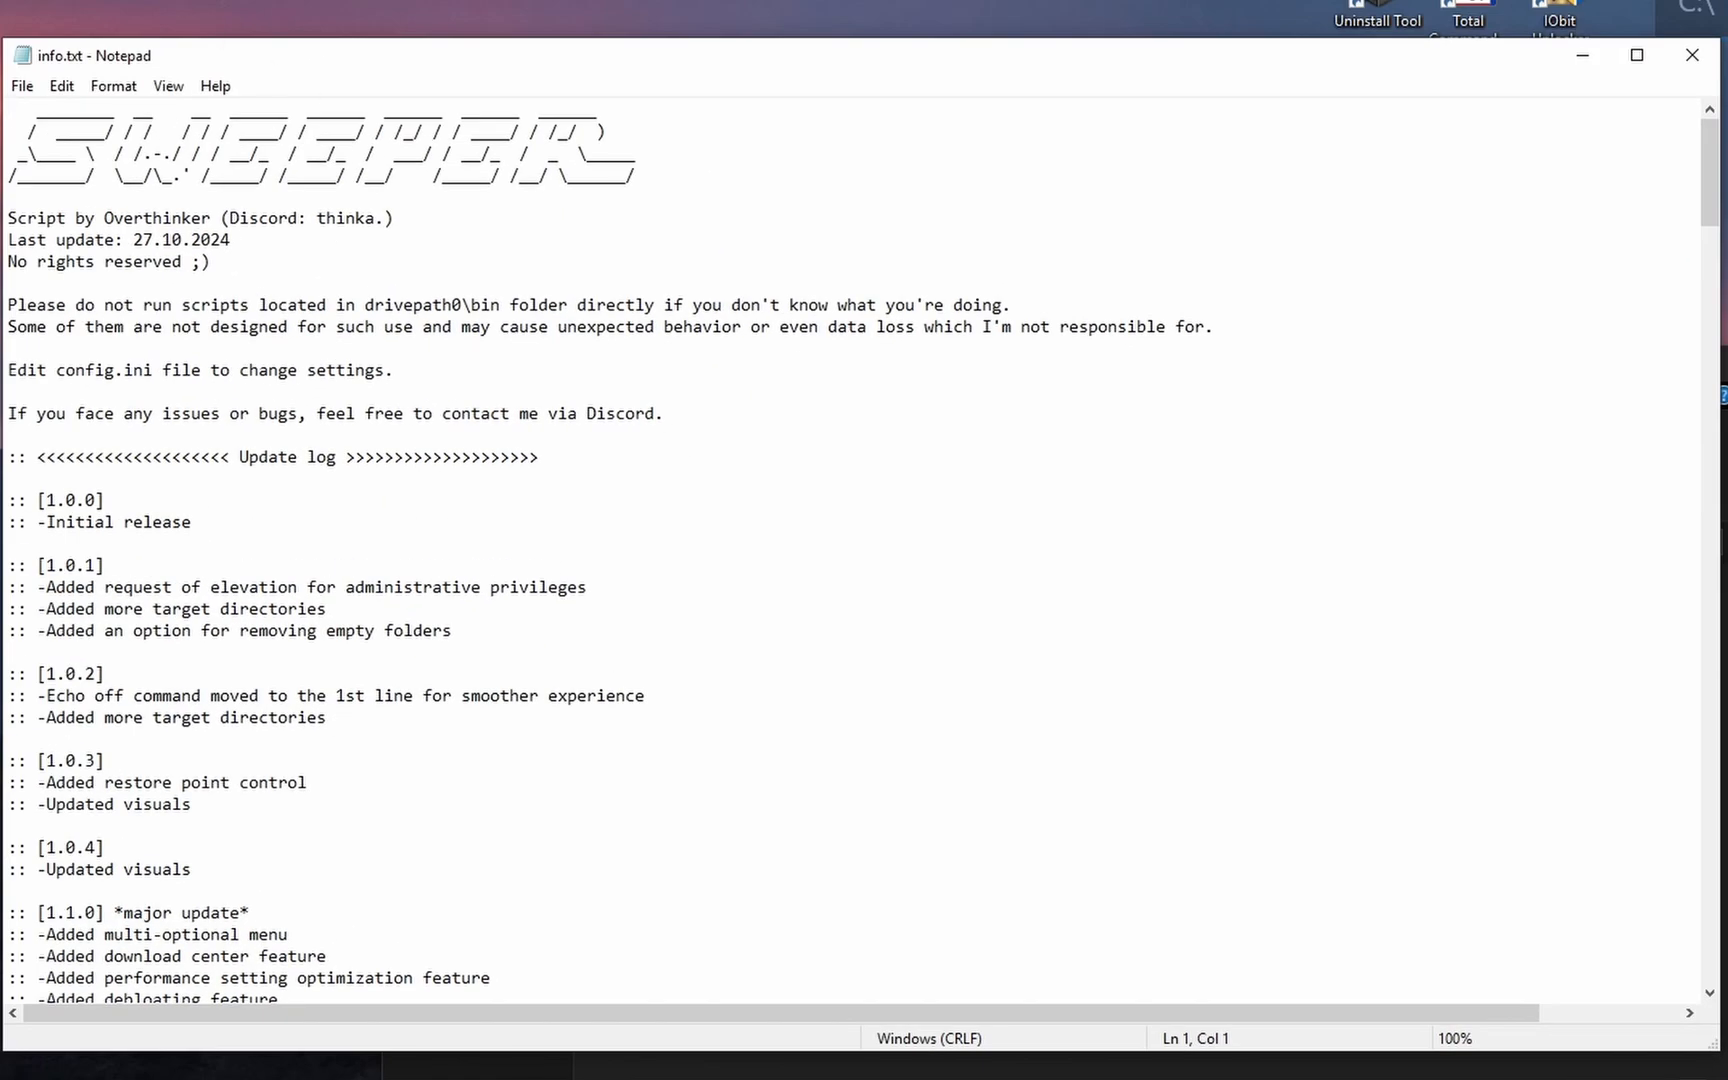
pyautogui.moveTo(11, 121); pyautogui.dragTo(231, 240)
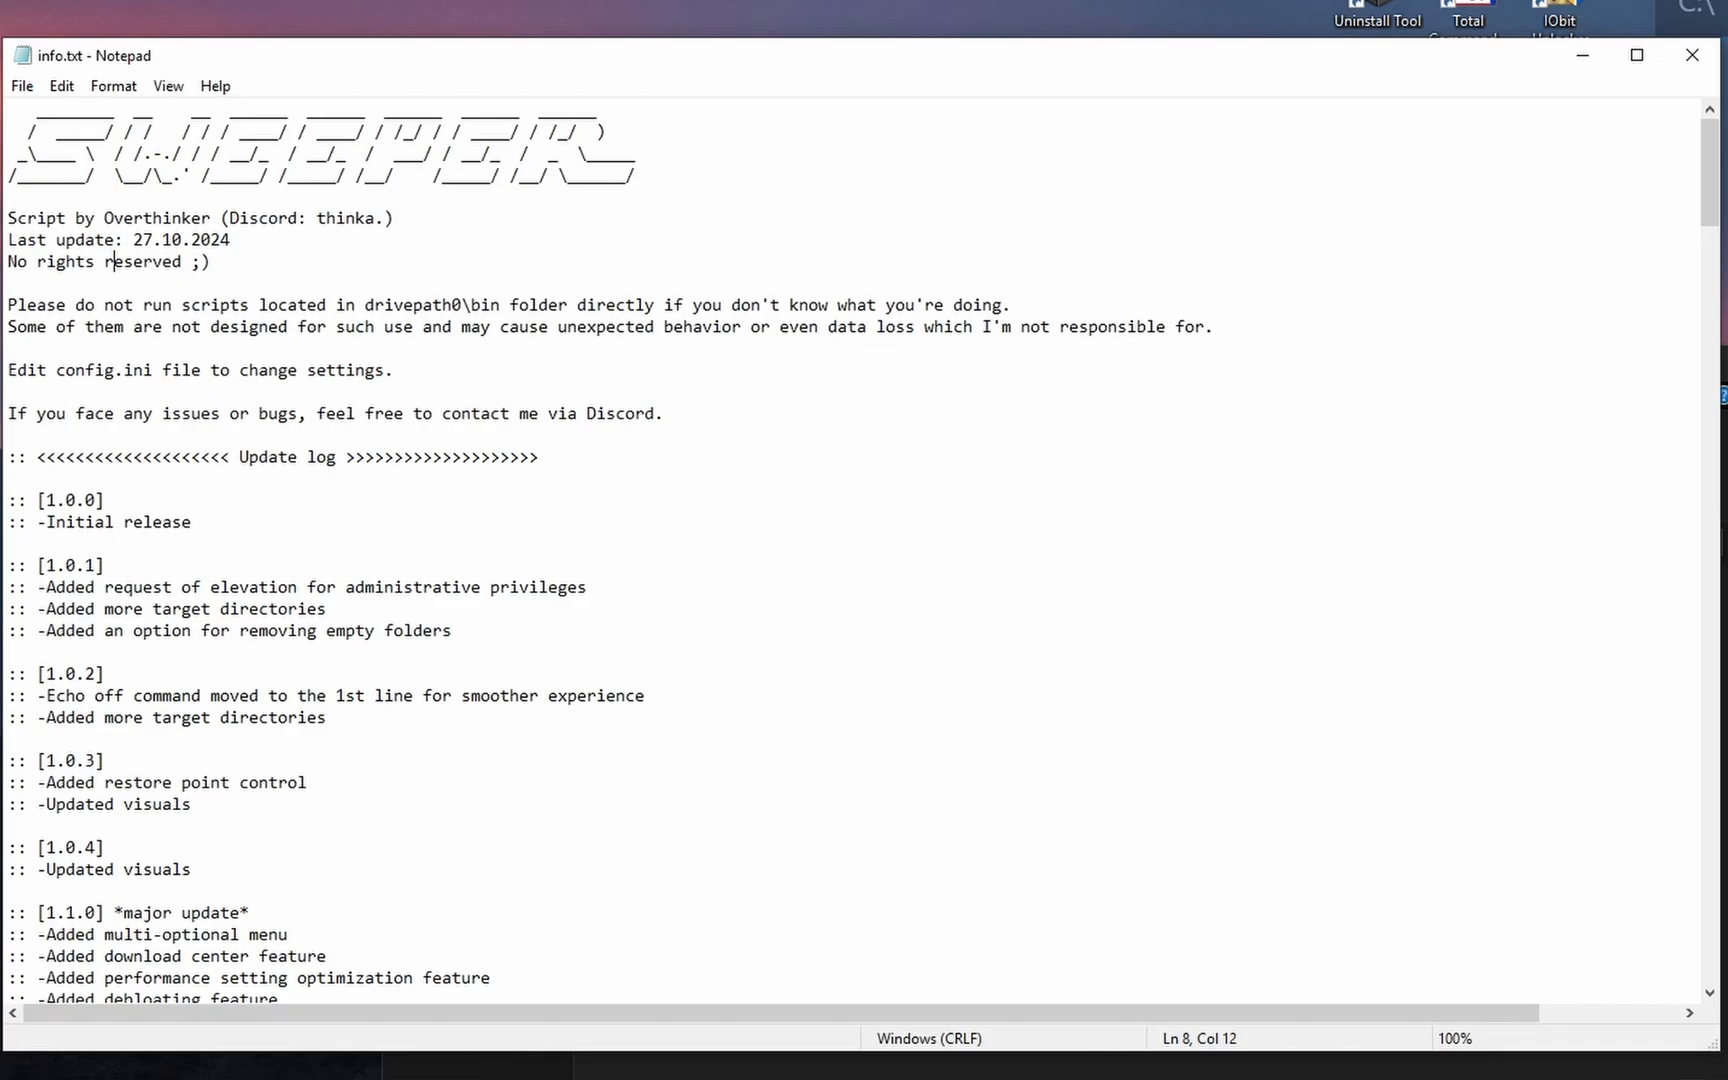
pyautogui.scroll(-3)
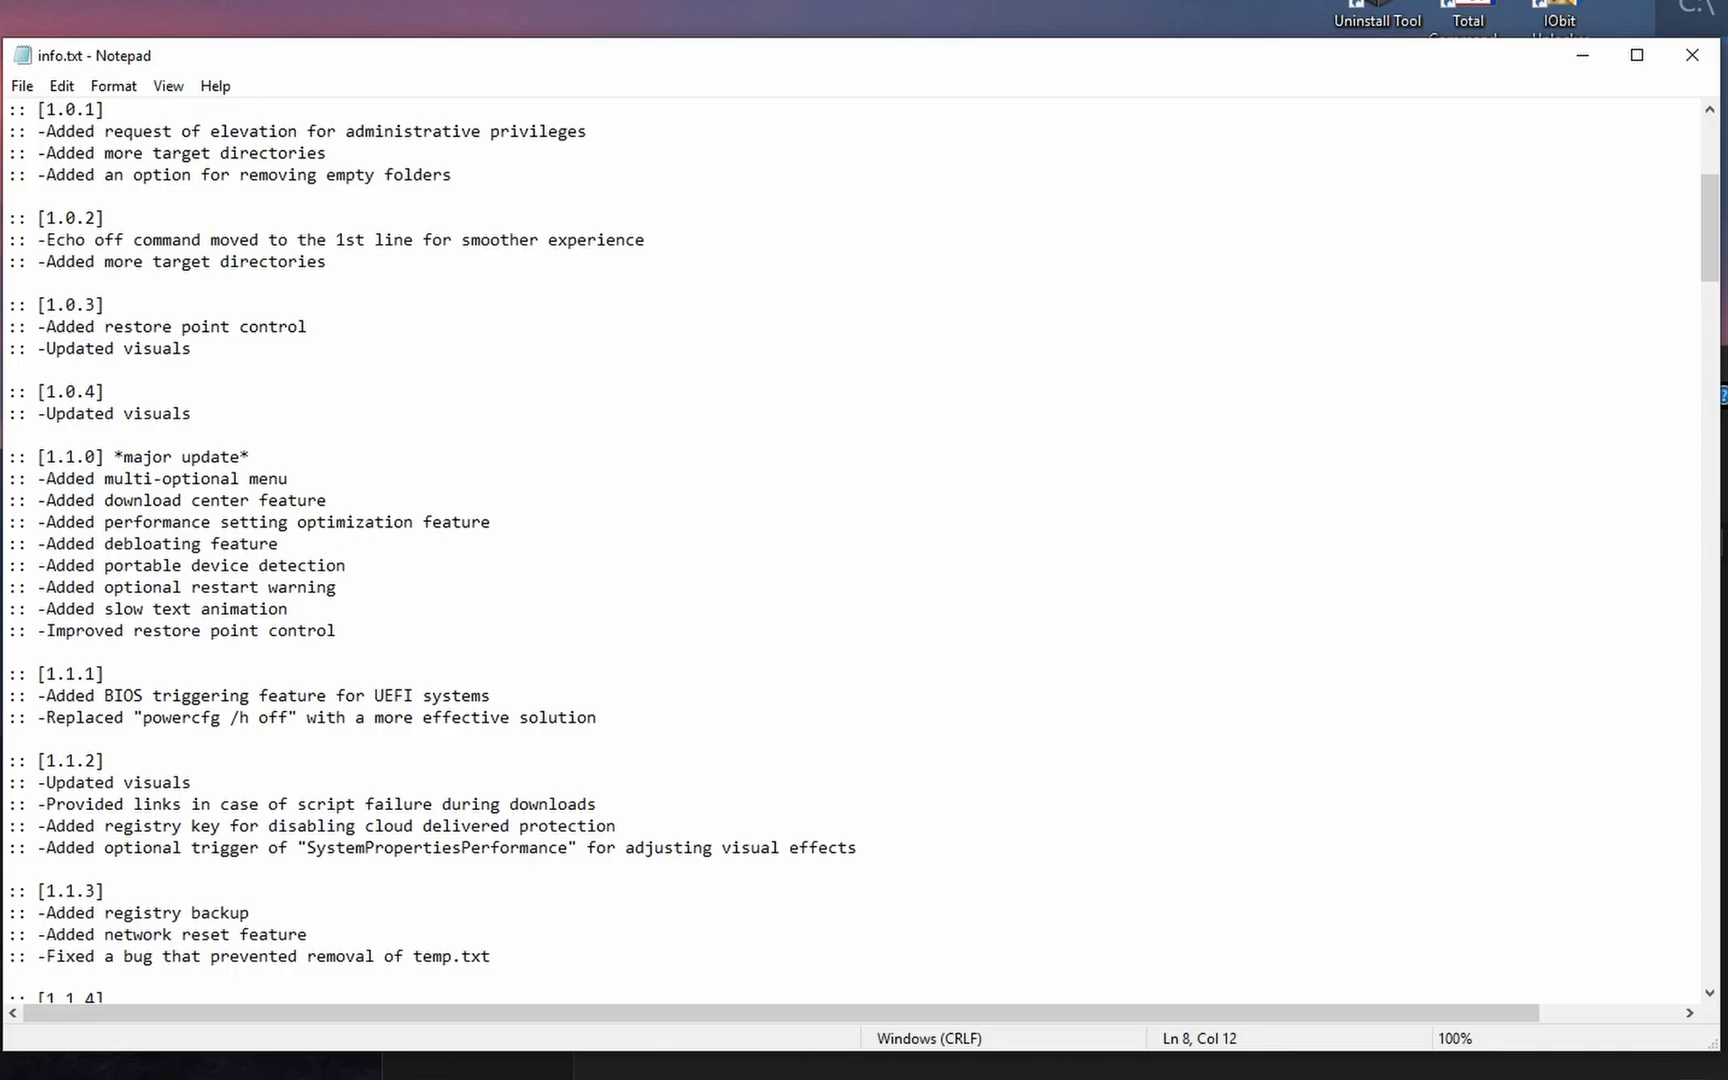
pyautogui.scroll(-3)
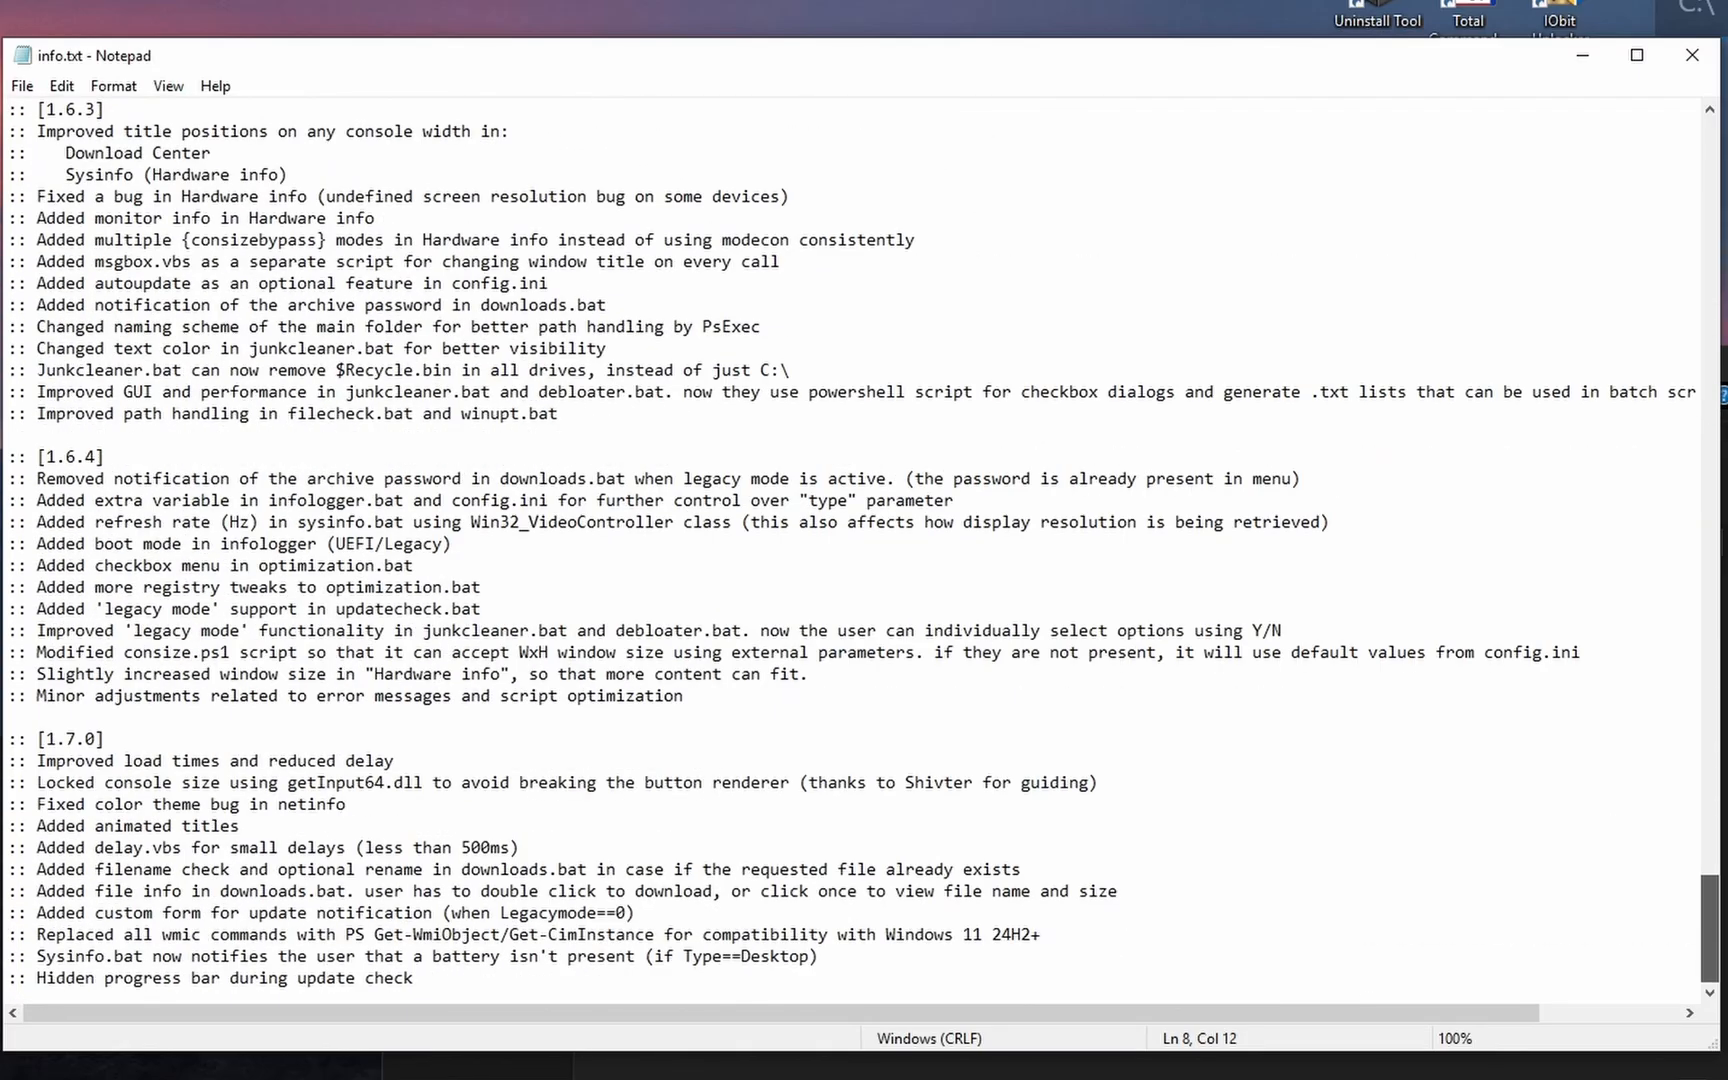
pyautogui.scroll(3)
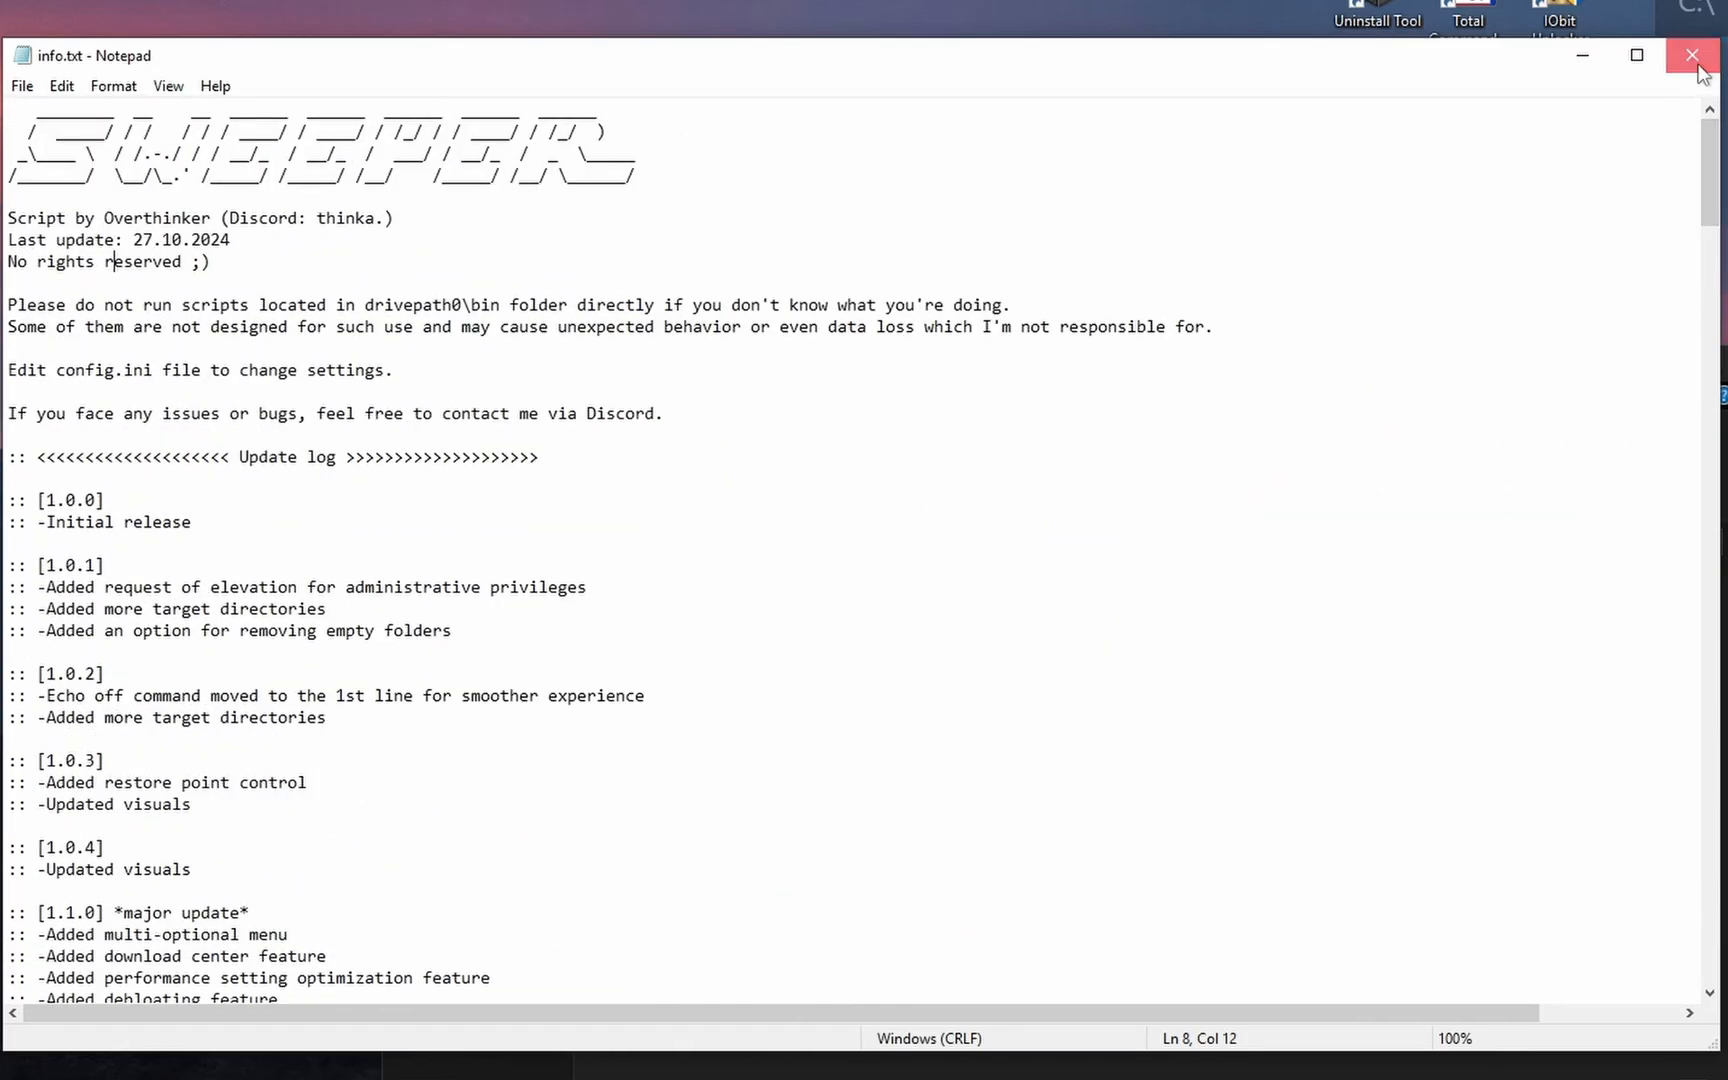
pyautogui.click(1691, 55)
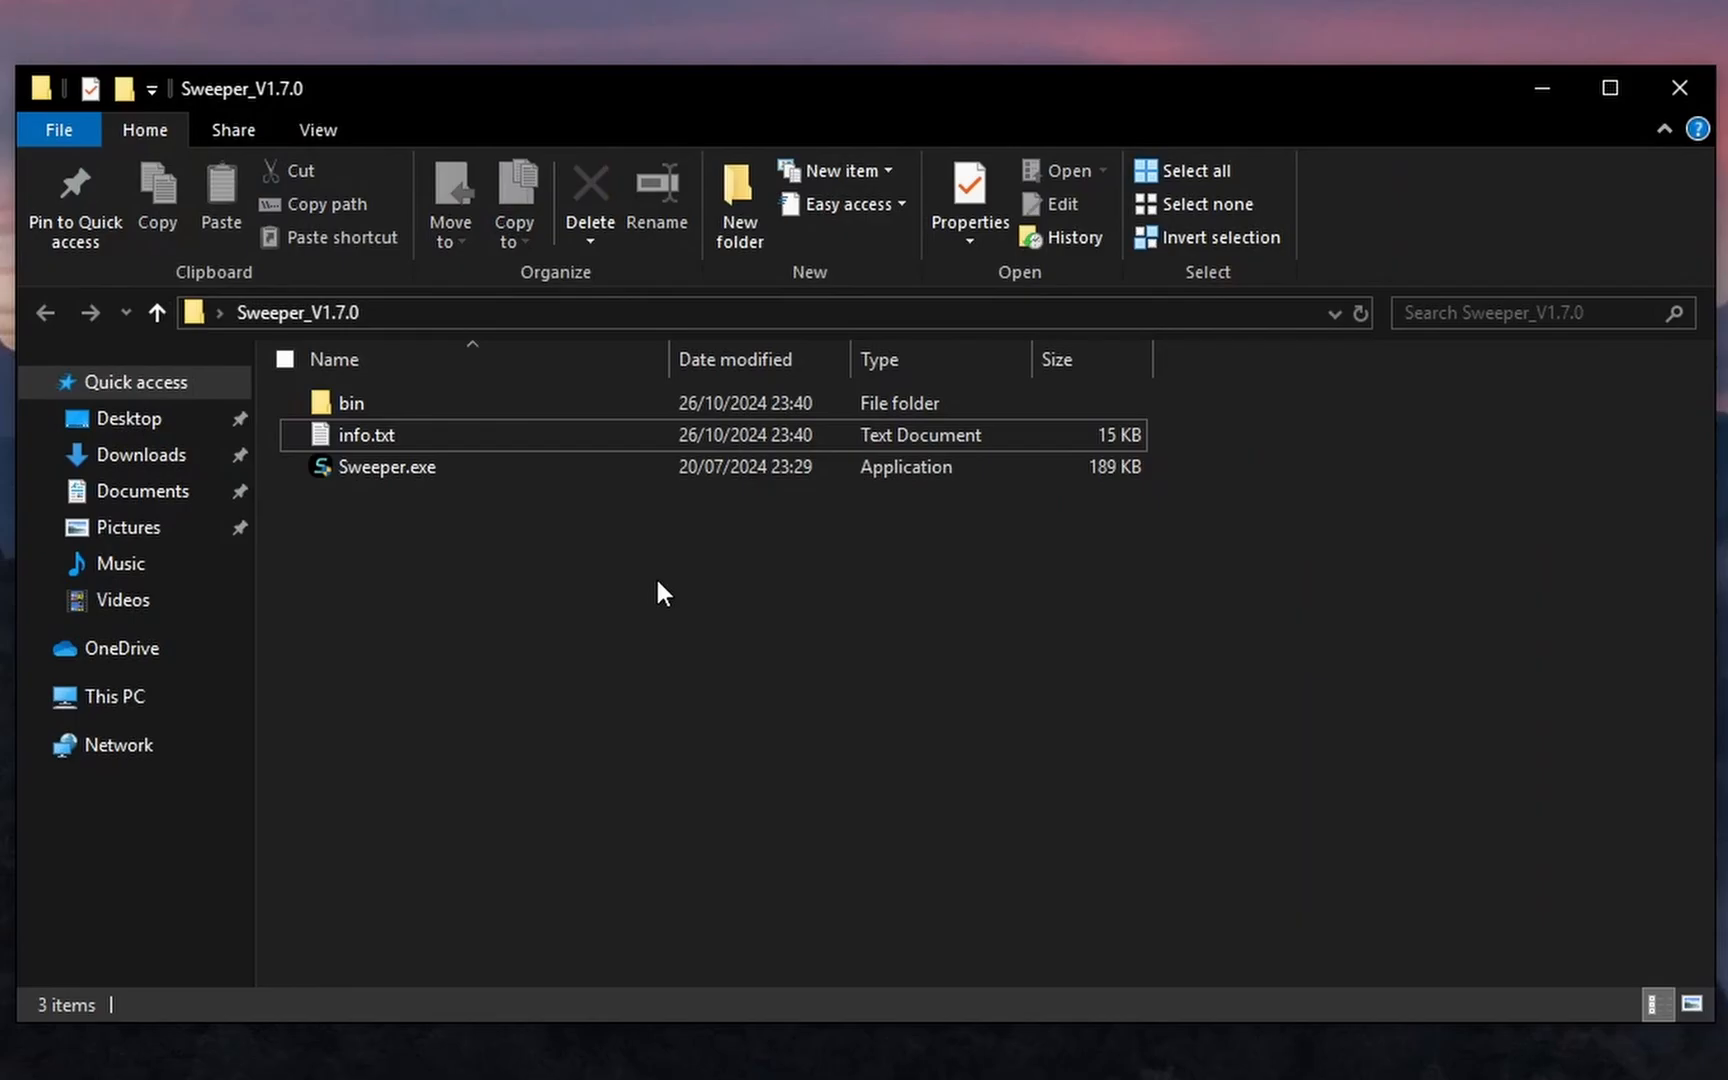
# Run Sweeper.exe and approve the administrator prompt.
pyautogui.doubleClick(388, 466)
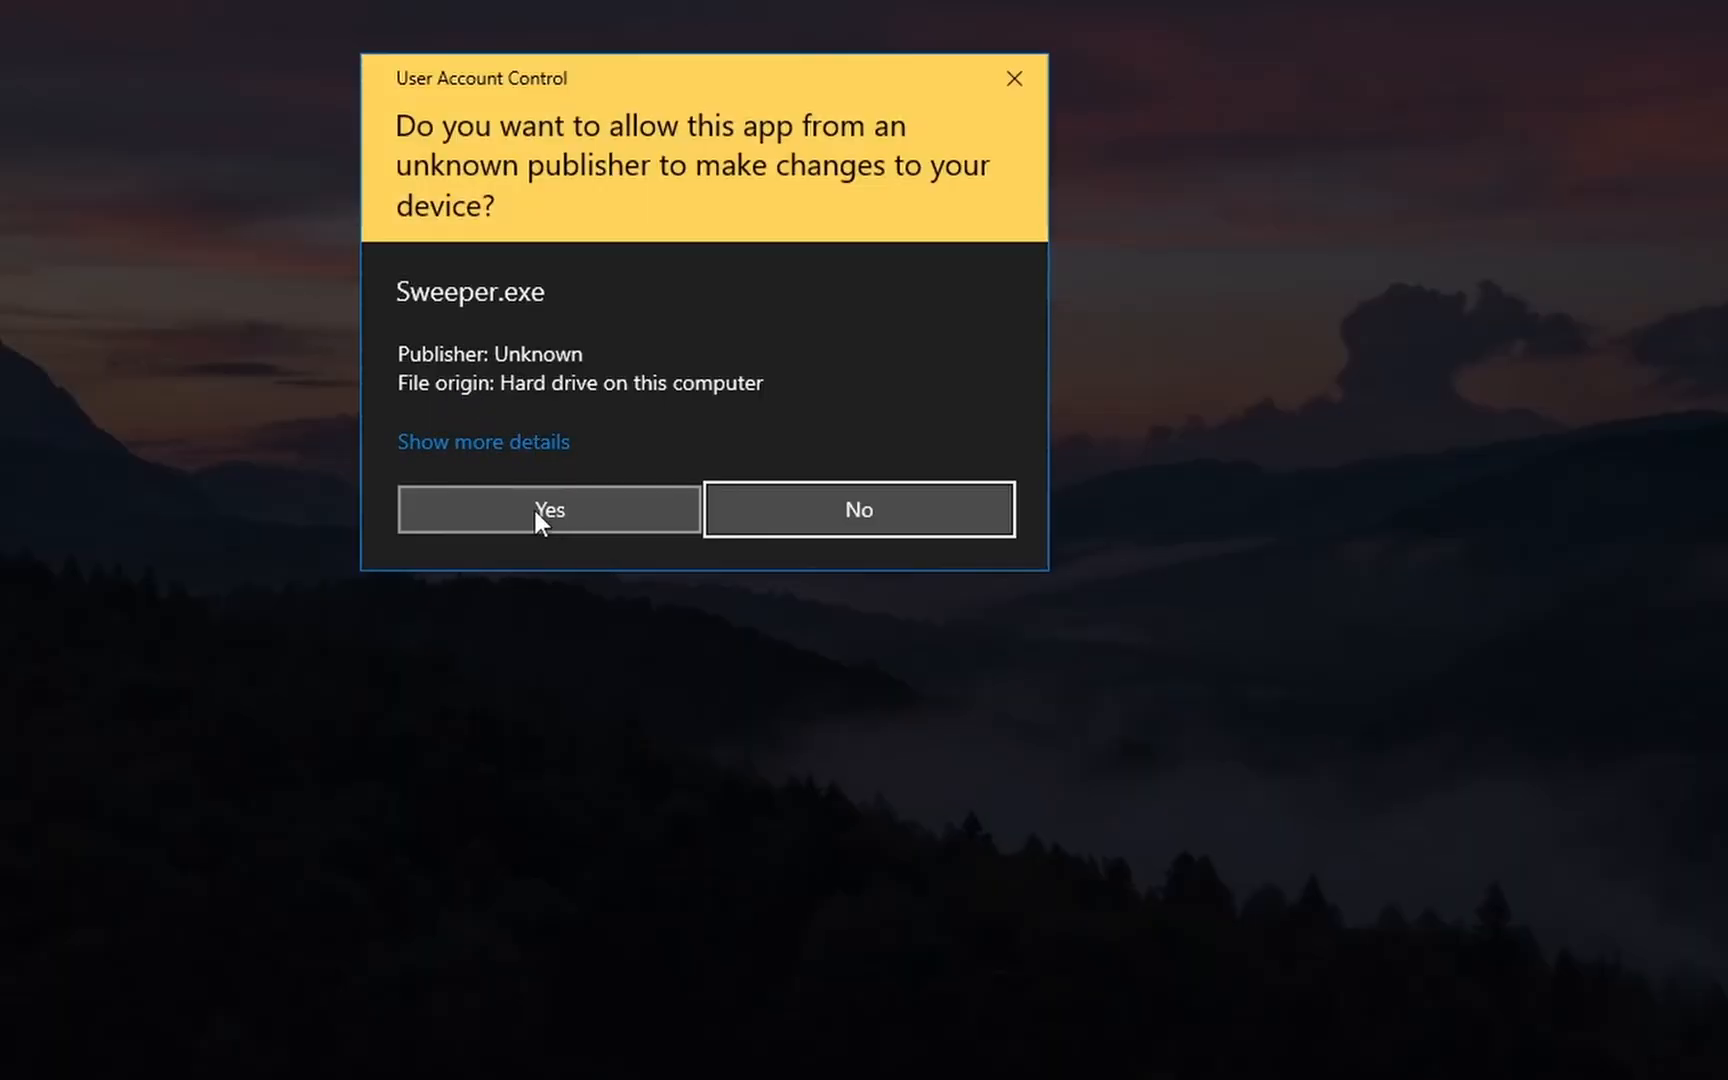
pyautogui.click(549, 509)
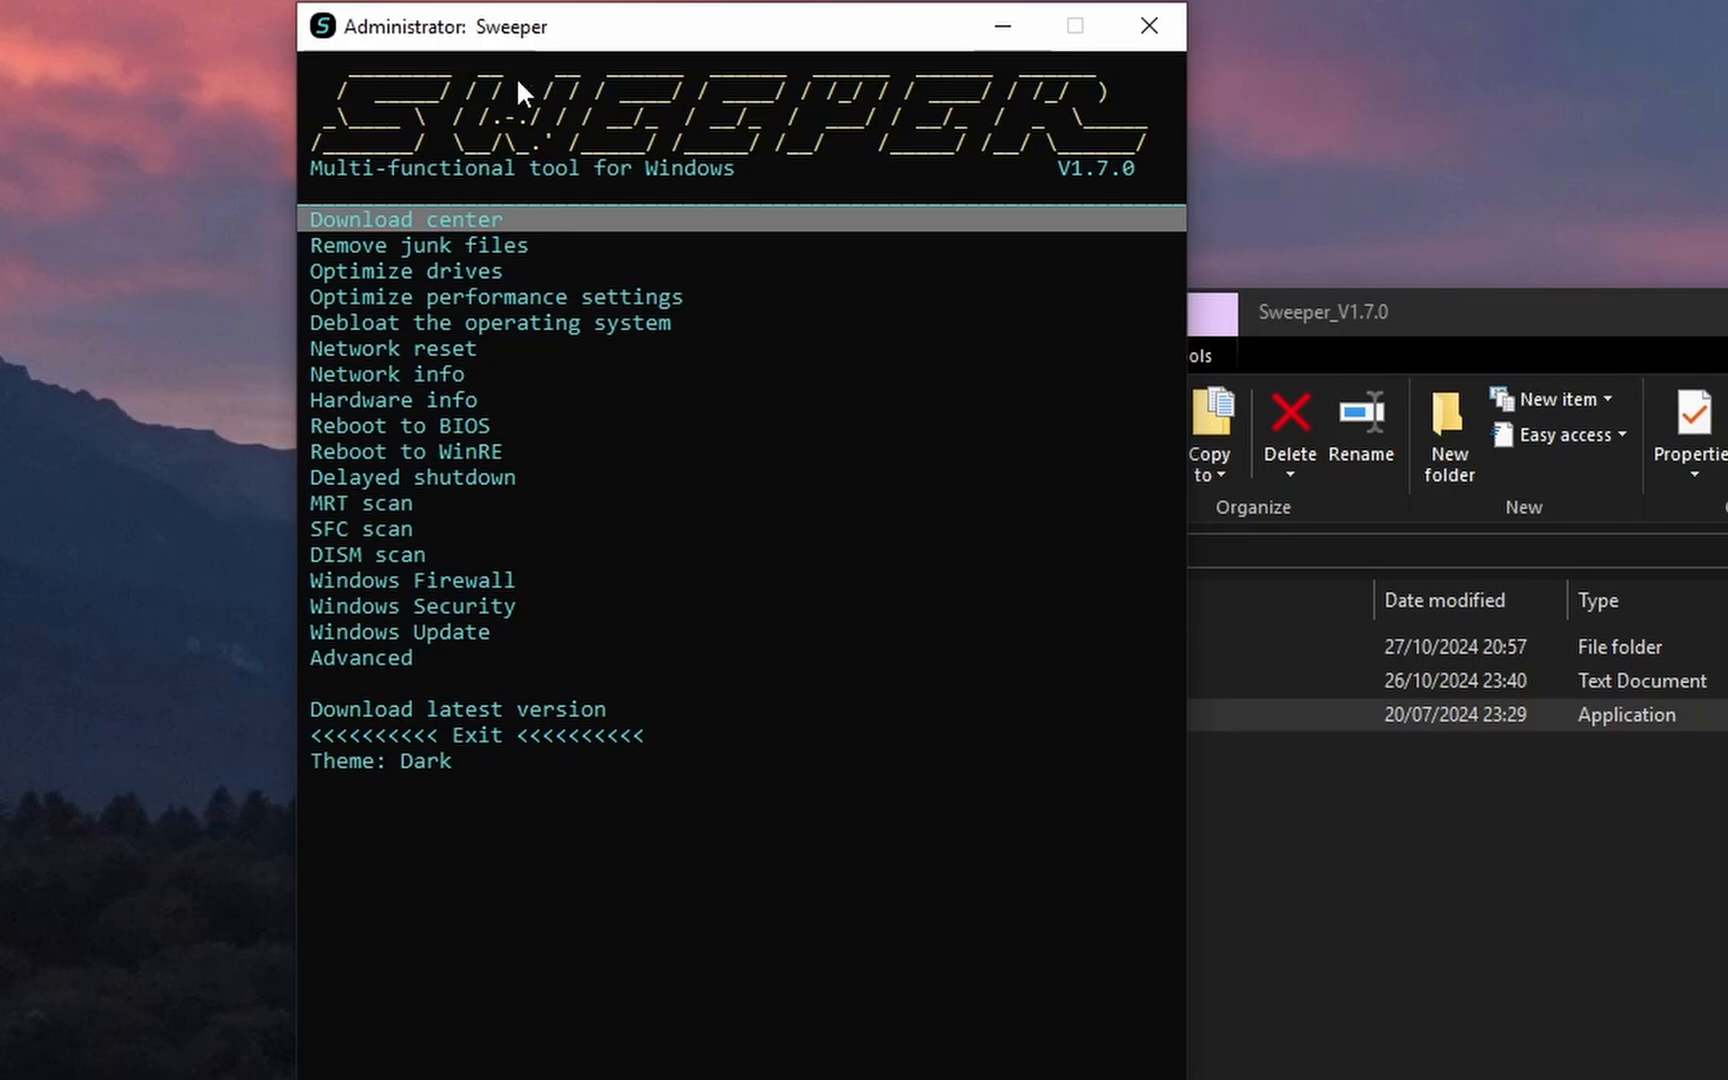
pyautogui.moveTo(749, 479)
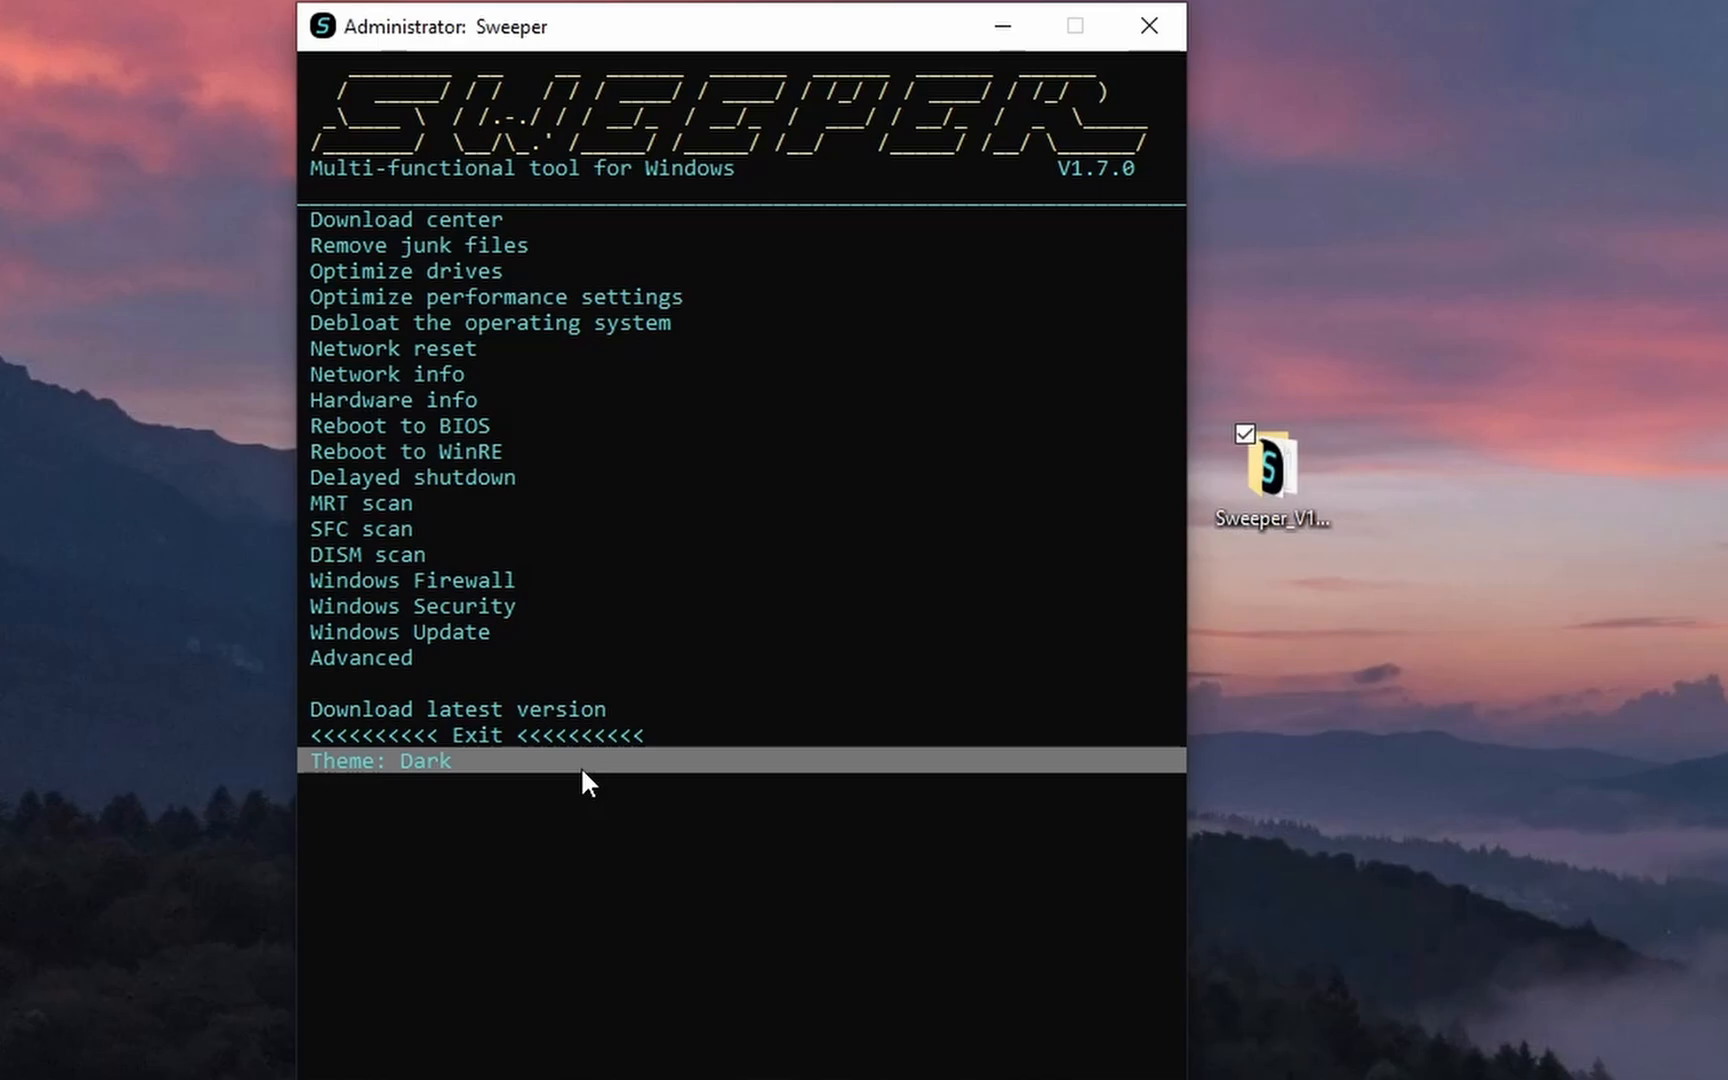
pyautogui.moveTo(479, 768)
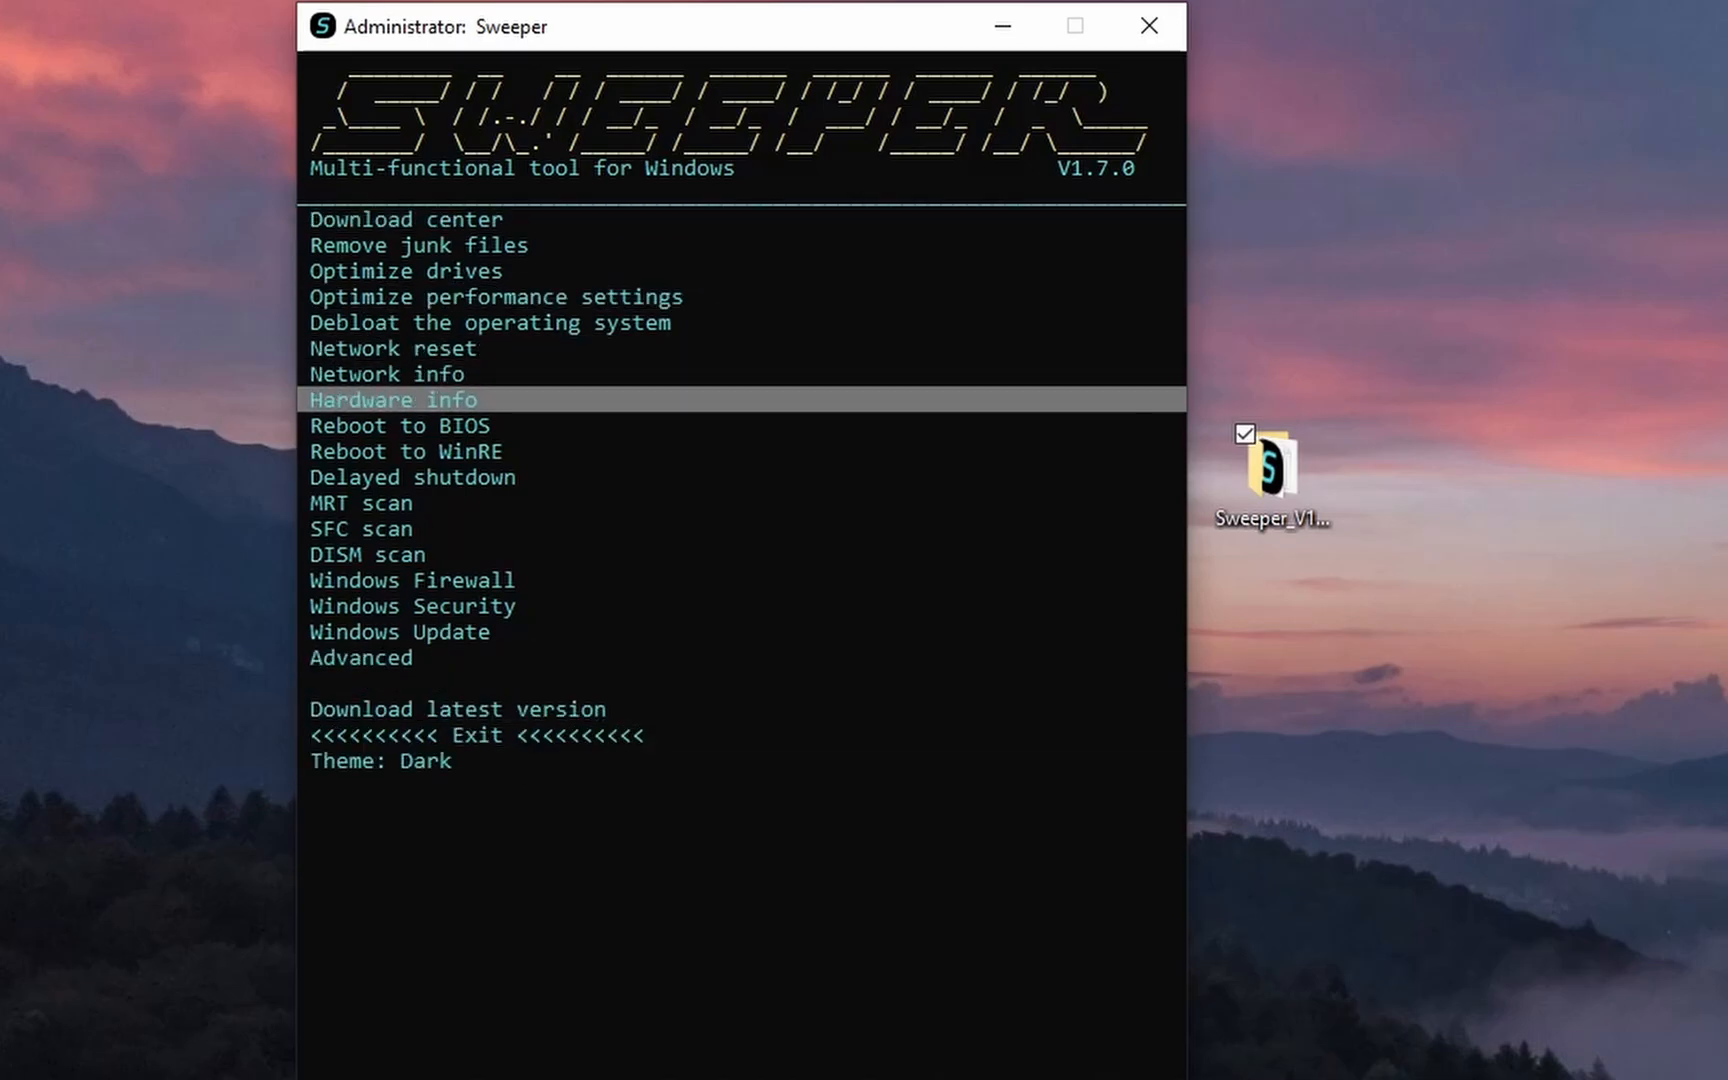
pyautogui.moveTo(585, 271)
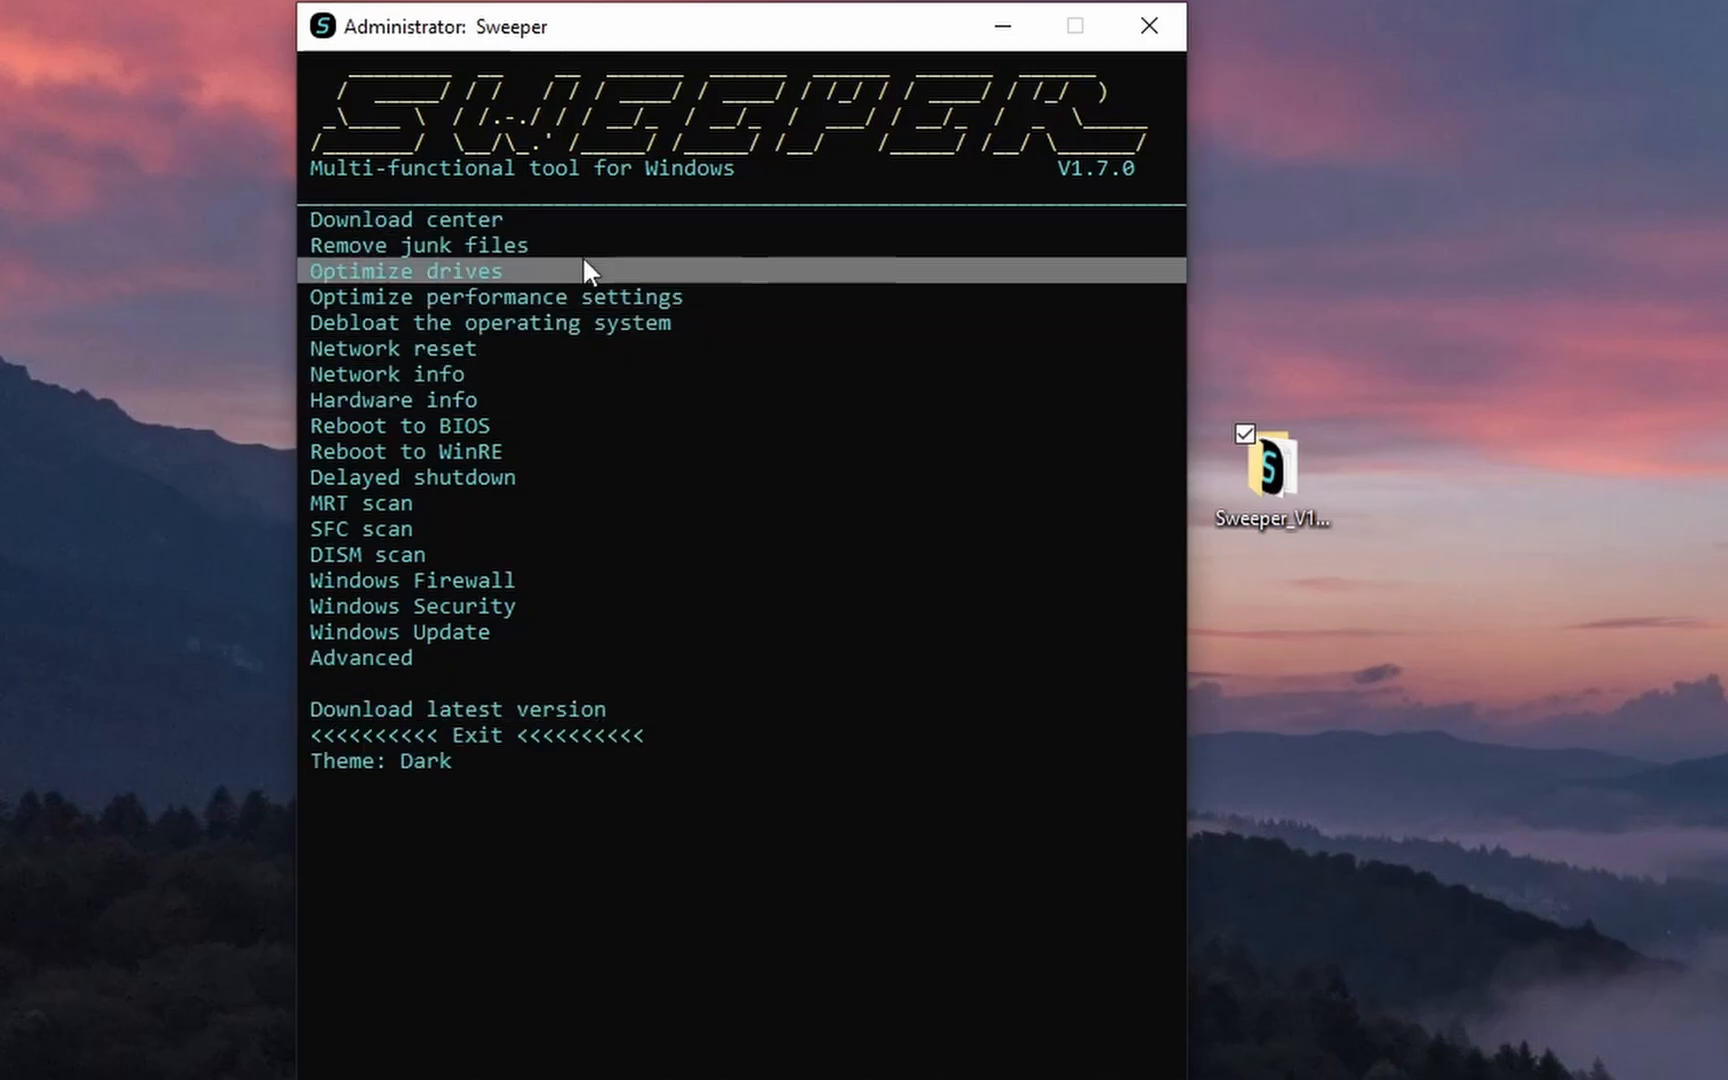
pyautogui.moveTo(601, 219)
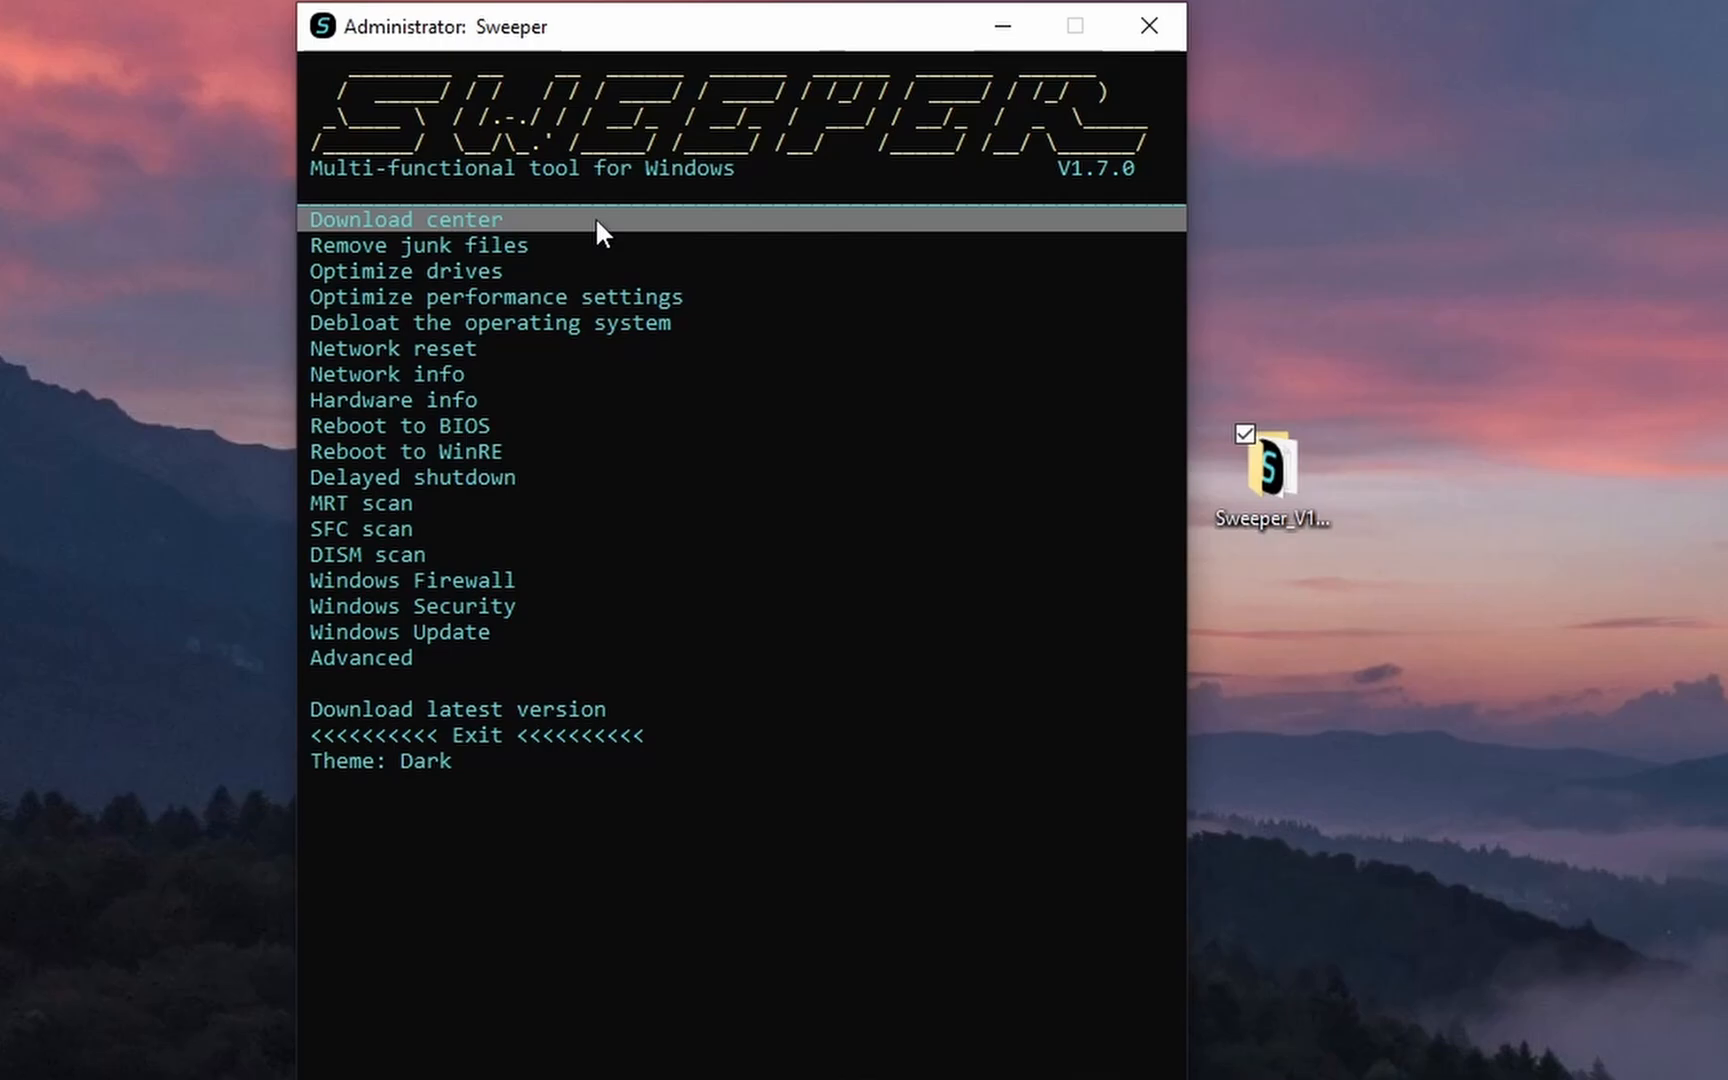
# Download Rufus from the Download Center into the Desktop folder.
pyautogui.click(403, 218)
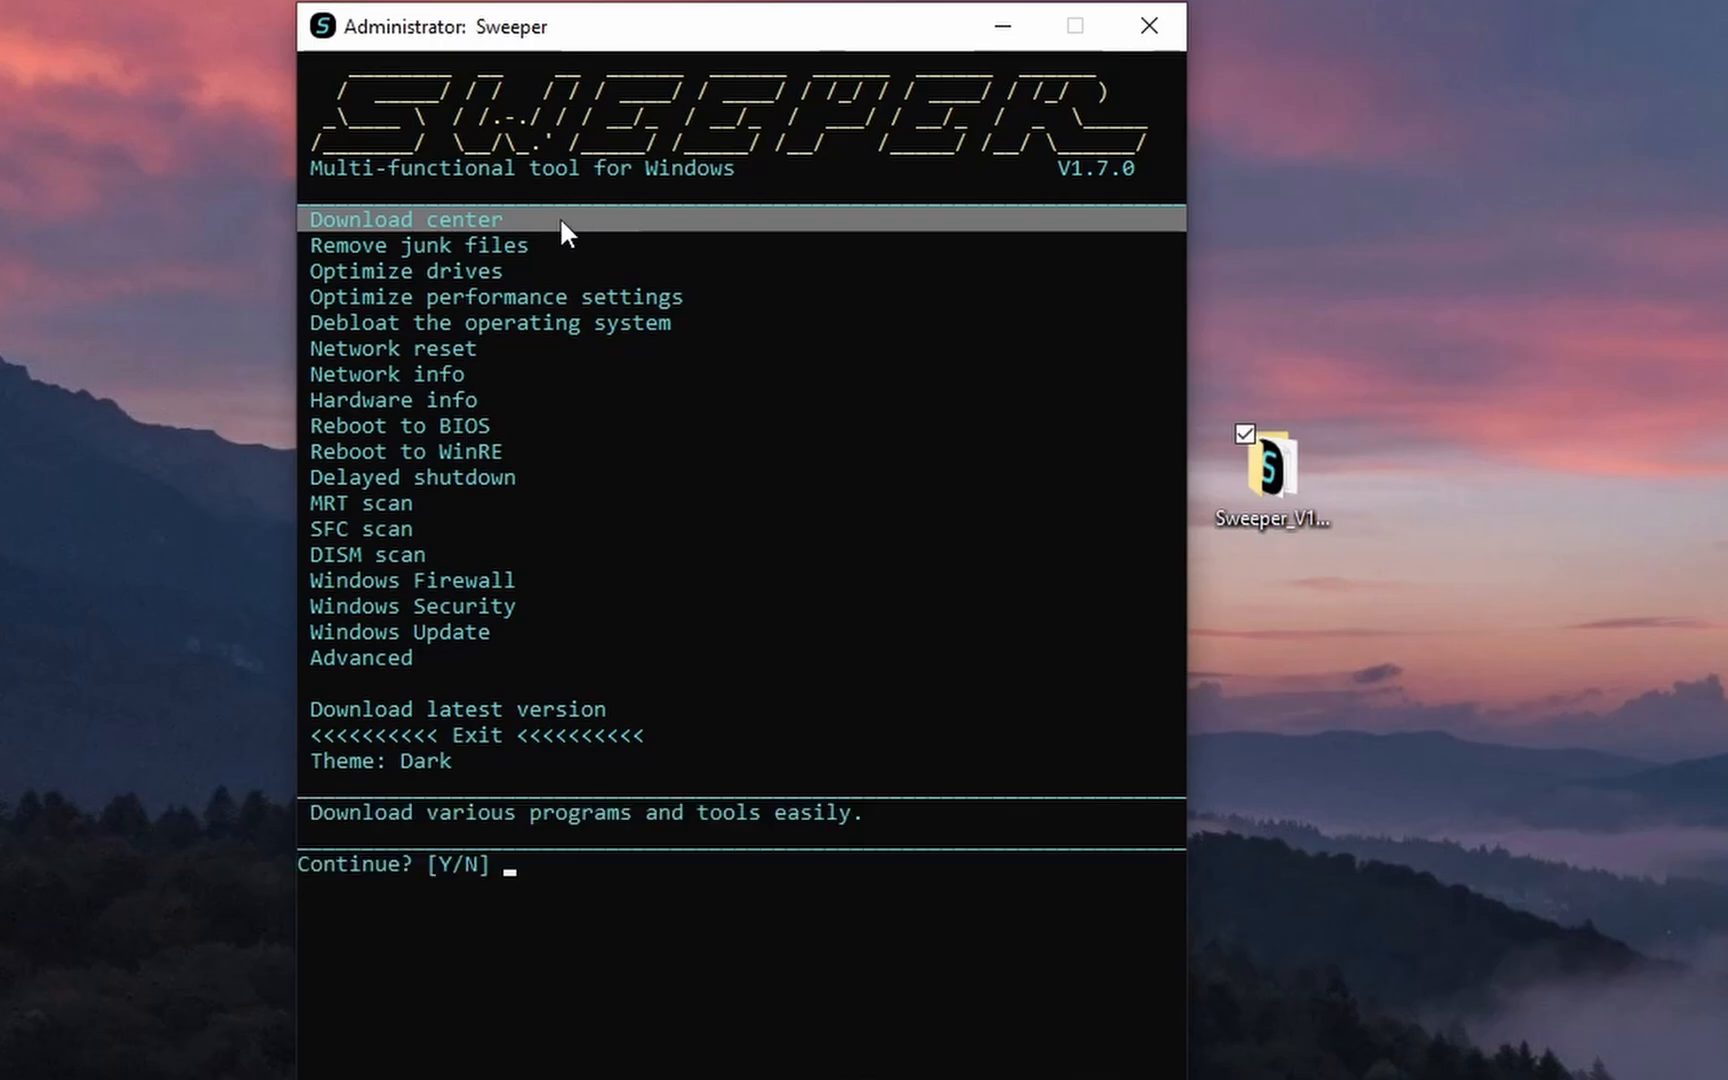
pyautogui.write('Y')
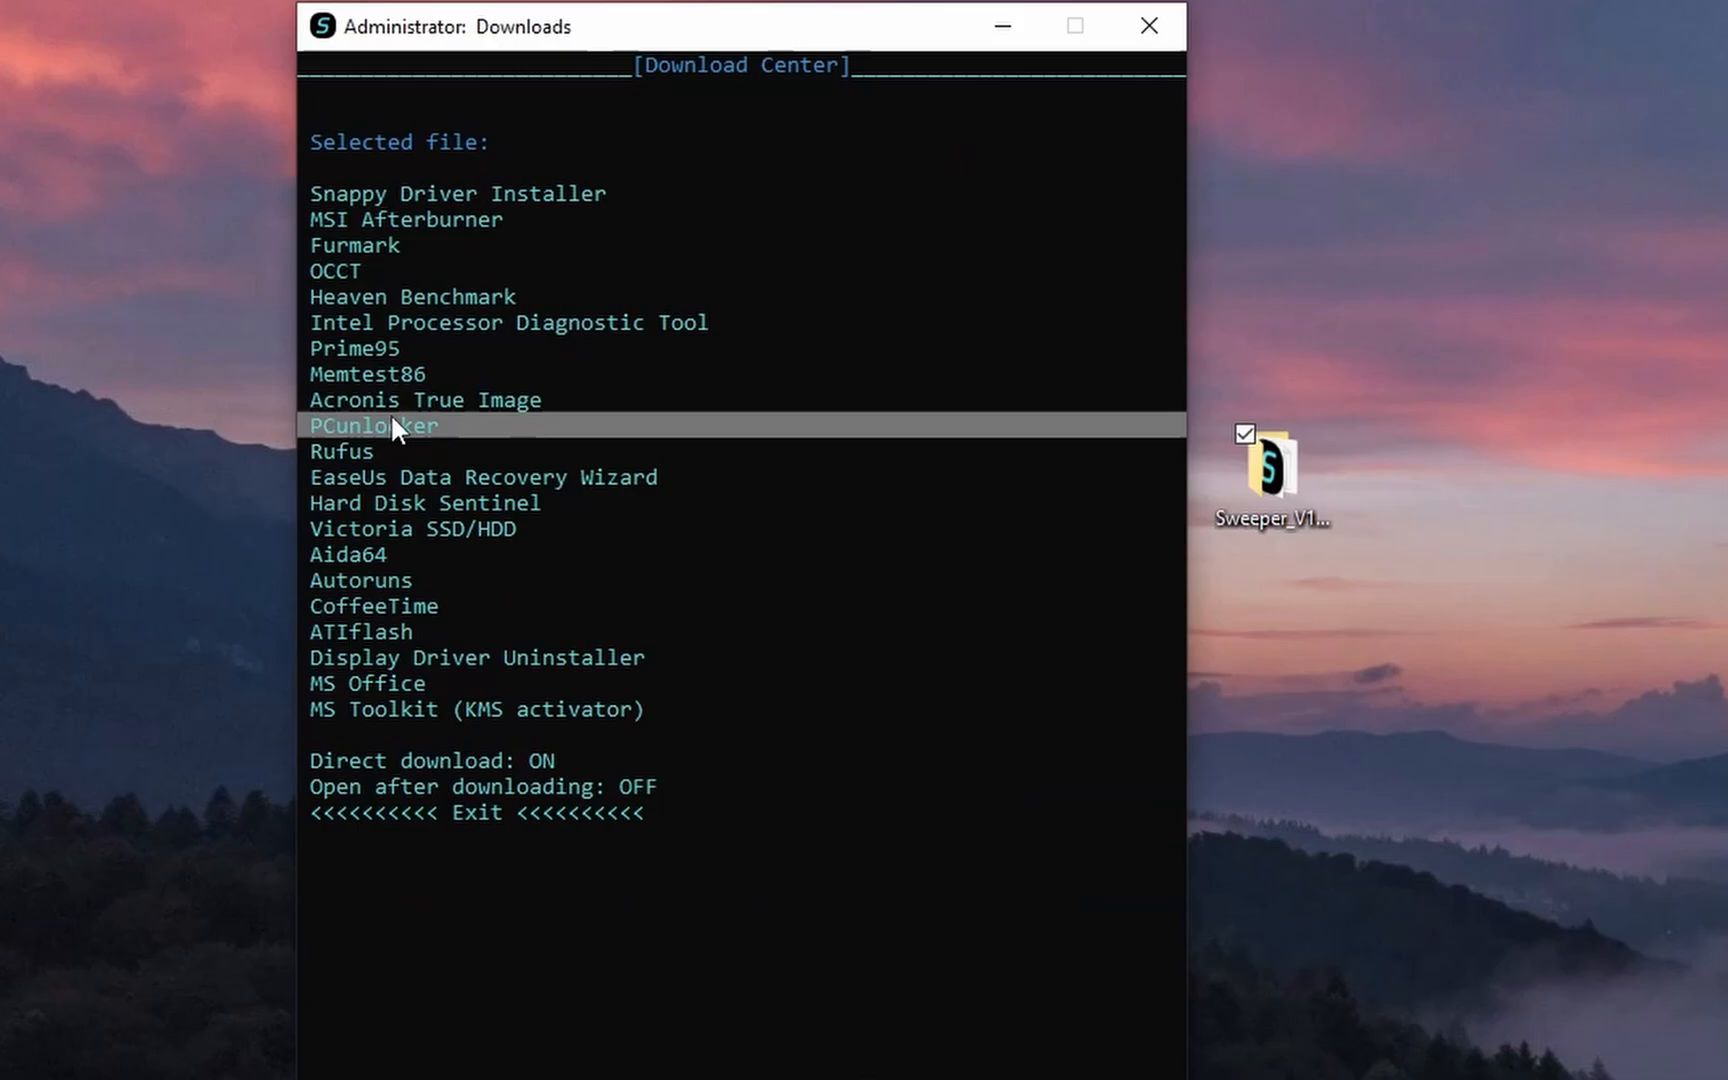
pyautogui.click(375, 451)
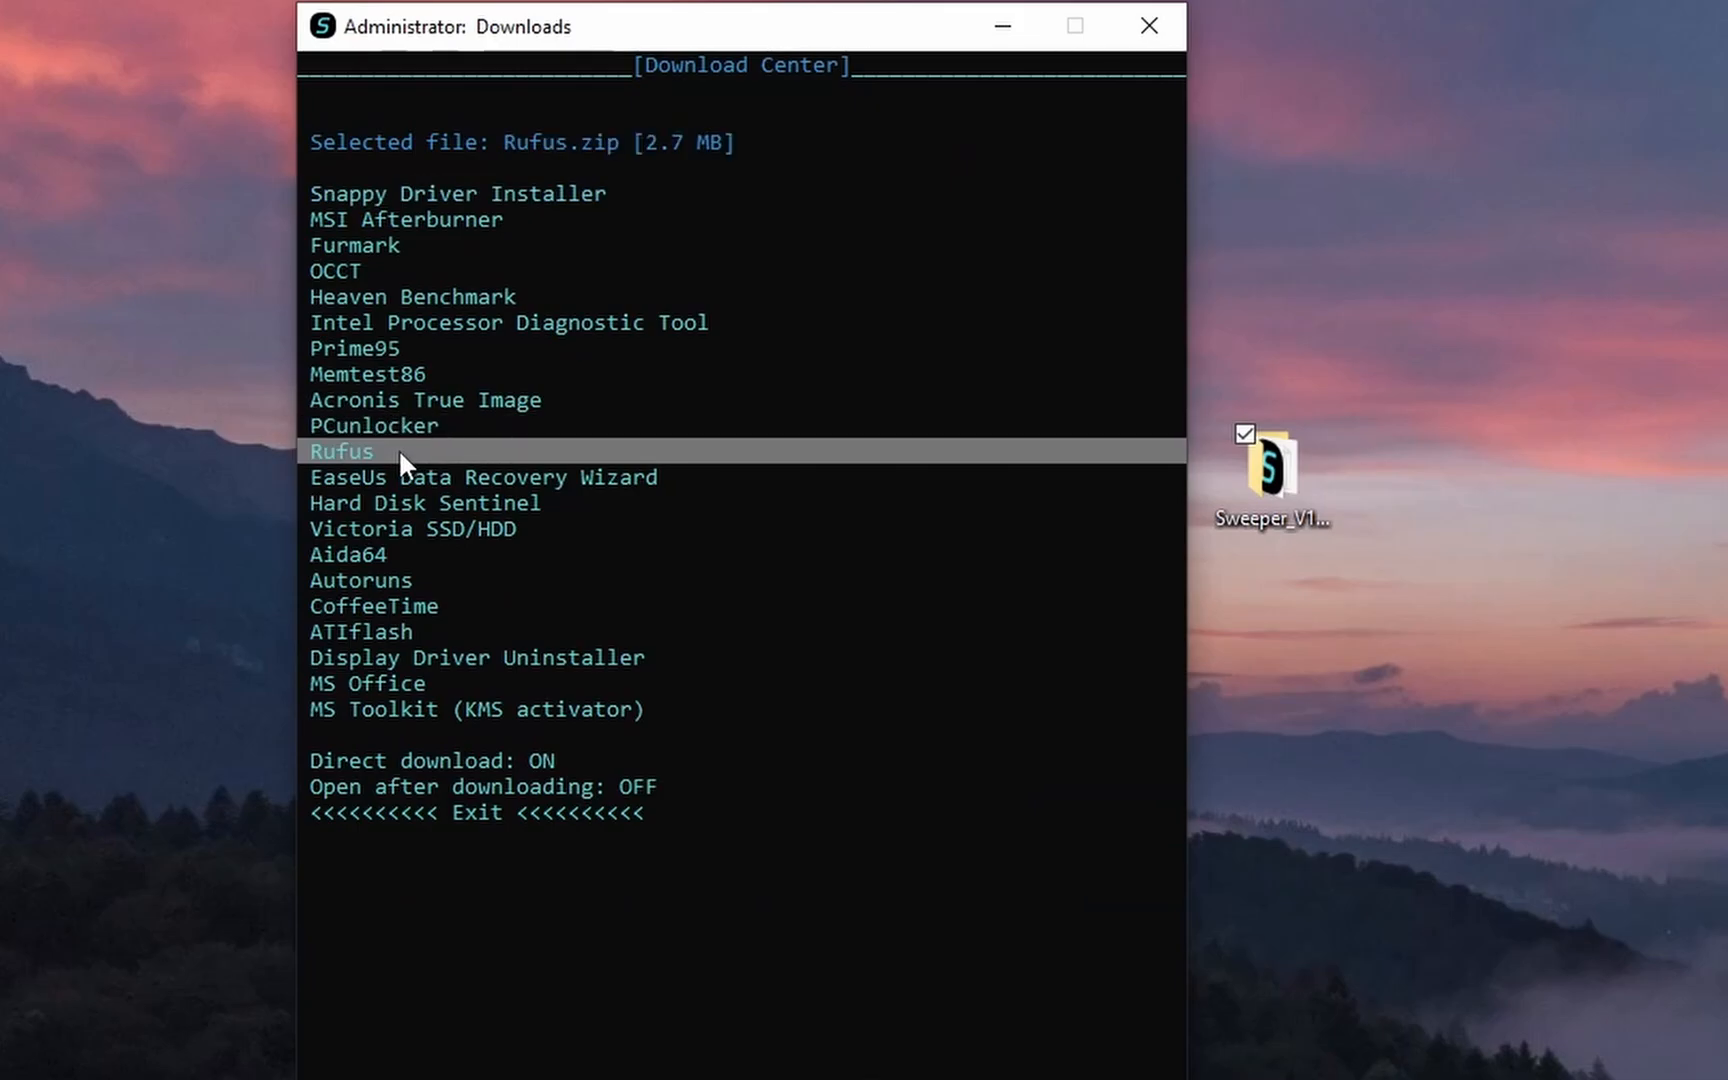
pyautogui.moveTo(412, 458)
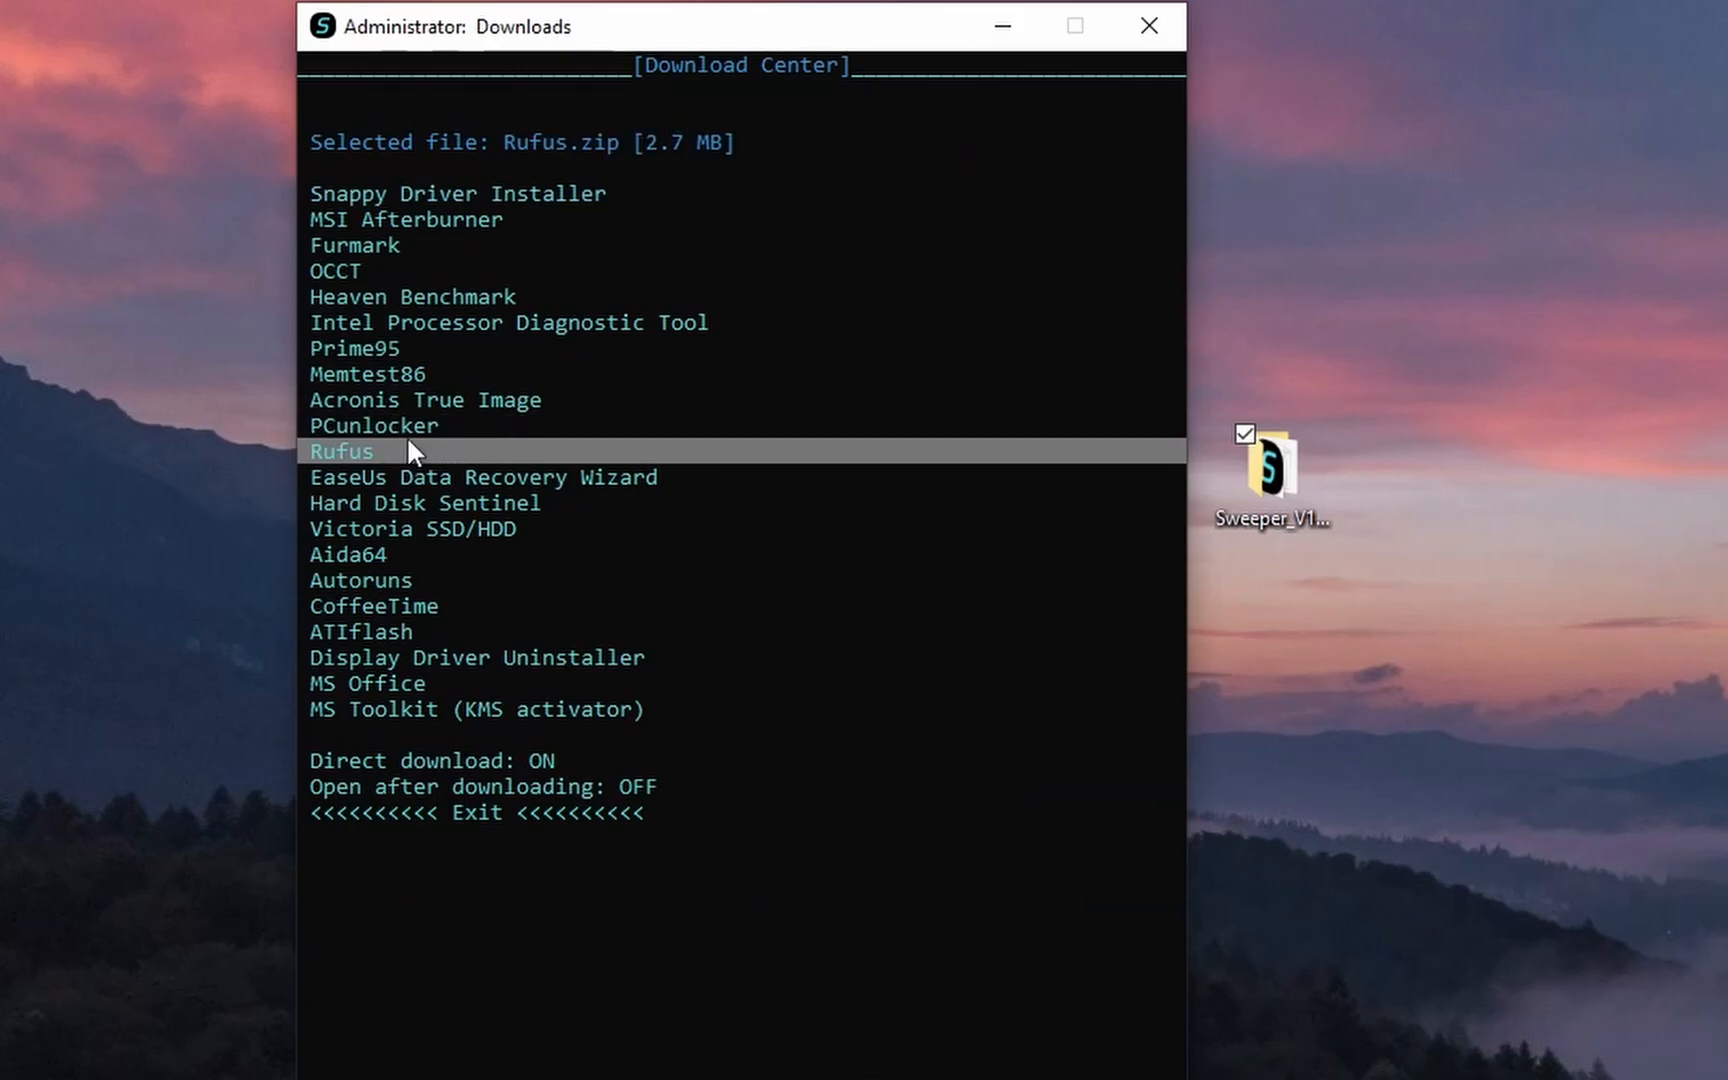
pyautogui.click(341, 451)
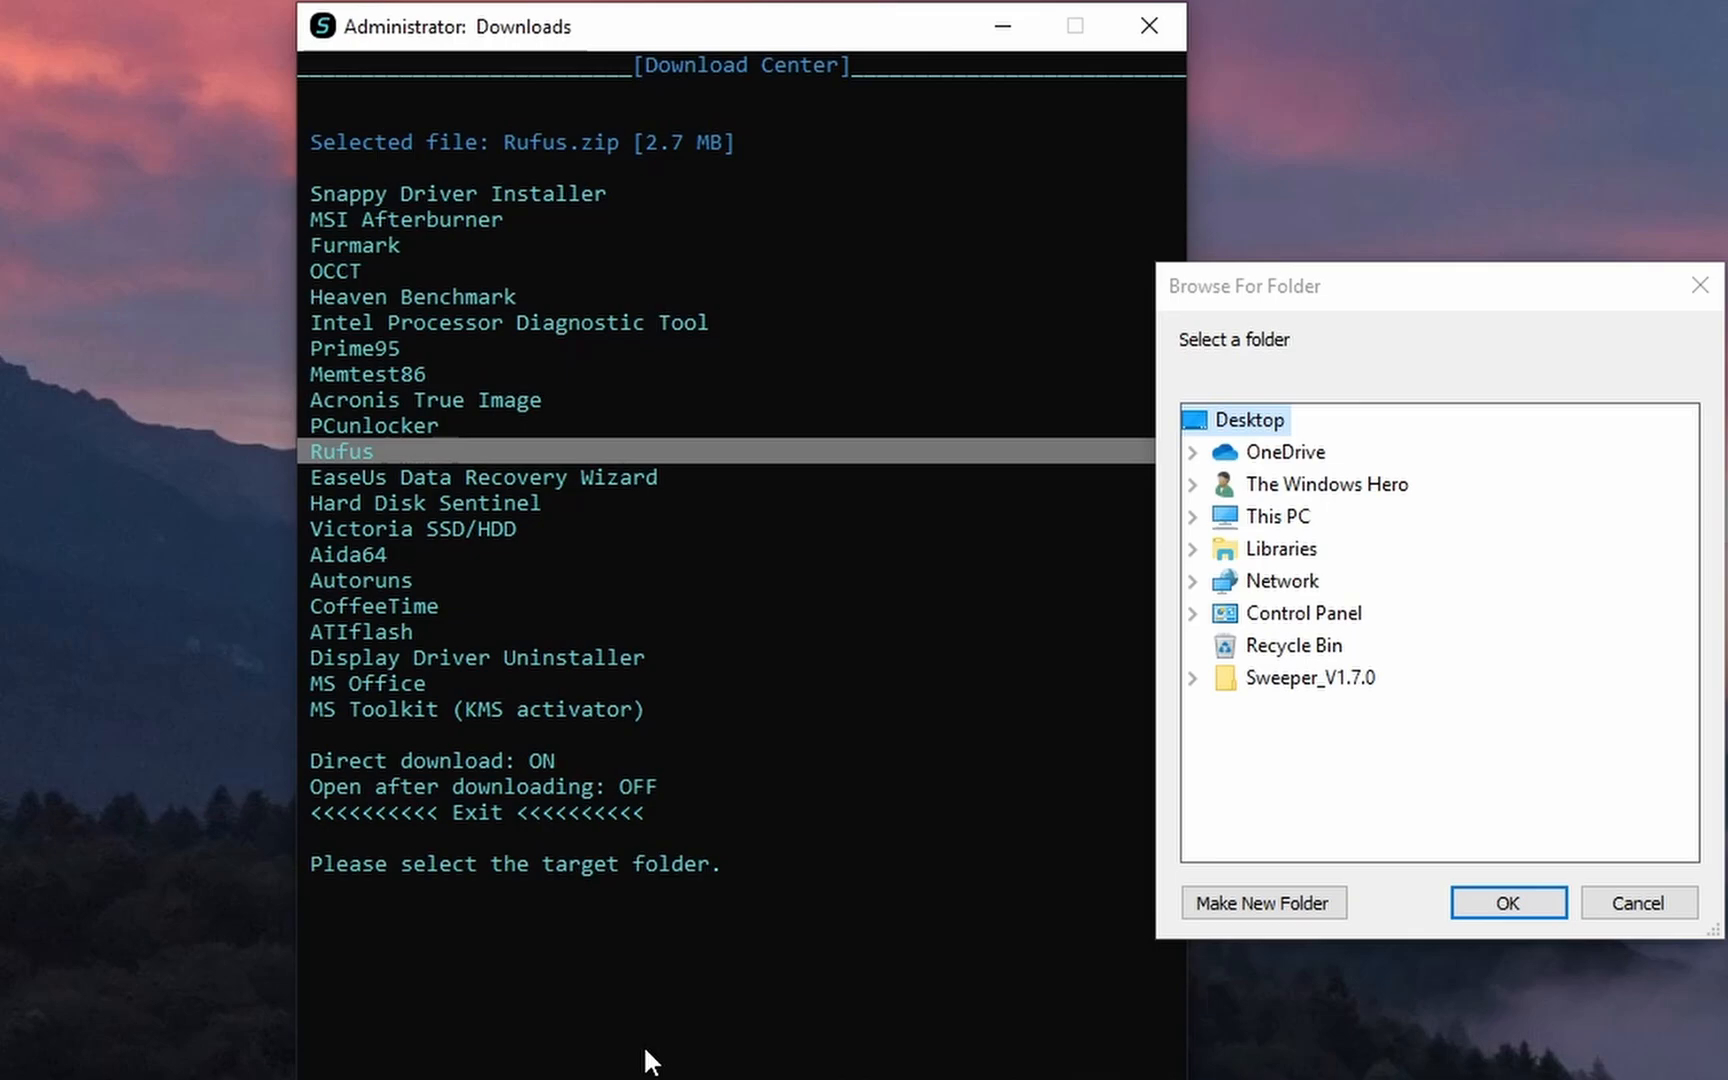
pyautogui.moveTo(1203, 537)
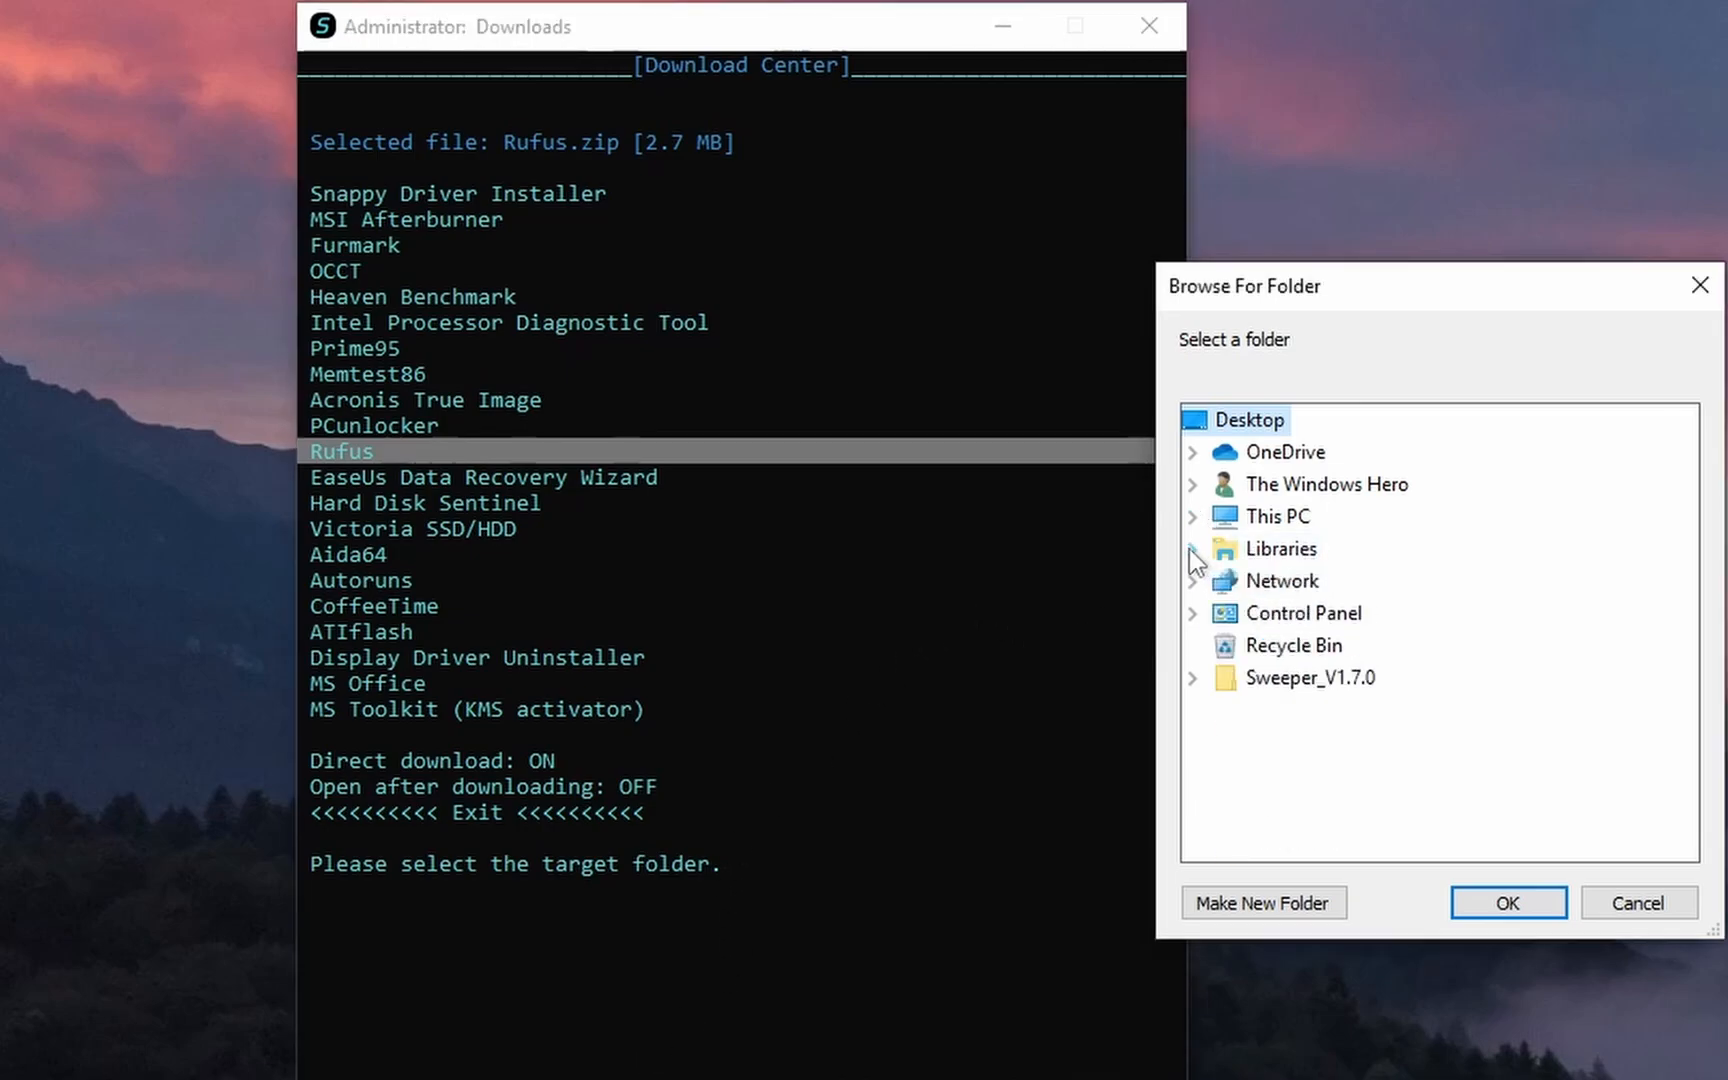
pyautogui.click(1194, 516)
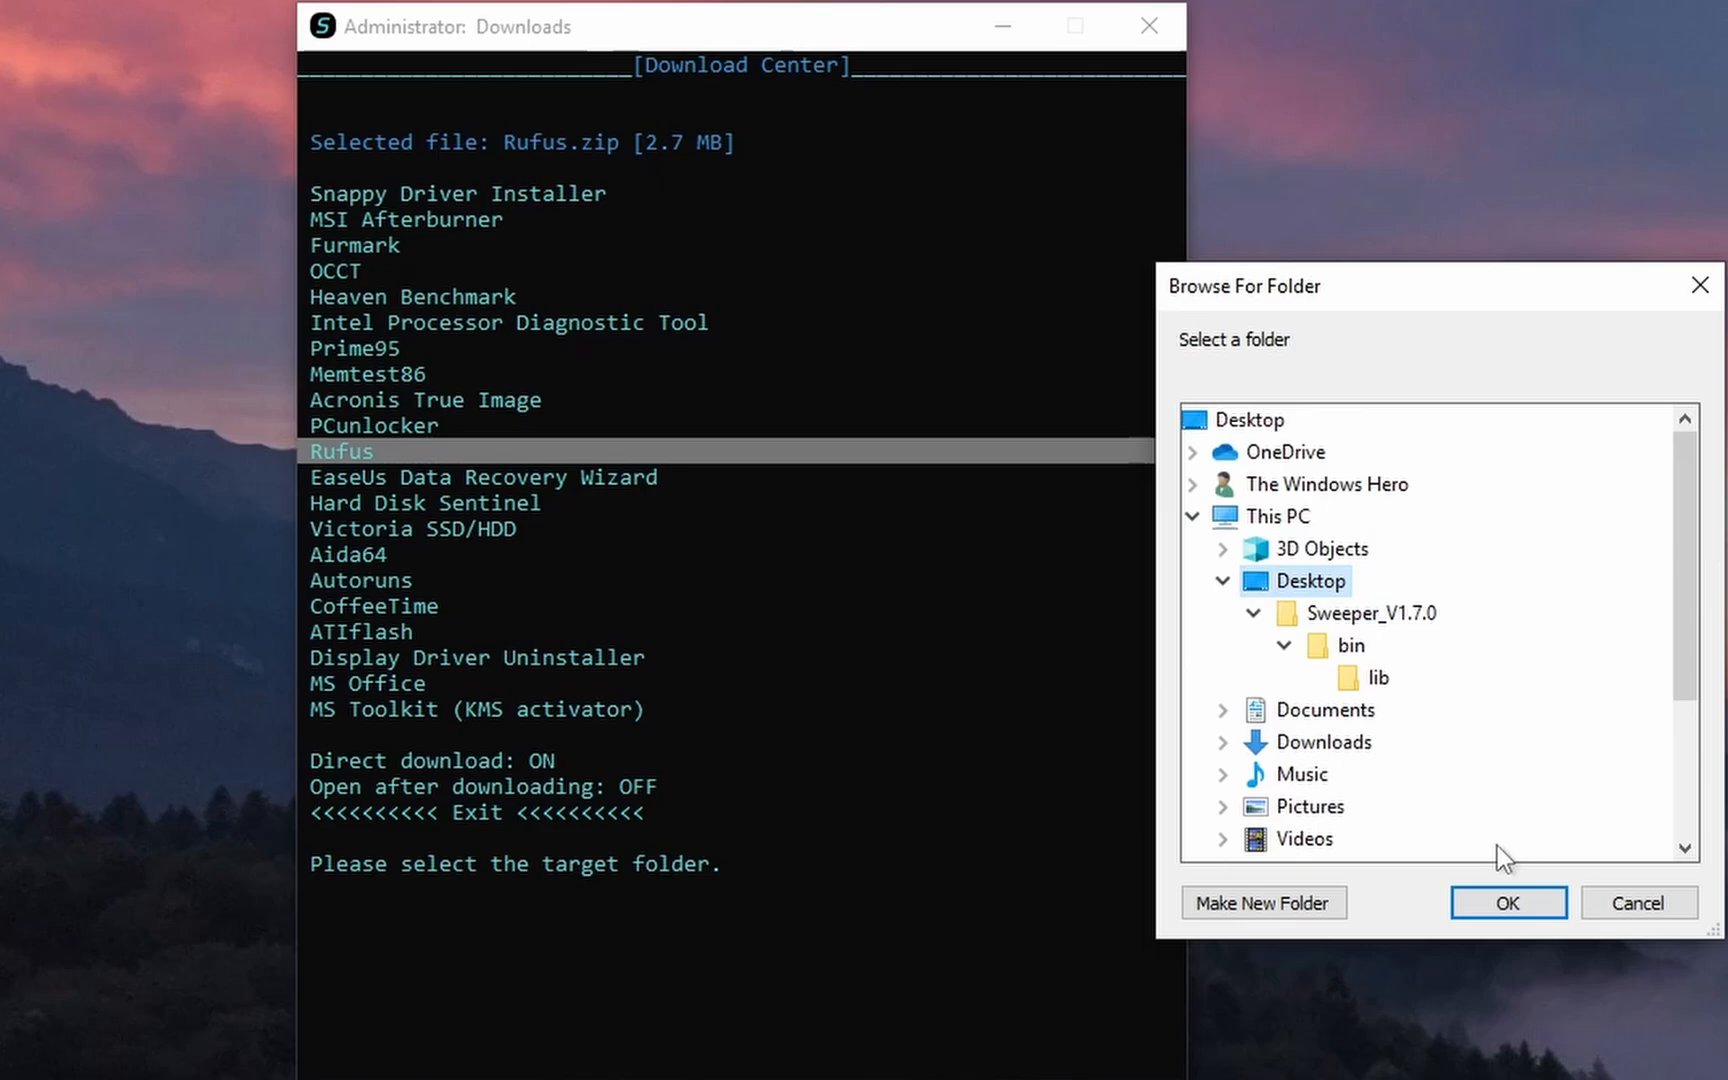
pyautogui.click(1506, 903)
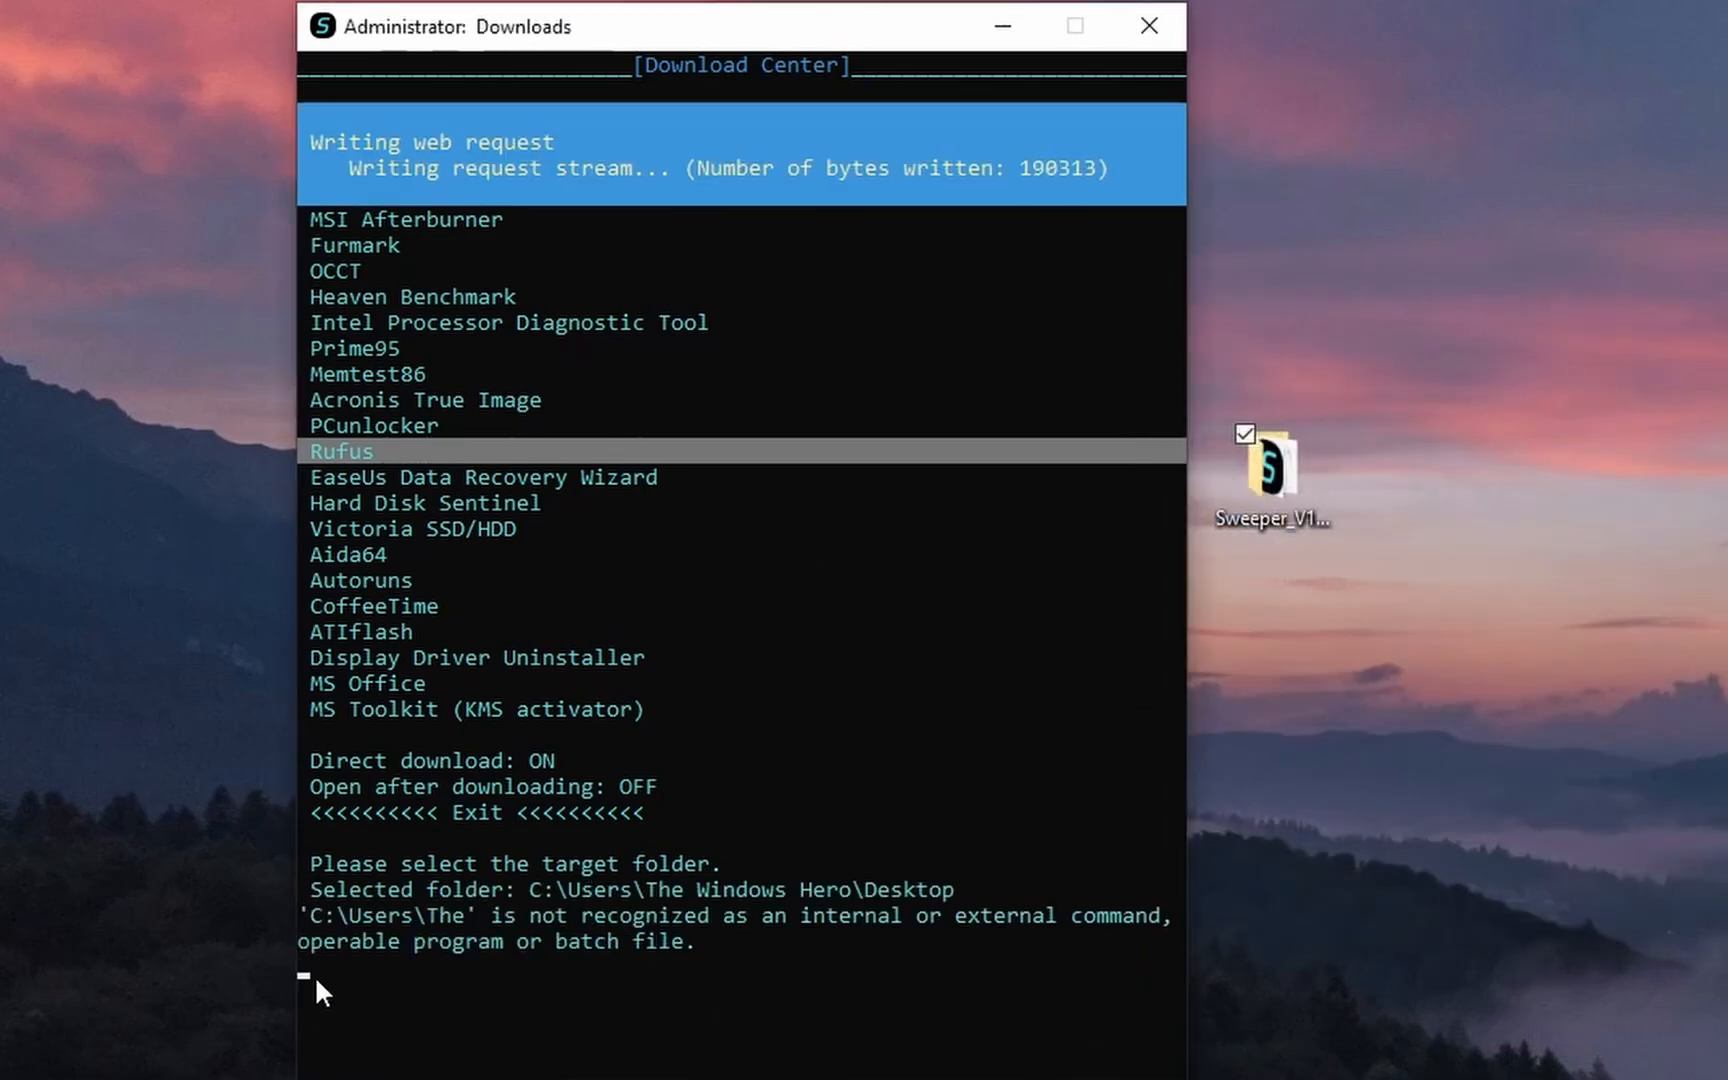
pyautogui.moveTo(611, 613)
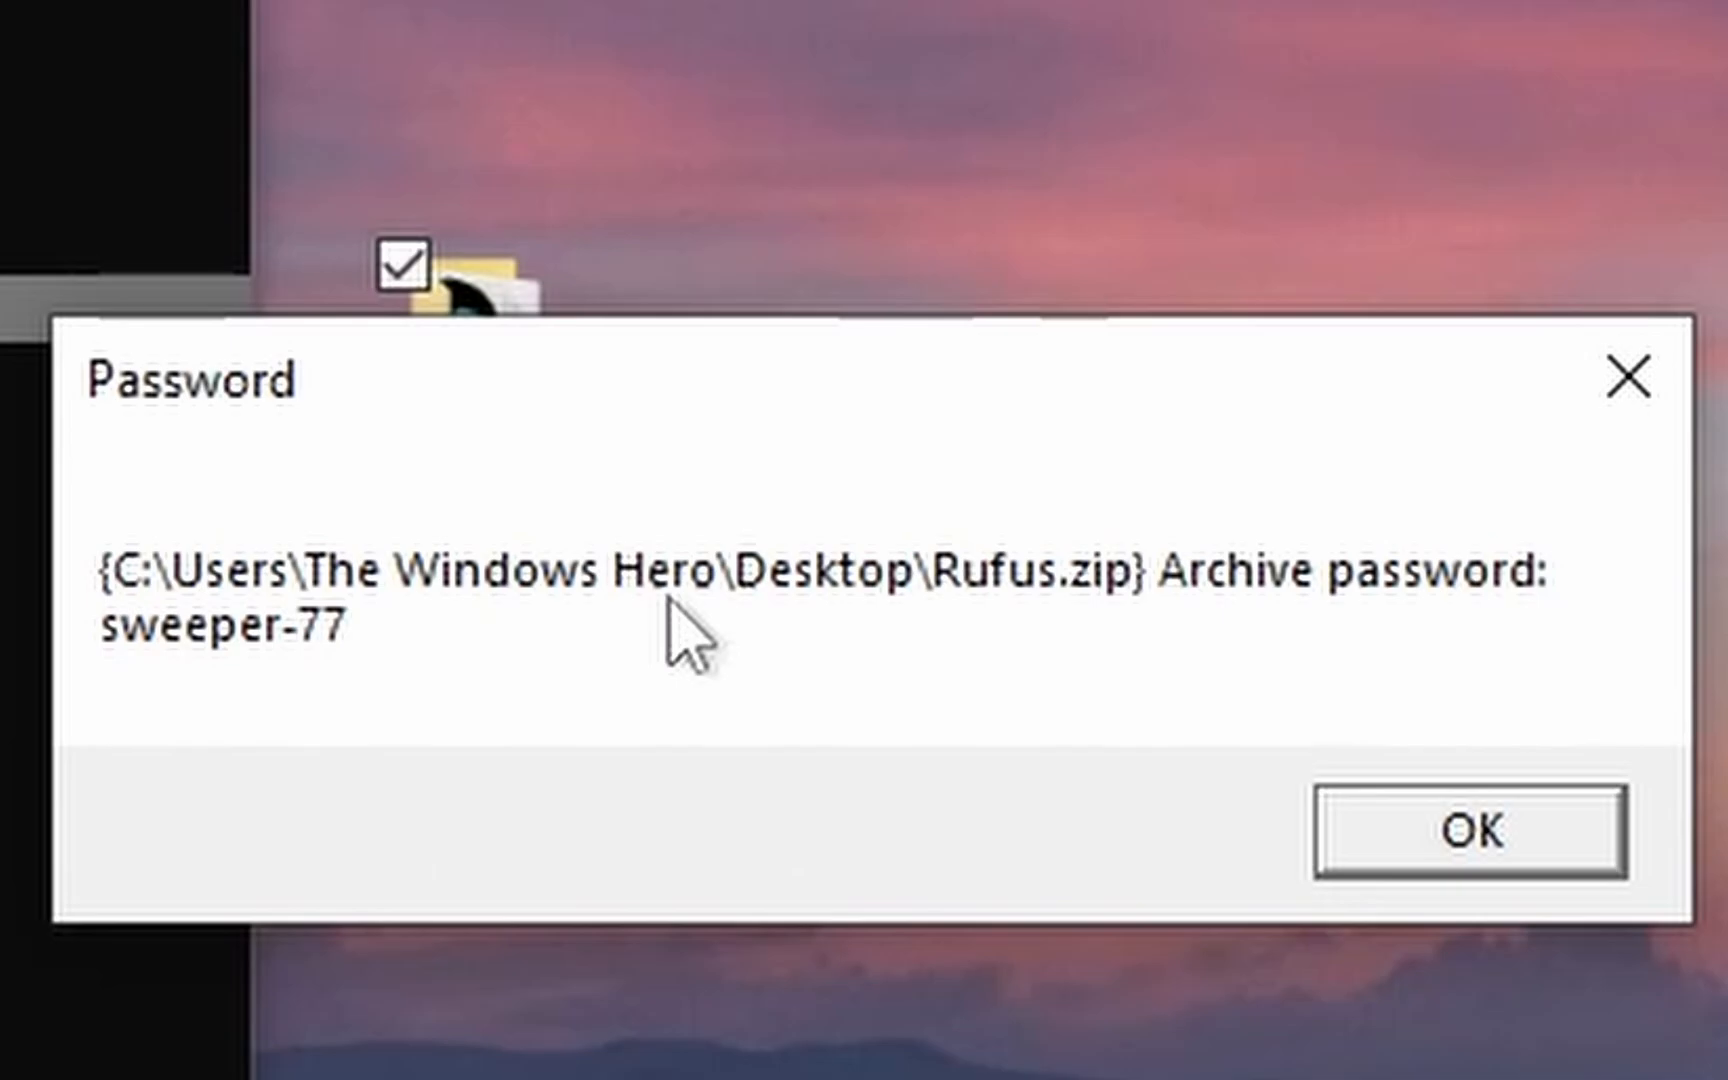
pyautogui.moveTo(678, 501)
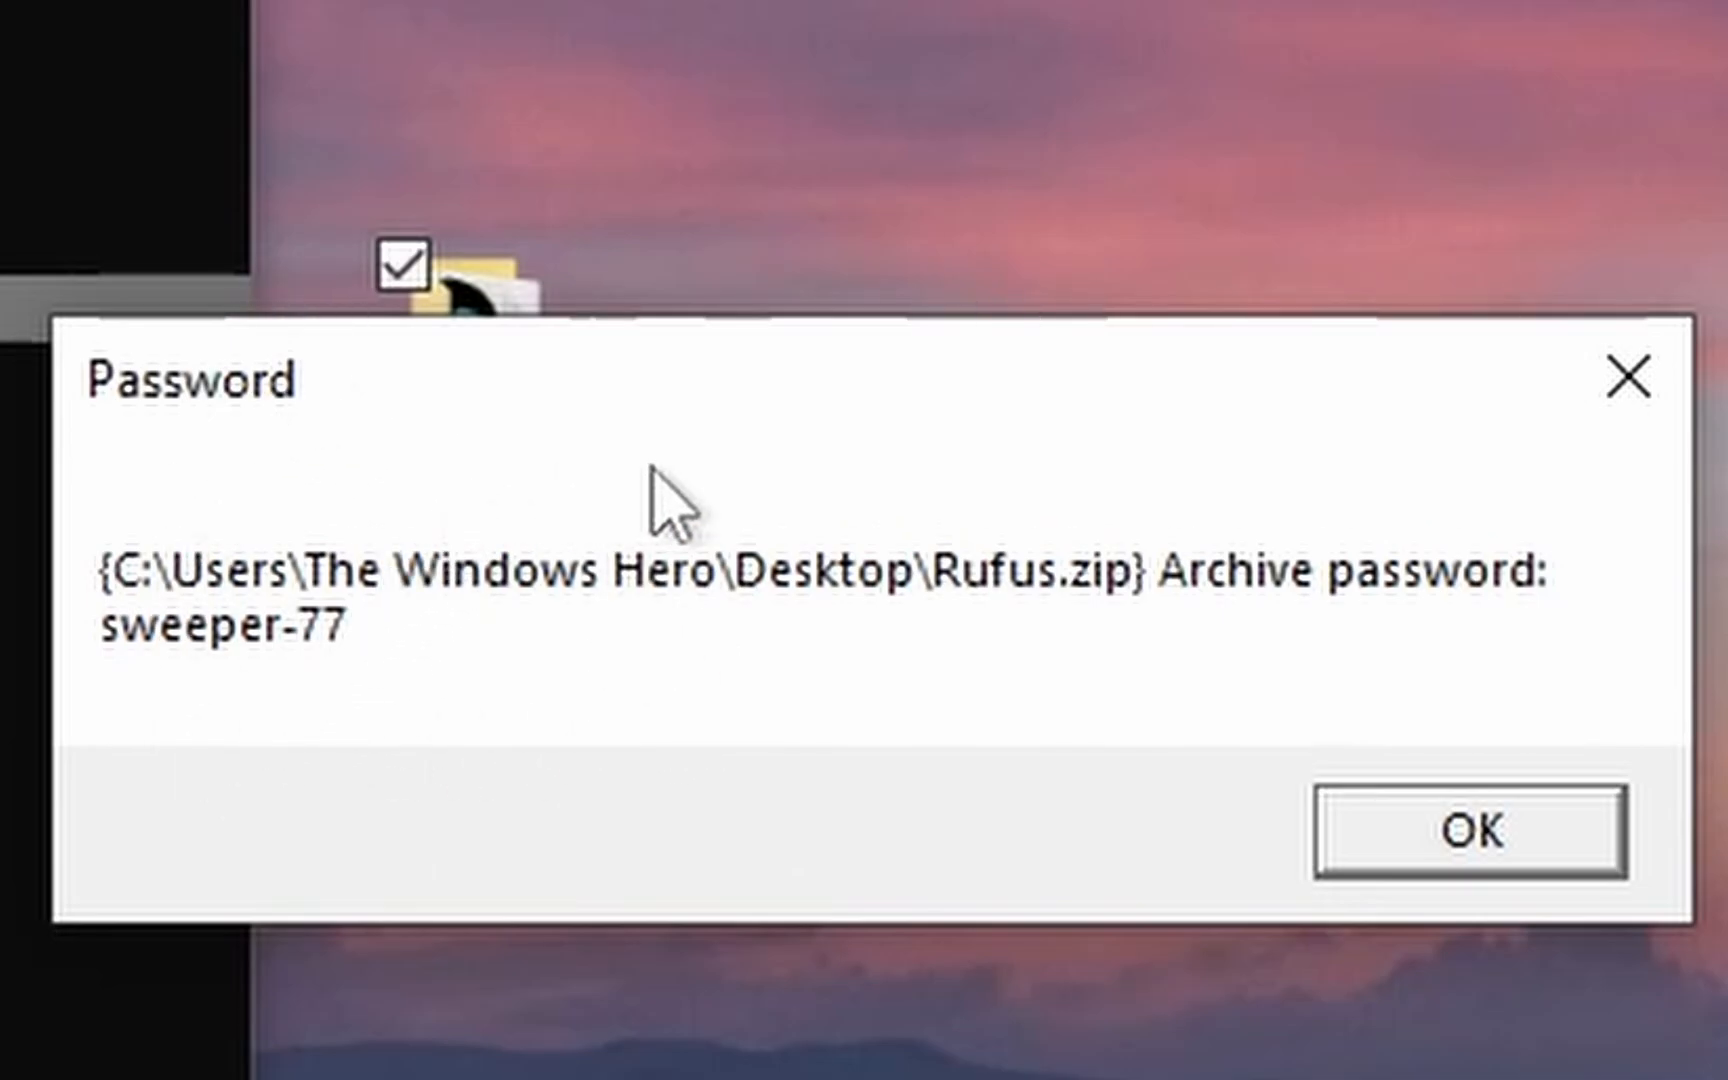
# Copy 483955.zip out of Rufus.zip to the desktop and try extracting, hitting error 0x80004005.
pyautogui.click(1470, 830)
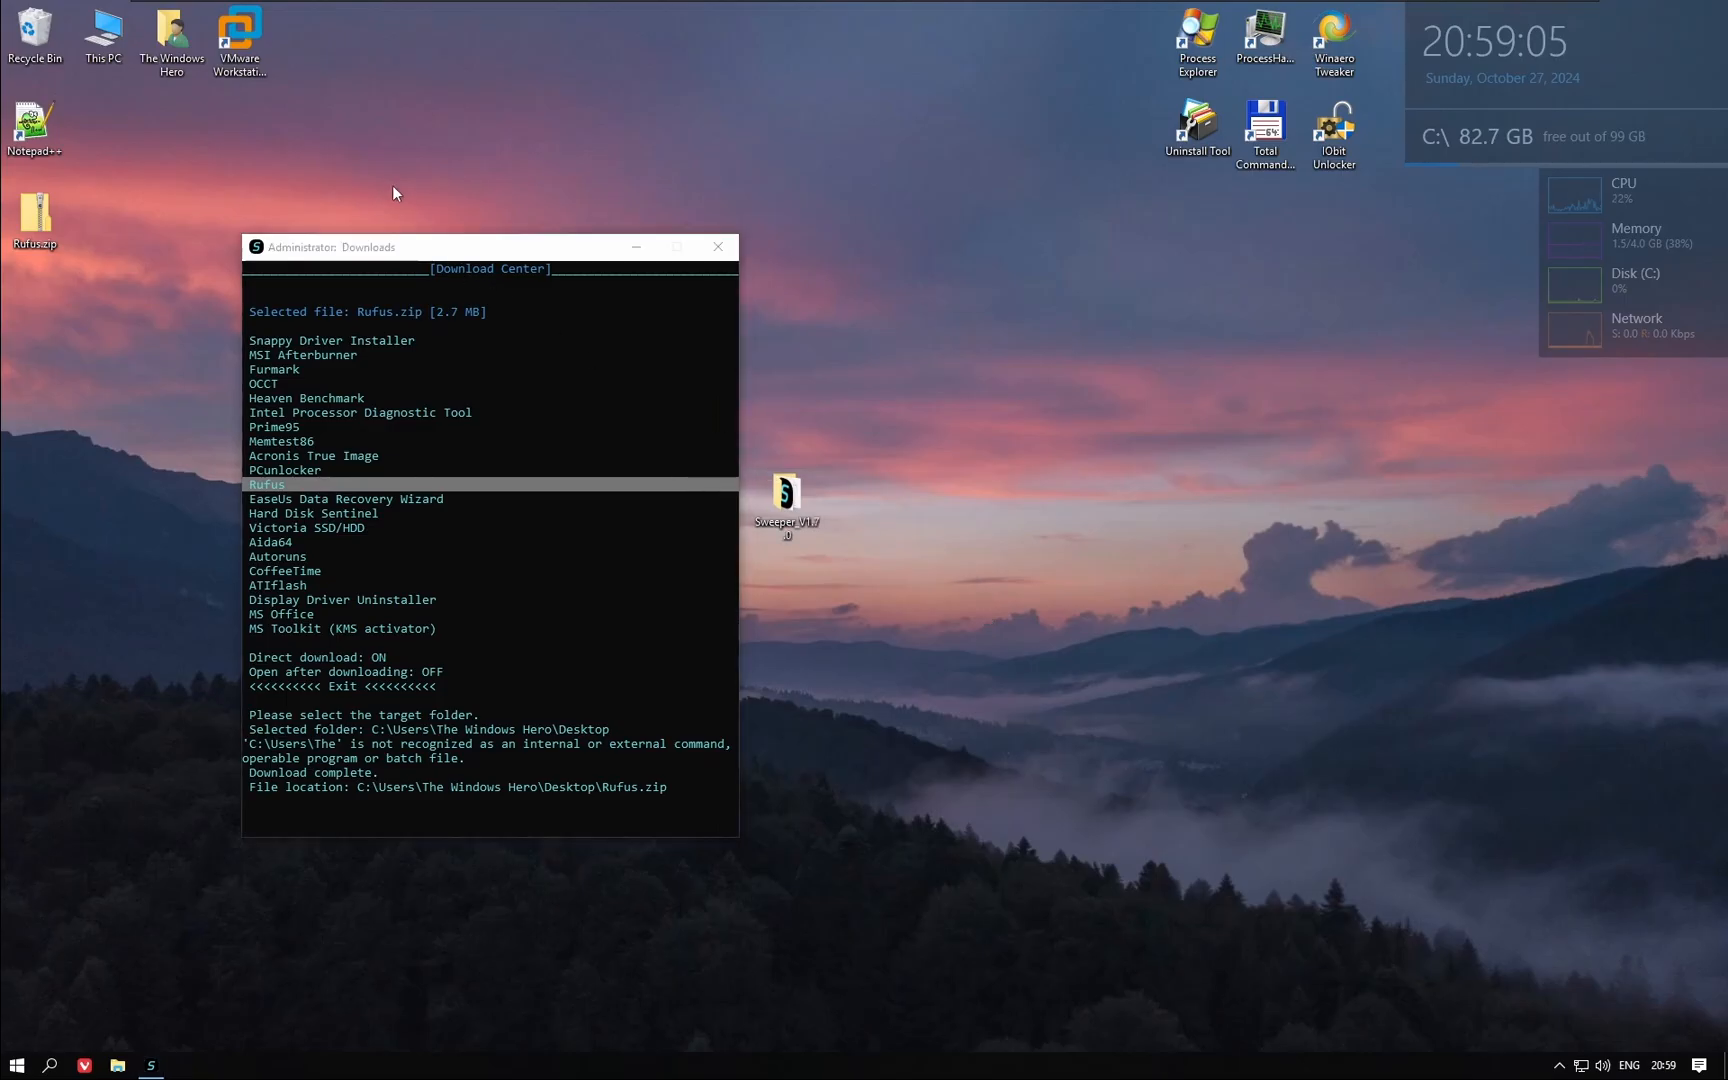
pyautogui.rightClick(34, 217)
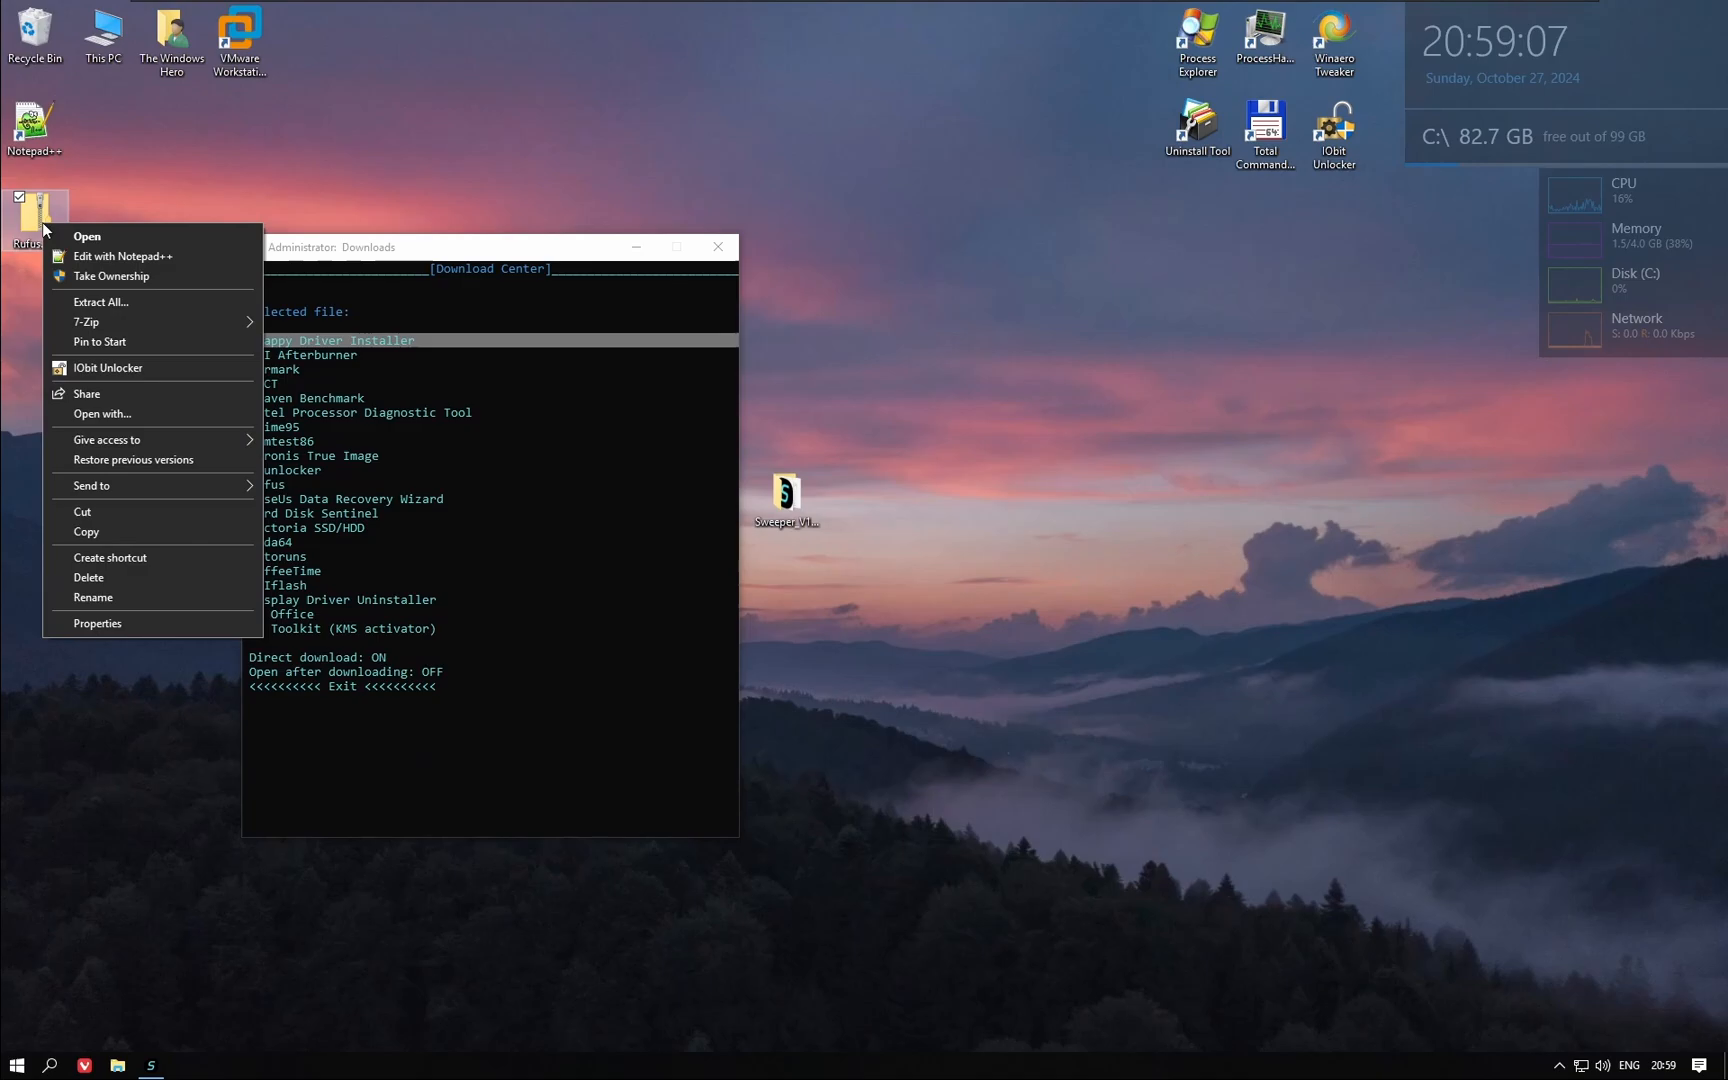
pyautogui.click(86, 236)
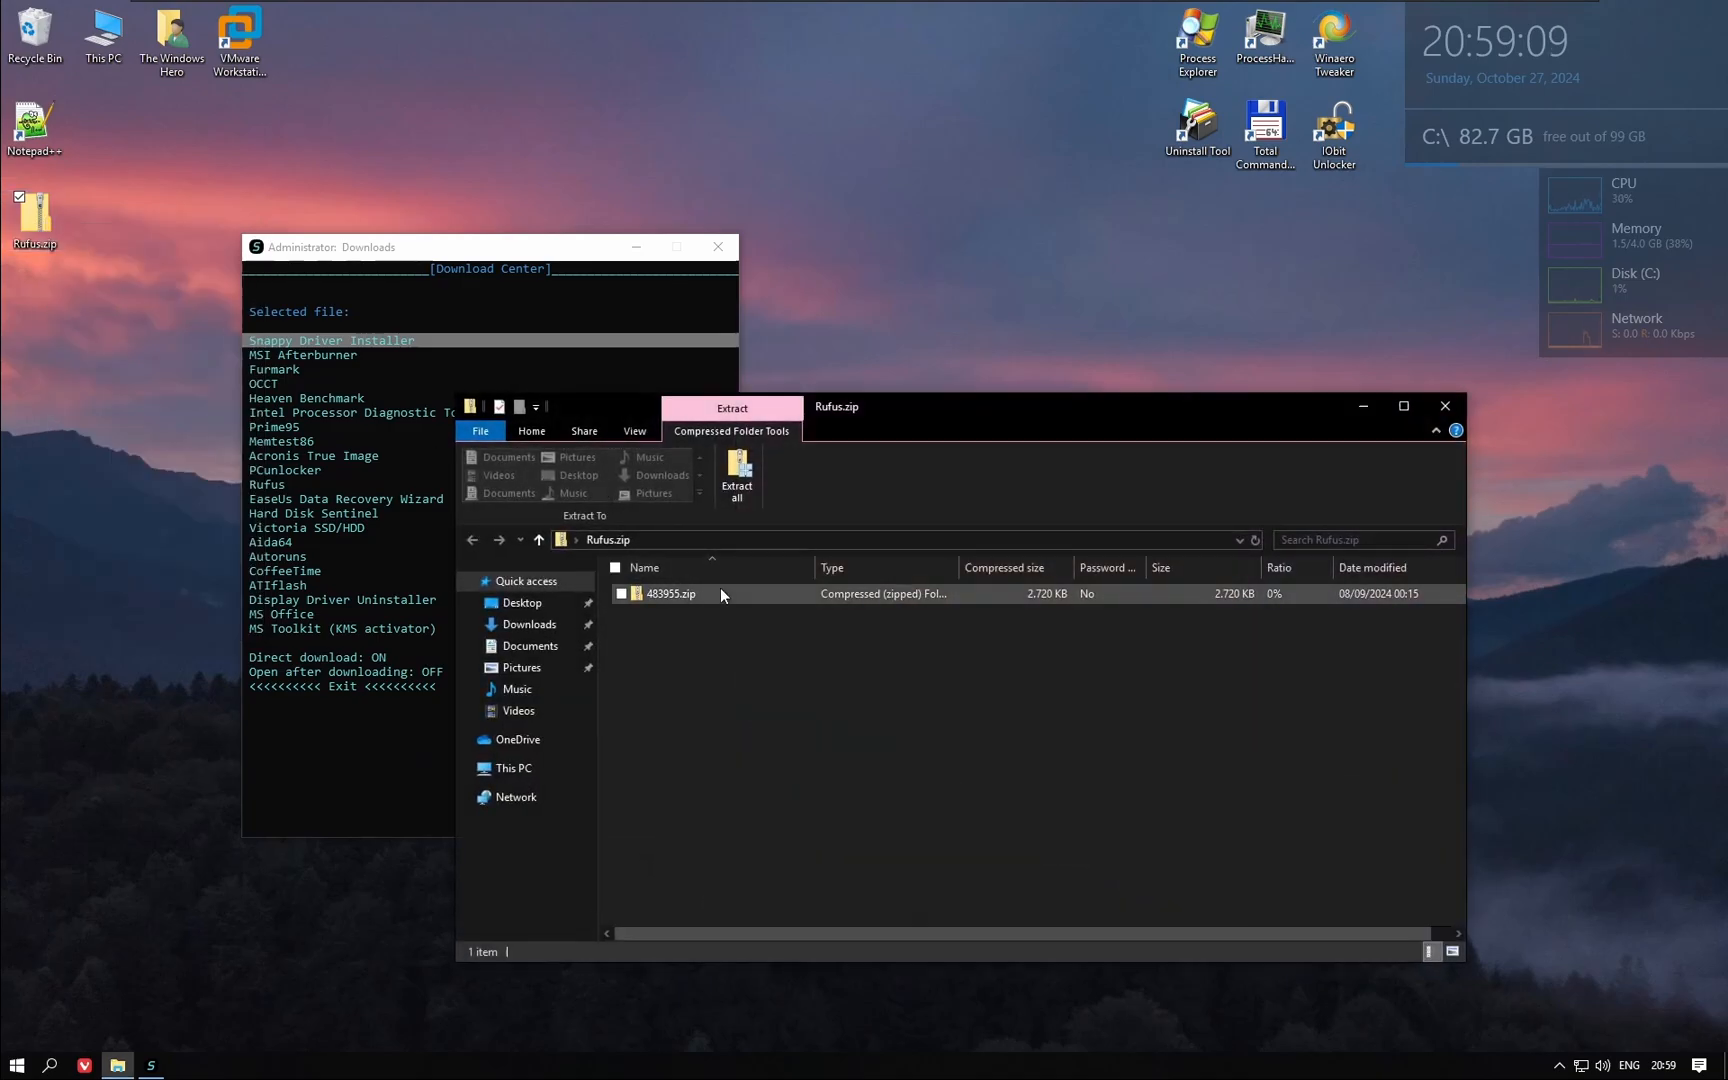
pyautogui.click(671, 593)
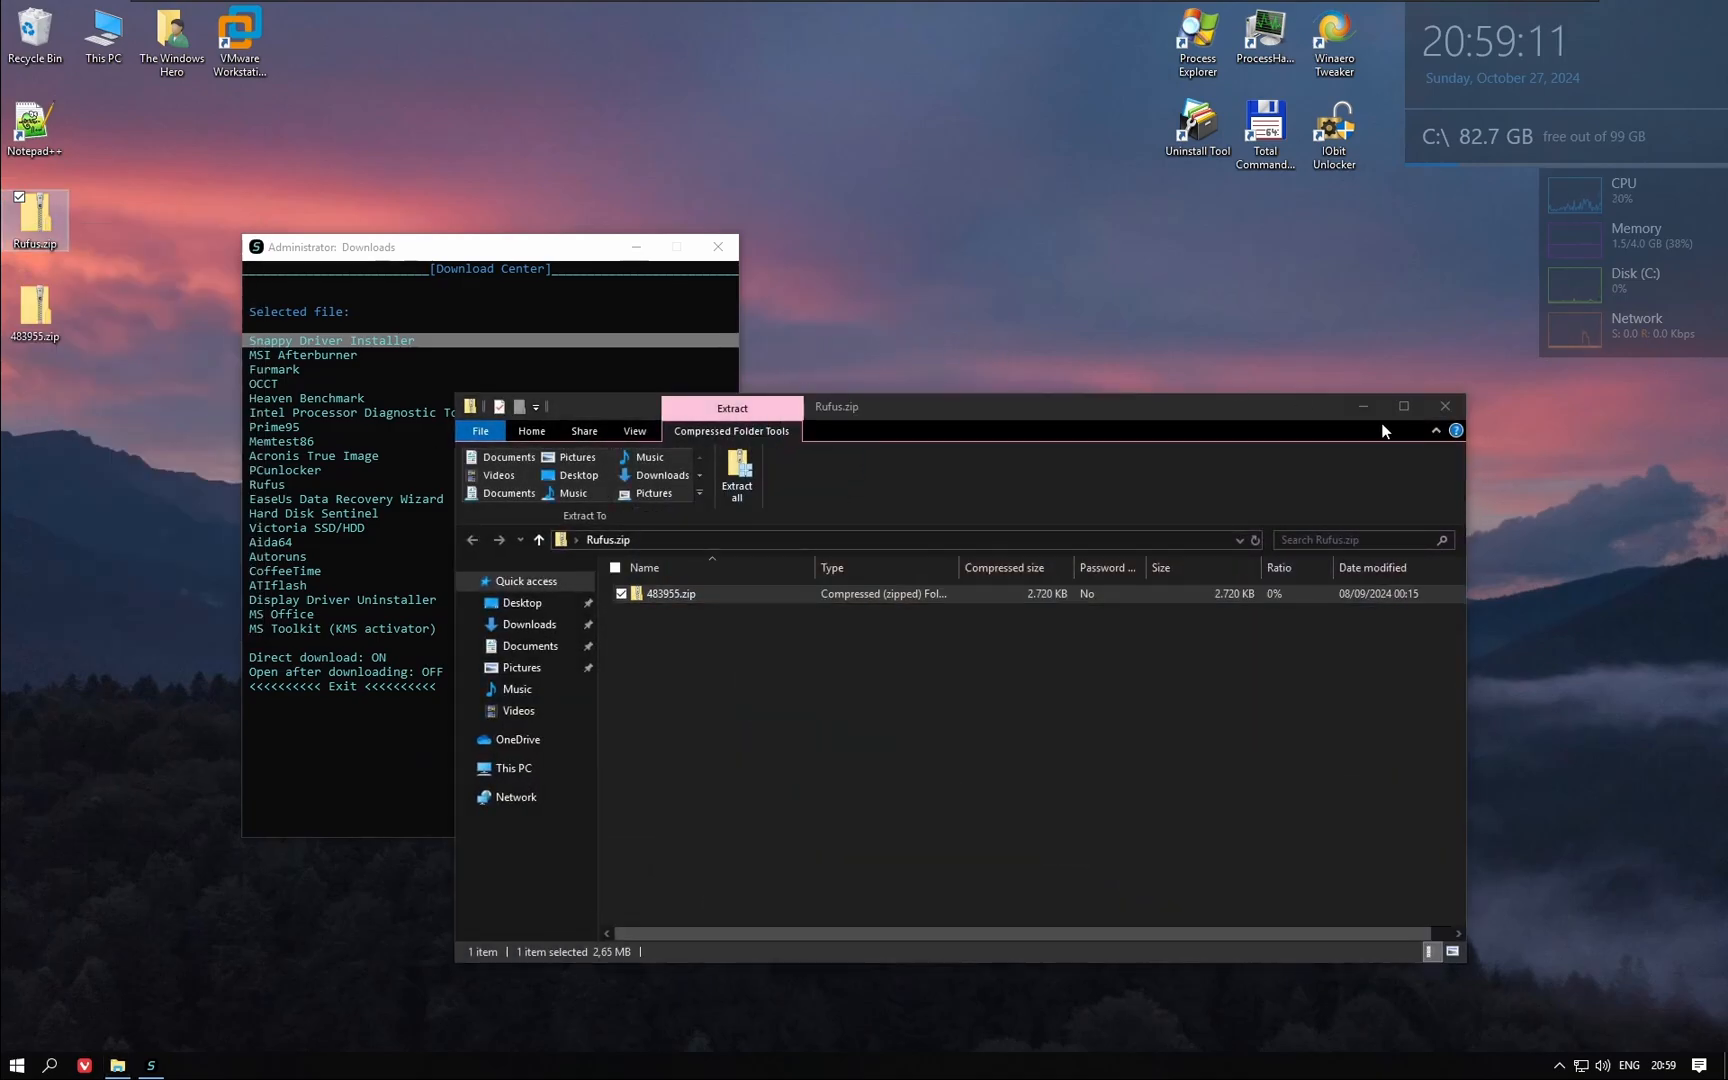
pyautogui.click(1445, 406)
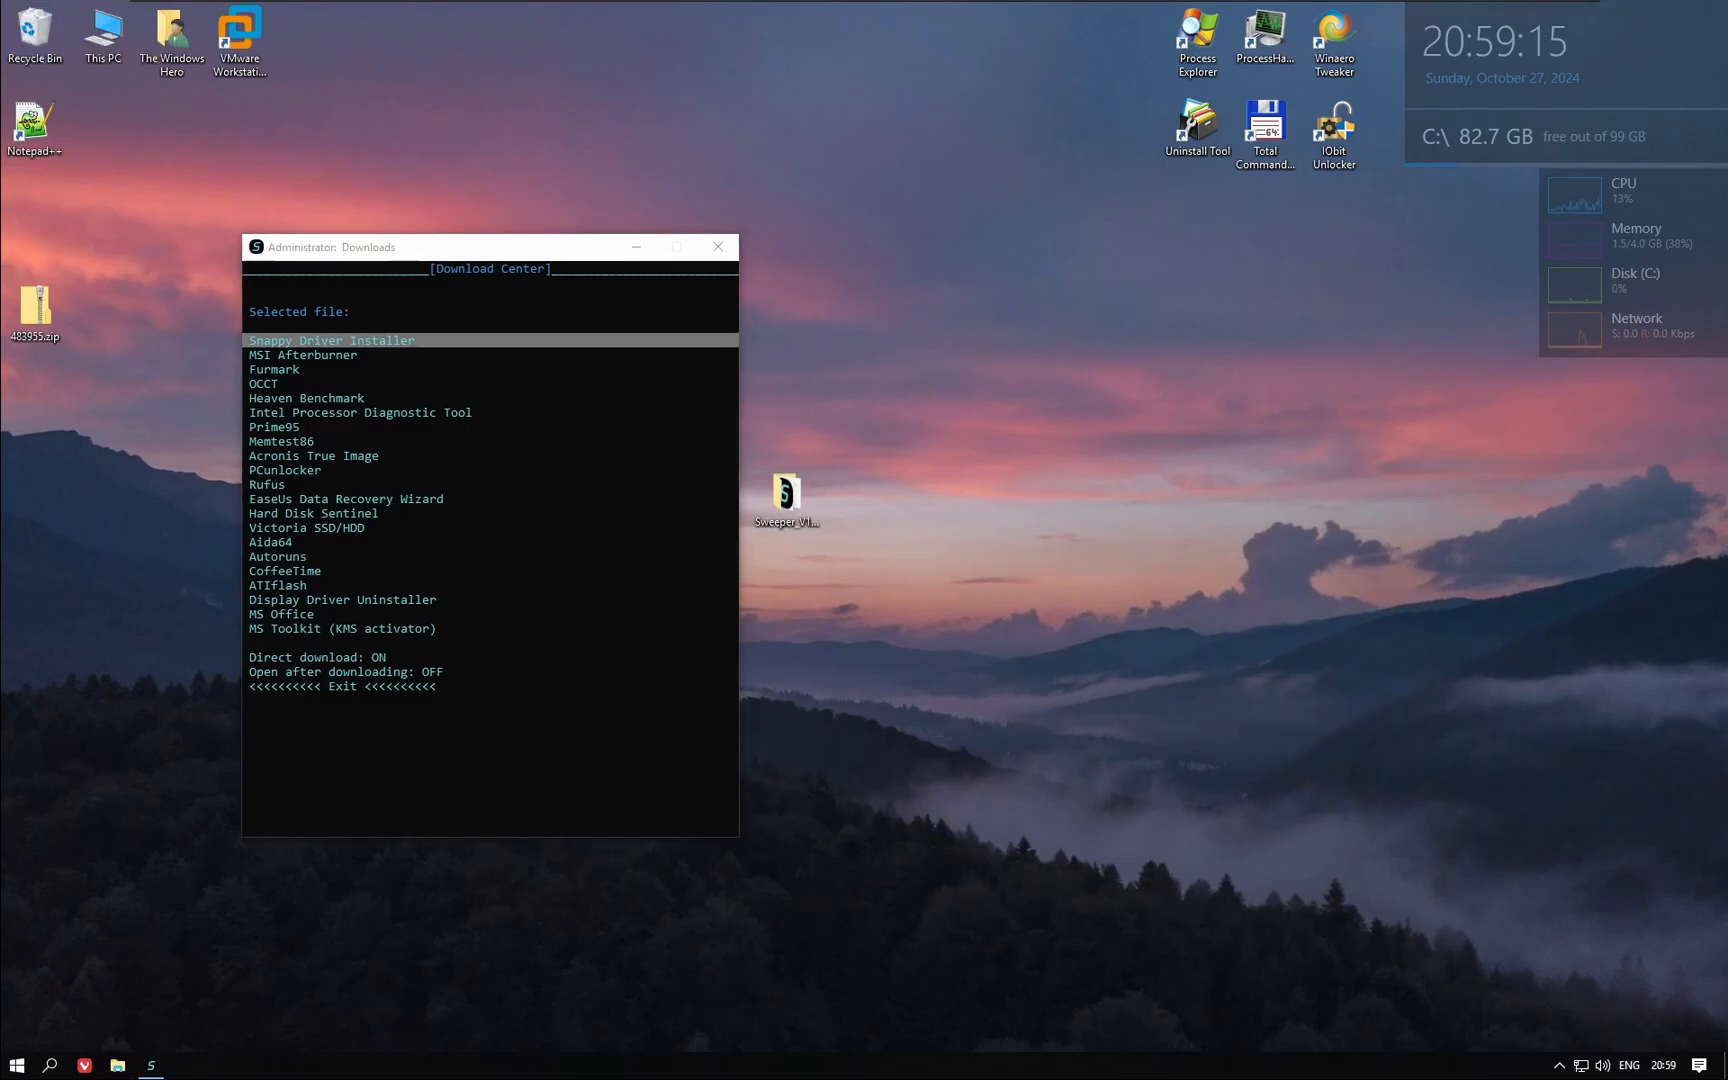
pyautogui.doubleClick(34, 306)
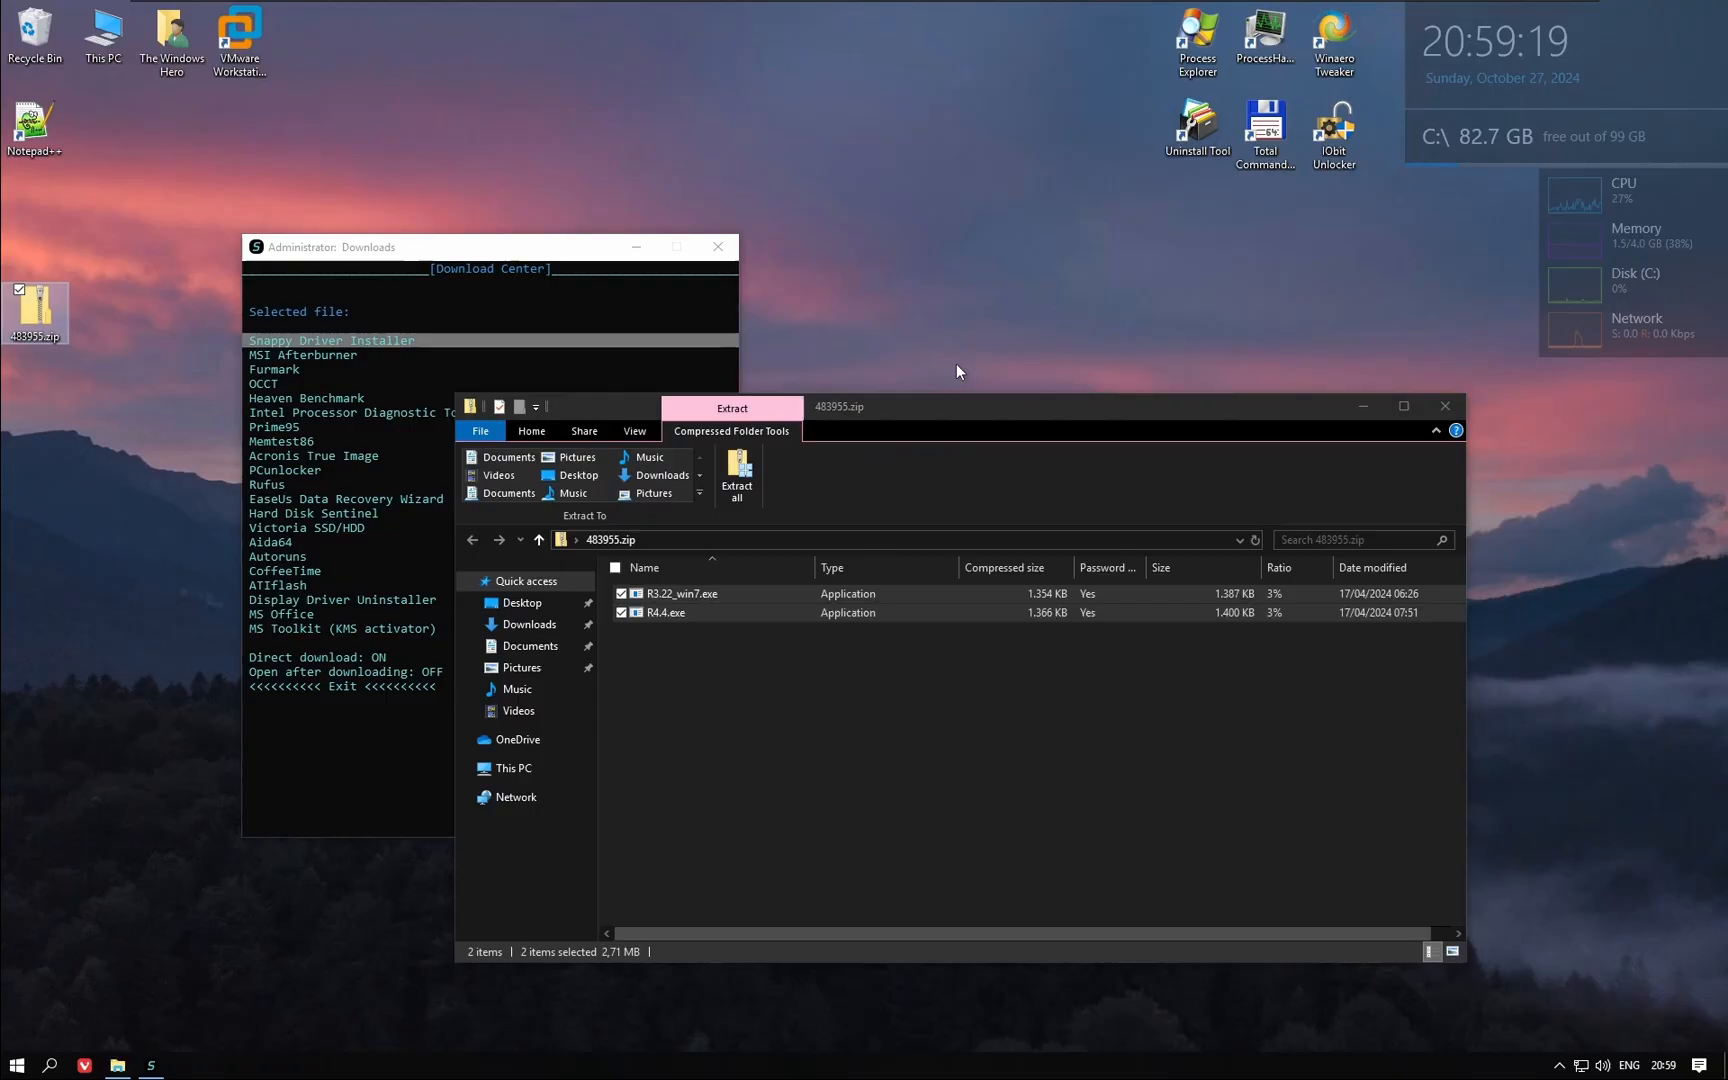
pyautogui.click(736, 472)
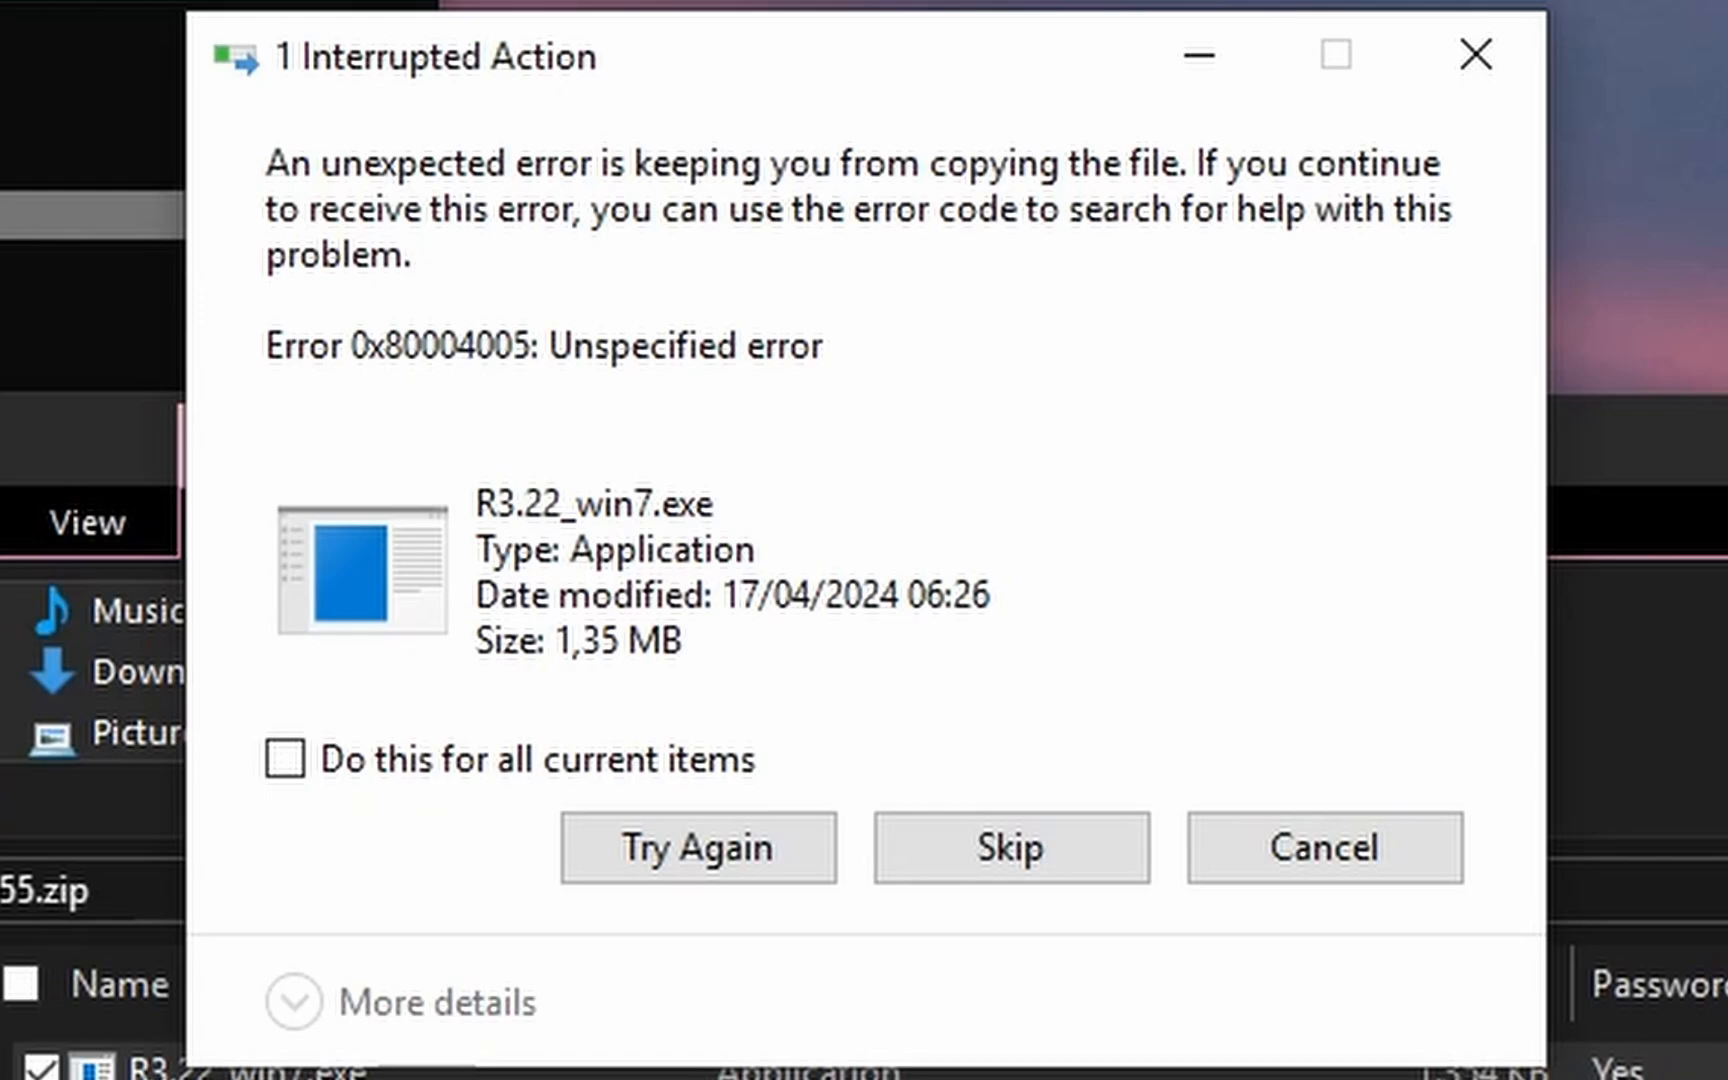
pyautogui.moveTo(1066, 342)
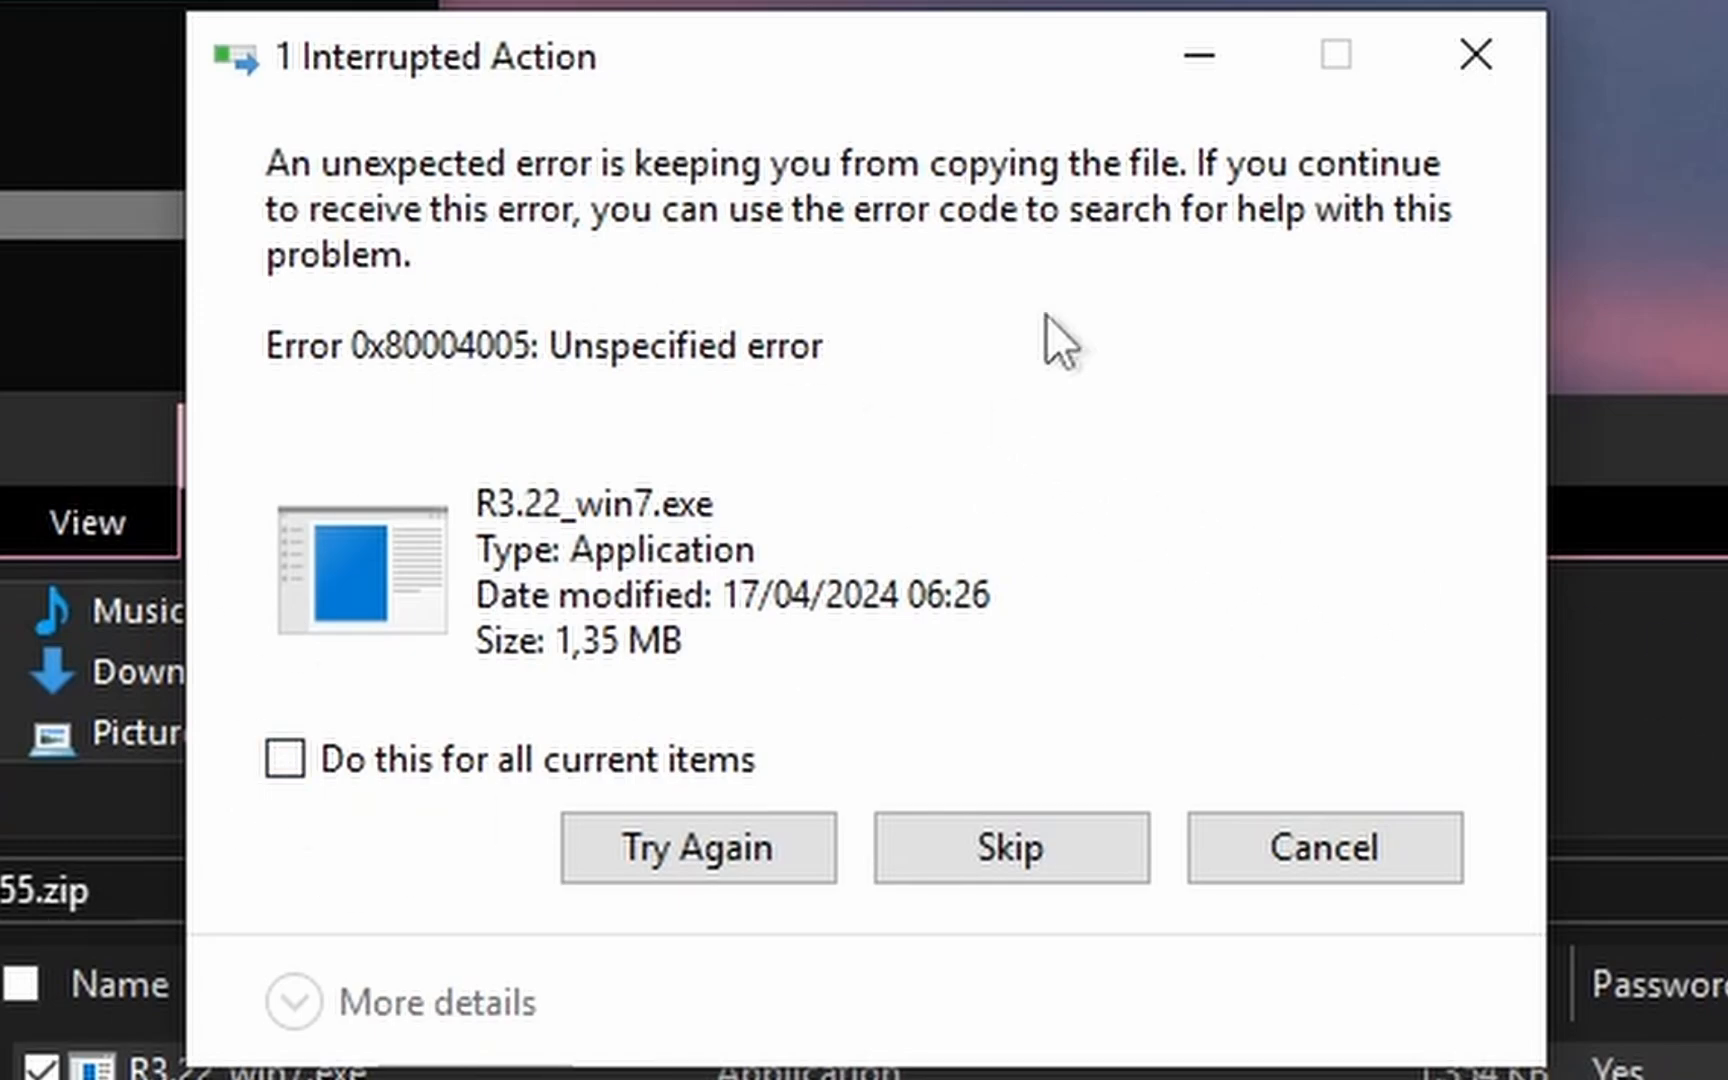
pyautogui.click(1324, 847)
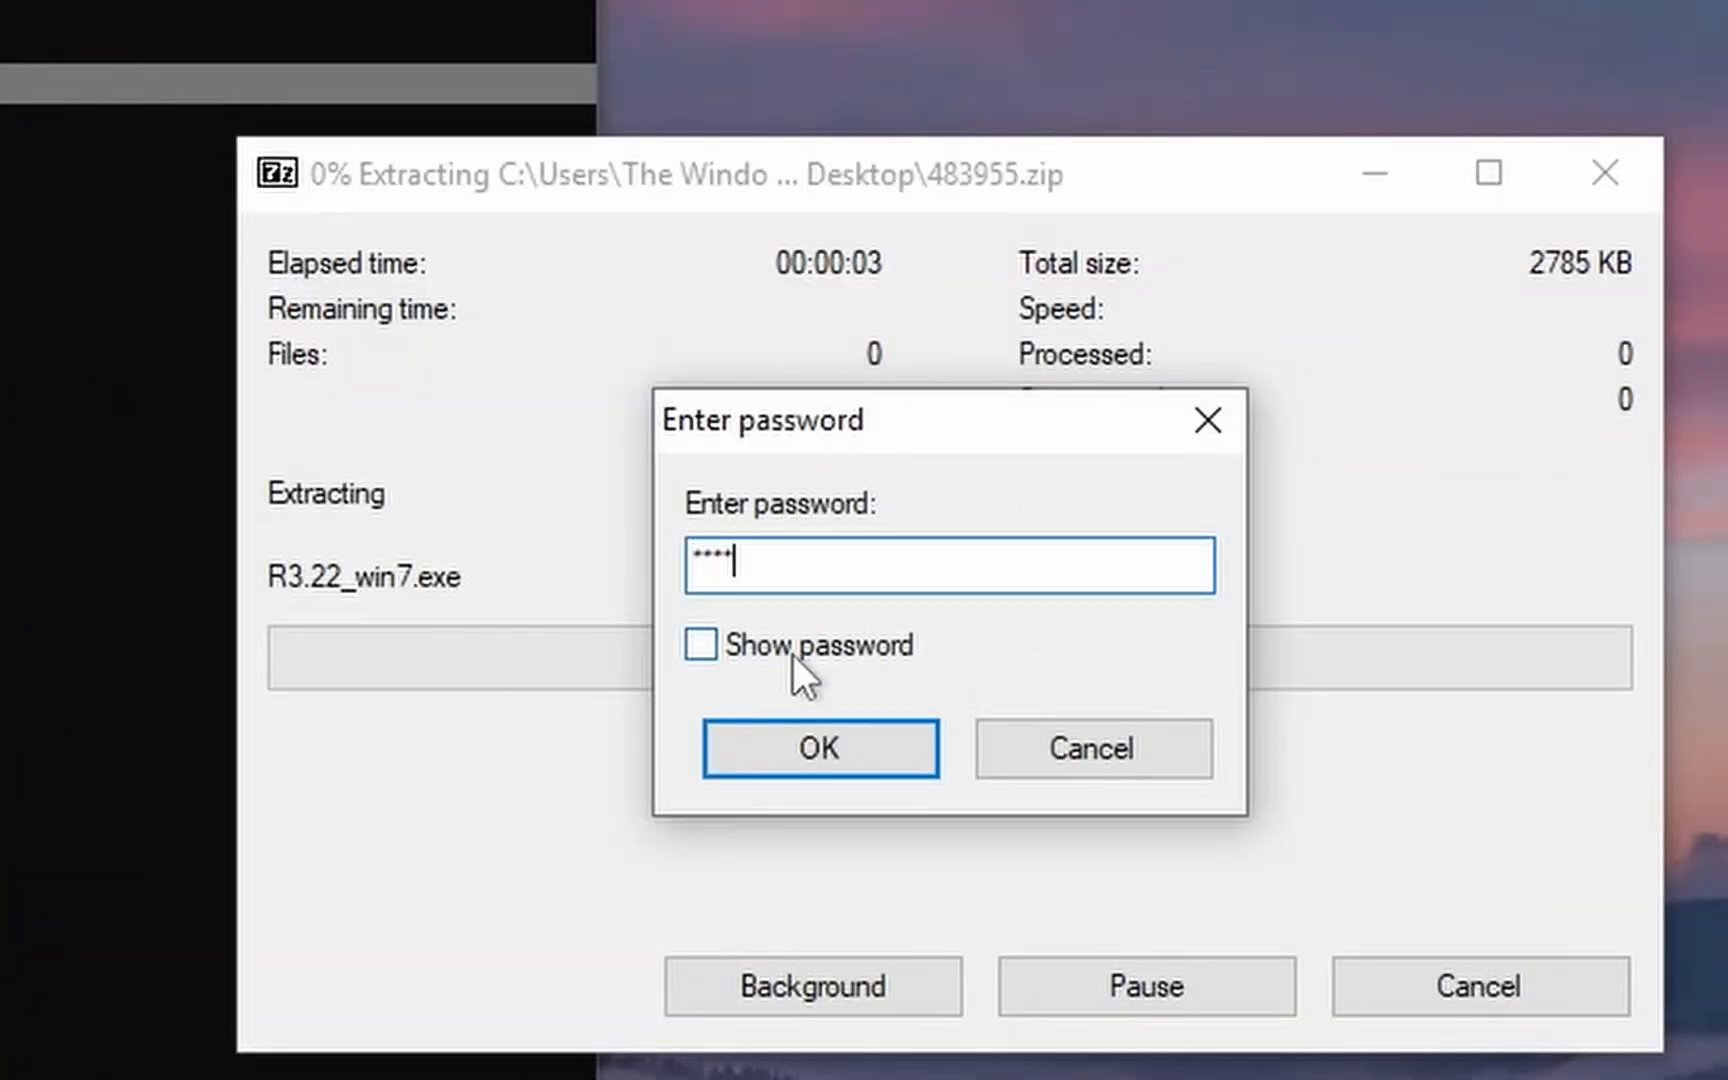
pyautogui.click(700, 645)
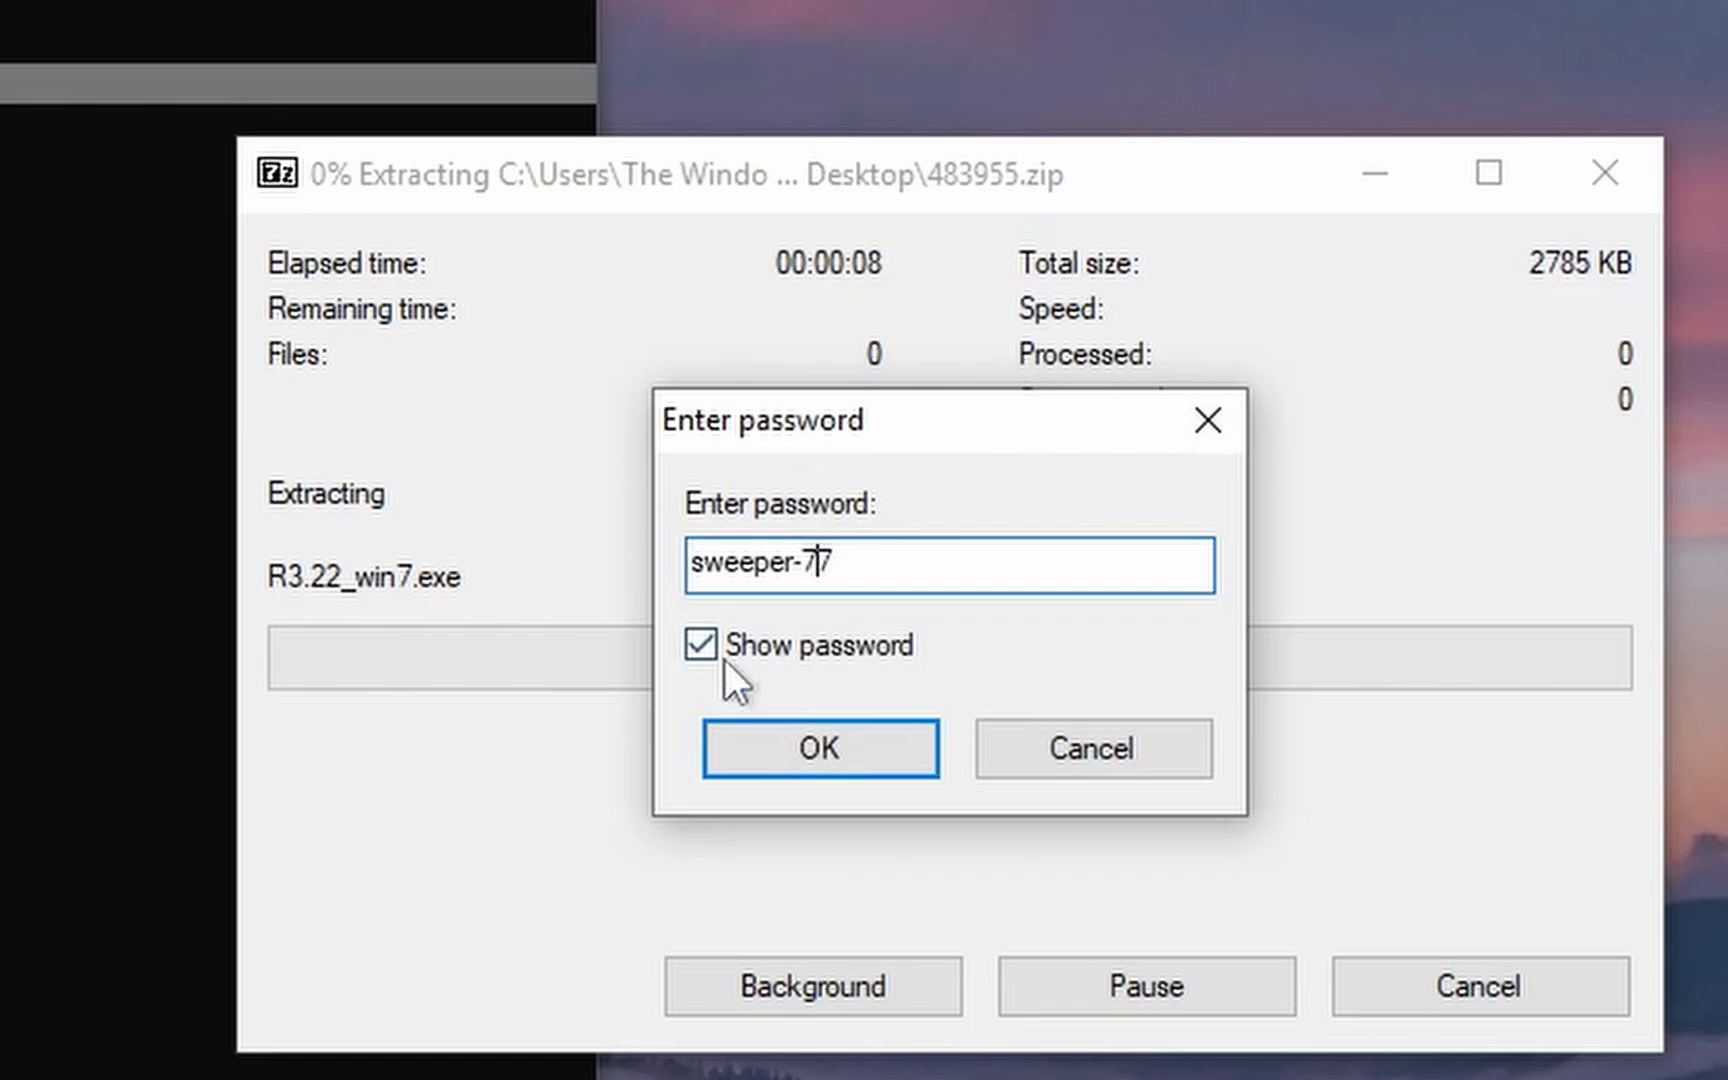
pyautogui.click(818, 747)
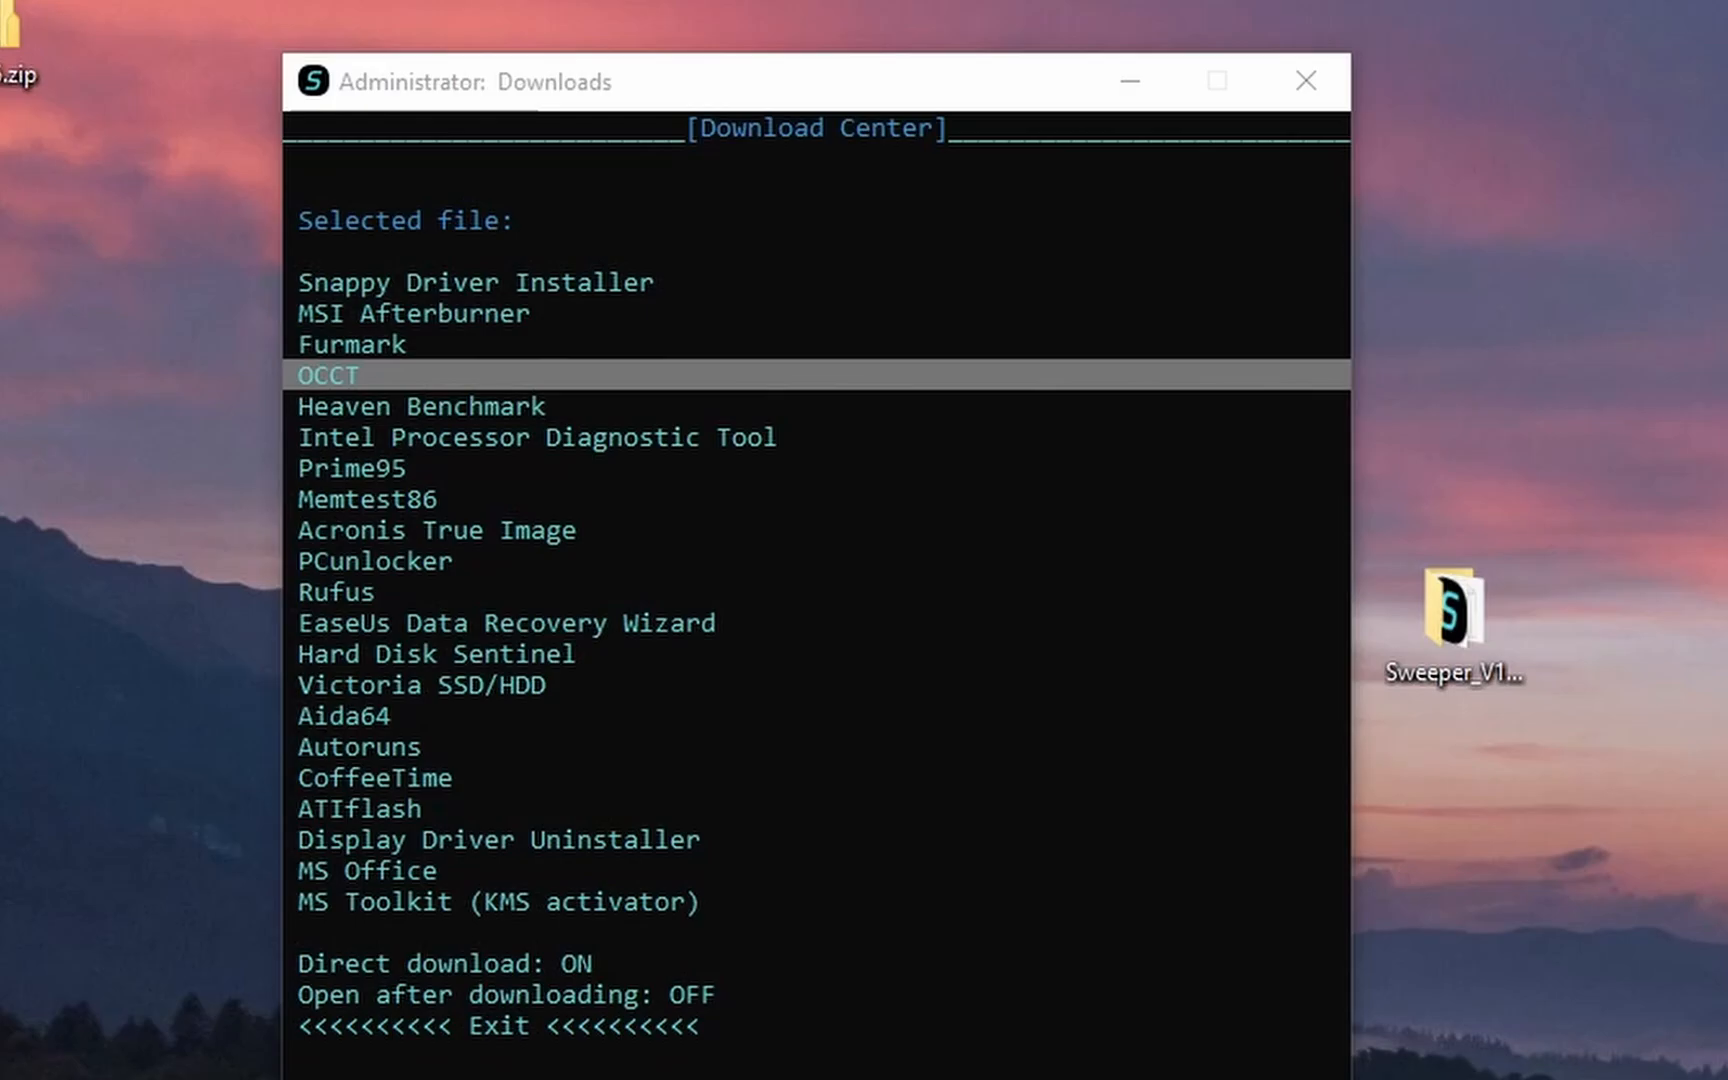
pyautogui.click(336, 592)
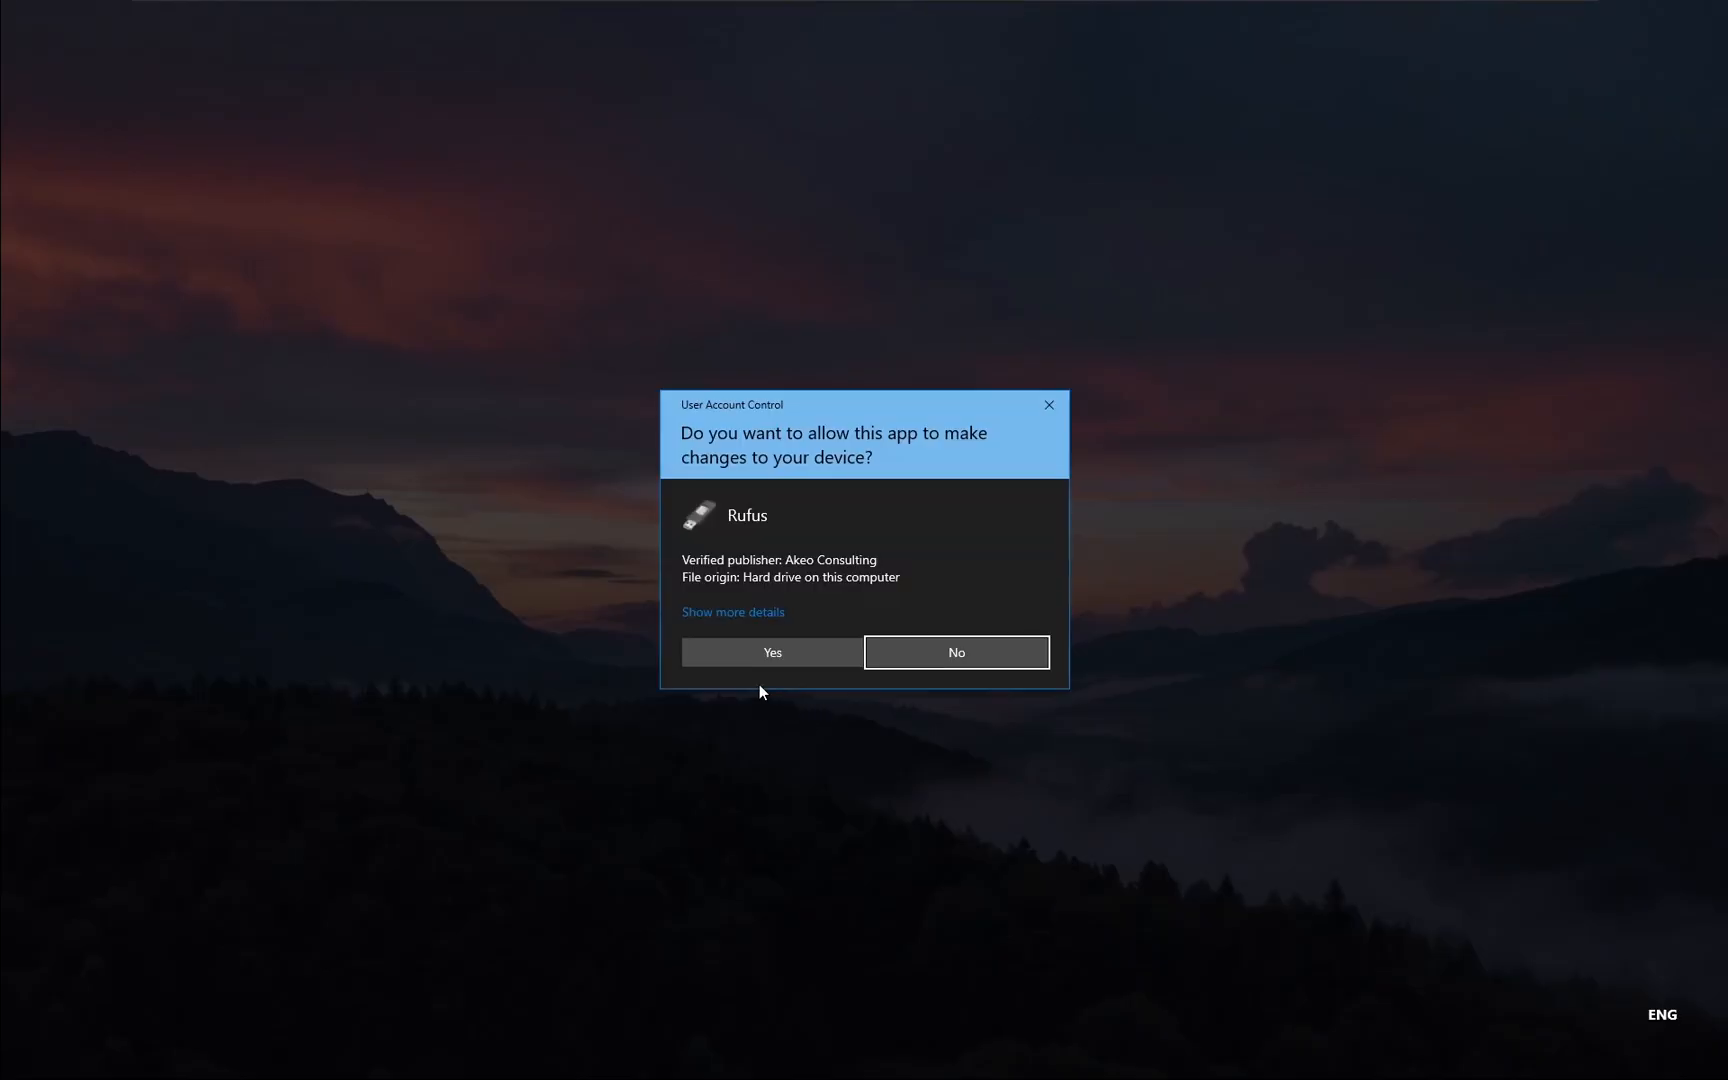
pyautogui.click(770, 651)
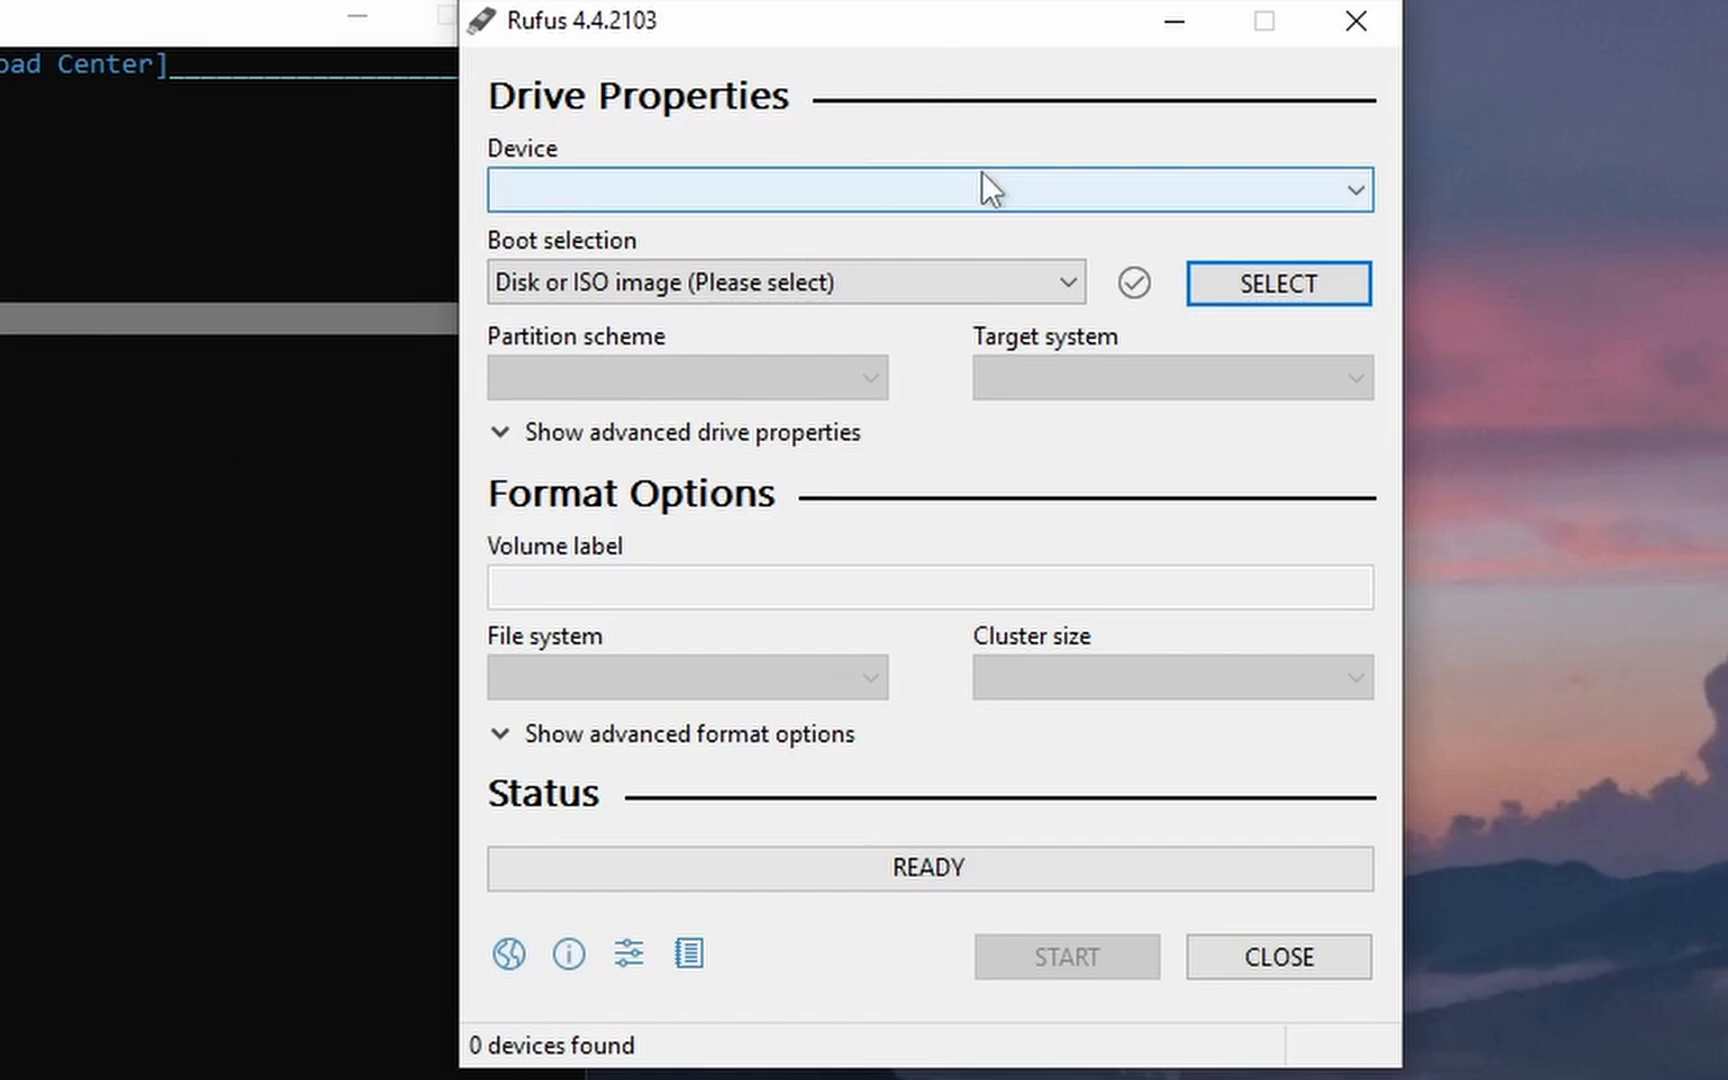
pyautogui.moveTo(1357, 21)
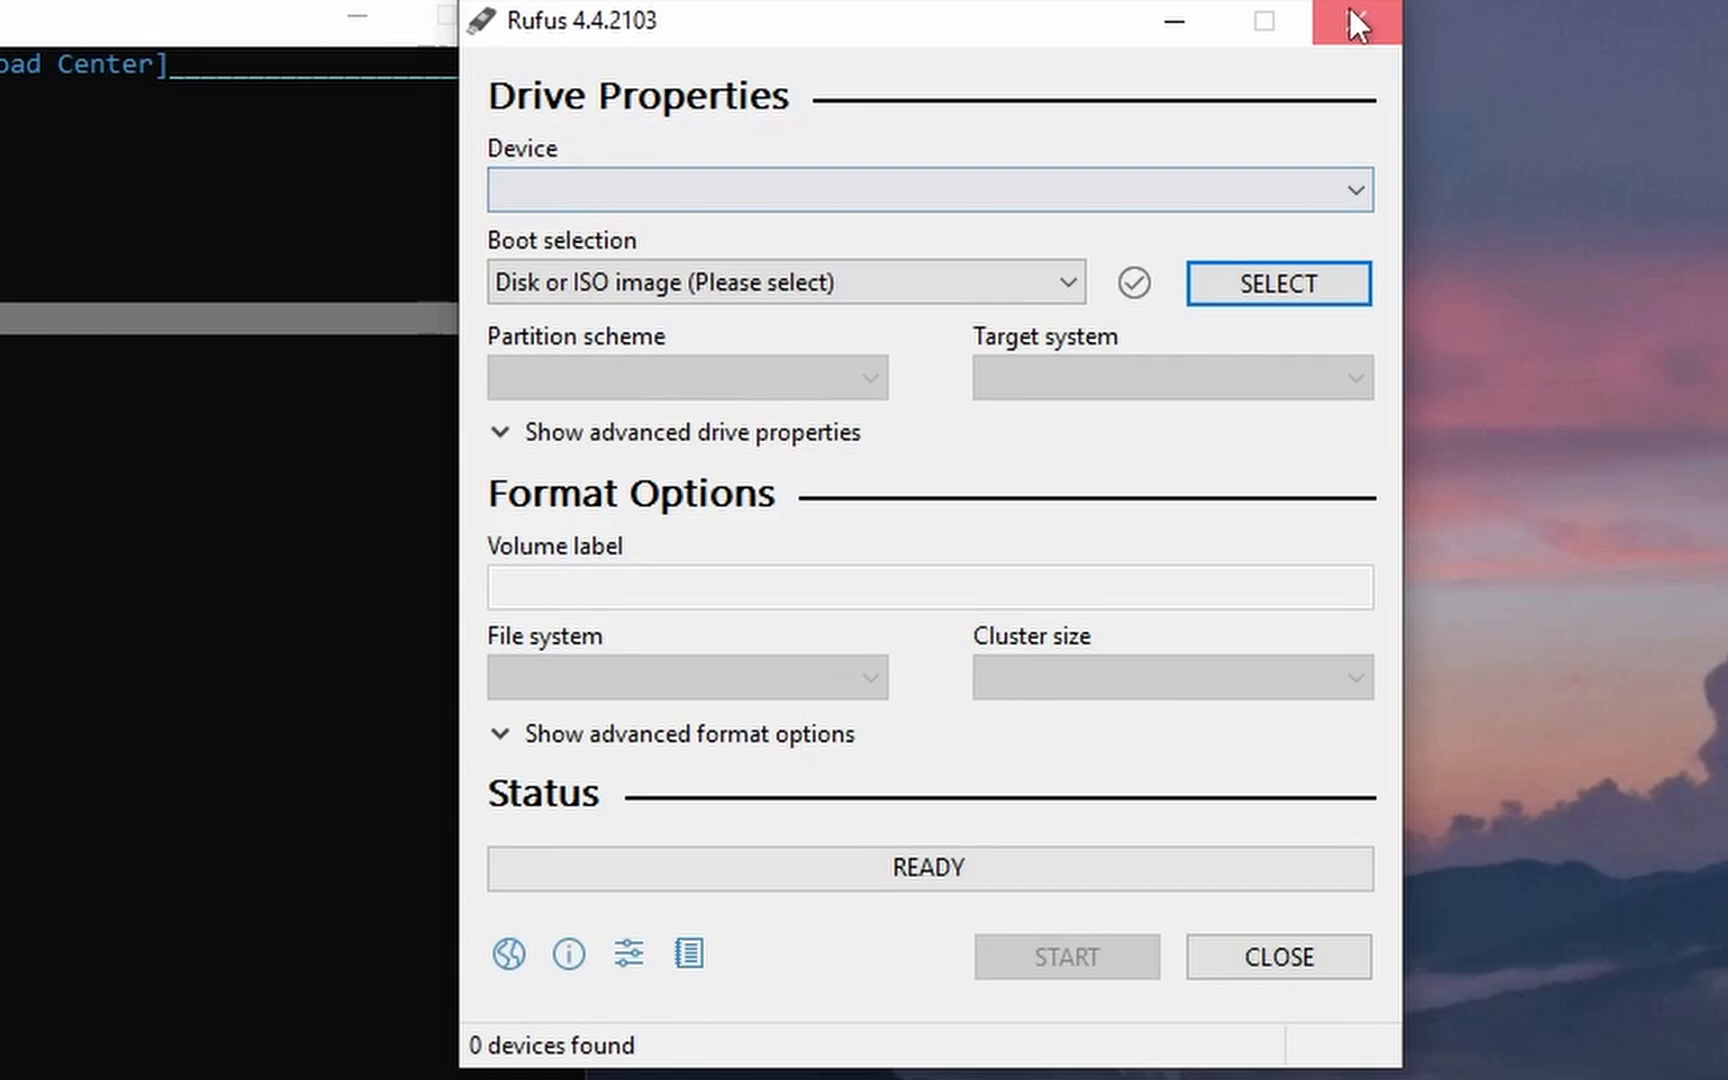
# Close Rufus and start Remove junk files in Sweeper's main menu.
pyautogui.click(1354, 21)
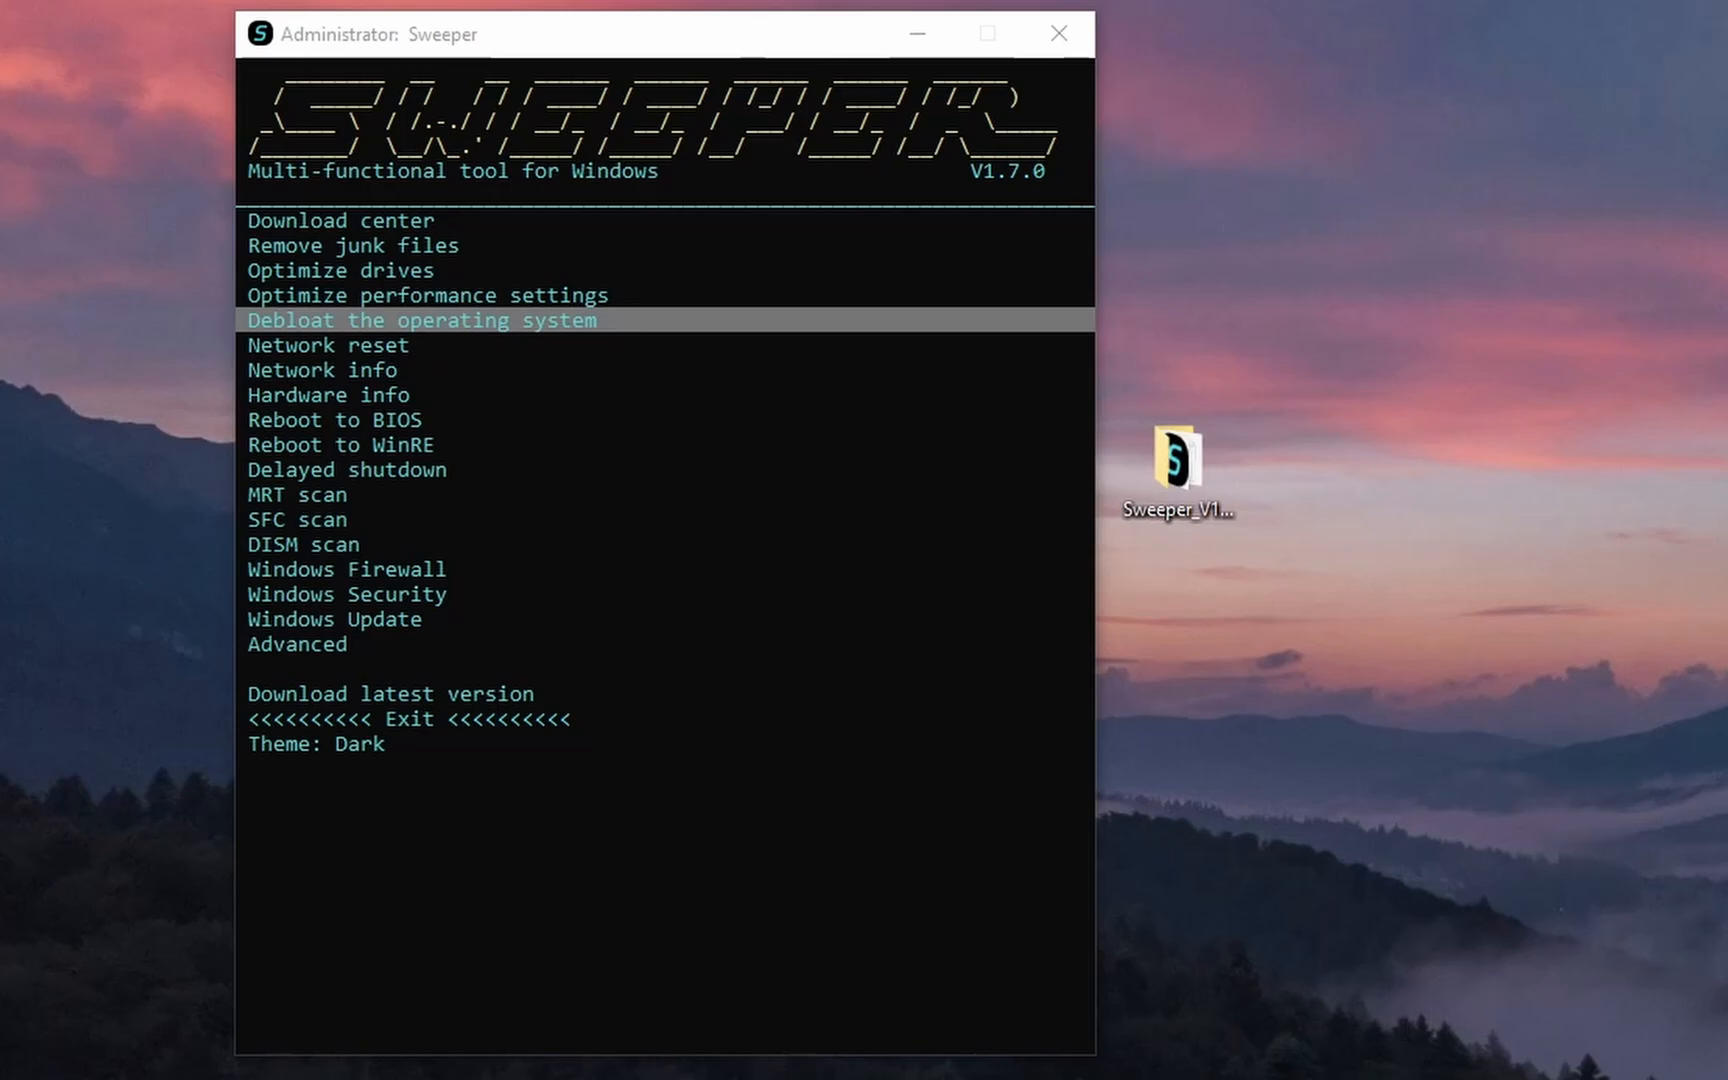
pyautogui.click(421, 320)
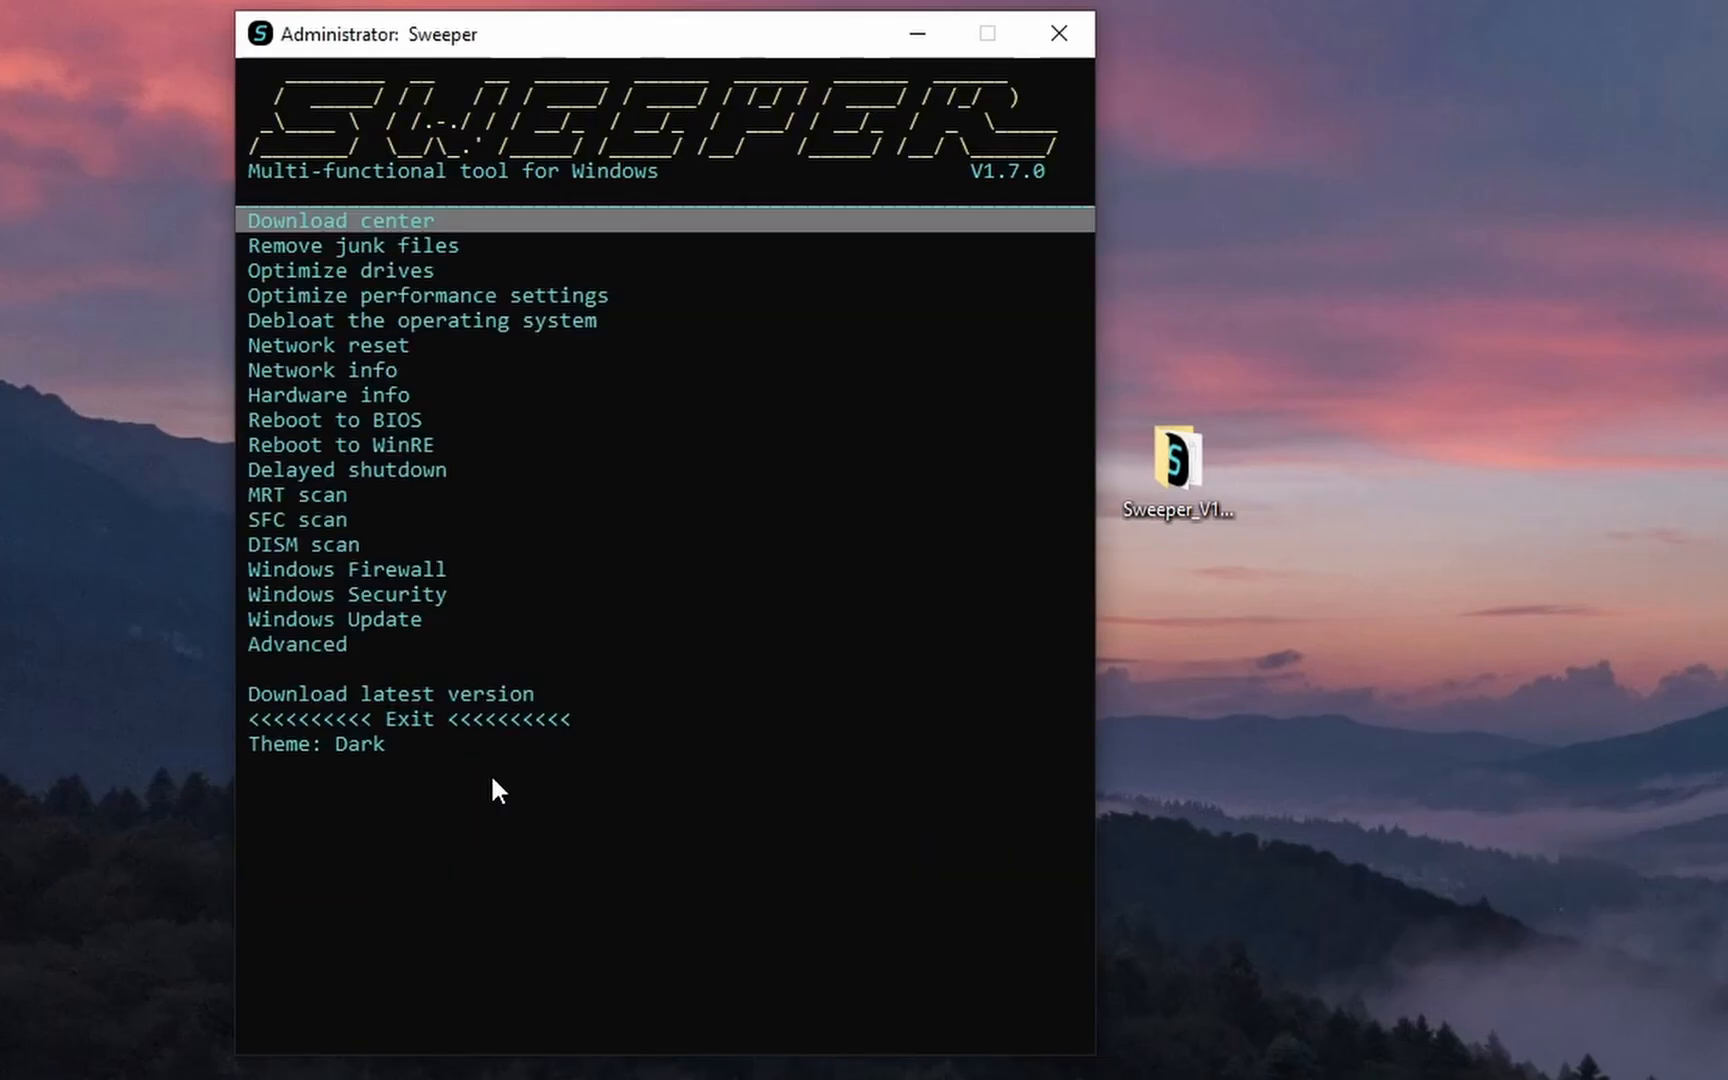
pyautogui.click(353, 245)
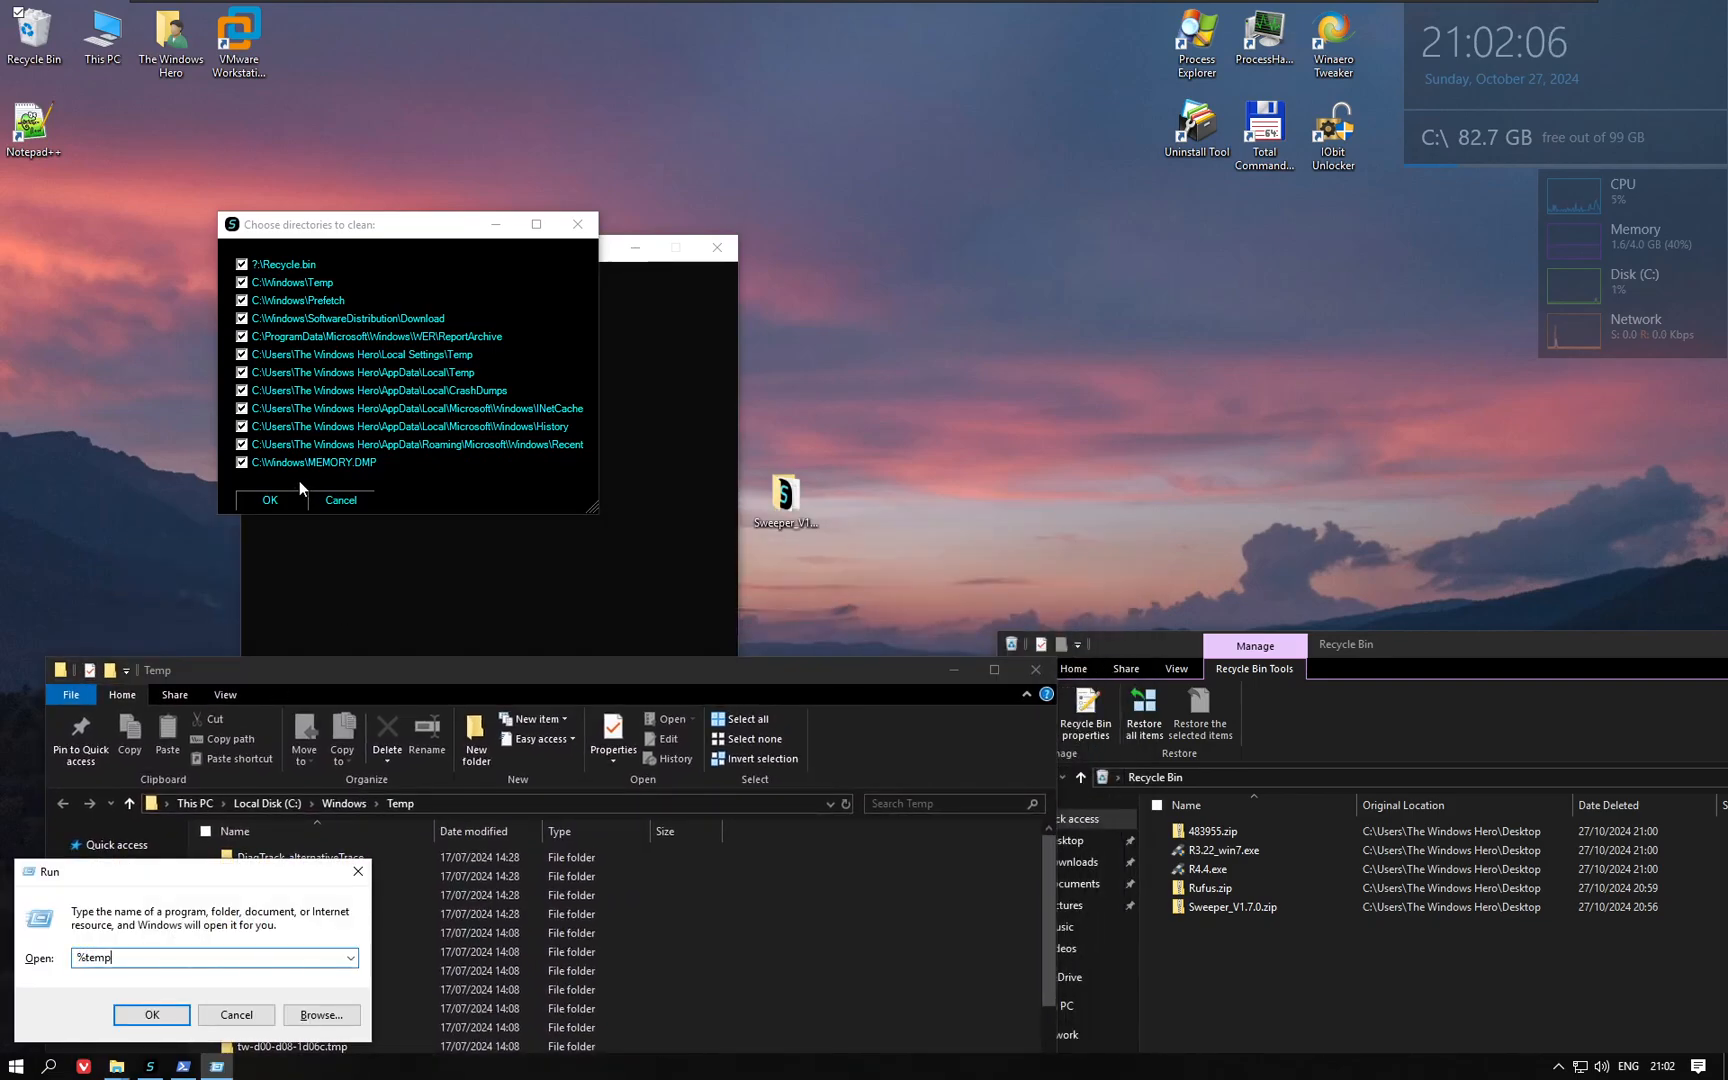
# Review the %temp% and Prefetch folders, granting access to Prefetch.
pyautogui.click(151, 1014)
pyautogui.write('pre')
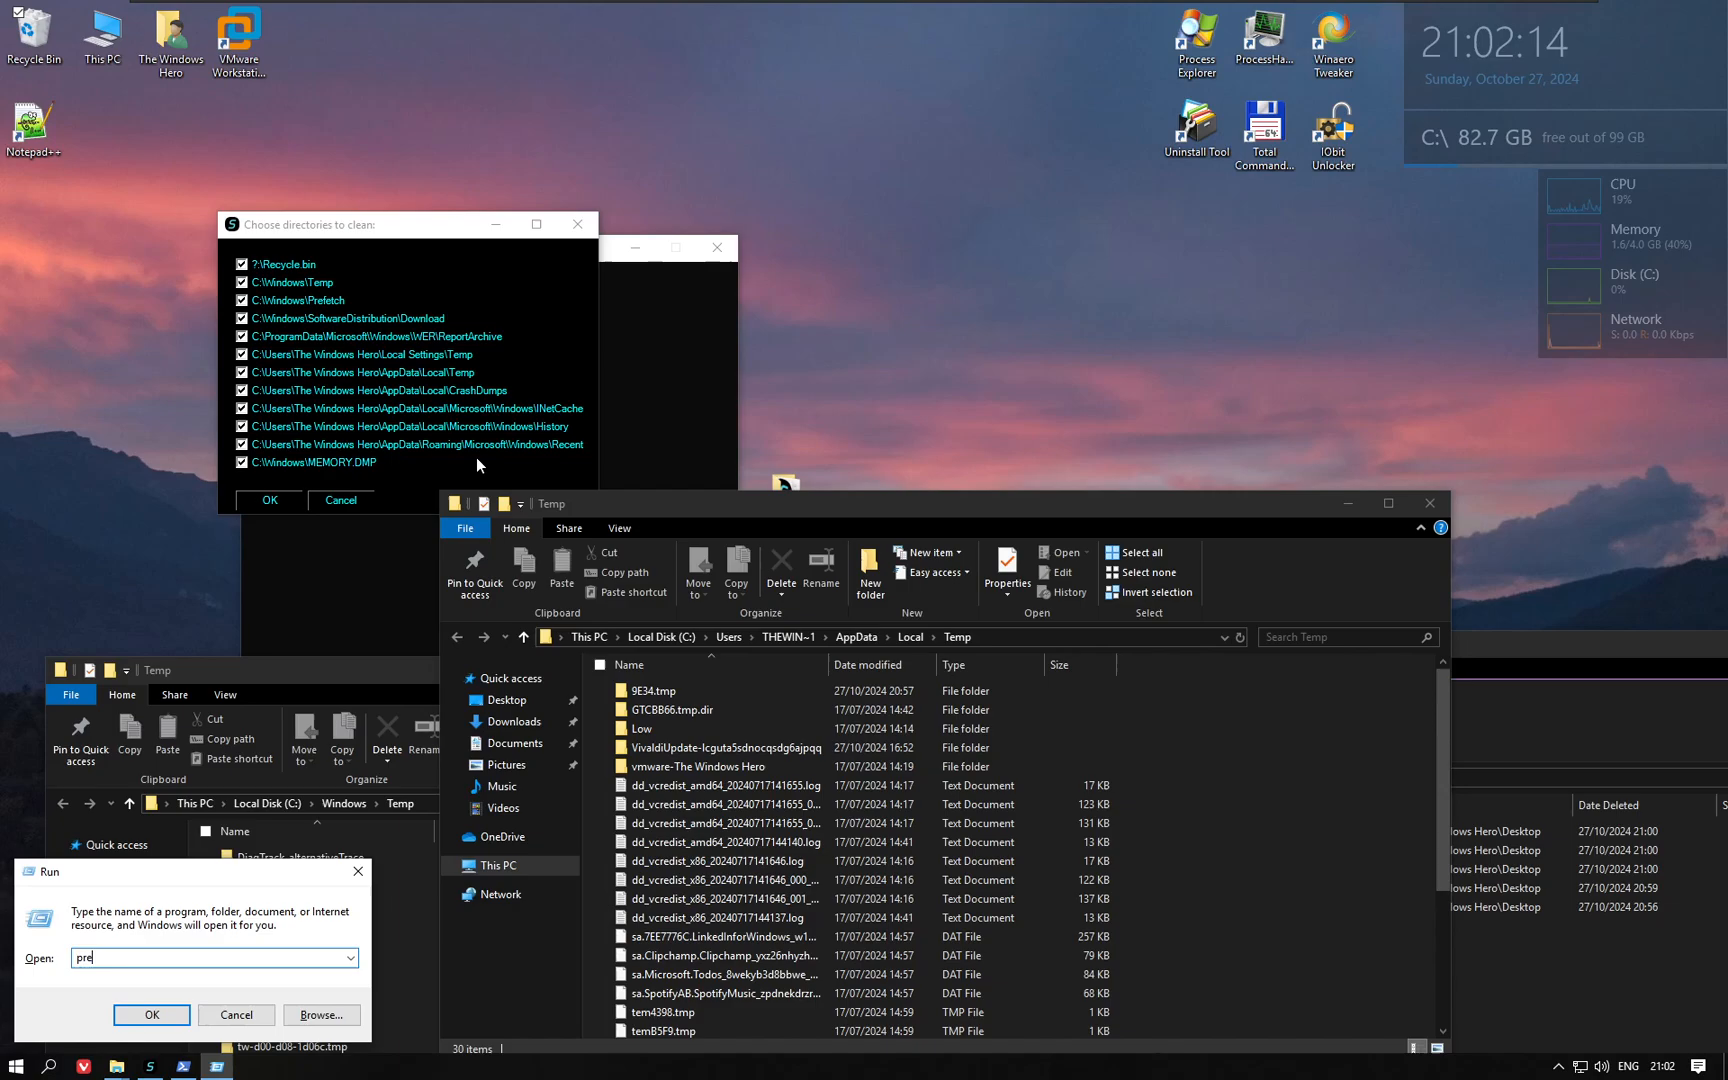
pyautogui.click(151, 1014)
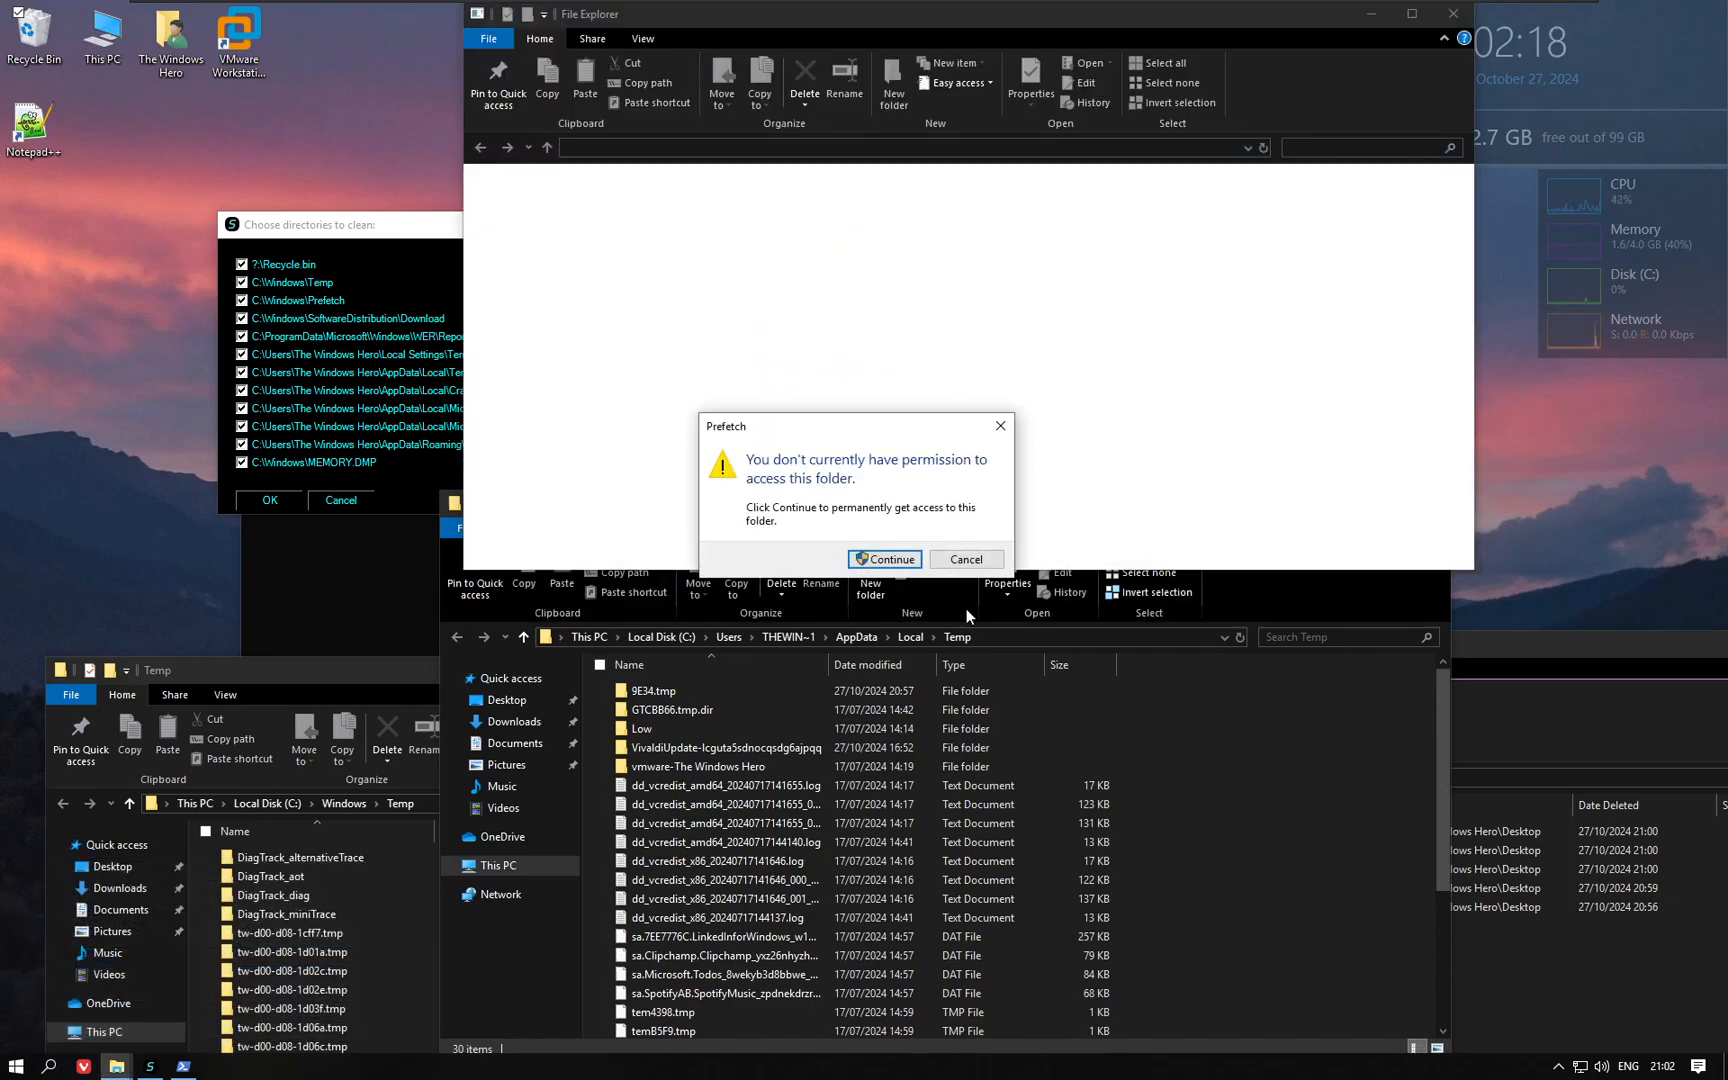
pyautogui.click(889, 559)
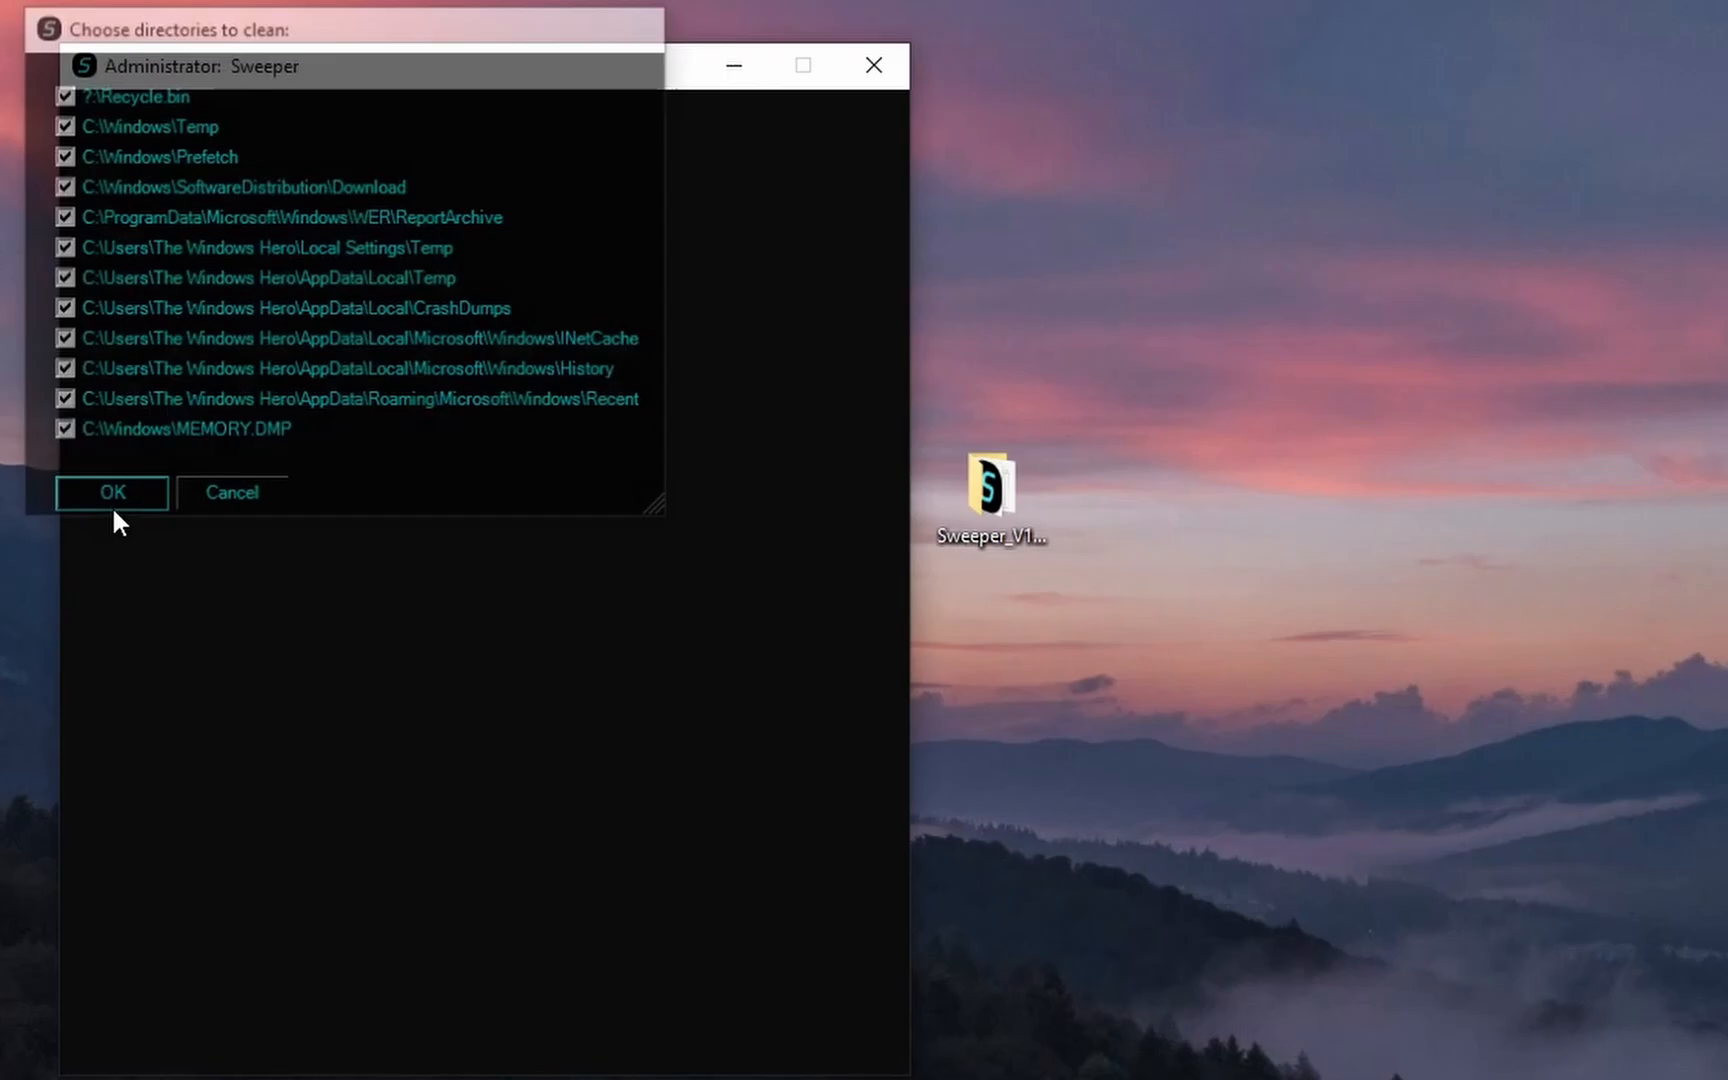
# Clean all checked directories, freeing 96.57 MB, then close Explorer and return to the menu.
pyautogui.click(110, 493)
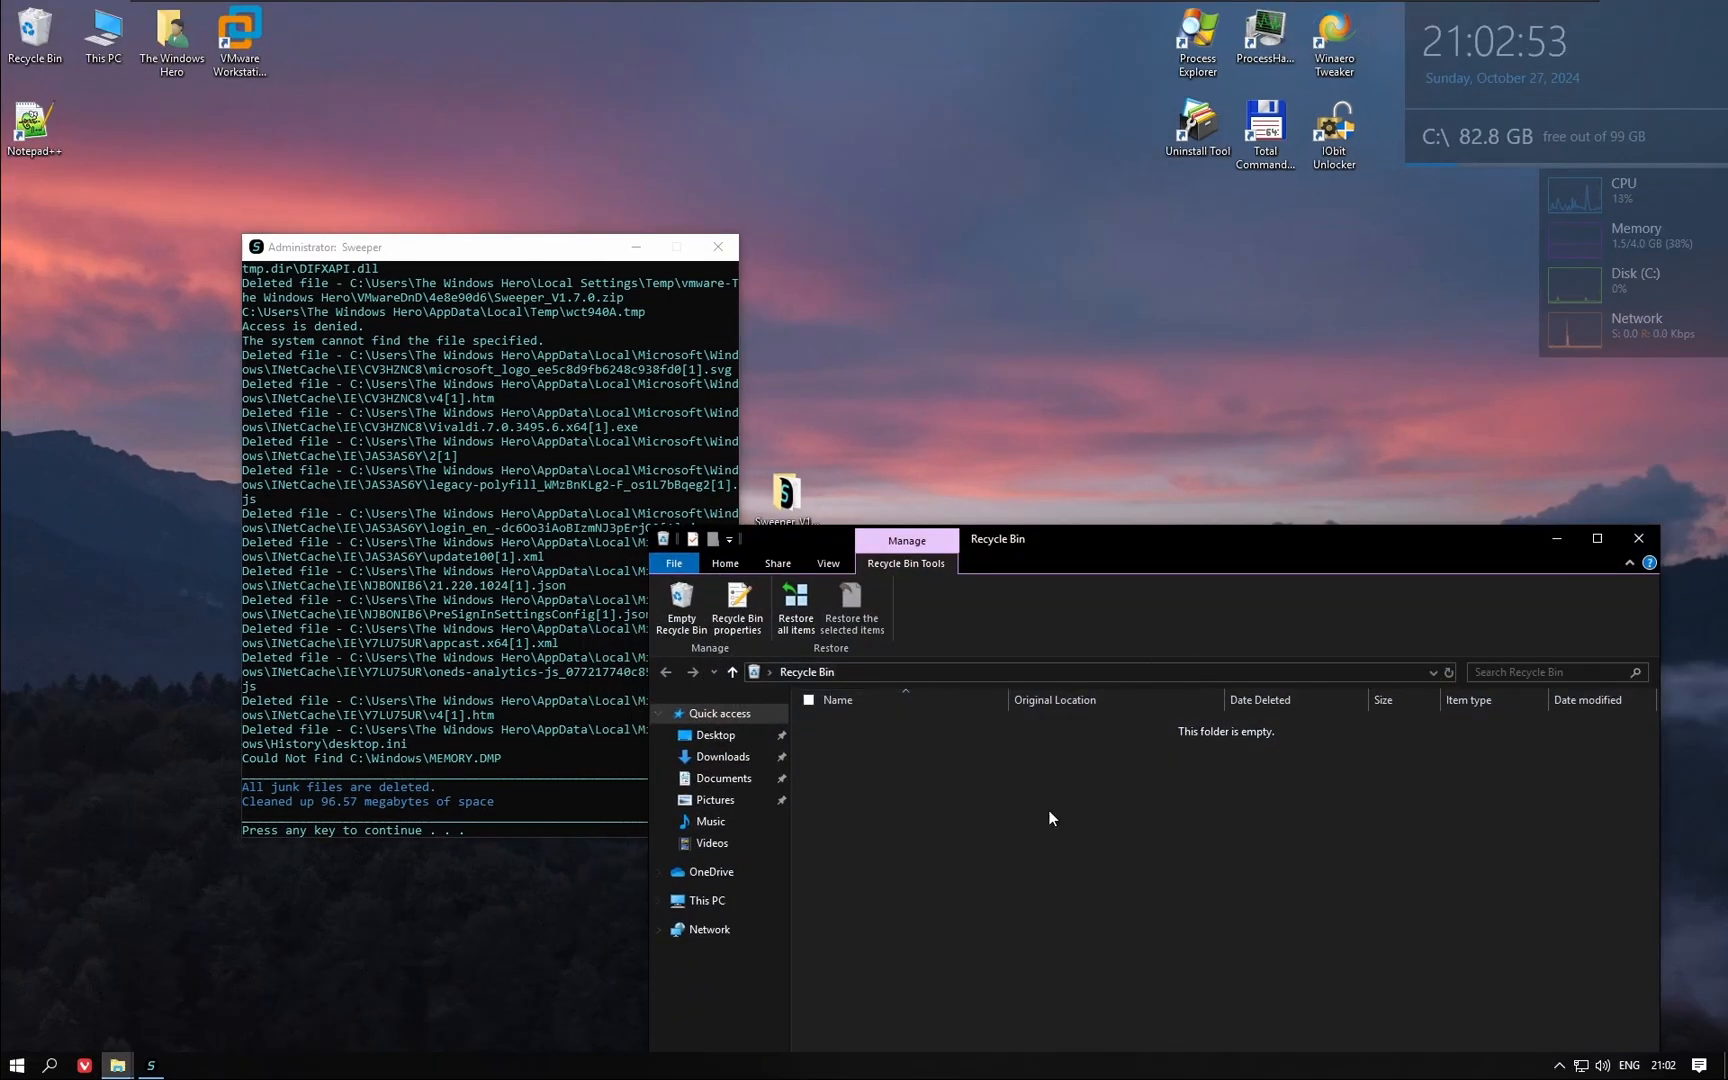
pyautogui.moveTo(1638, 541)
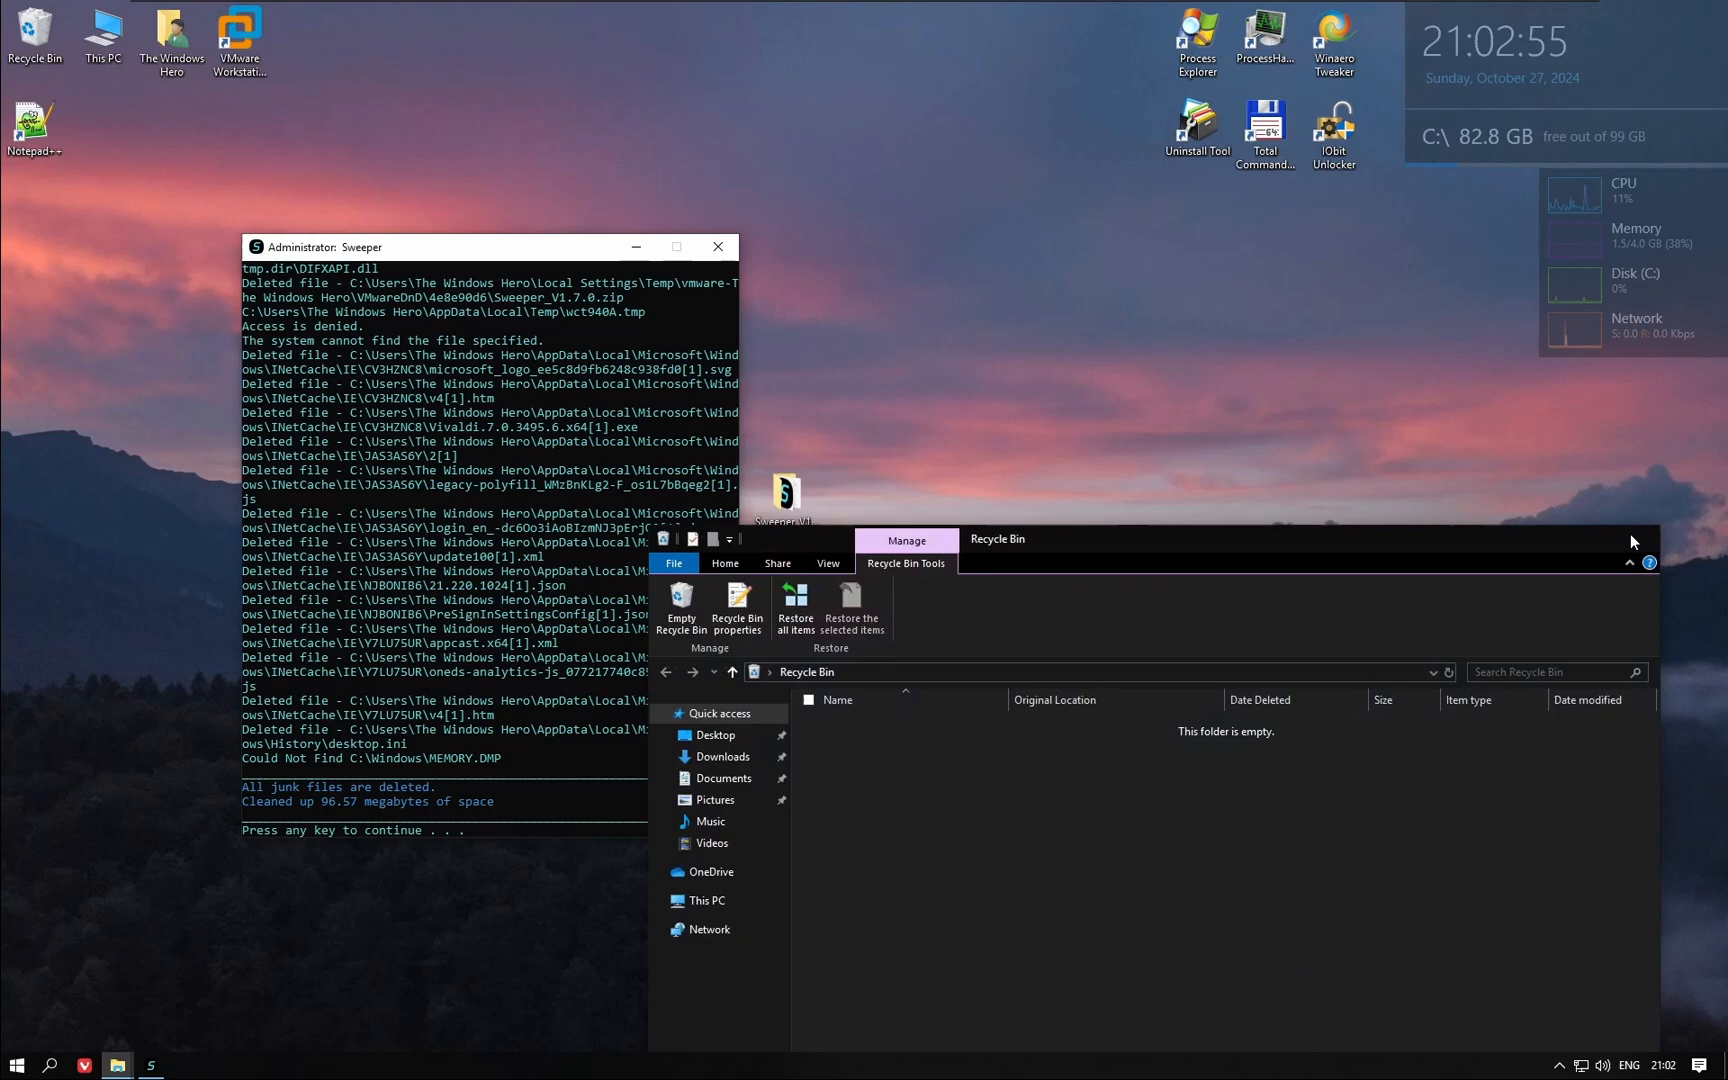
pyautogui.click(1632, 540)
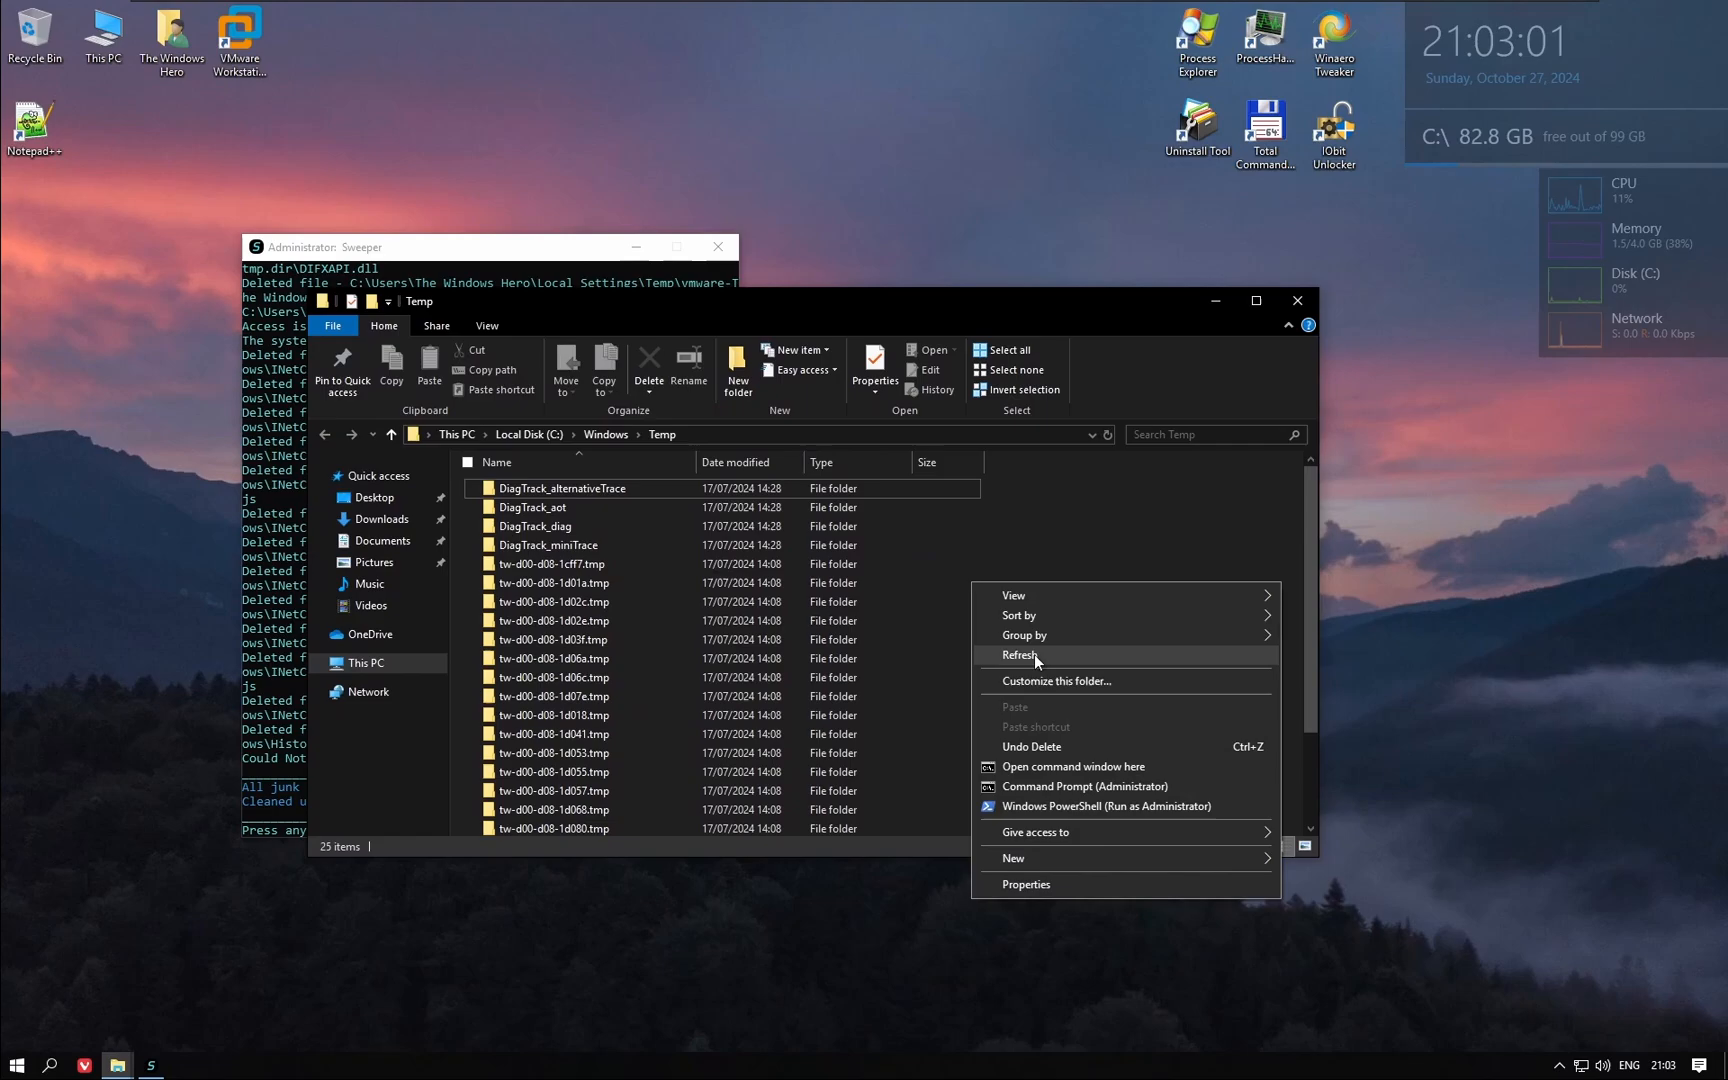
pyautogui.click(1020, 655)
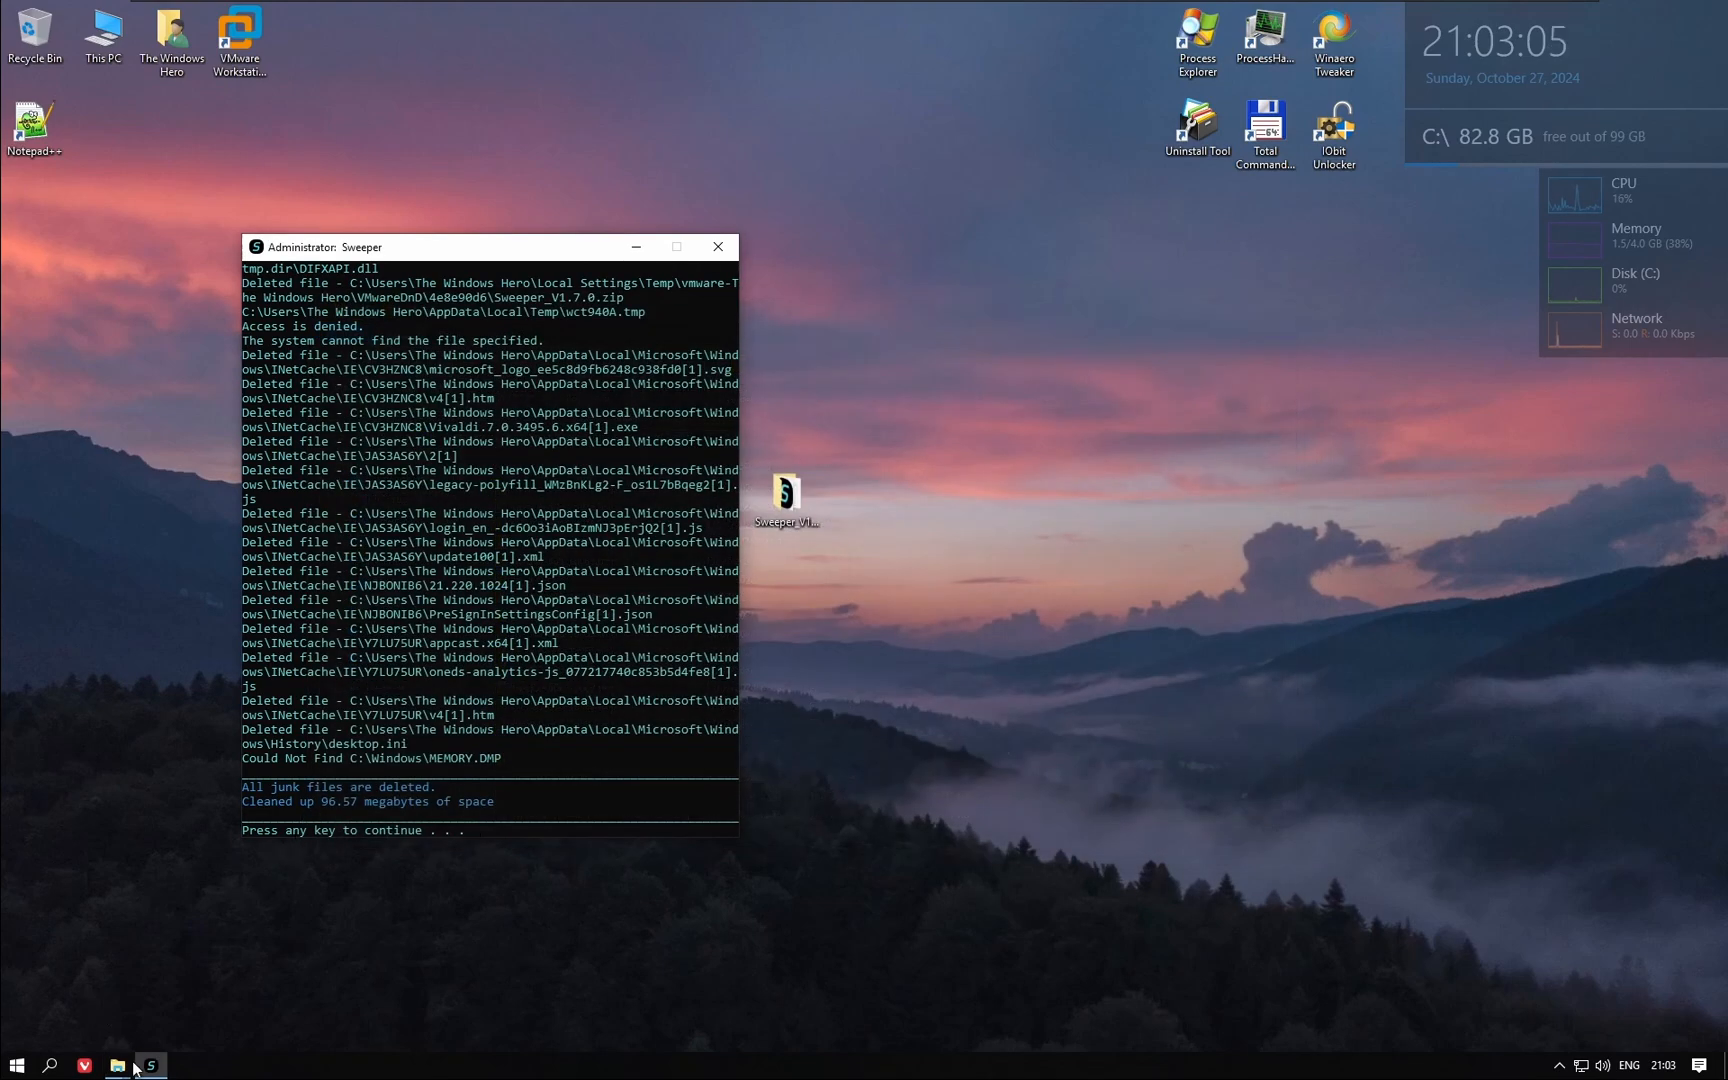
pyautogui.click(116, 1065)
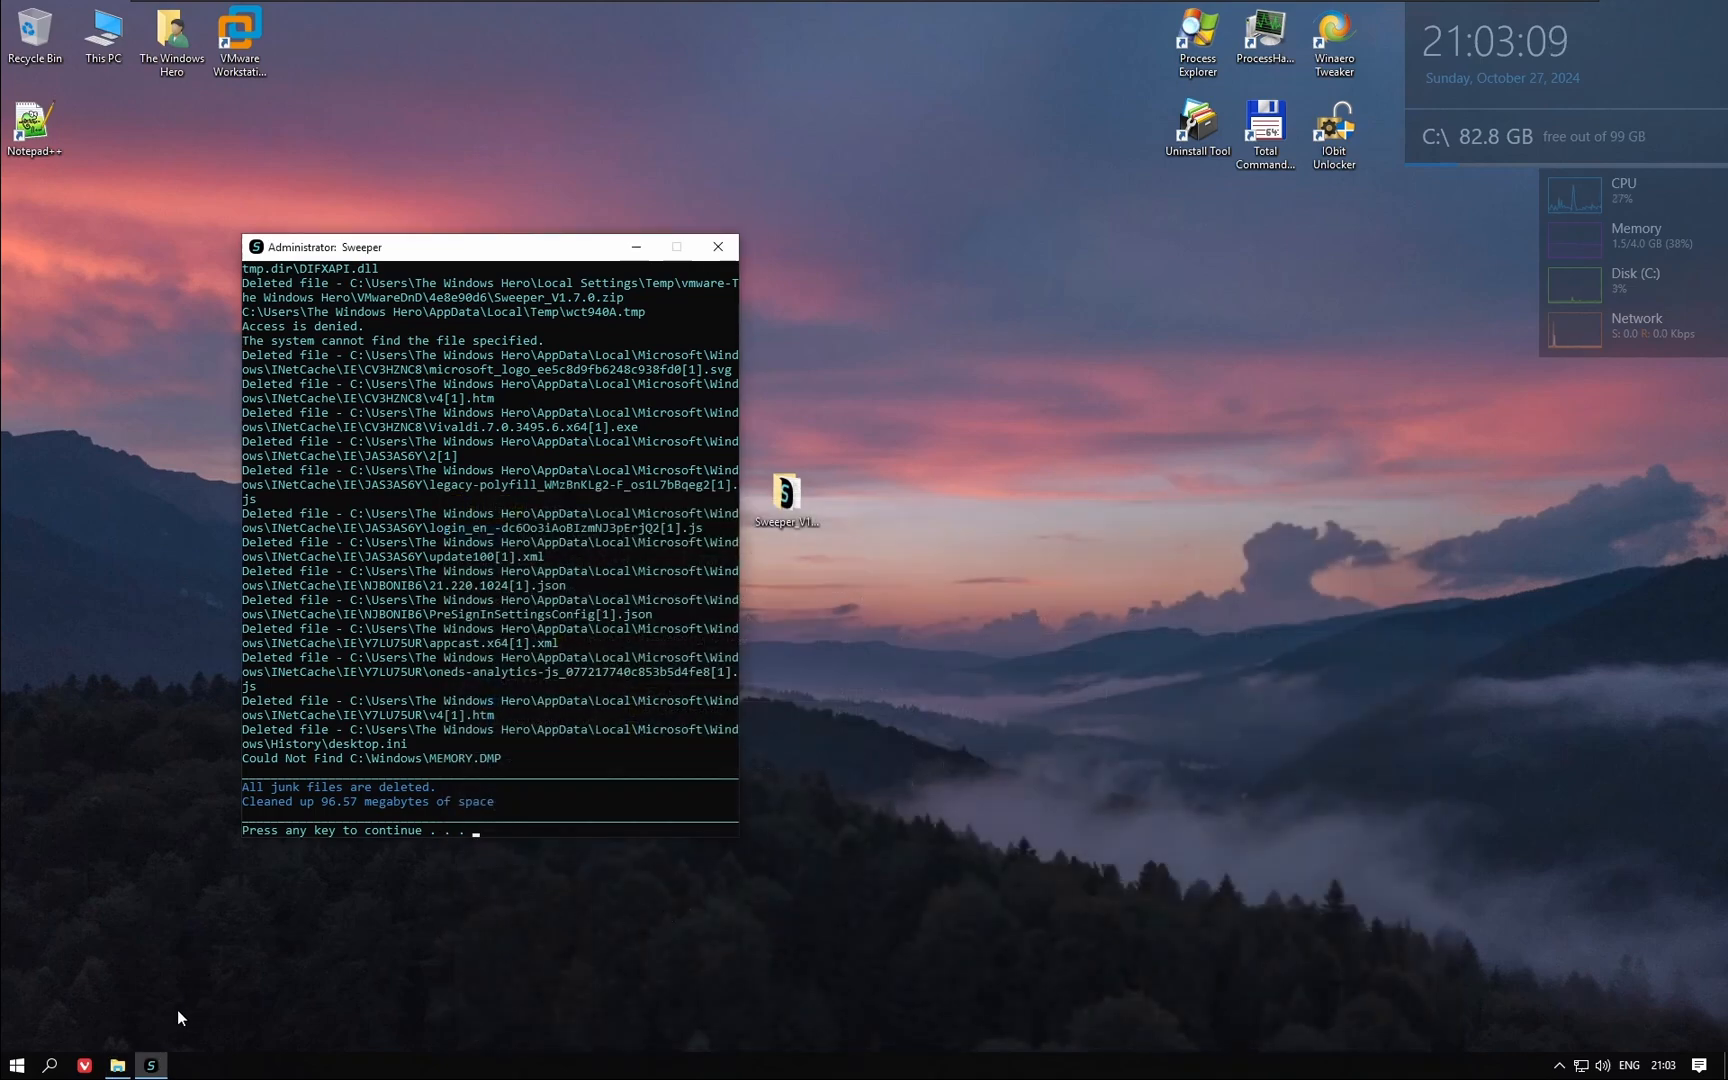
pyautogui.click(116, 1065)
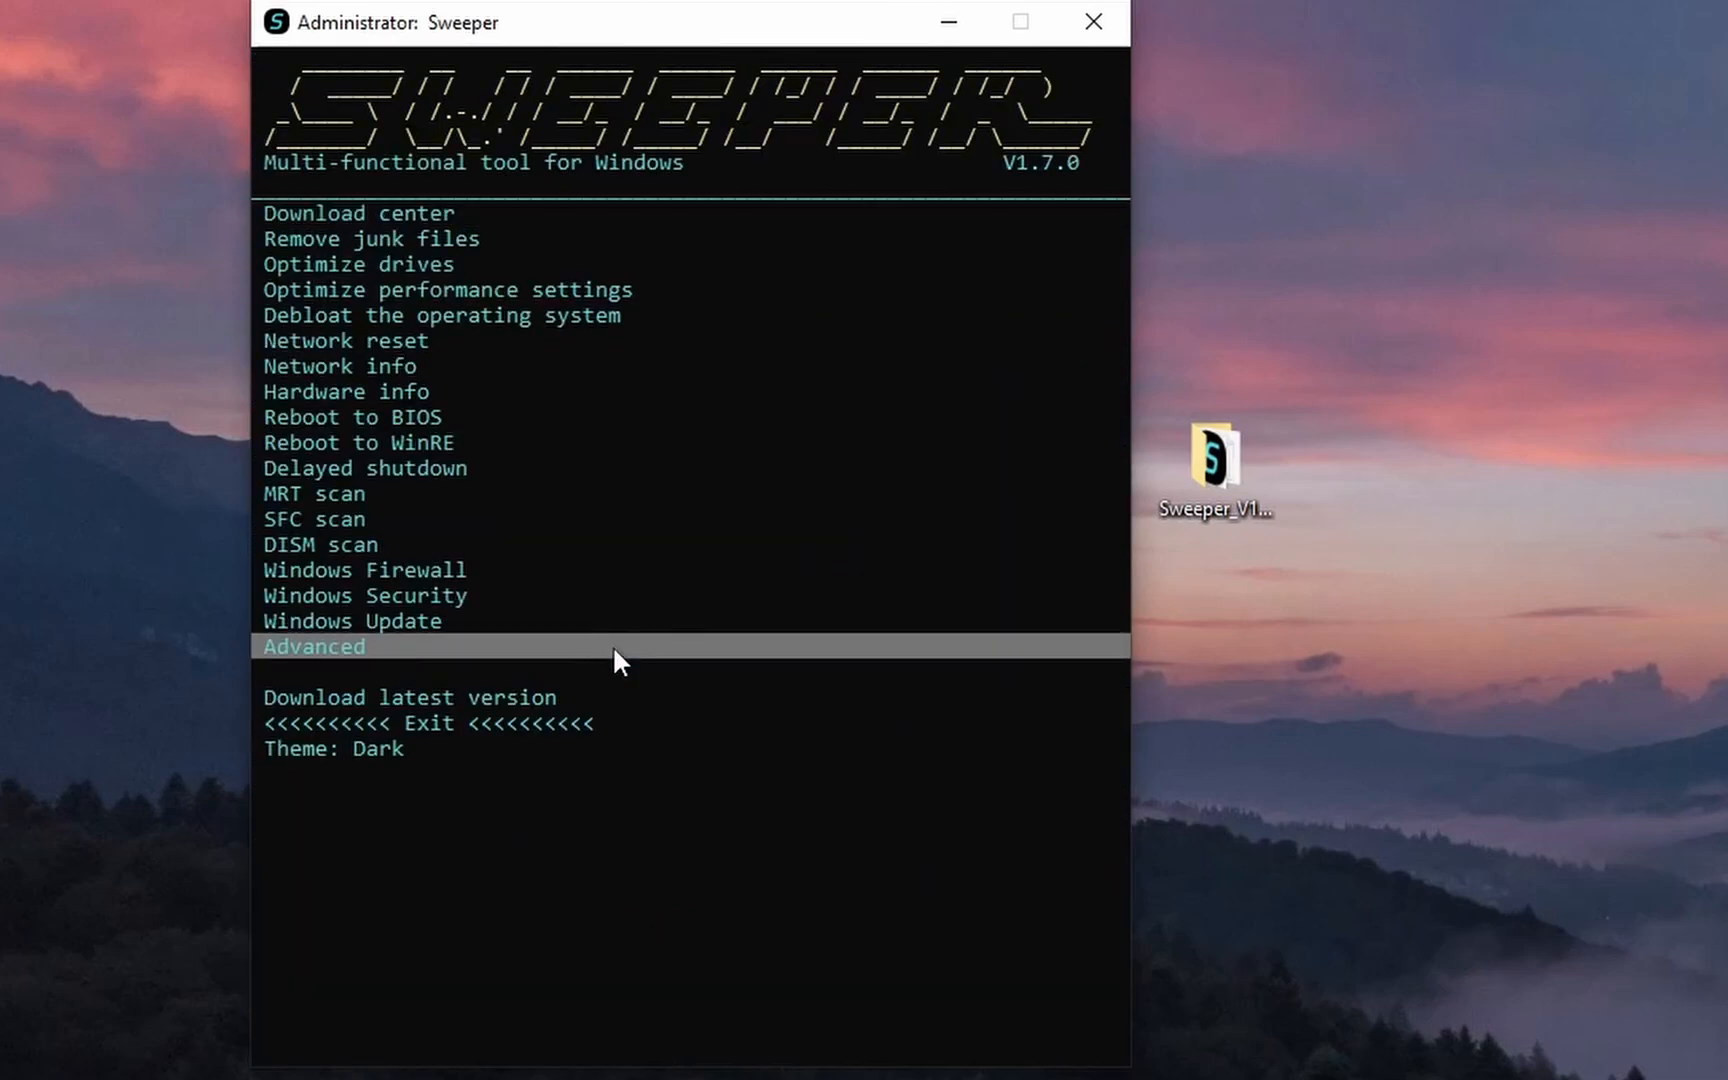
pyautogui.moveTo(600, 290)
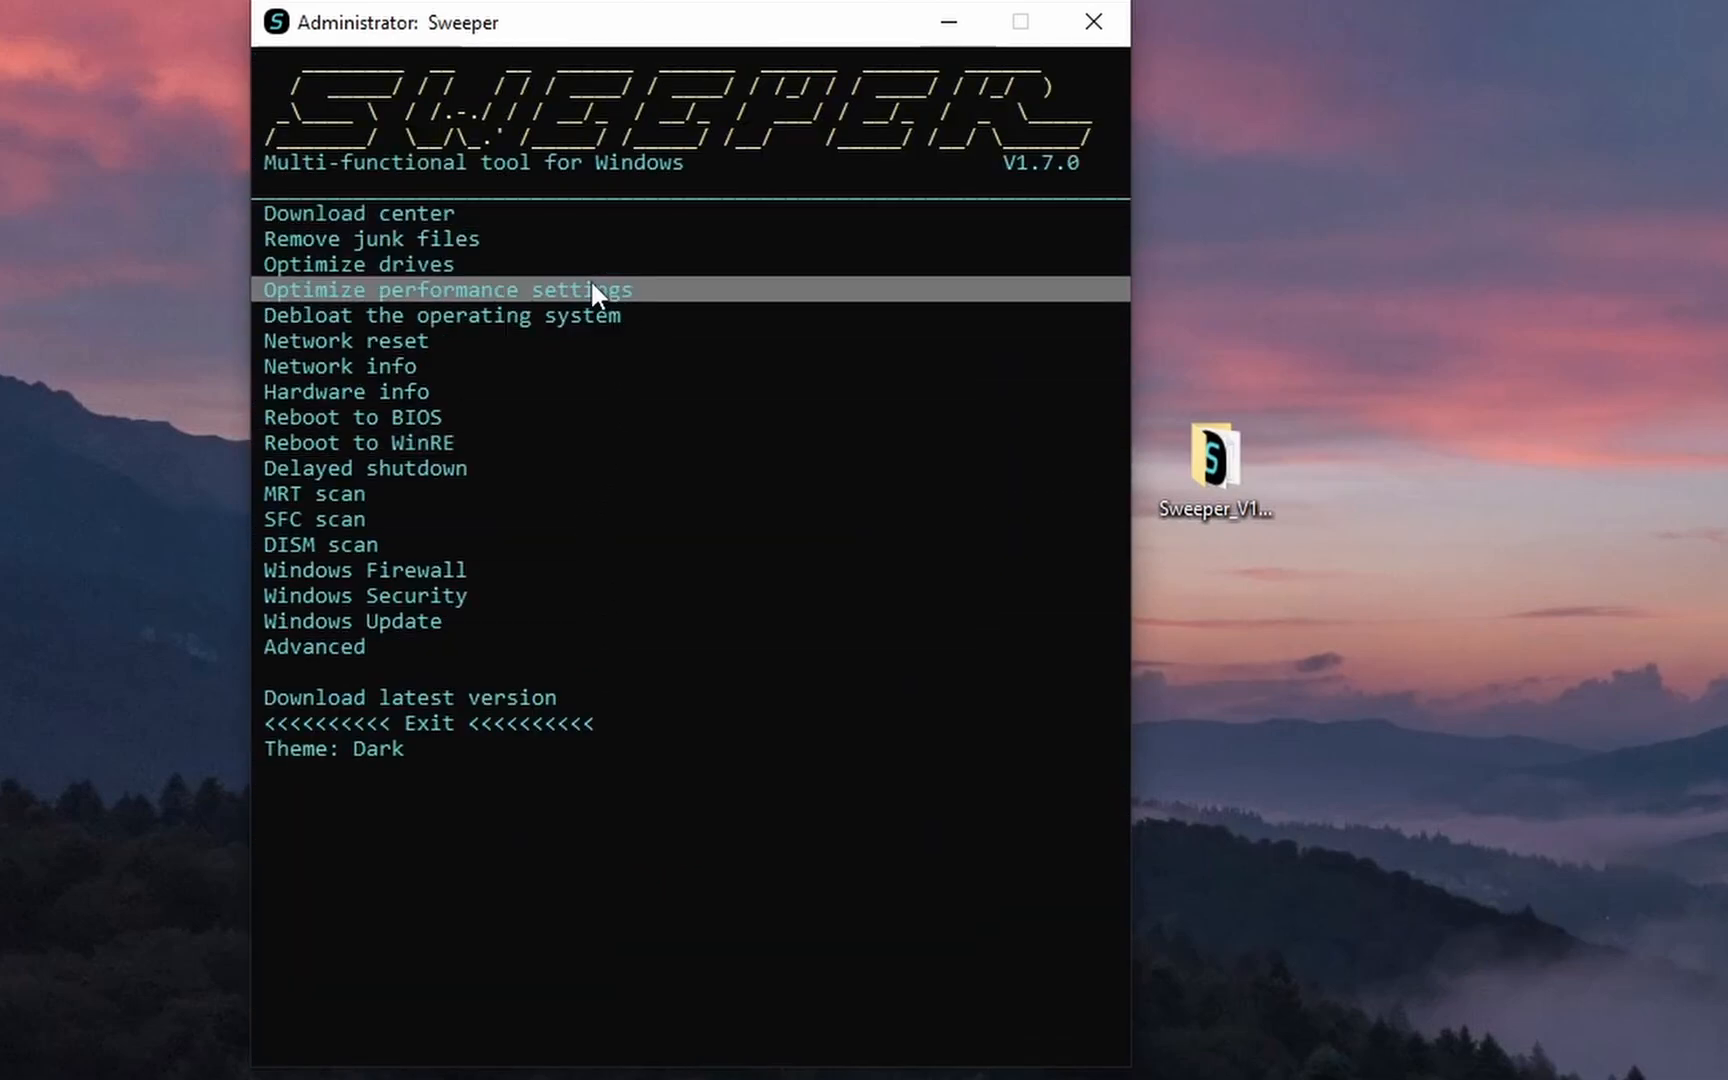
# Run drive optimization on C:, then exit back to the main menu.
pyautogui.click(357, 263)
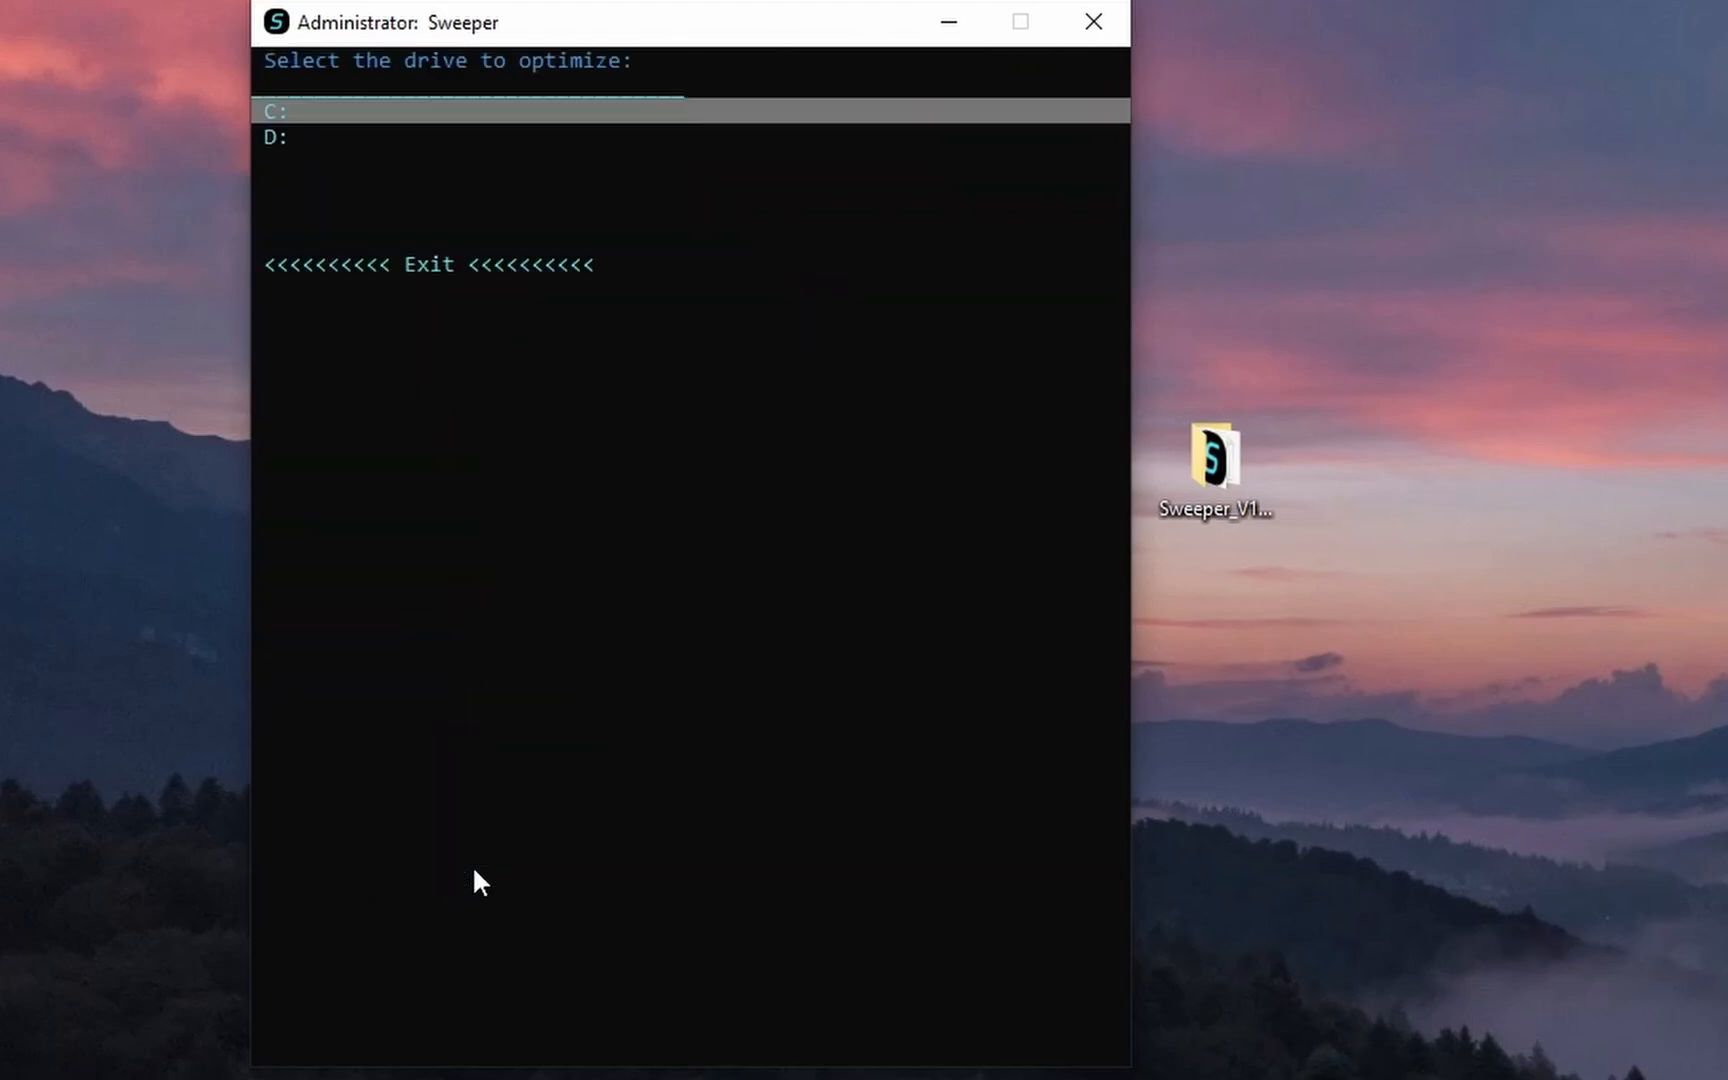
pyautogui.moveTo(618, 184)
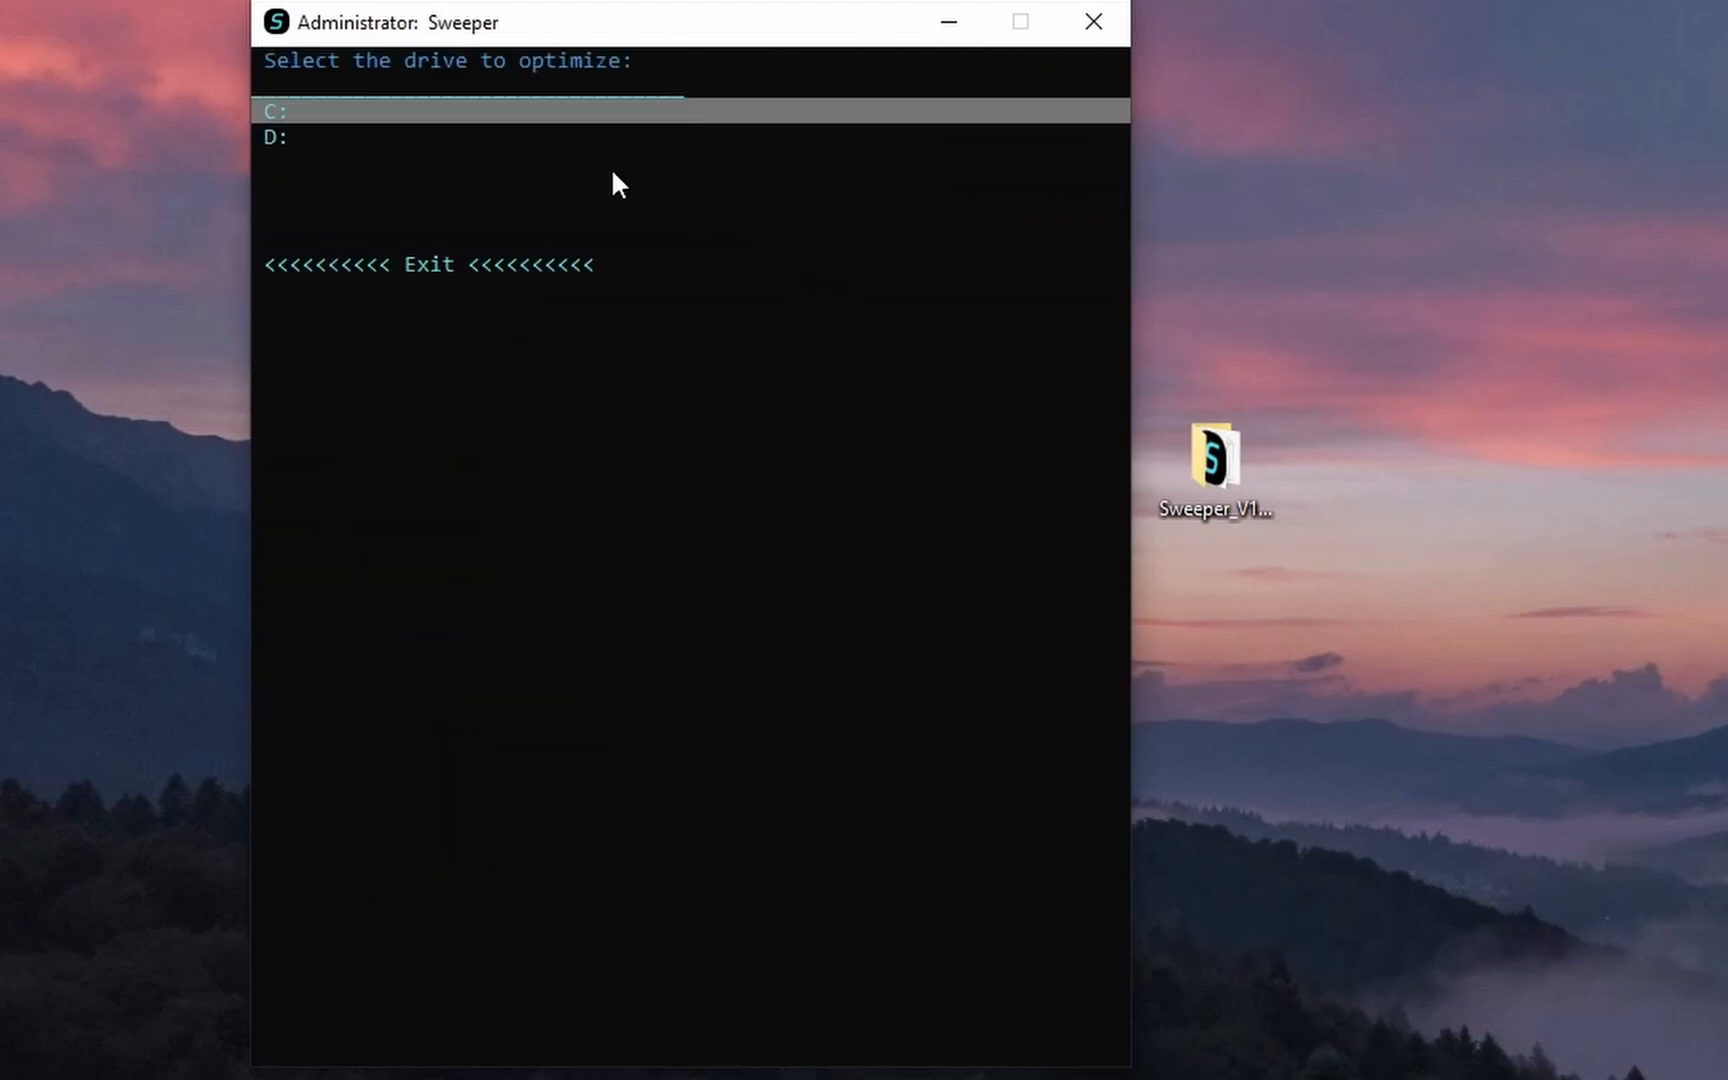
pyautogui.click(276, 110)
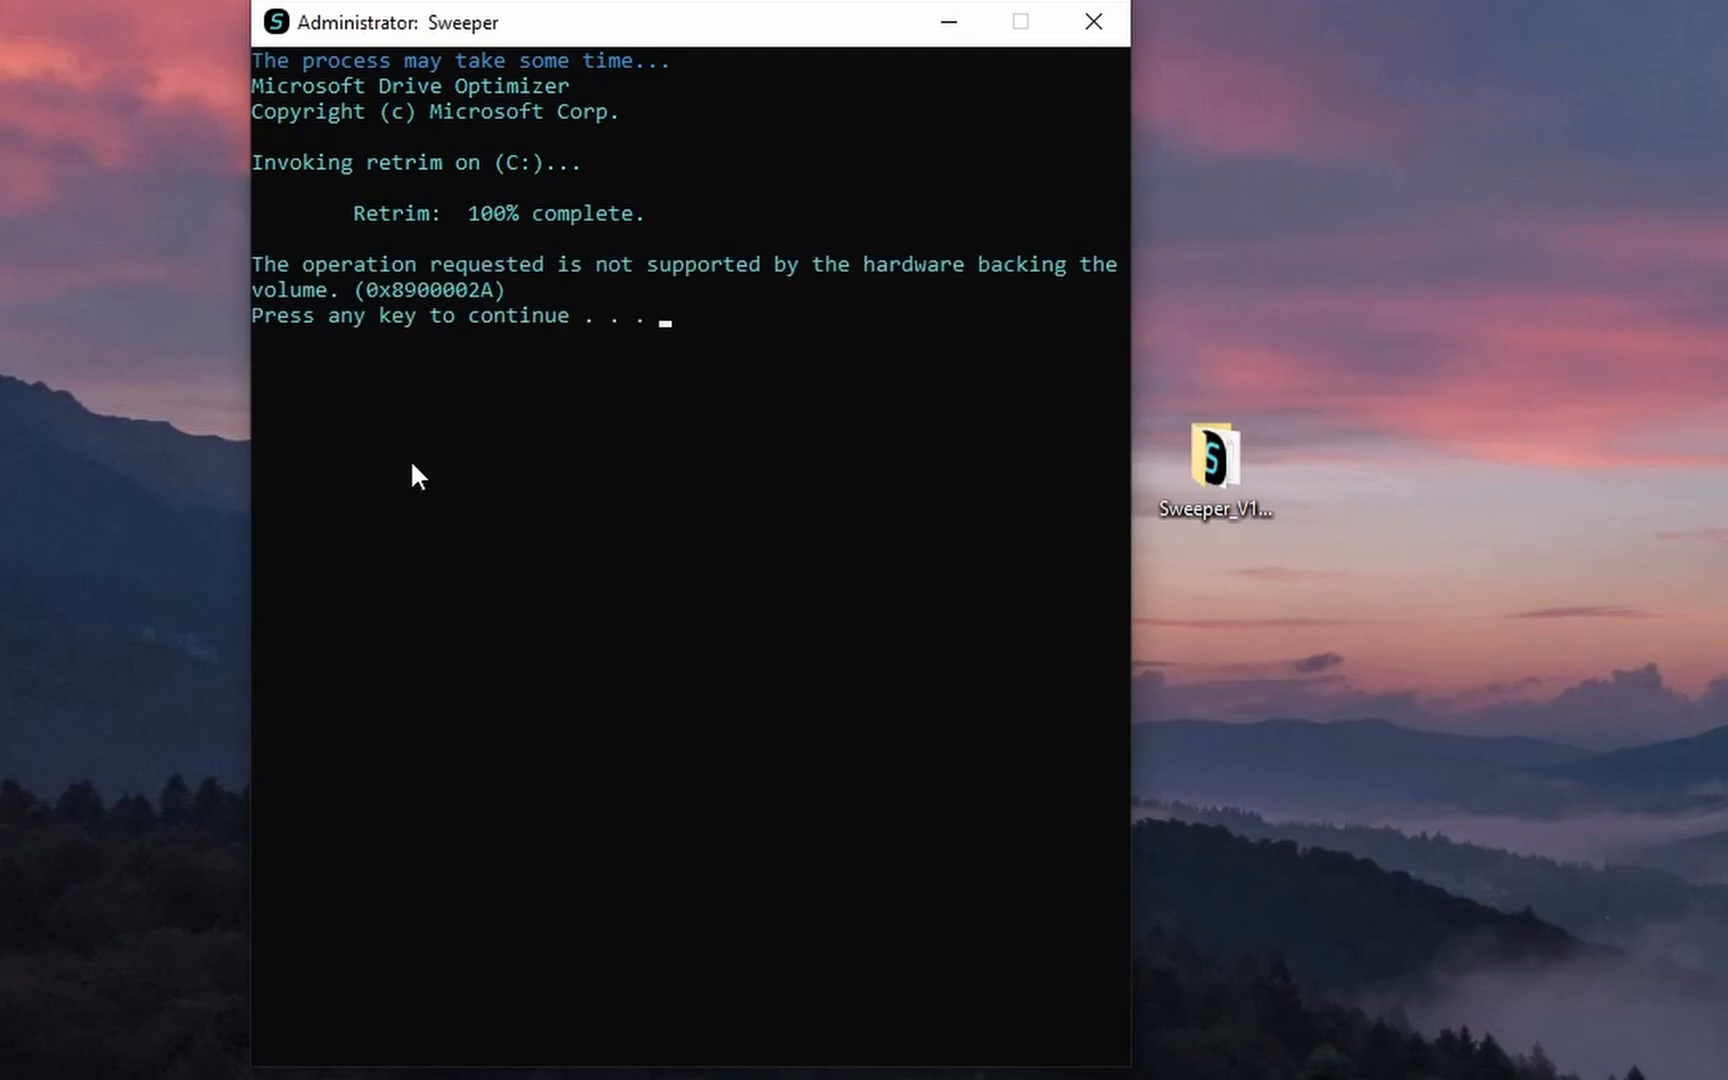
pyautogui.moveTo(557, 127)
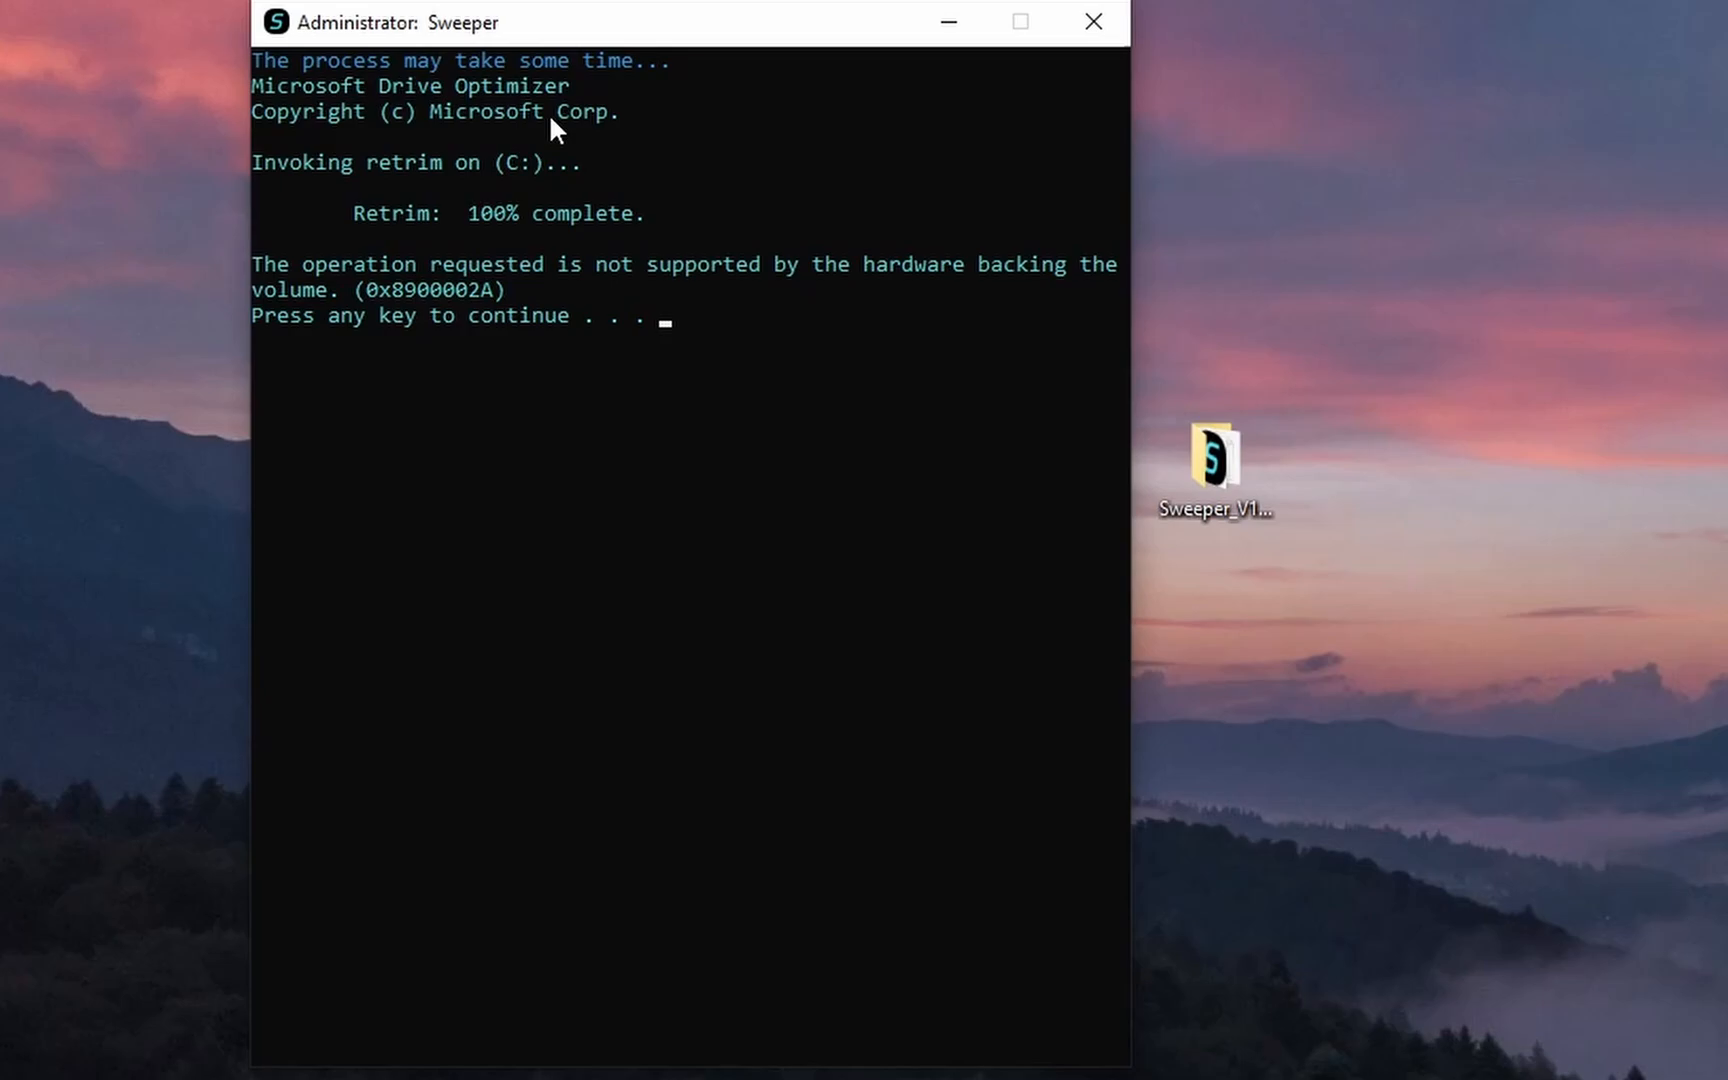
pyautogui.moveTo(397, 287)
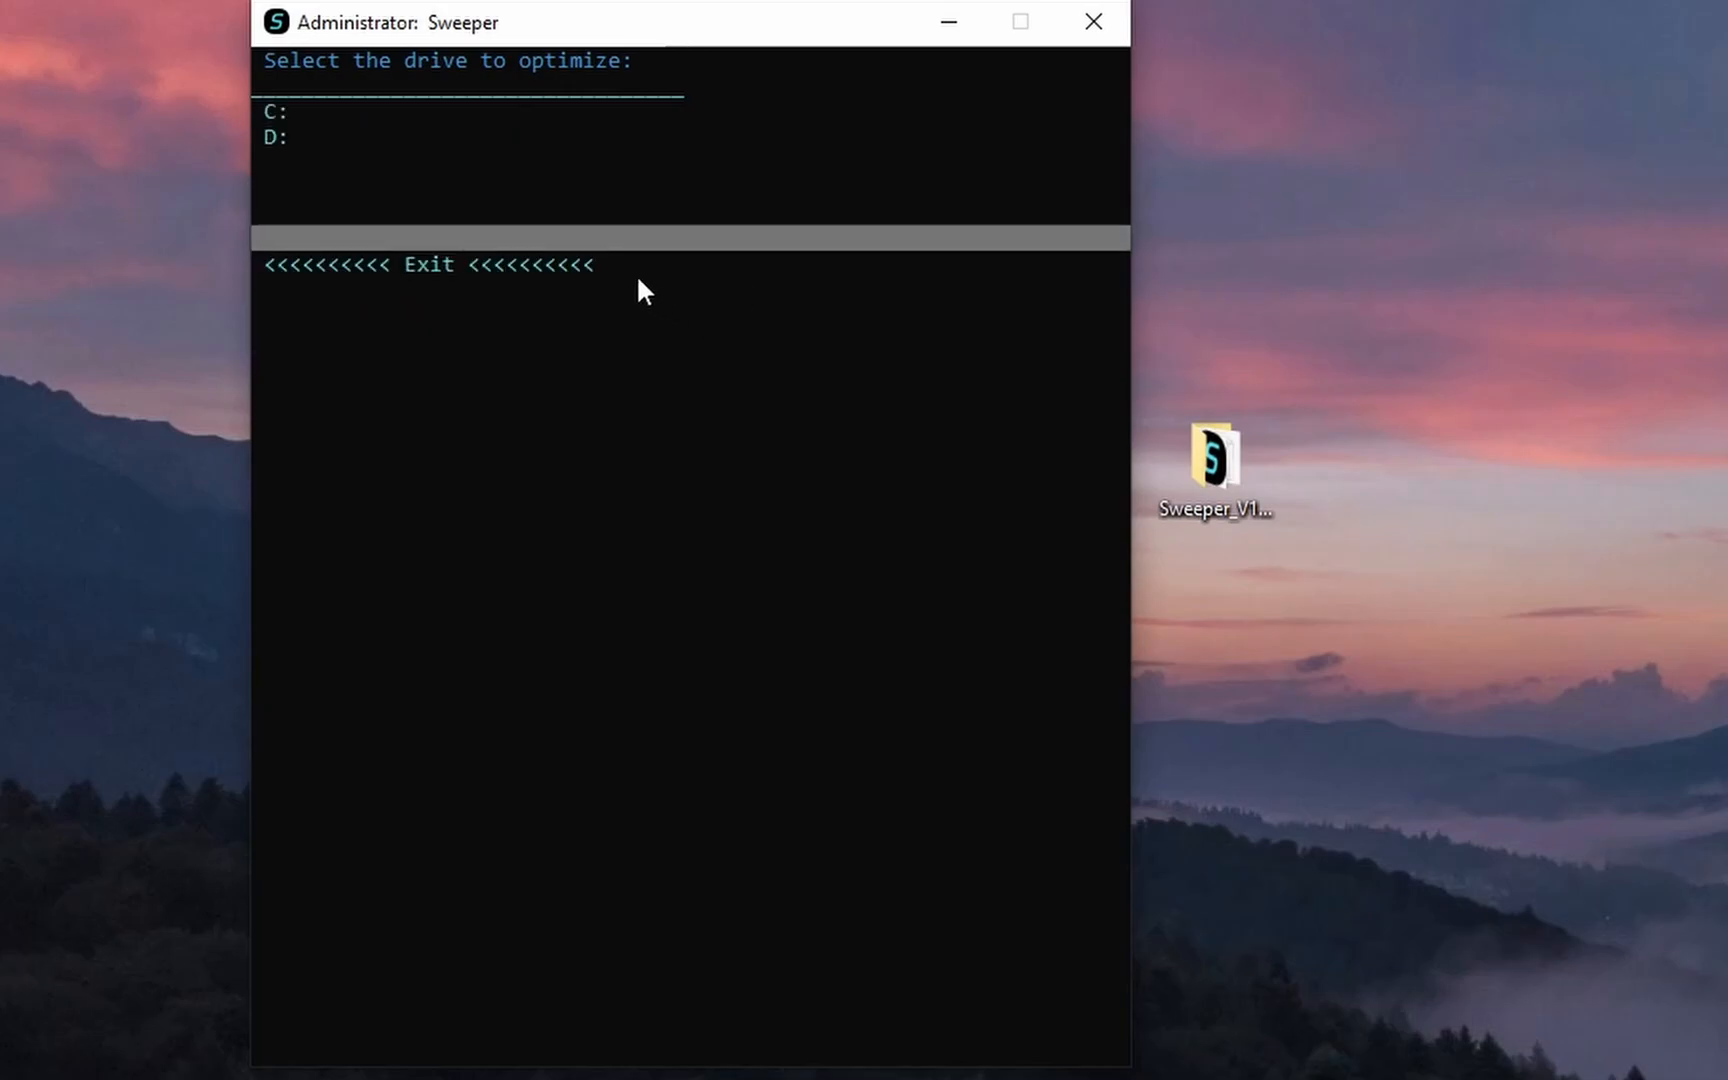
pyautogui.click(428, 264)
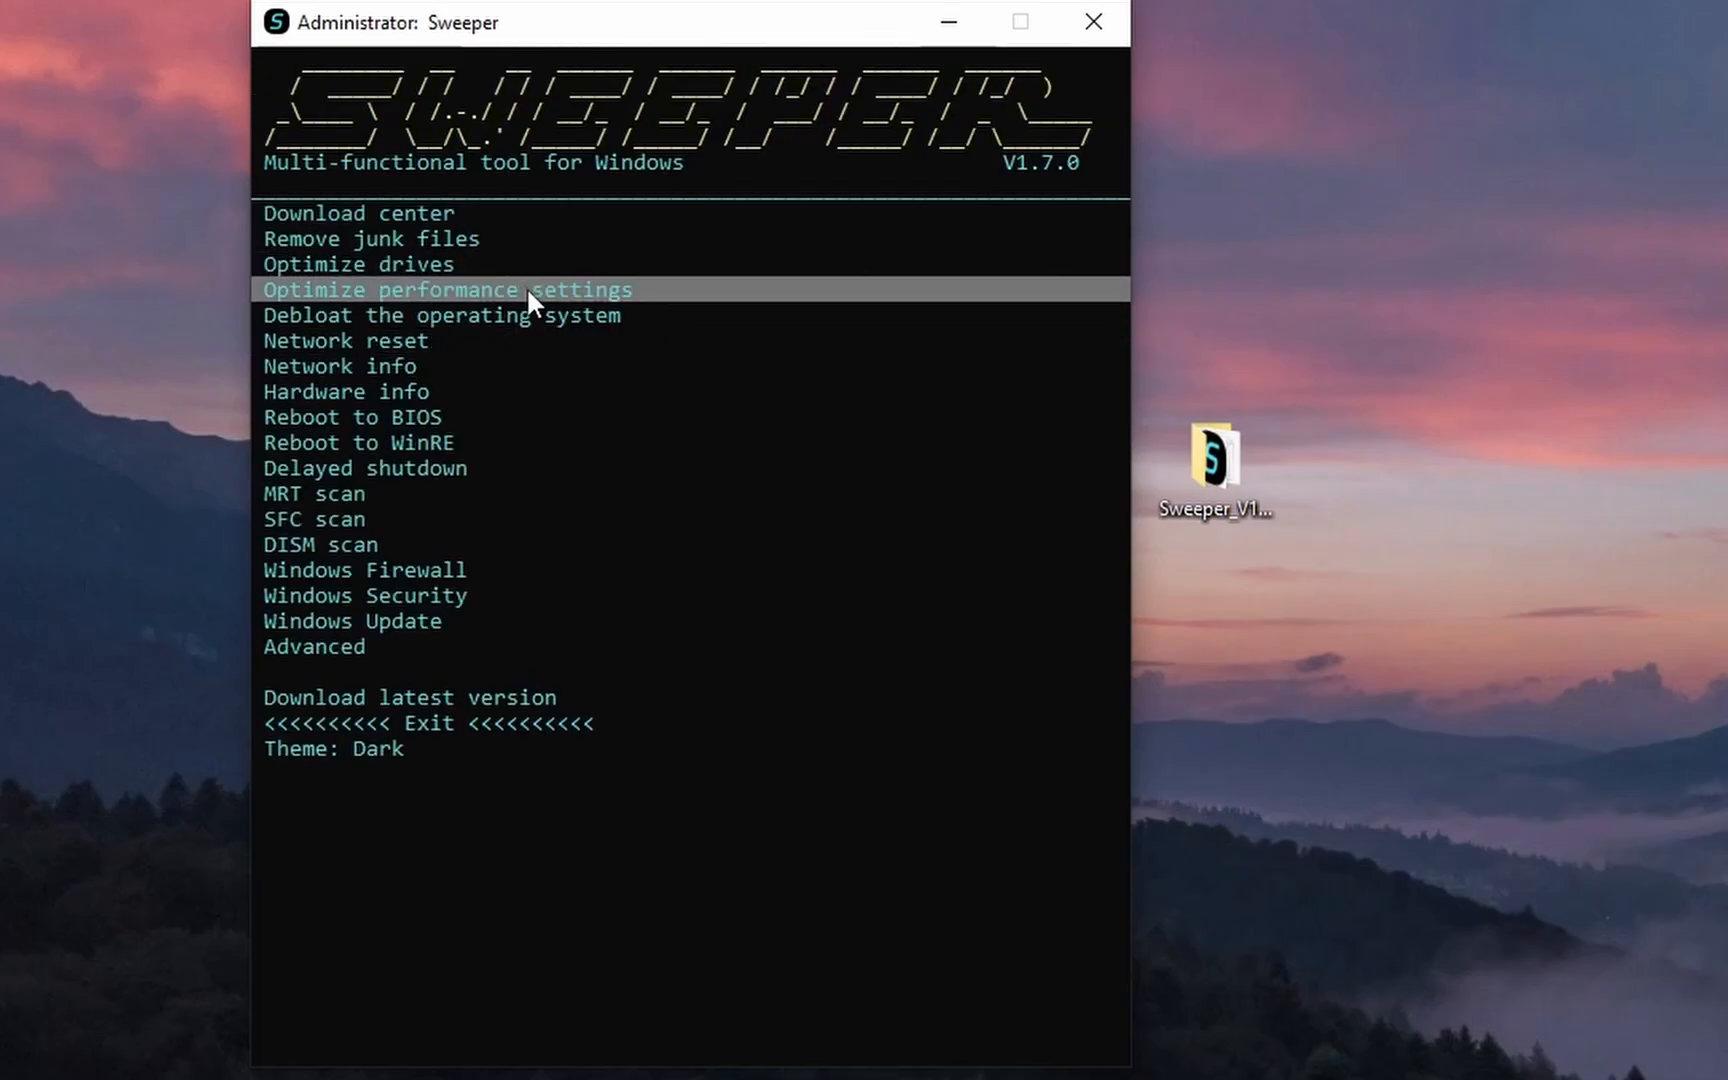
# Apply all checked performance tweaks and best-performance visual effects in Performance Options.
pyautogui.click(447, 289)
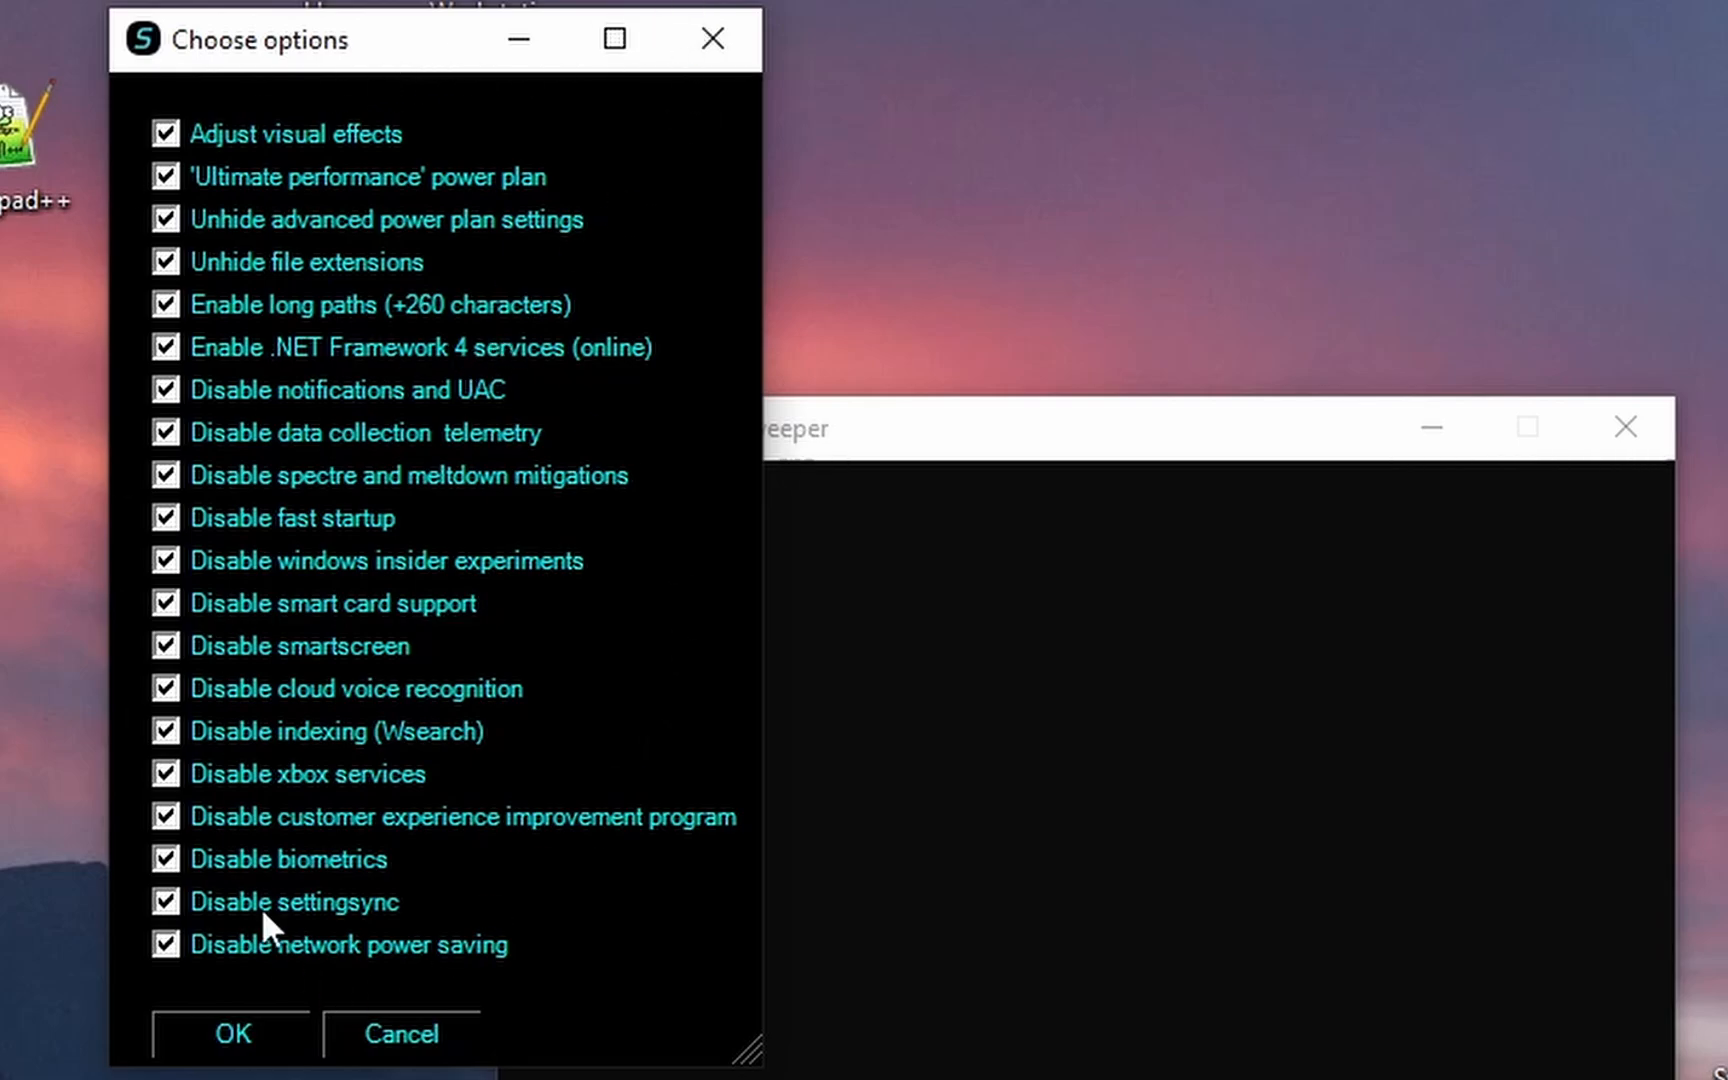
pyautogui.click(231, 1033)
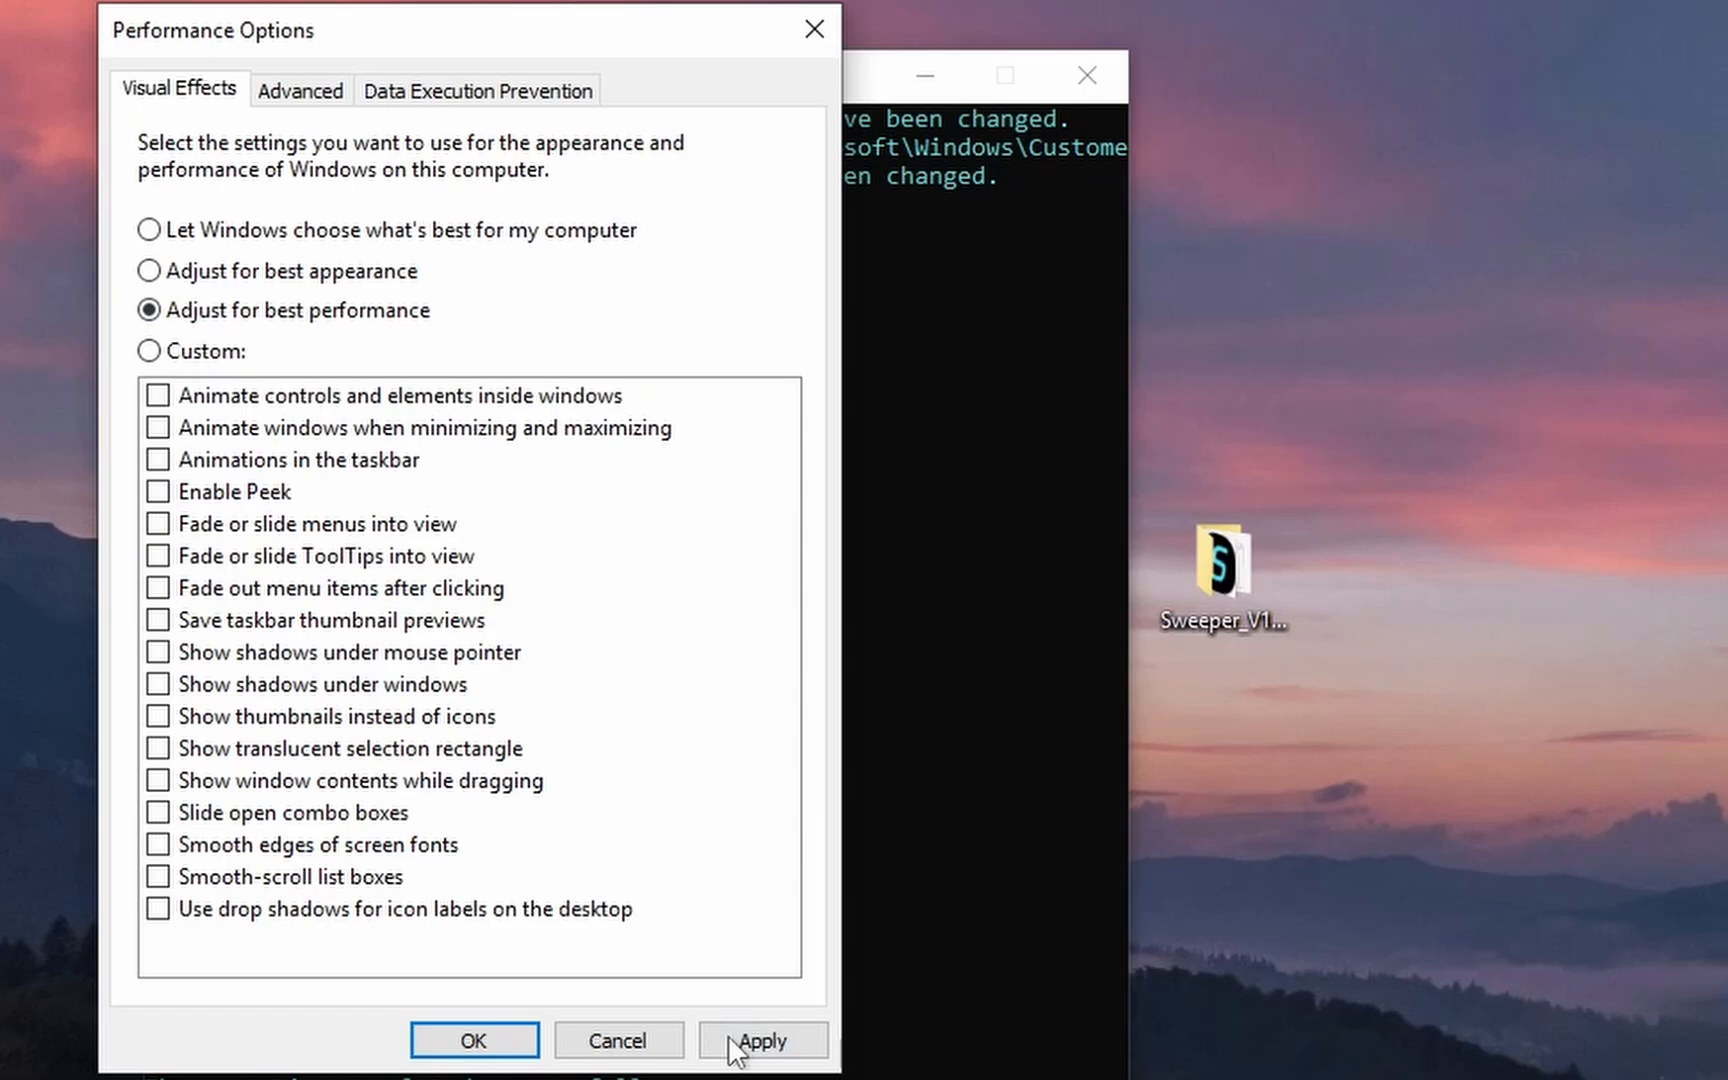
pyautogui.click(762, 1040)
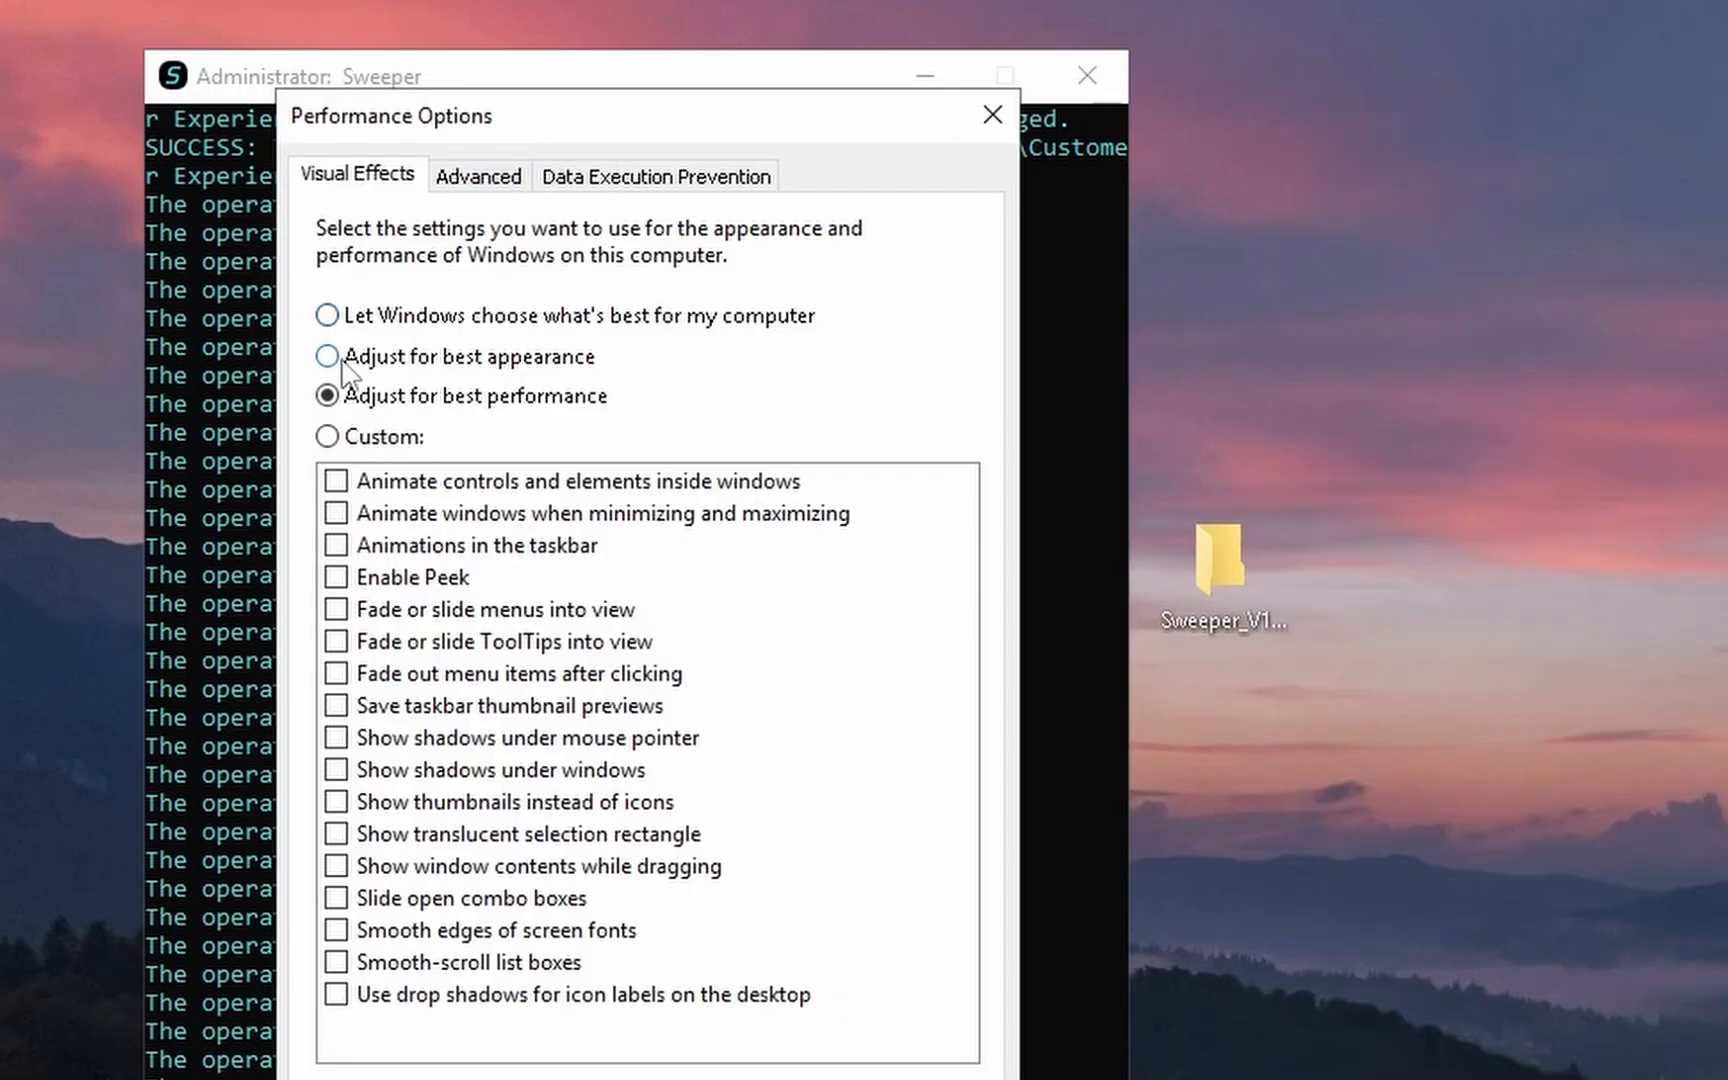
pyautogui.click(327, 356)
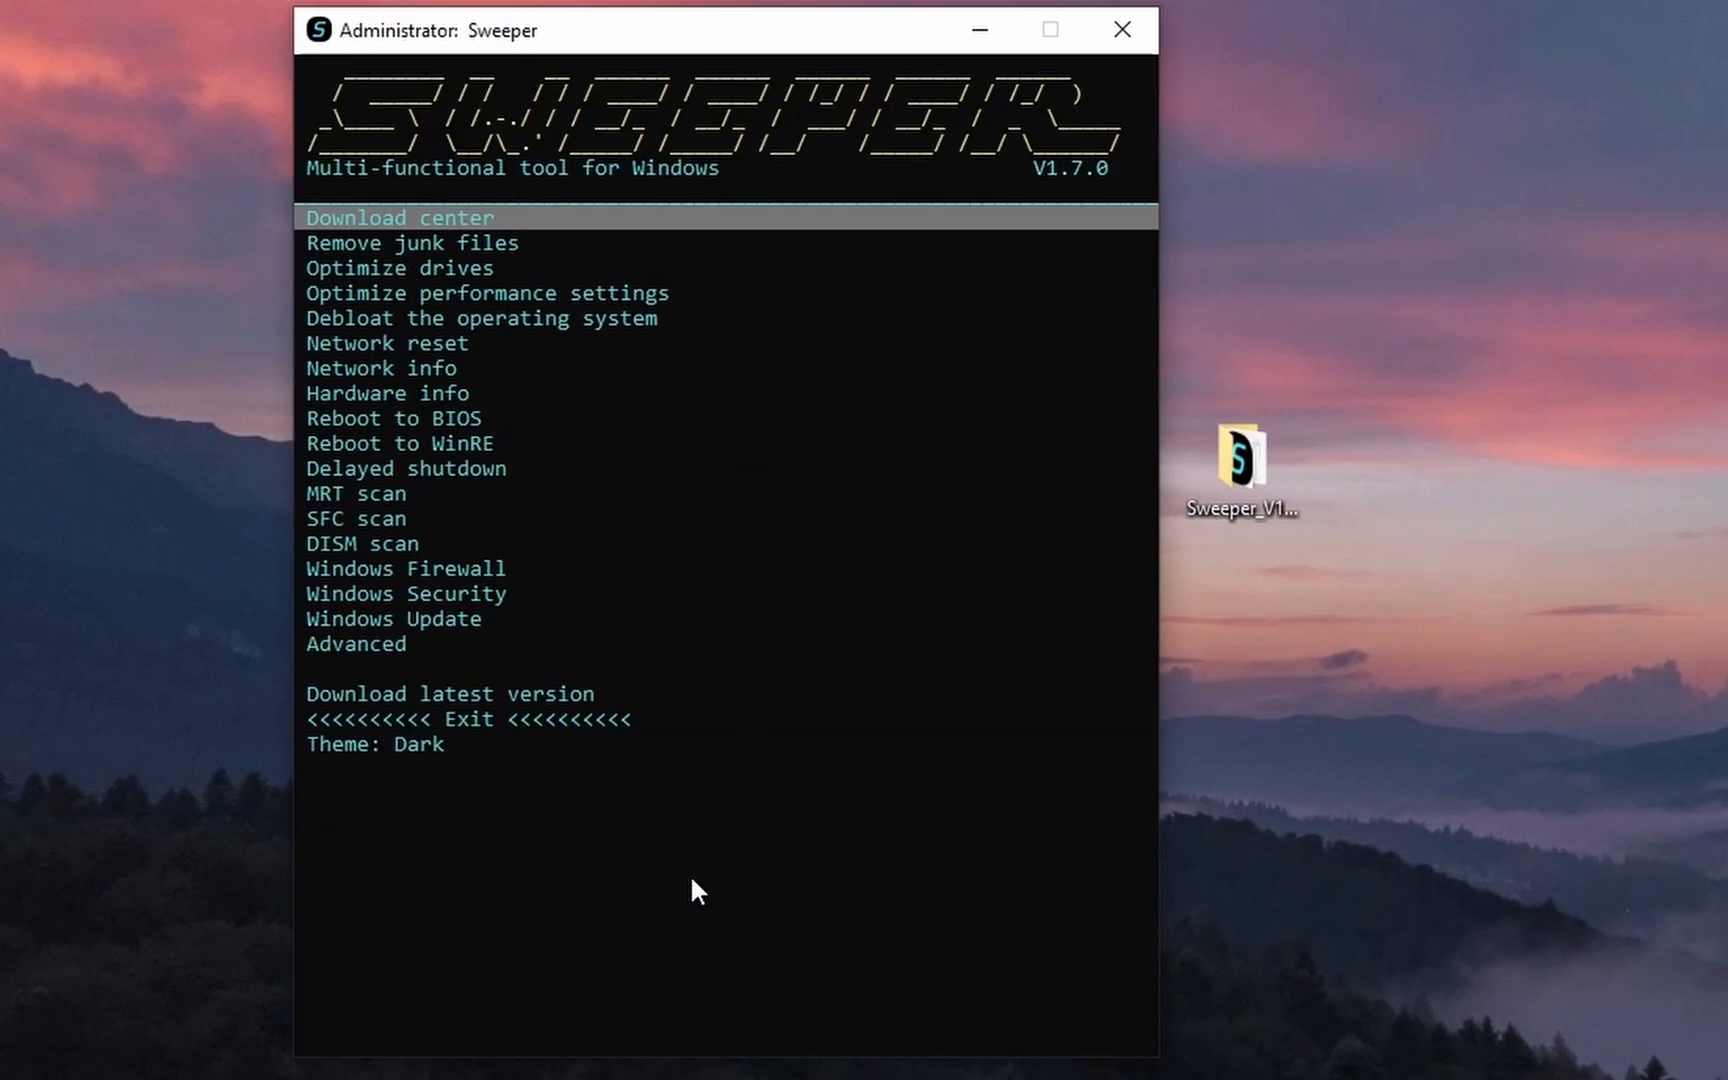
pyautogui.moveTo(564, 318)
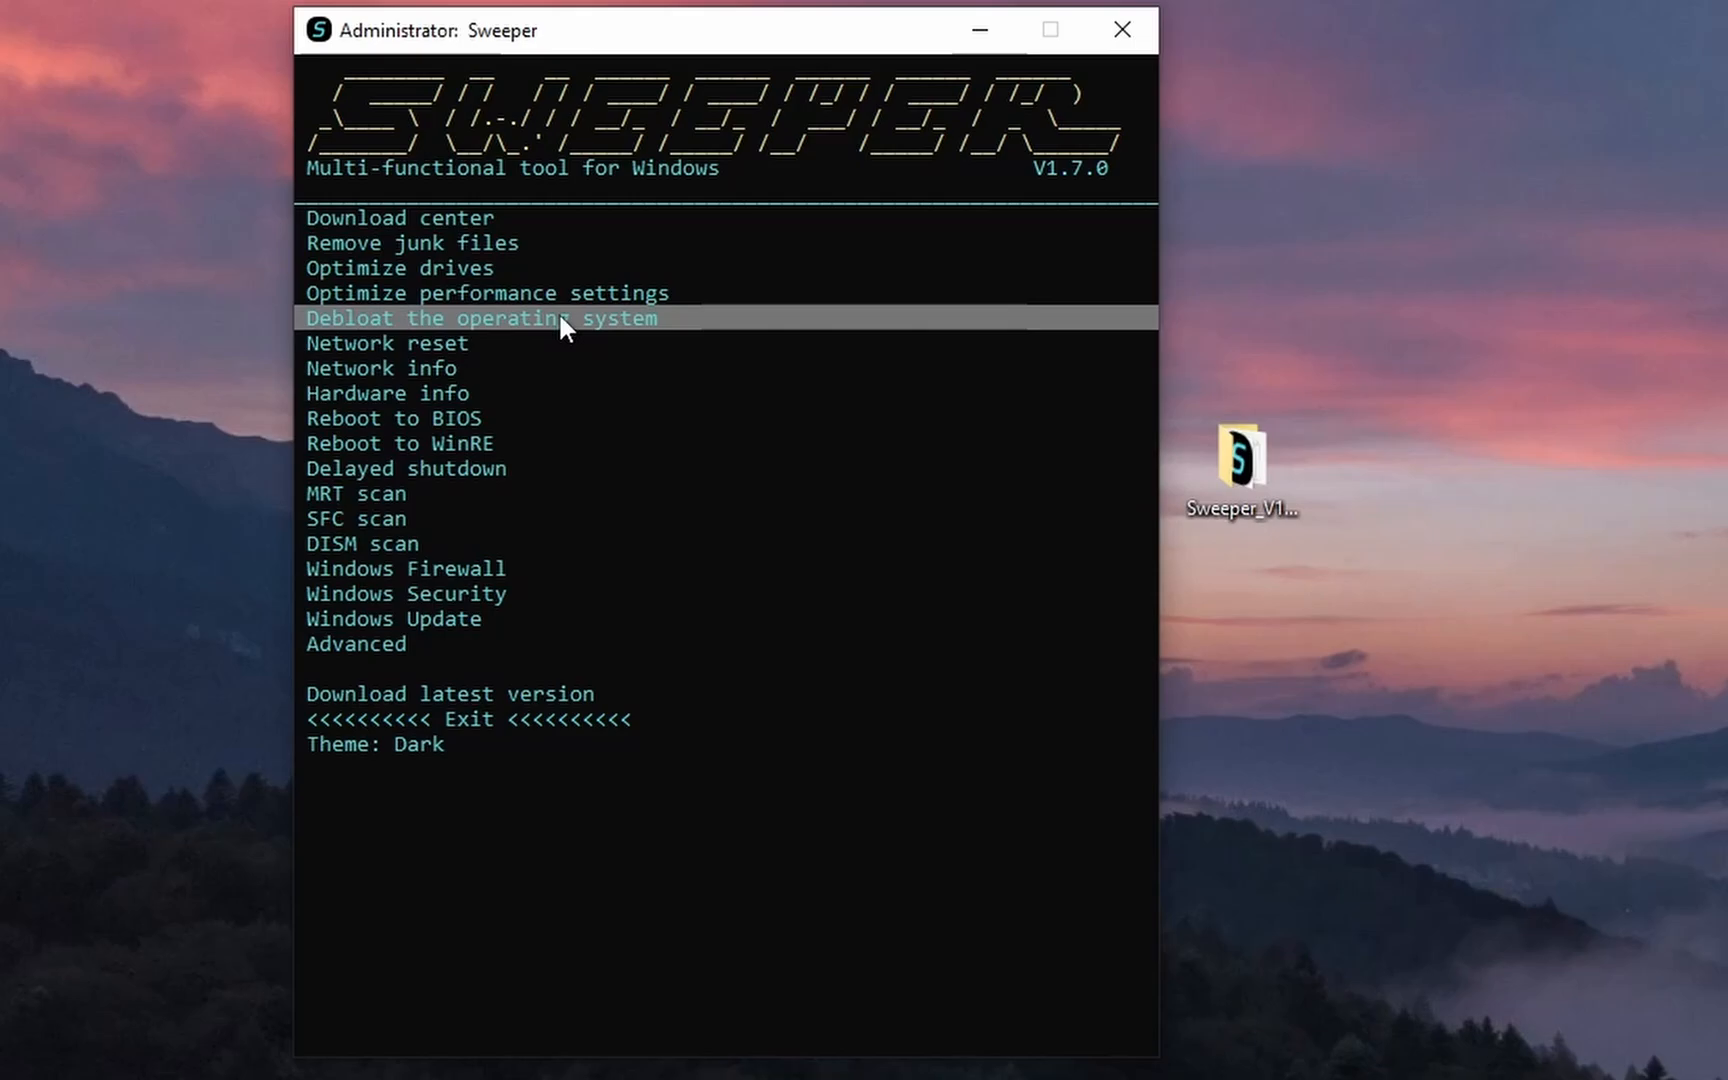
# Start Sweeper's debloat, cancel the app removal list, and acknowledge the canceled message.
pyautogui.click(482, 318)
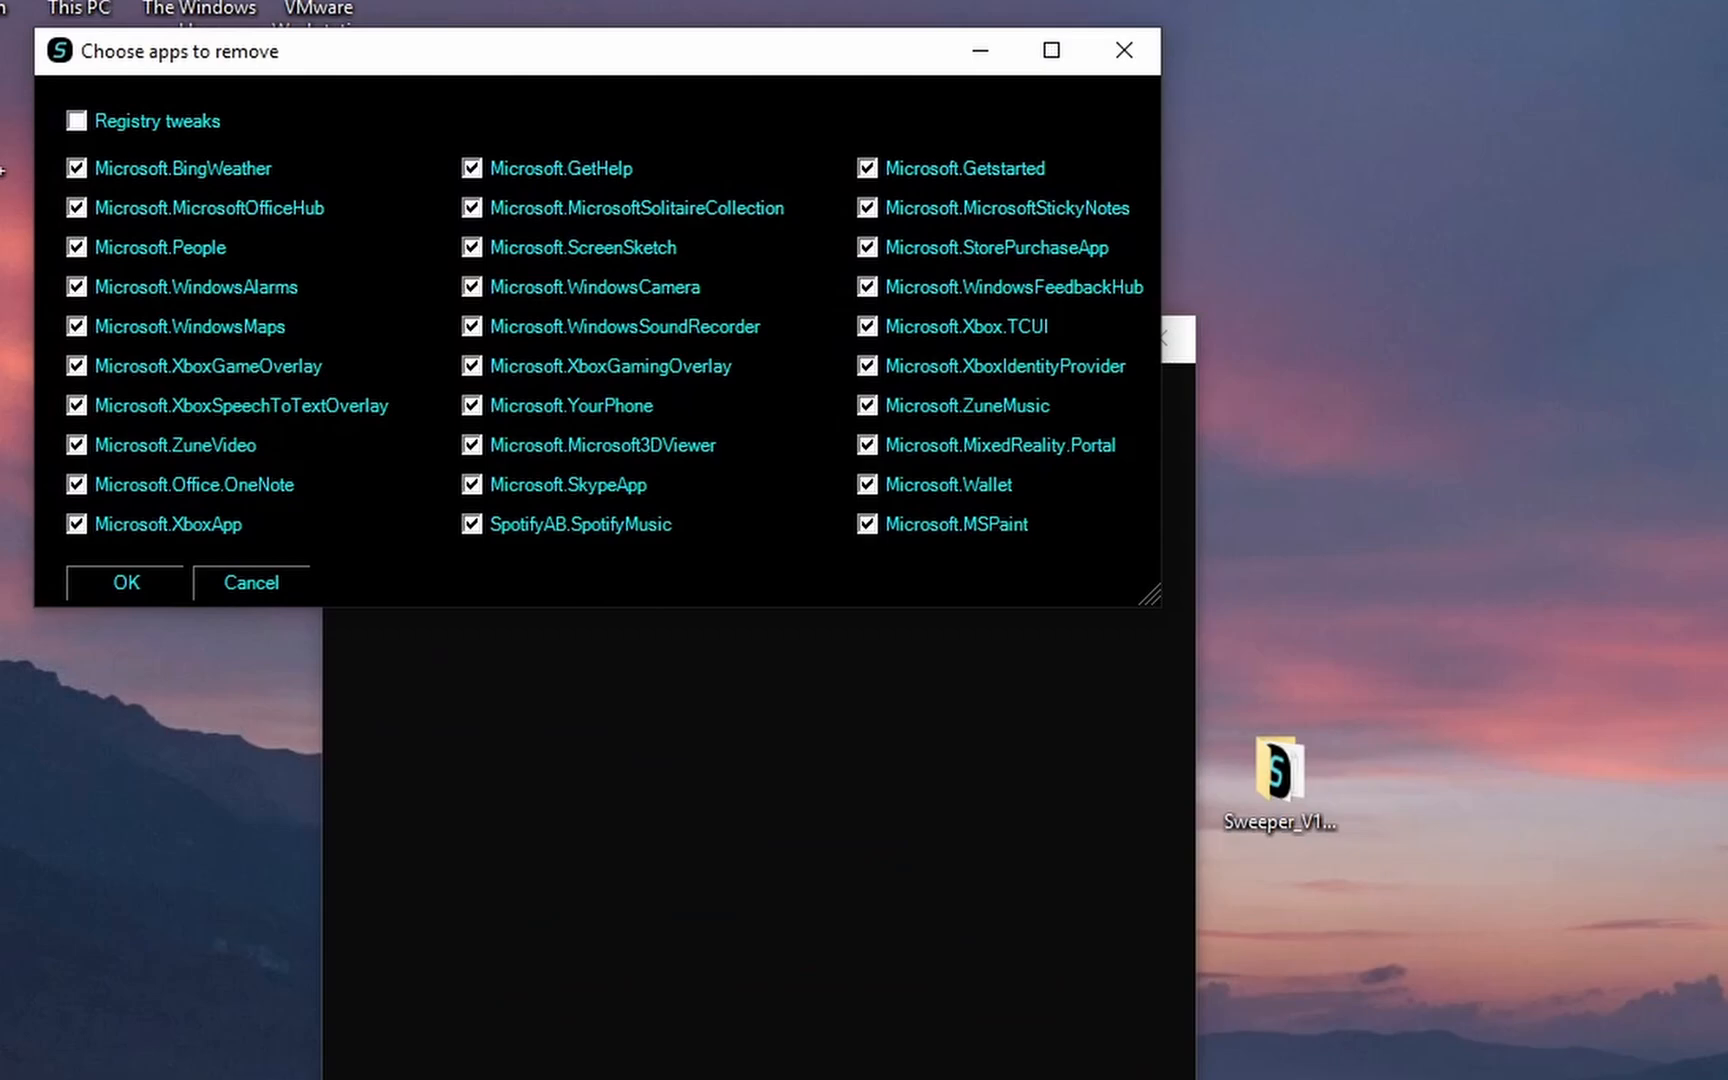
pyautogui.click(17, 1065)
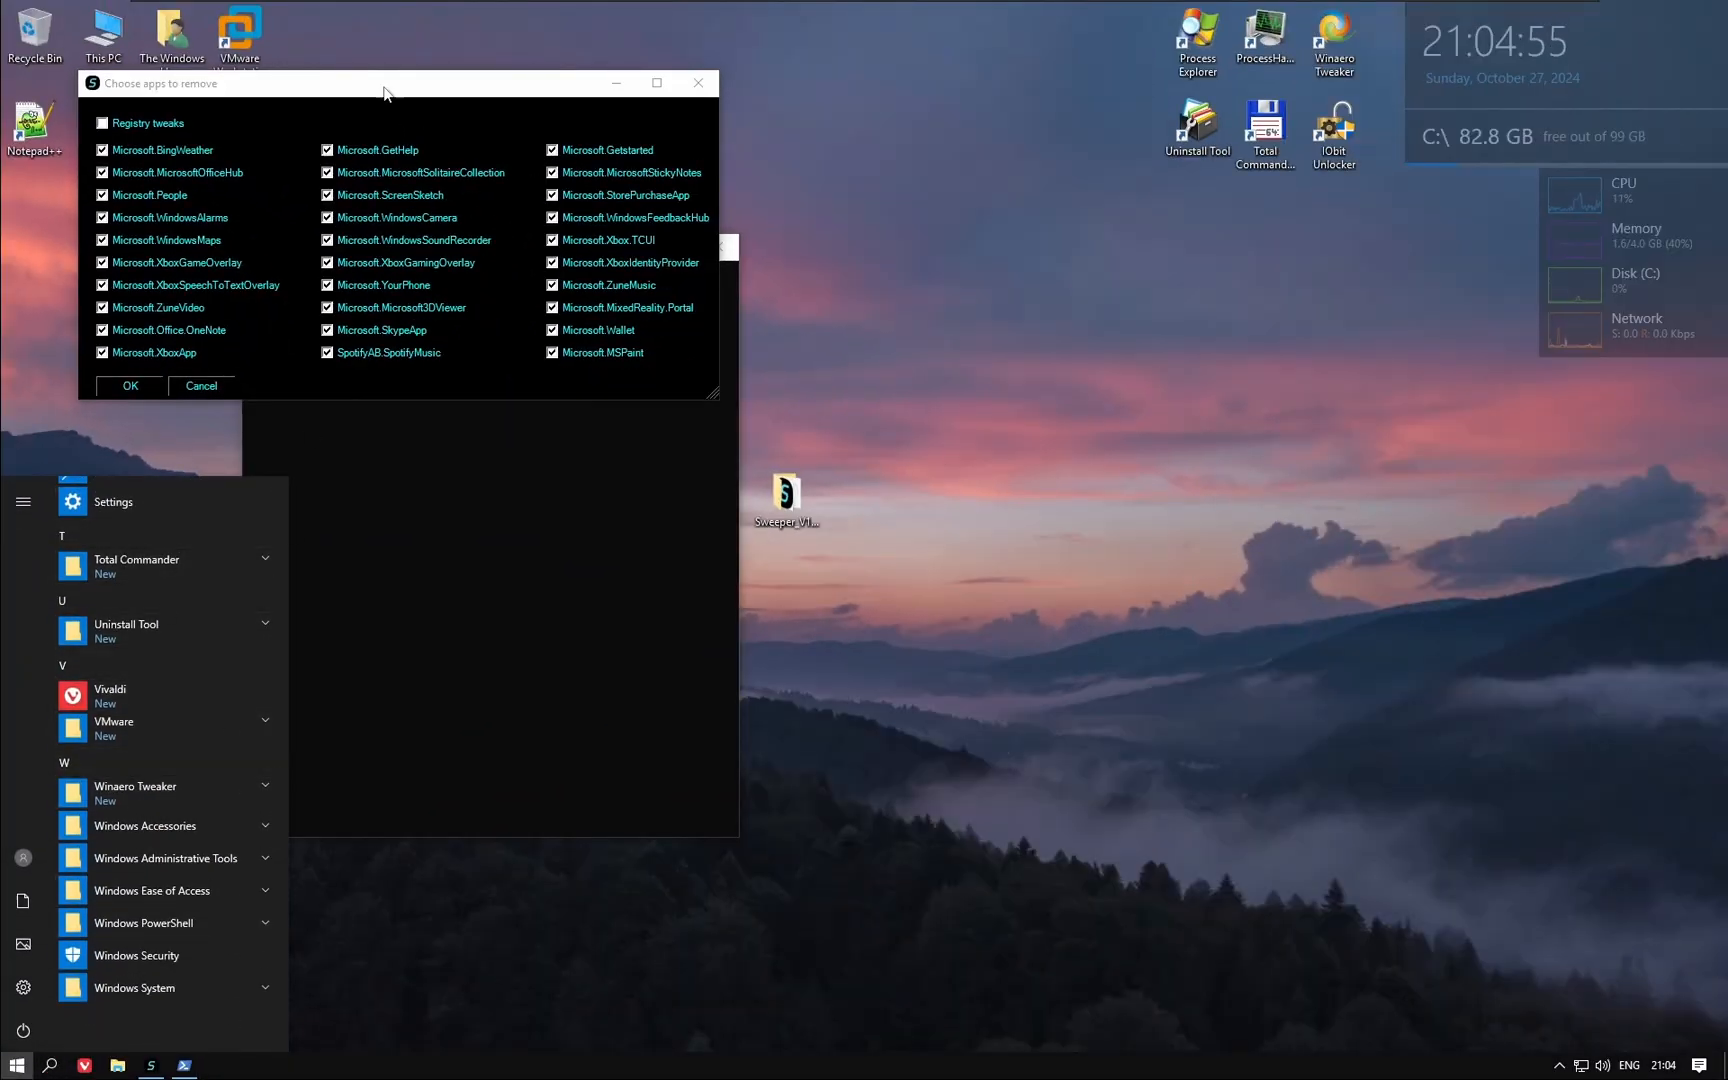
pyautogui.click(129, 386)
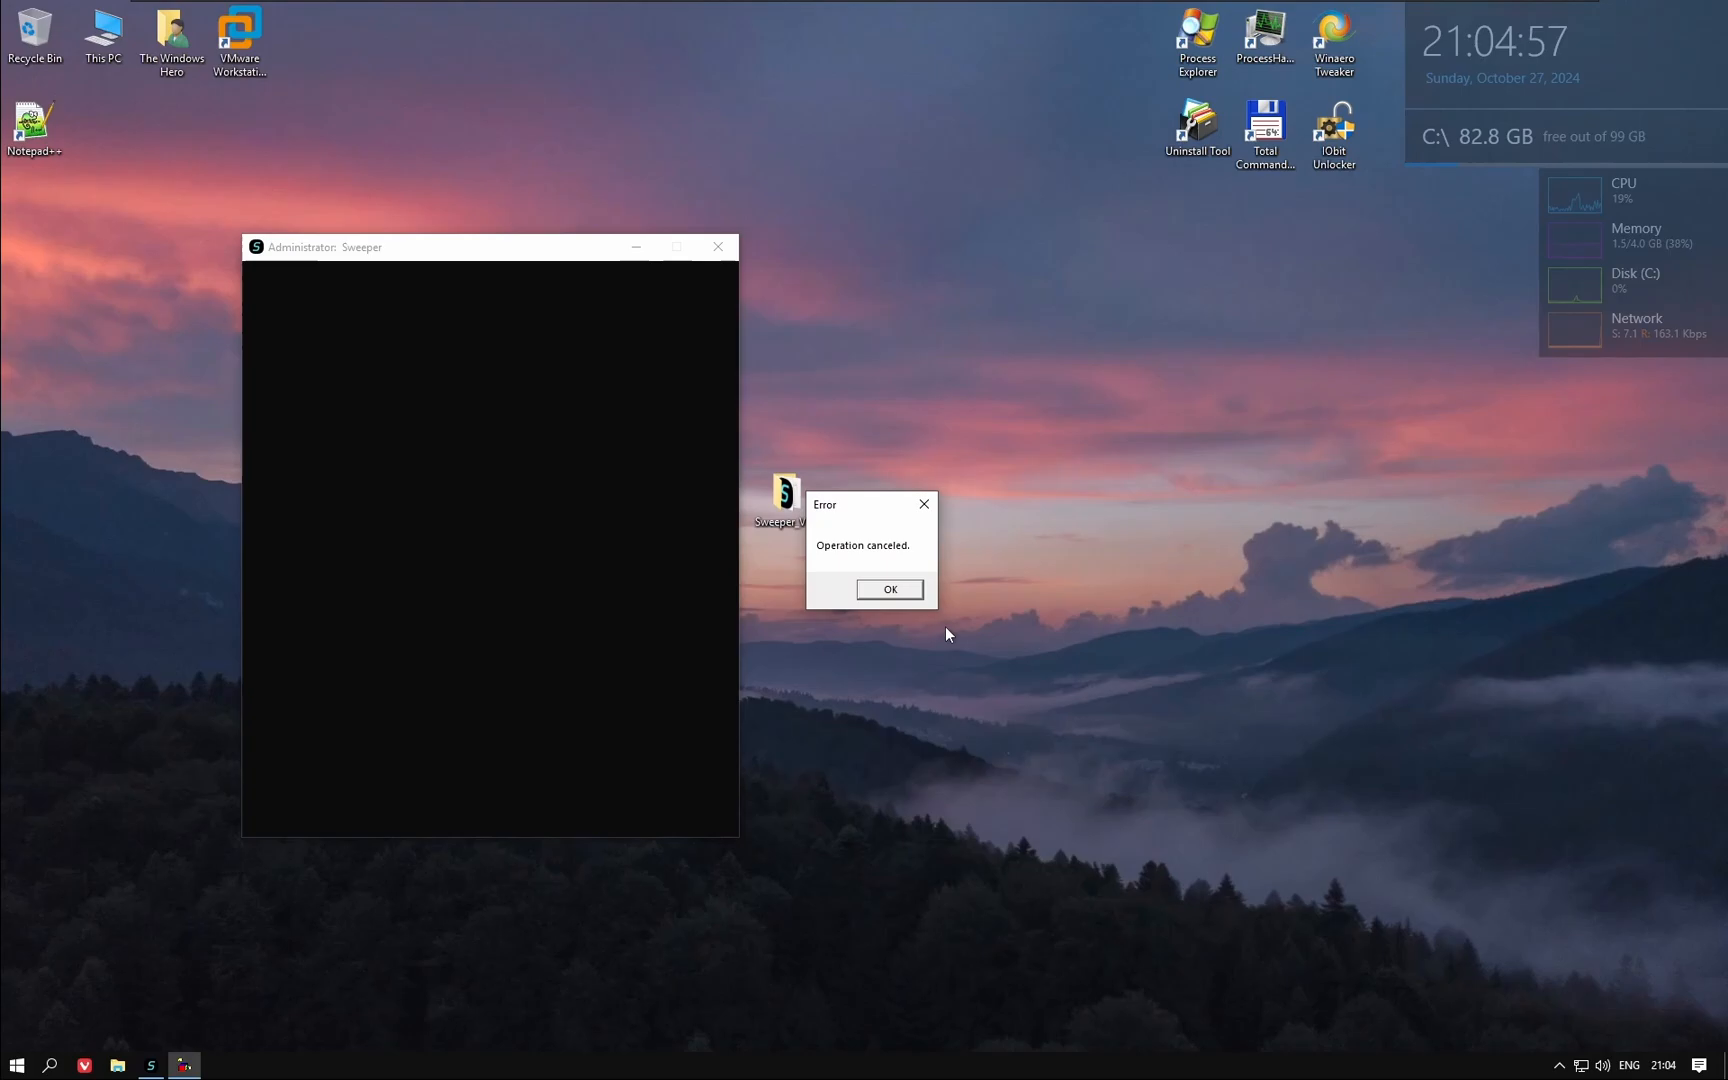
pyautogui.click(888, 588)
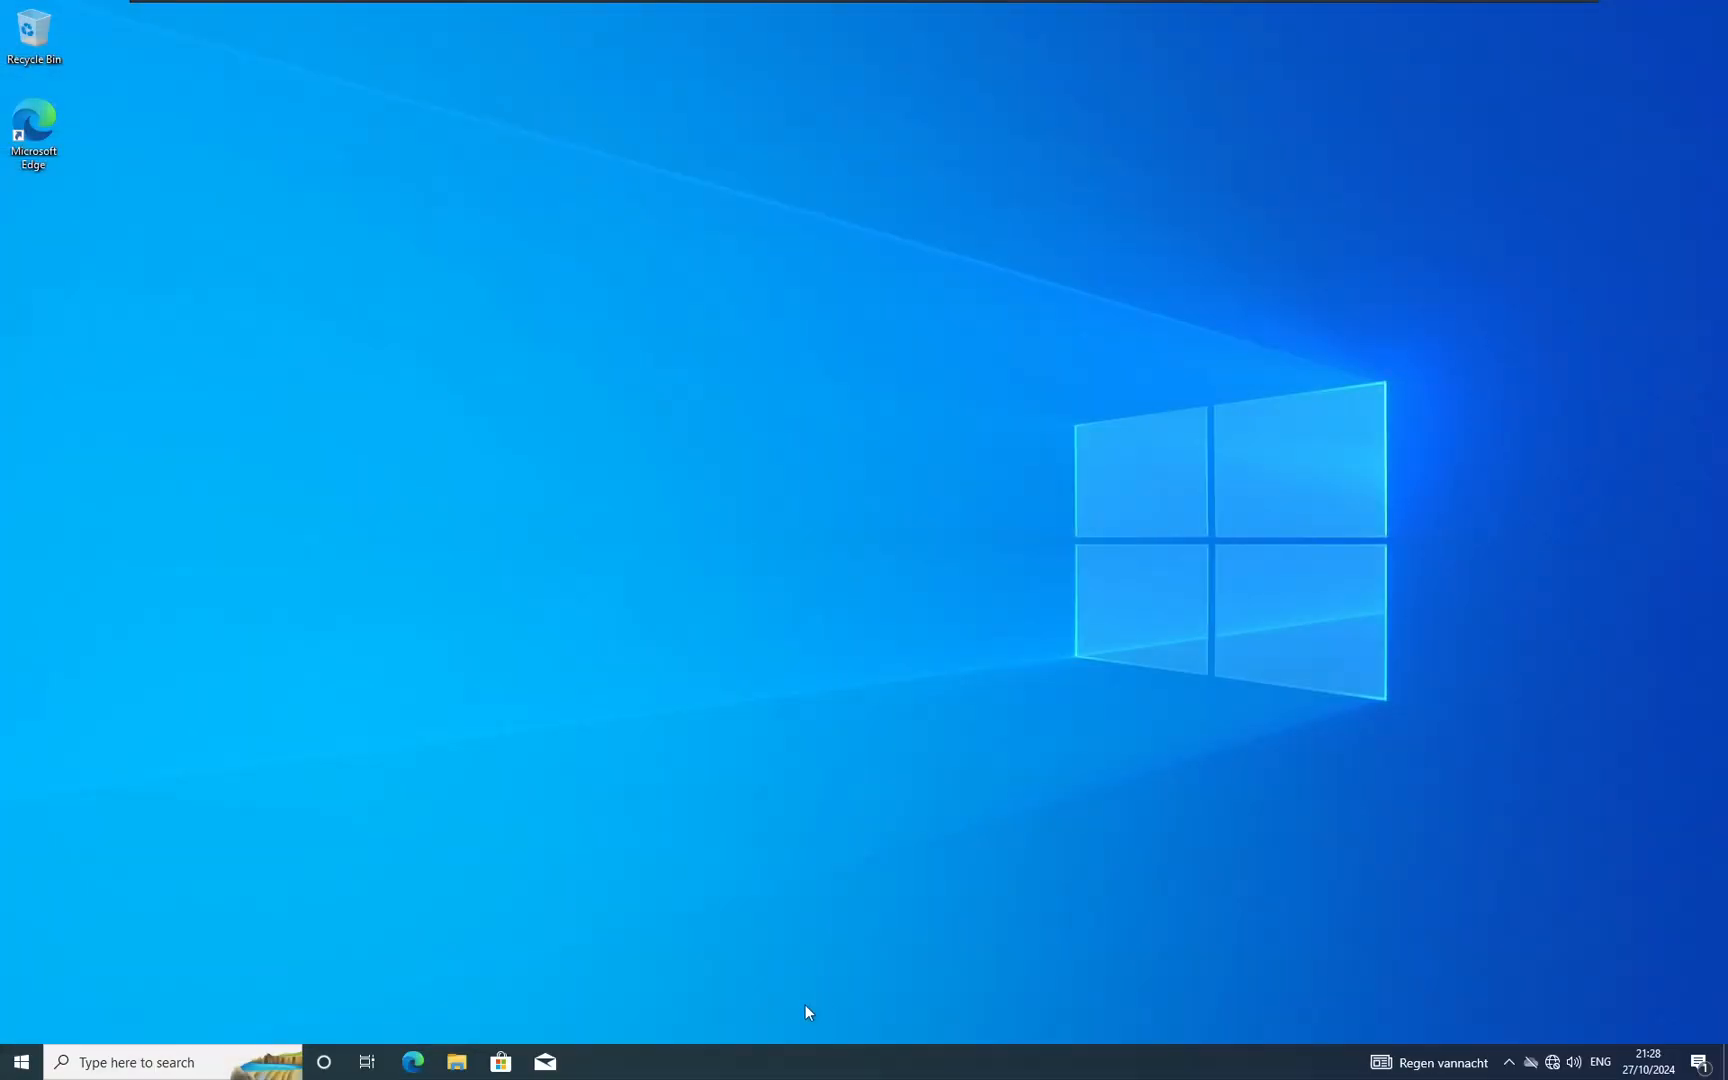
pyautogui.moveTo(582, 727)
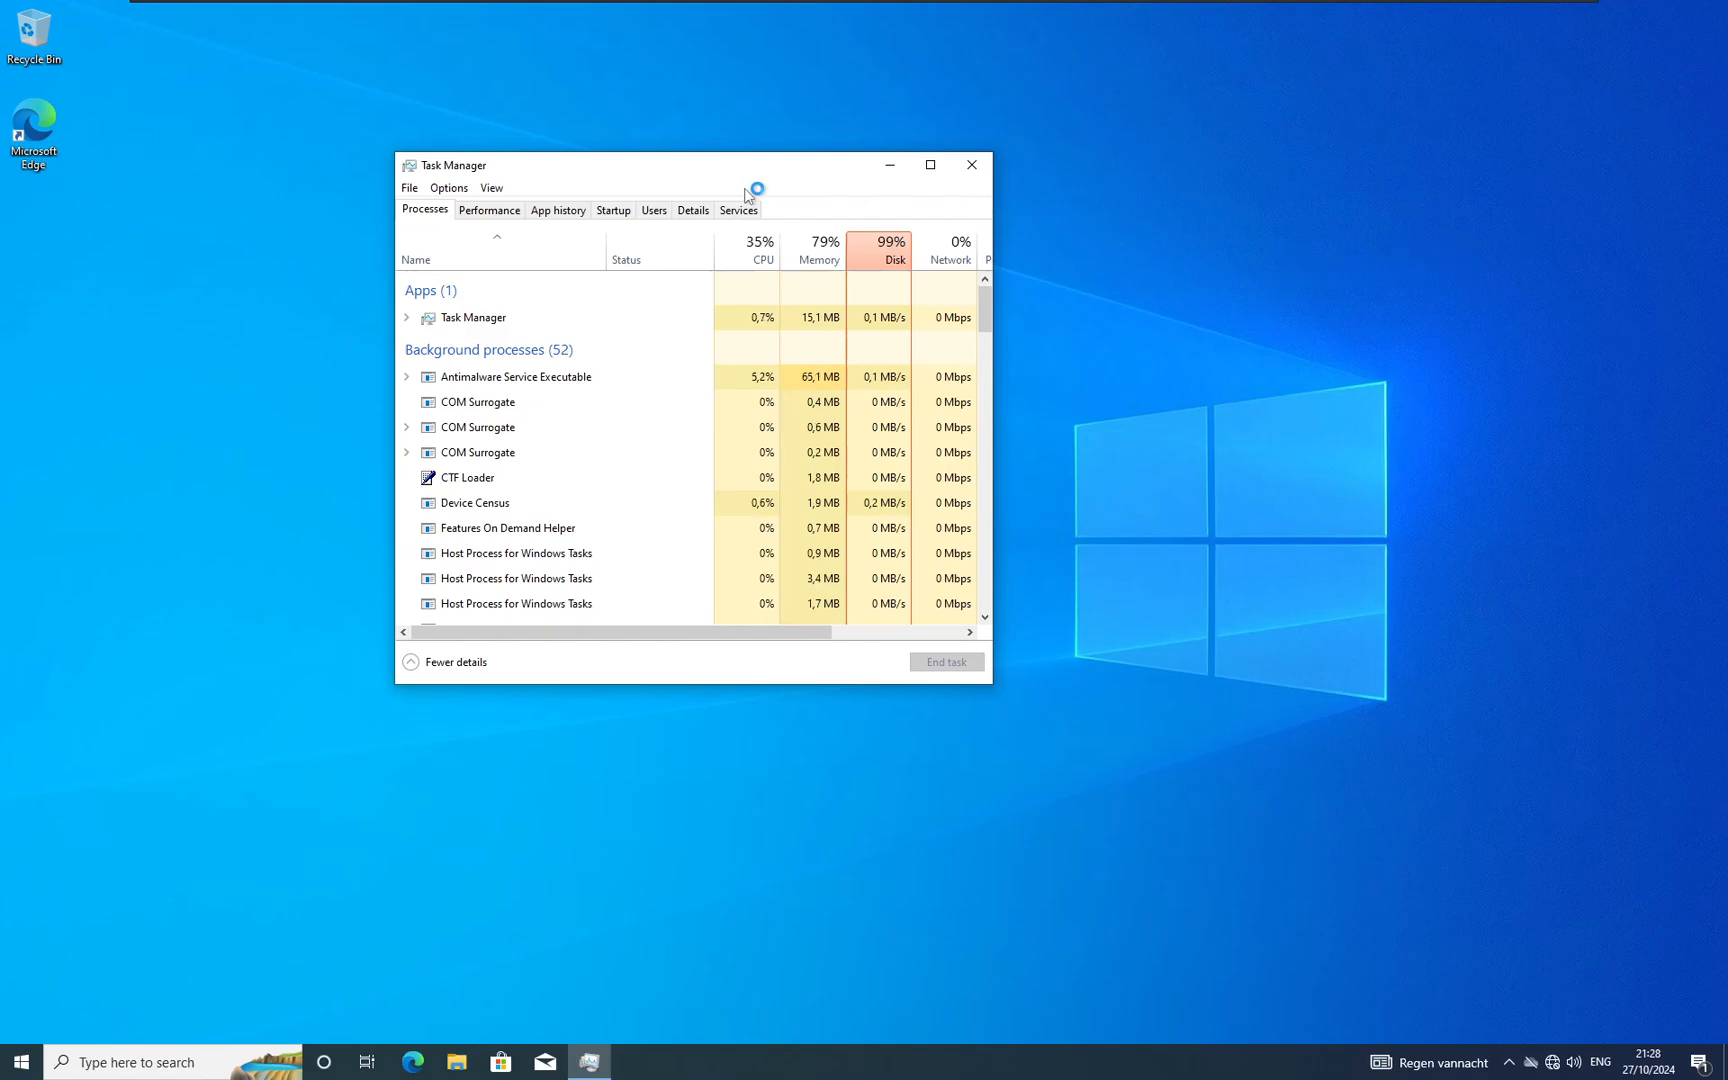
# Check Task Manager's CPU performance and process list, then close it and open Start.
pyautogui.click(489, 209)
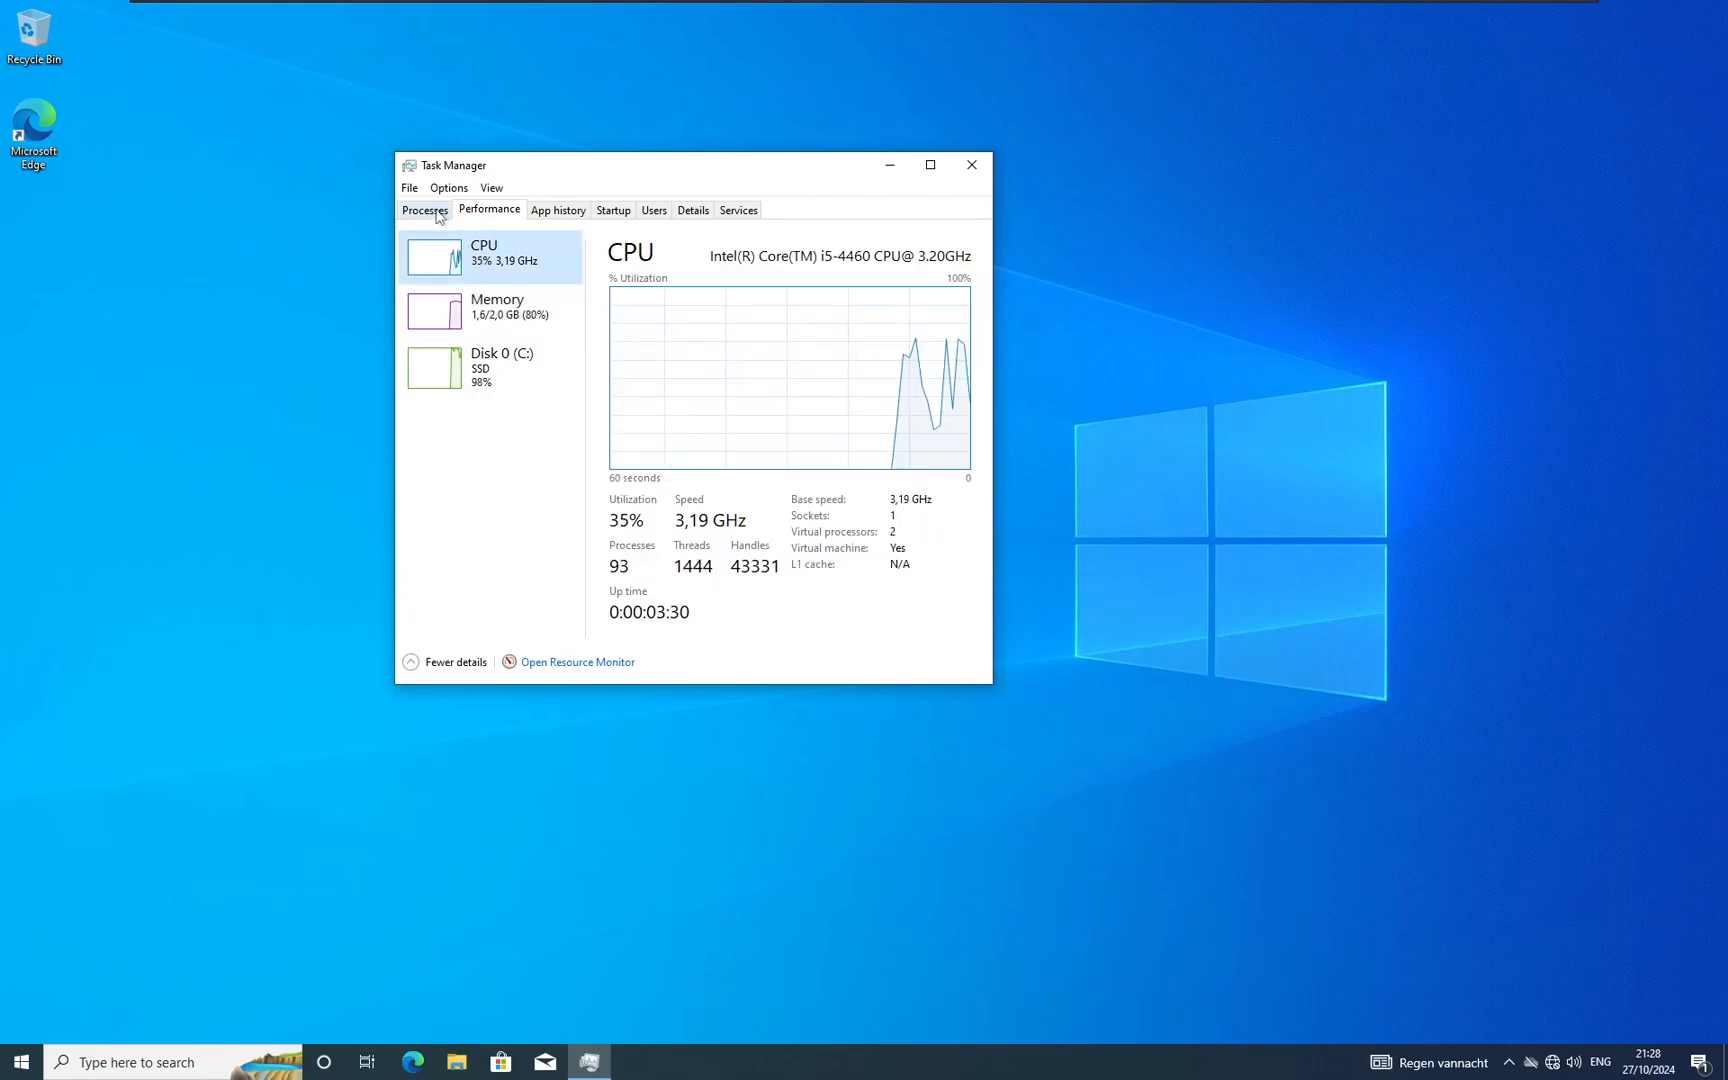
pyautogui.click(424, 209)
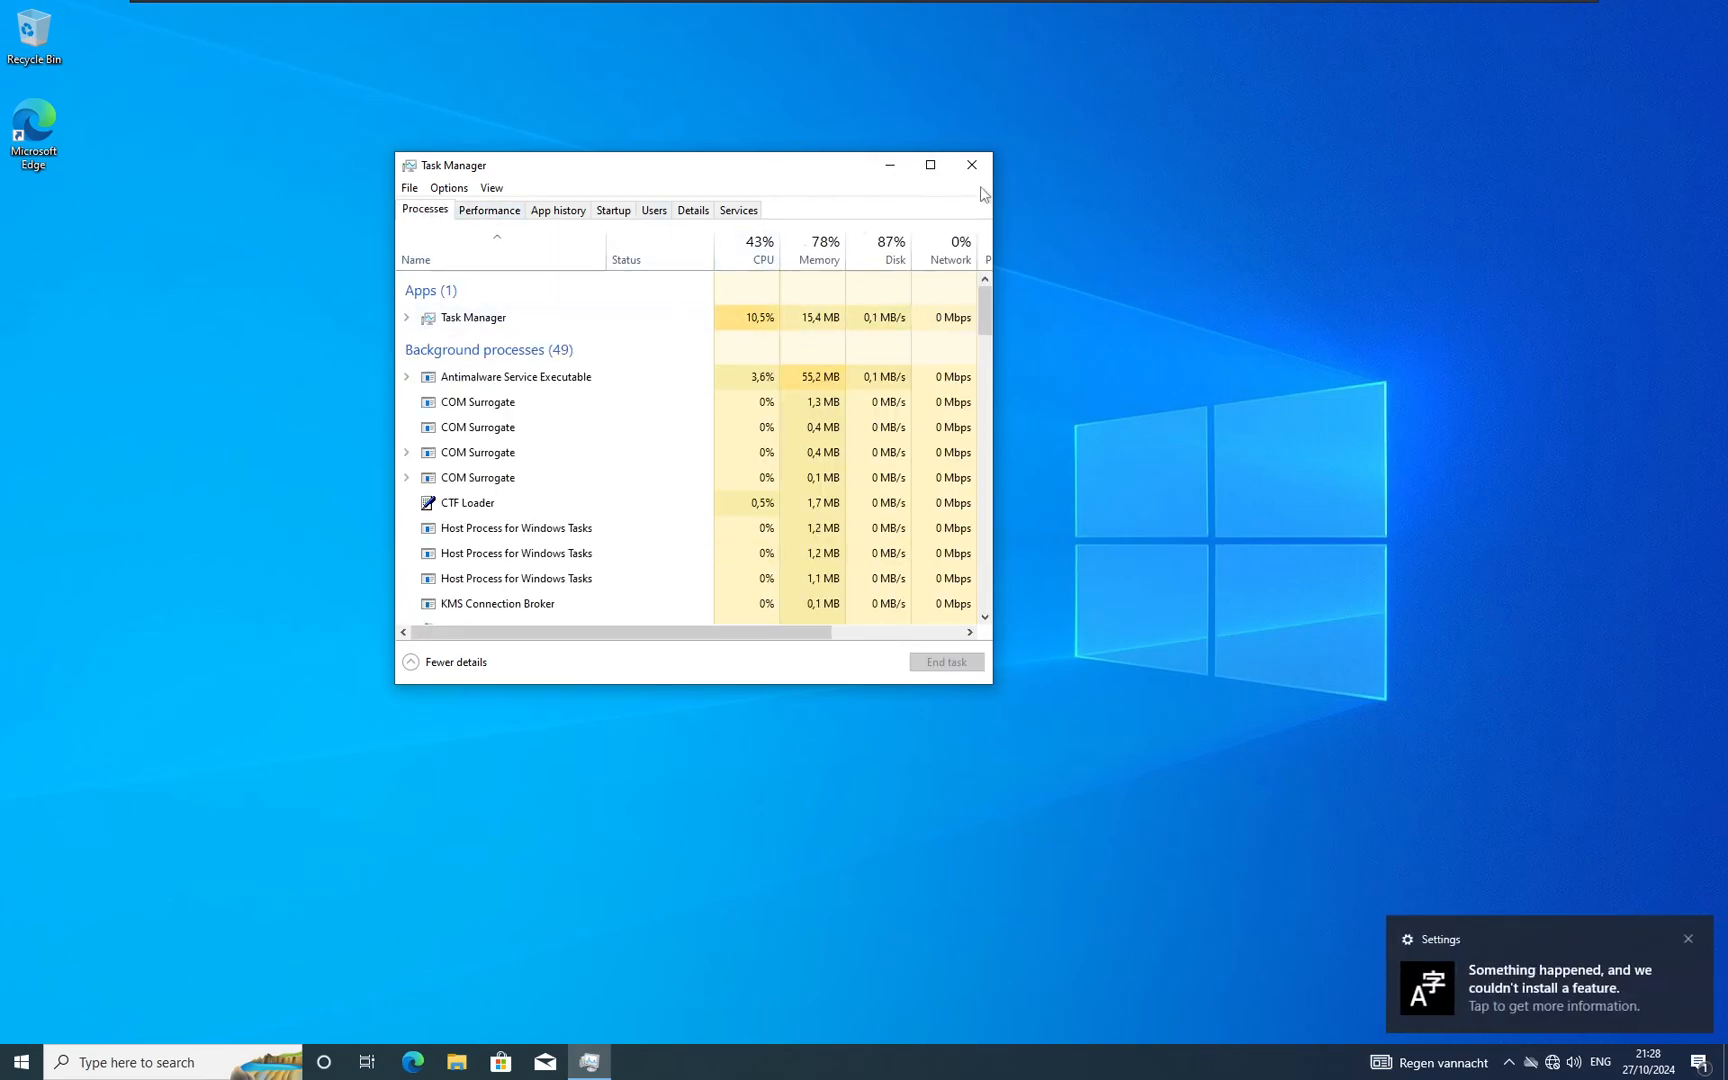
pyautogui.click(971, 164)
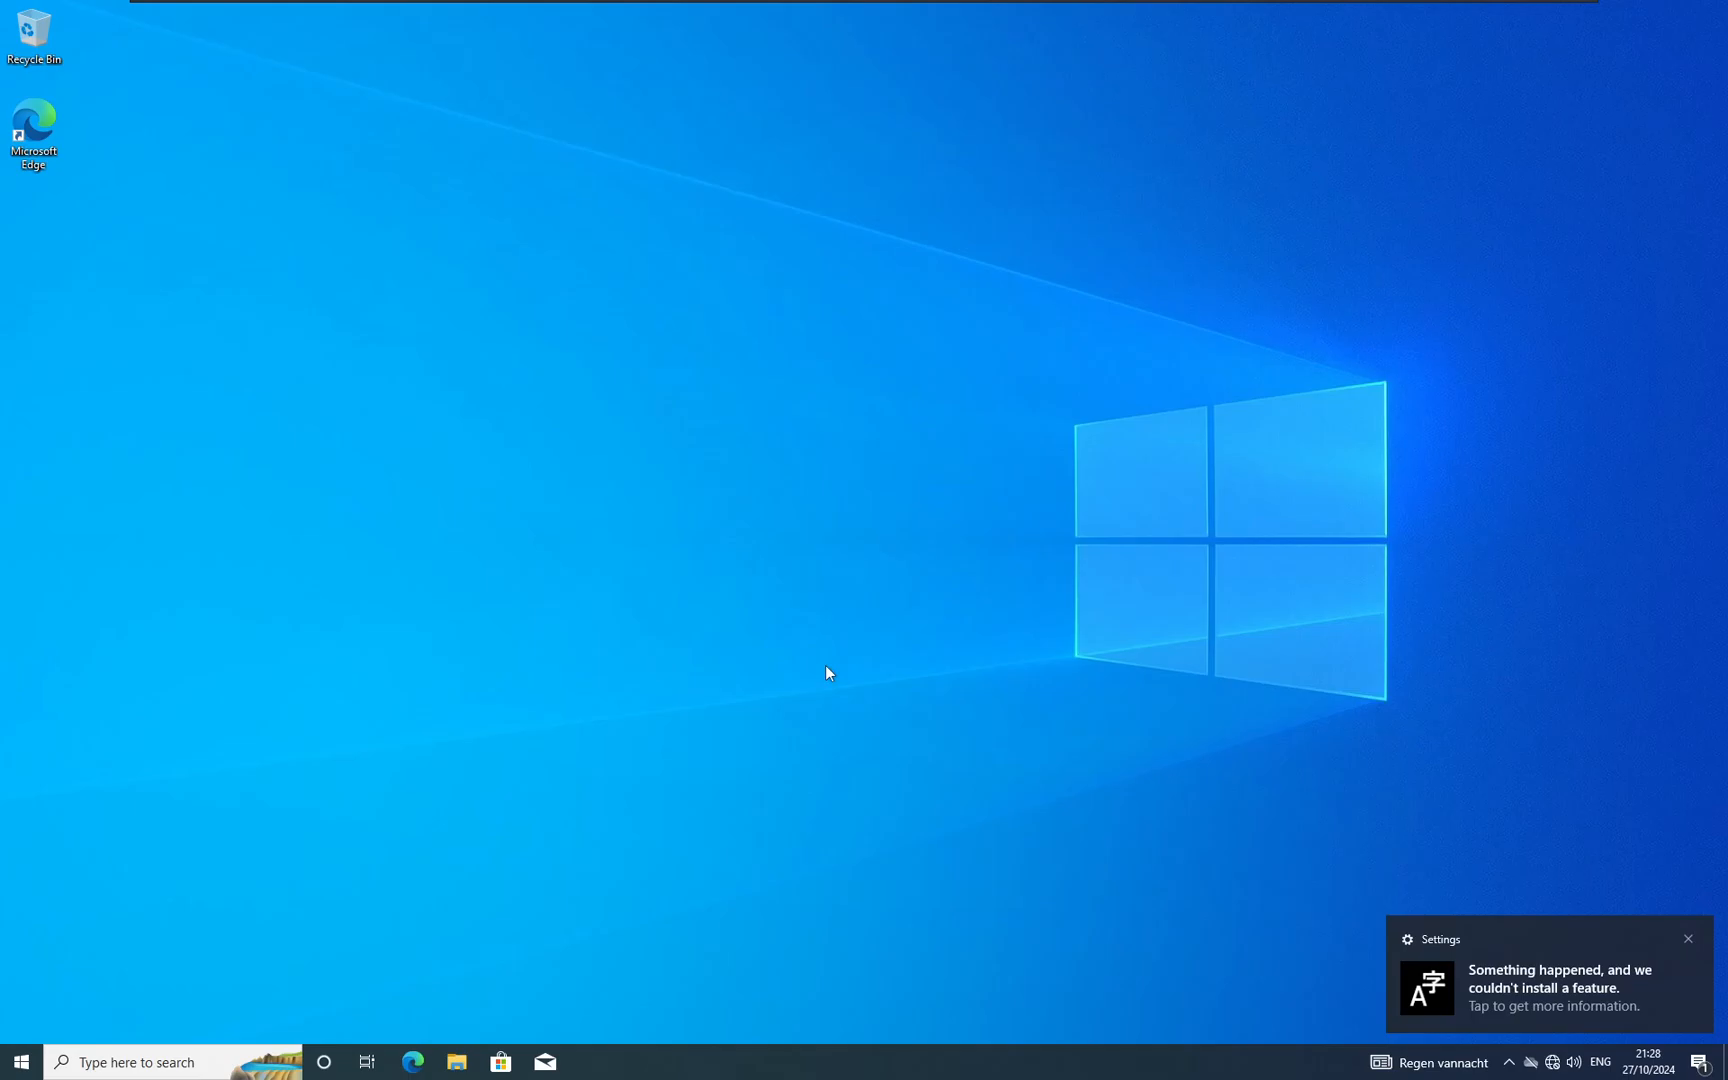
pyautogui.click(19, 1061)
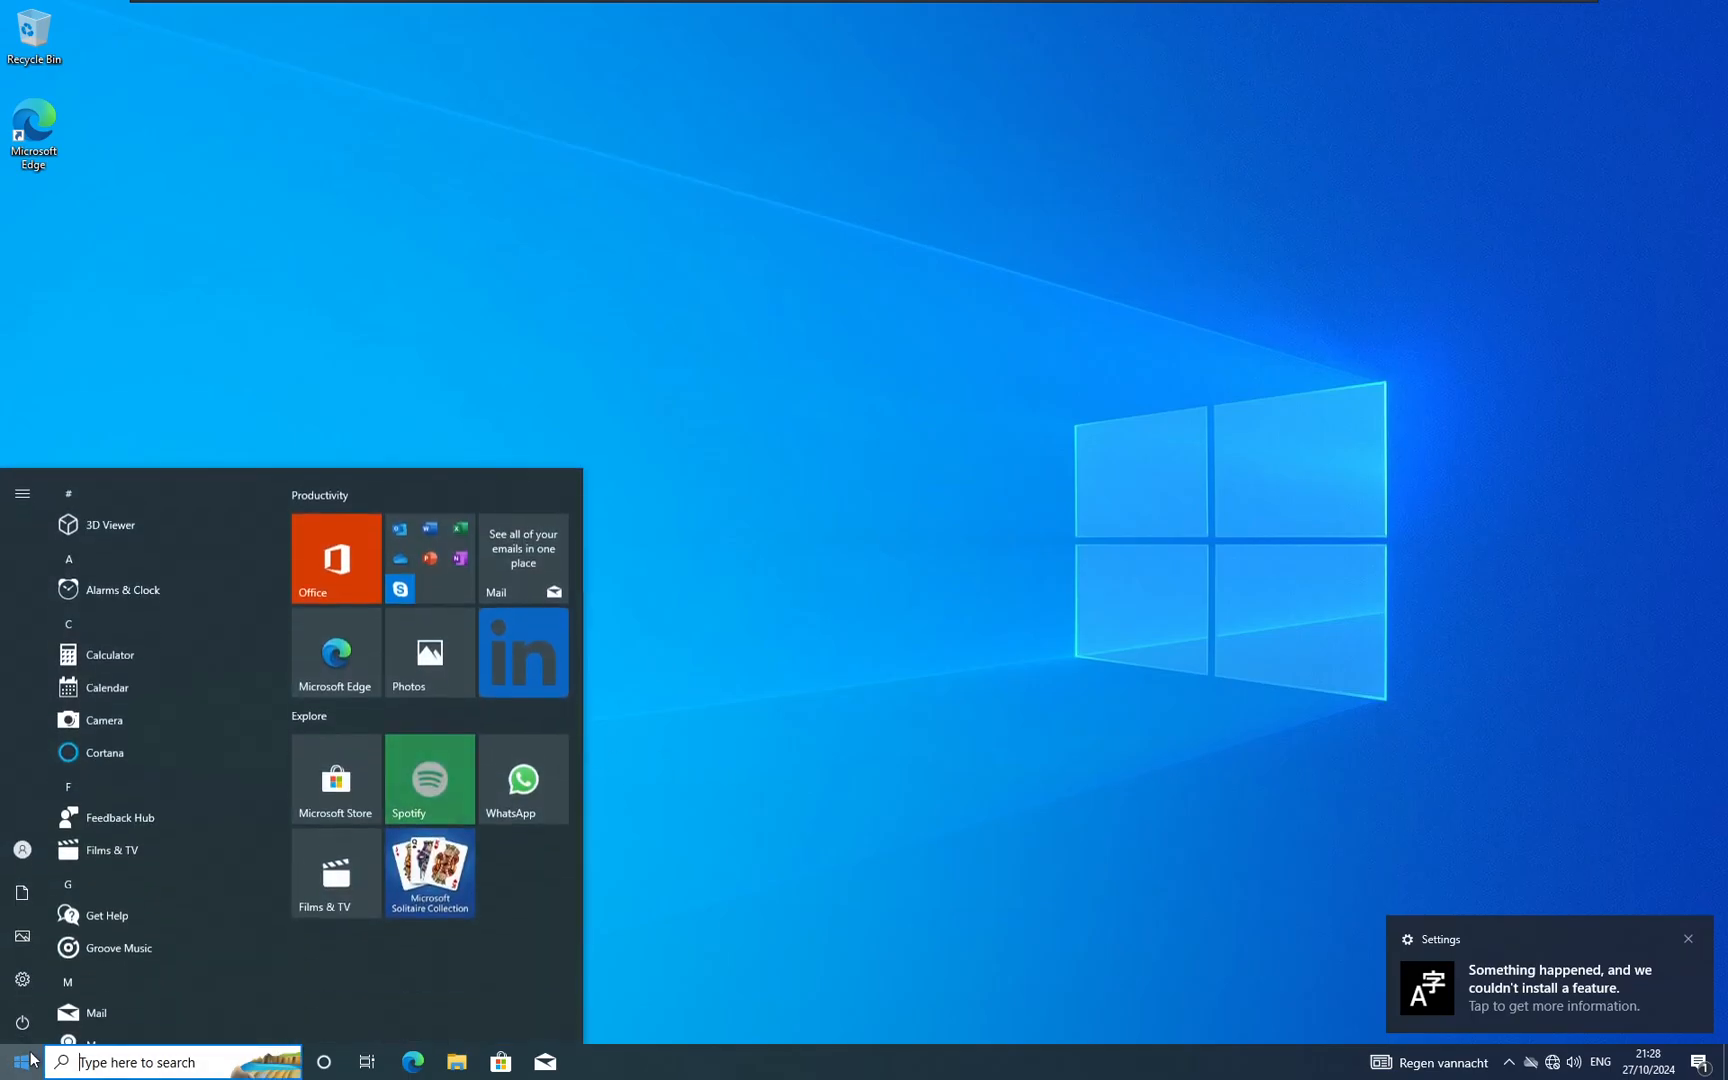
# Tick Registry tweaks and confirm removing the 30 listed apps, freeing 317.38 MB.
pyautogui.scroll(-3)
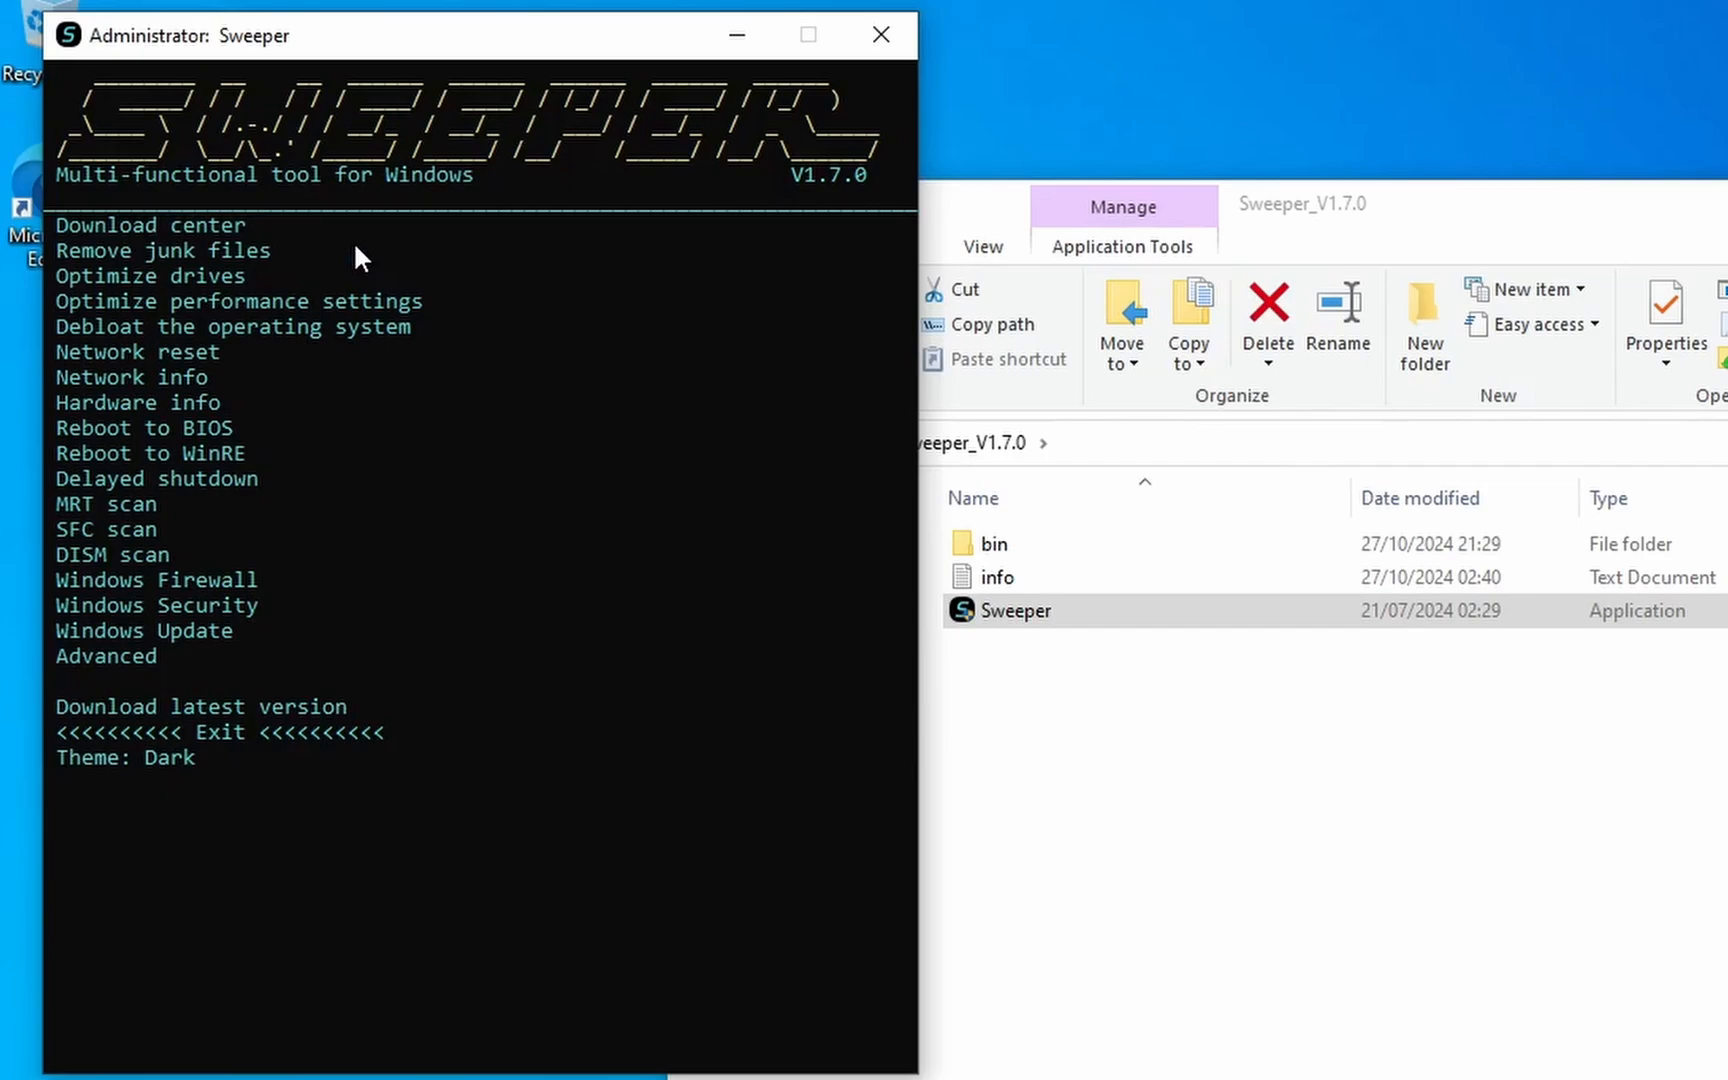
pyautogui.moveTo(259, 519)
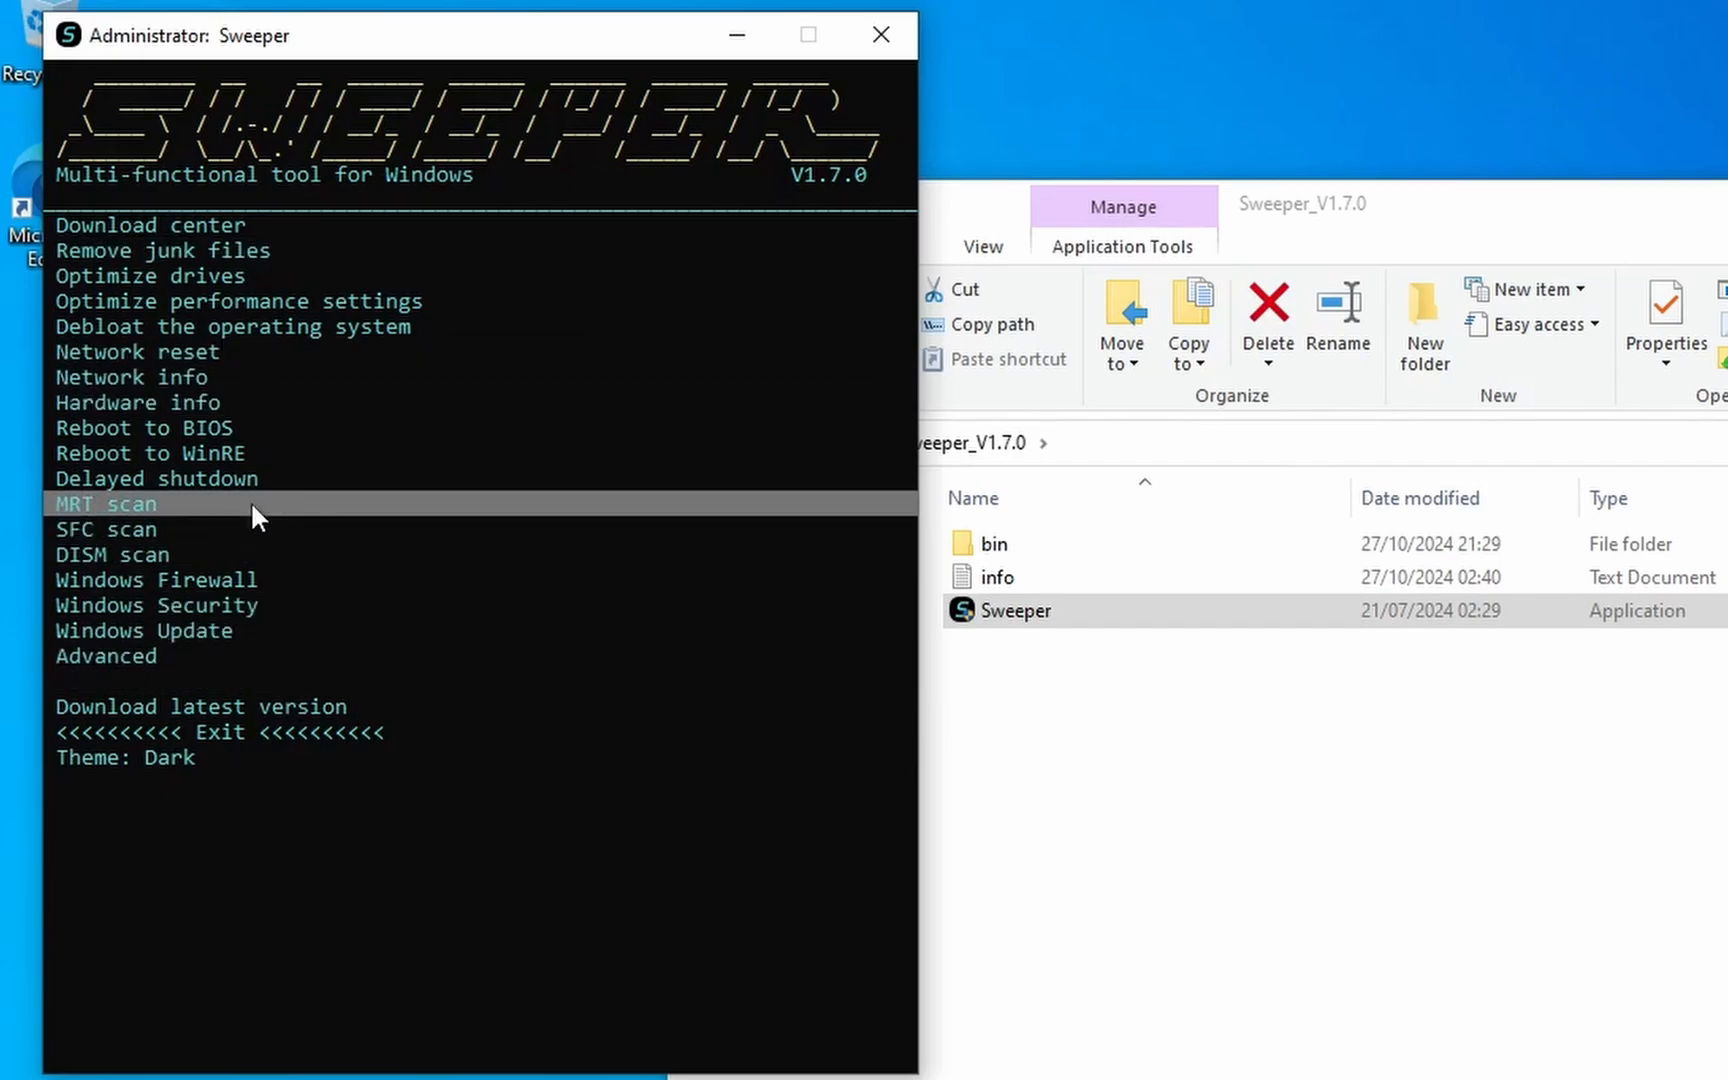
pyautogui.moveTo(204, 441)
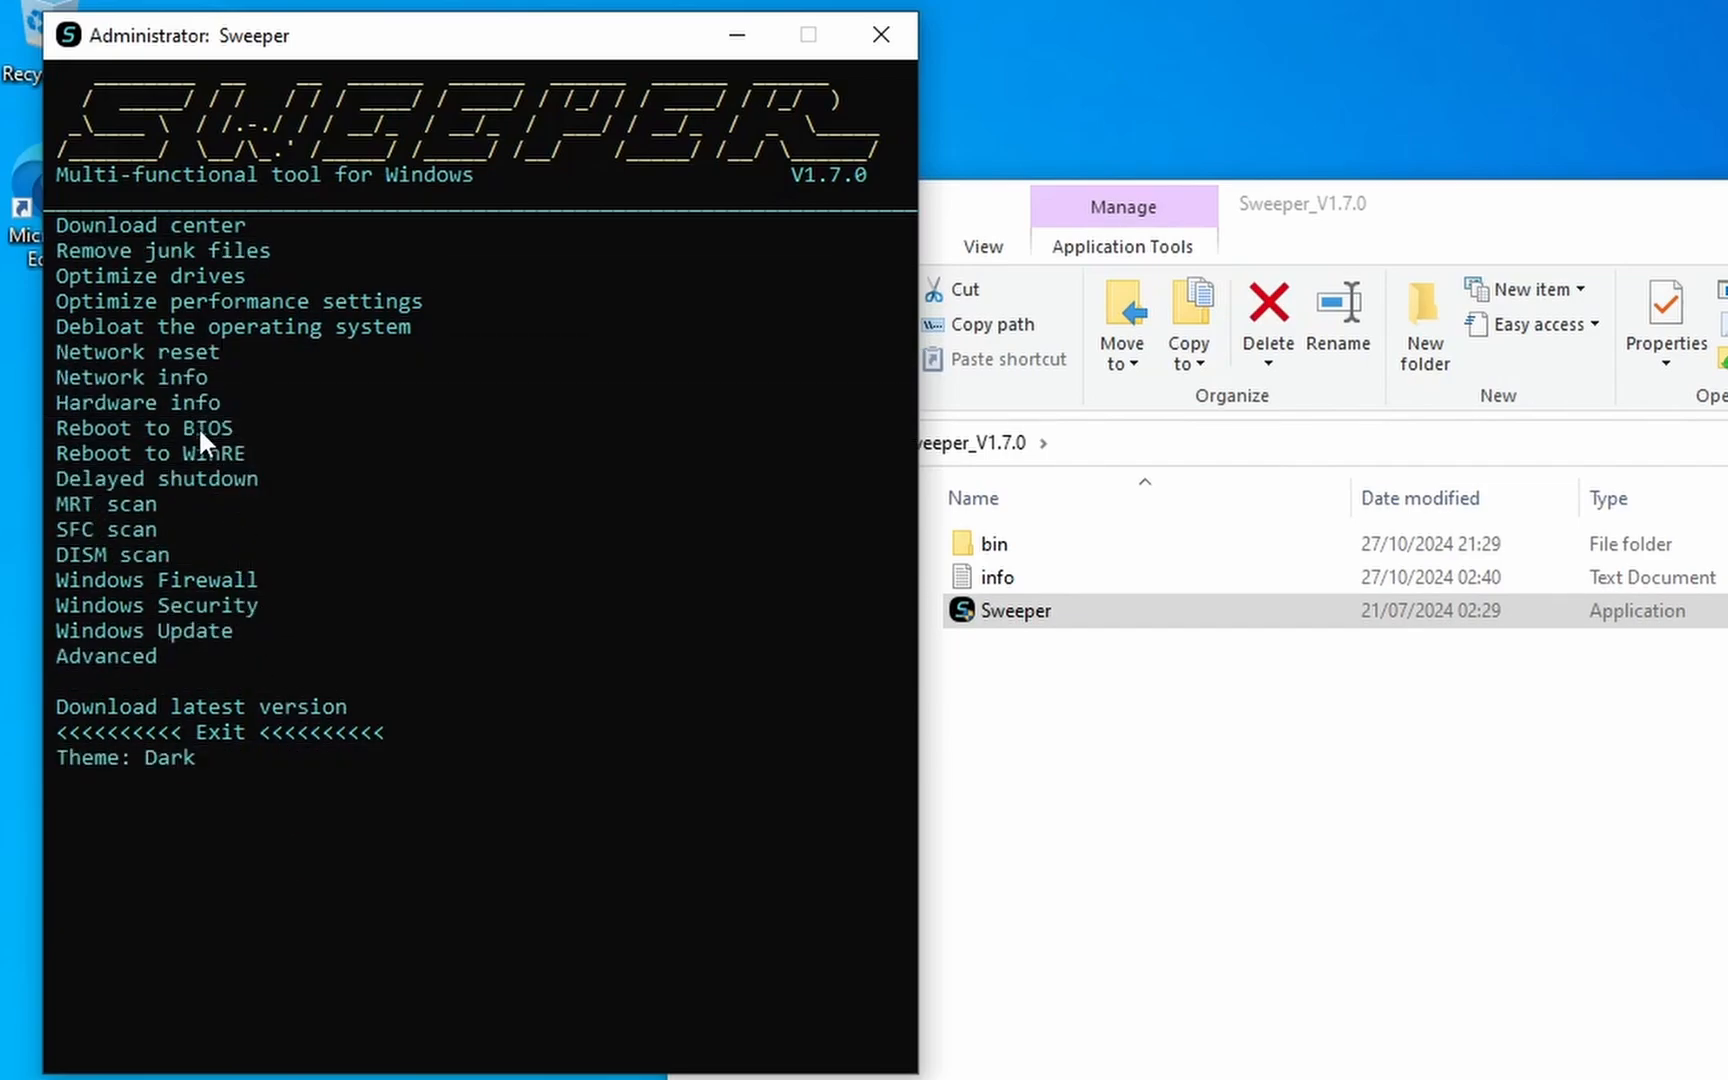
pyautogui.moveTo(220, 326)
pyautogui.write('Y')
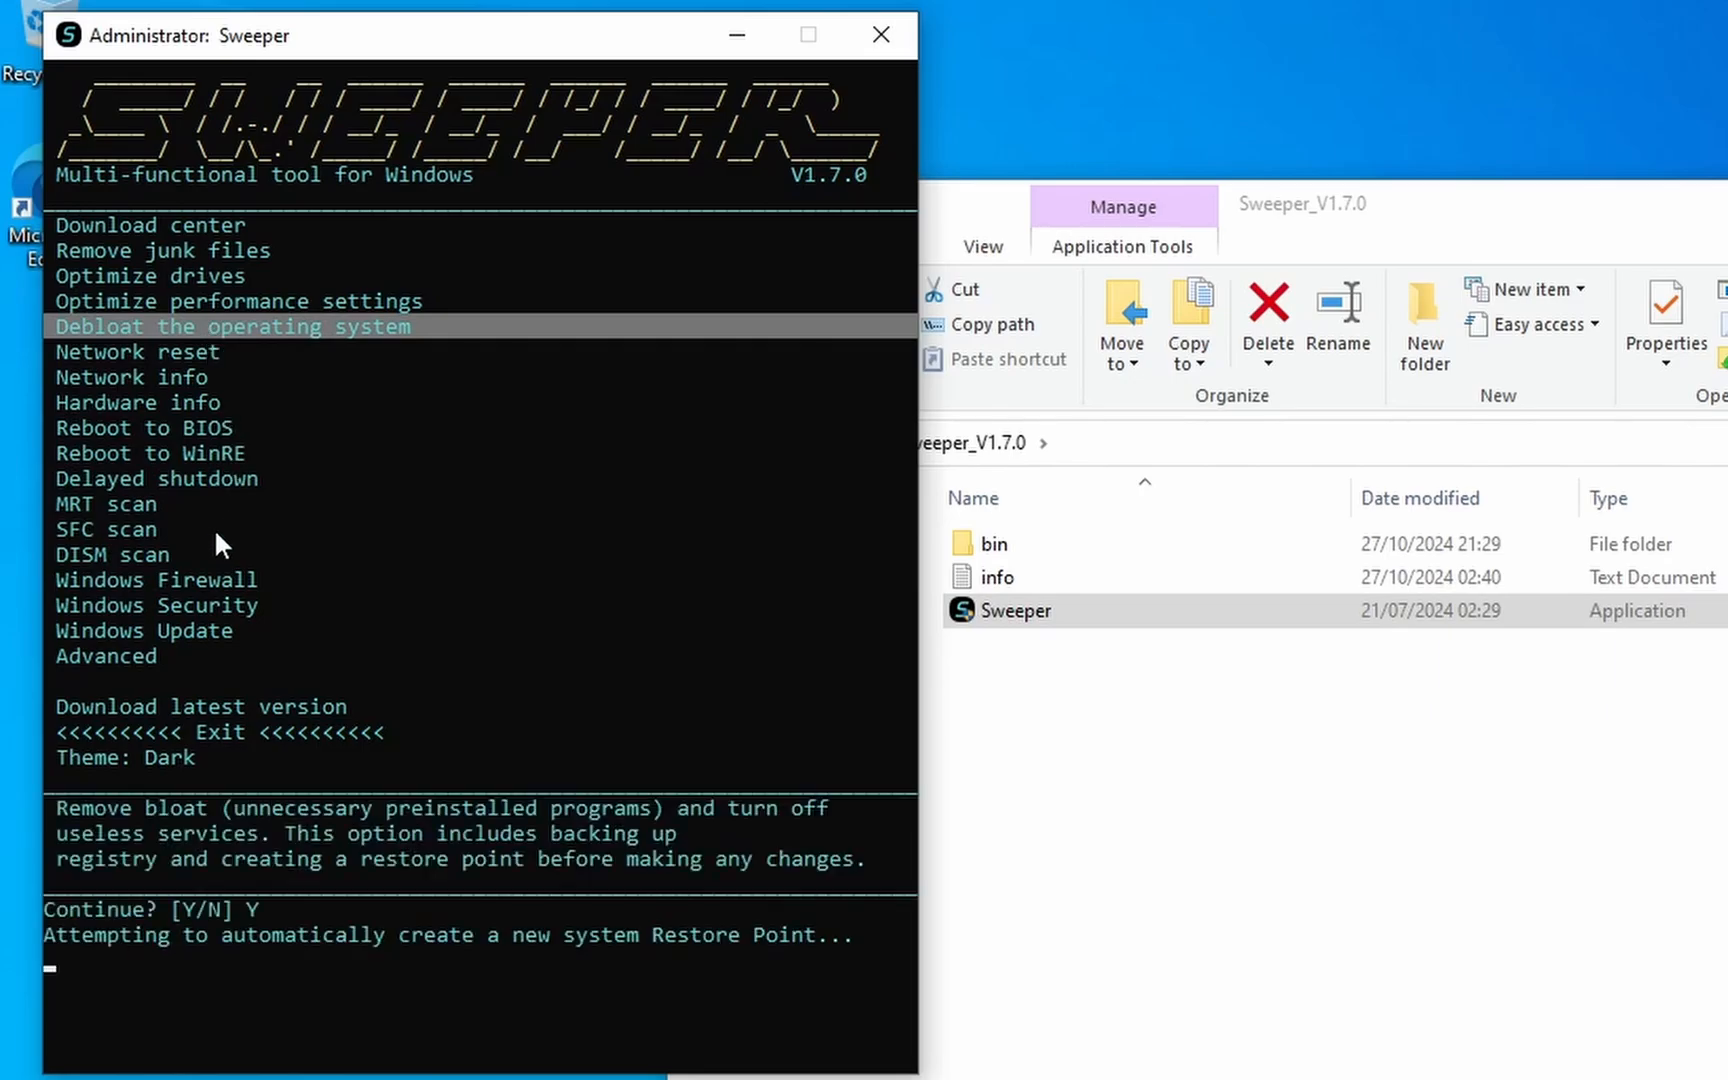
pyautogui.moveTo(276, 810)
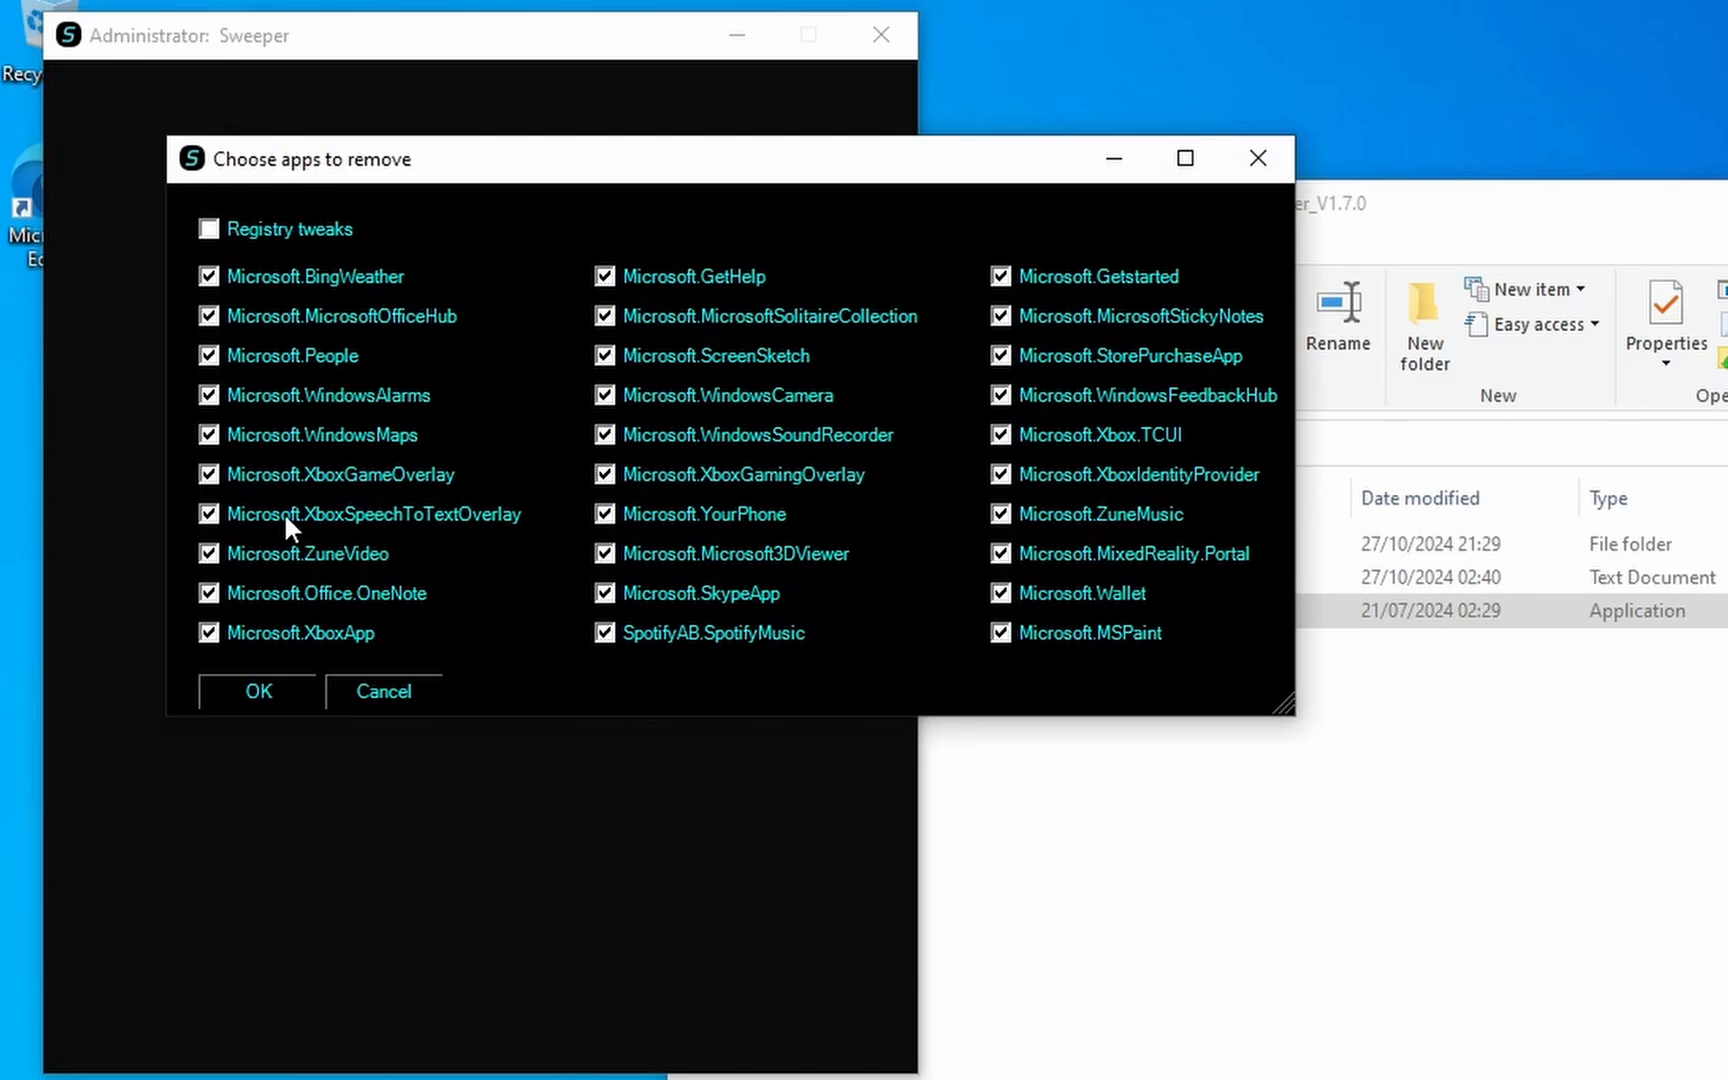
pyautogui.click(207, 229)
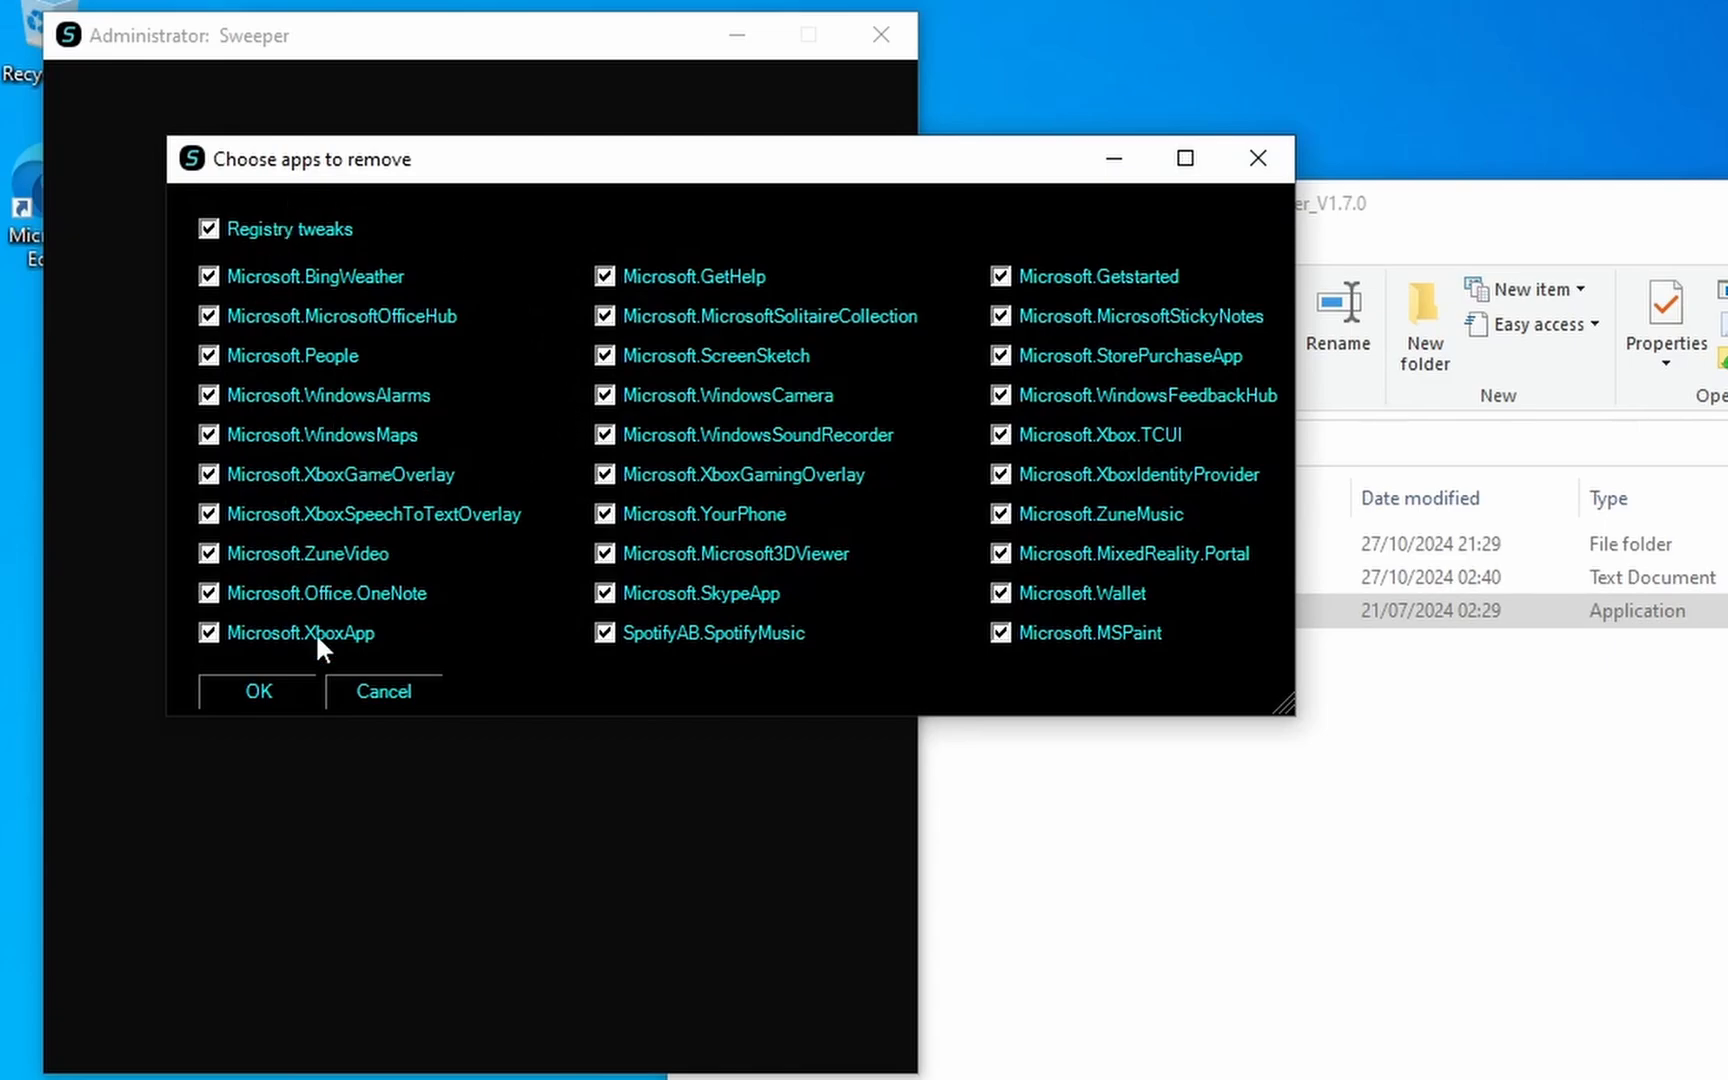
pyautogui.click(257, 691)
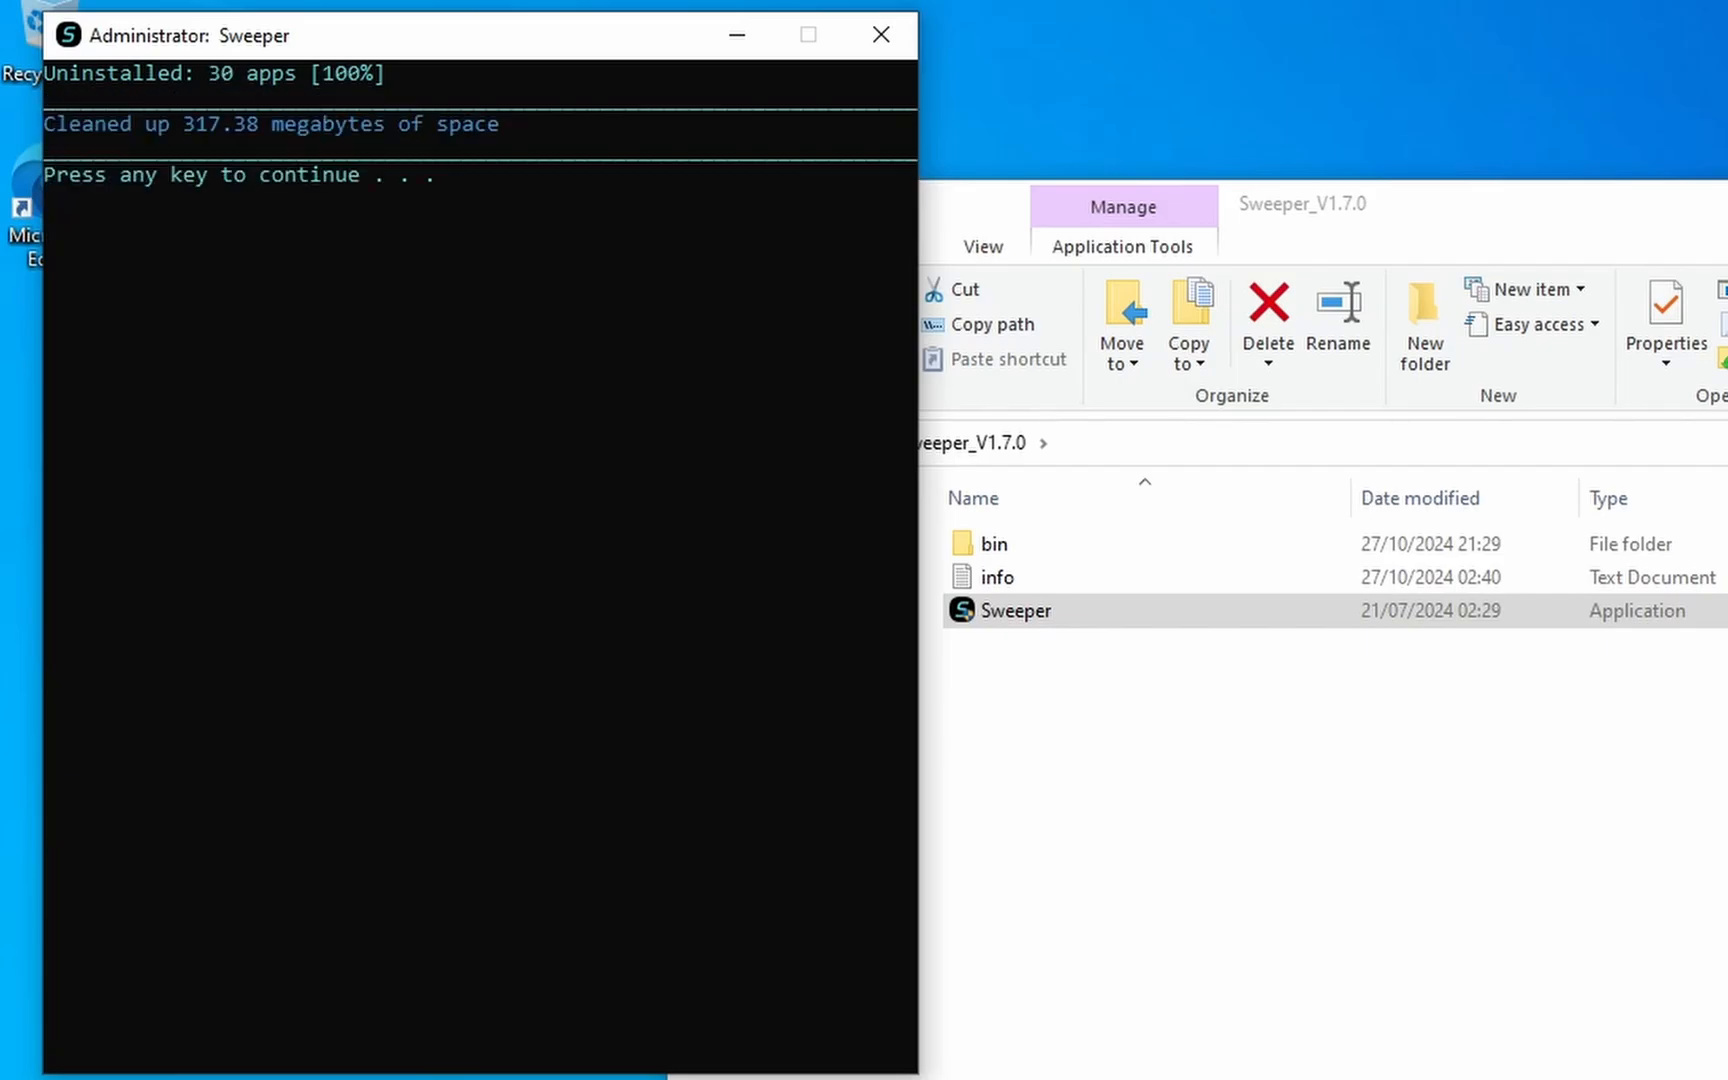
pyautogui.moveTo(660, 147)
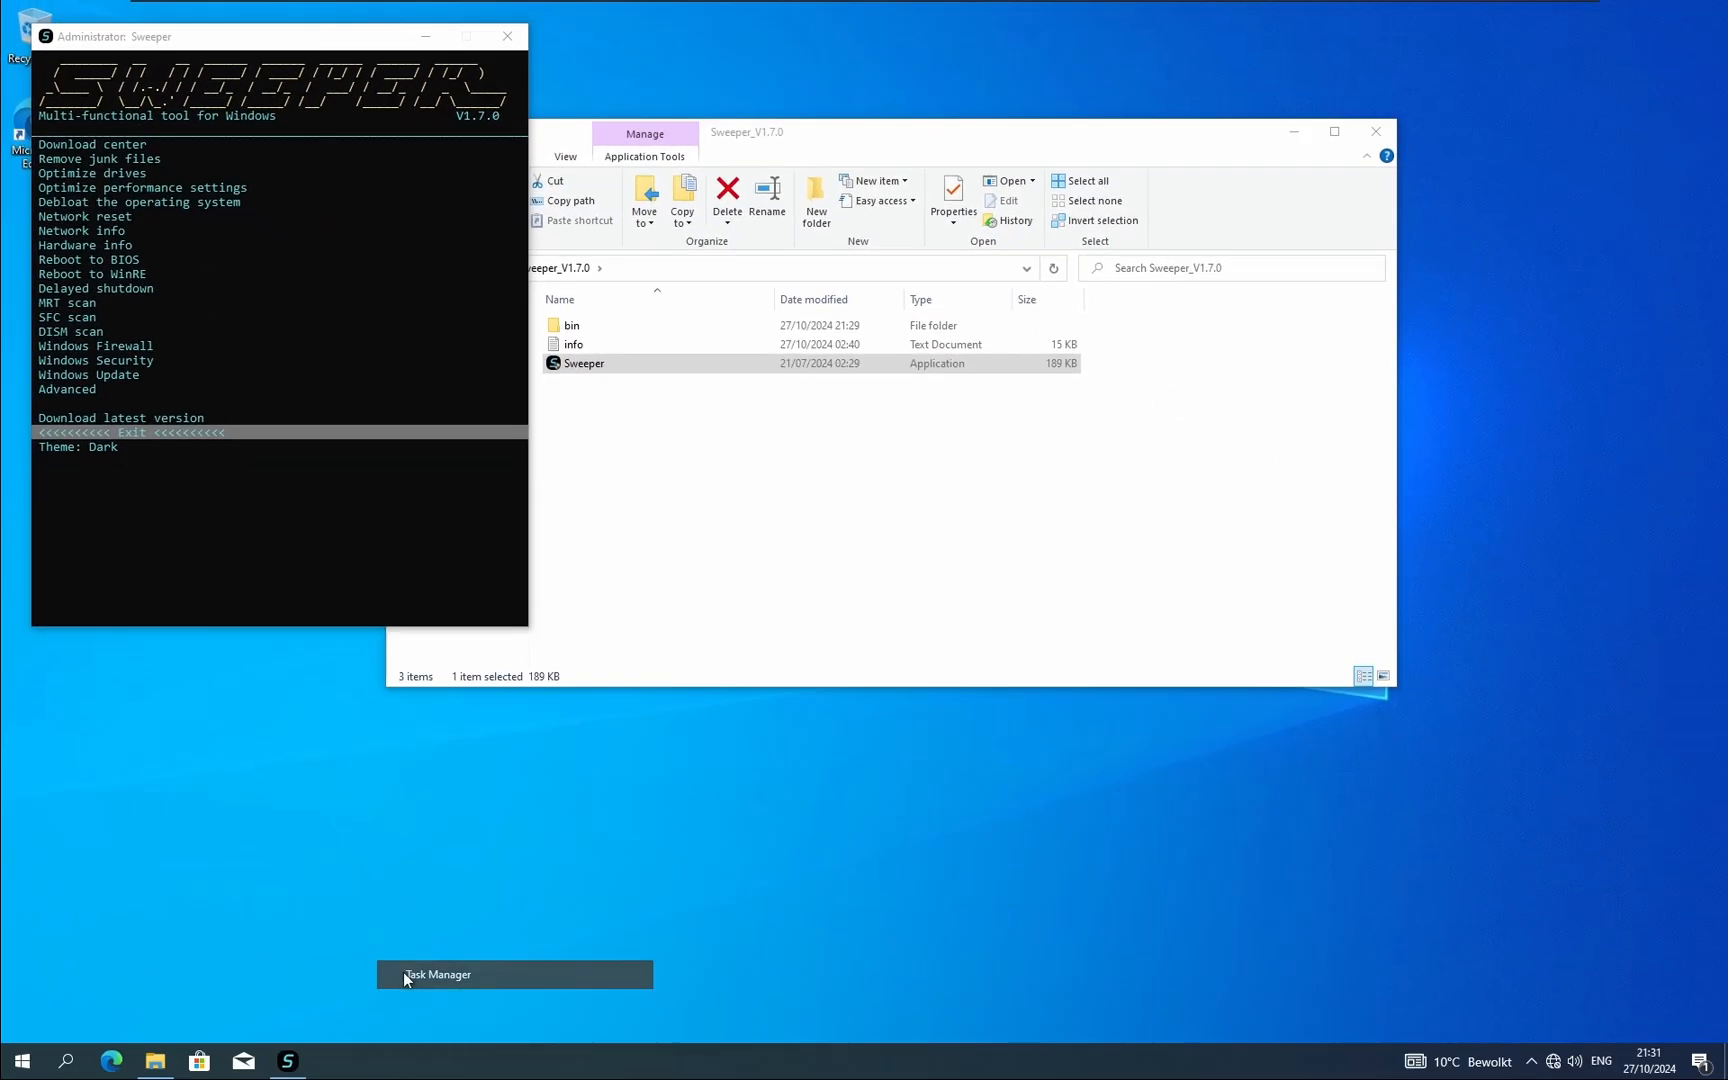
# Open Task Manager to view memory usage (1.4/2.0 GB) and processes, then close it.
pyautogui.click(438, 974)
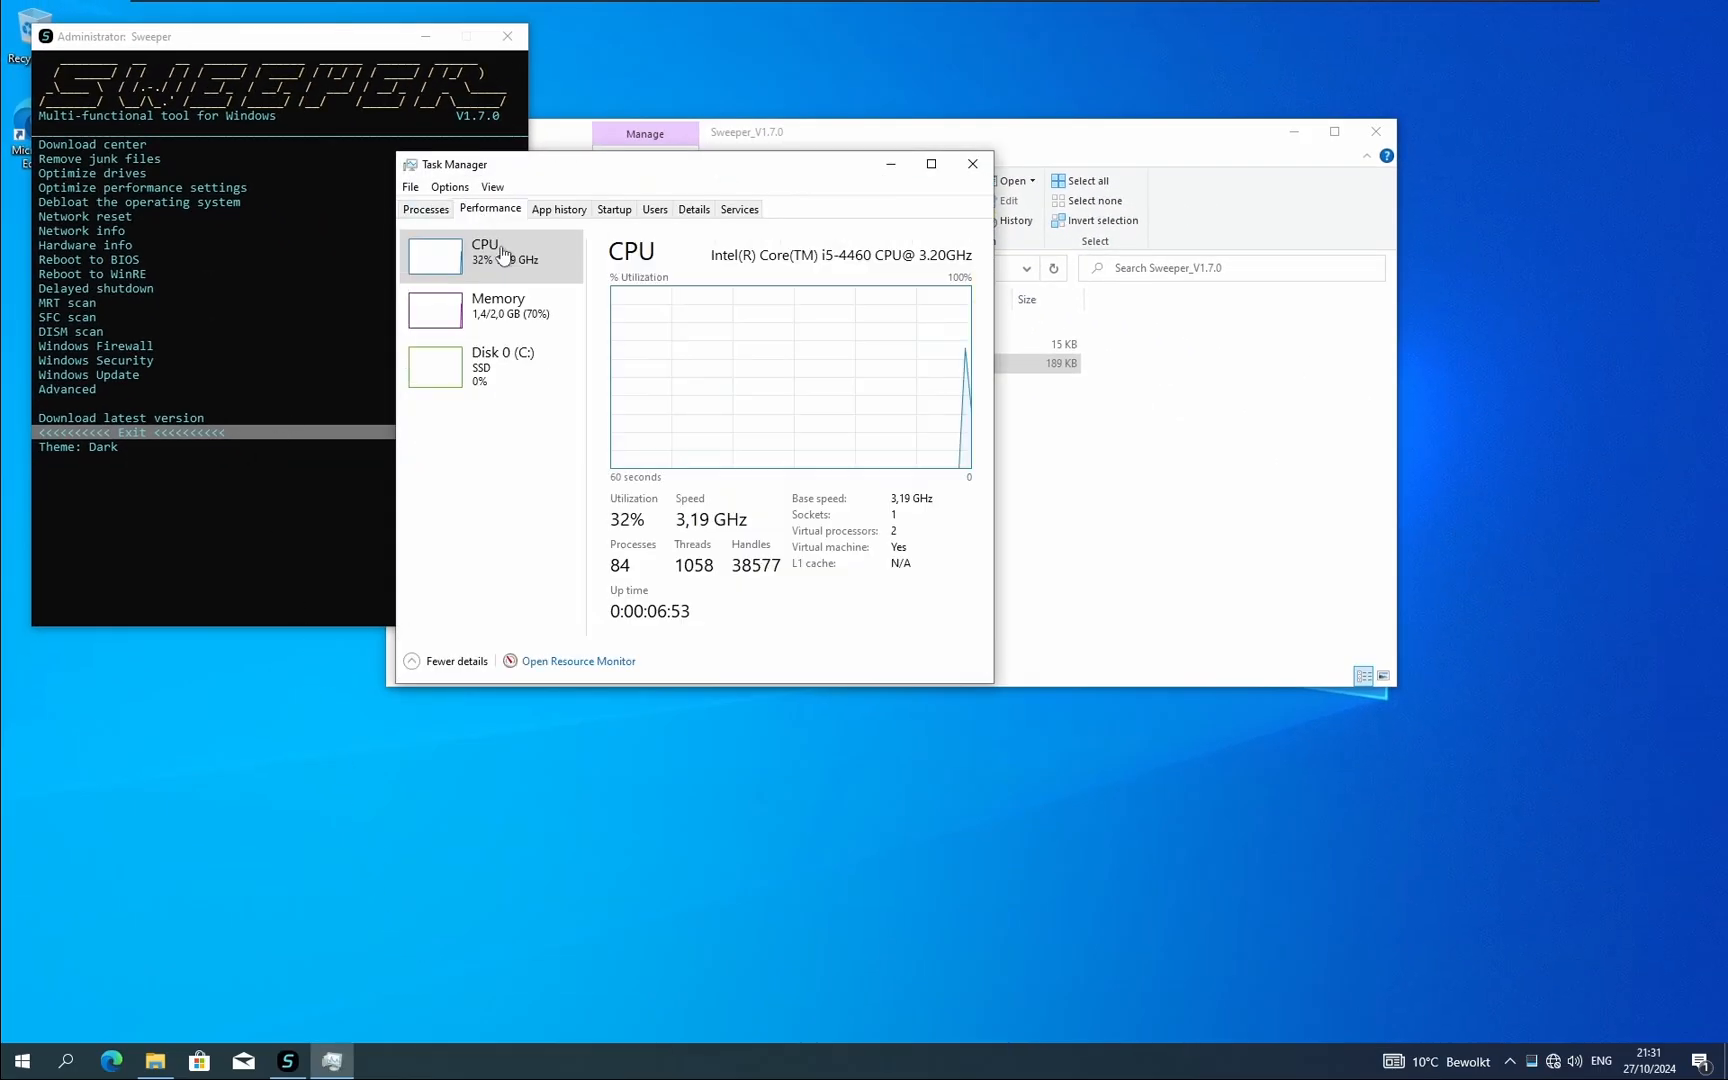
pyautogui.click(490, 306)
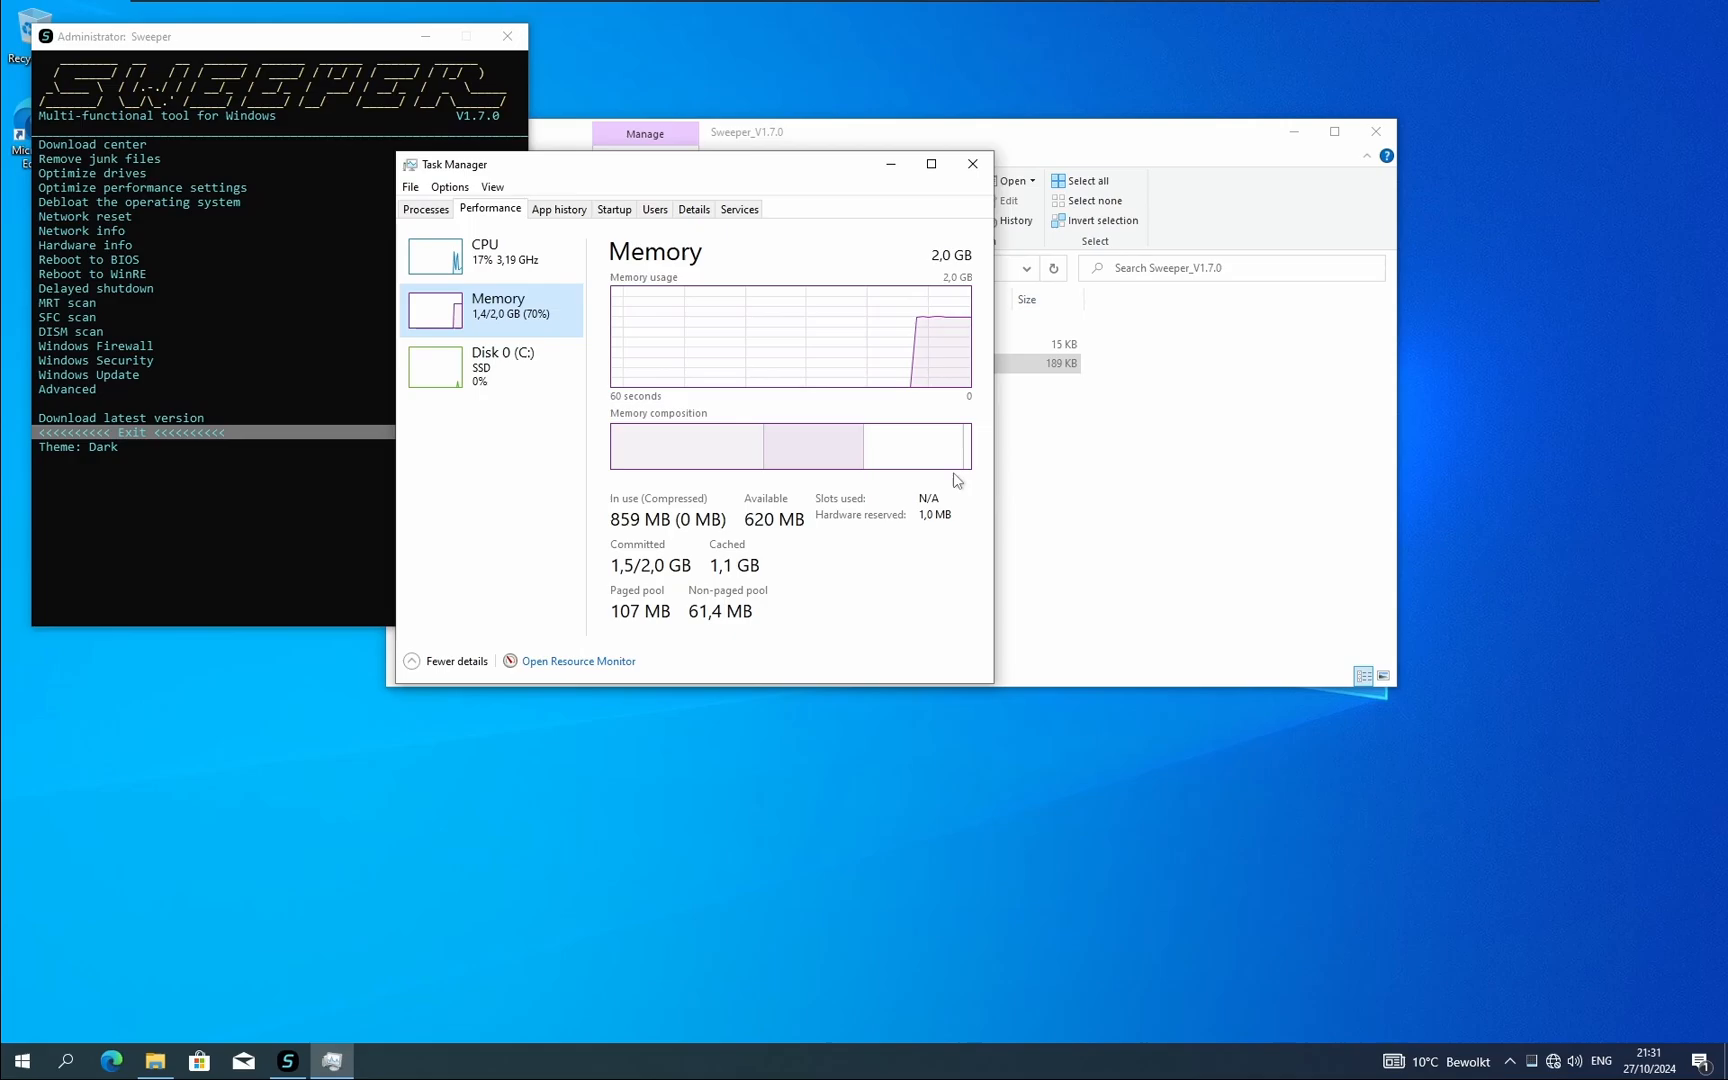
pyautogui.click(425, 208)
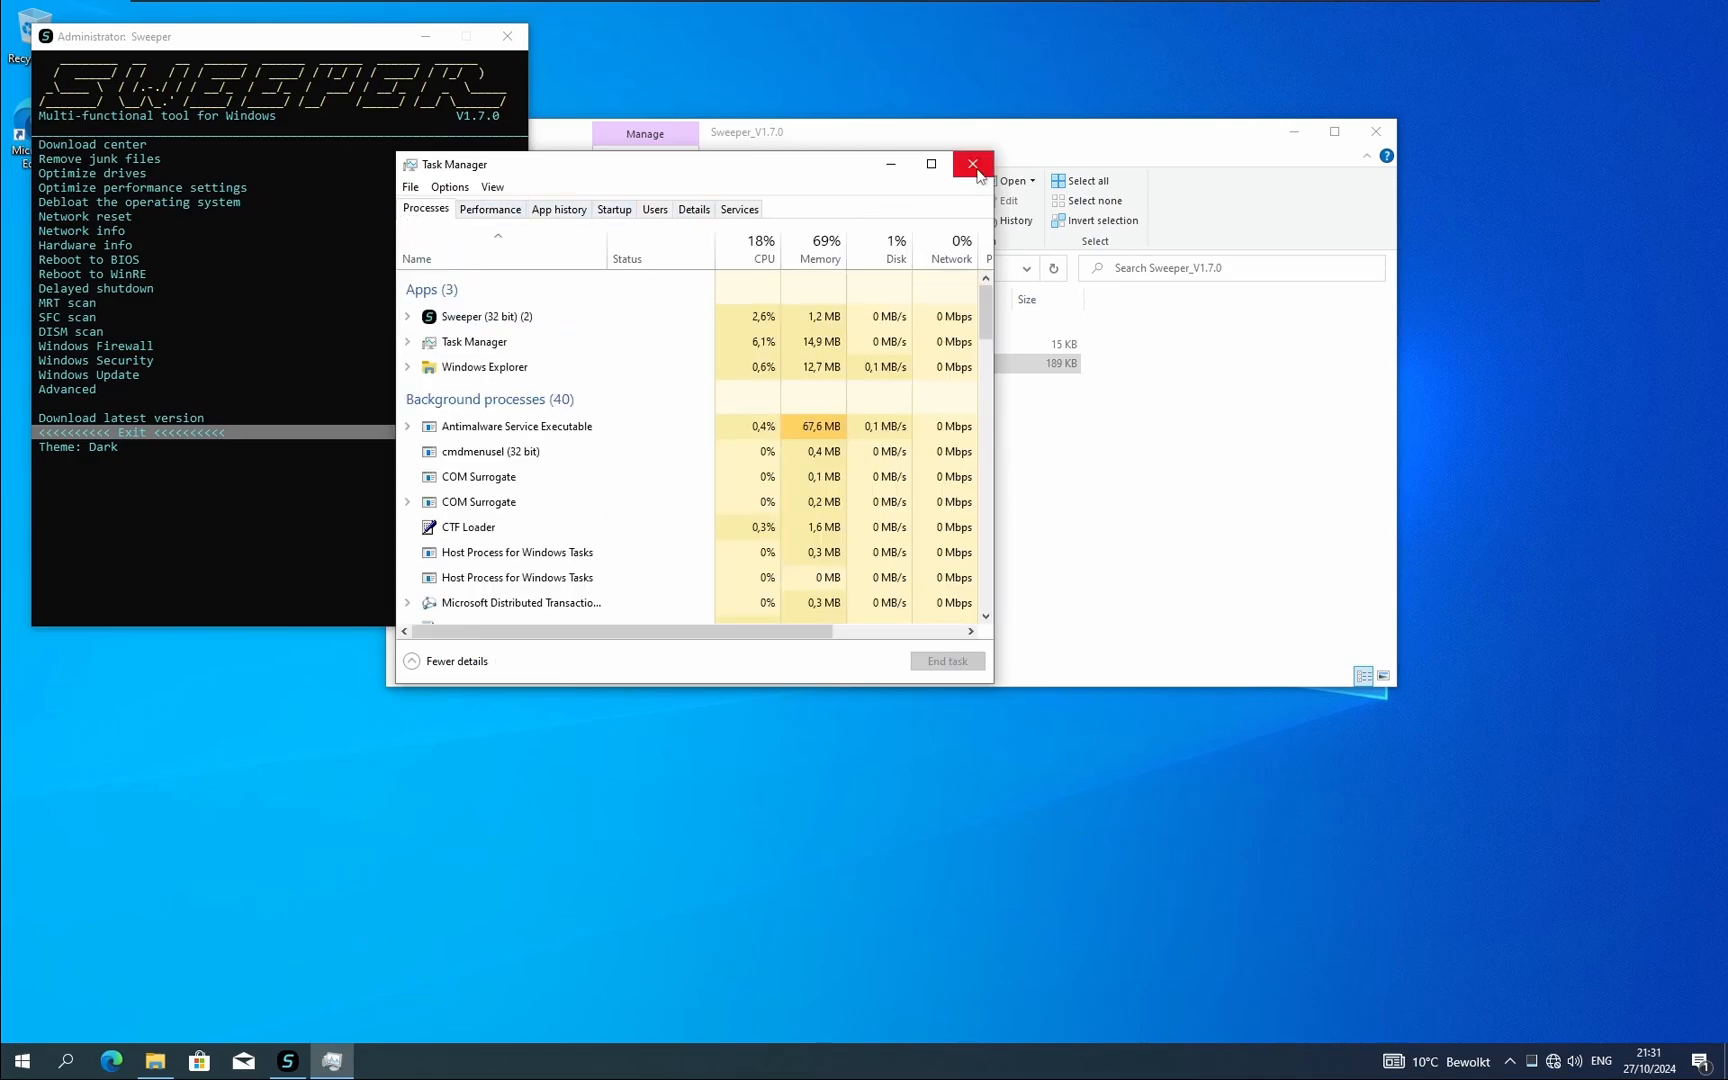
pyautogui.click(972, 164)
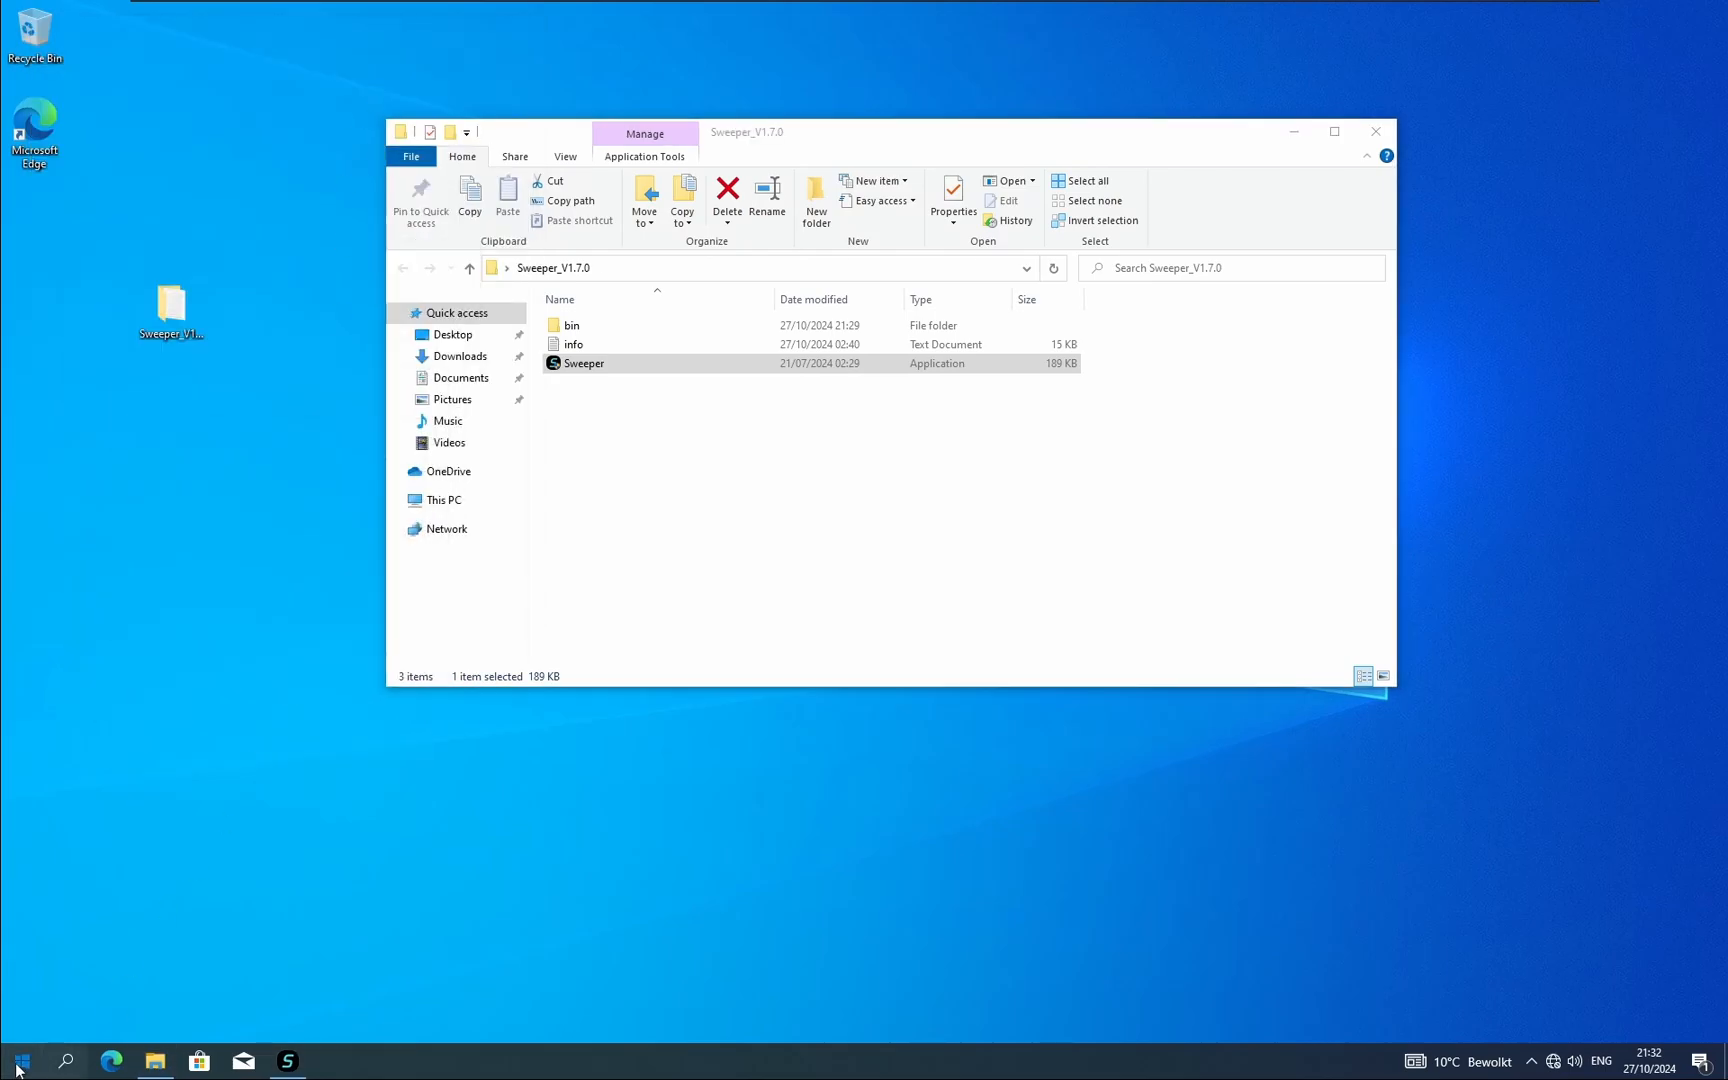
# Open the Start menu and right-click Photos to show Pin to Start and More.
pyautogui.click(20, 1061)
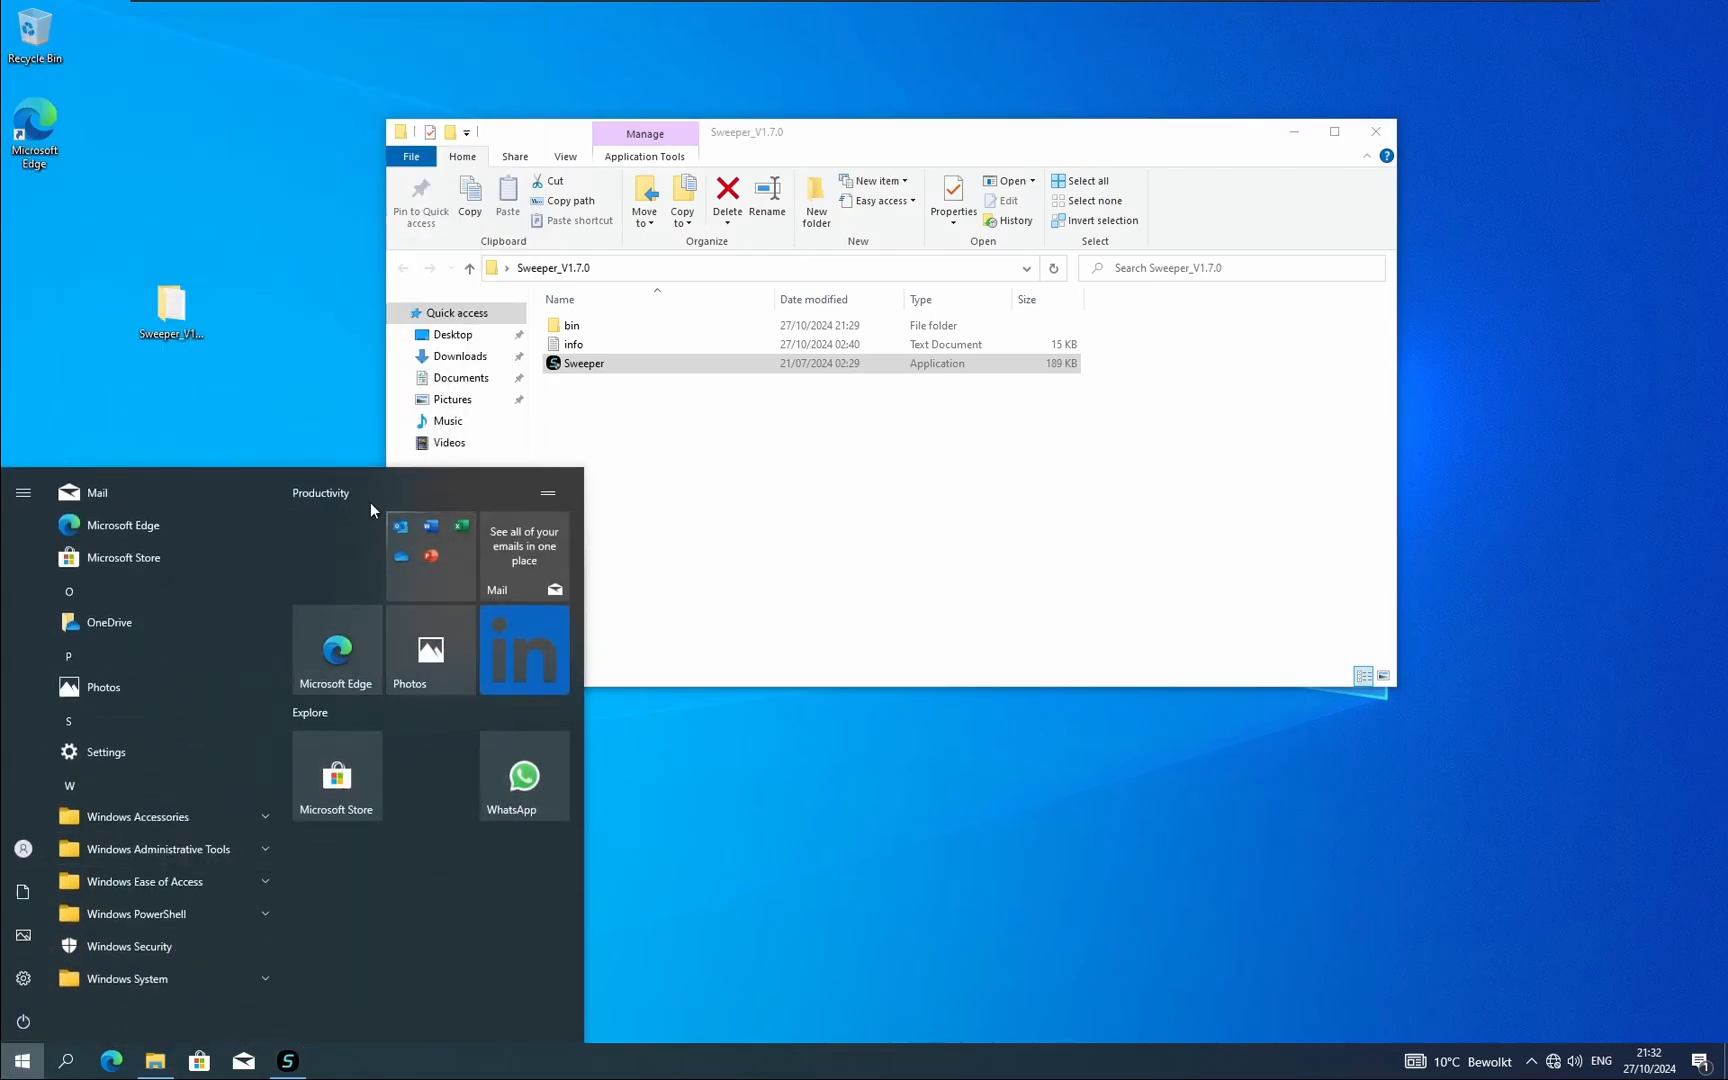
pyautogui.rightClick(321, 493)
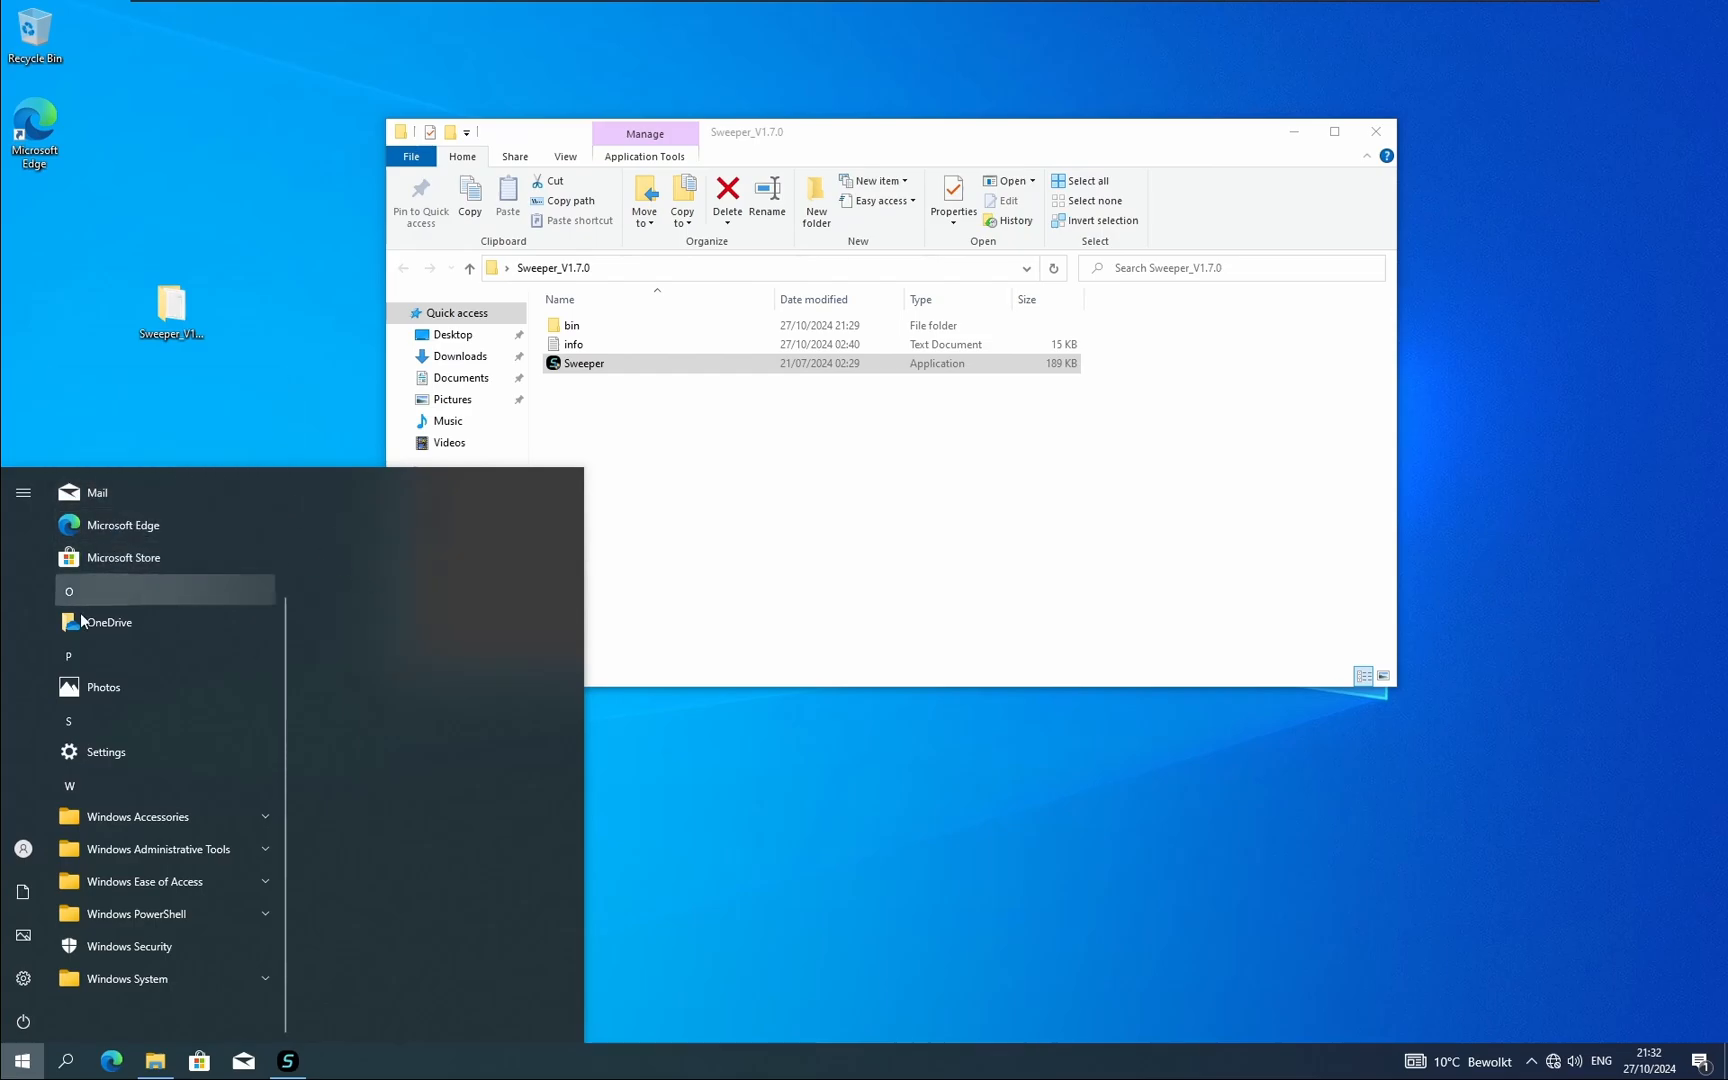
pyautogui.rightClick(102, 687)
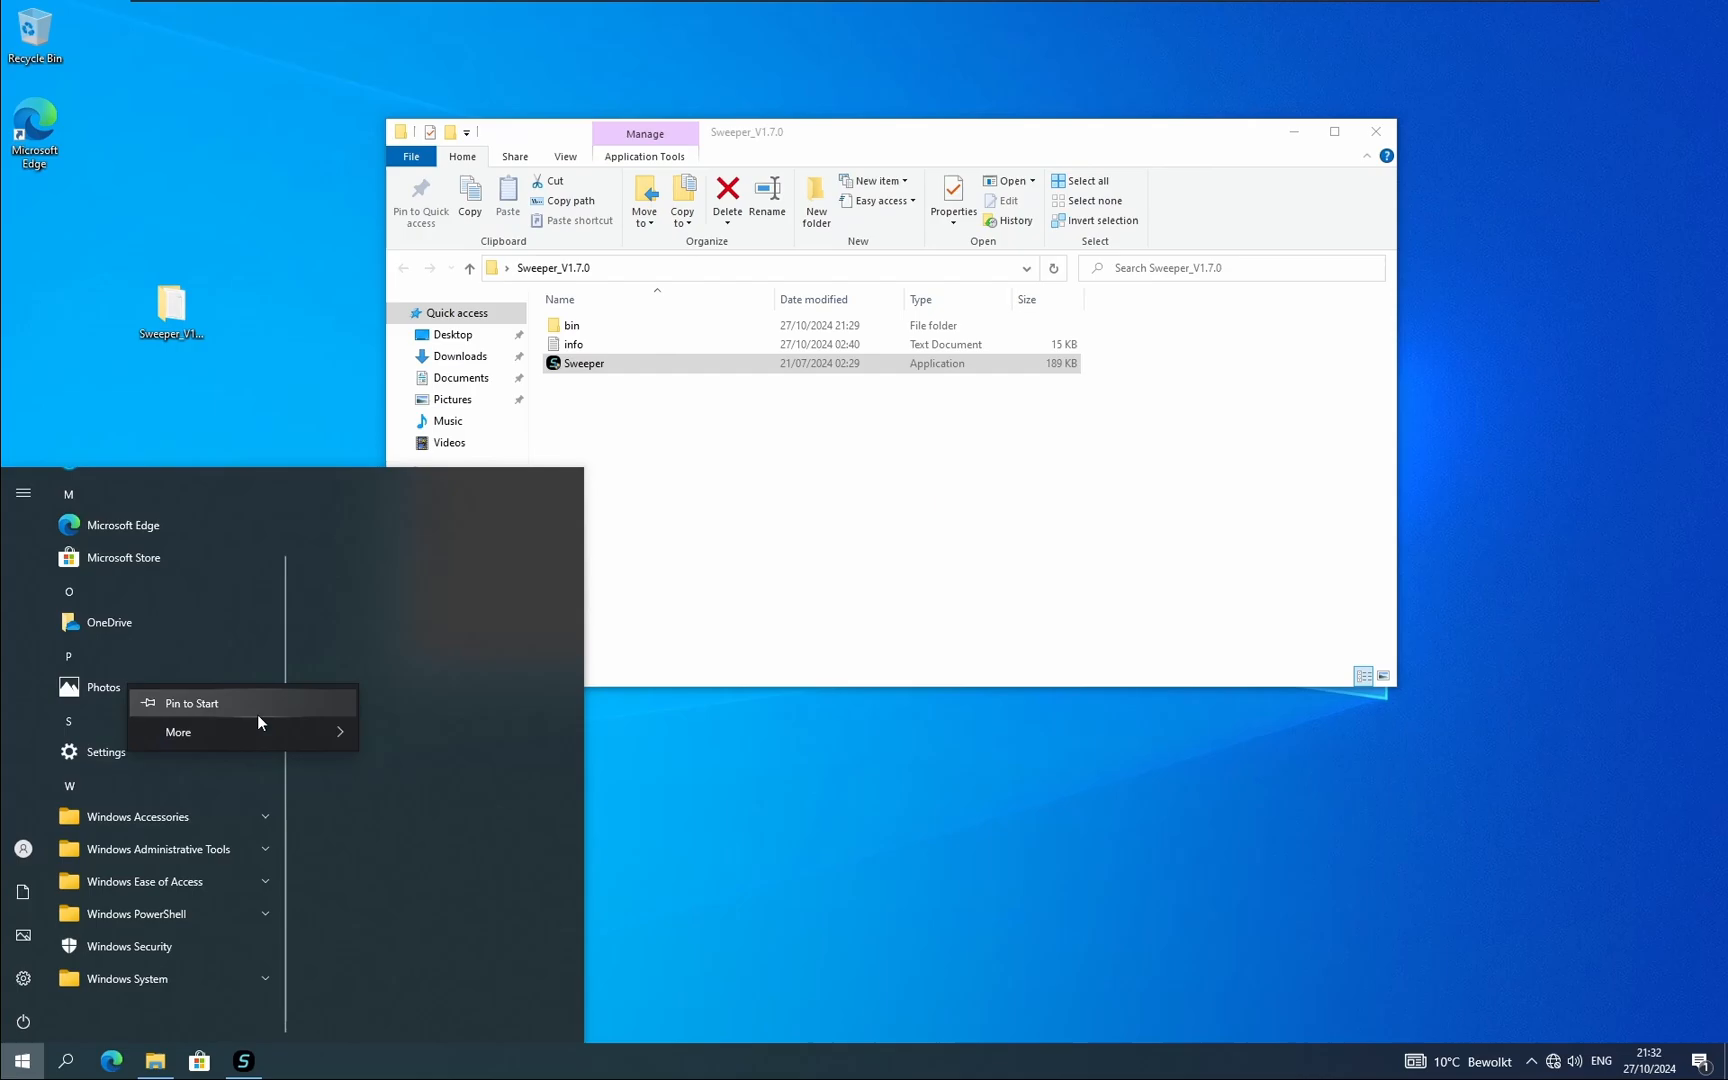
pyautogui.click(177, 732)
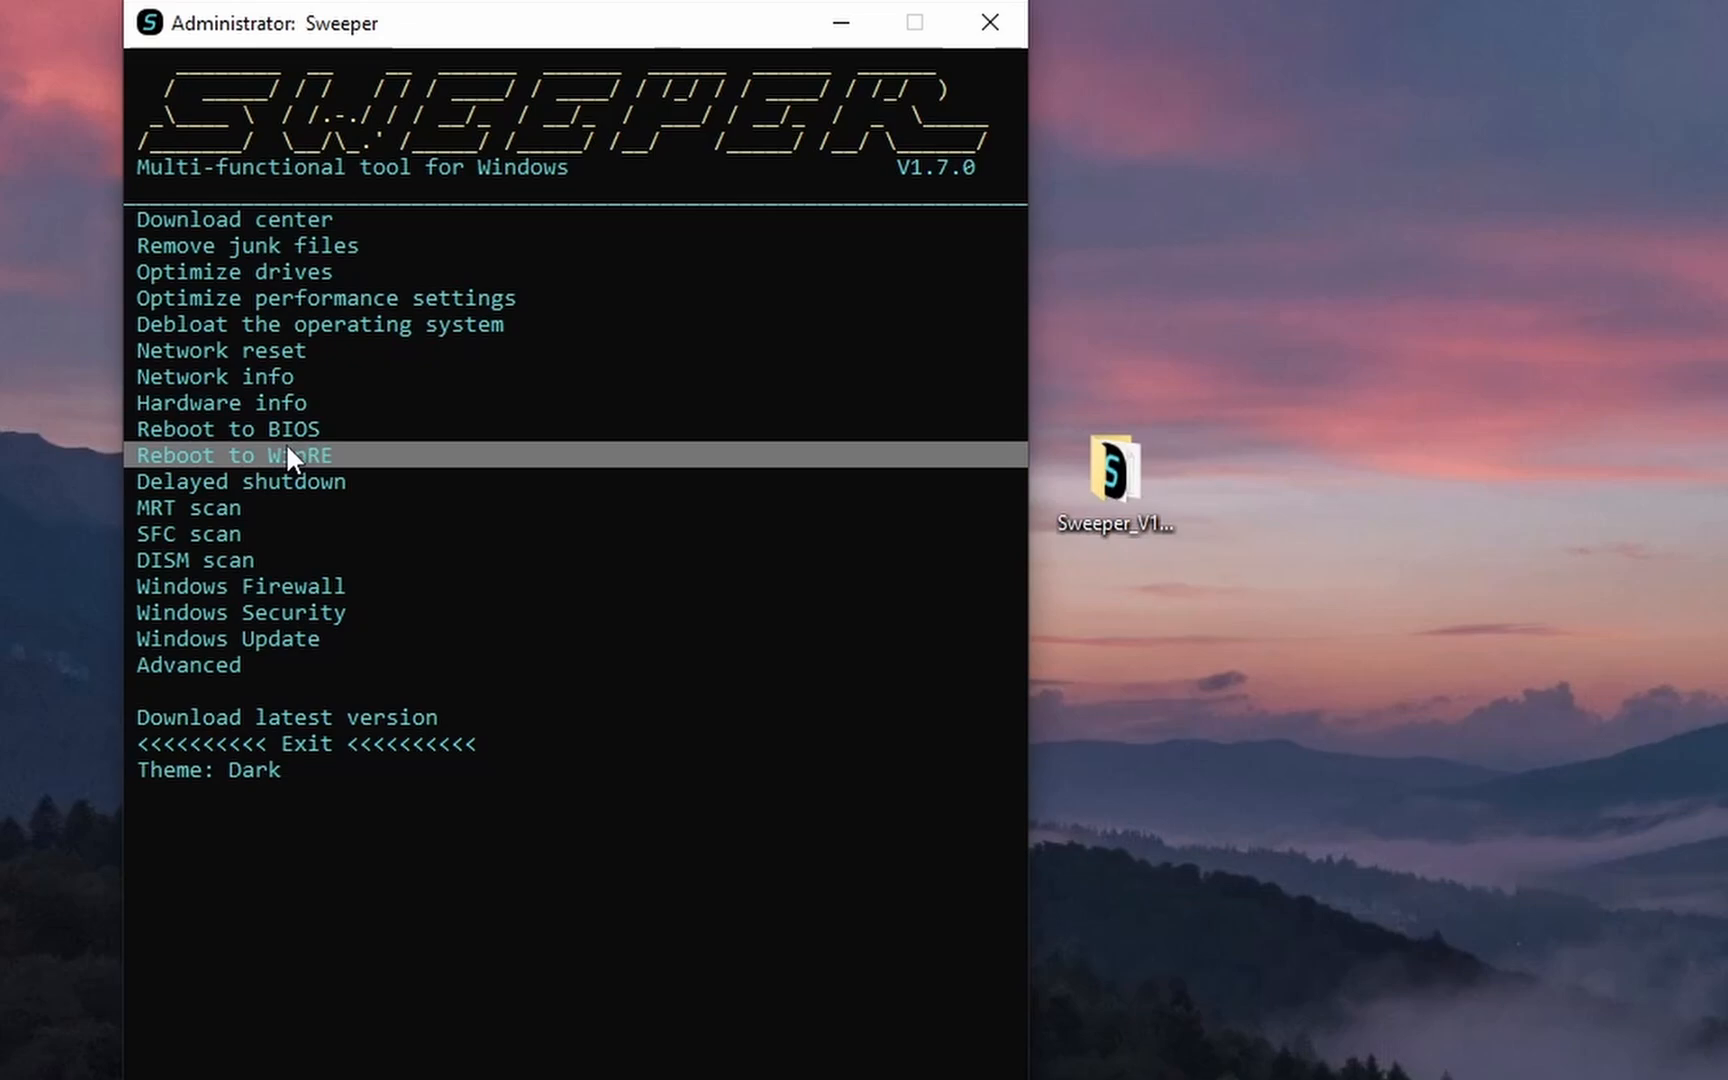
pyautogui.moveTo(328, 457)
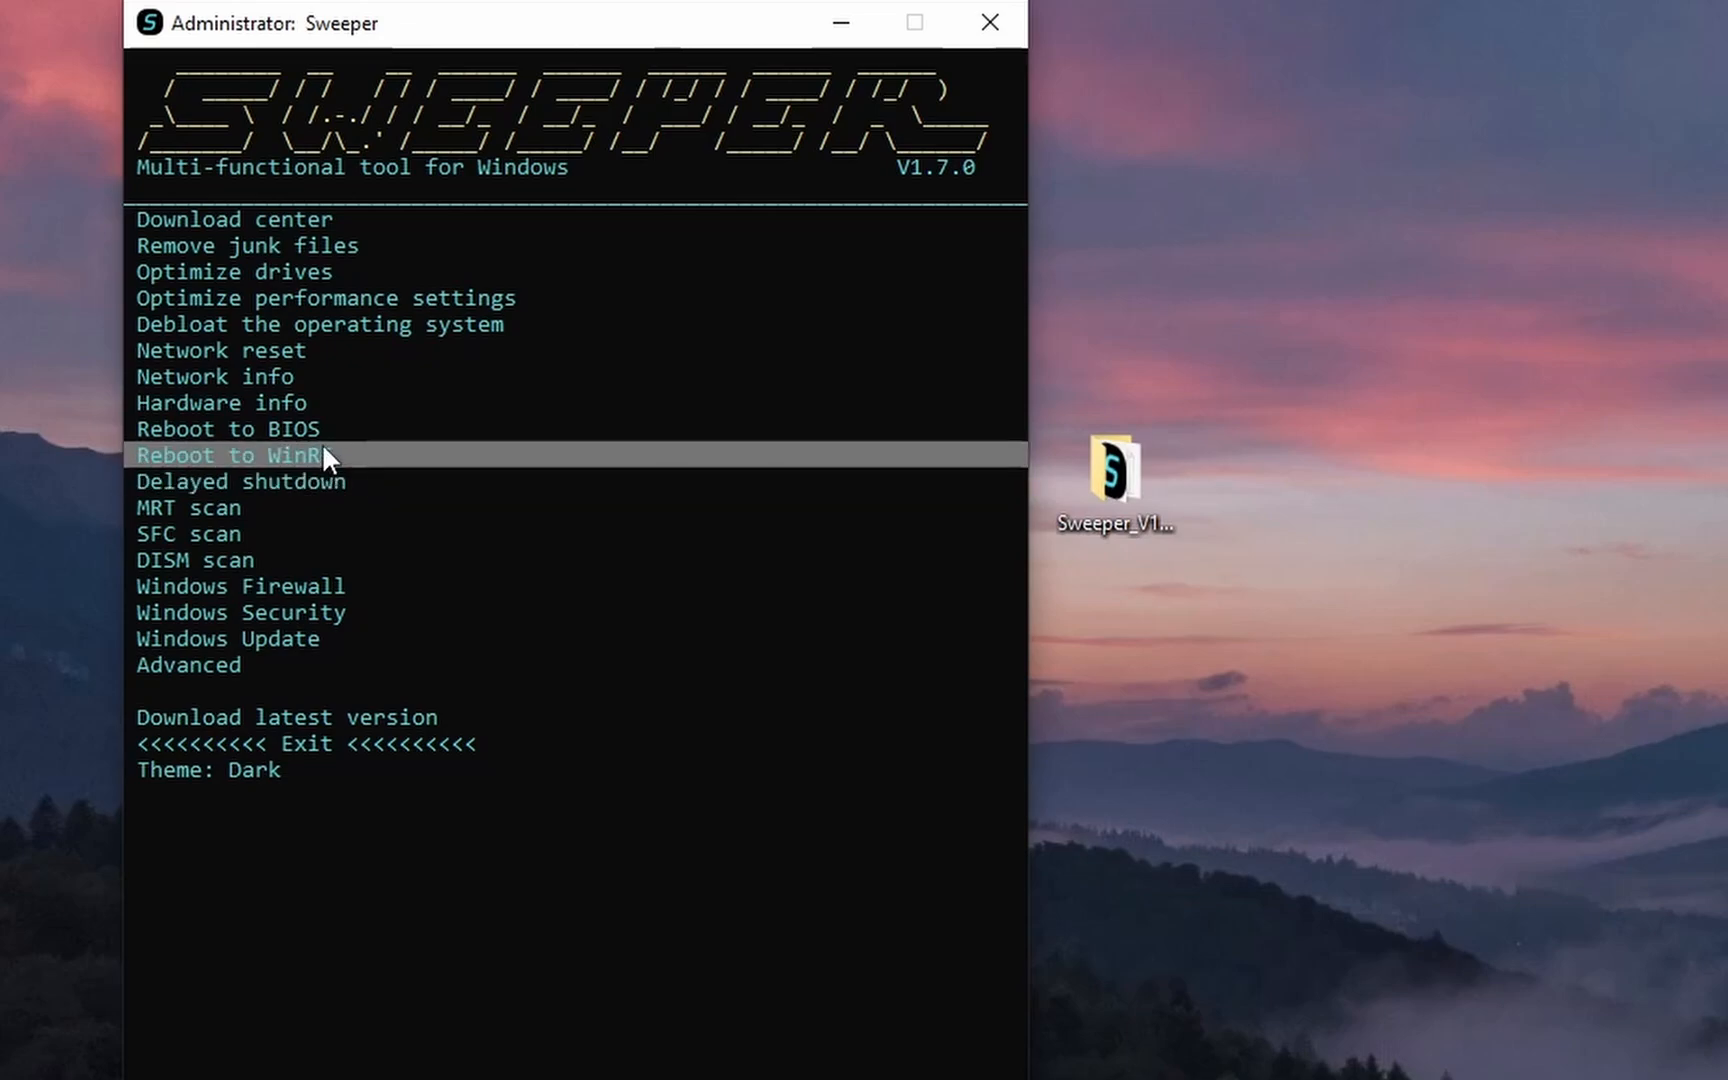
pyautogui.moveTo(413, 376)
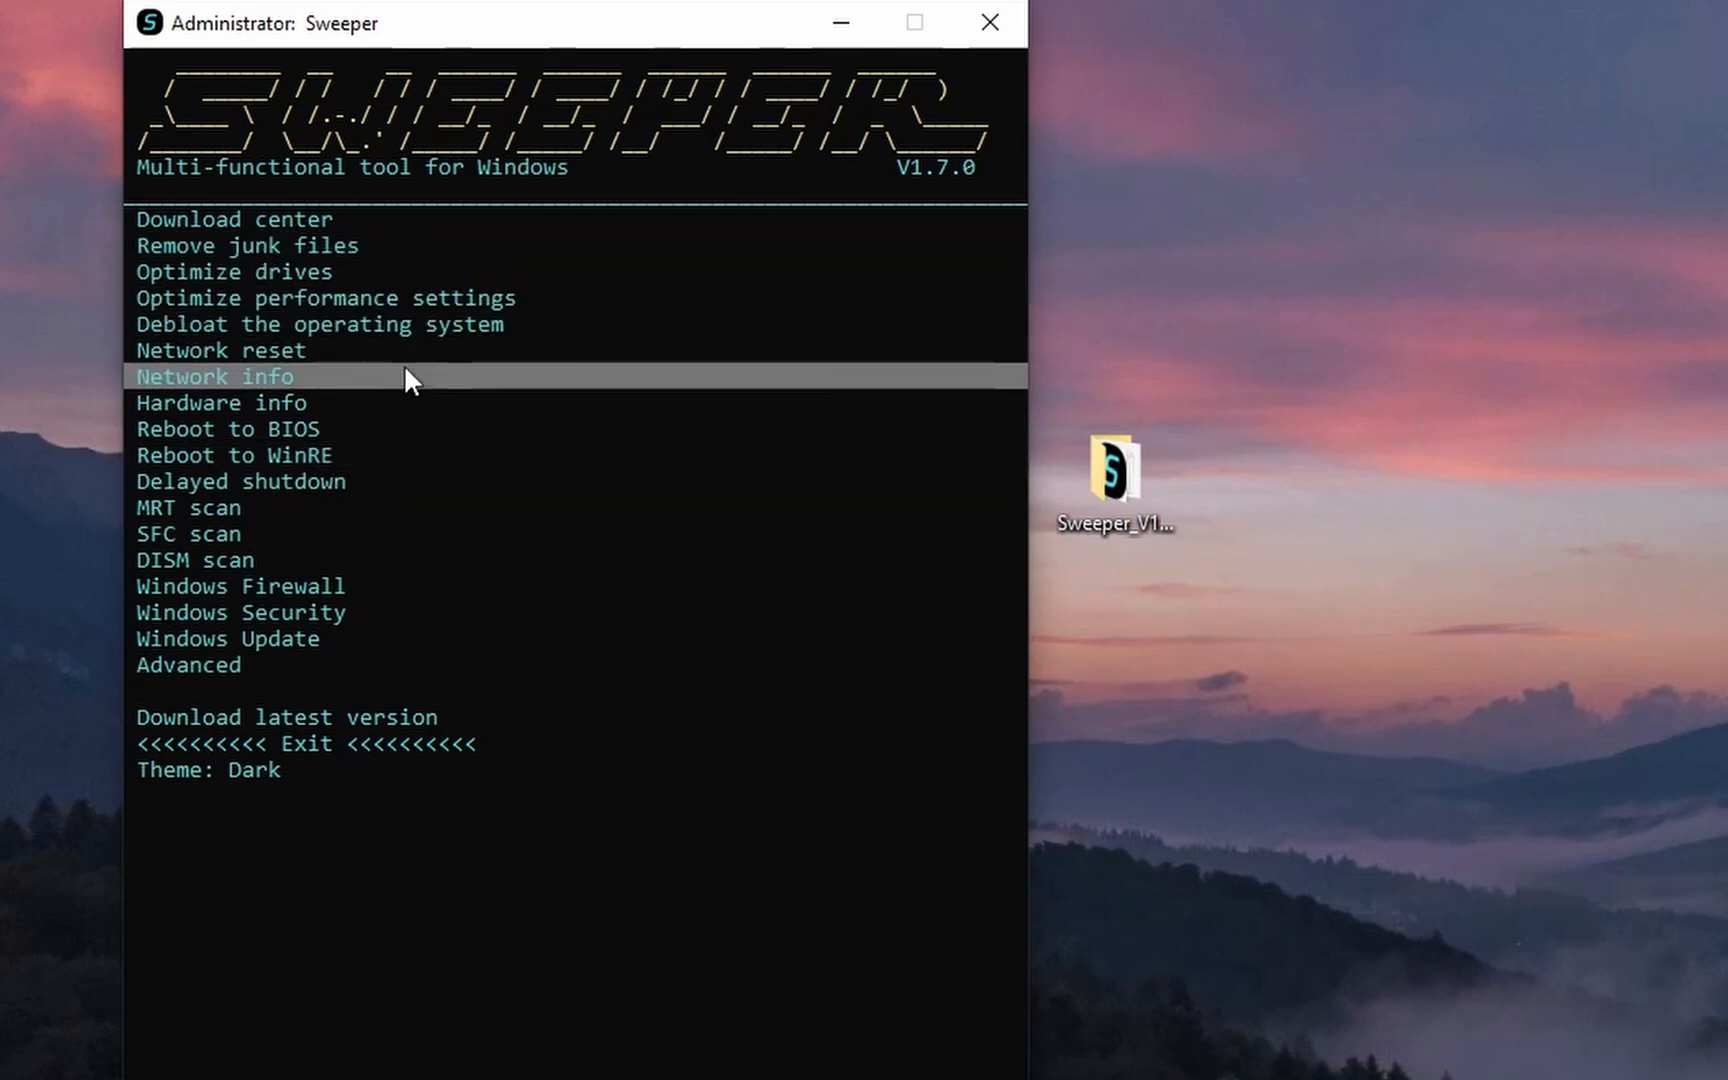
# Run Sweeper's Network reset and confirm with Y to flush DNS and reset Winsock.
pyautogui.click(219, 350)
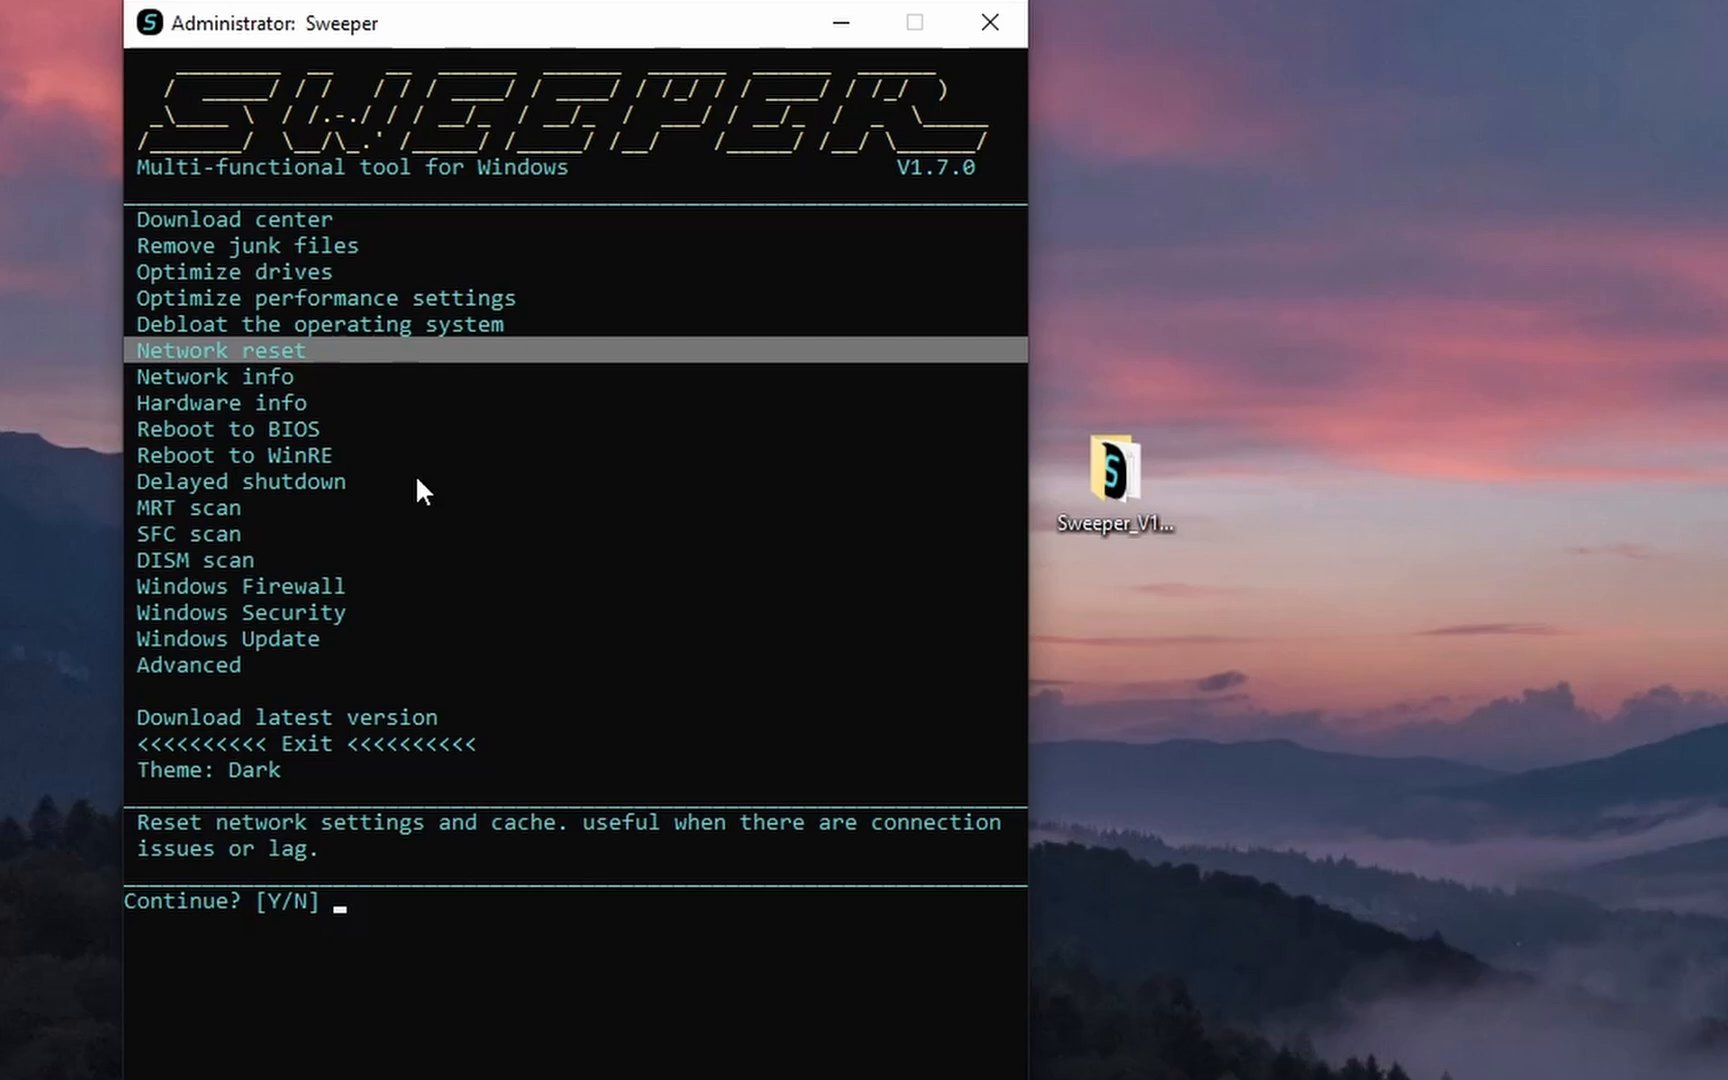
pyautogui.write('Y')
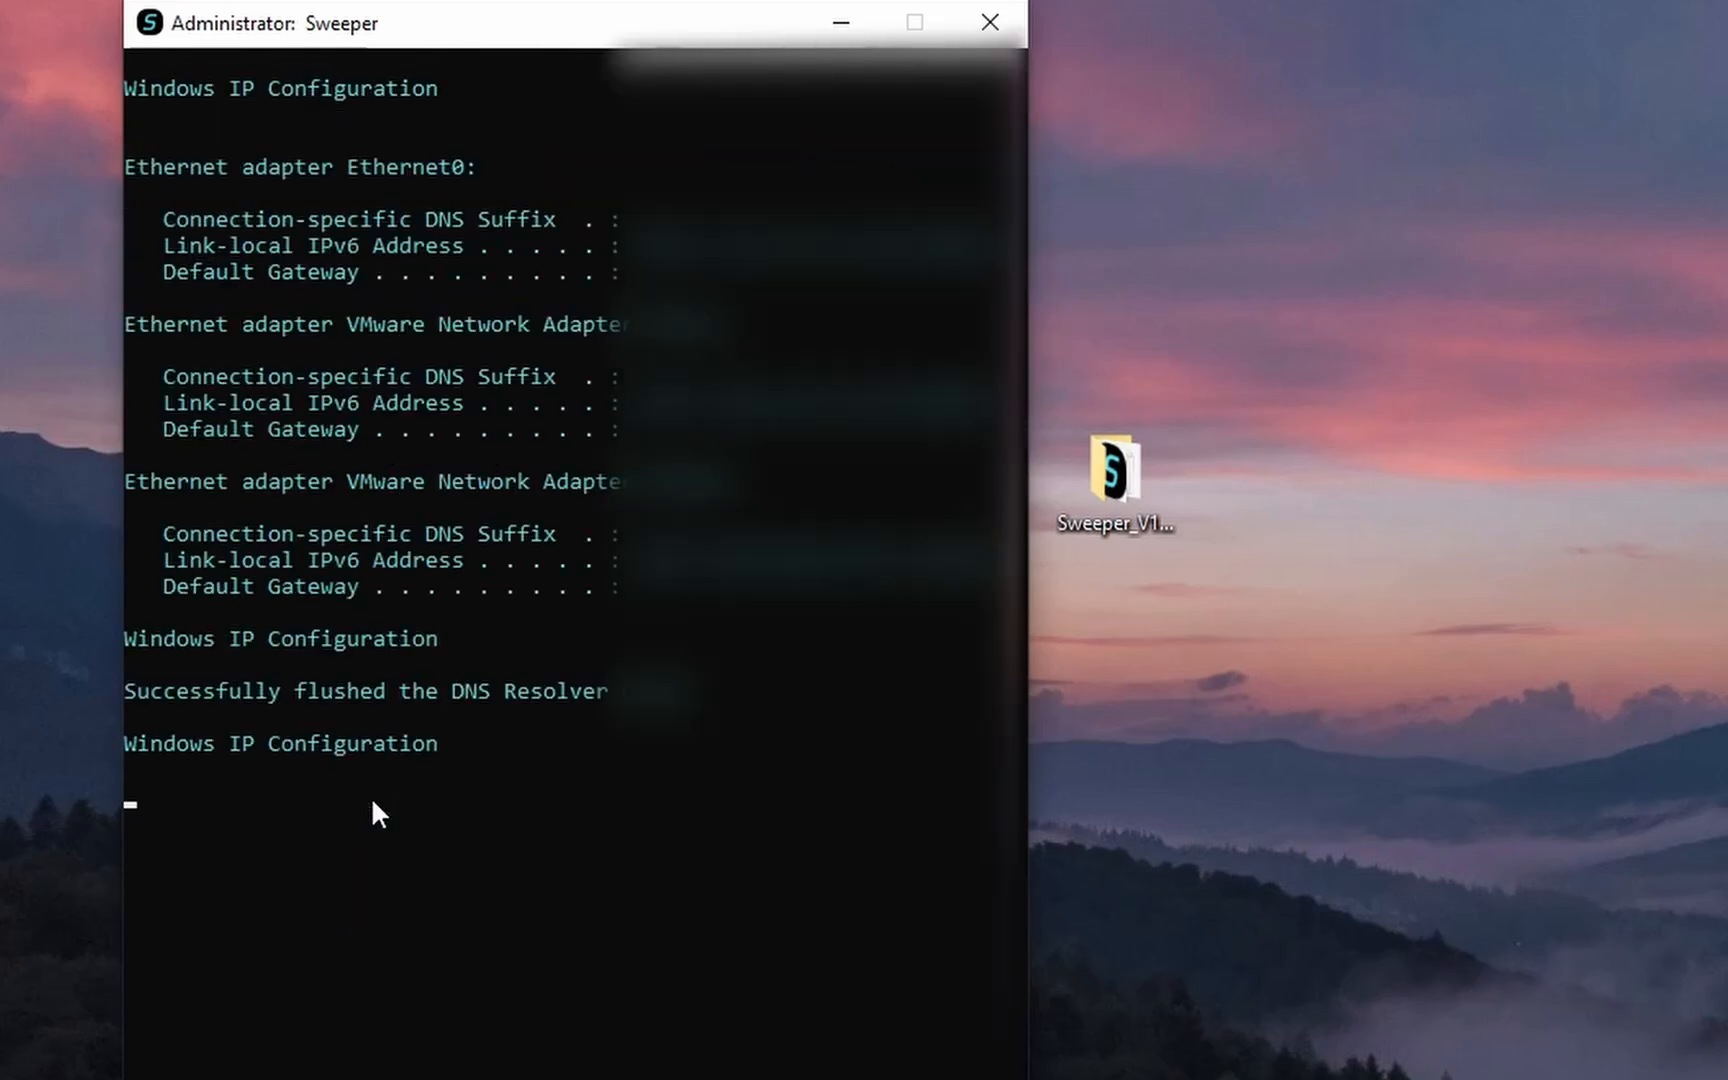
pyautogui.moveTo(219, 911)
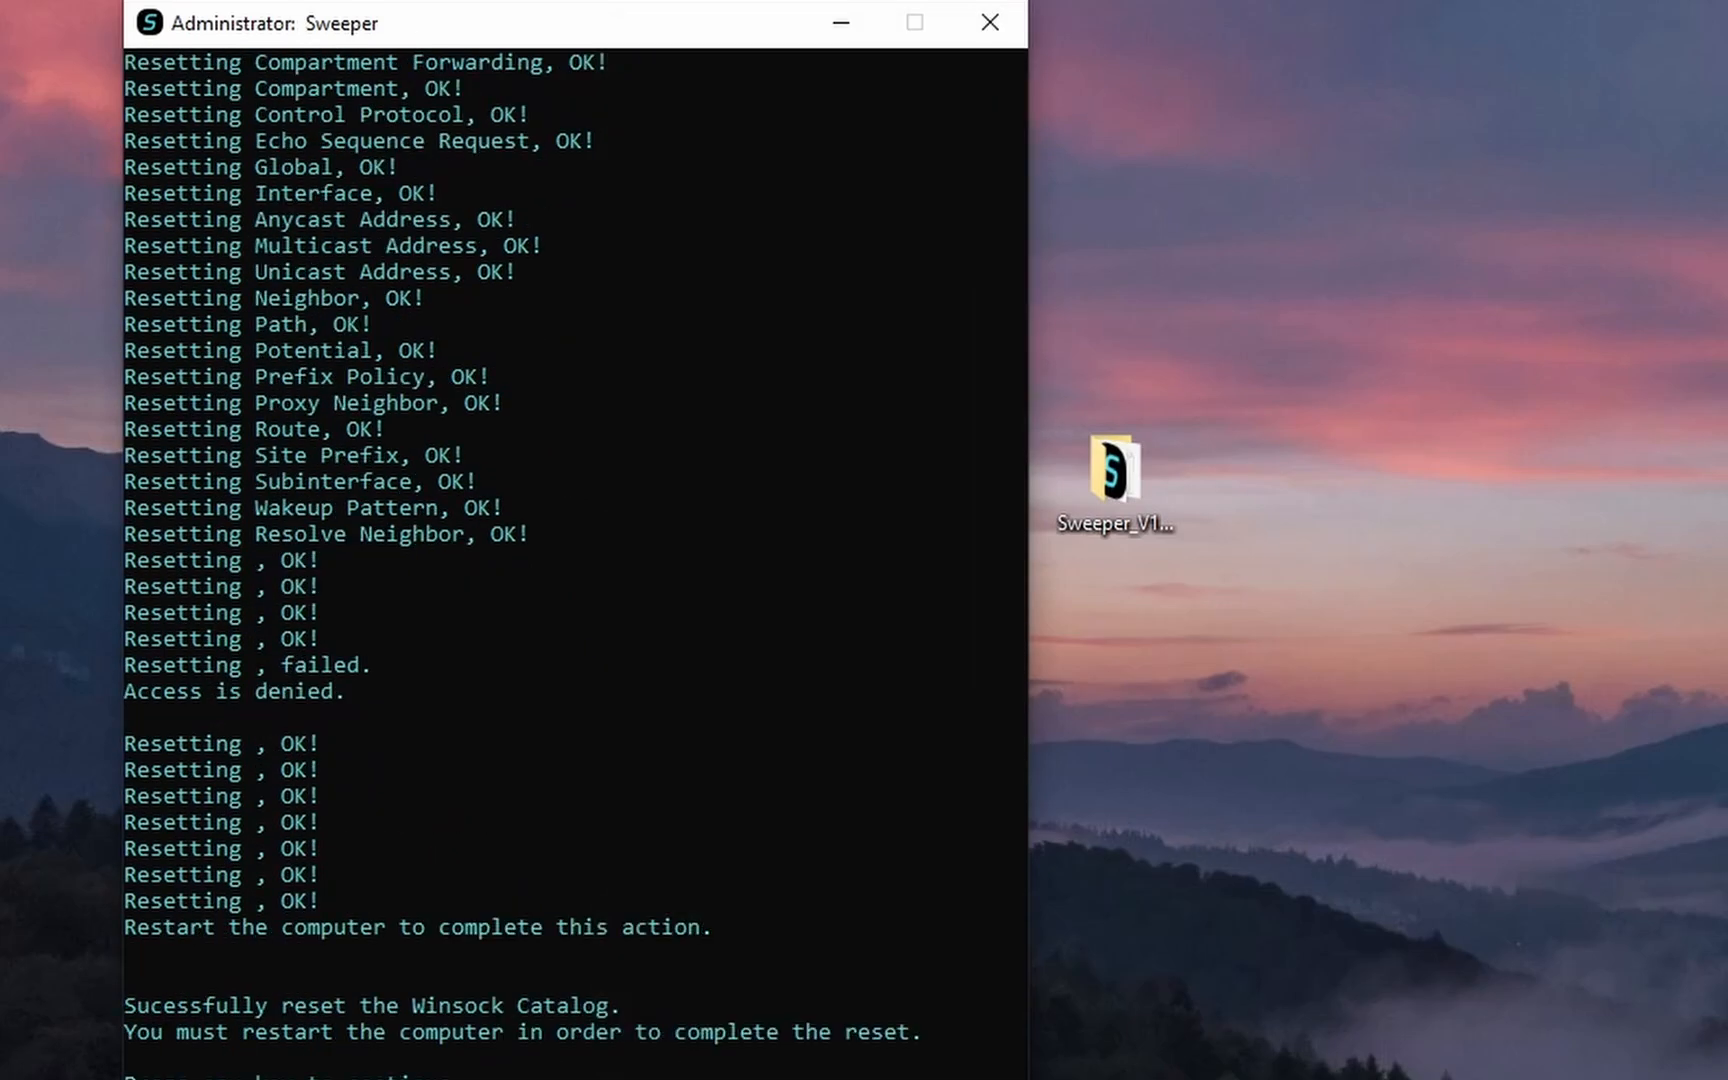
pyautogui.moveTo(607, 843)
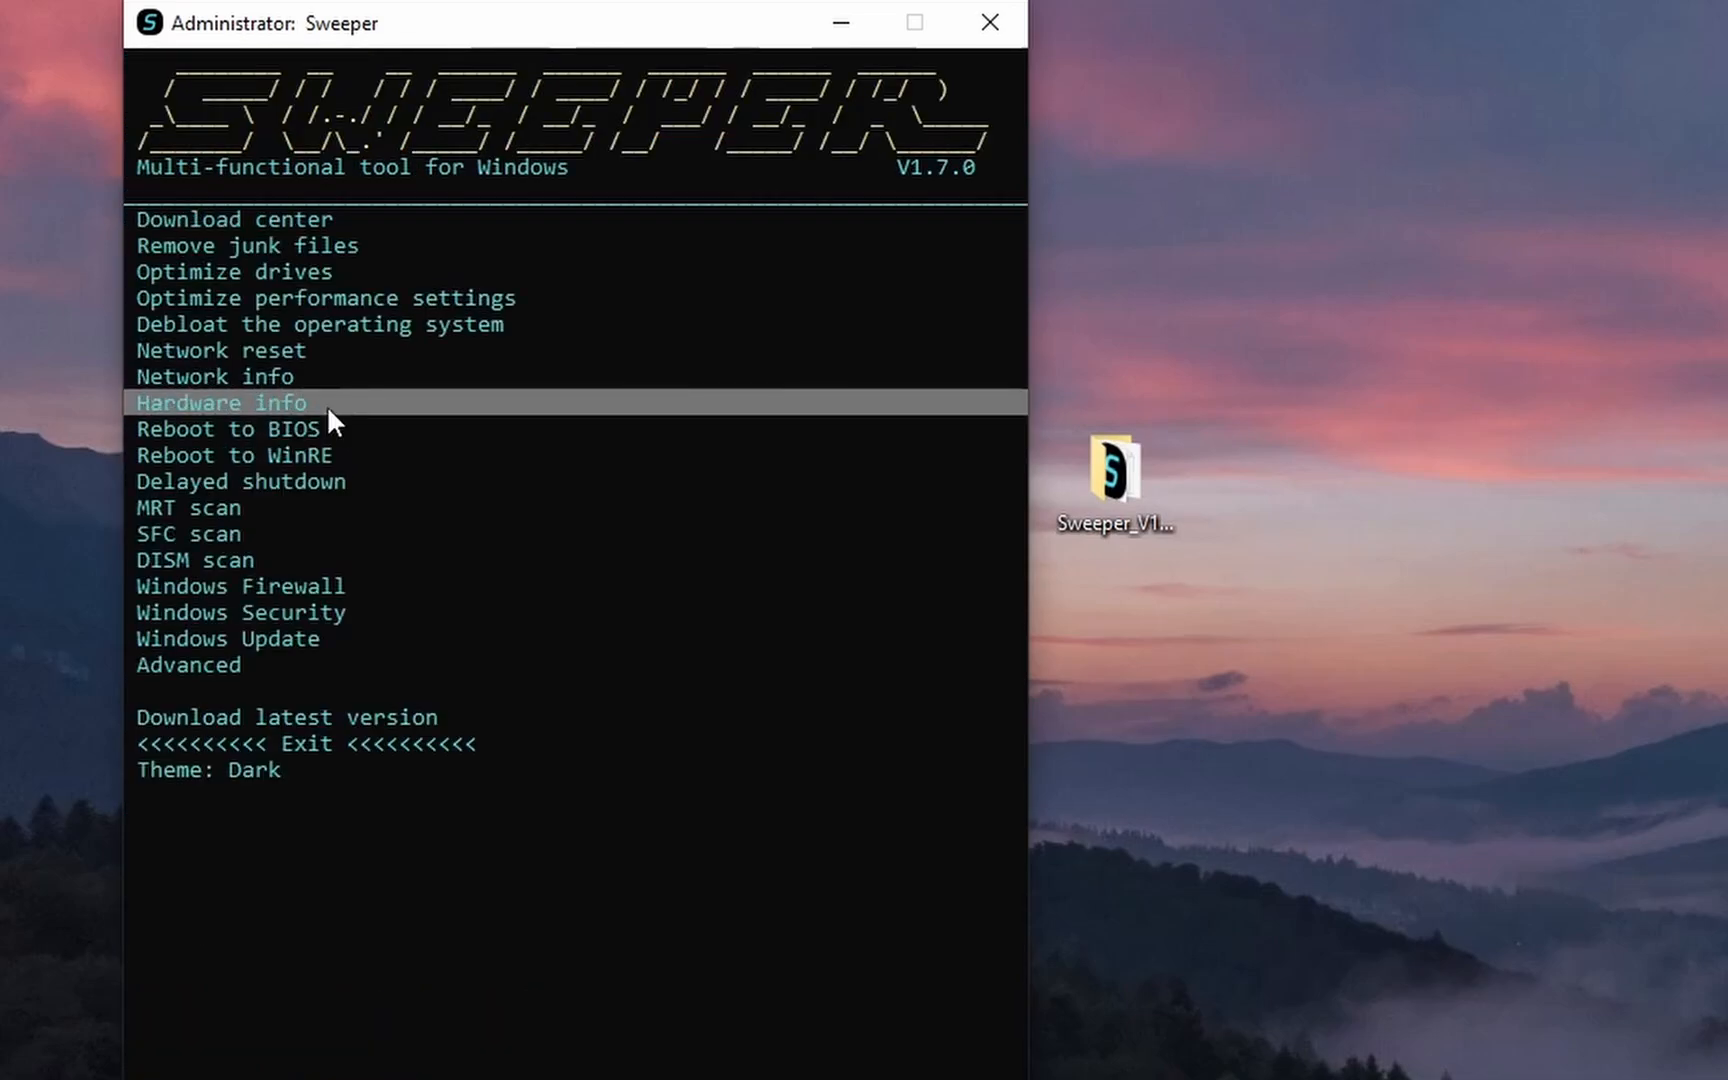
pyautogui.moveTo(328, 361)
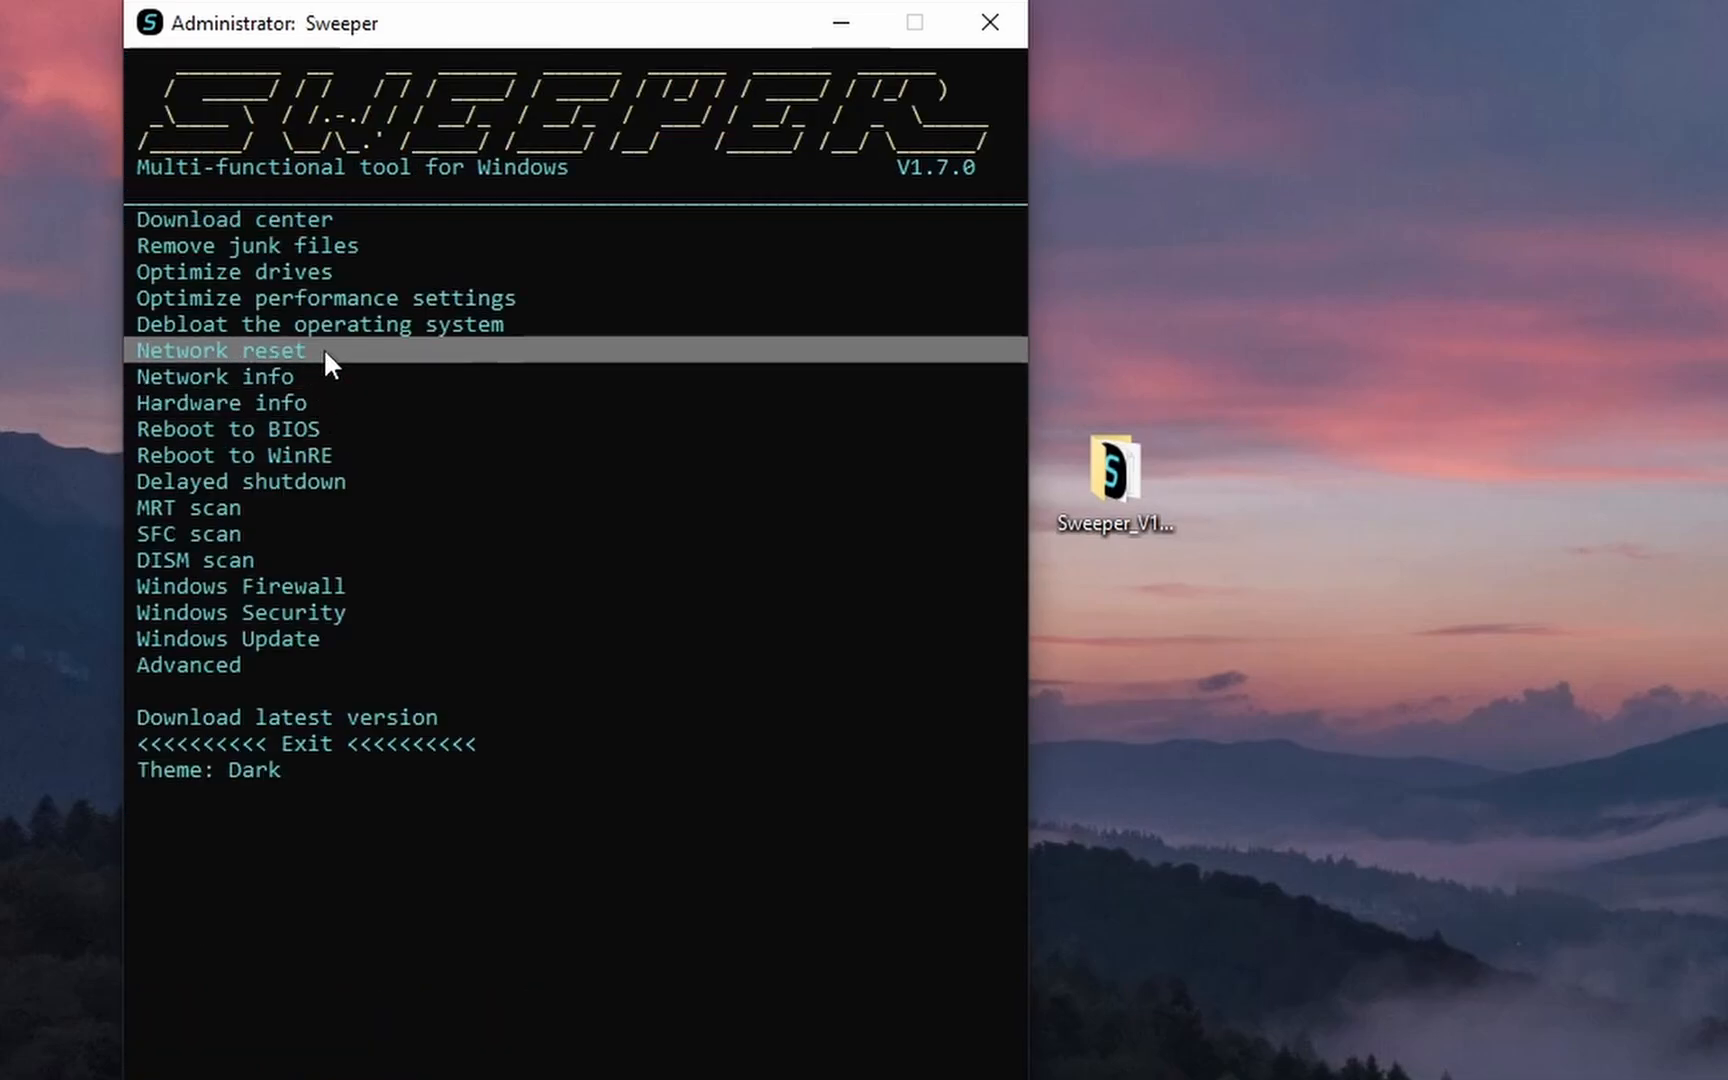
pyautogui.click(219, 350)
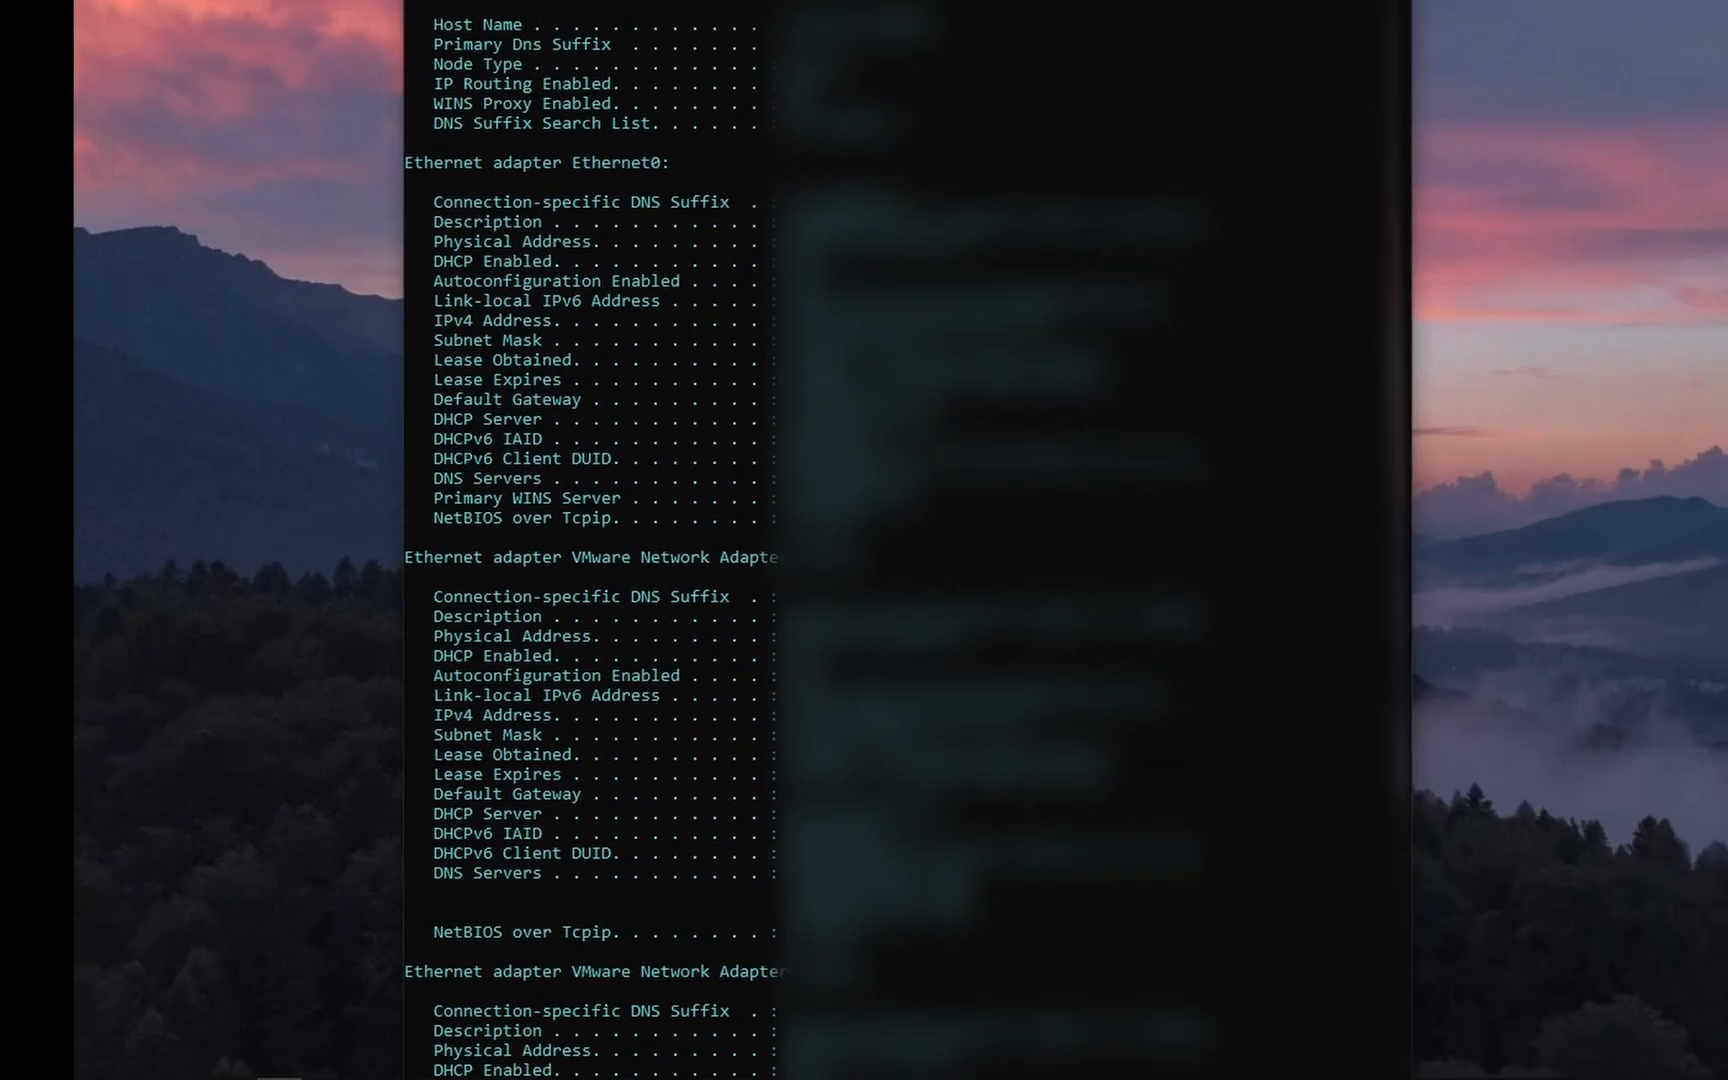
pyautogui.scroll(-3)
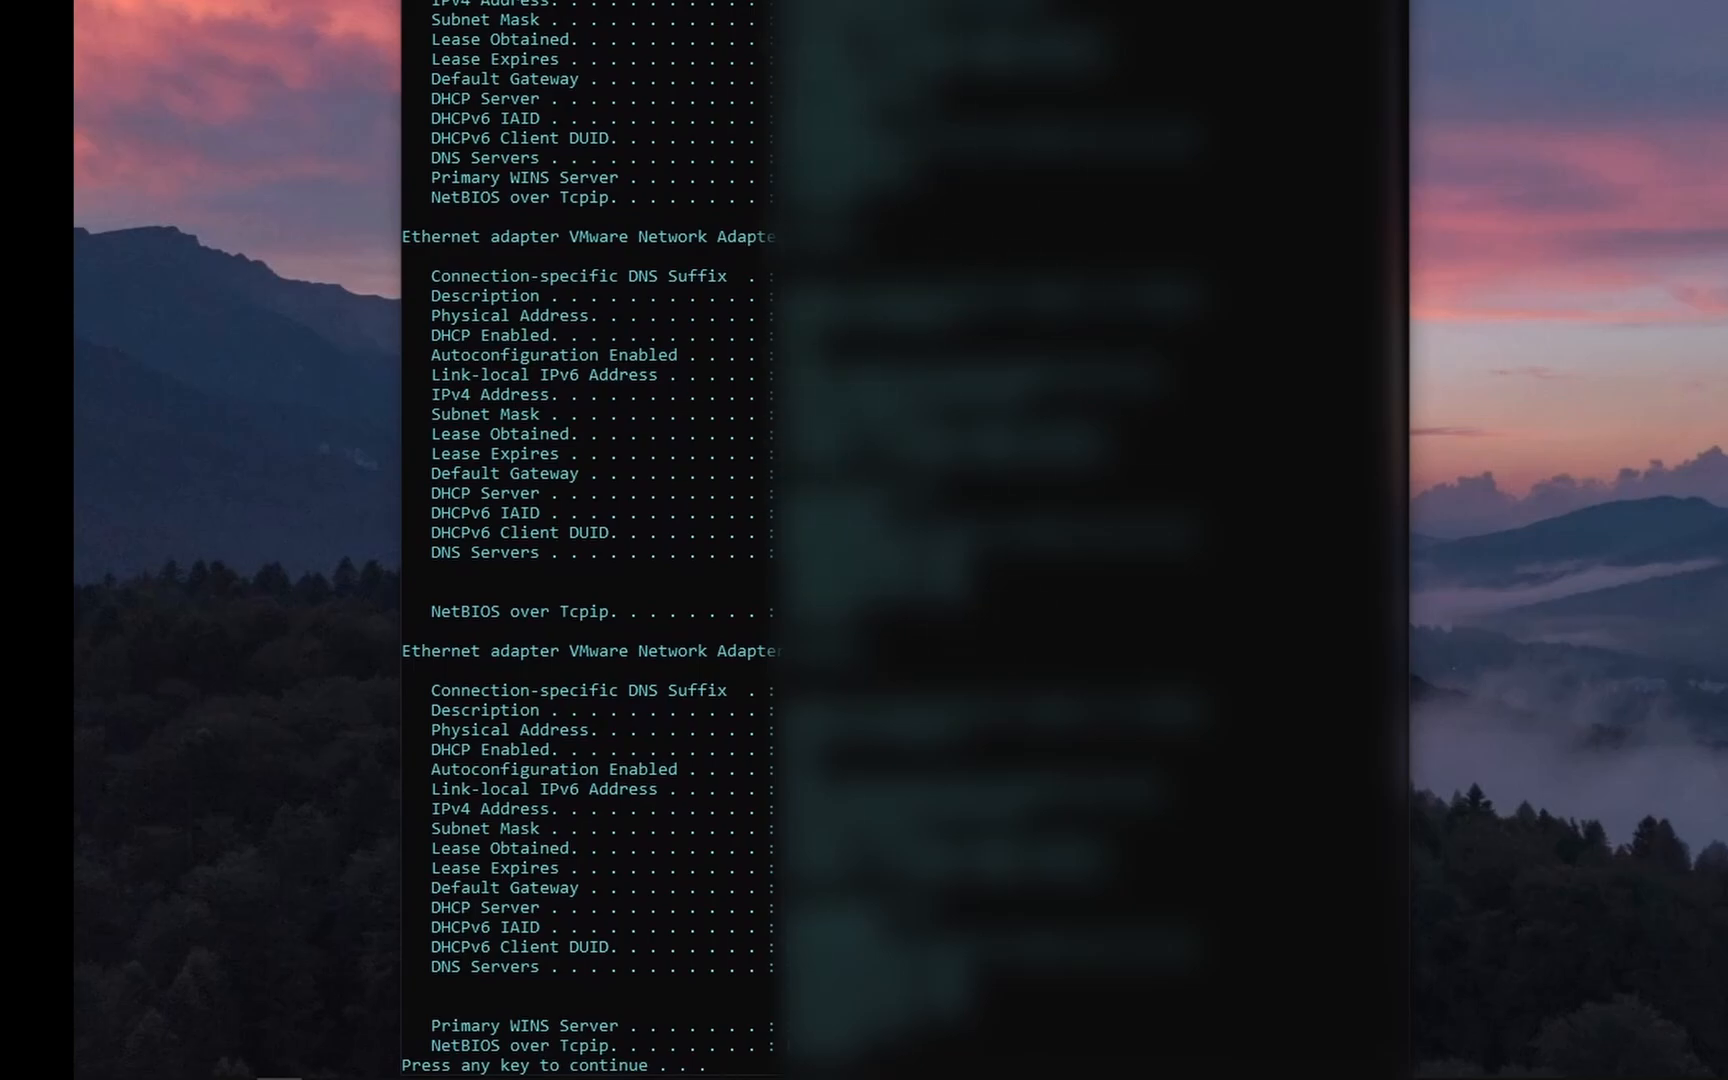
pyautogui.moveTo(705, 774)
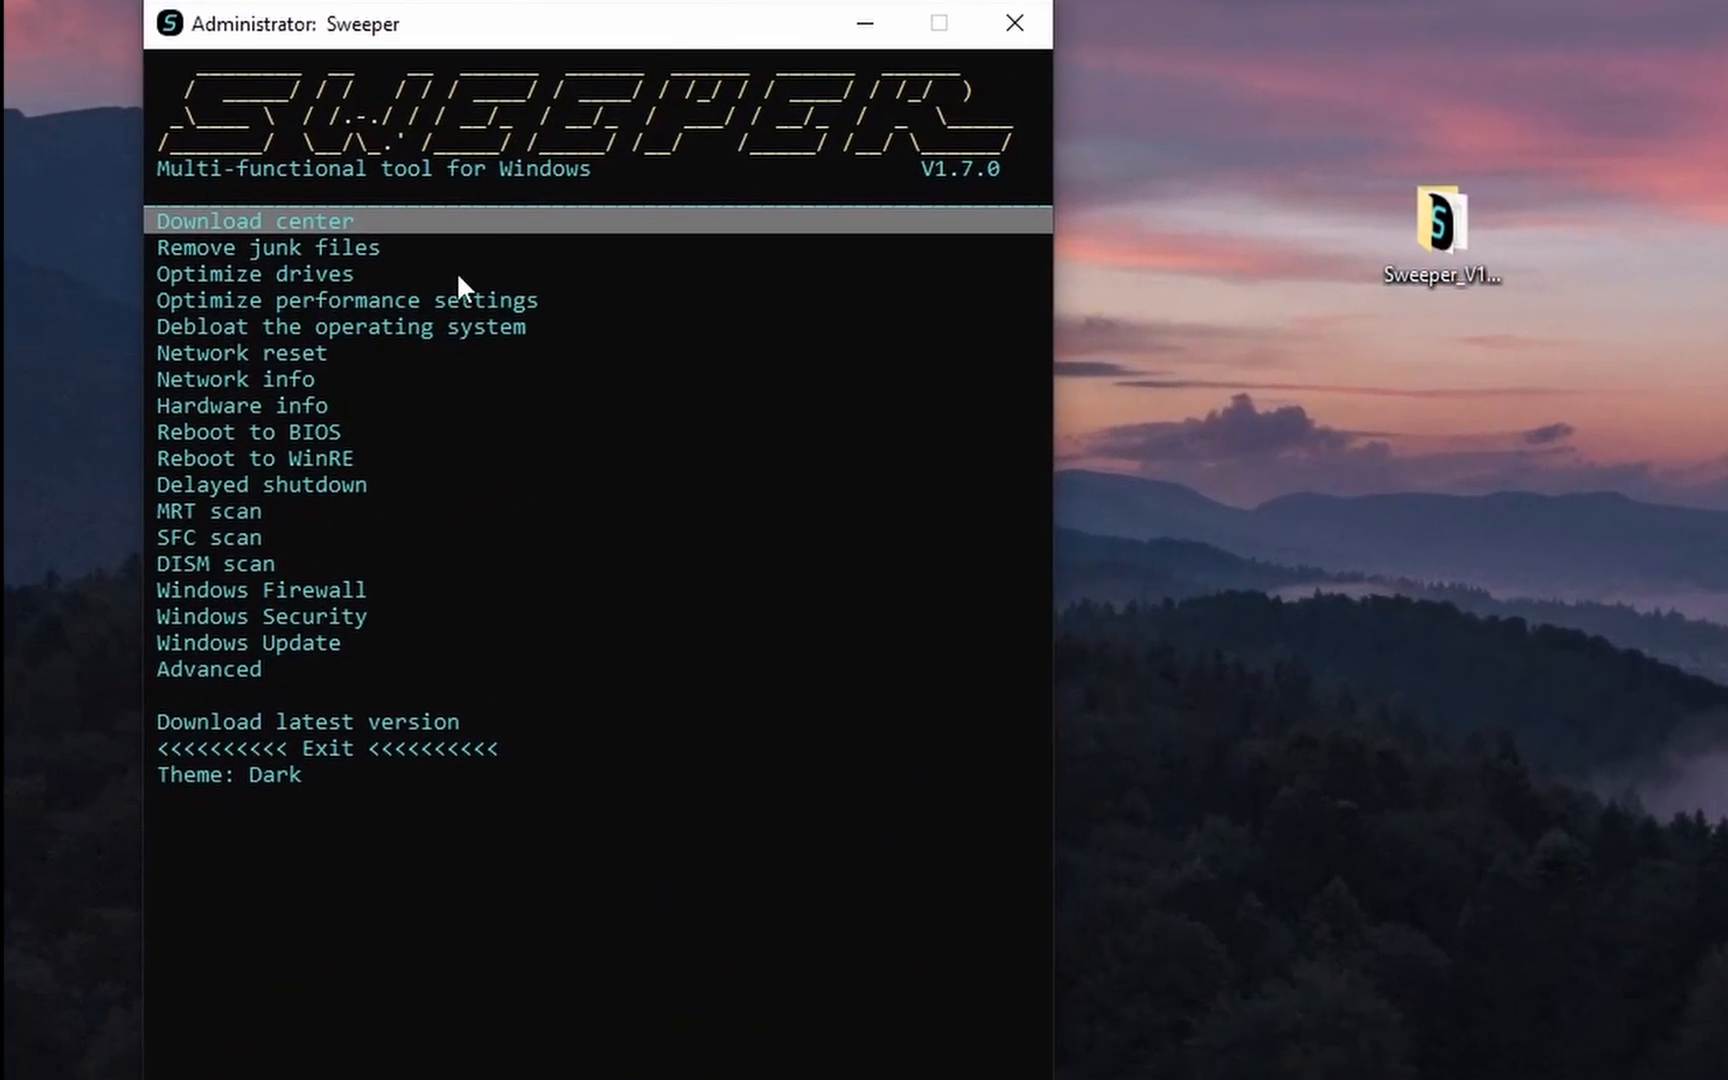
# Open Hardware info to list CPU, GPU, 4 GB RAM, motherboard, storage and battery.
pyautogui.click(242, 404)
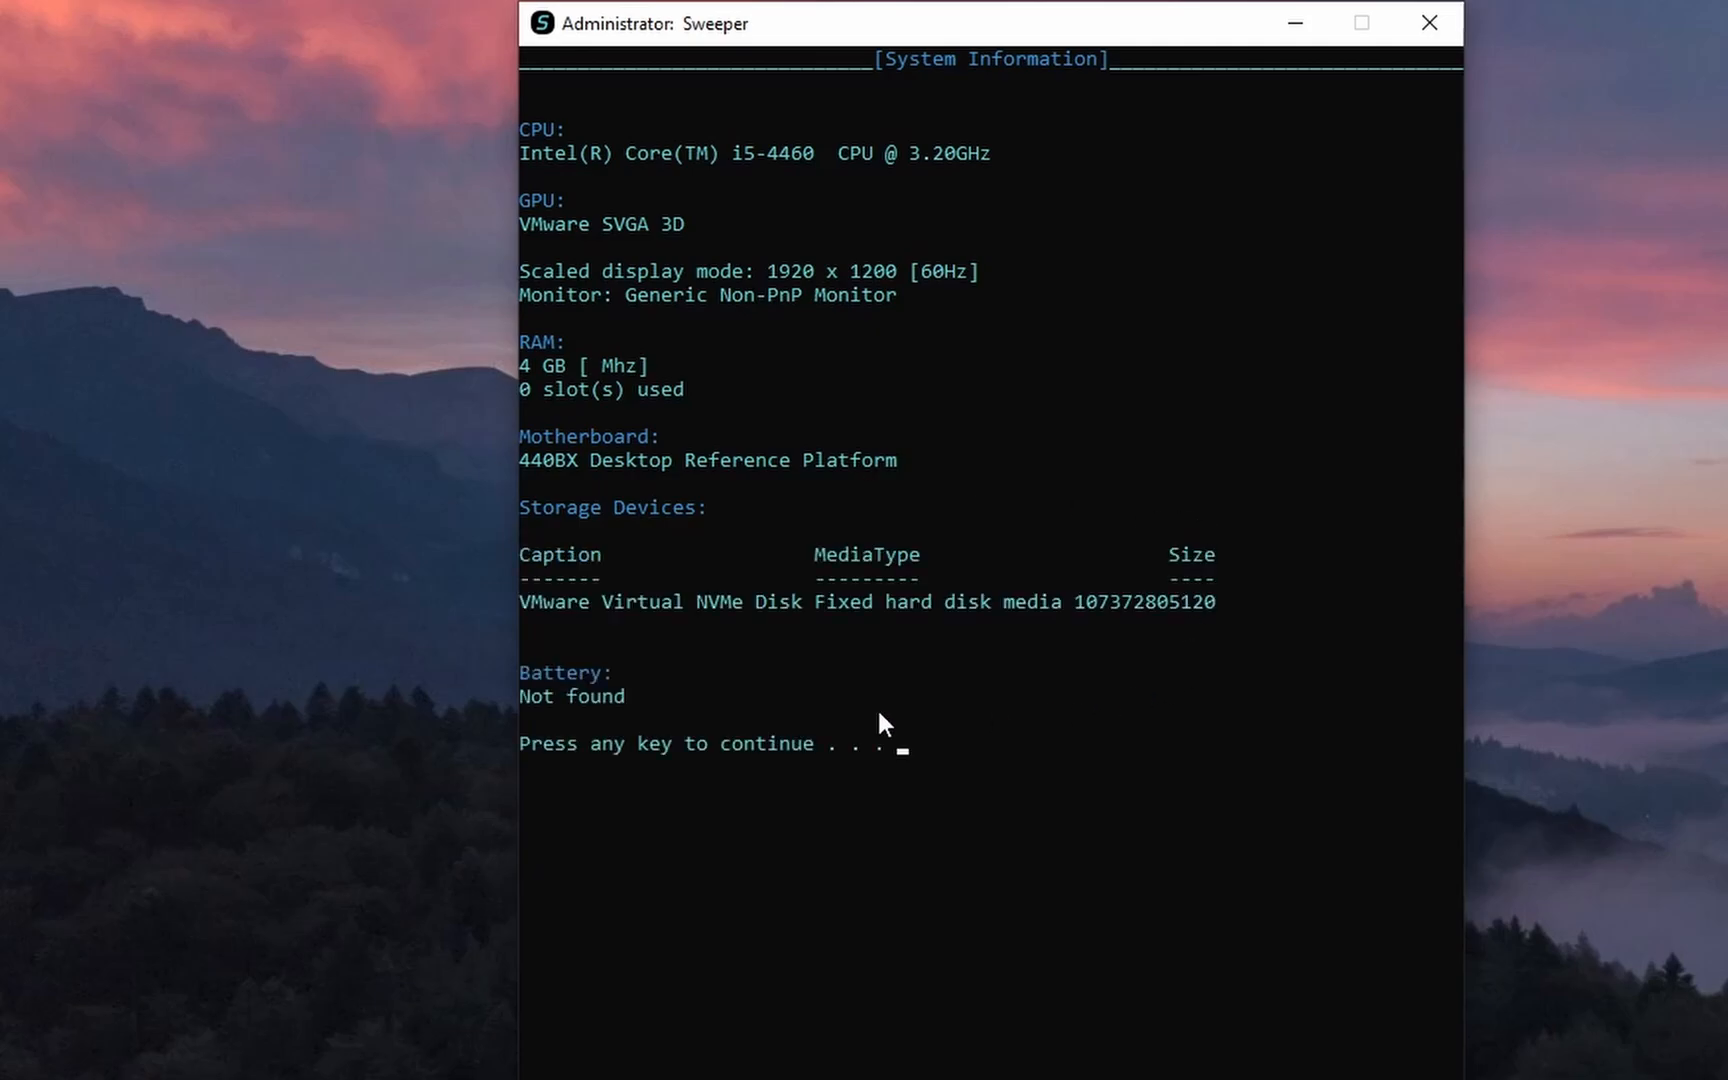
pyautogui.moveTo(652, 689)
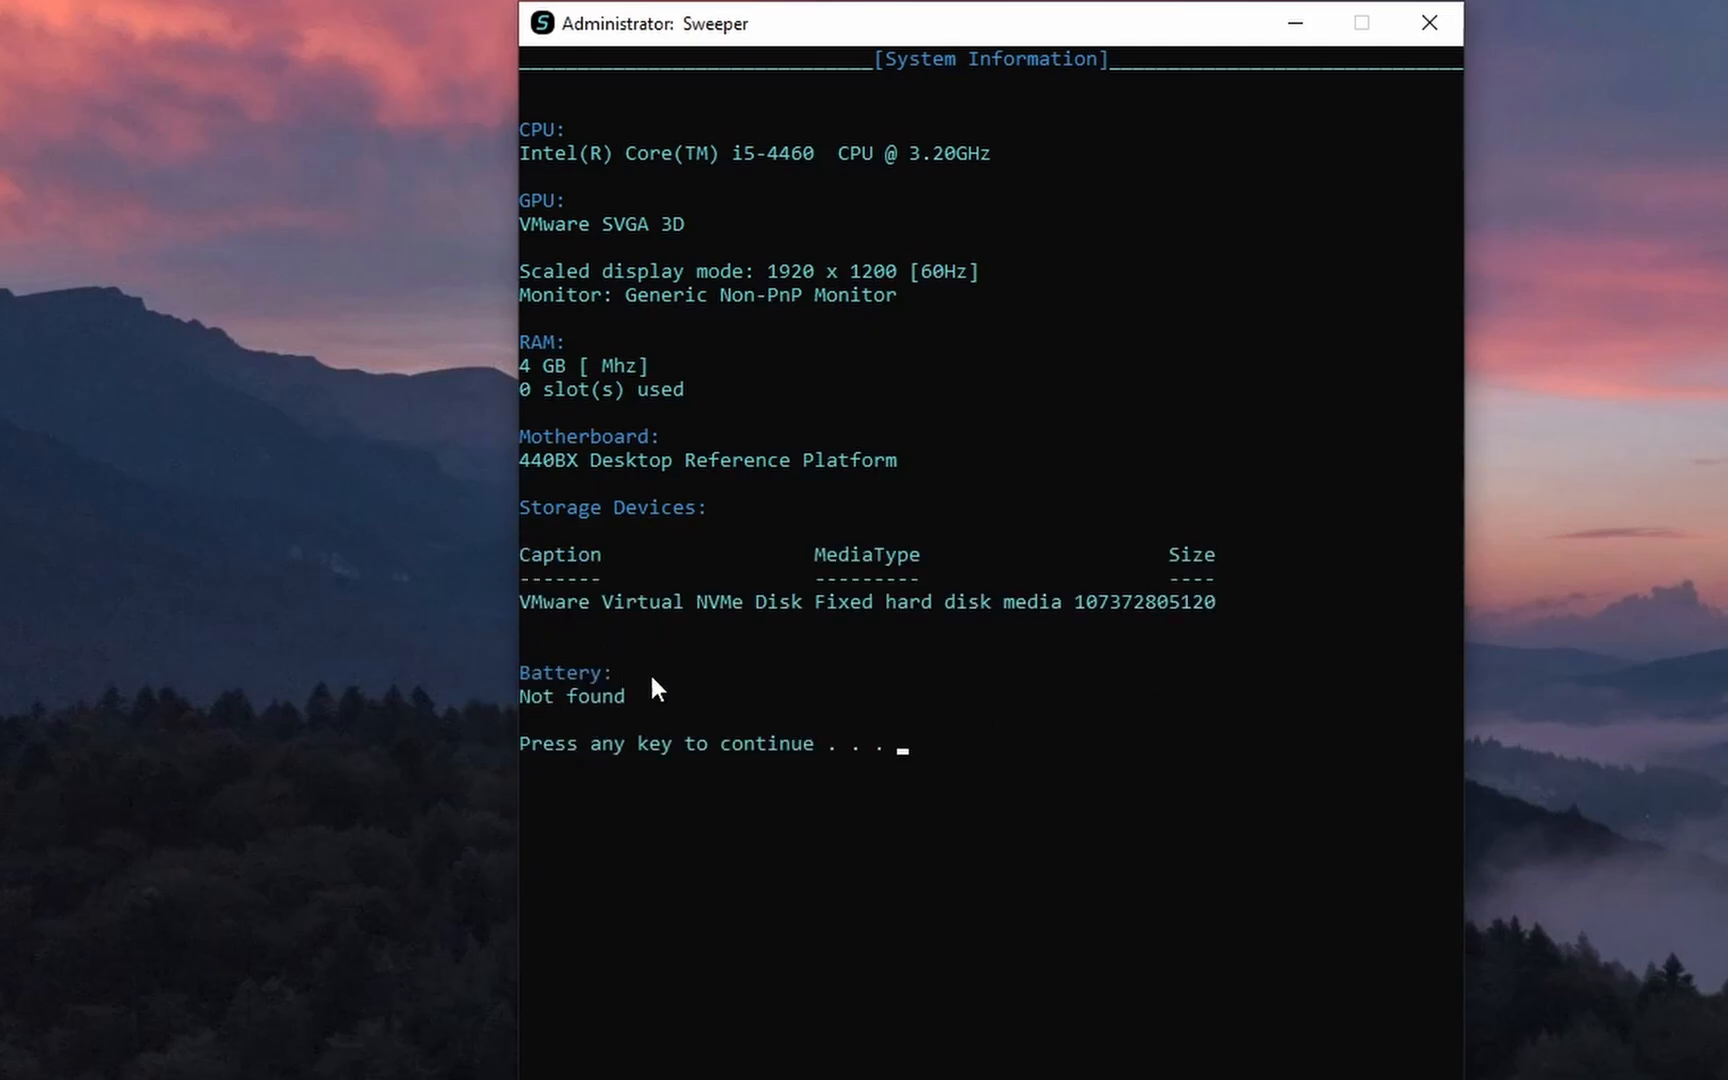
pyautogui.moveTo(571, 702)
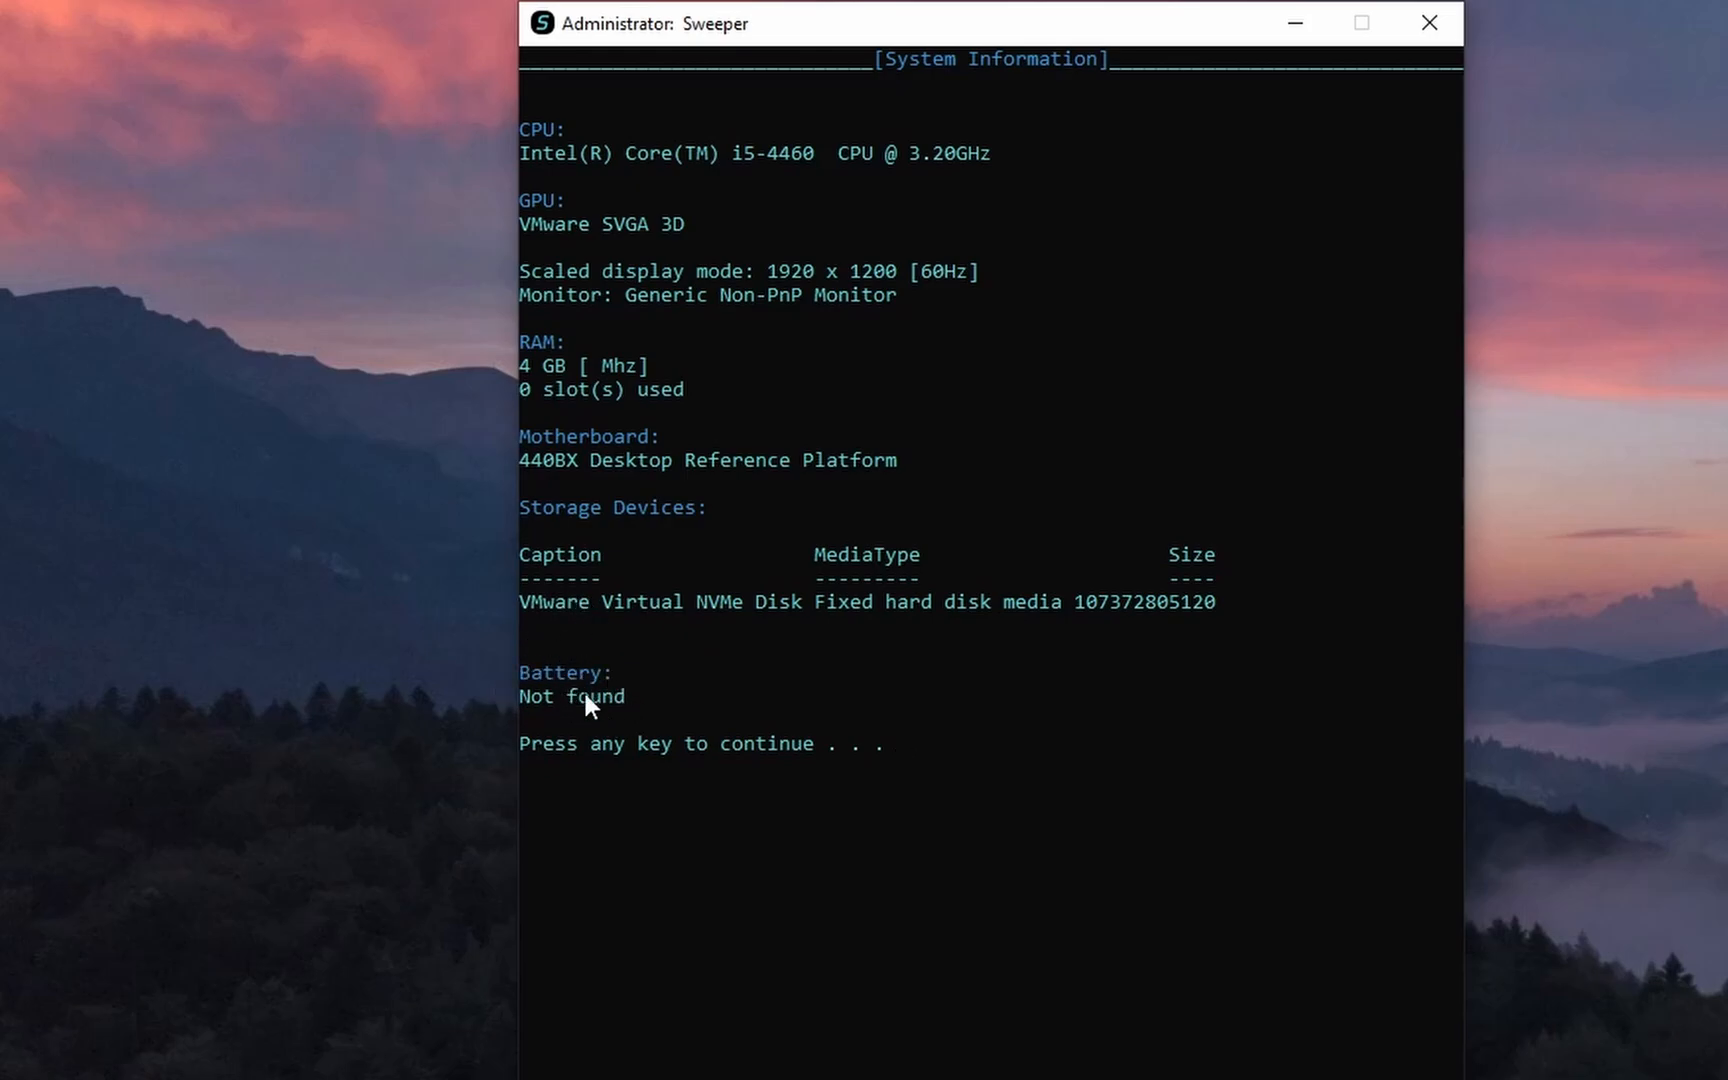
pyautogui.moveTo(860, 518)
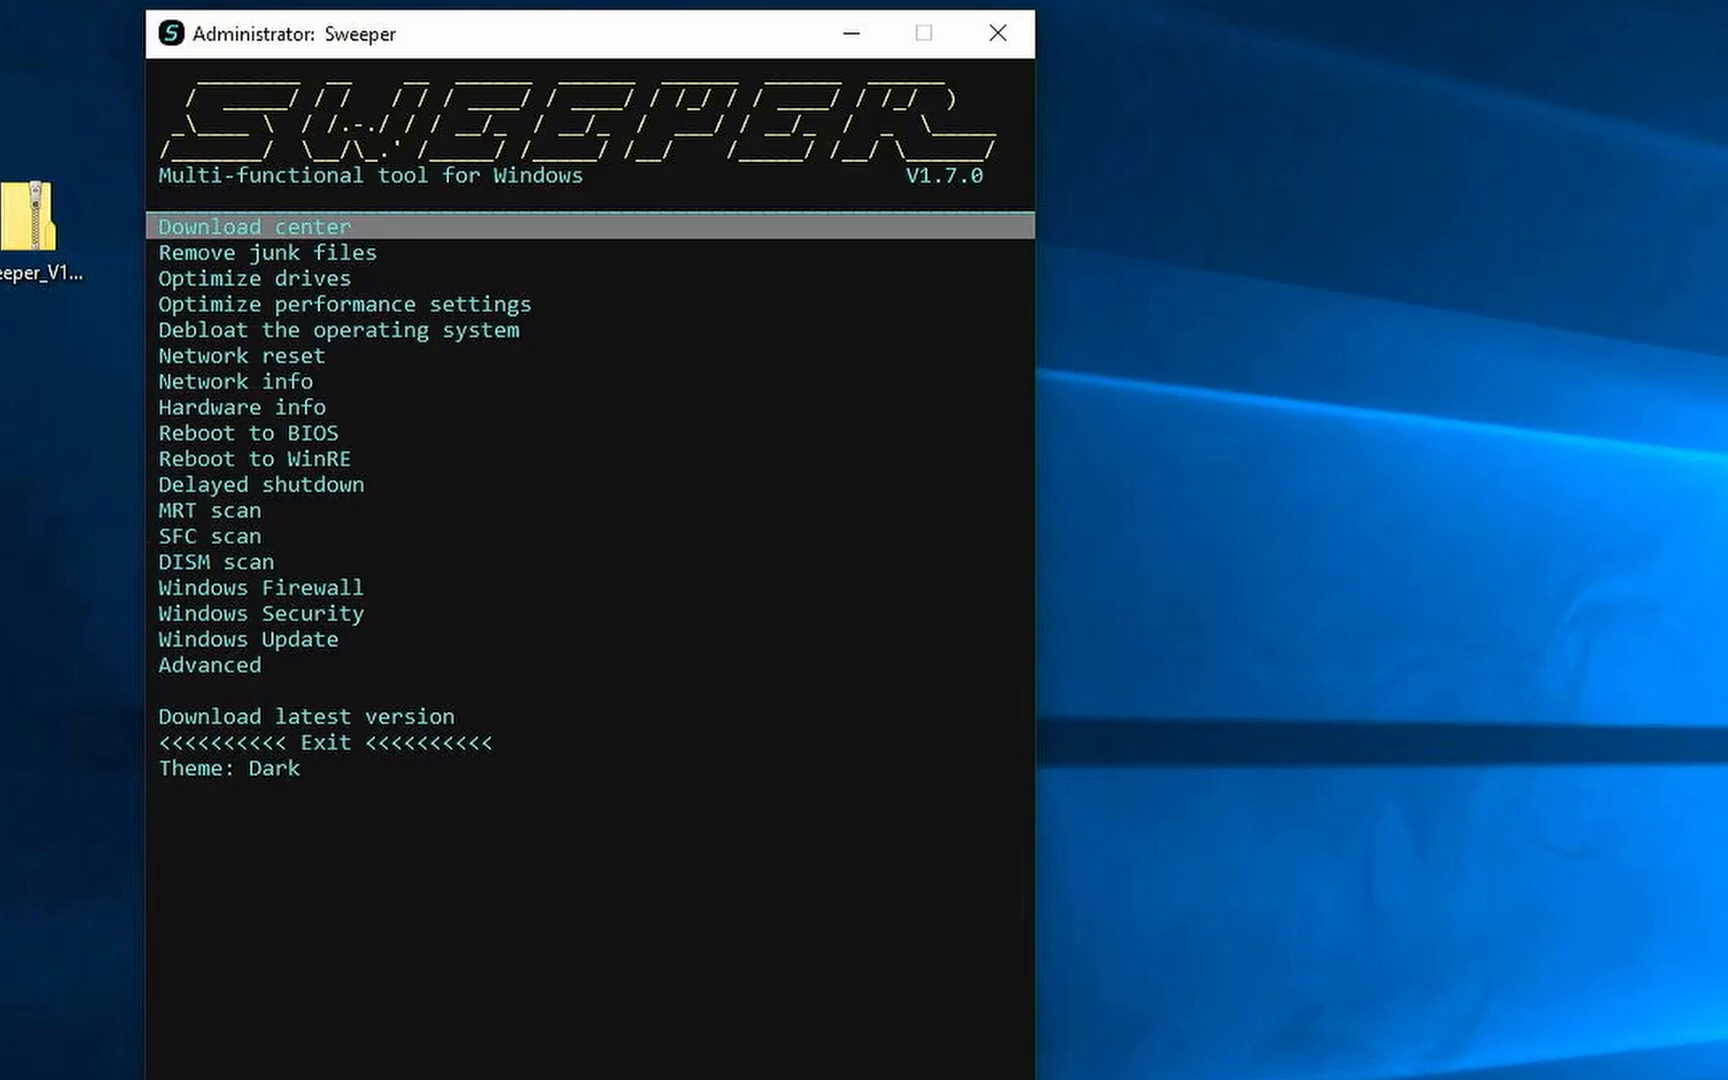
pyautogui.moveTo(403, 760)
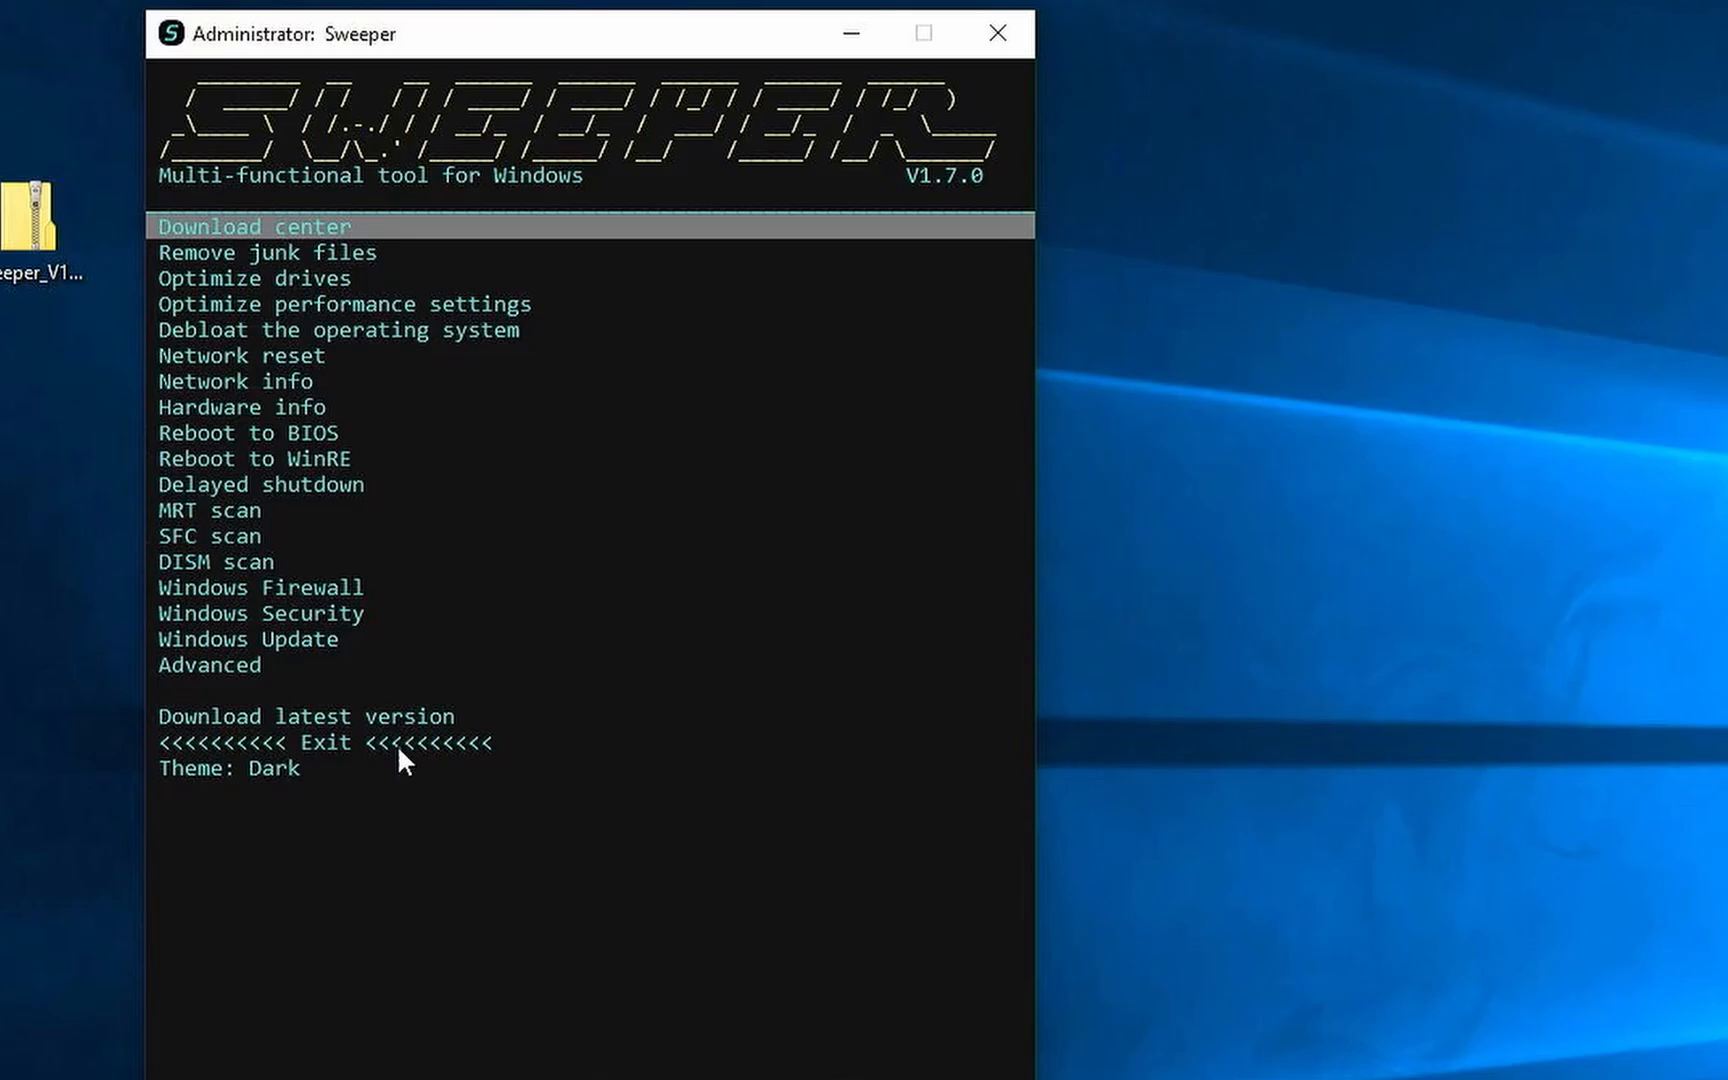
pyautogui.click(262, 408)
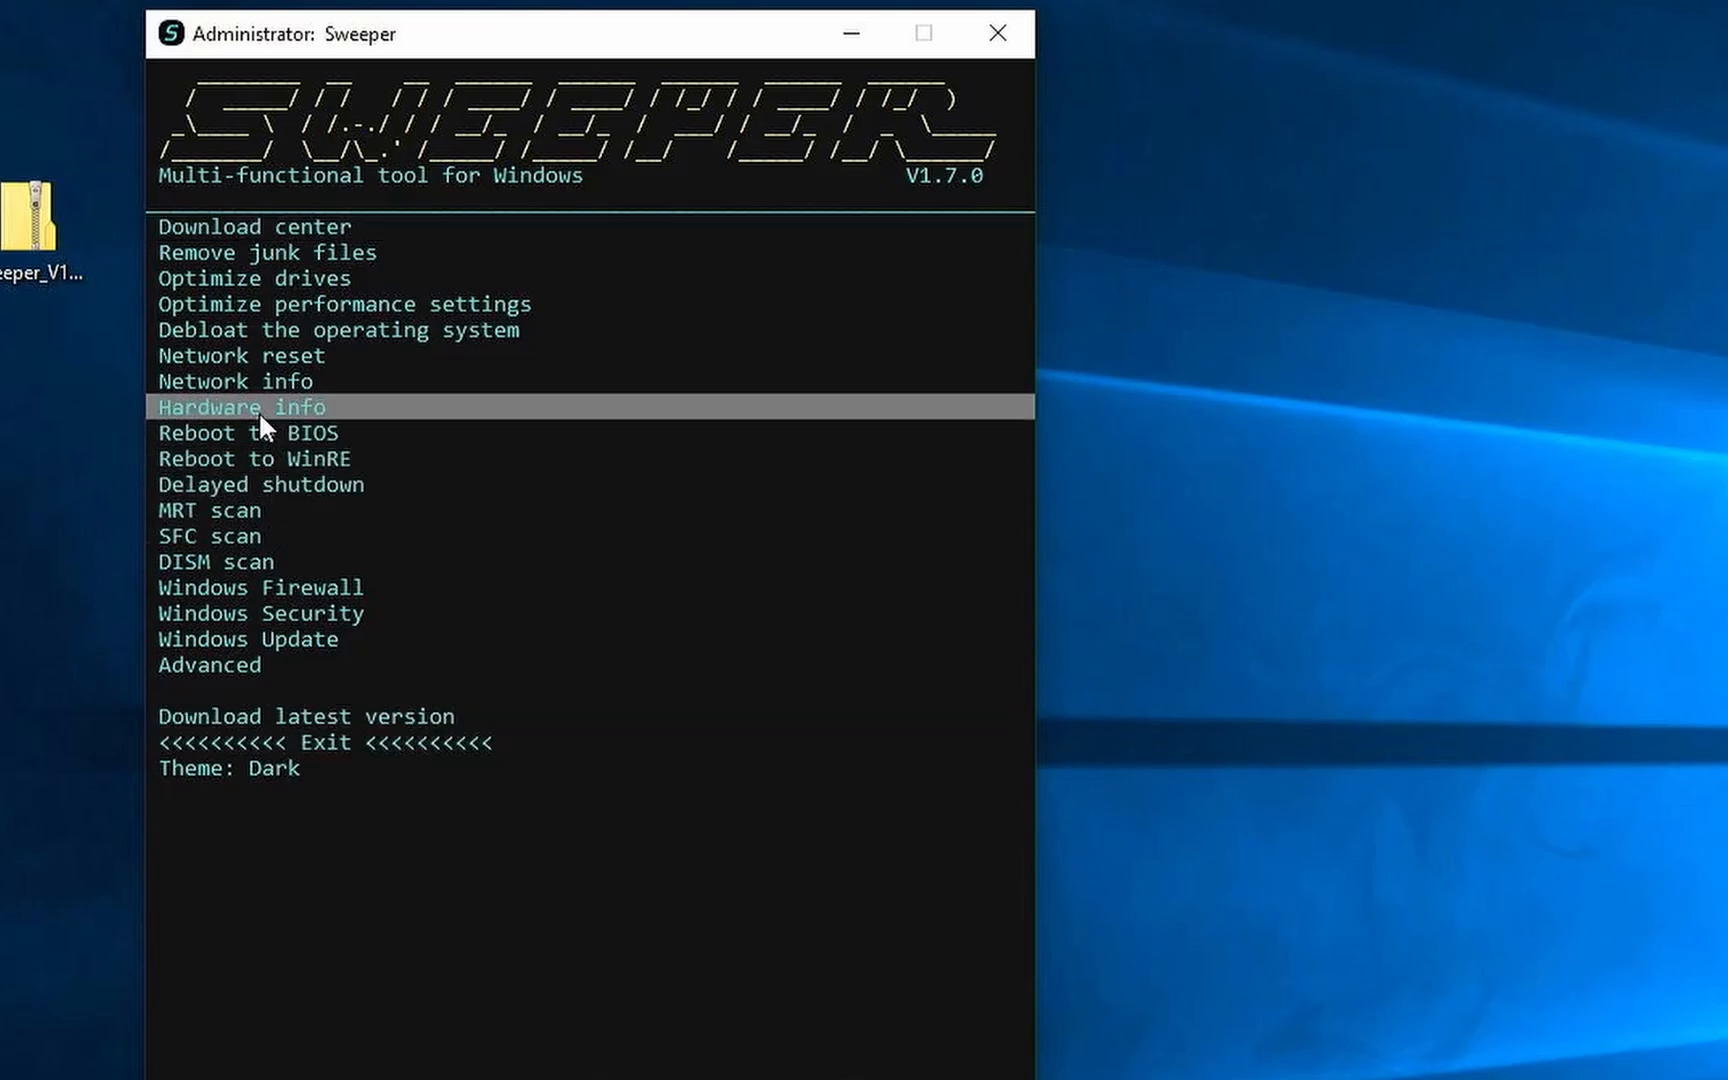
pyautogui.click(241, 408)
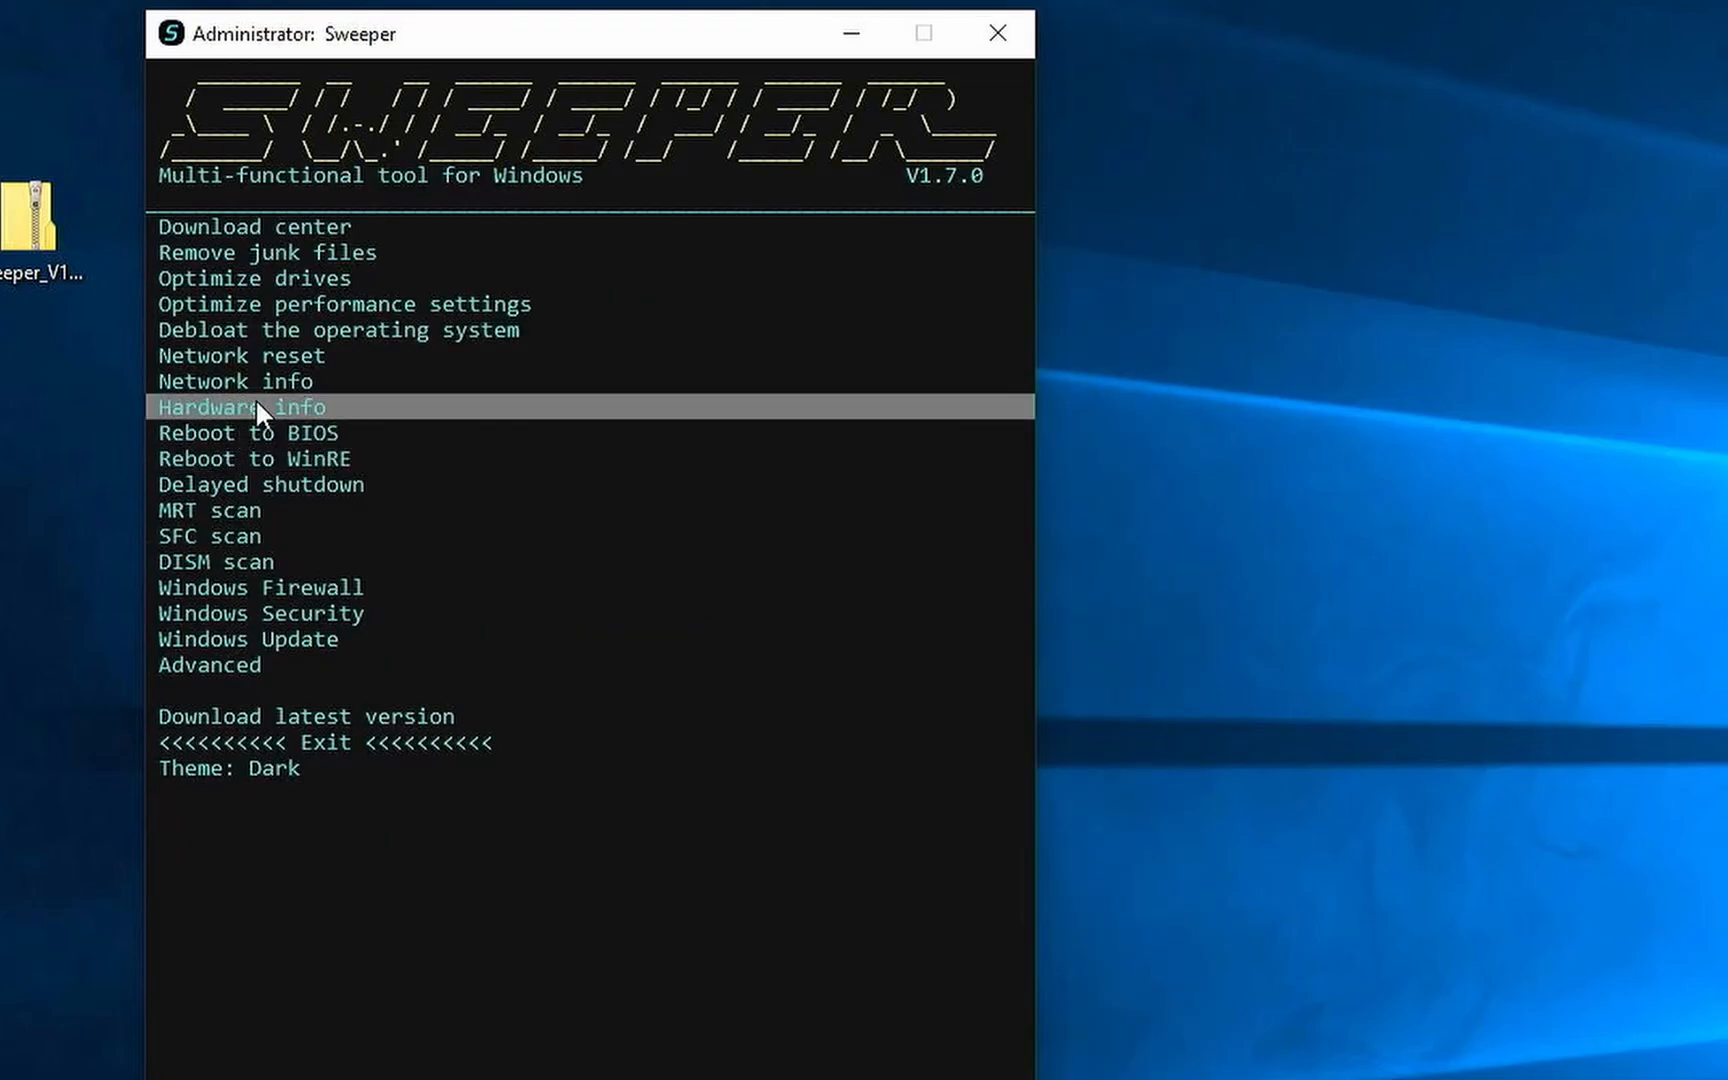
pyautogui.click(241, 407)
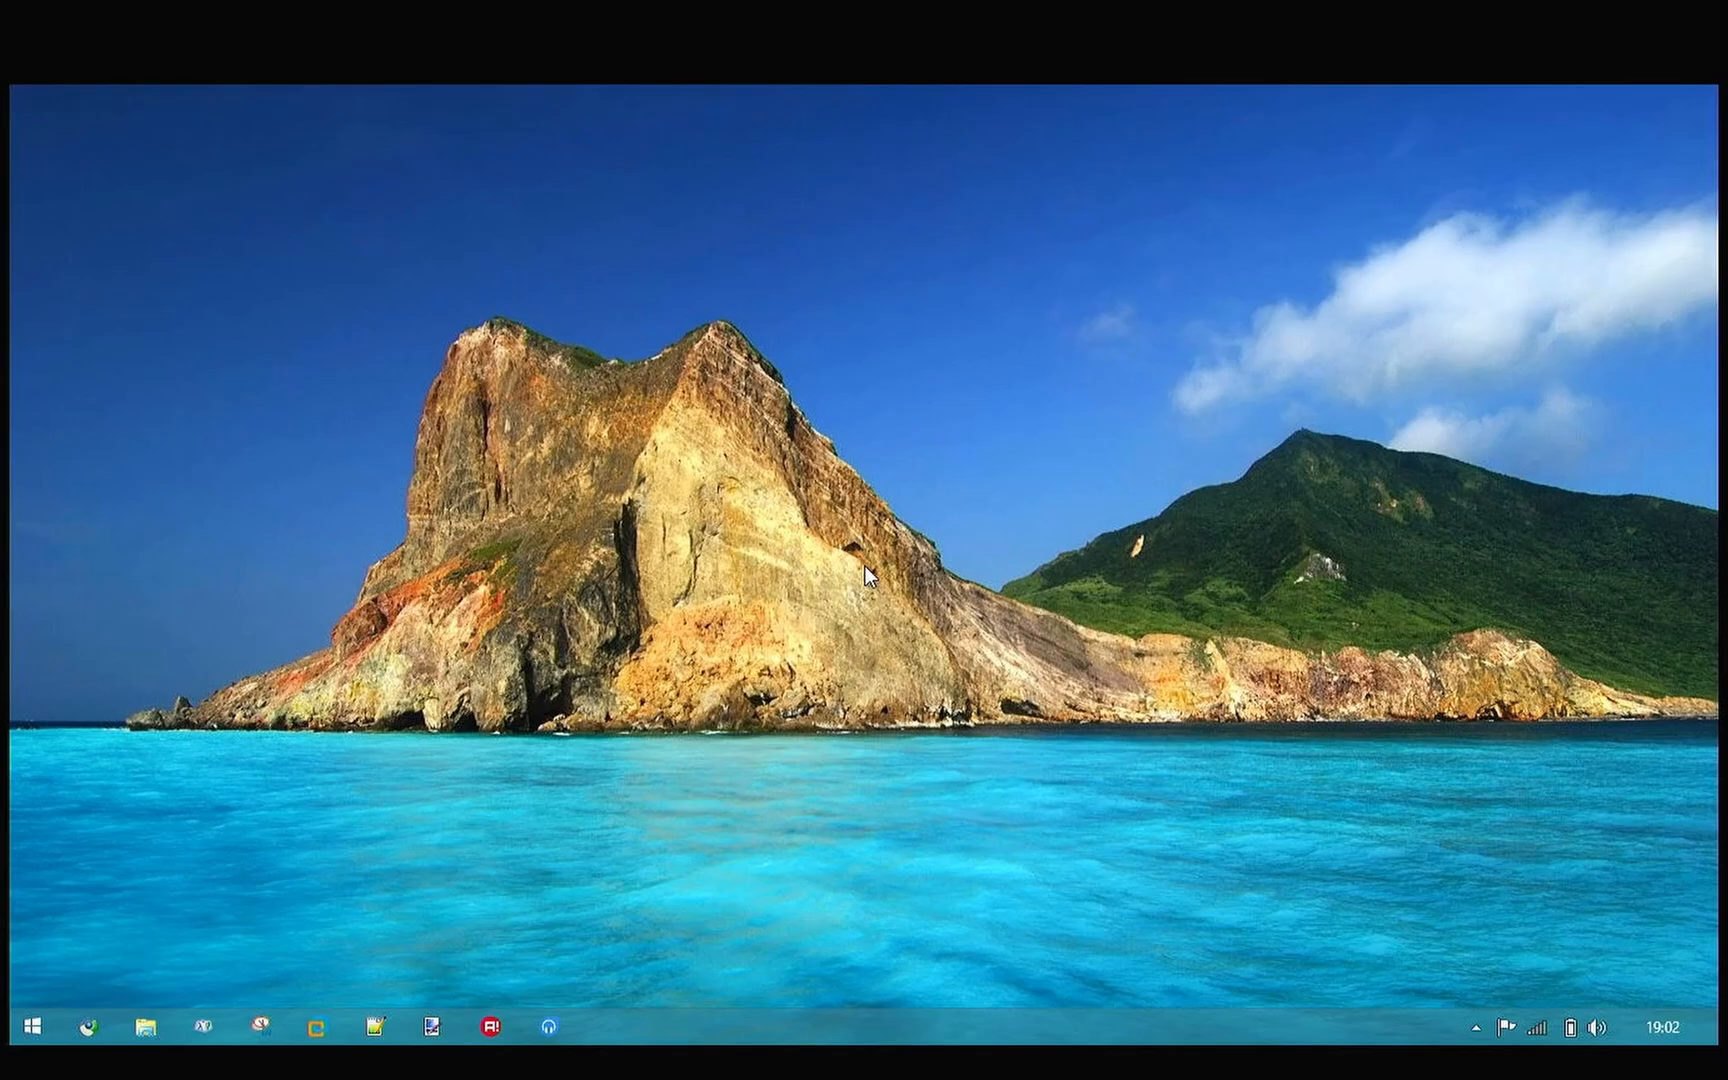
pyautogui.moveTo(1198, 118)
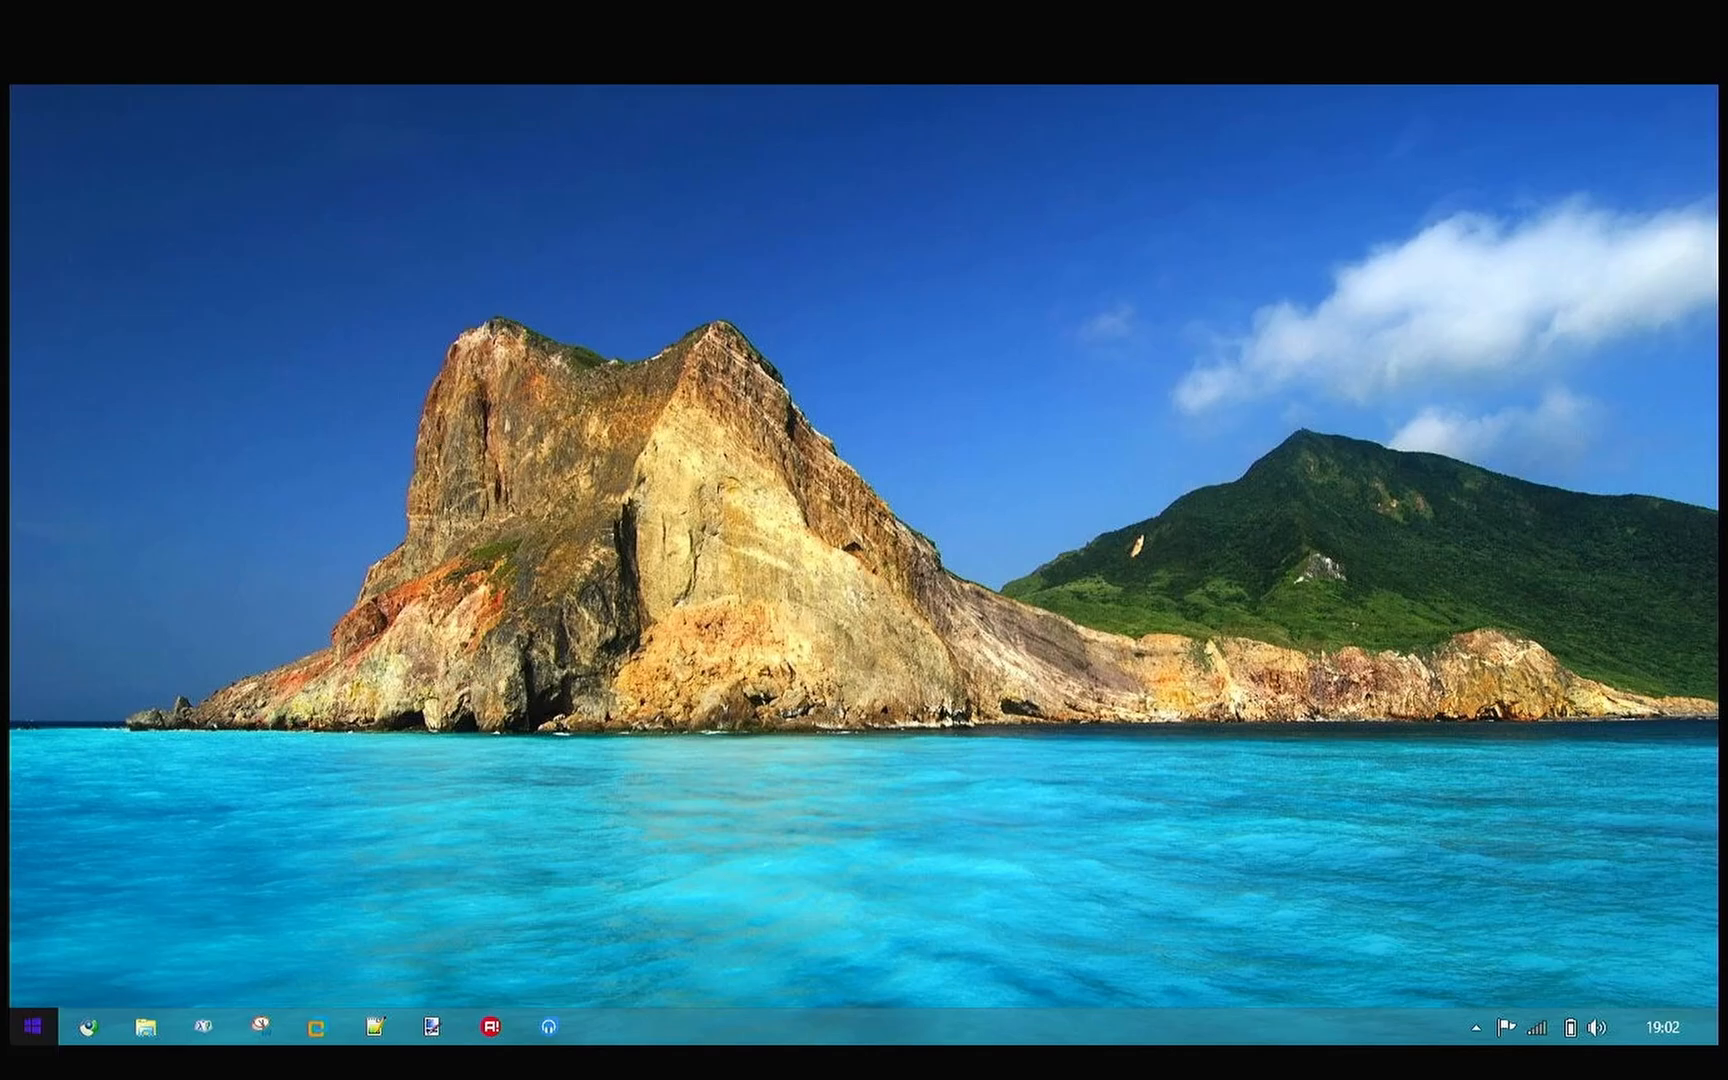
# Launch Command Prompt as administrator, approving the permission prompt.
pyautogui.write('cmd')
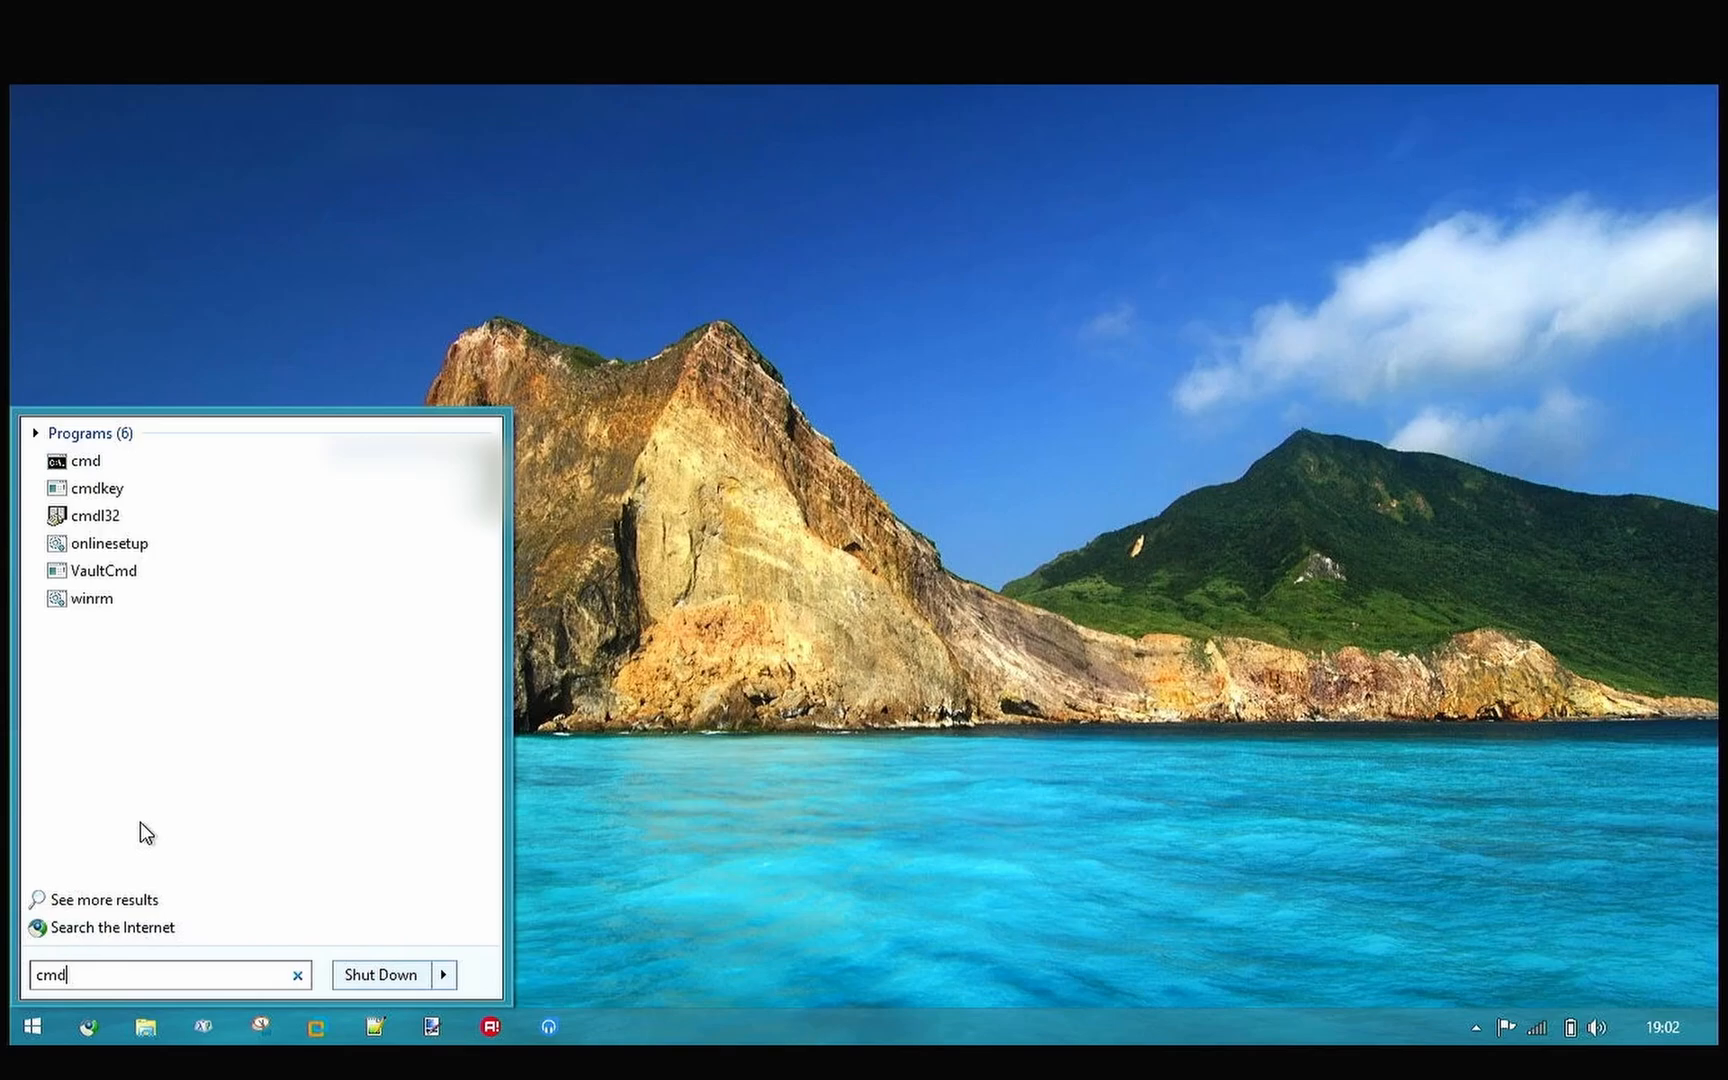
pyautogui.rightClick(84, 461)
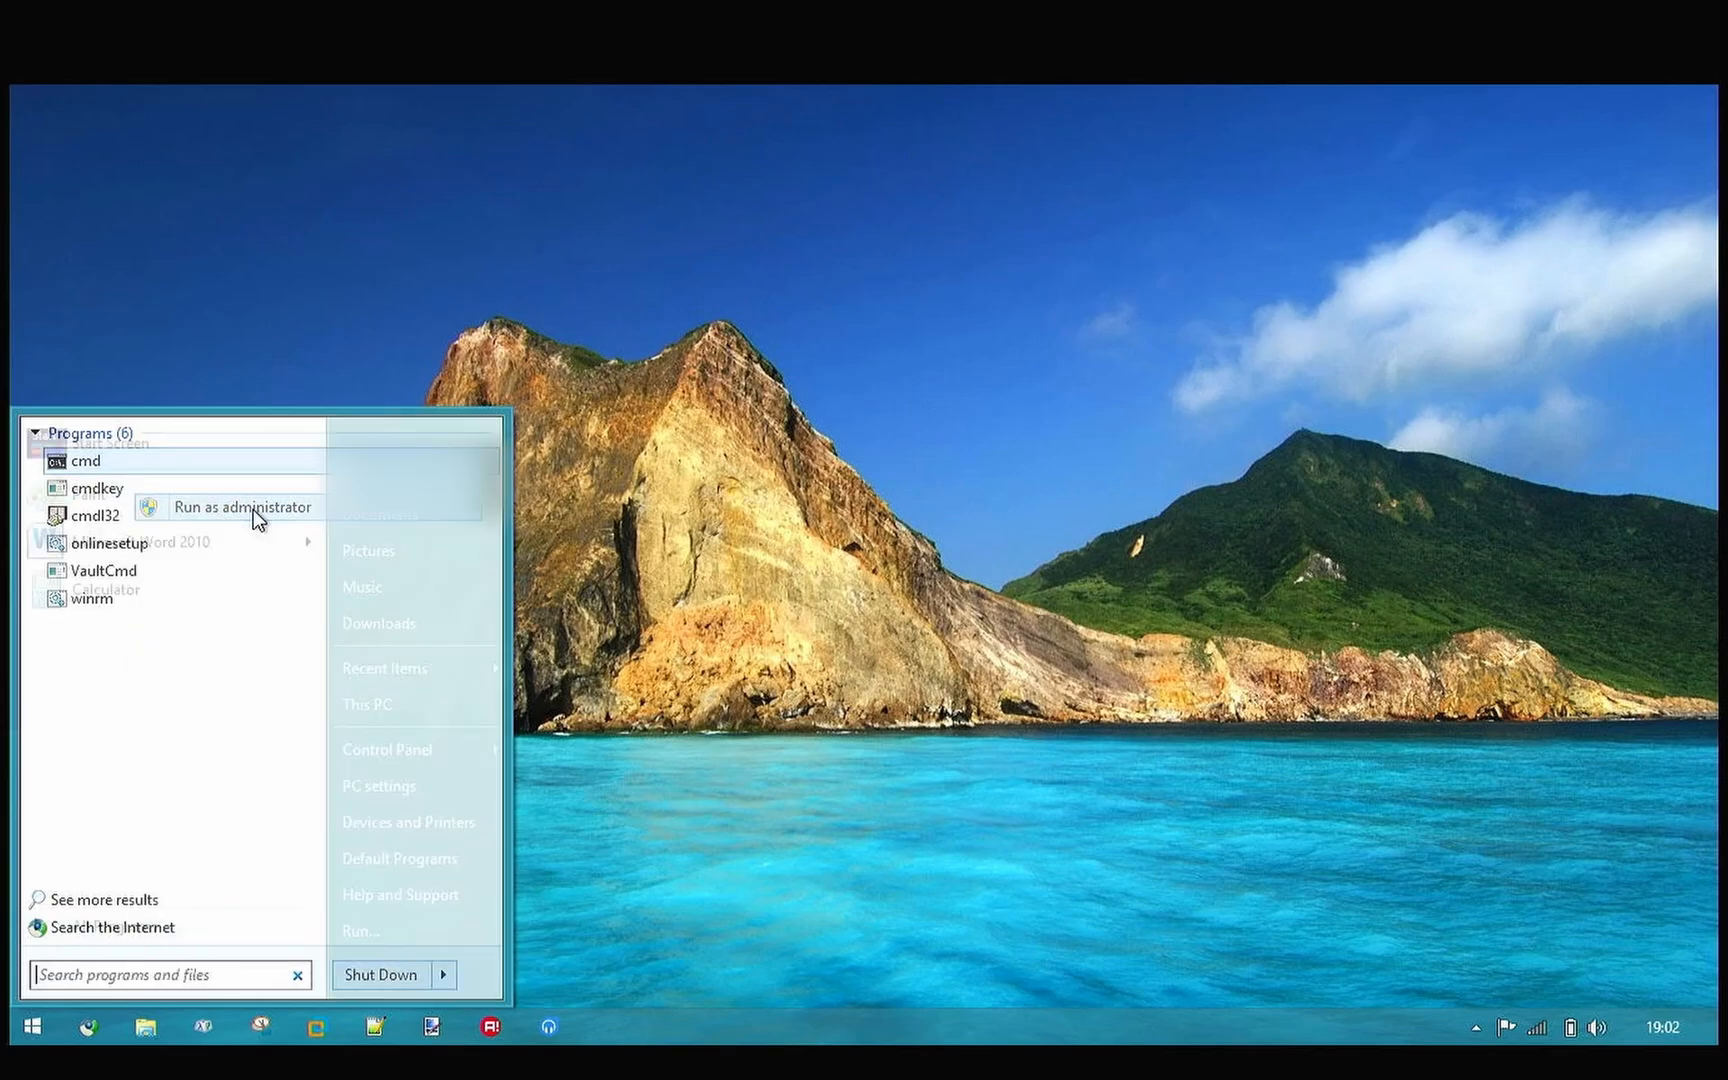
pyautogui.click(242, 507)
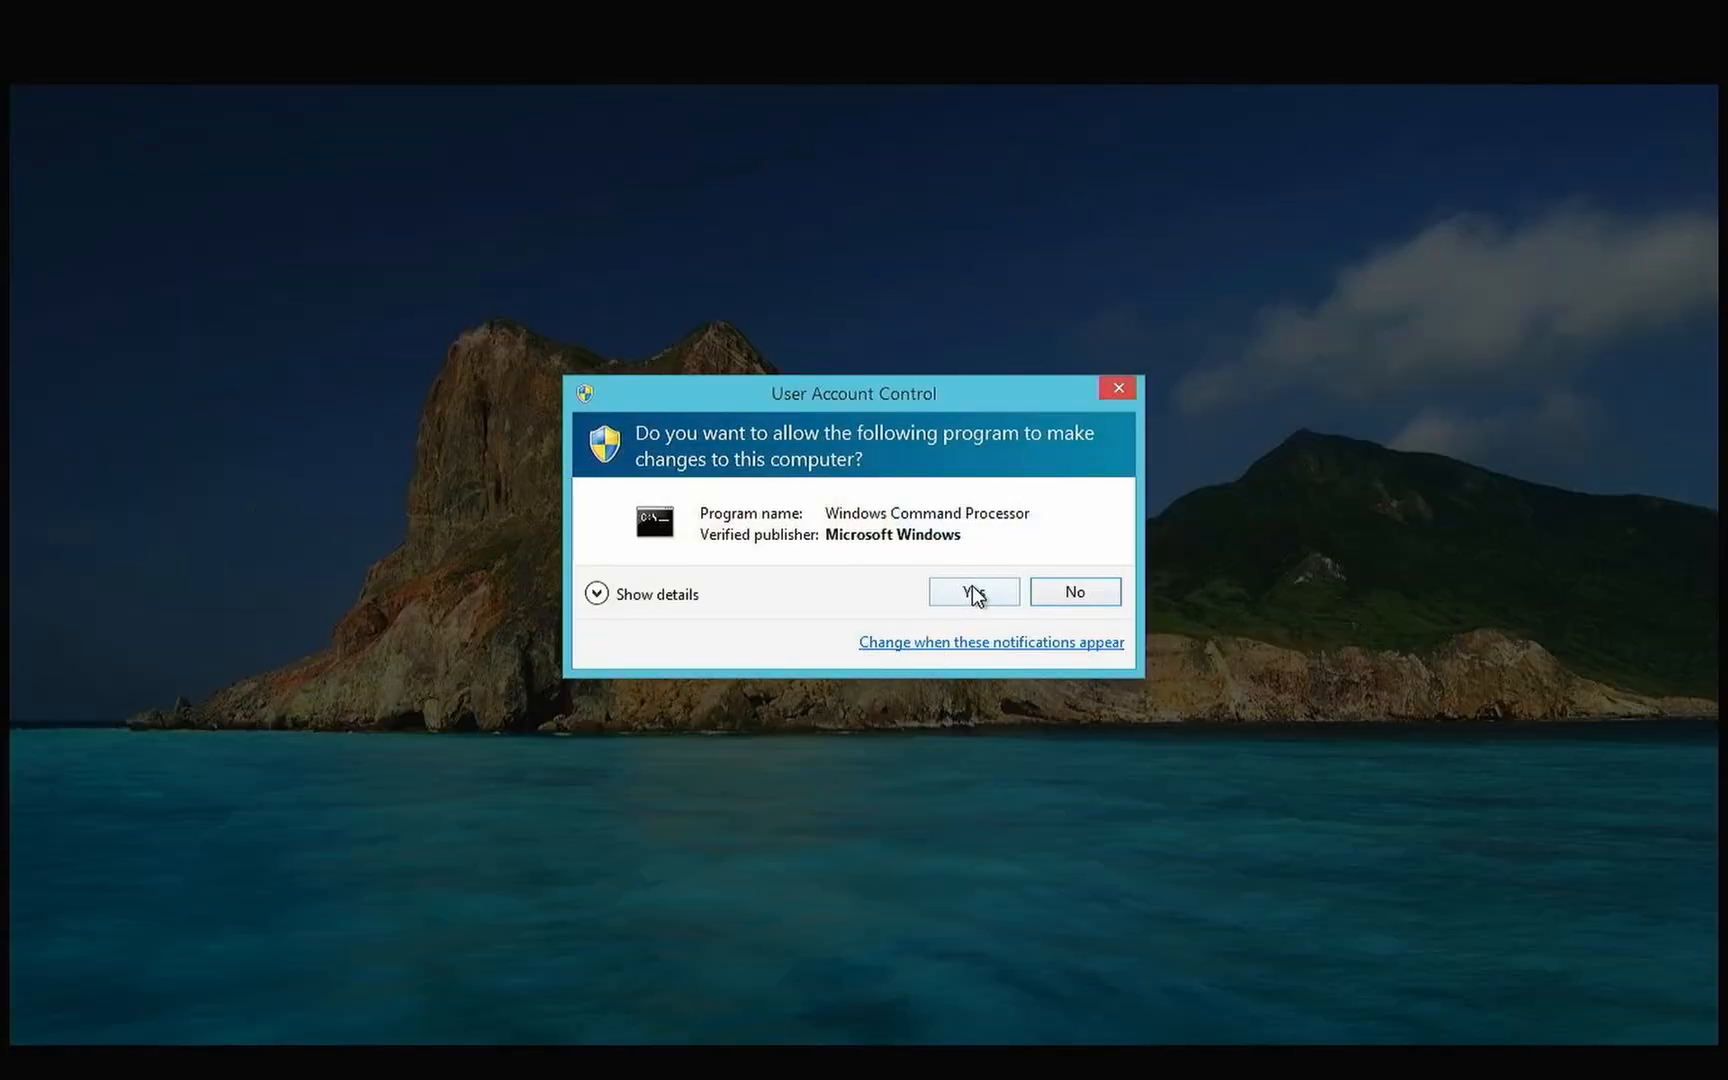
pyautogui.click(972, 592)
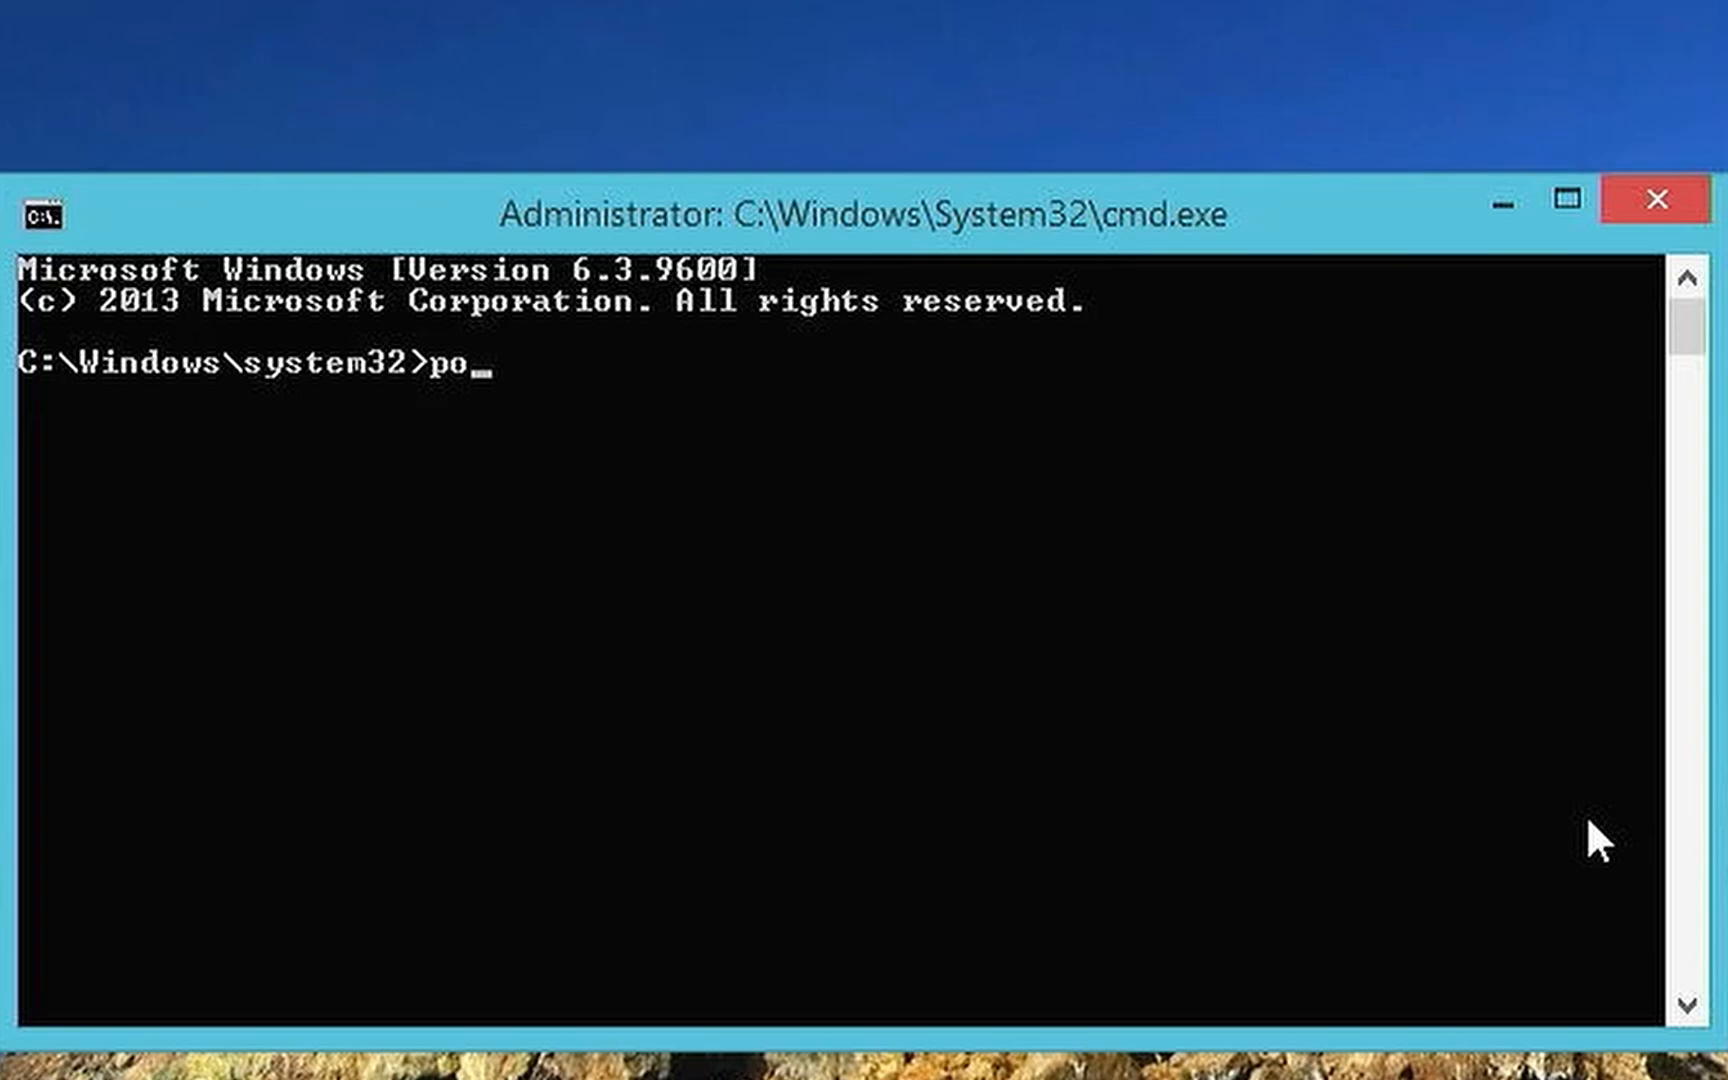
# Run powercfg /batteryreport to generate the battery report.
pyautogui.write('wercfg /')
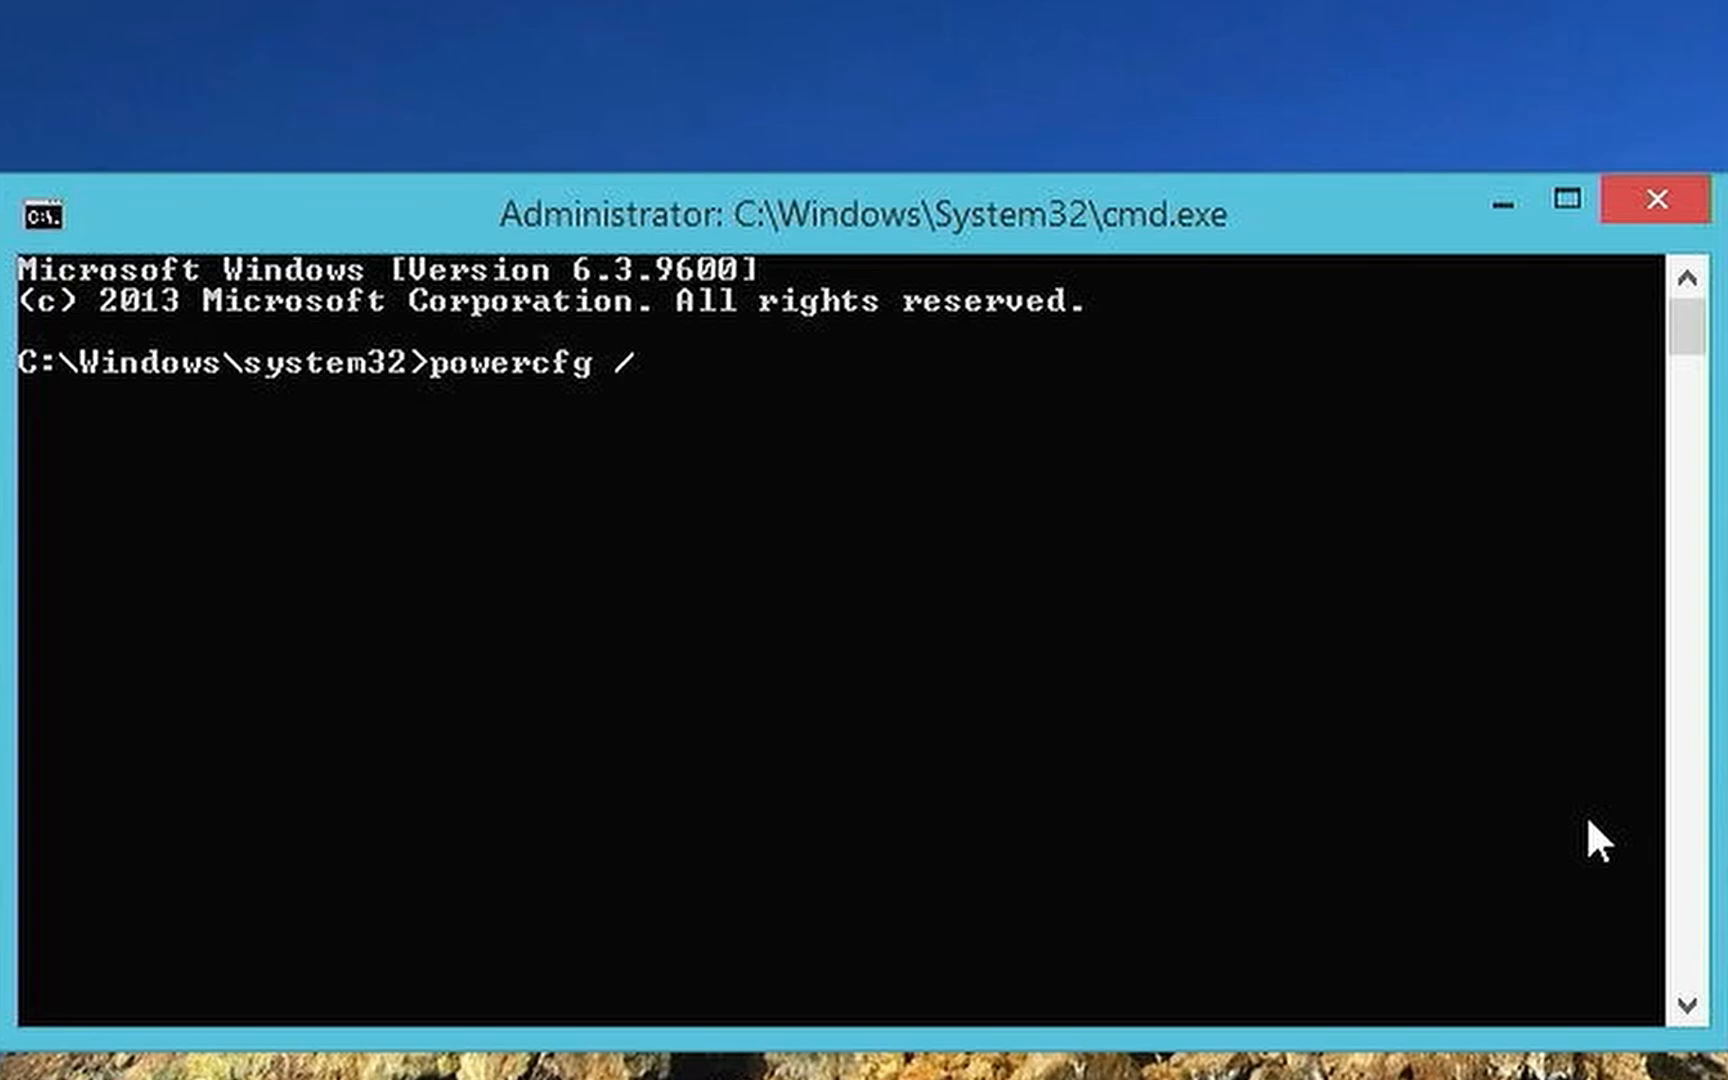
pyautogui.write('battery')
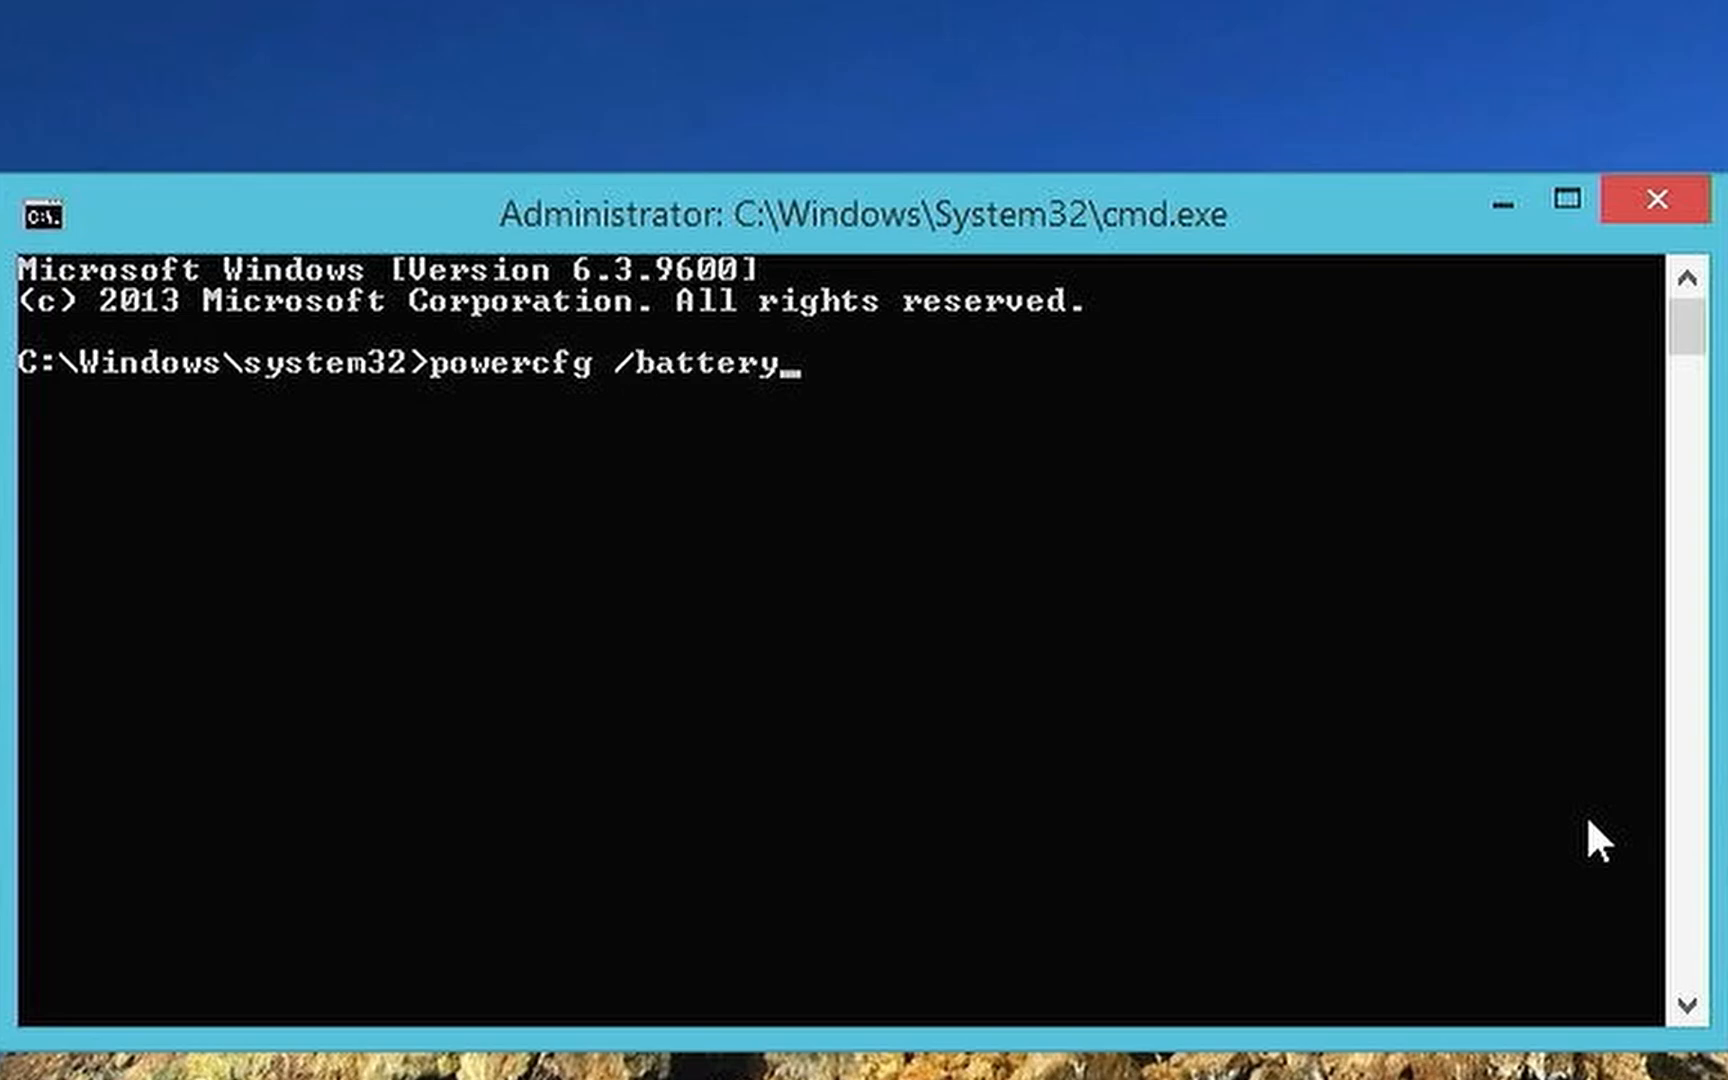
pyautogui.write('report')
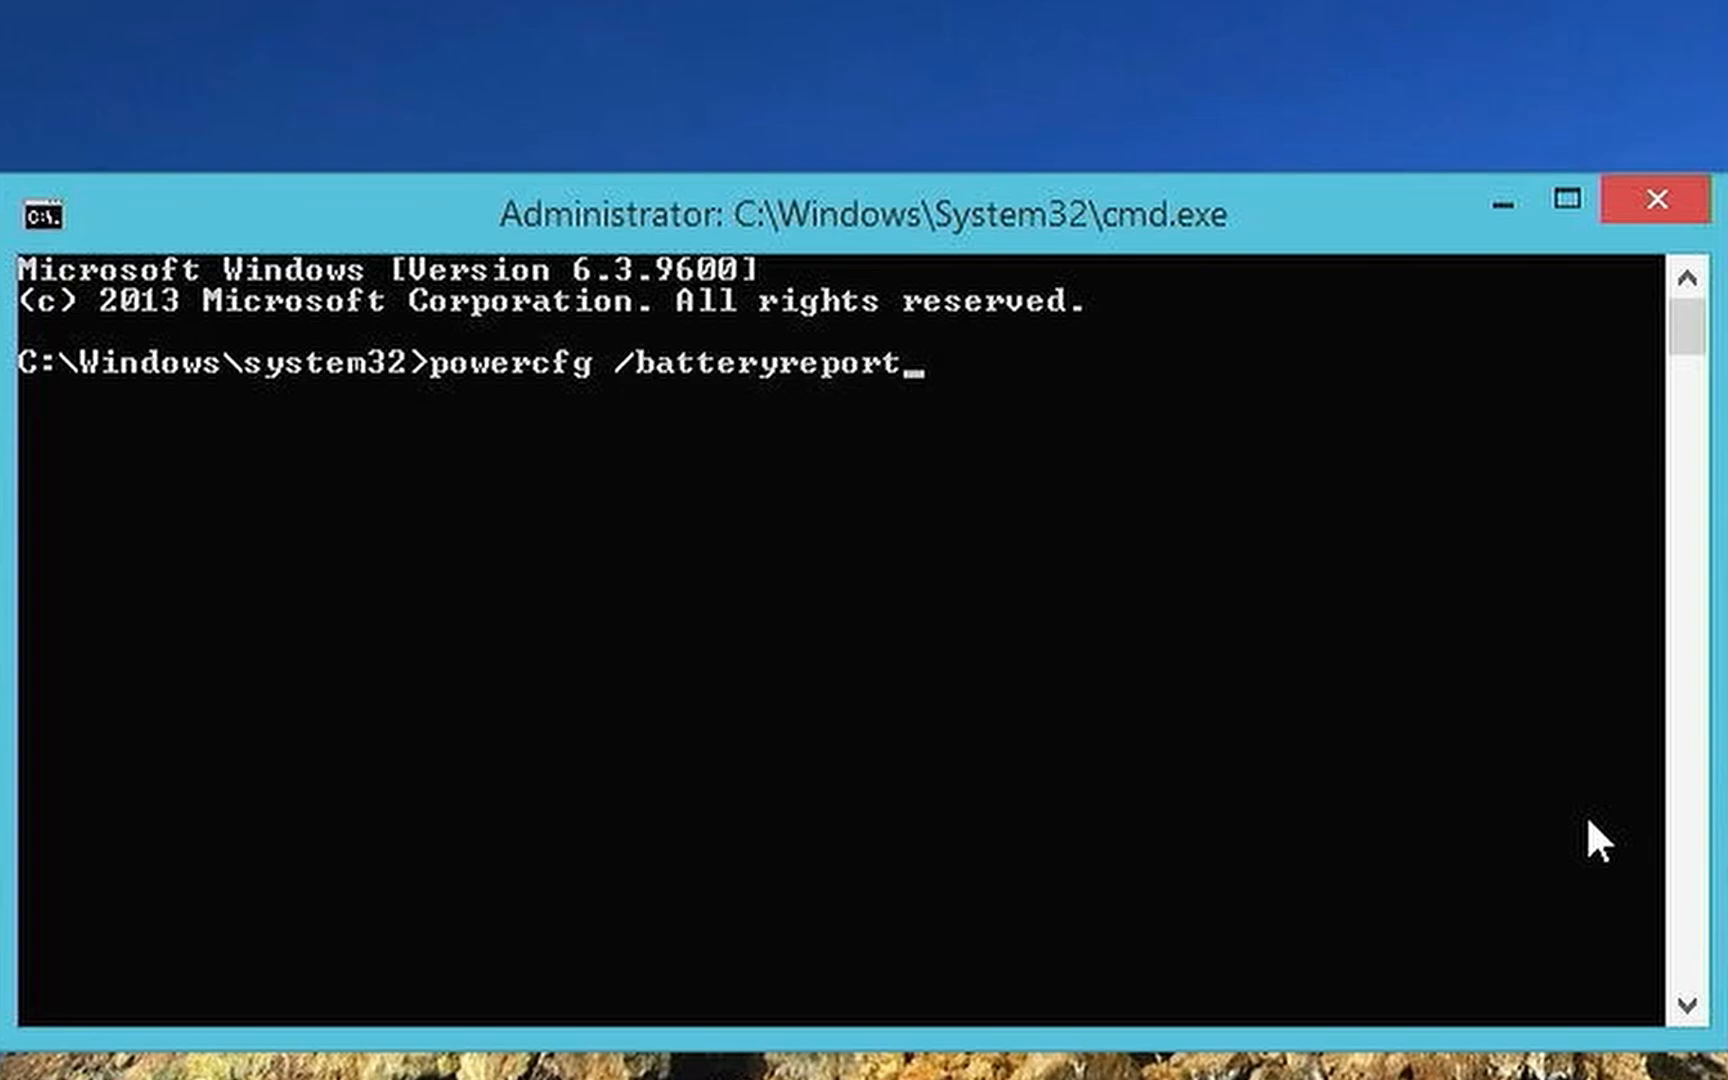
pyautogui.press('Return')
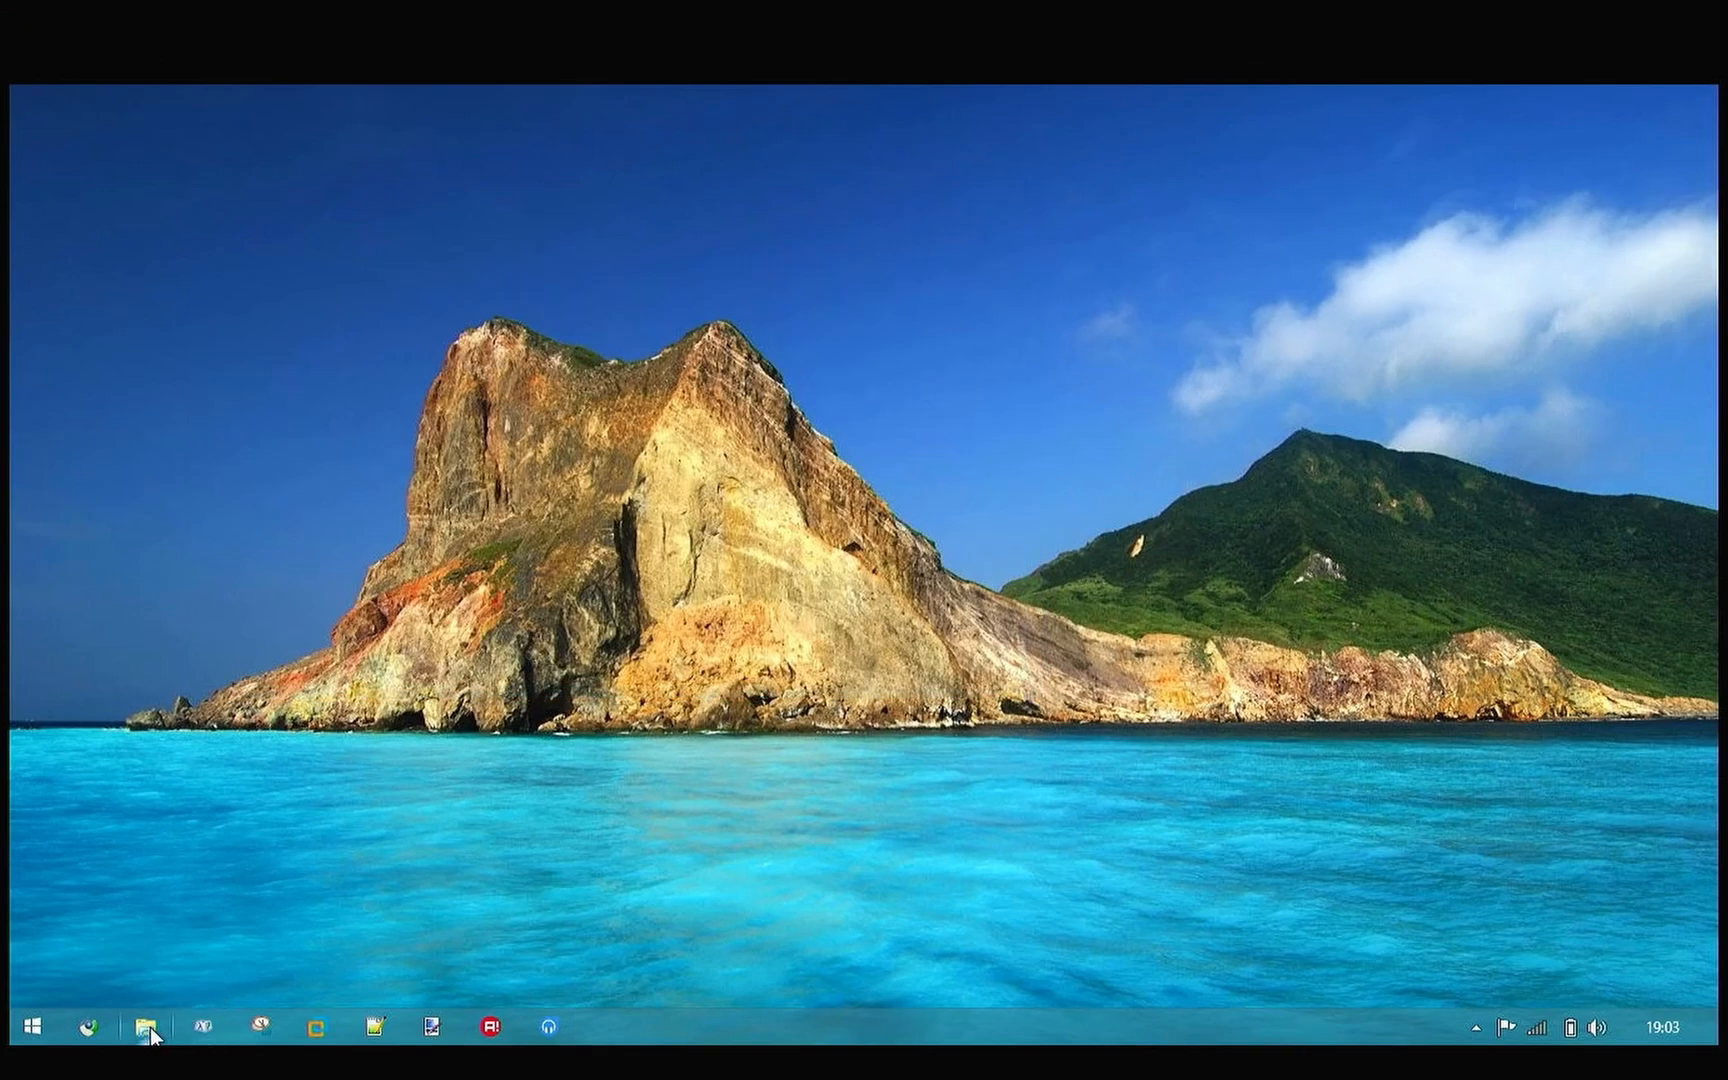
# Open File Explorer at This PC and open the generated battery report.
pyautogui.click(144, 1026)
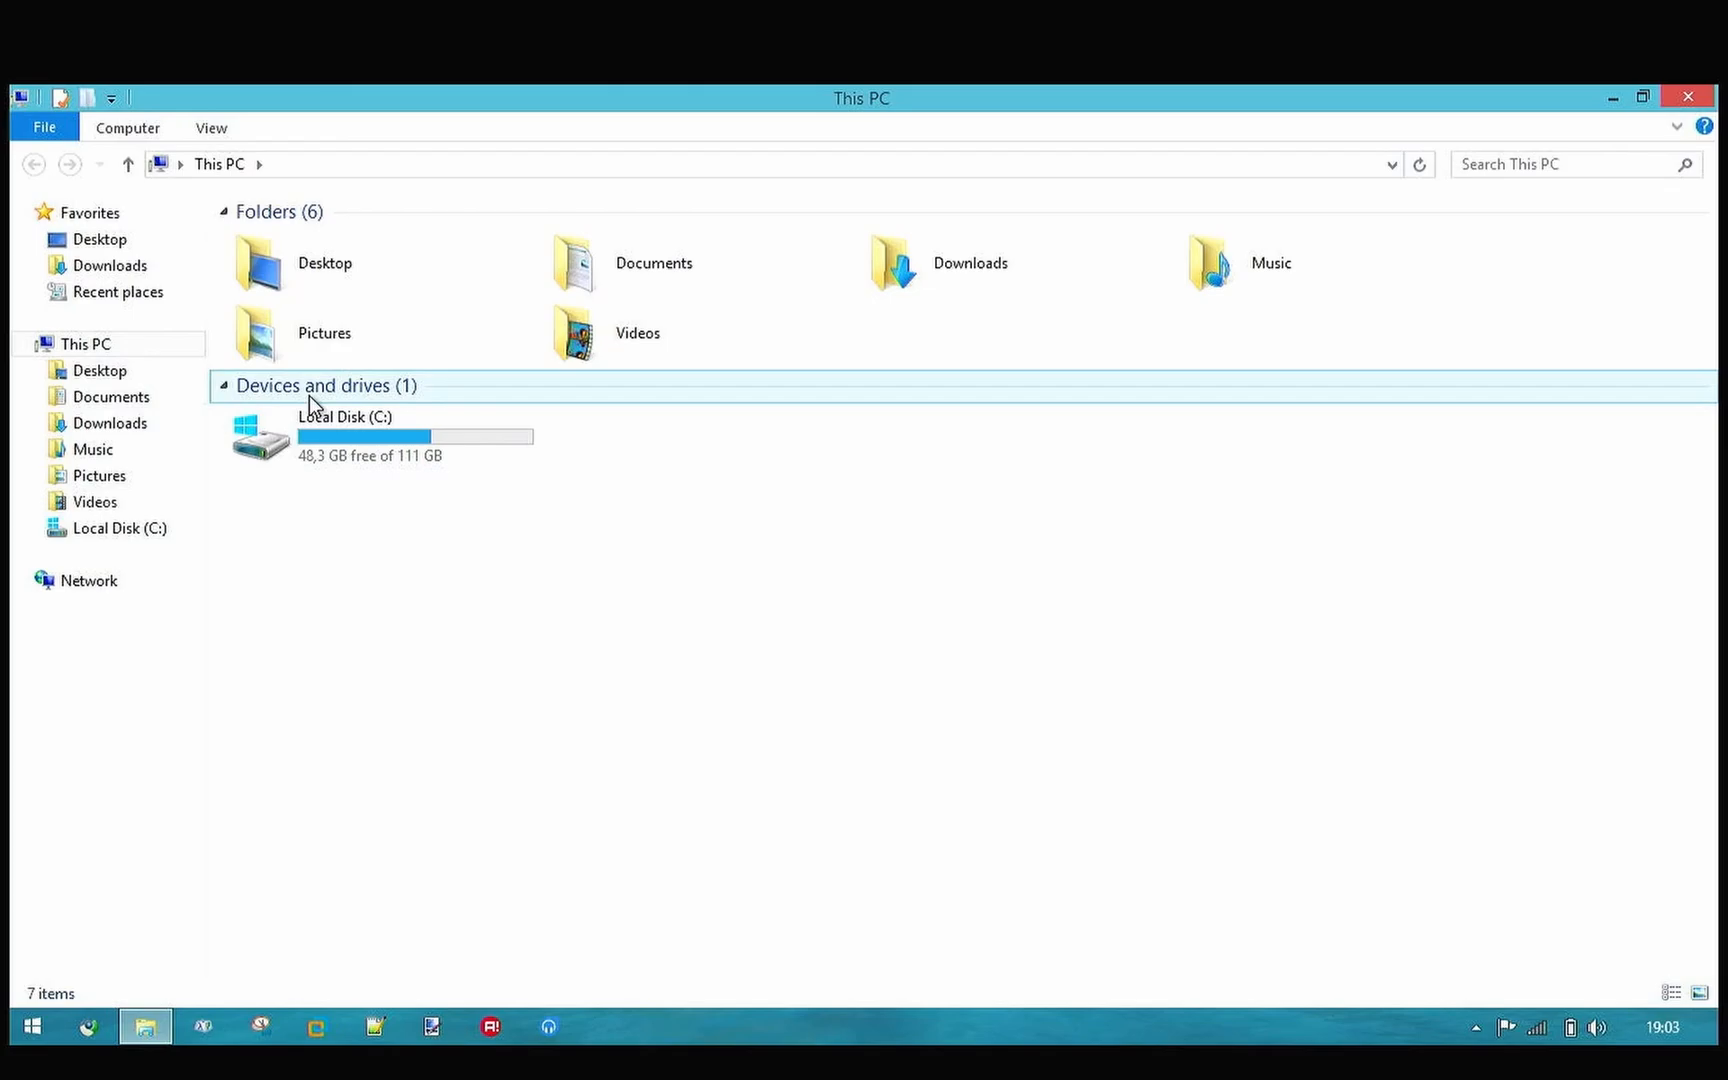
pyautogui.doubleClick(344, 435)
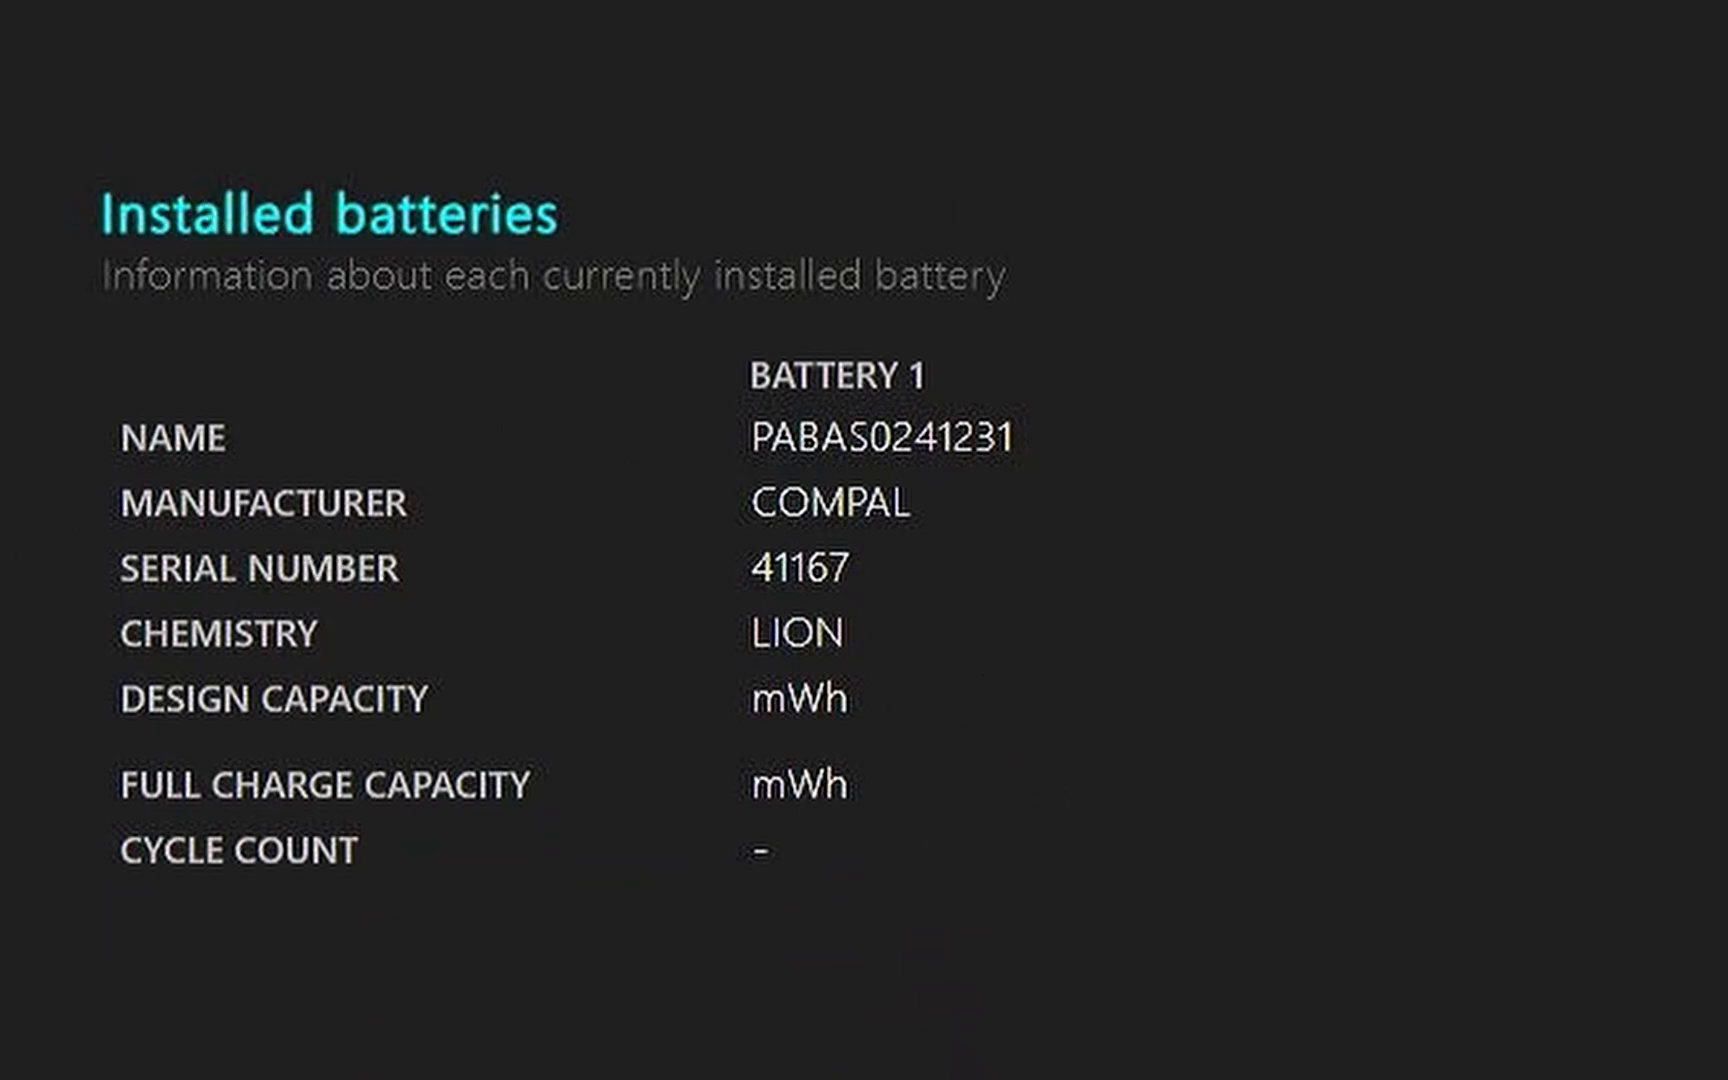
pyautogui.moveTo(1386, 507)
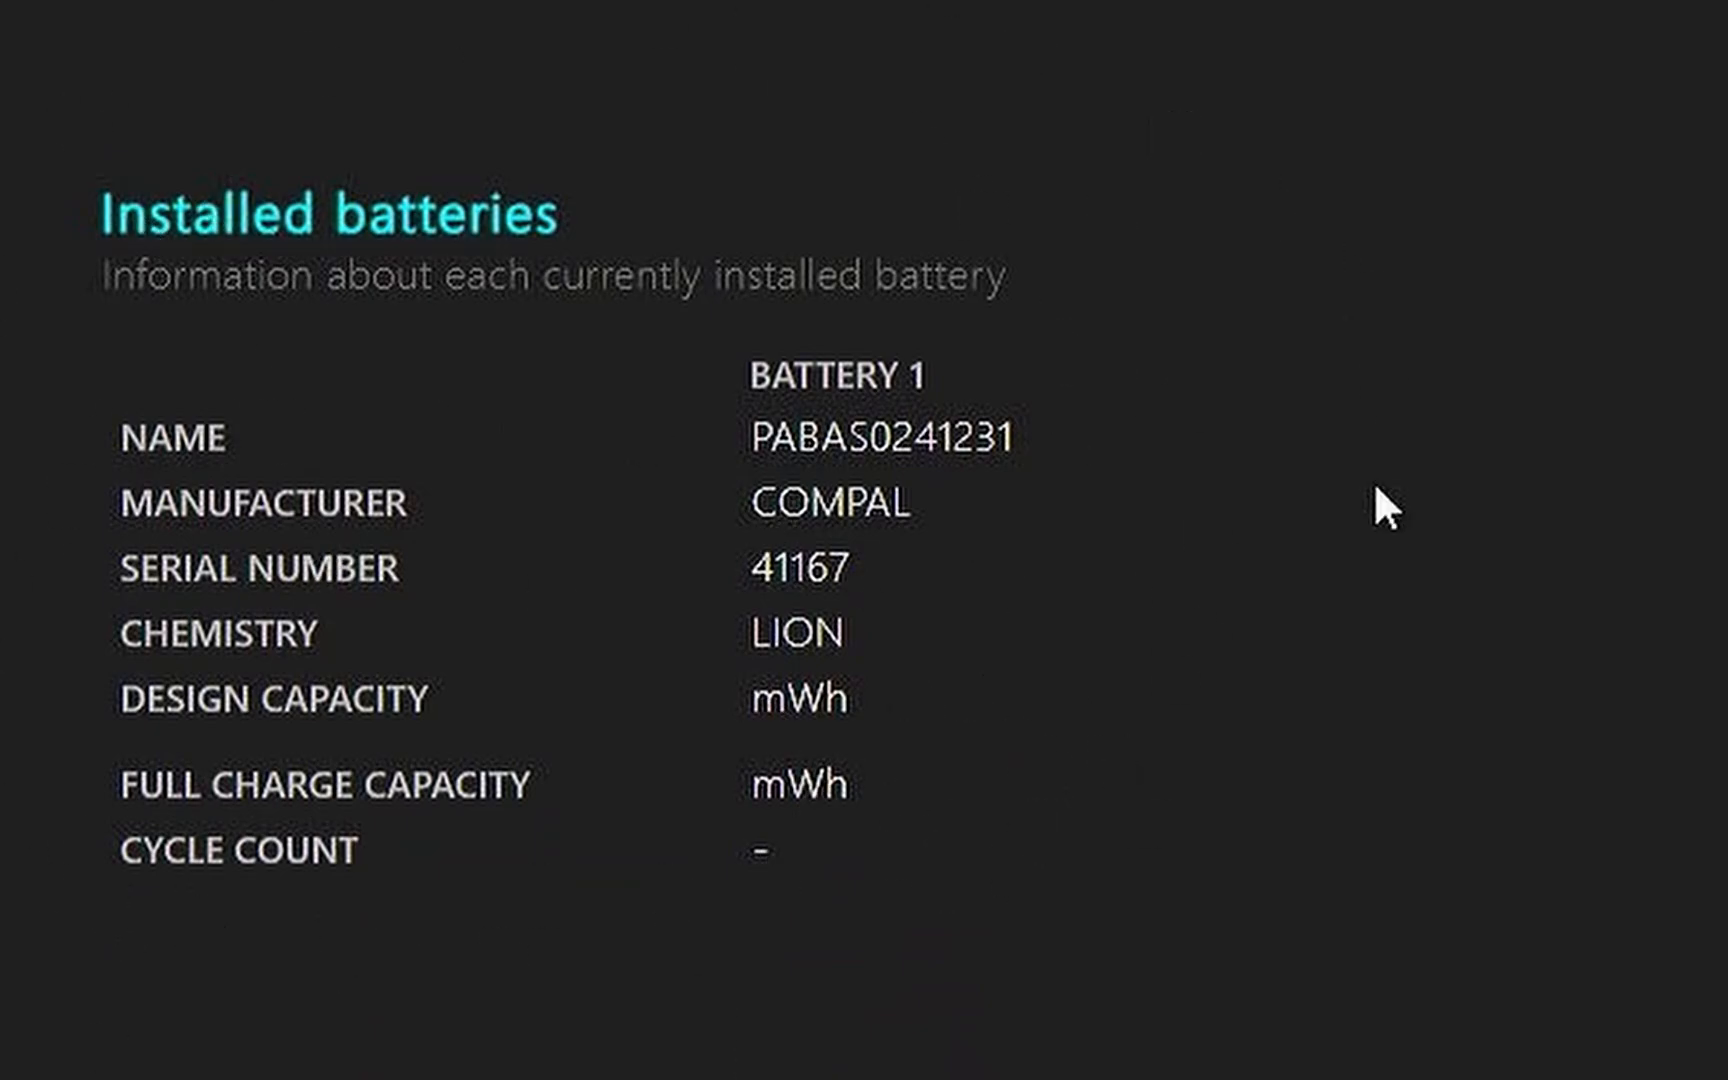
pyautogui.moveTo(1102, 700)
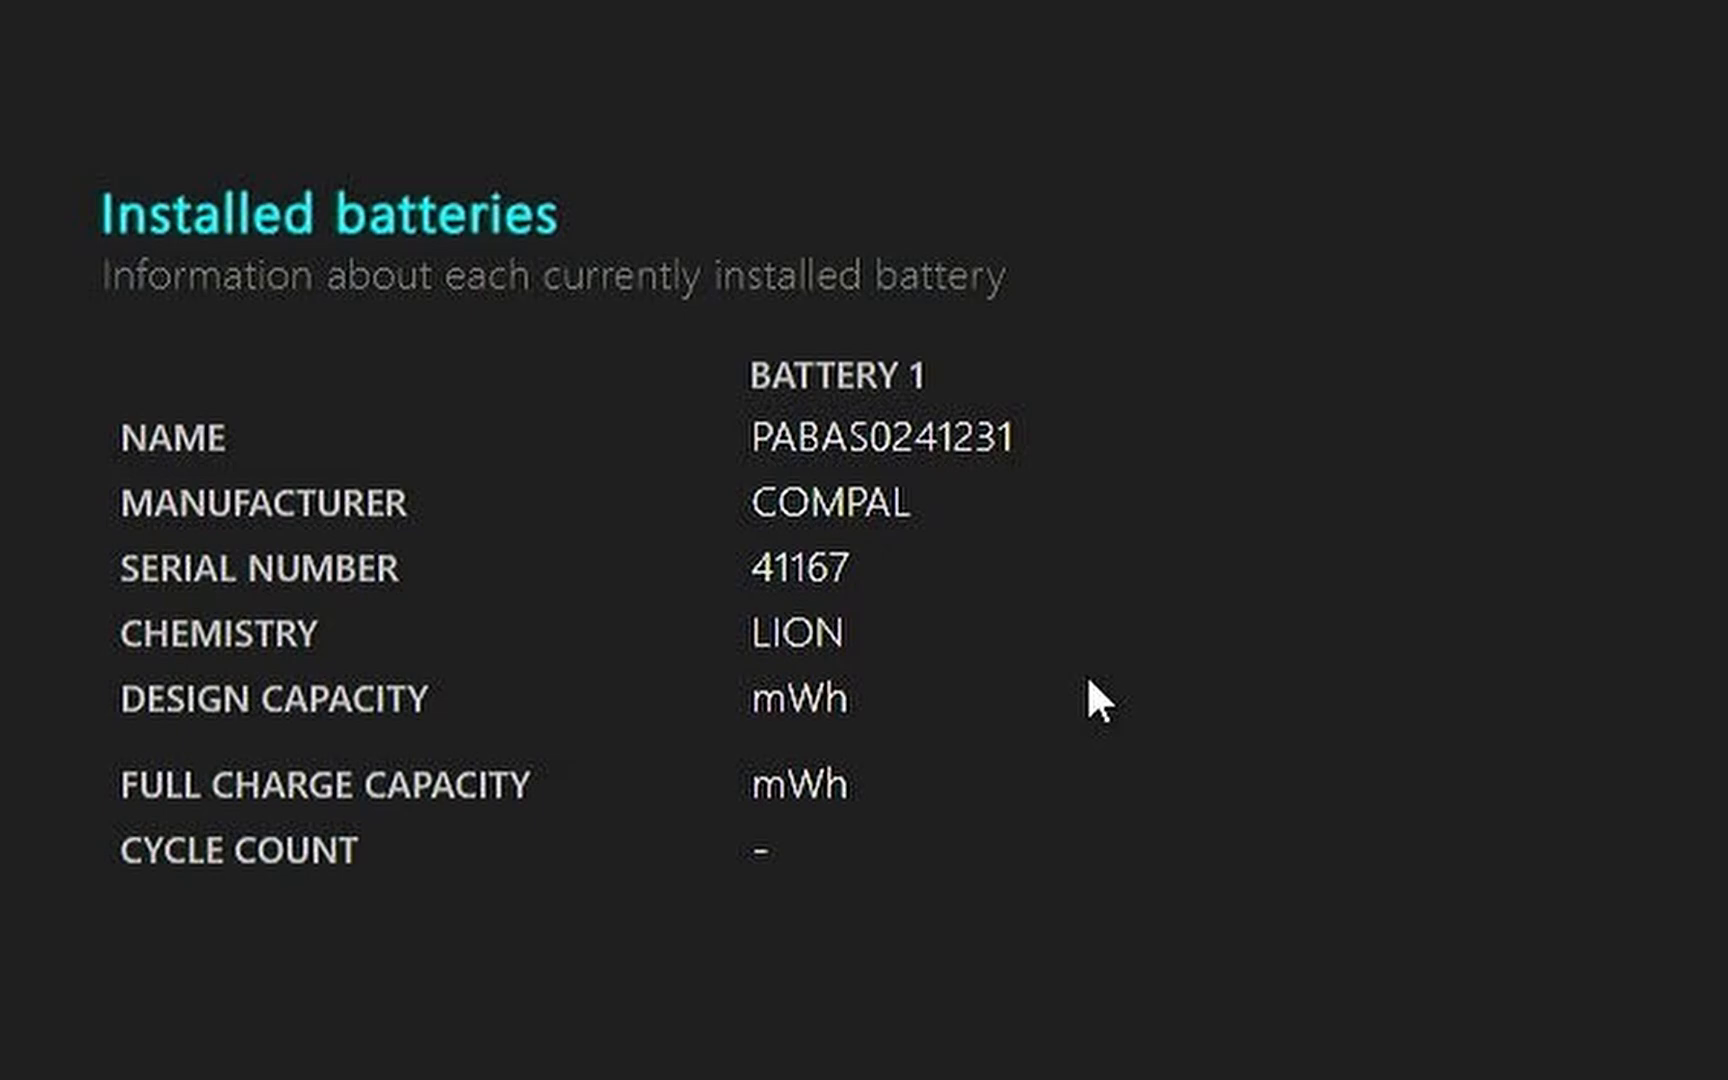
pyautogui.moveTo(898, 430)
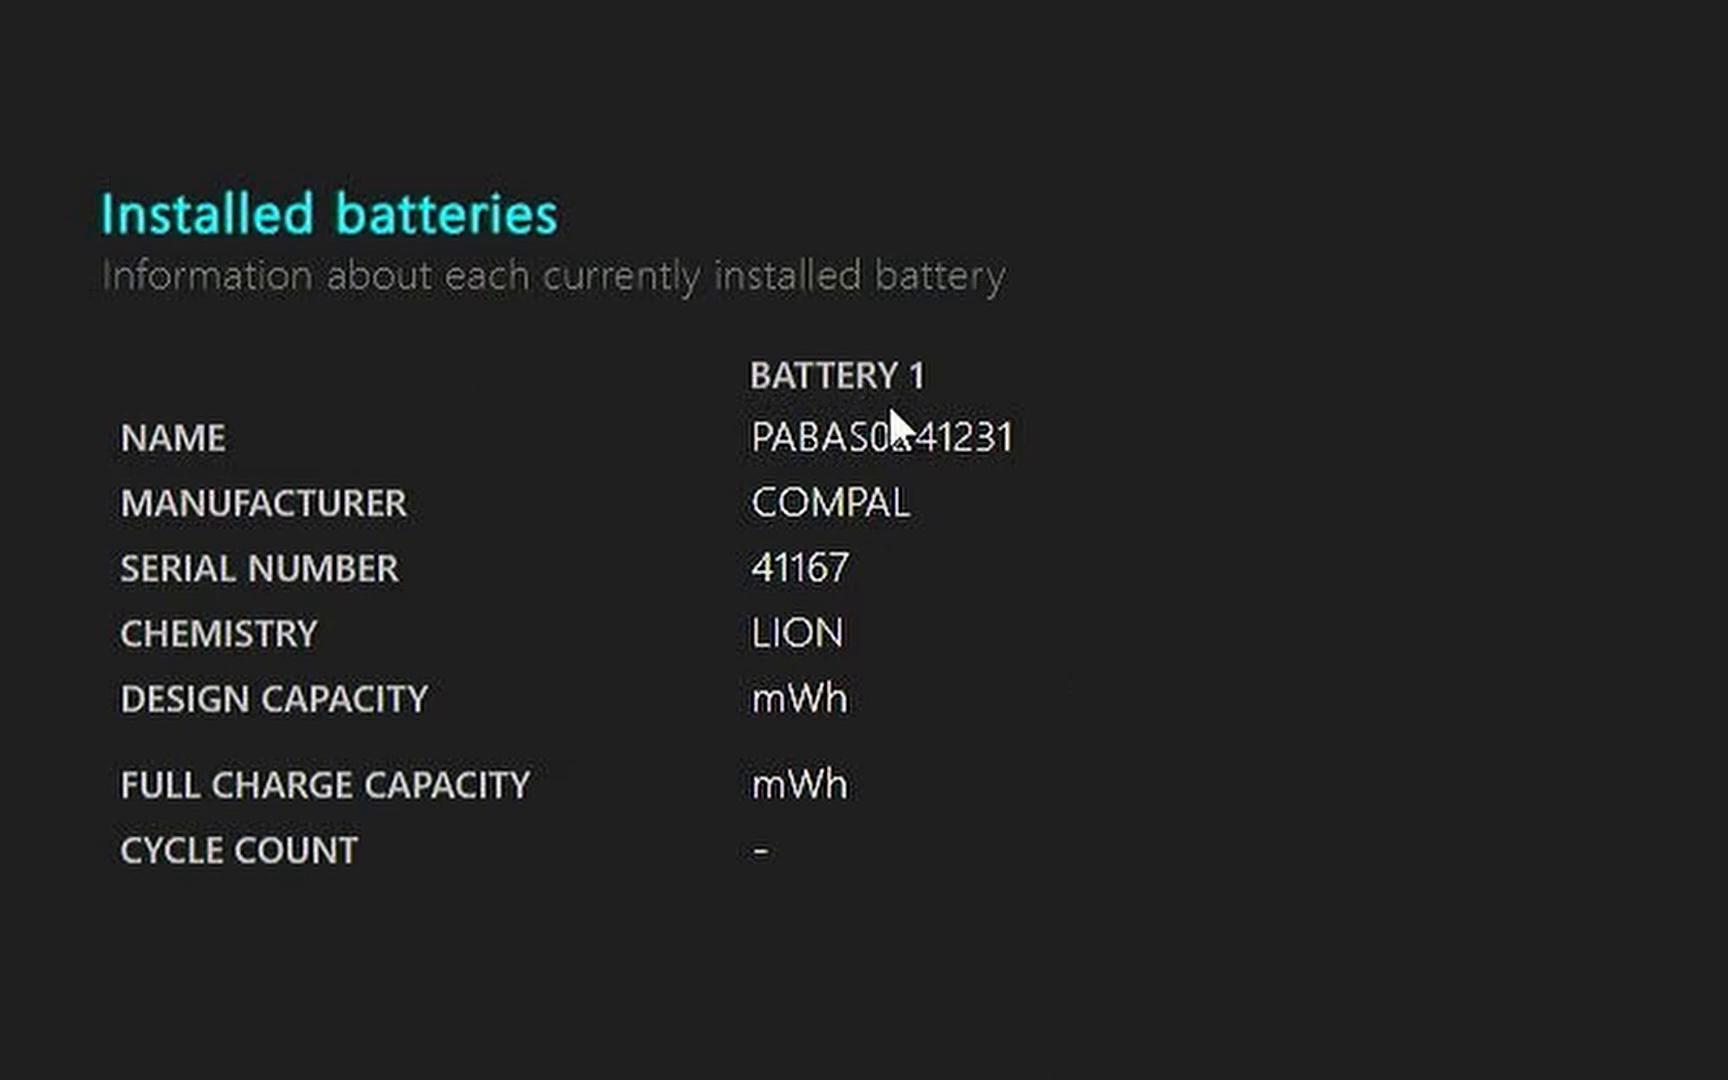
pyautogui.moveTo(893, 433)
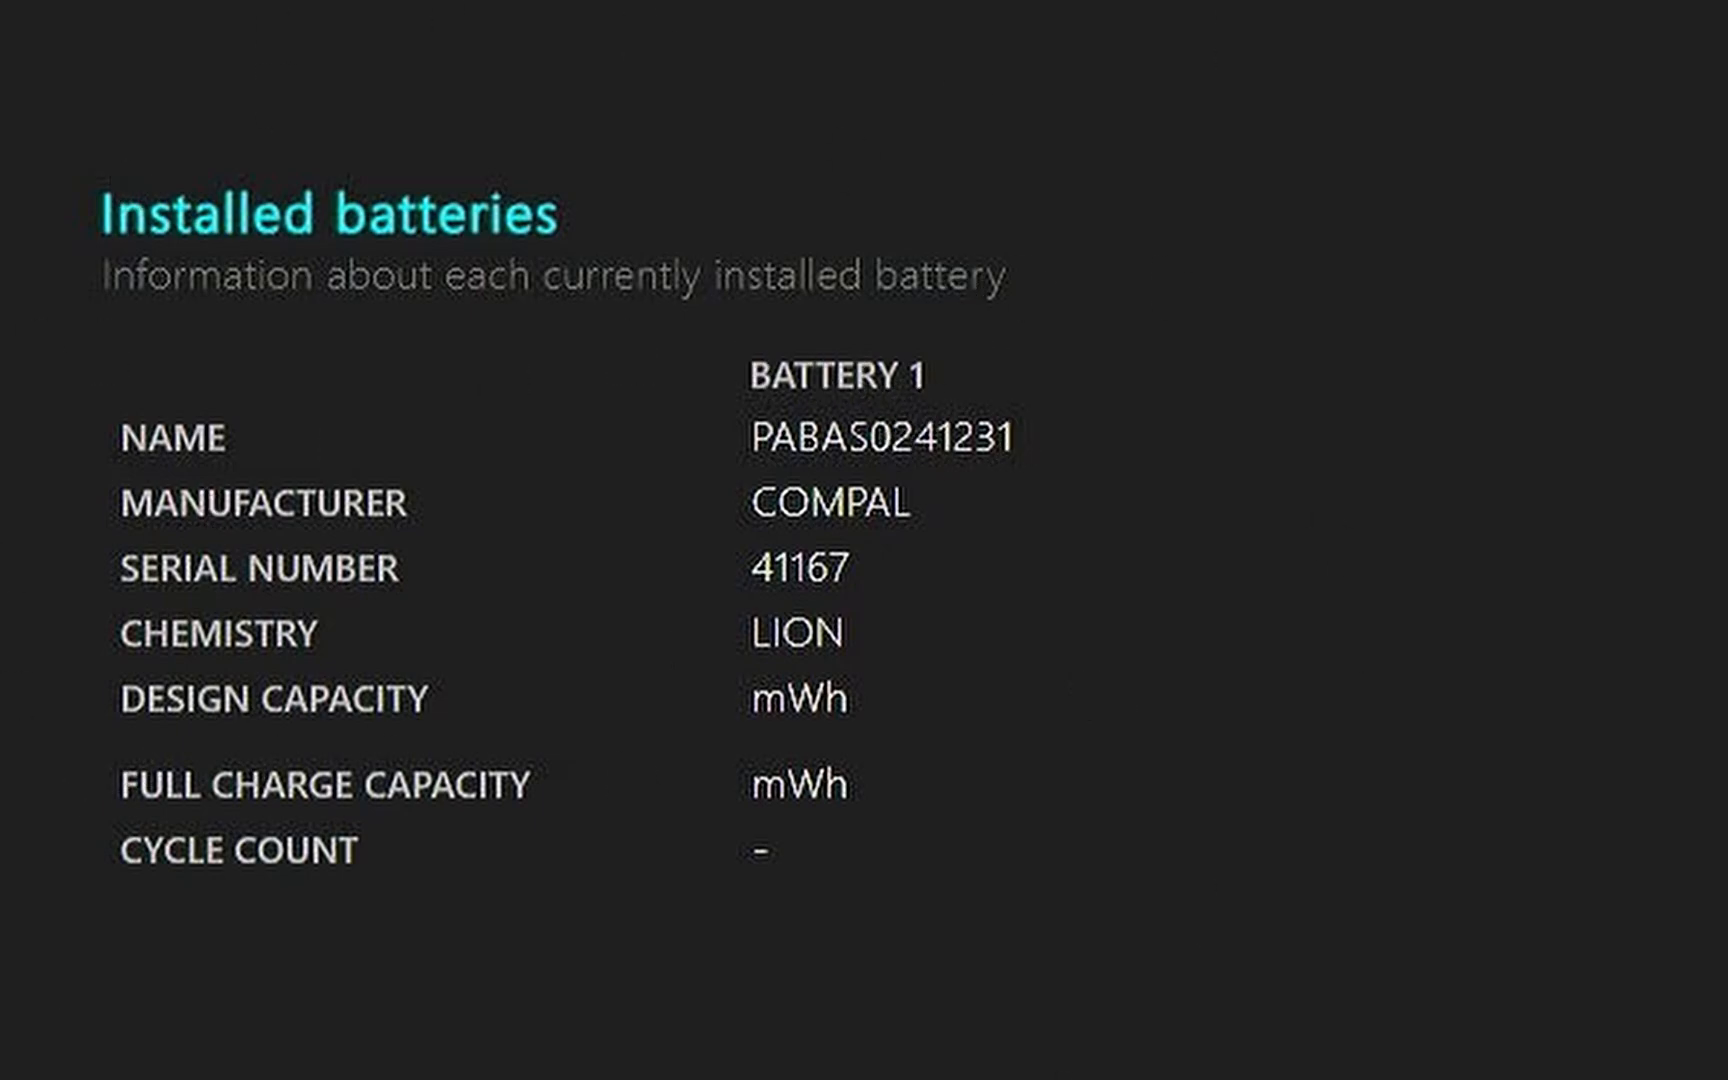
pyautogui.moveTo(832, 546)
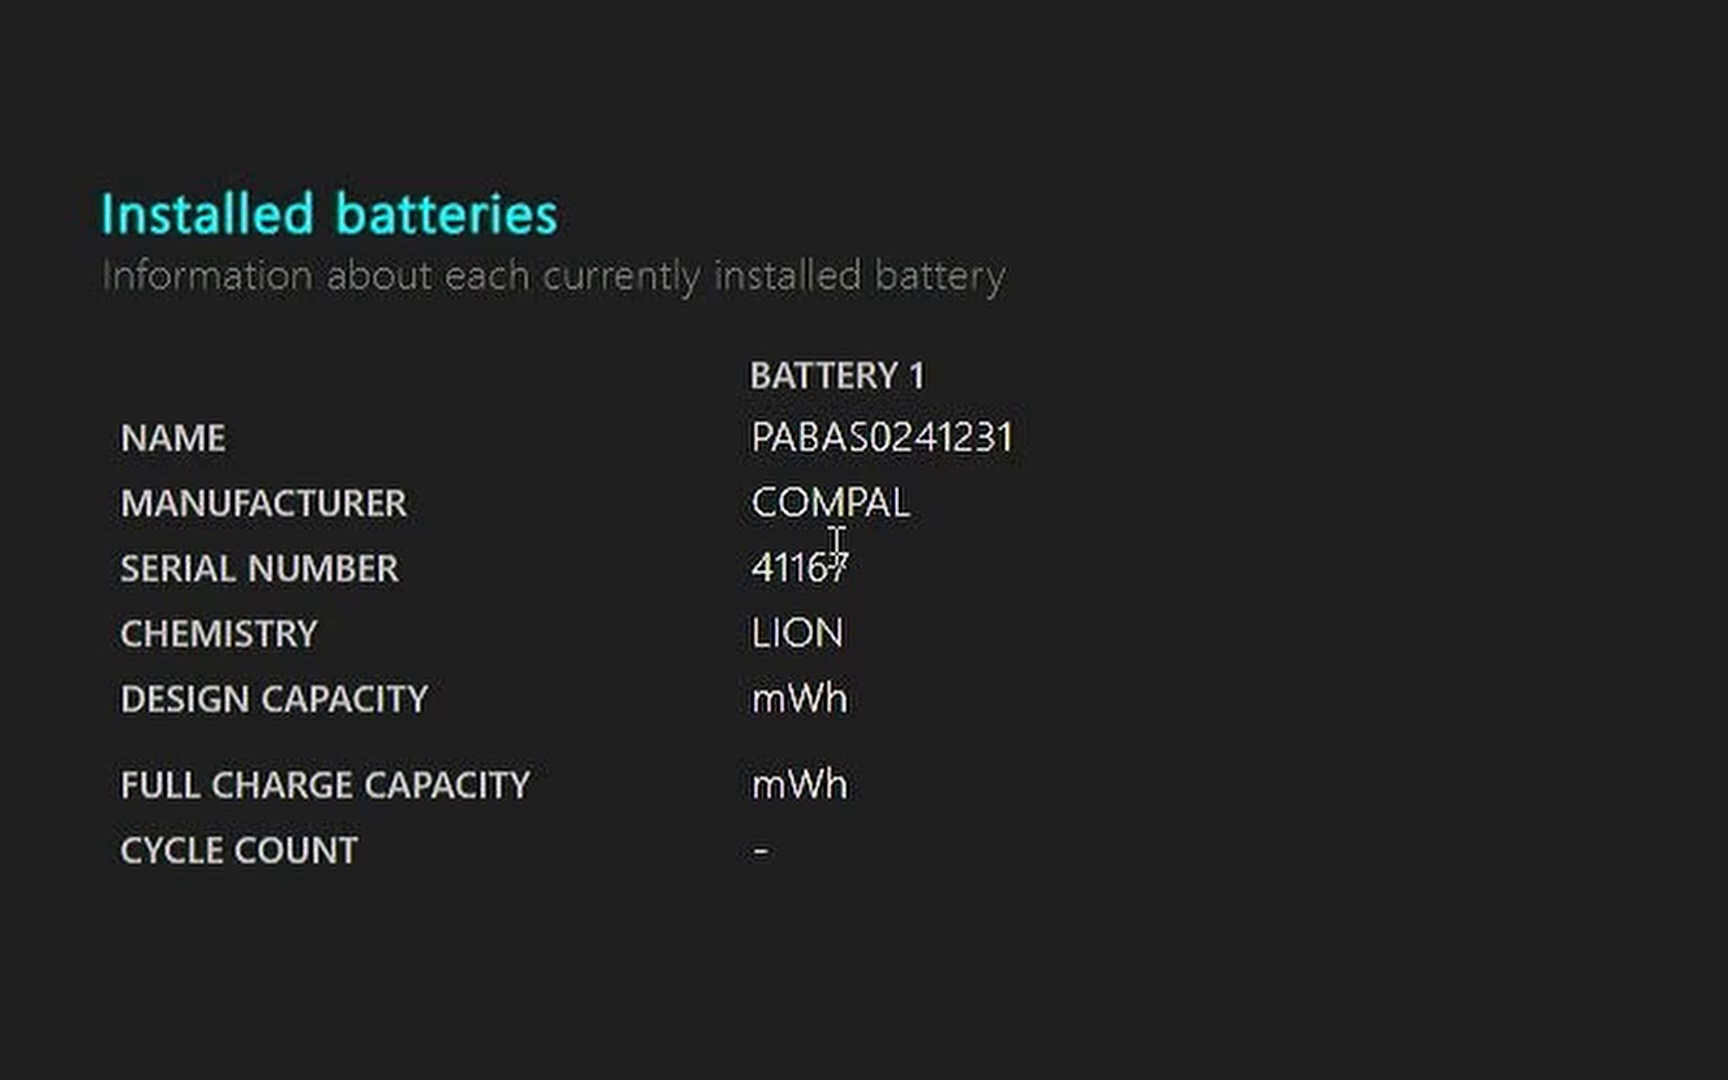
pyautogui.moveTo(132, 760)
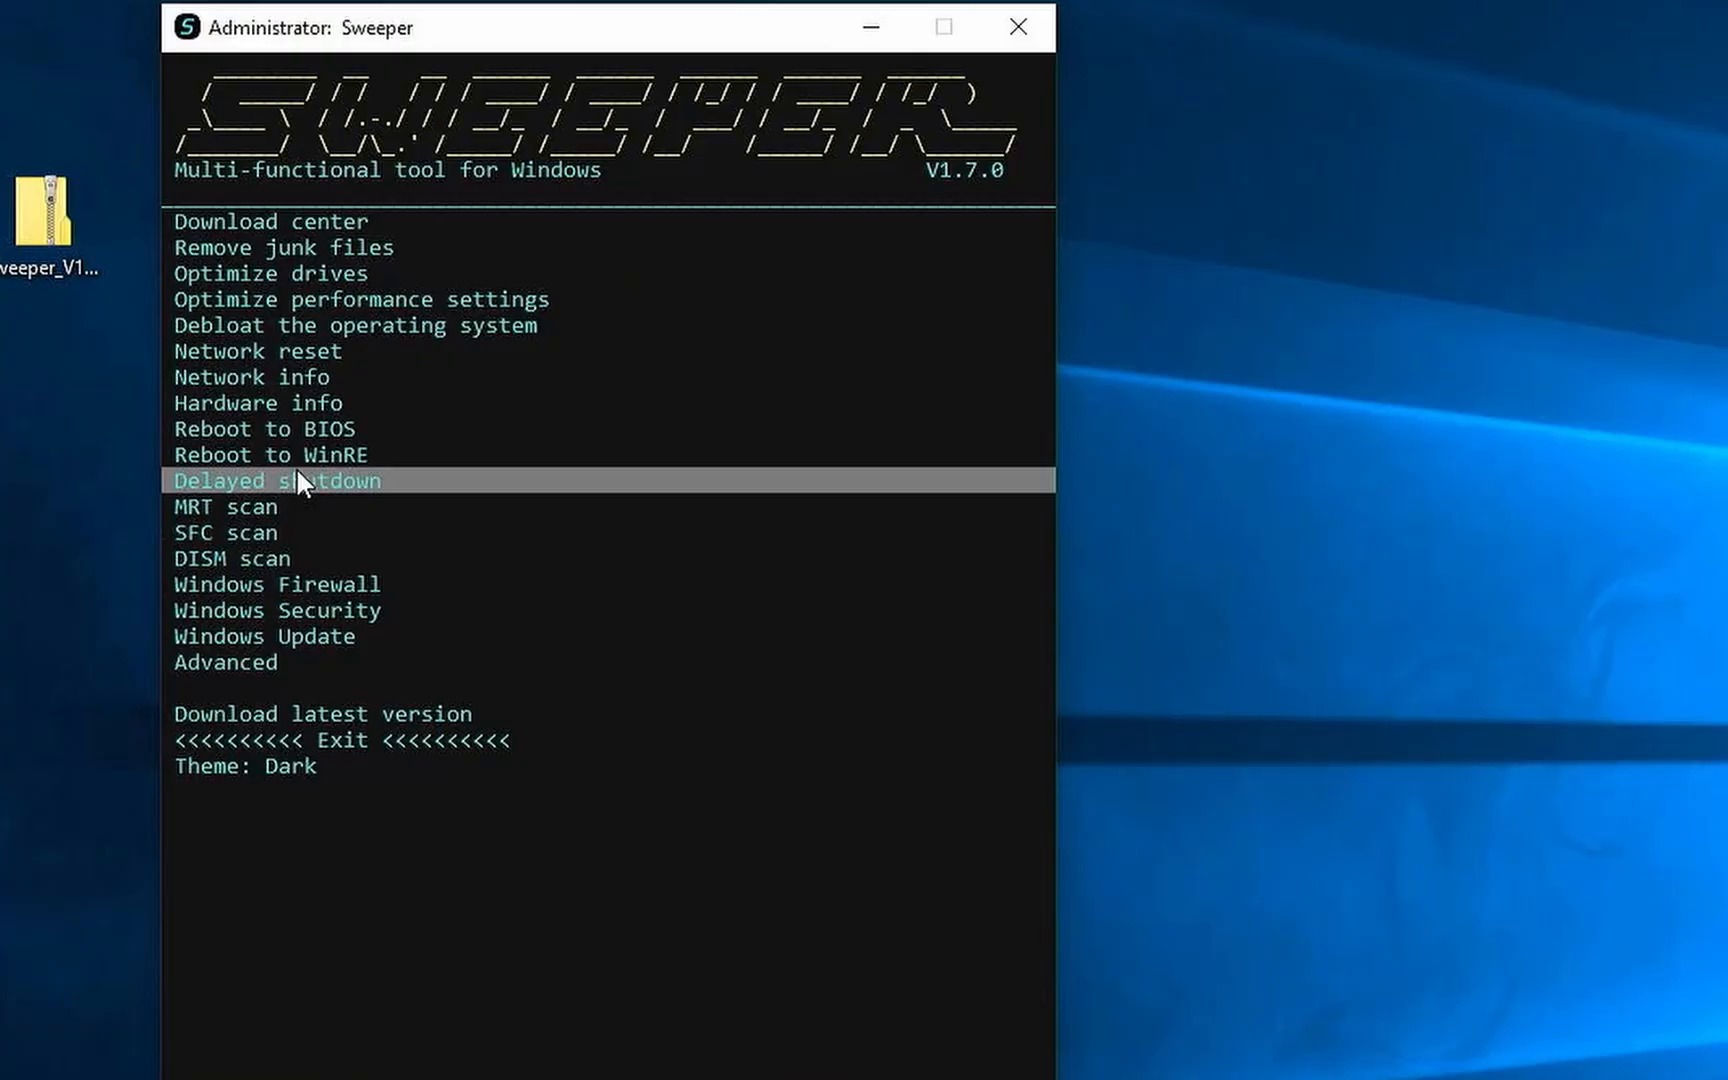
pyautogui.moveTo(312, 651)
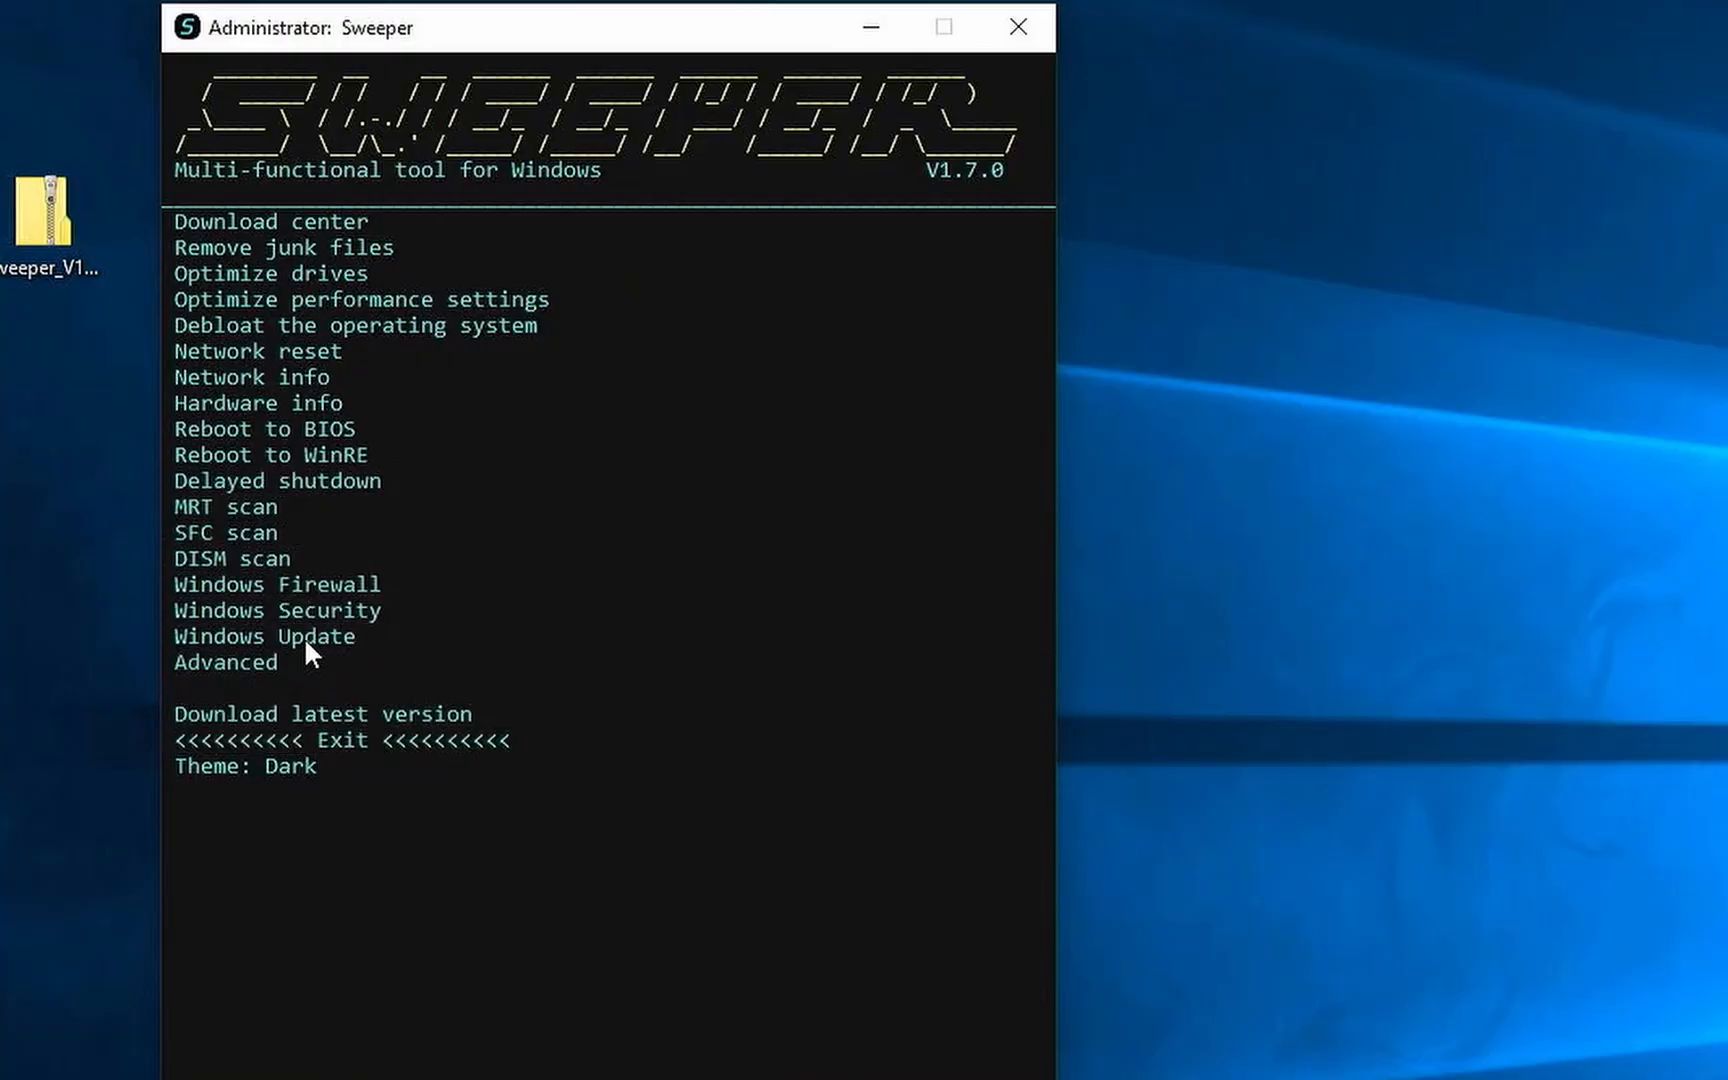
pyautogui.moveTo(264, 429)
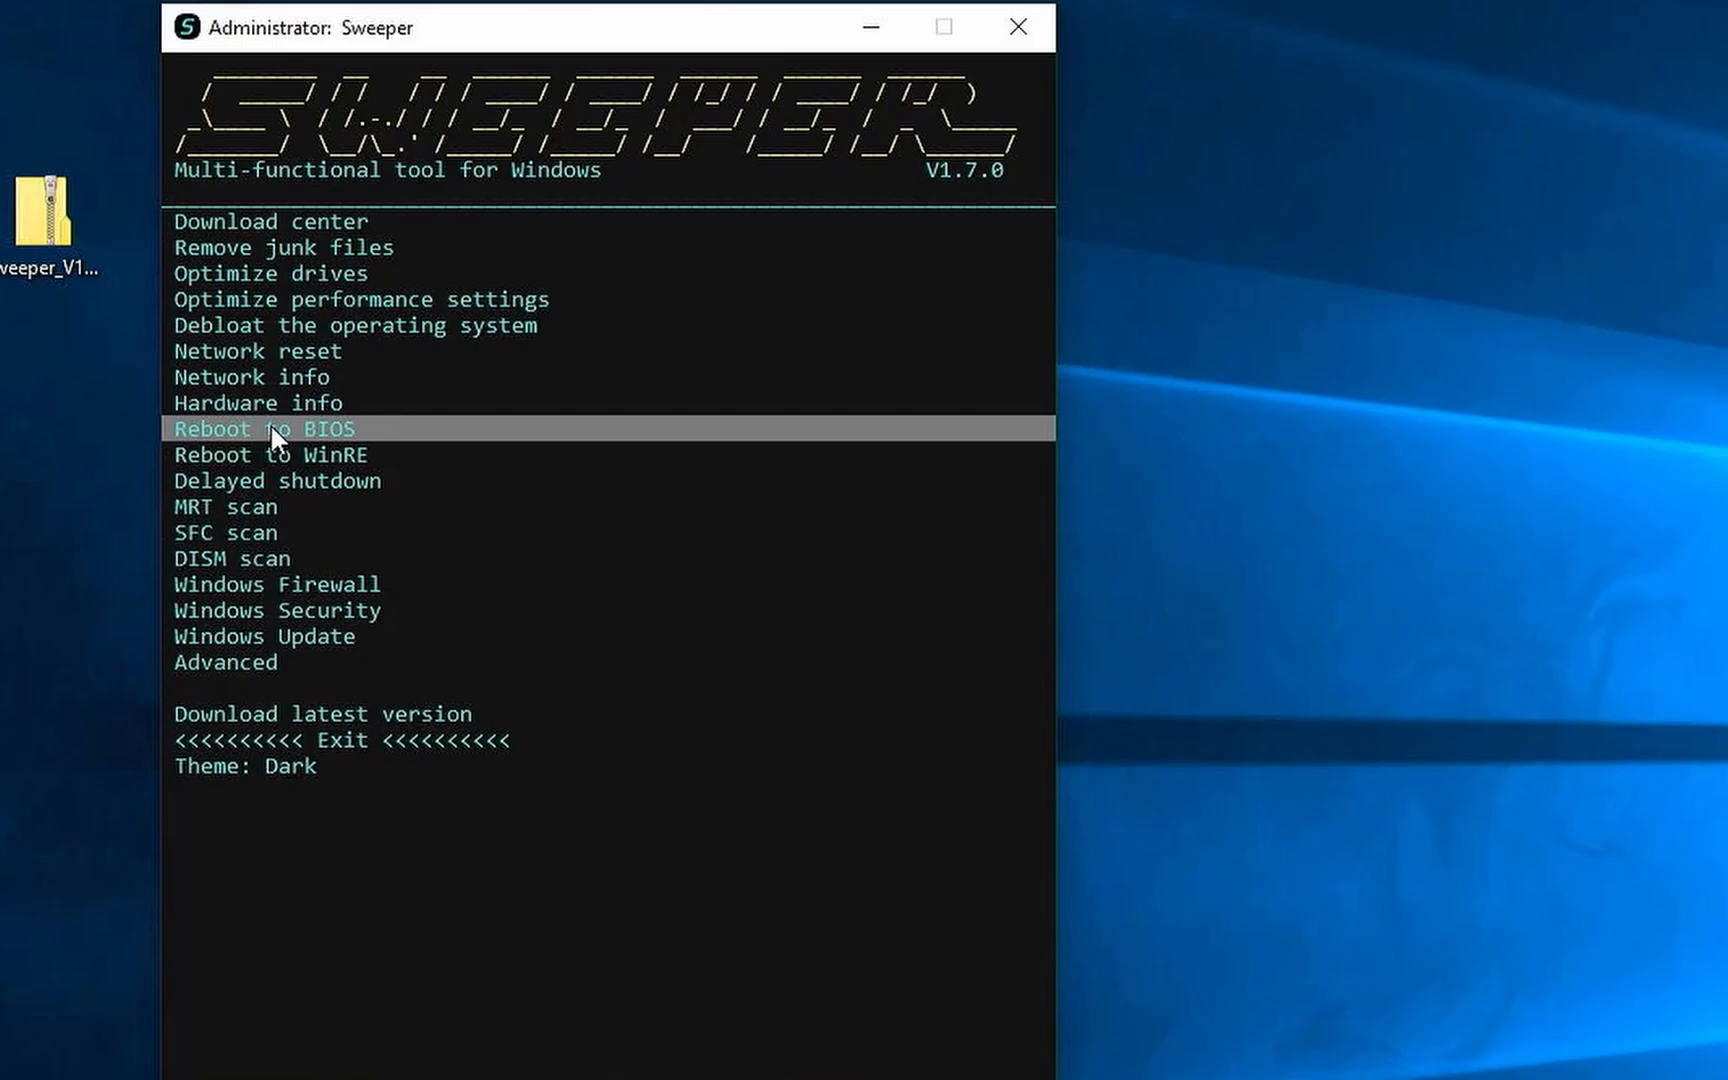
# Choose Reboot to BIOS to restart into the HP Startup Menu.
pyautogui.click(263, 429)
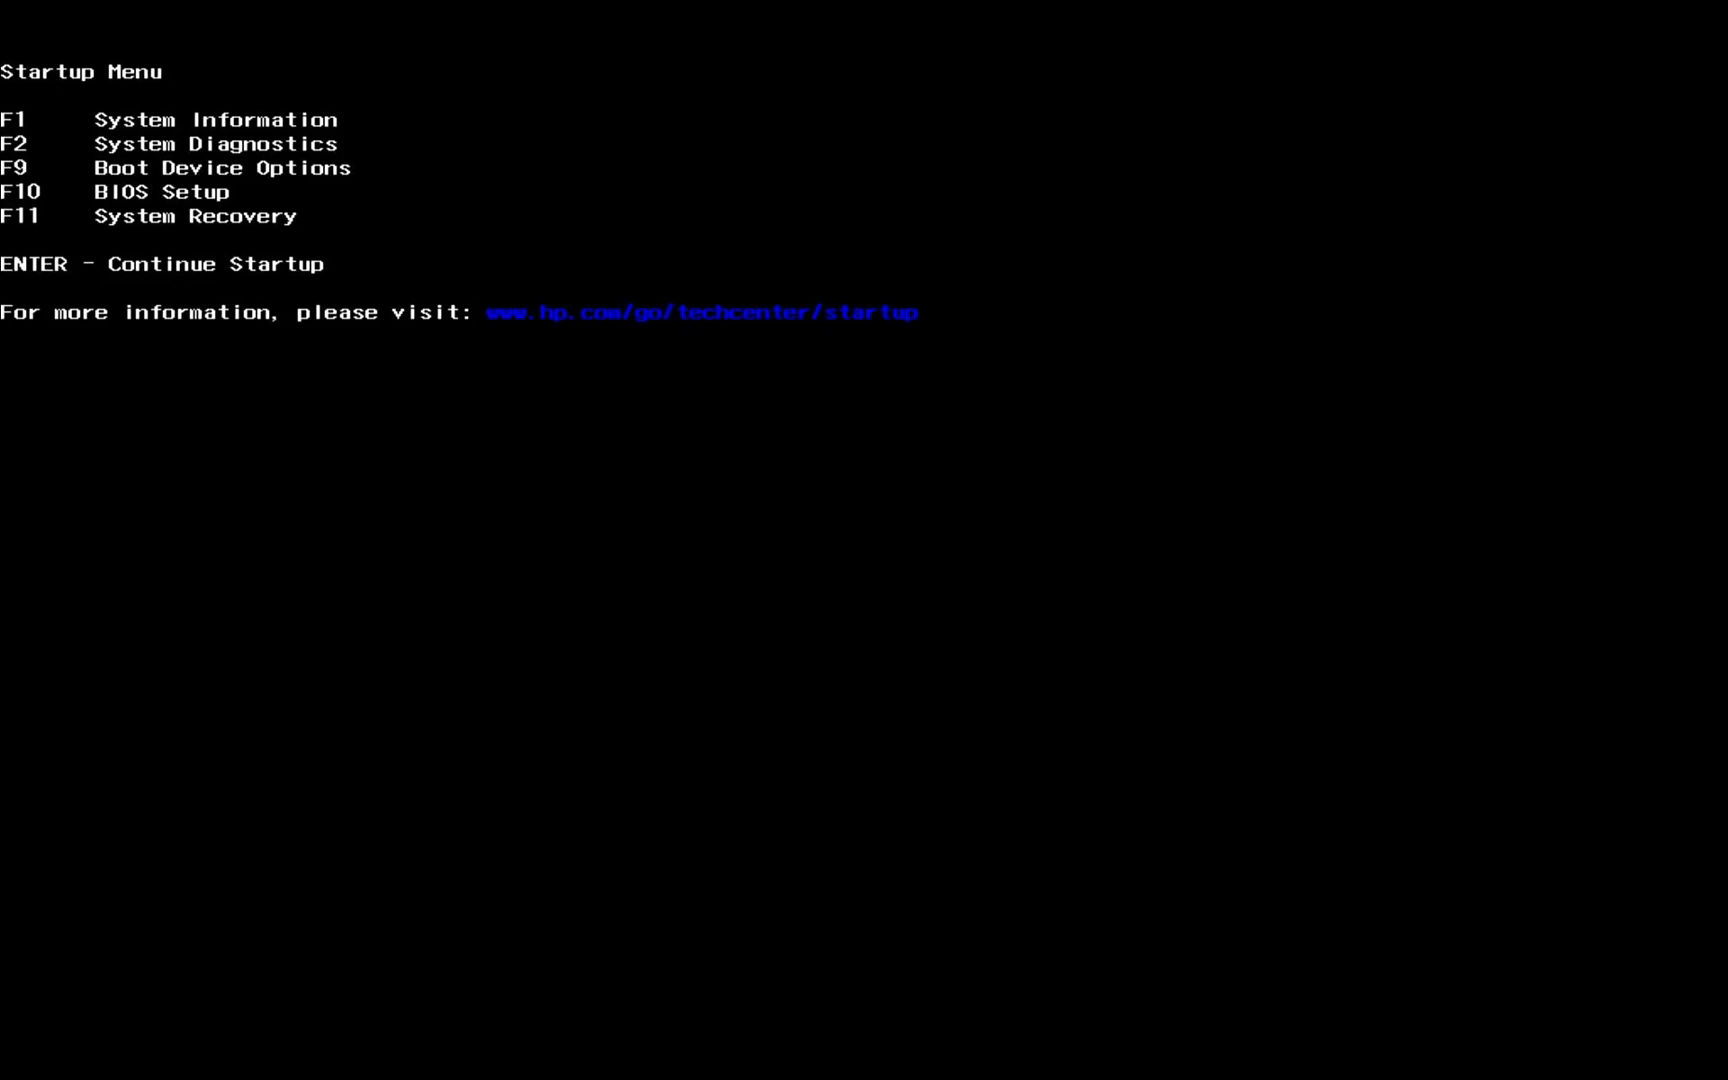
# Enter InsydeH2O BIOS setup with F10 and view the Main and System Configuration pages.
pyautogui.press('f10')
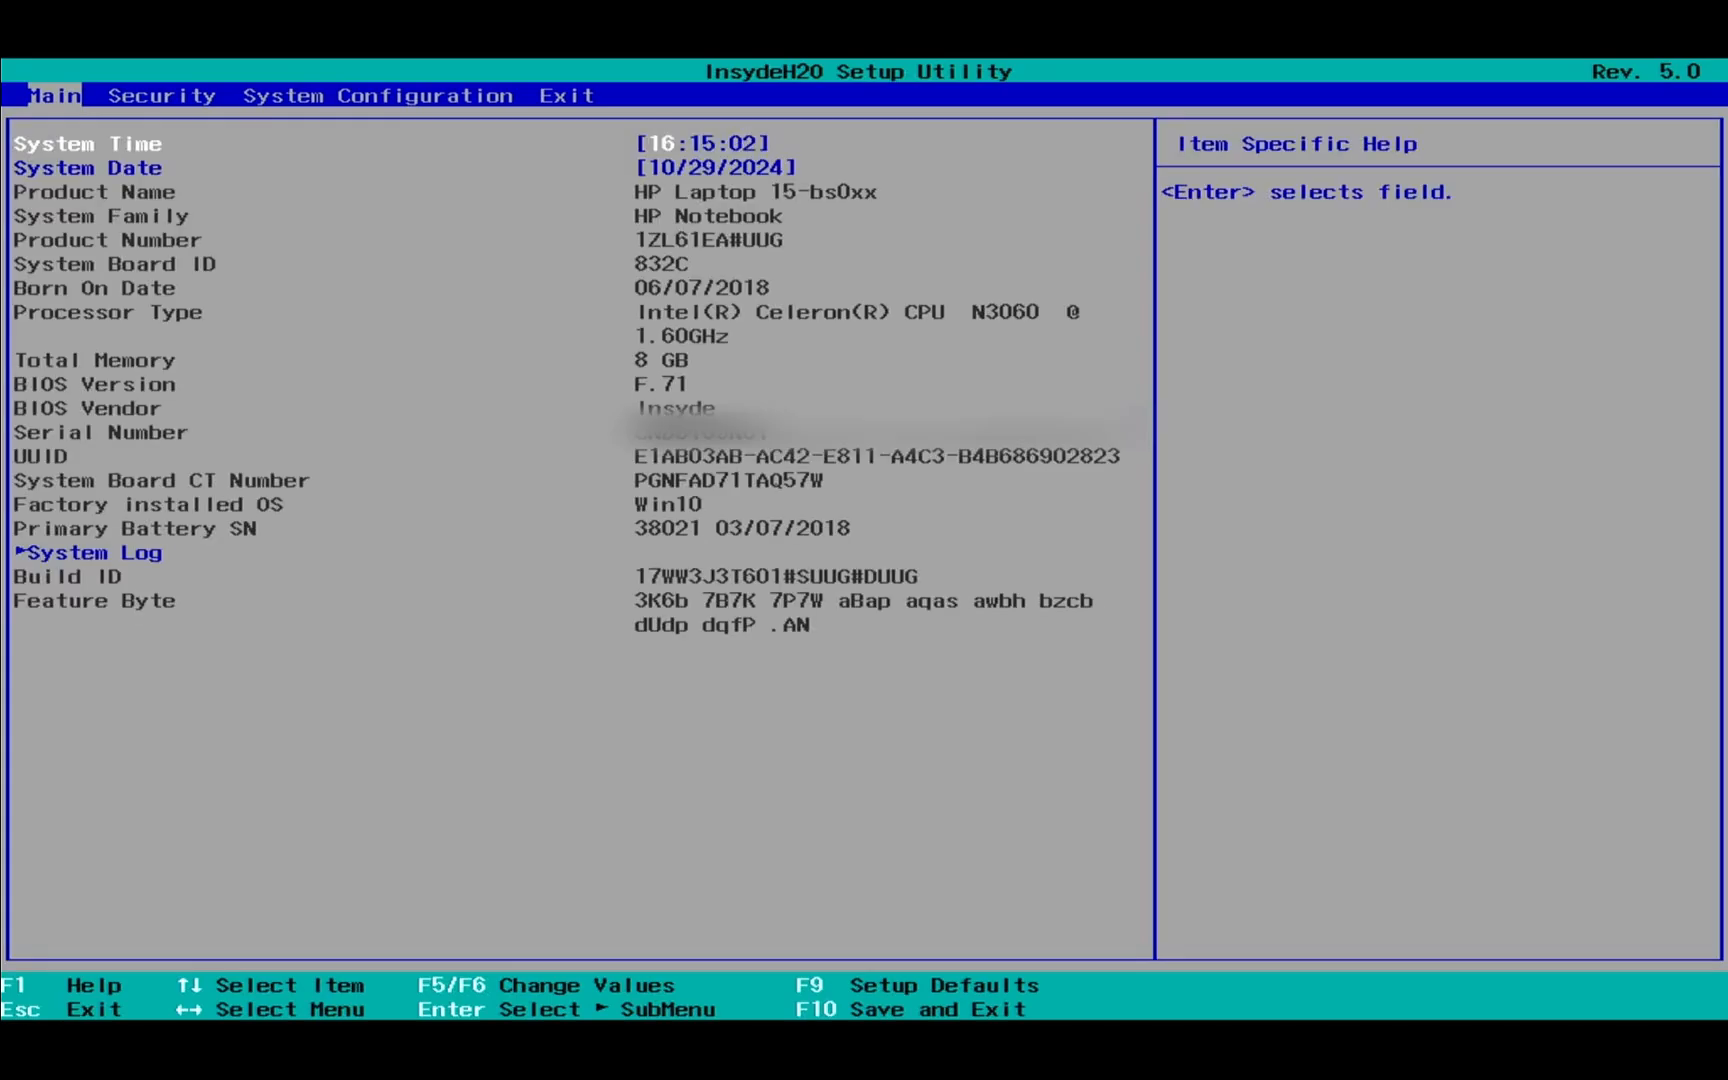
pyautogui.click(377, 95)
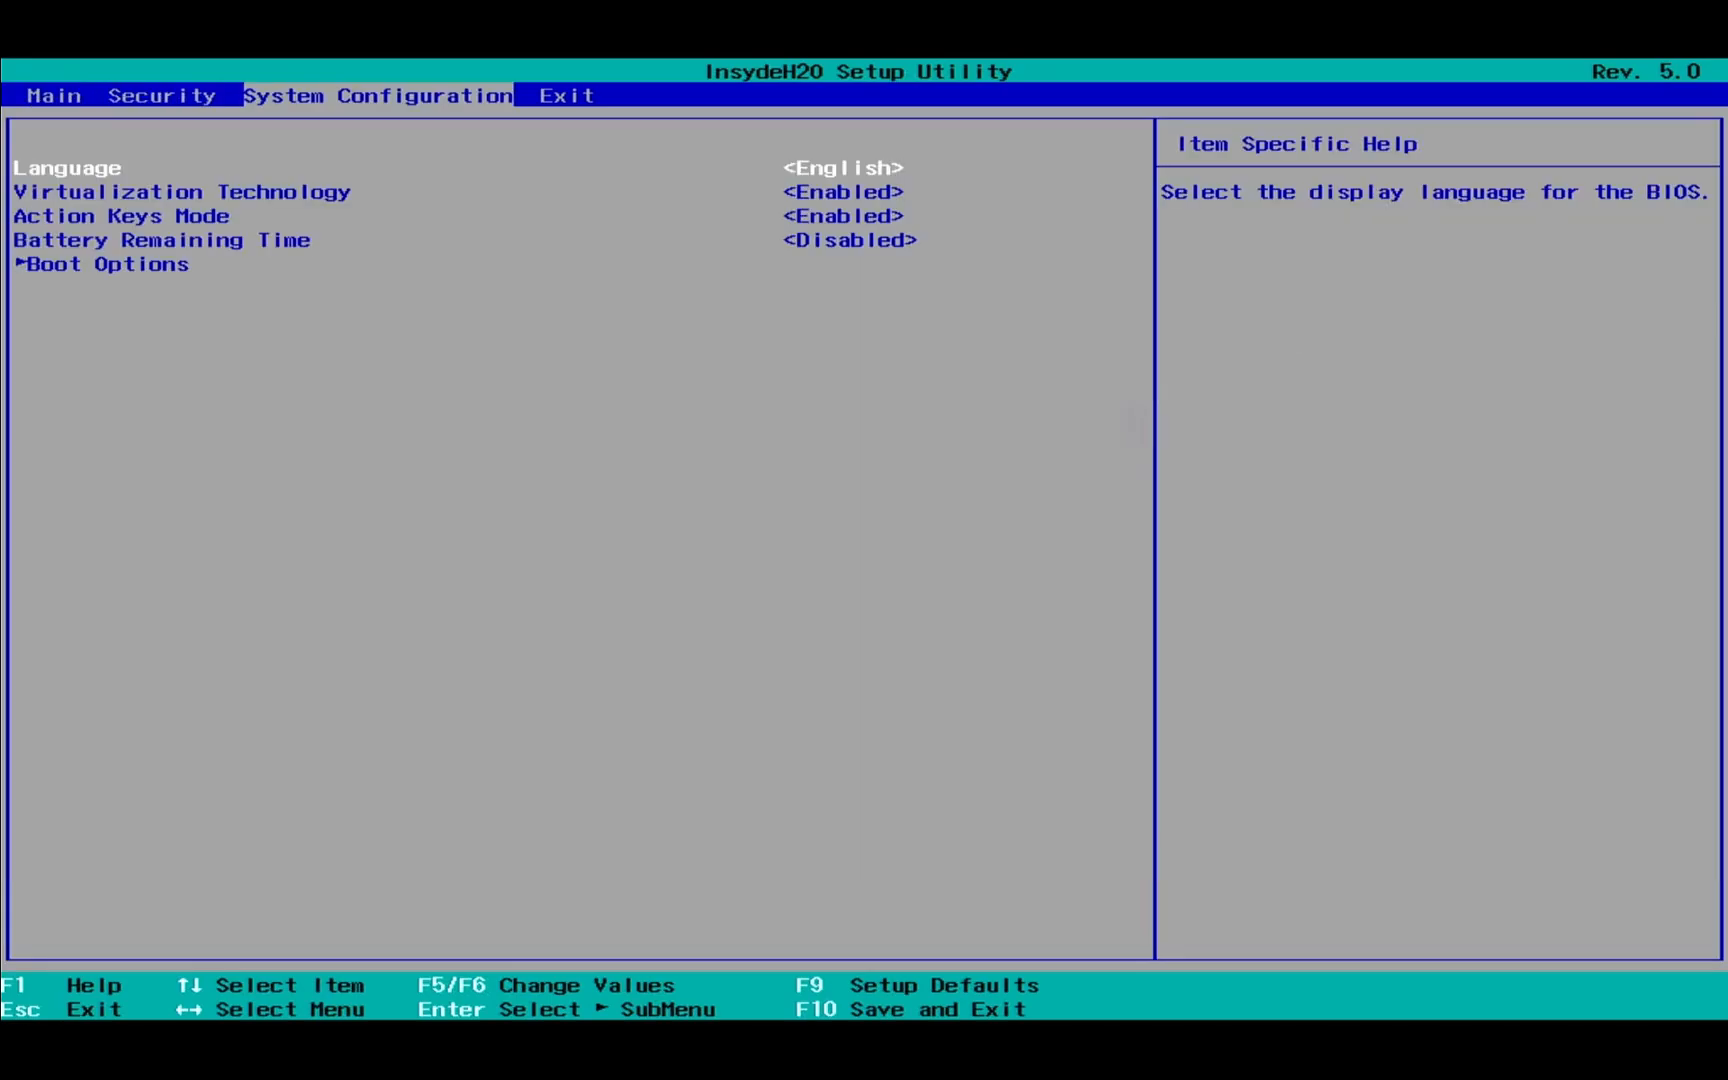
pyautogui.click(566, 96)
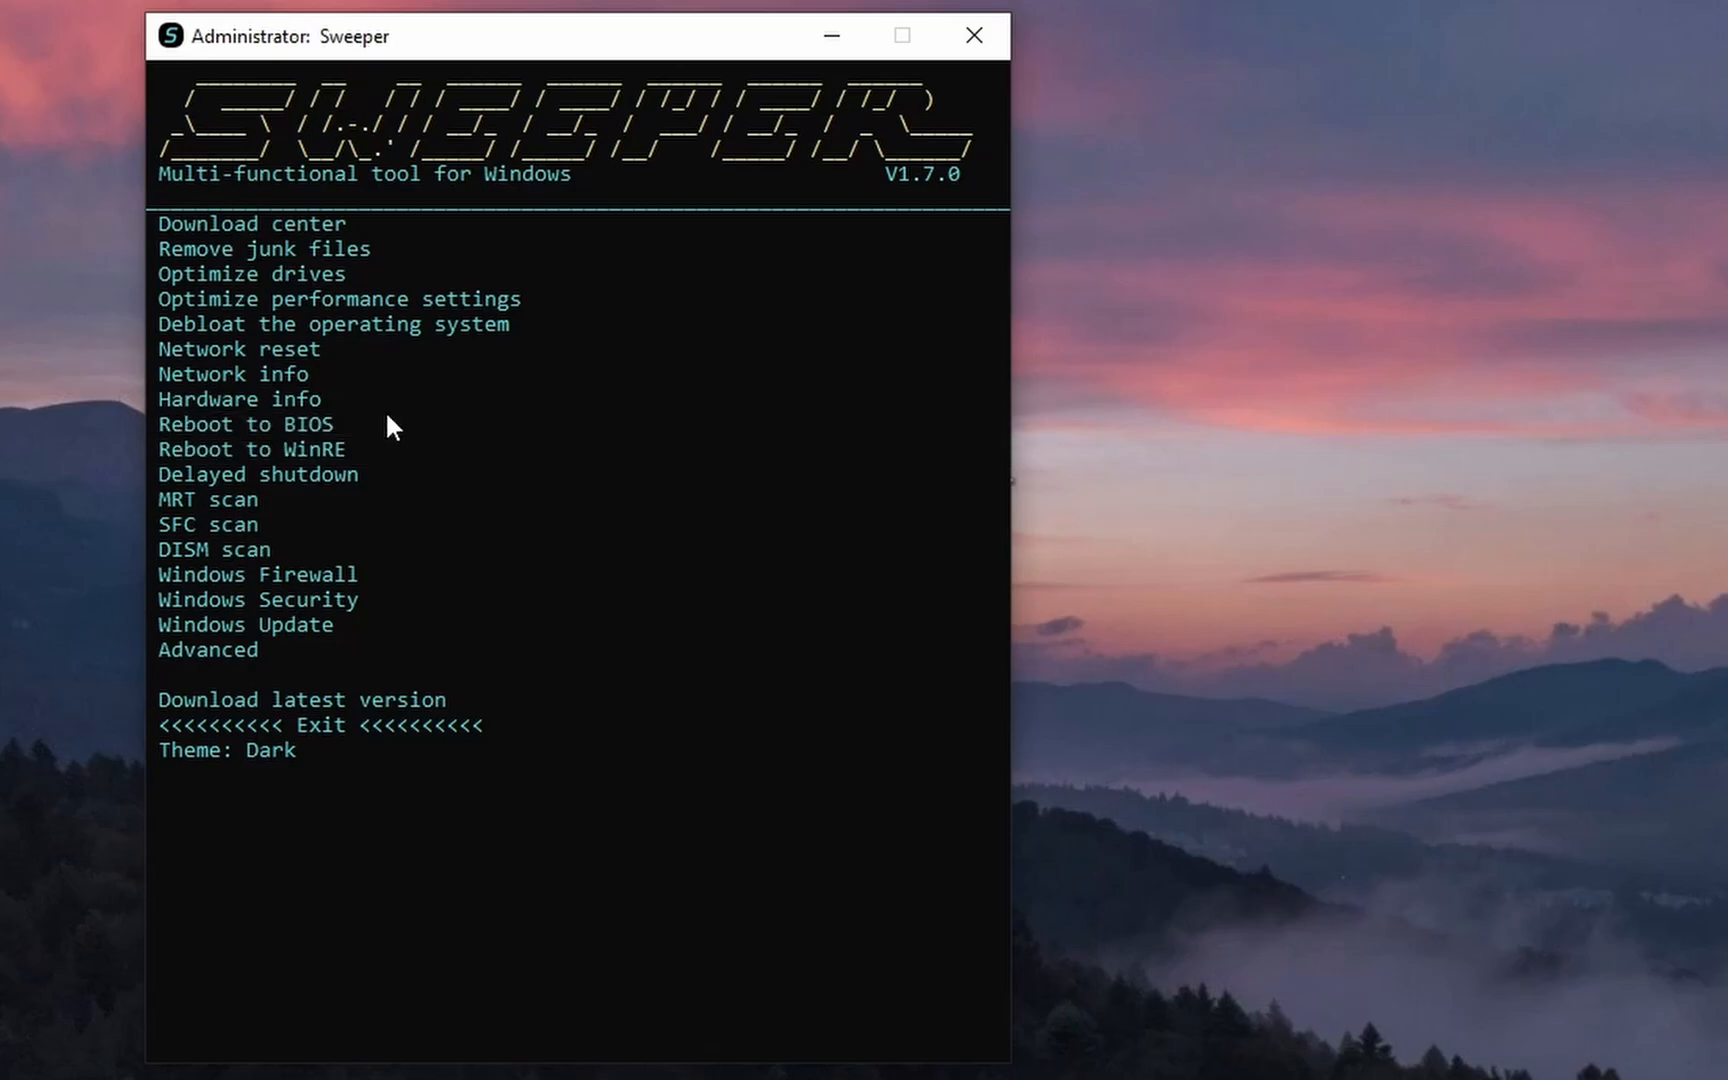
pyautogui.moveTo(386, 449)
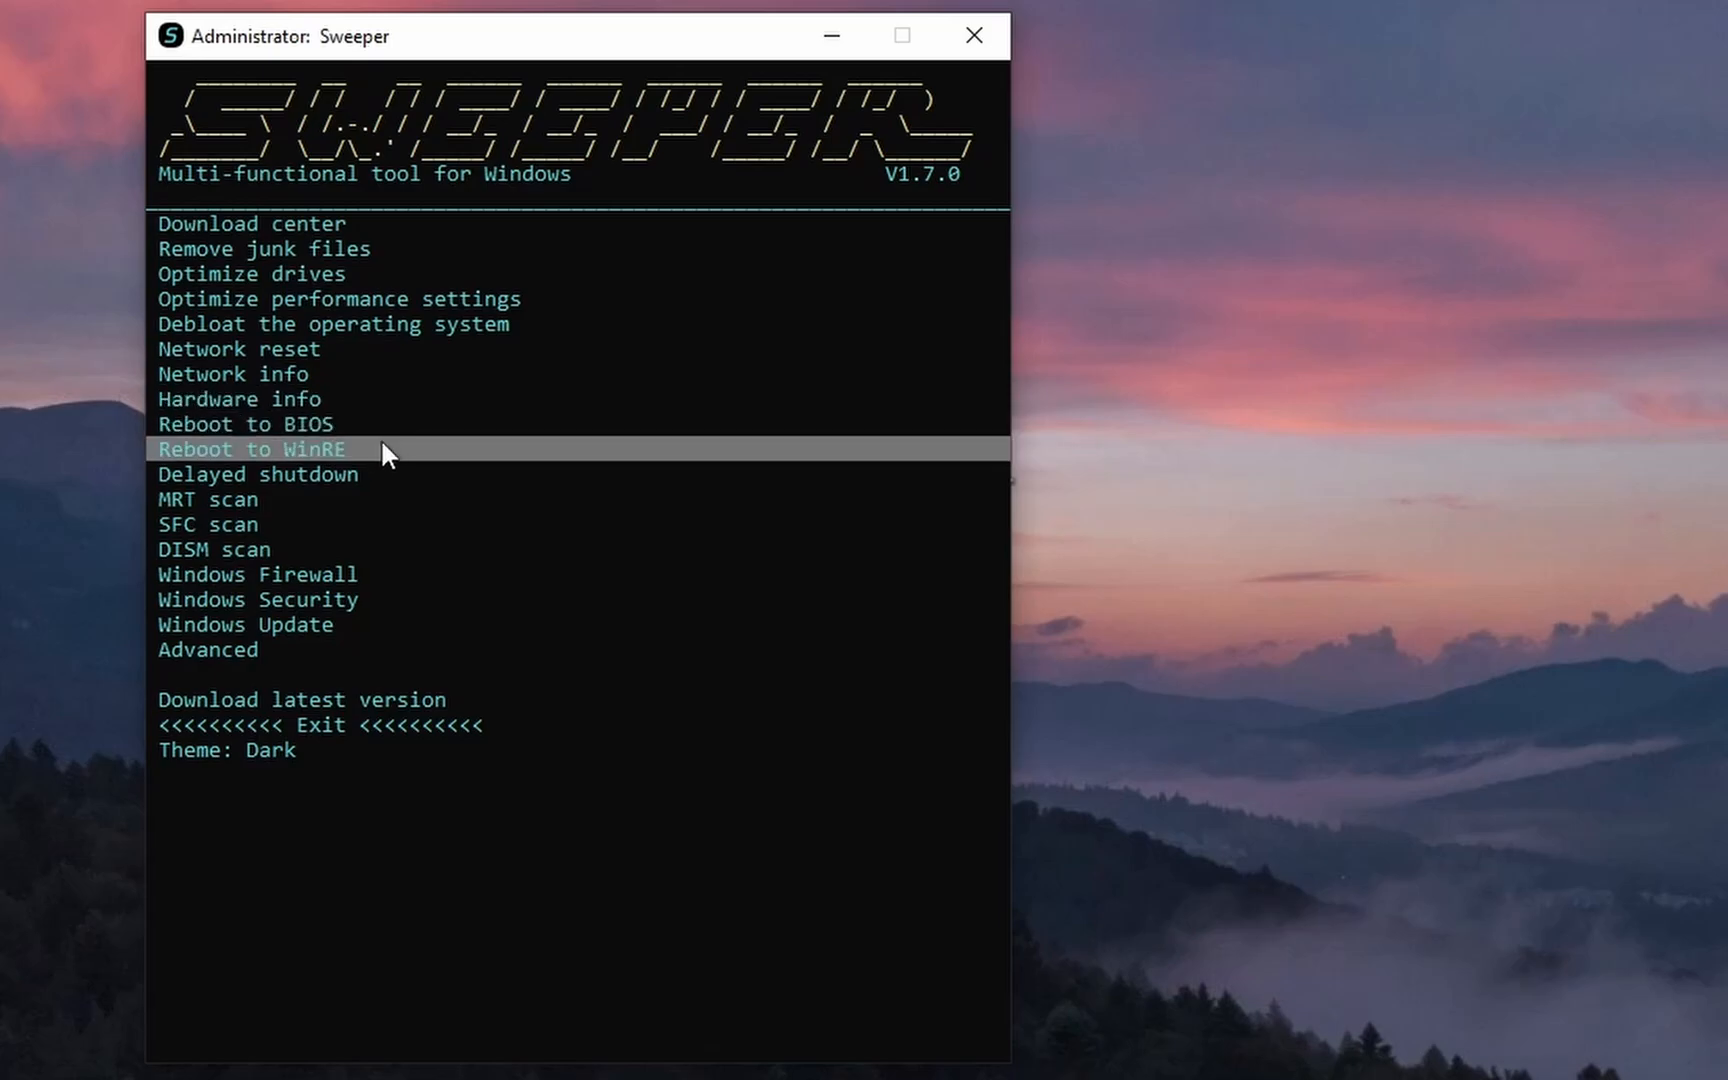
# Reboot into the Windows Recovery Environment's Choose an option screen.
pyautogui.click(250, 449)
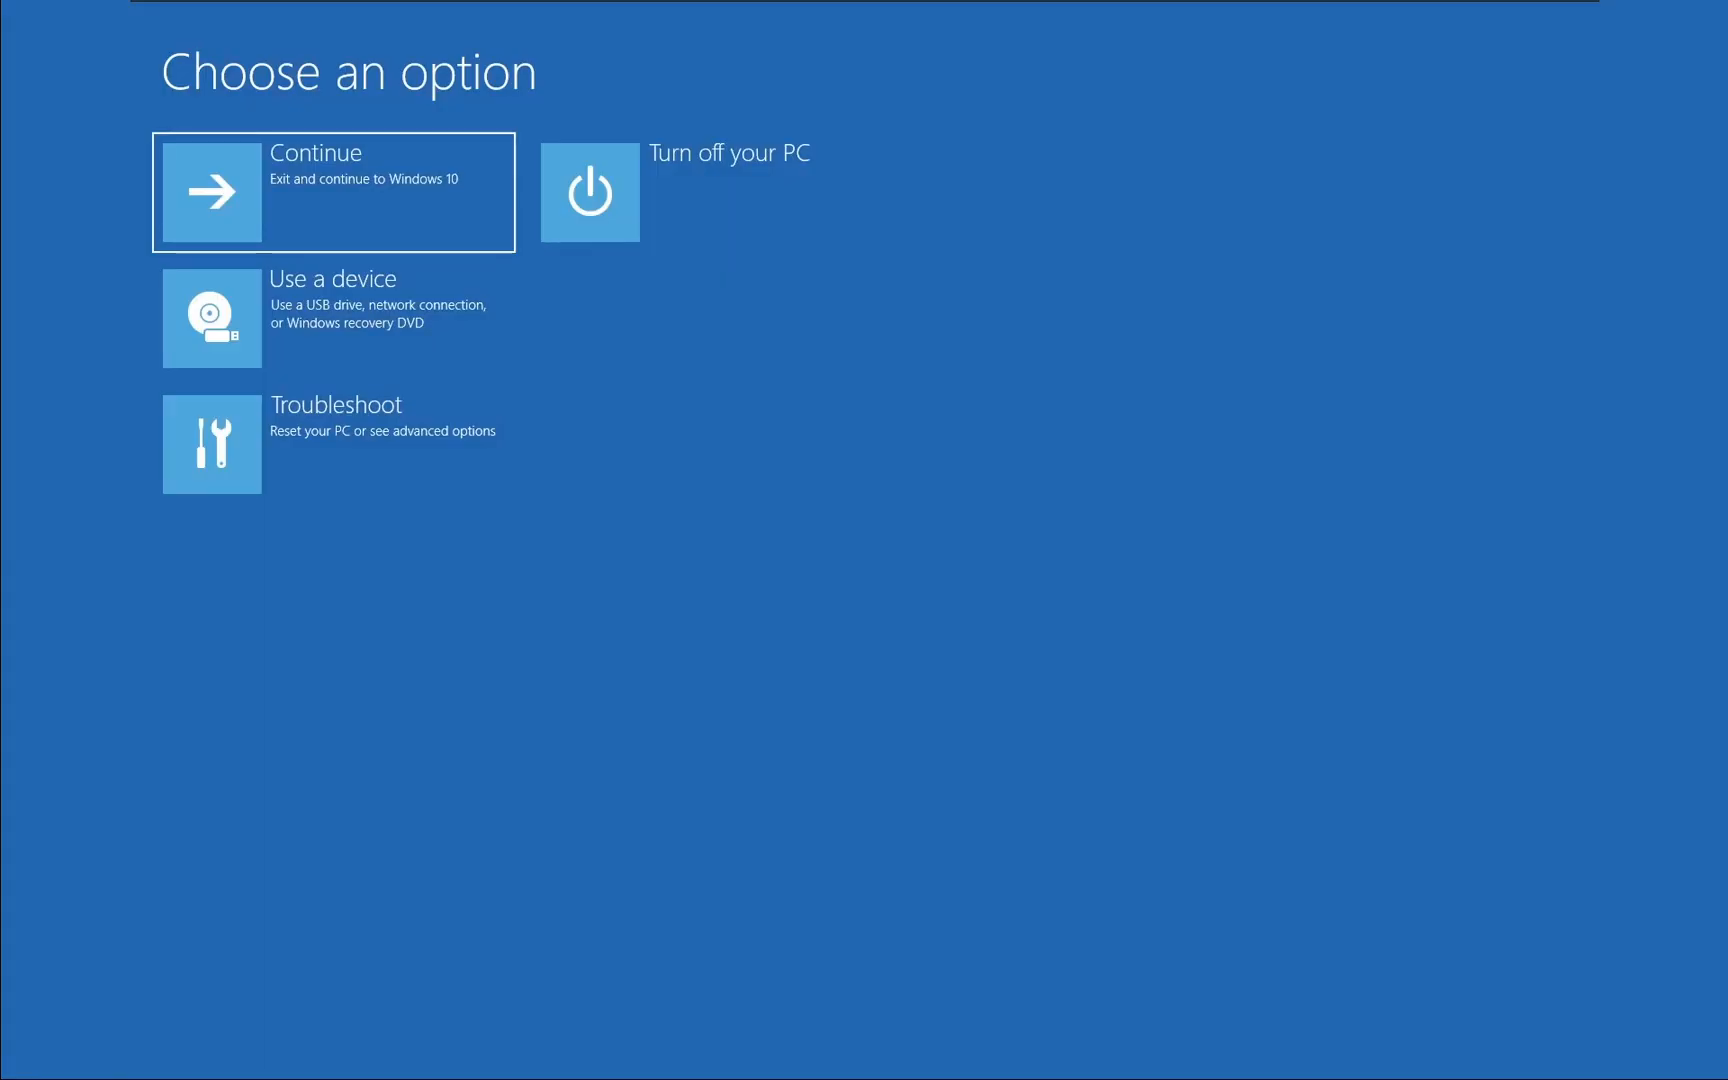
pyautogui.moveTo(334, 317)
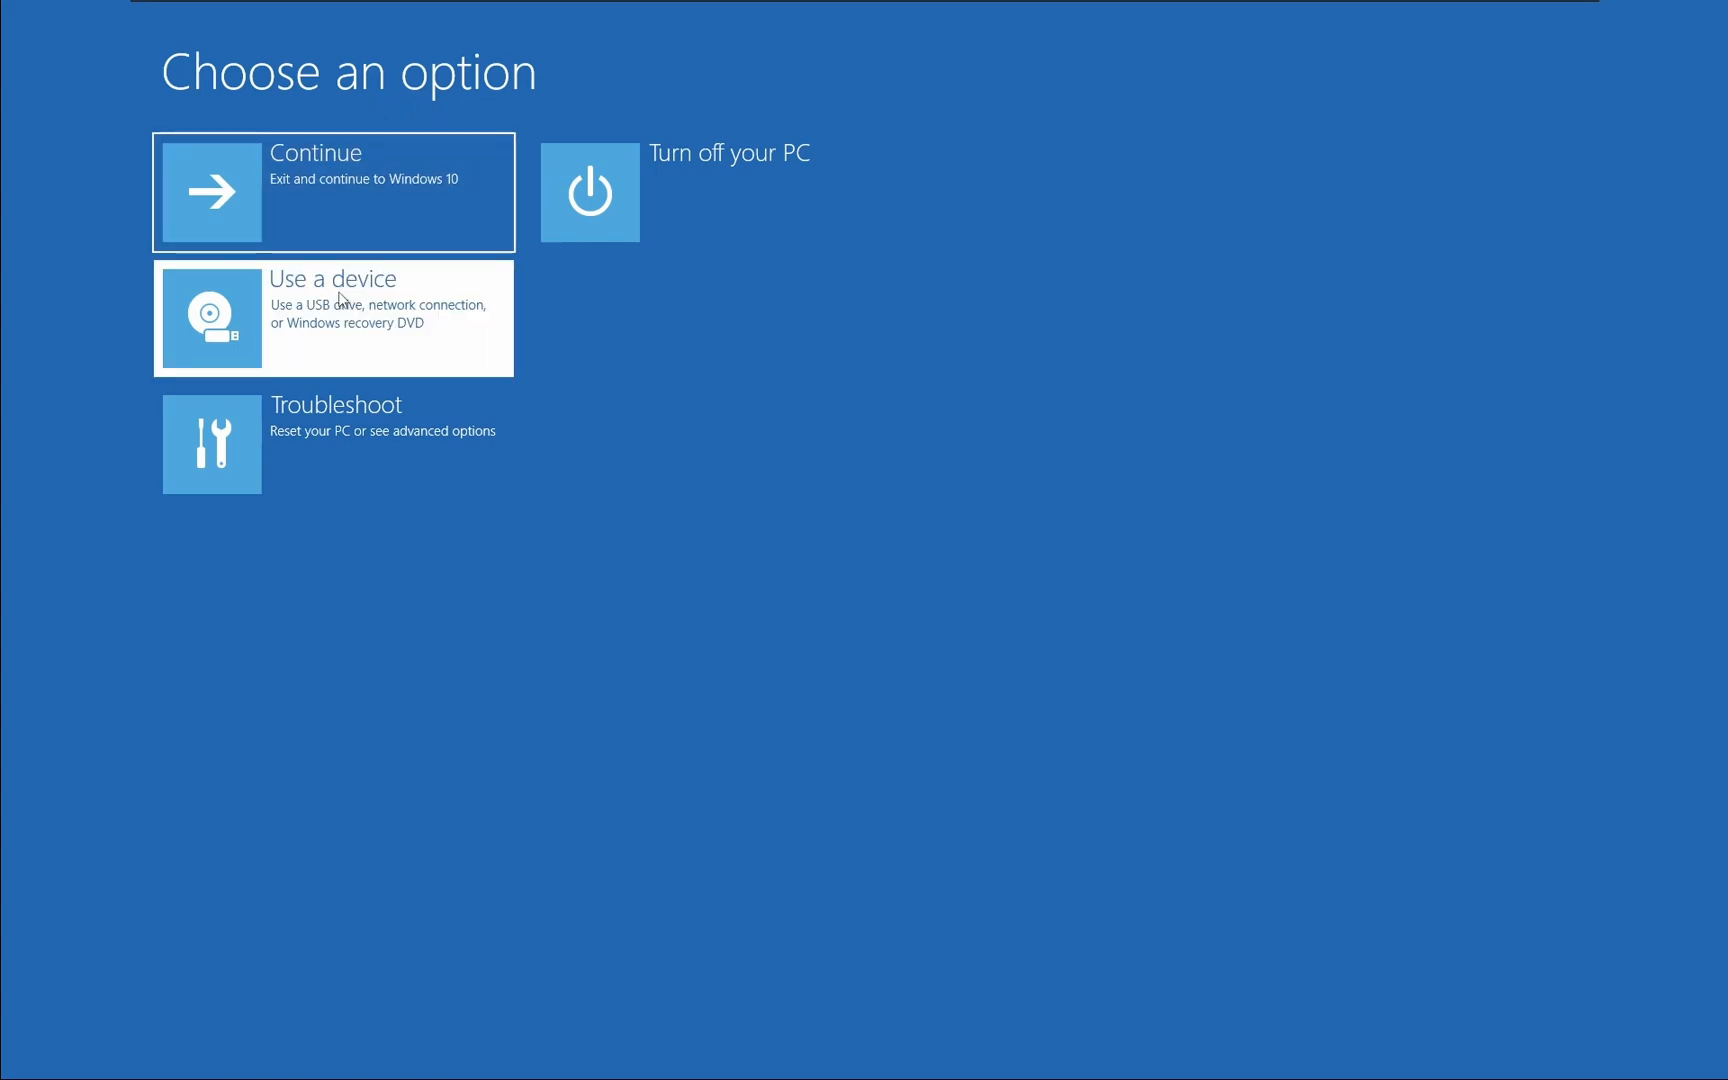
pyautogui.moveTo(446, 176)
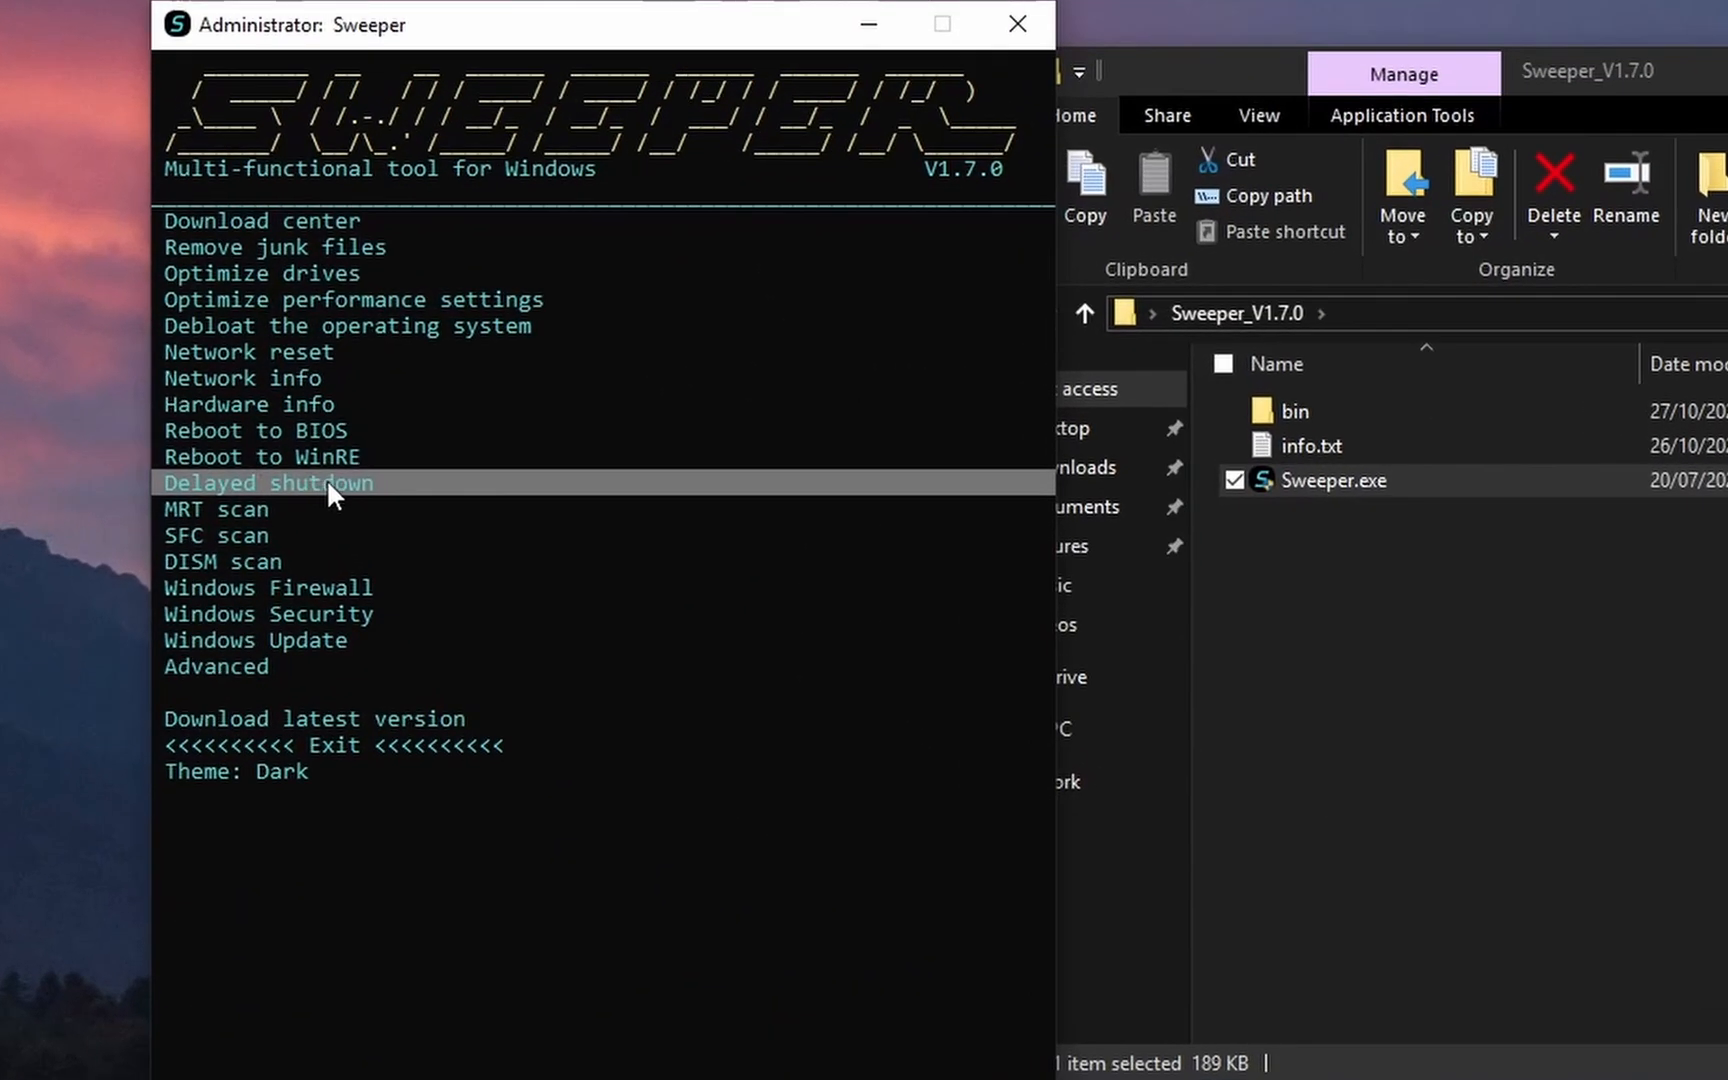
pyautogui.moveTo(476, 485)
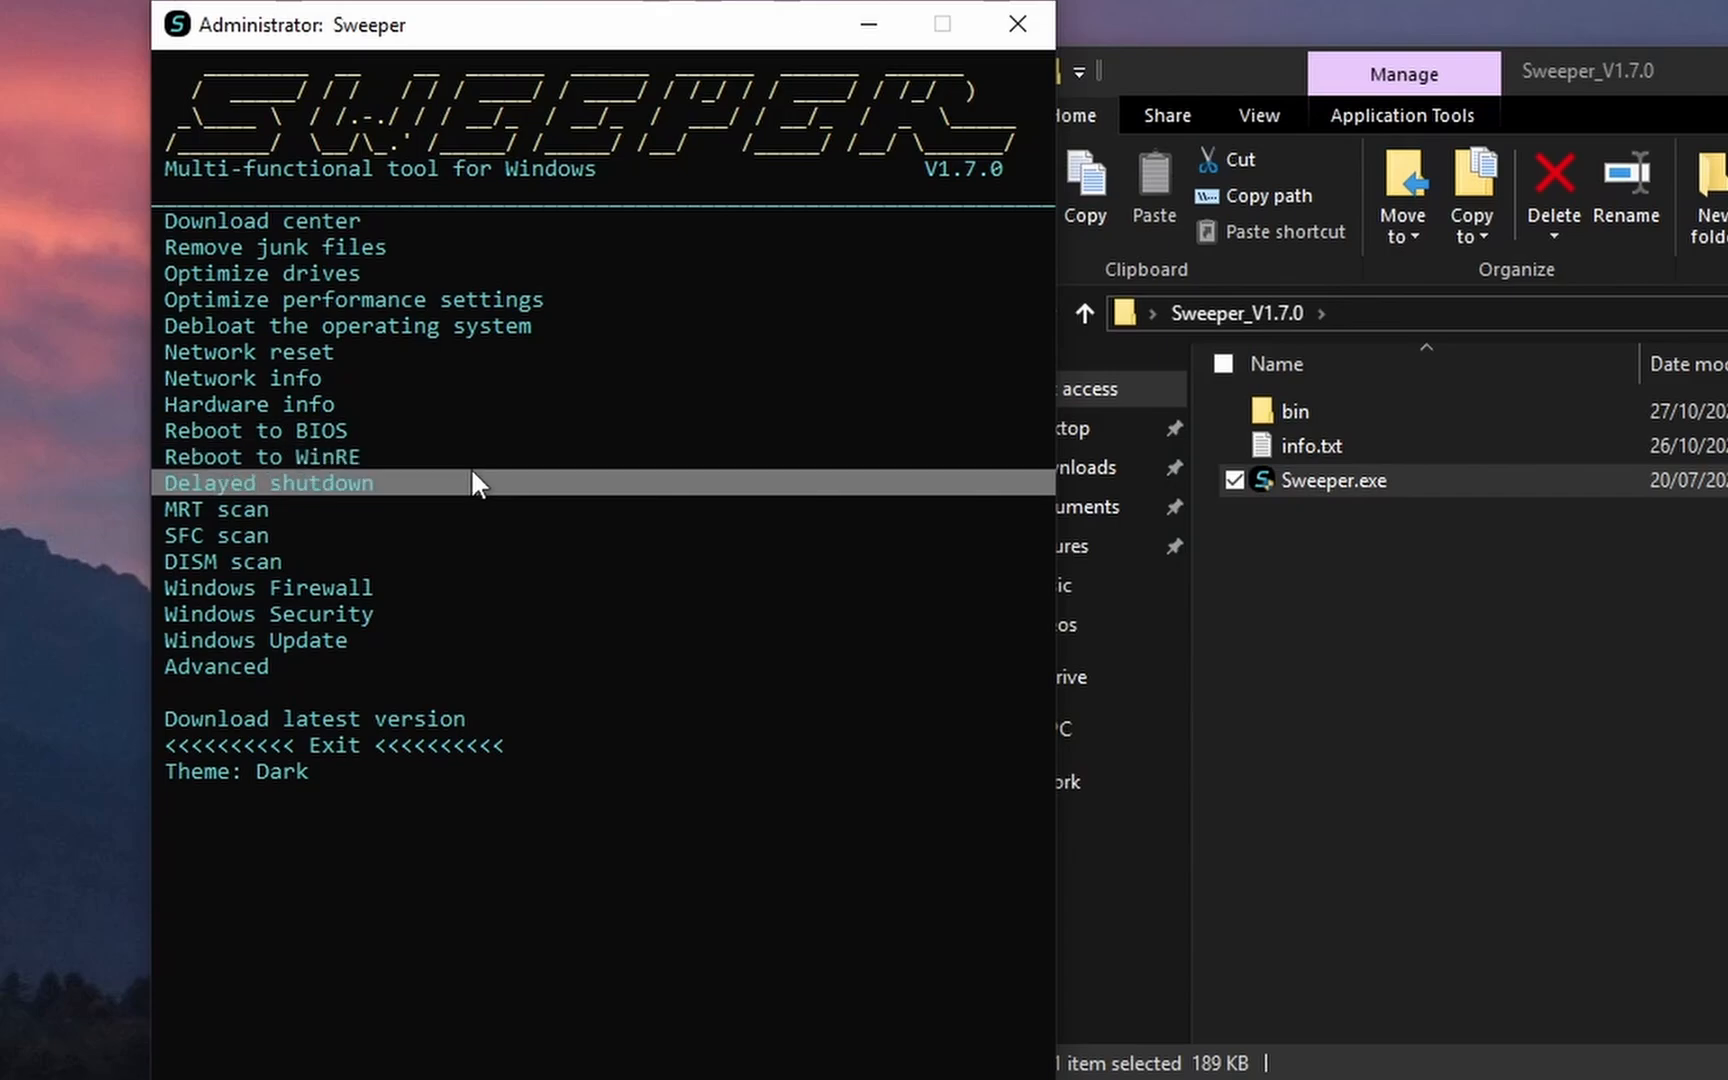
pyautogui.moveTo(450, 494)
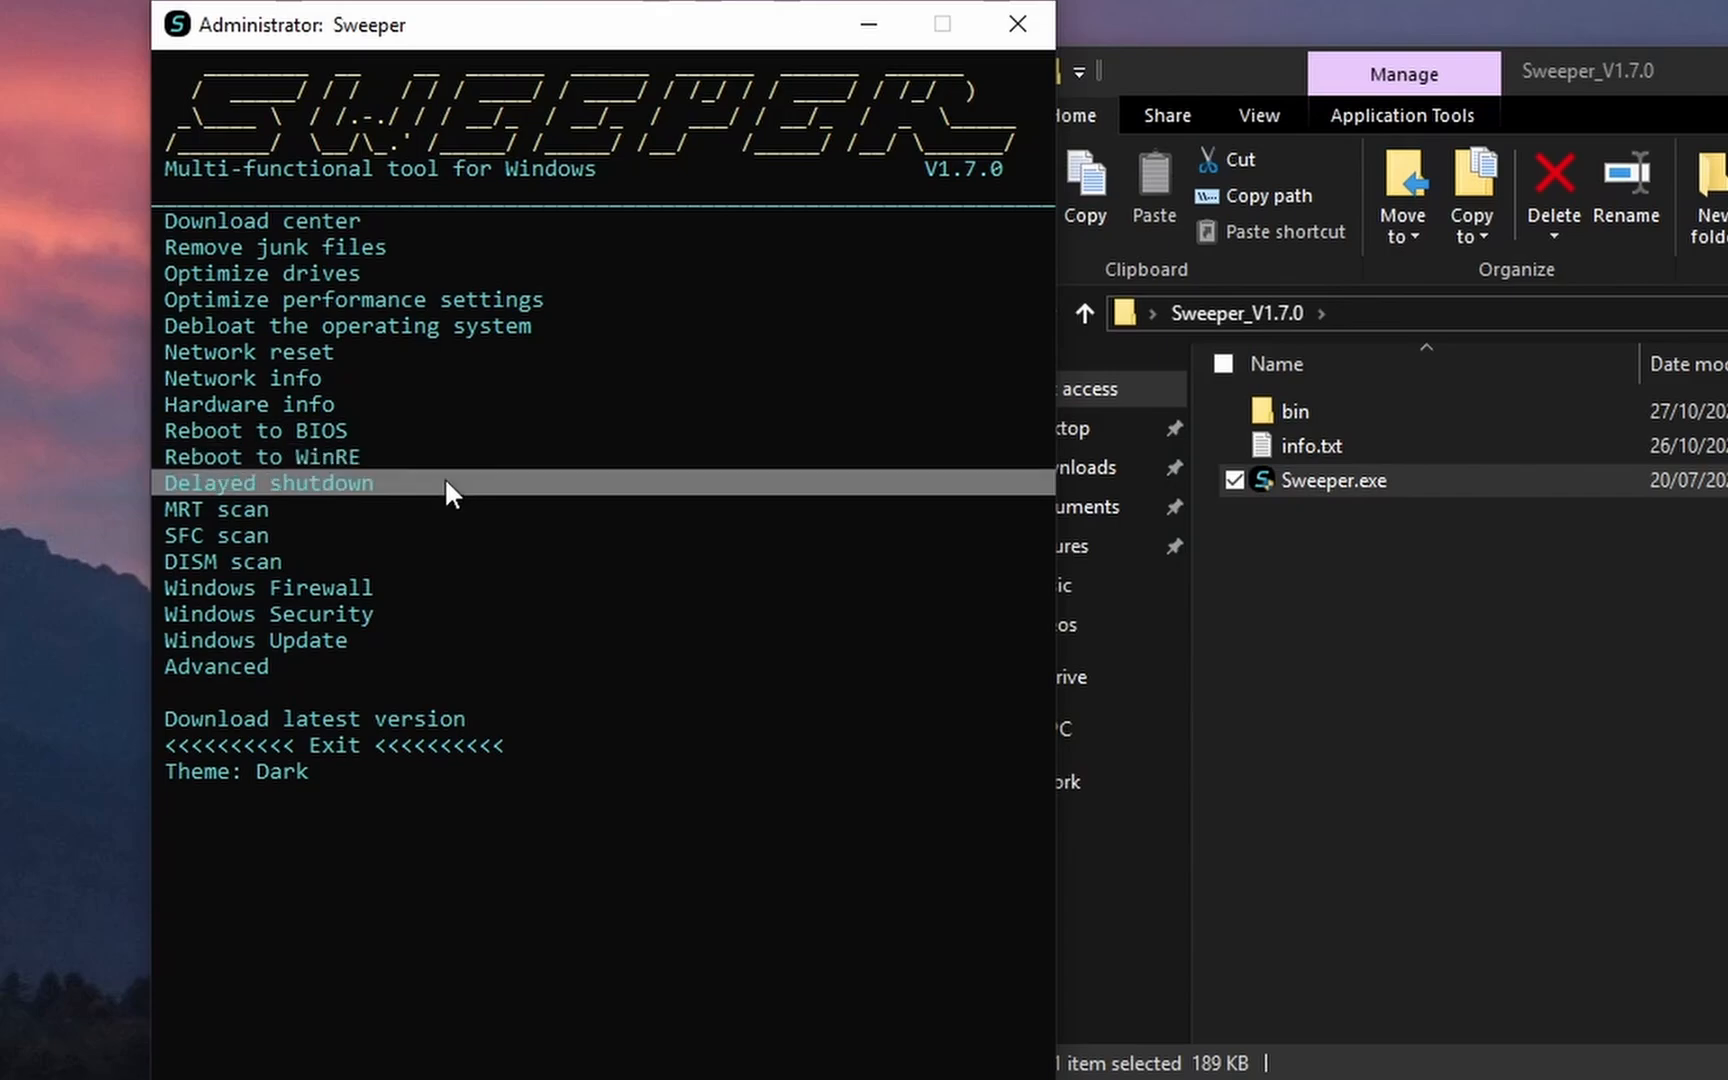
# Schedule a 10 Minutes delayed shutdown, then exit back to Sweeper's main menu.
pyautogui.click(268, 483)
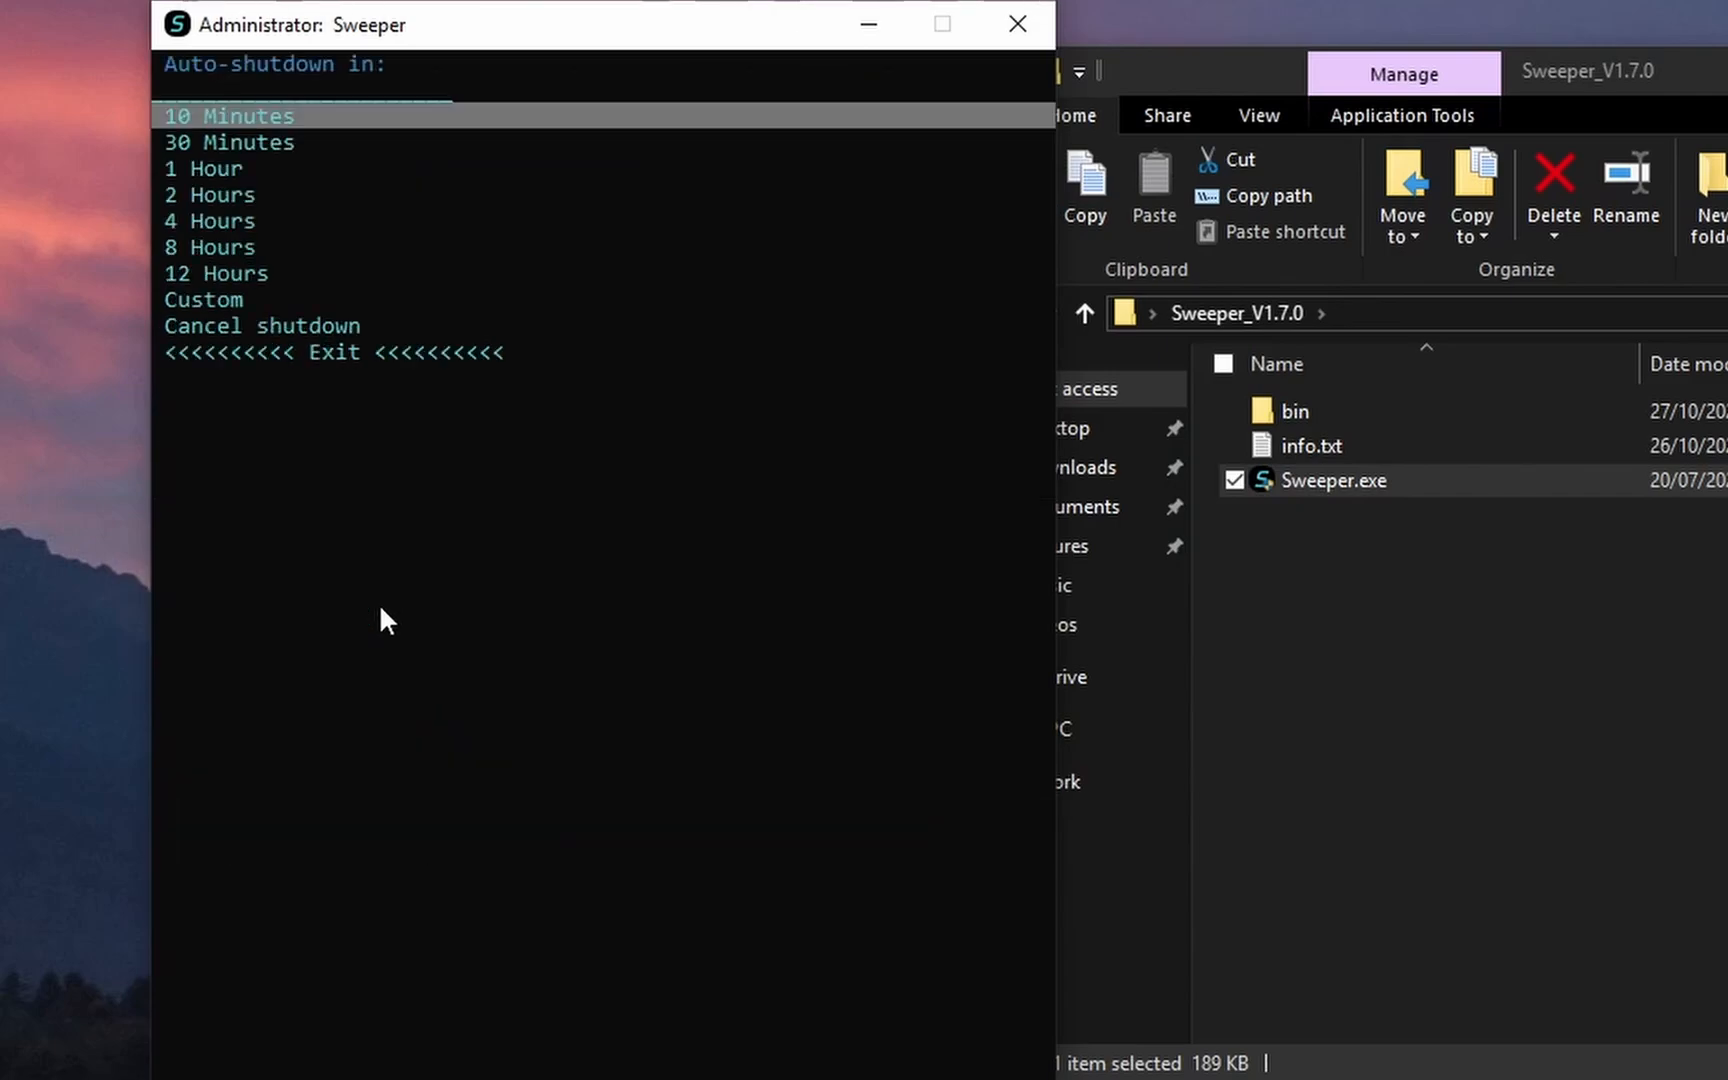
pyautogui.moveTo(273, 180)
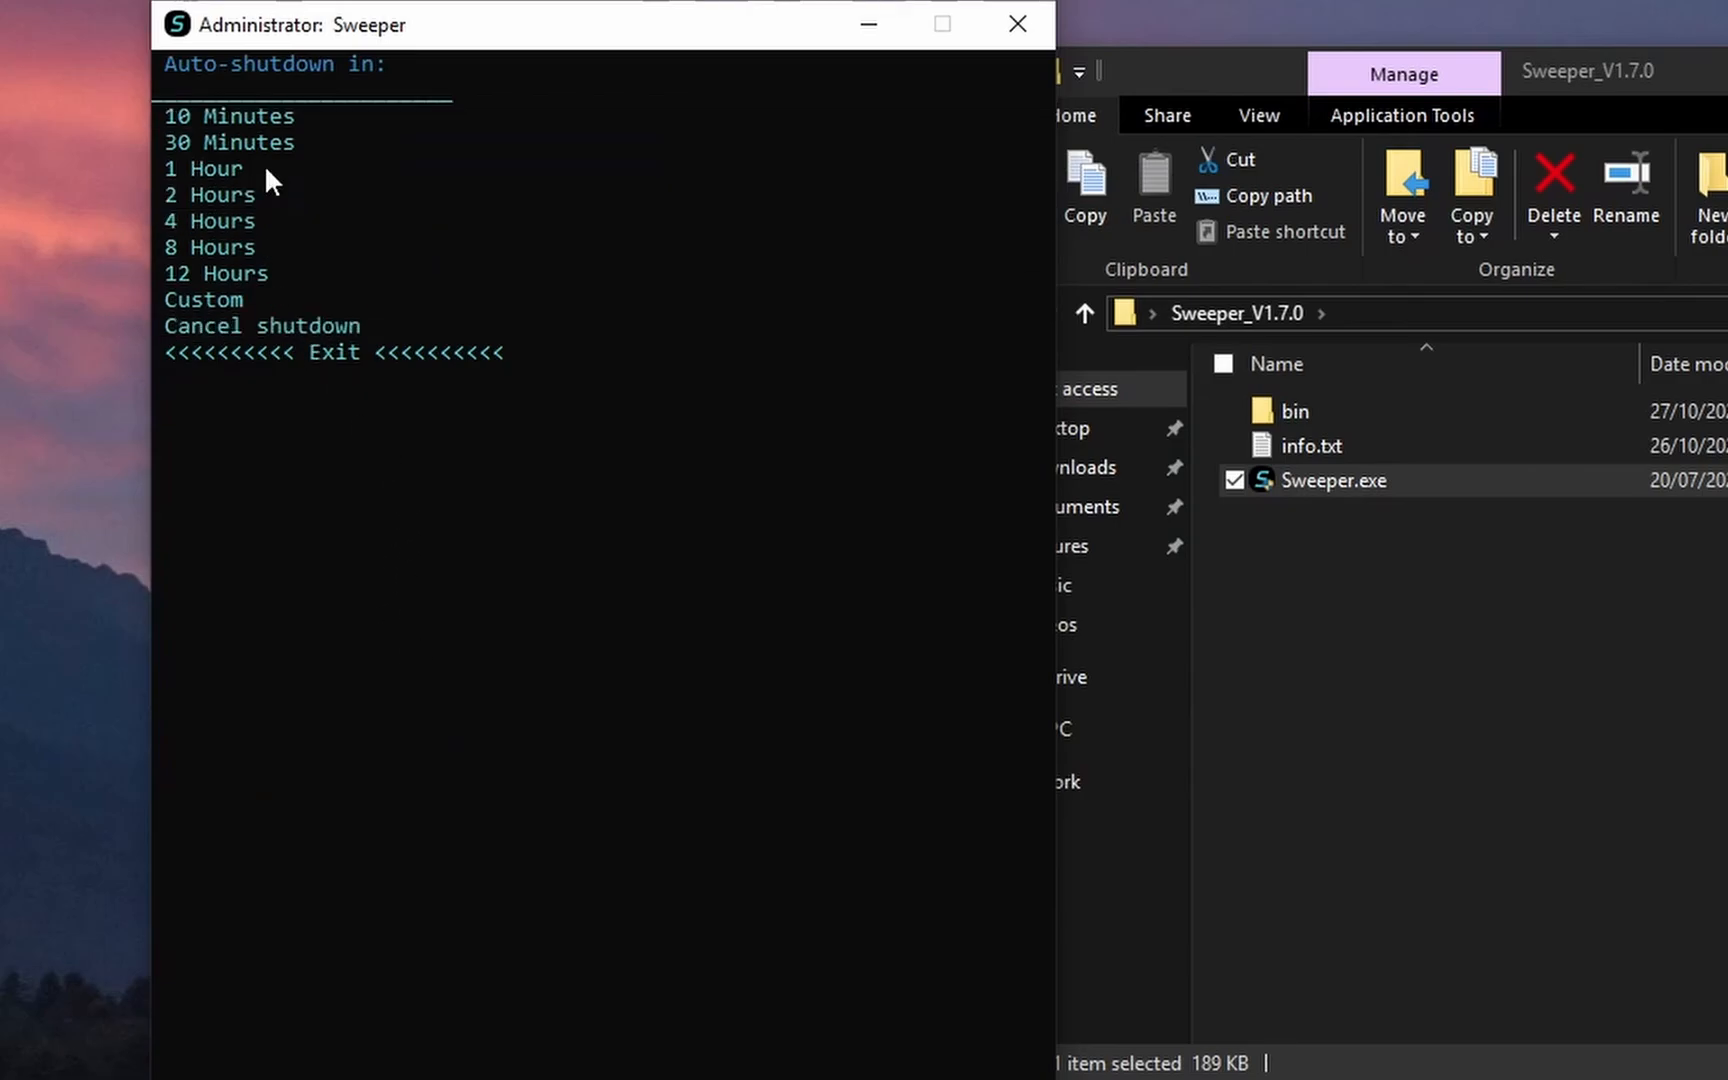
pyautogui.click(229, 116)
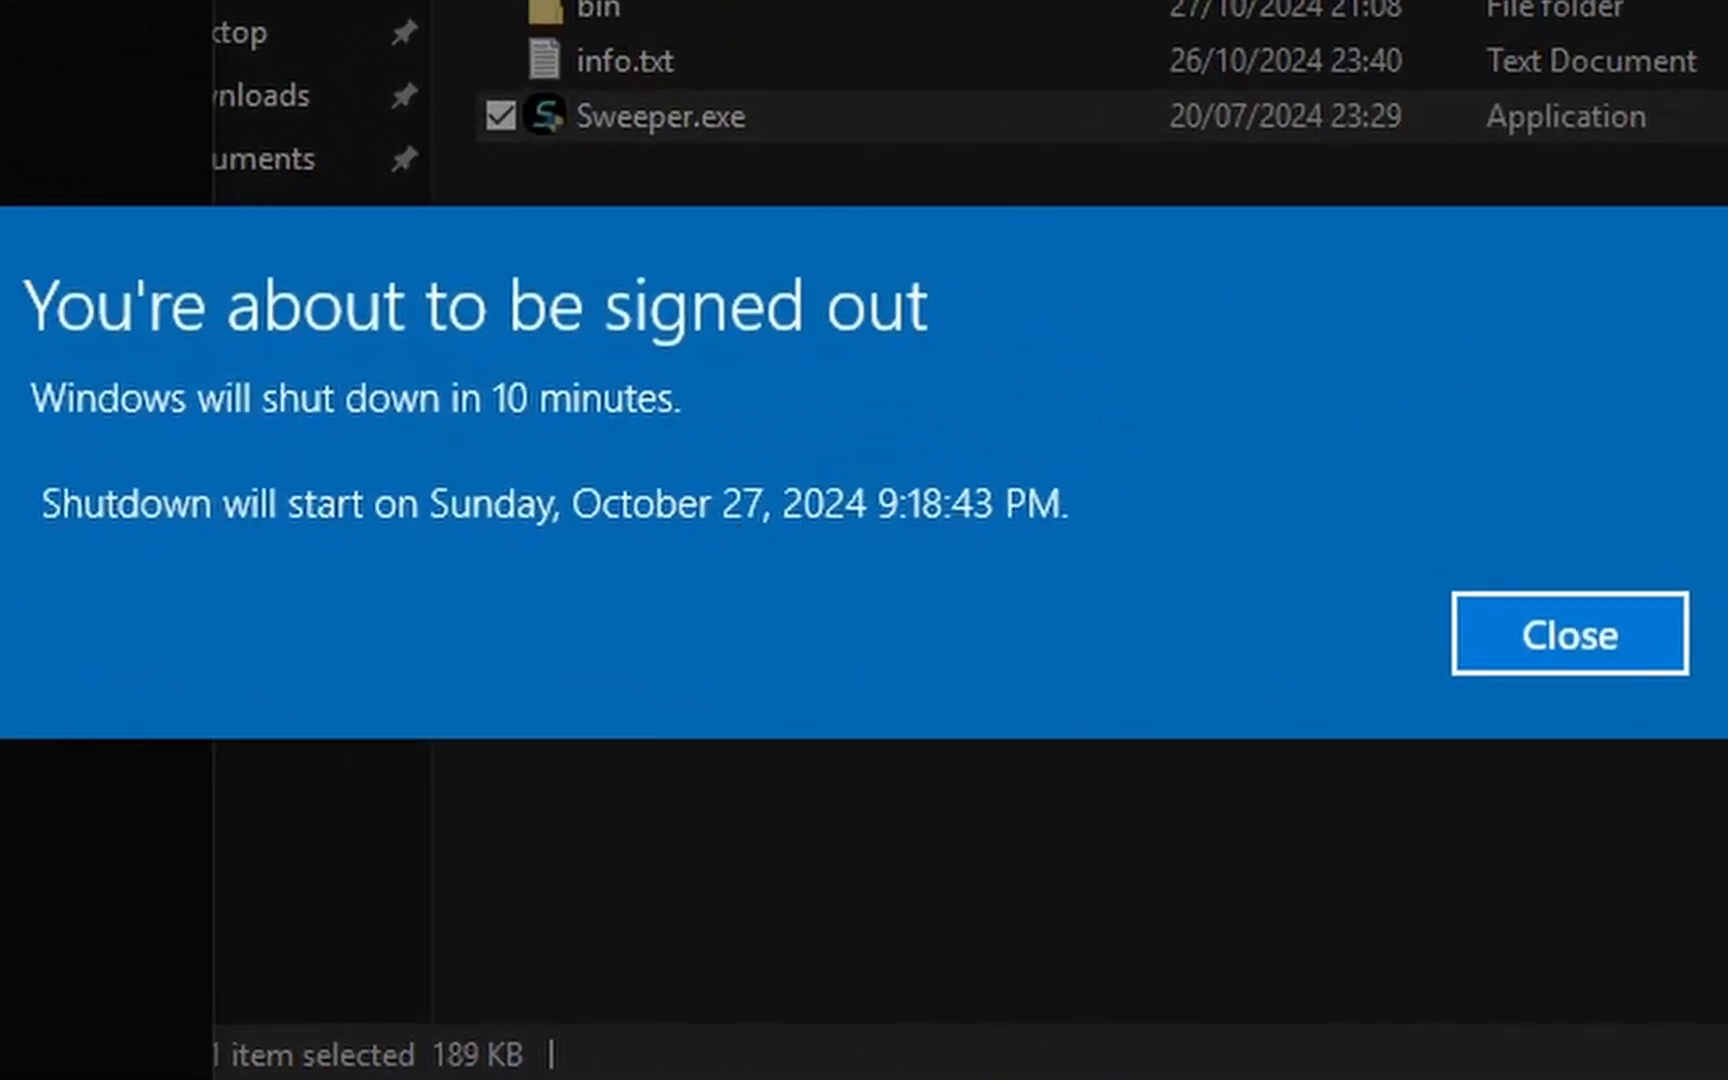
pyautogui.click(1566, 633)
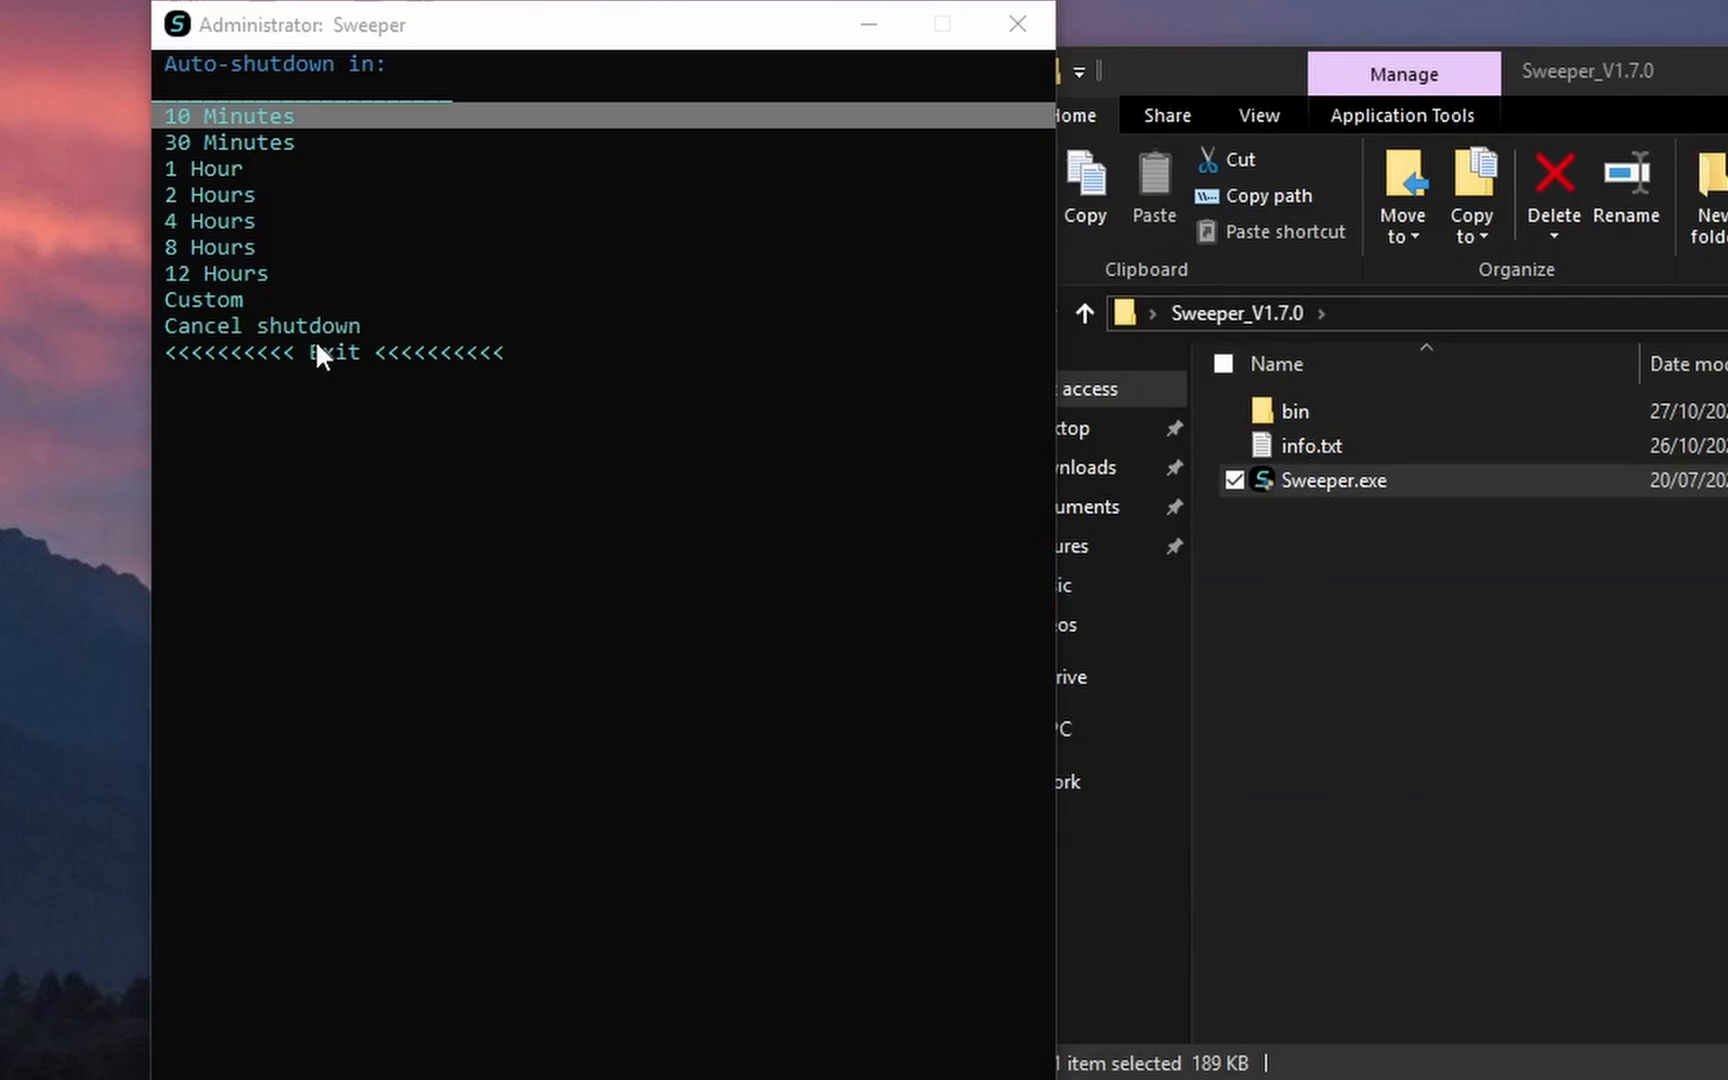
pyautogui.moveTo(386, 352)
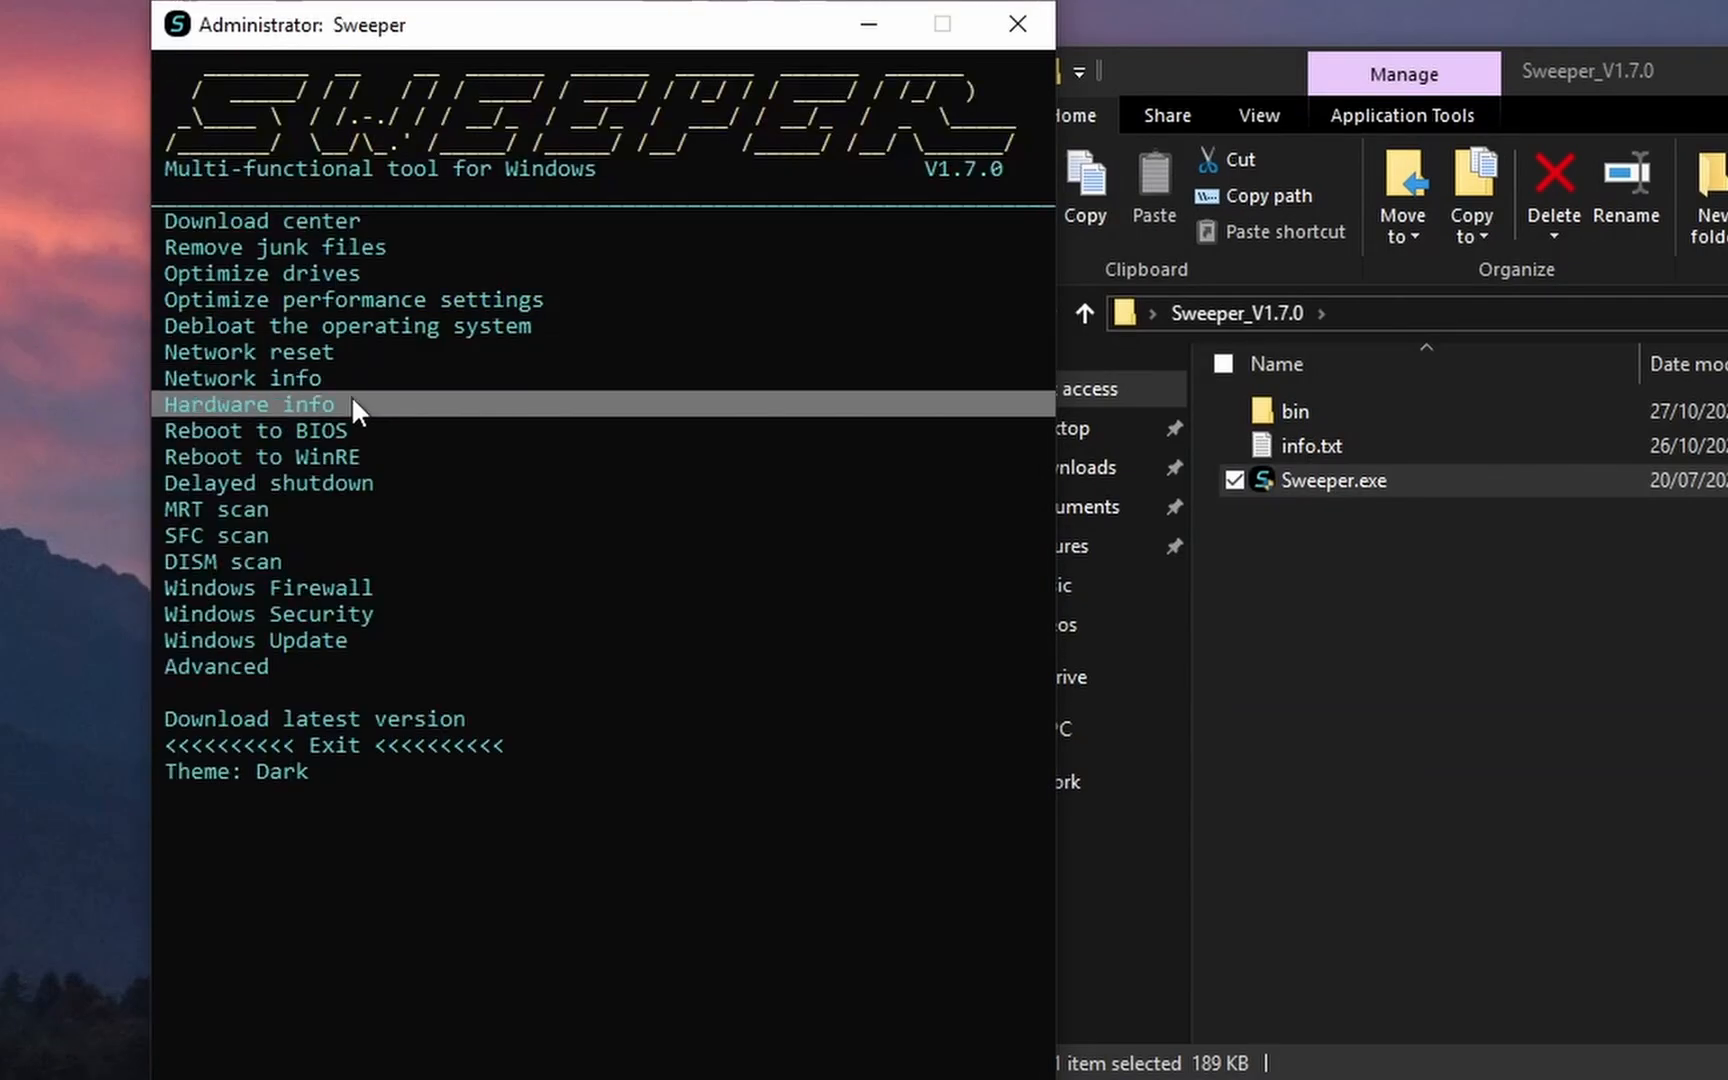
pyautogui.moveTo(353, 430)
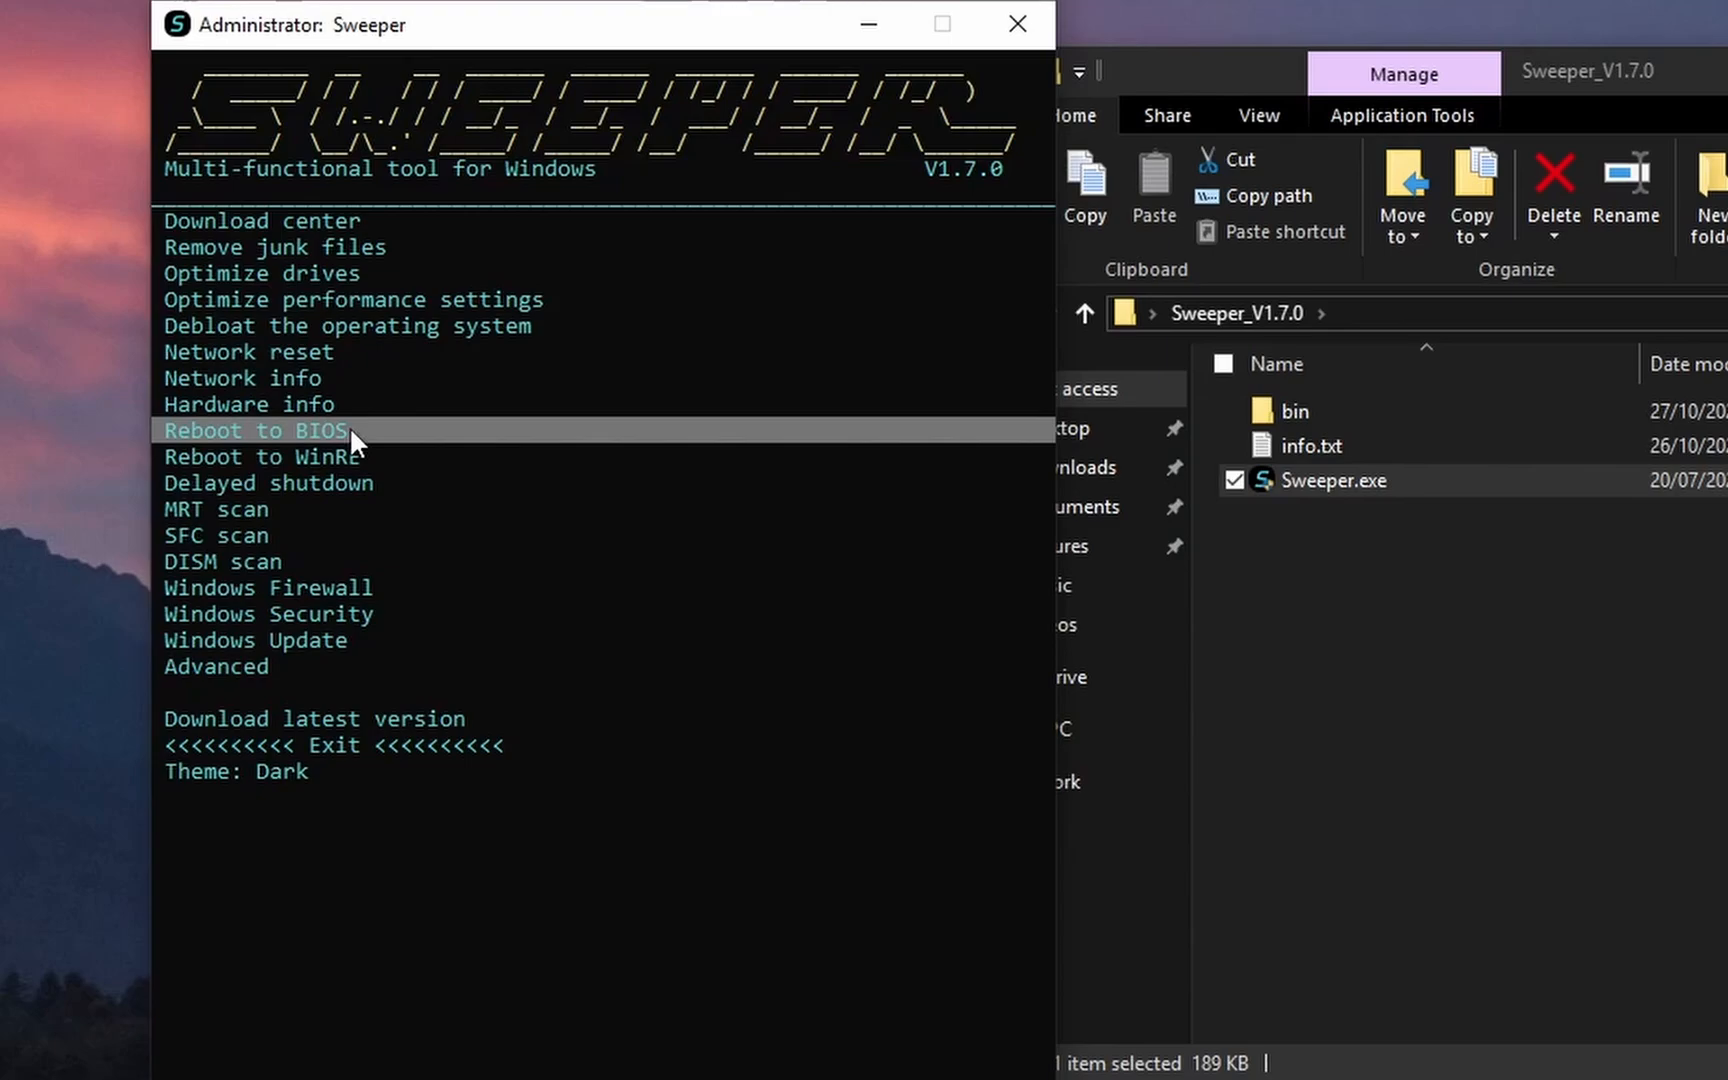
pyautogui.moveTo(364, 456)
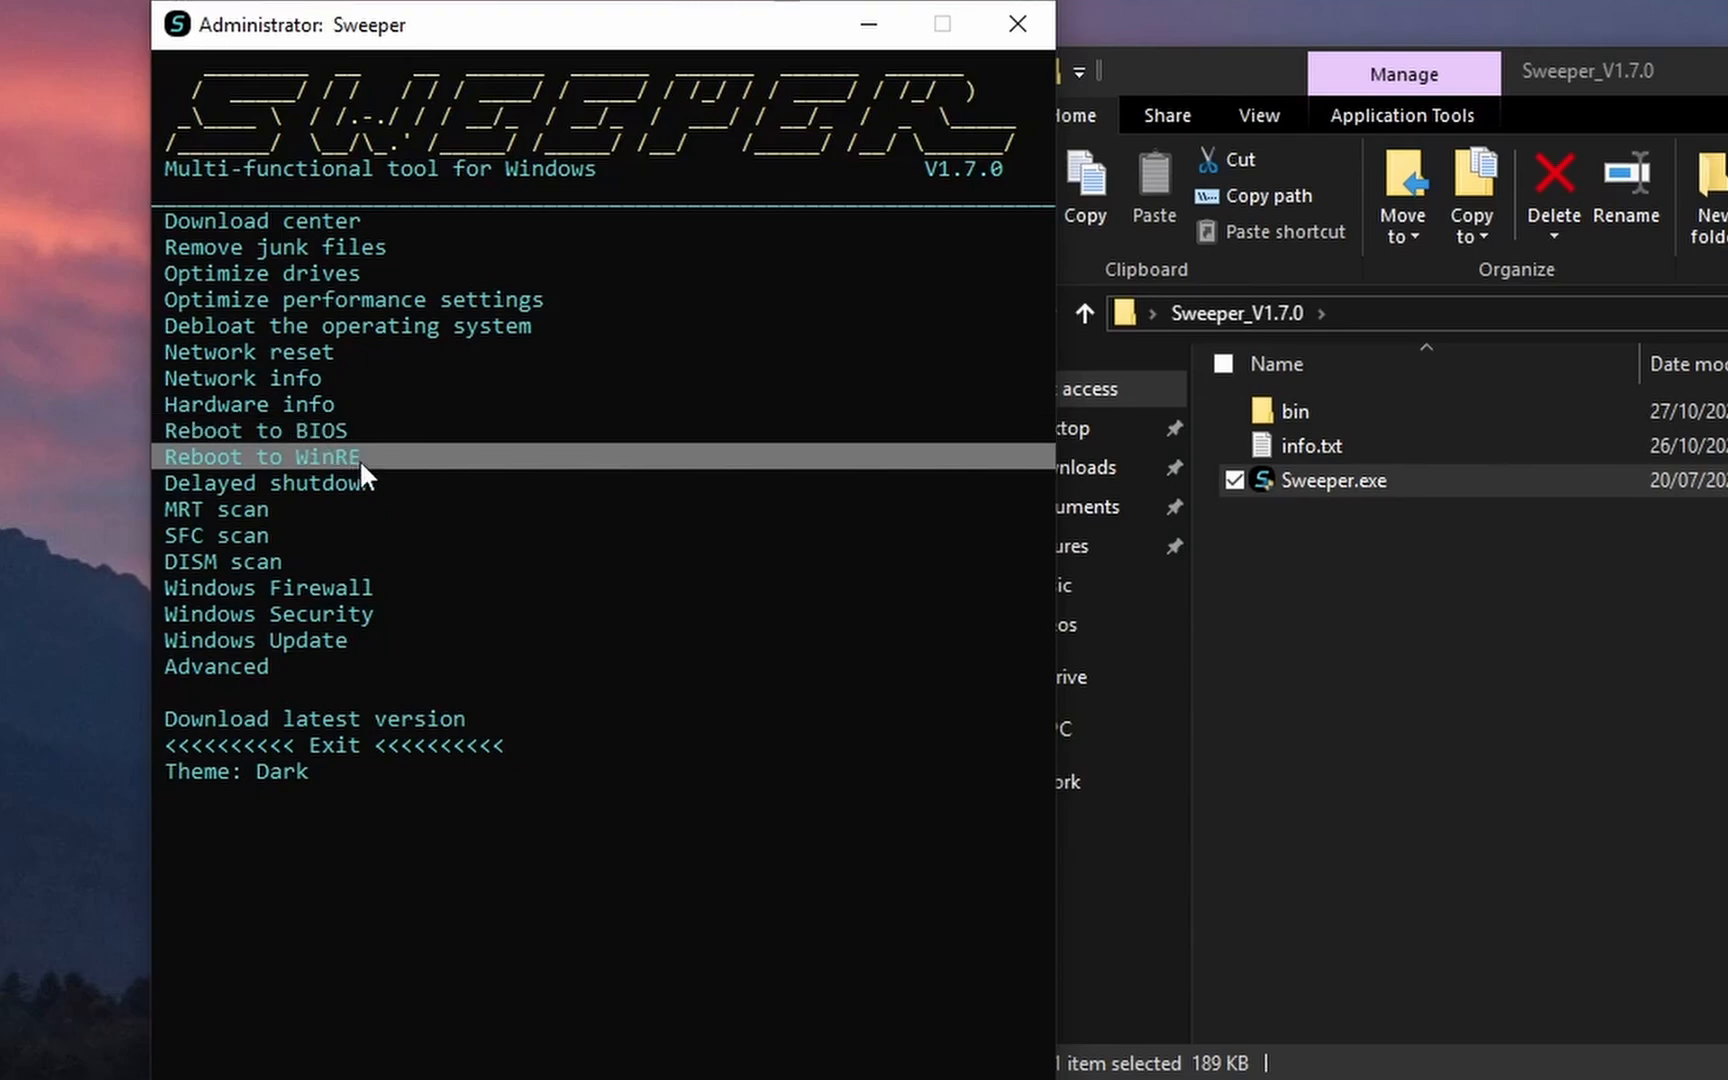
pyautogui.moveTo(364, 483)
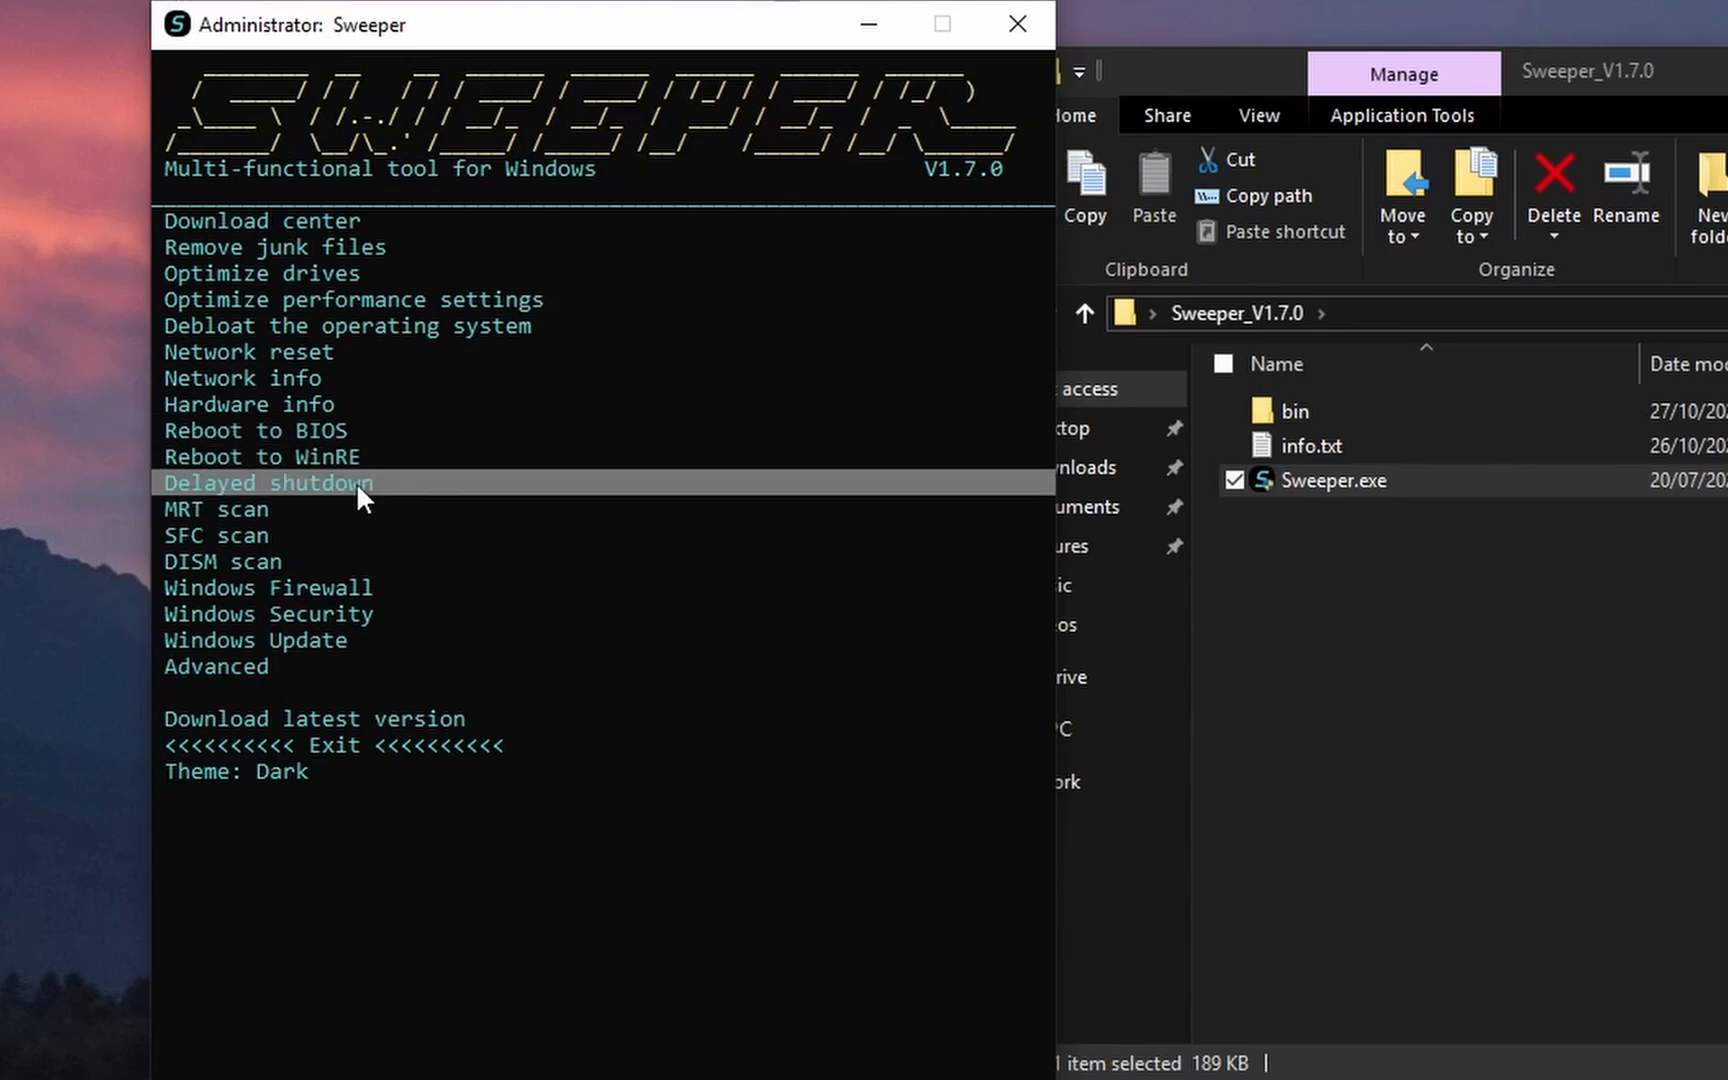
pyautogui.moveTo(380, 509)
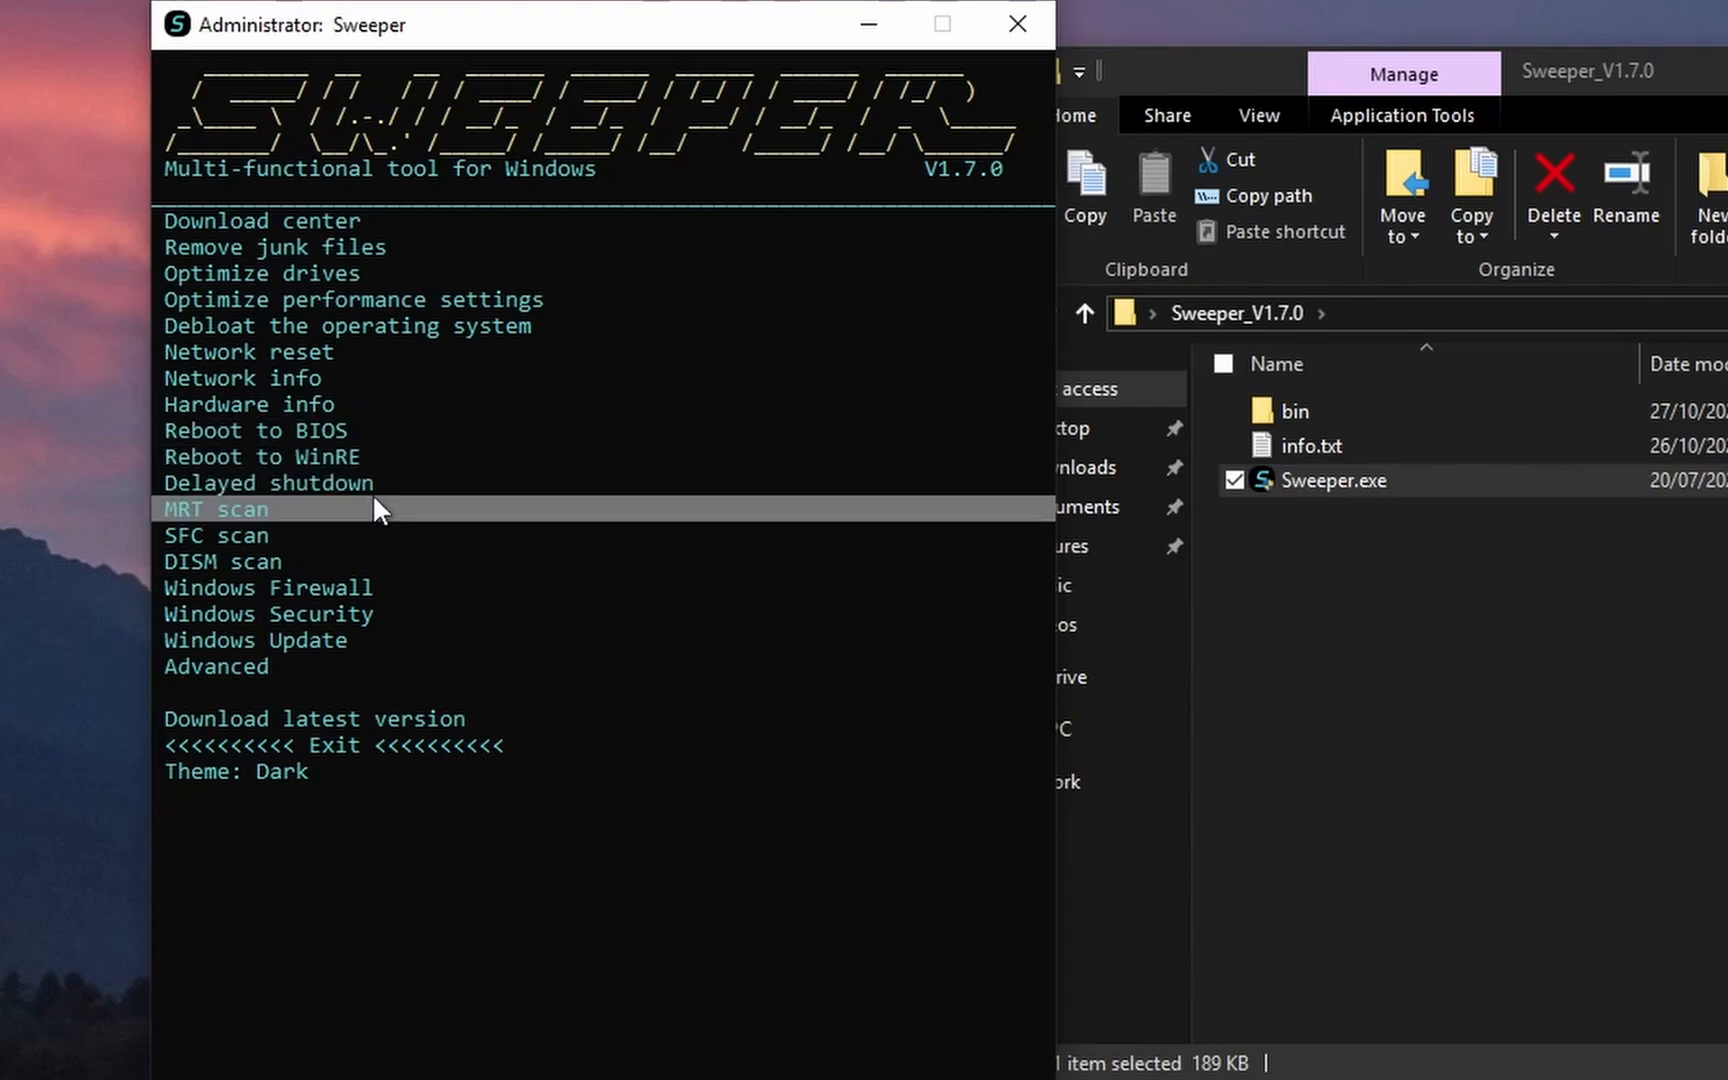
# Select Sweeper's MRT scan and answer Y at the Continue prompt.
pyautogui.click(216, 508)
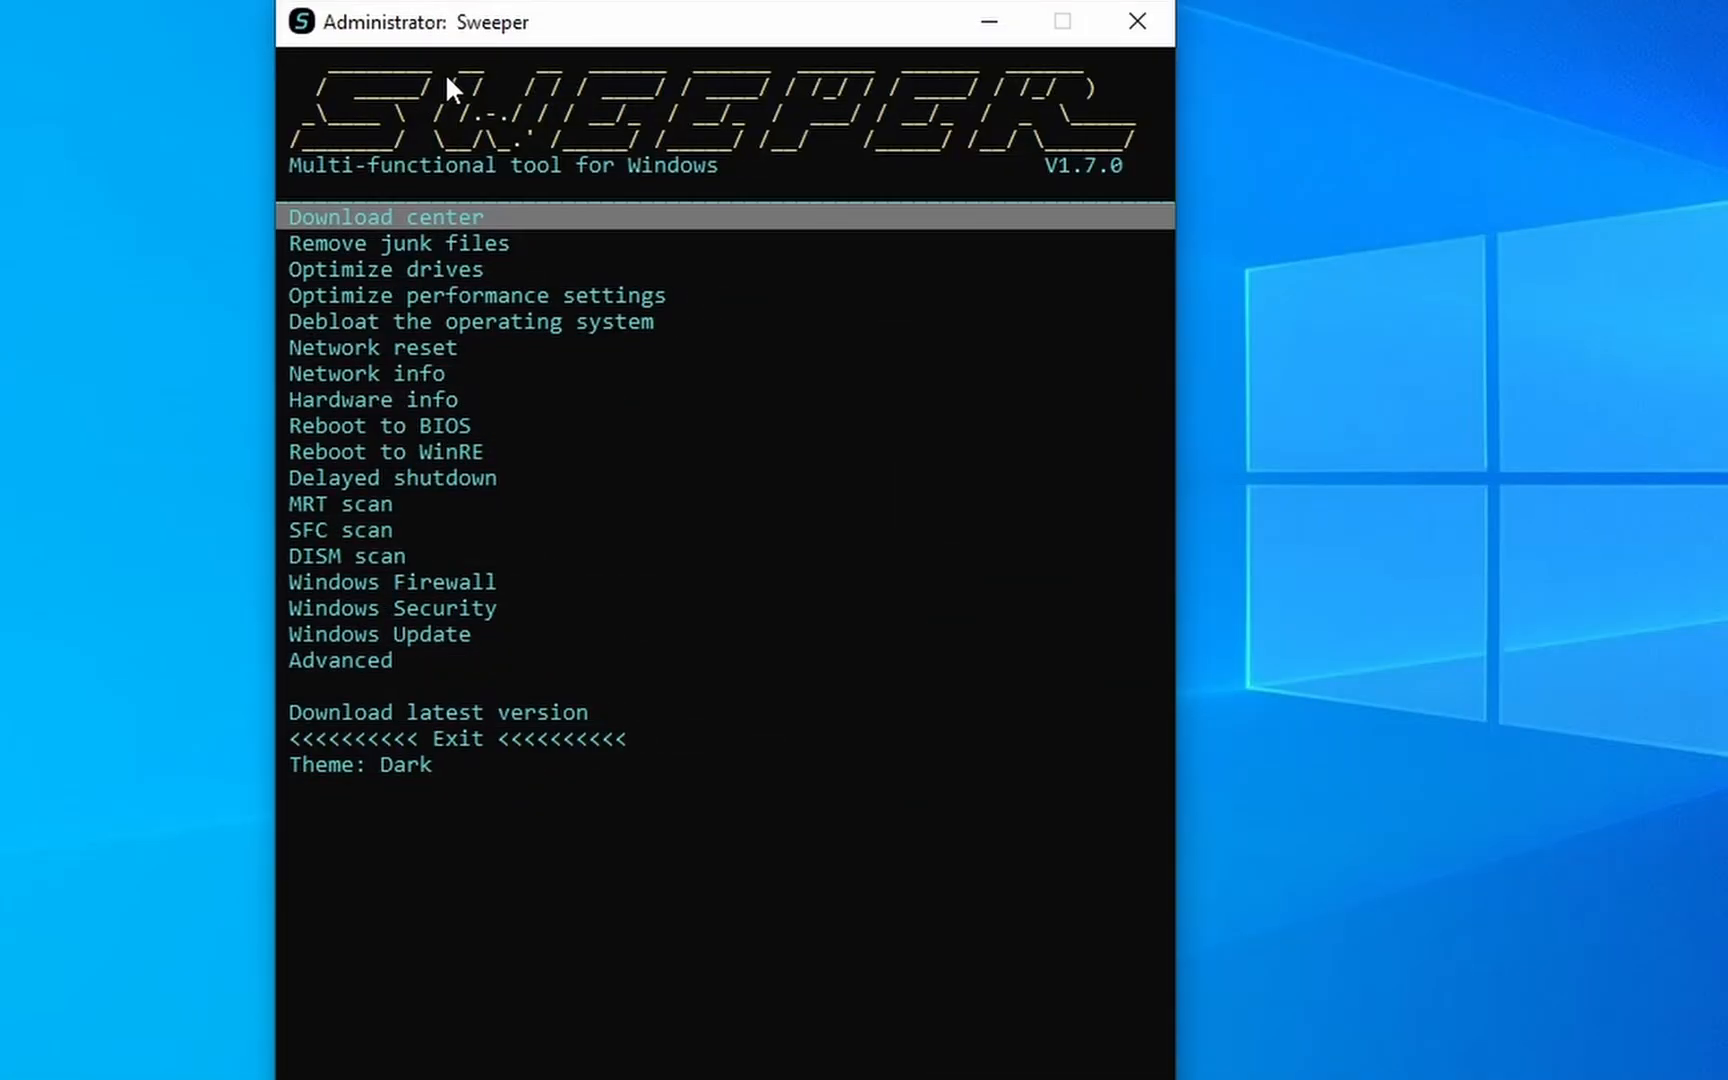
pyautogui.moveTo(389, 554)
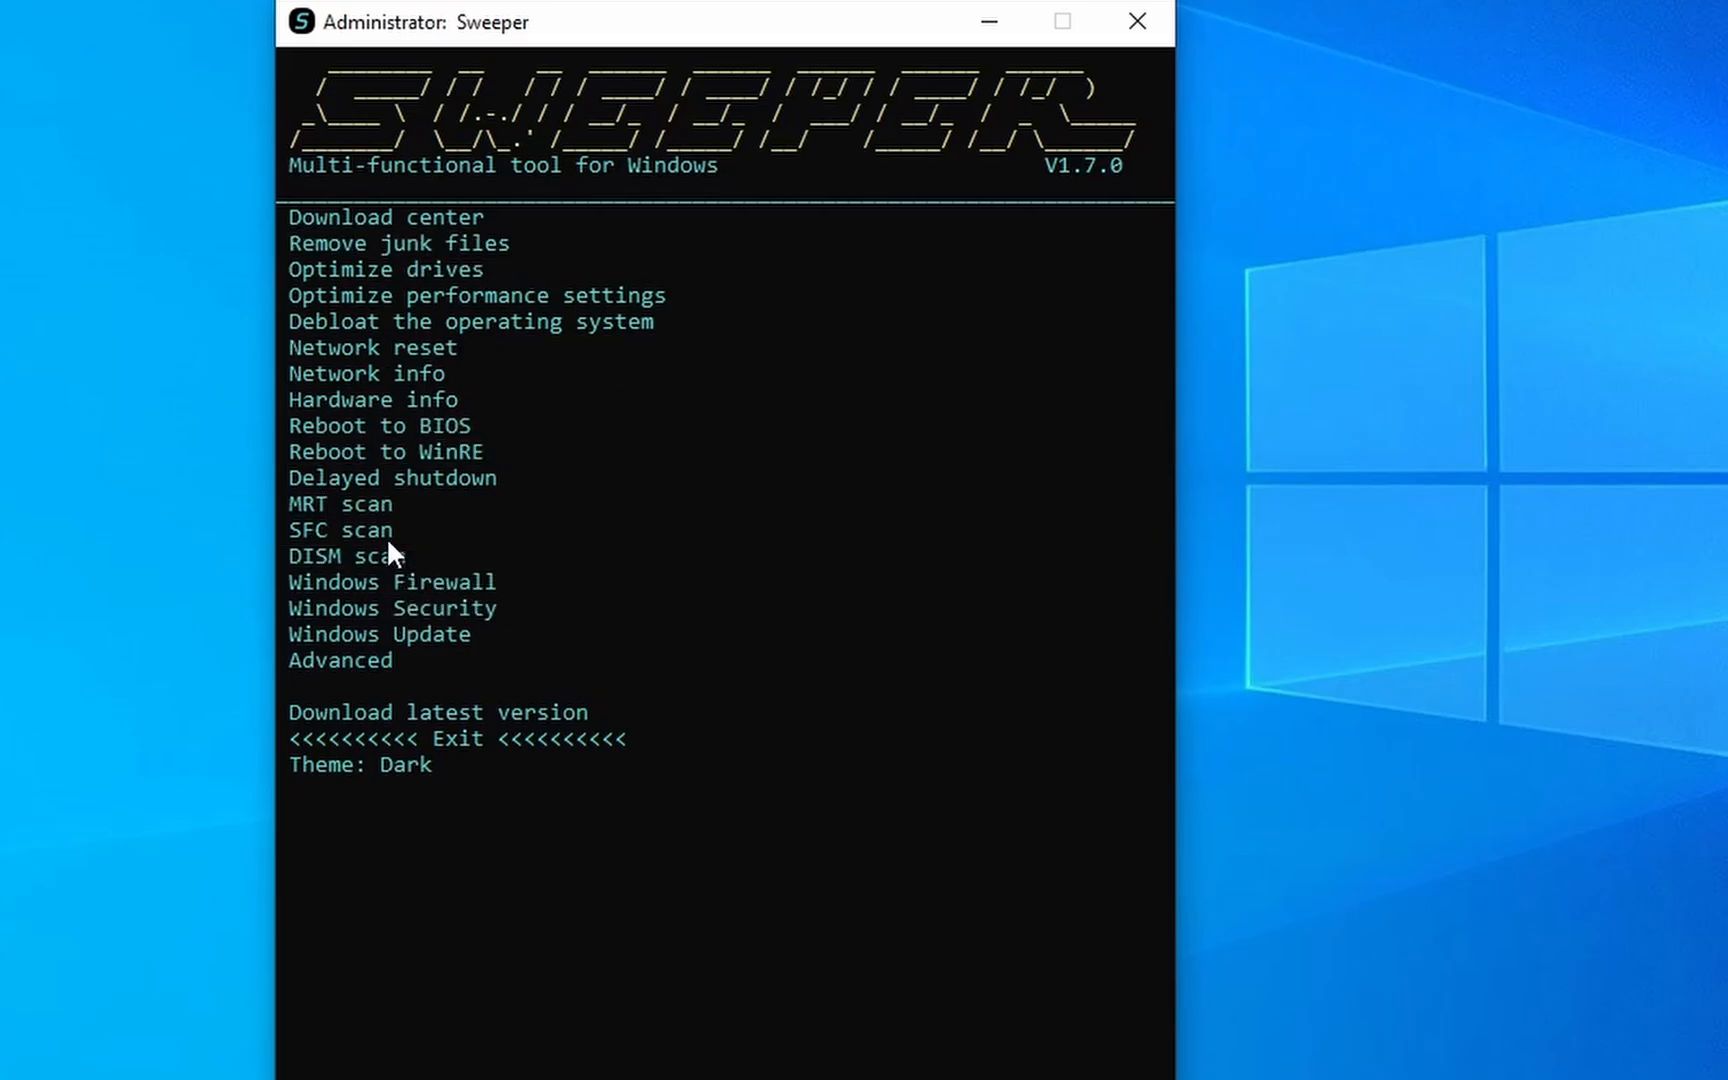
pyautogui.click(339, 504)
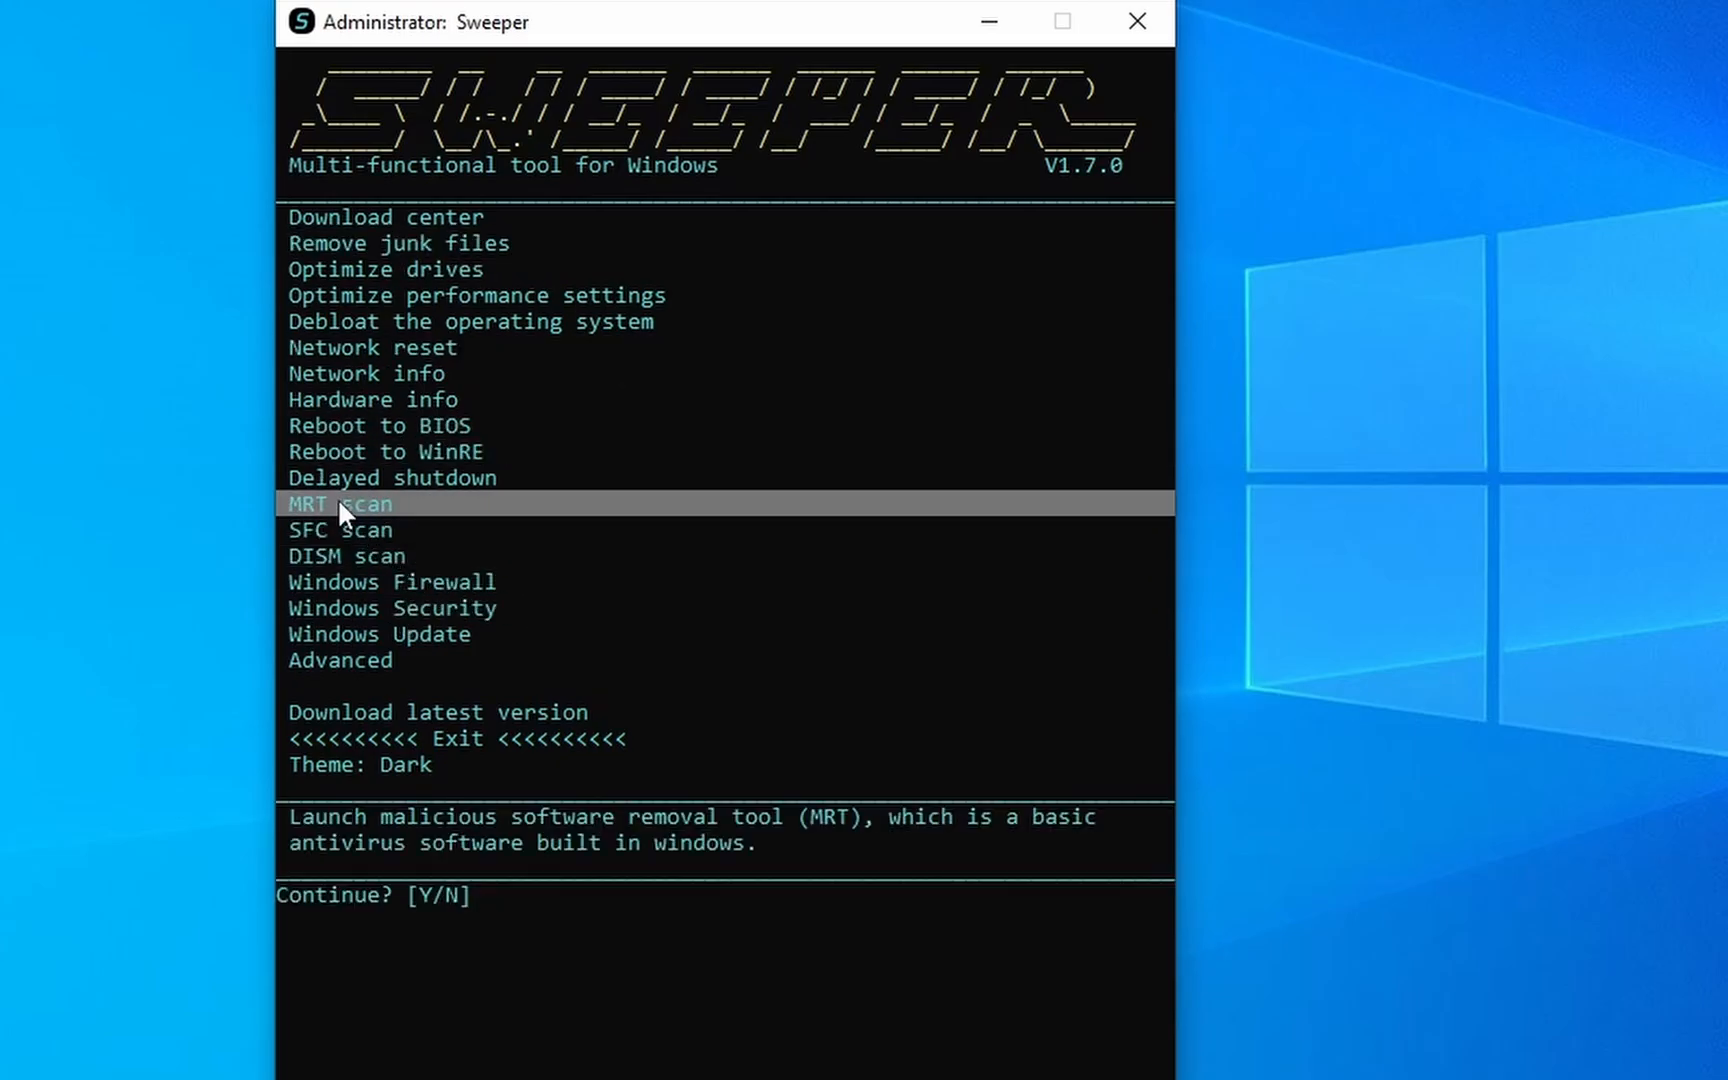
pyautogui.write('Y')
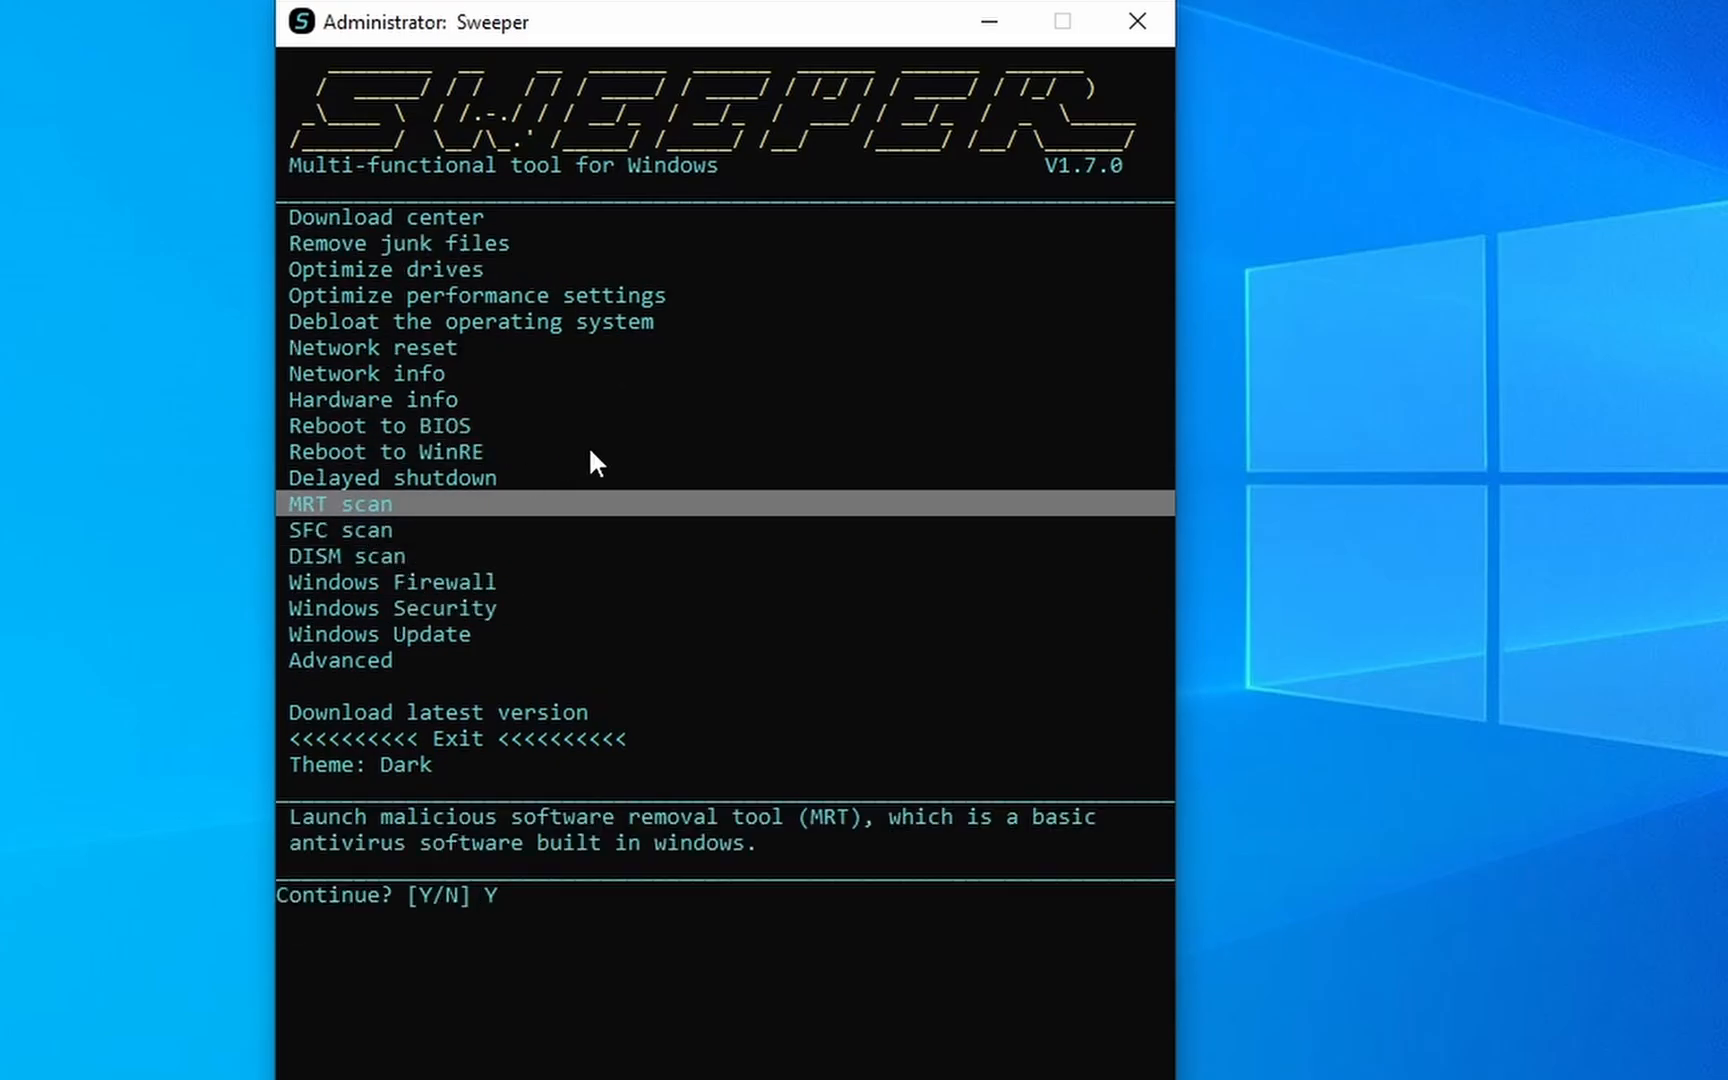
pyautogui.moveTo(672, 572)
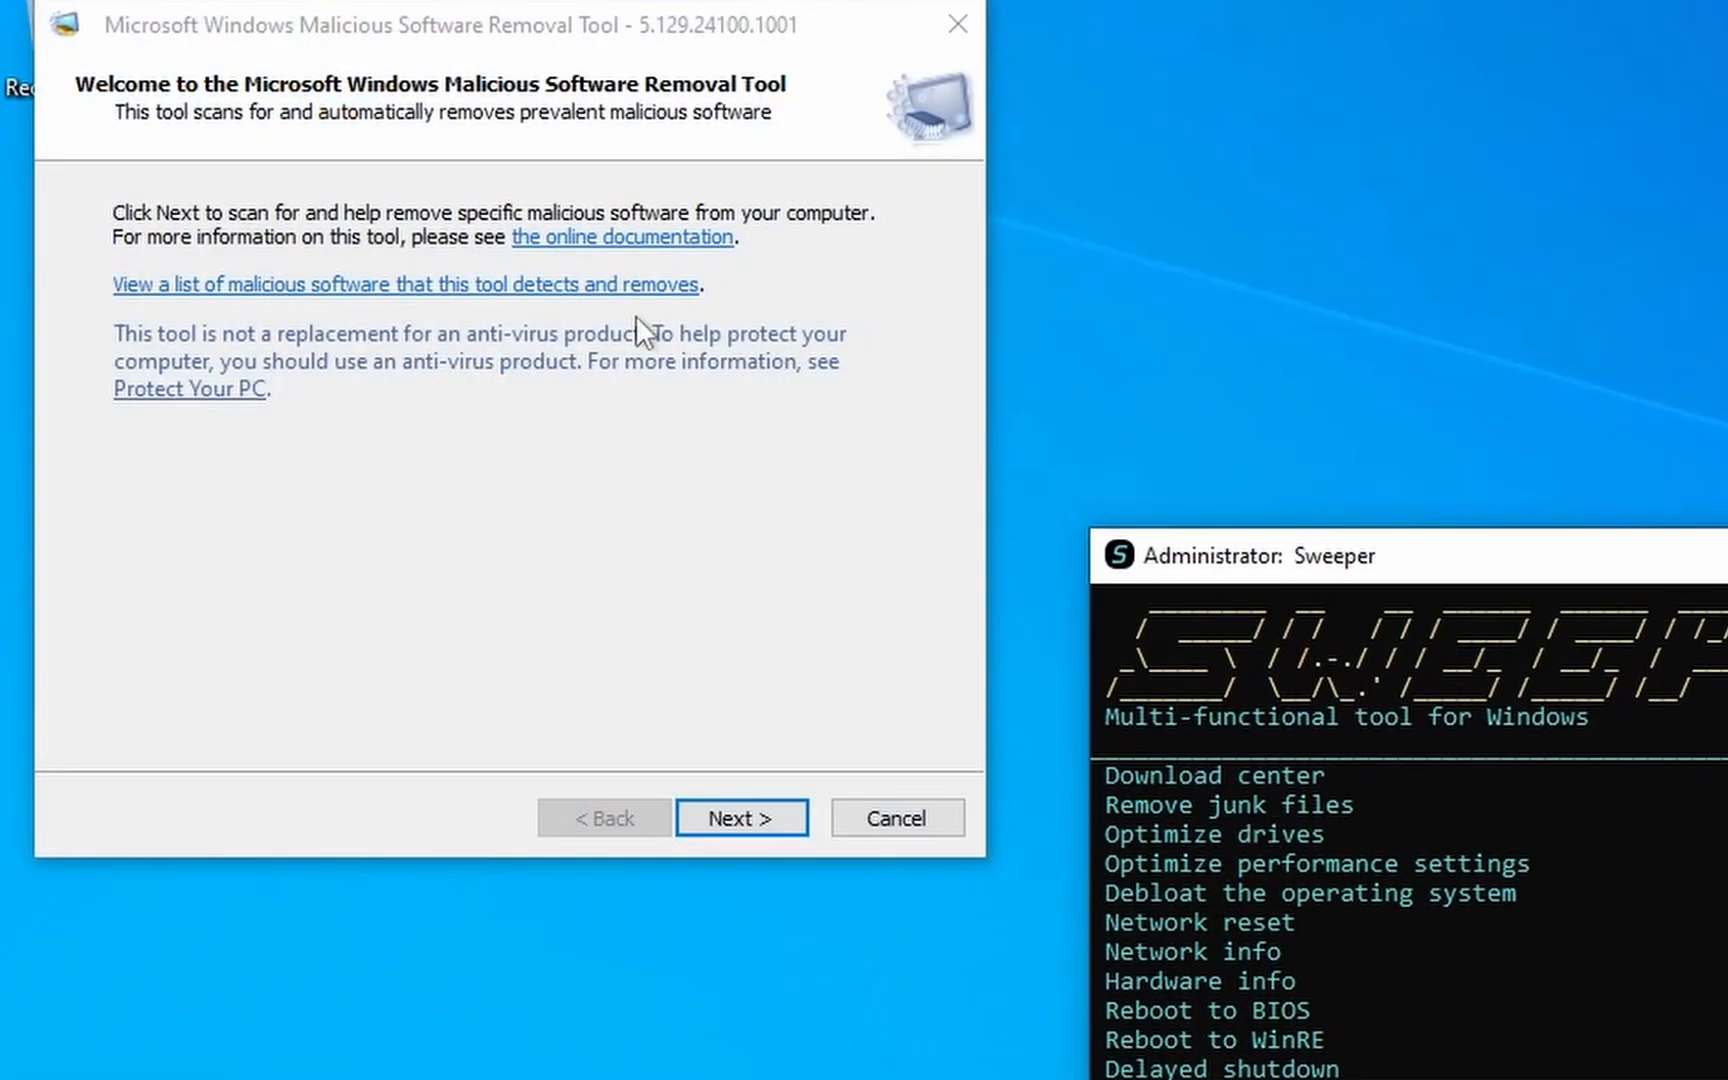
pyautogui.moveTo(1116, 616)
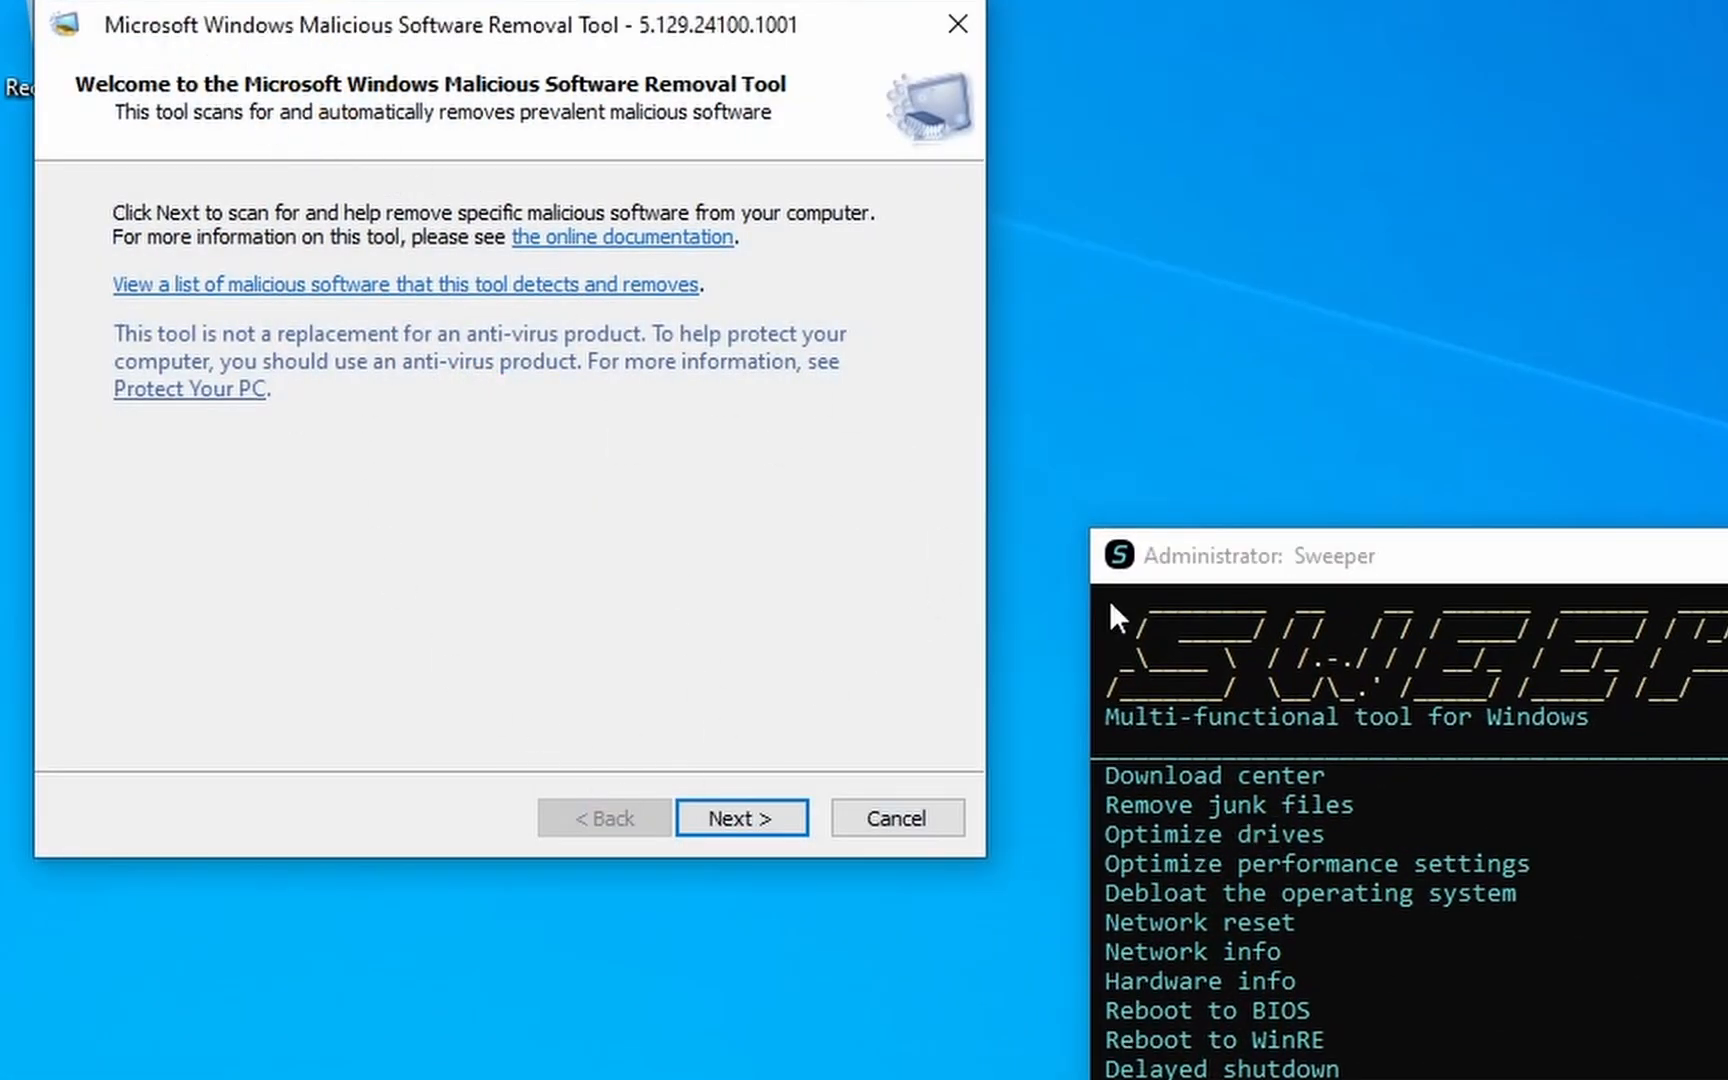
pyautogui.moveTo(711, 231)
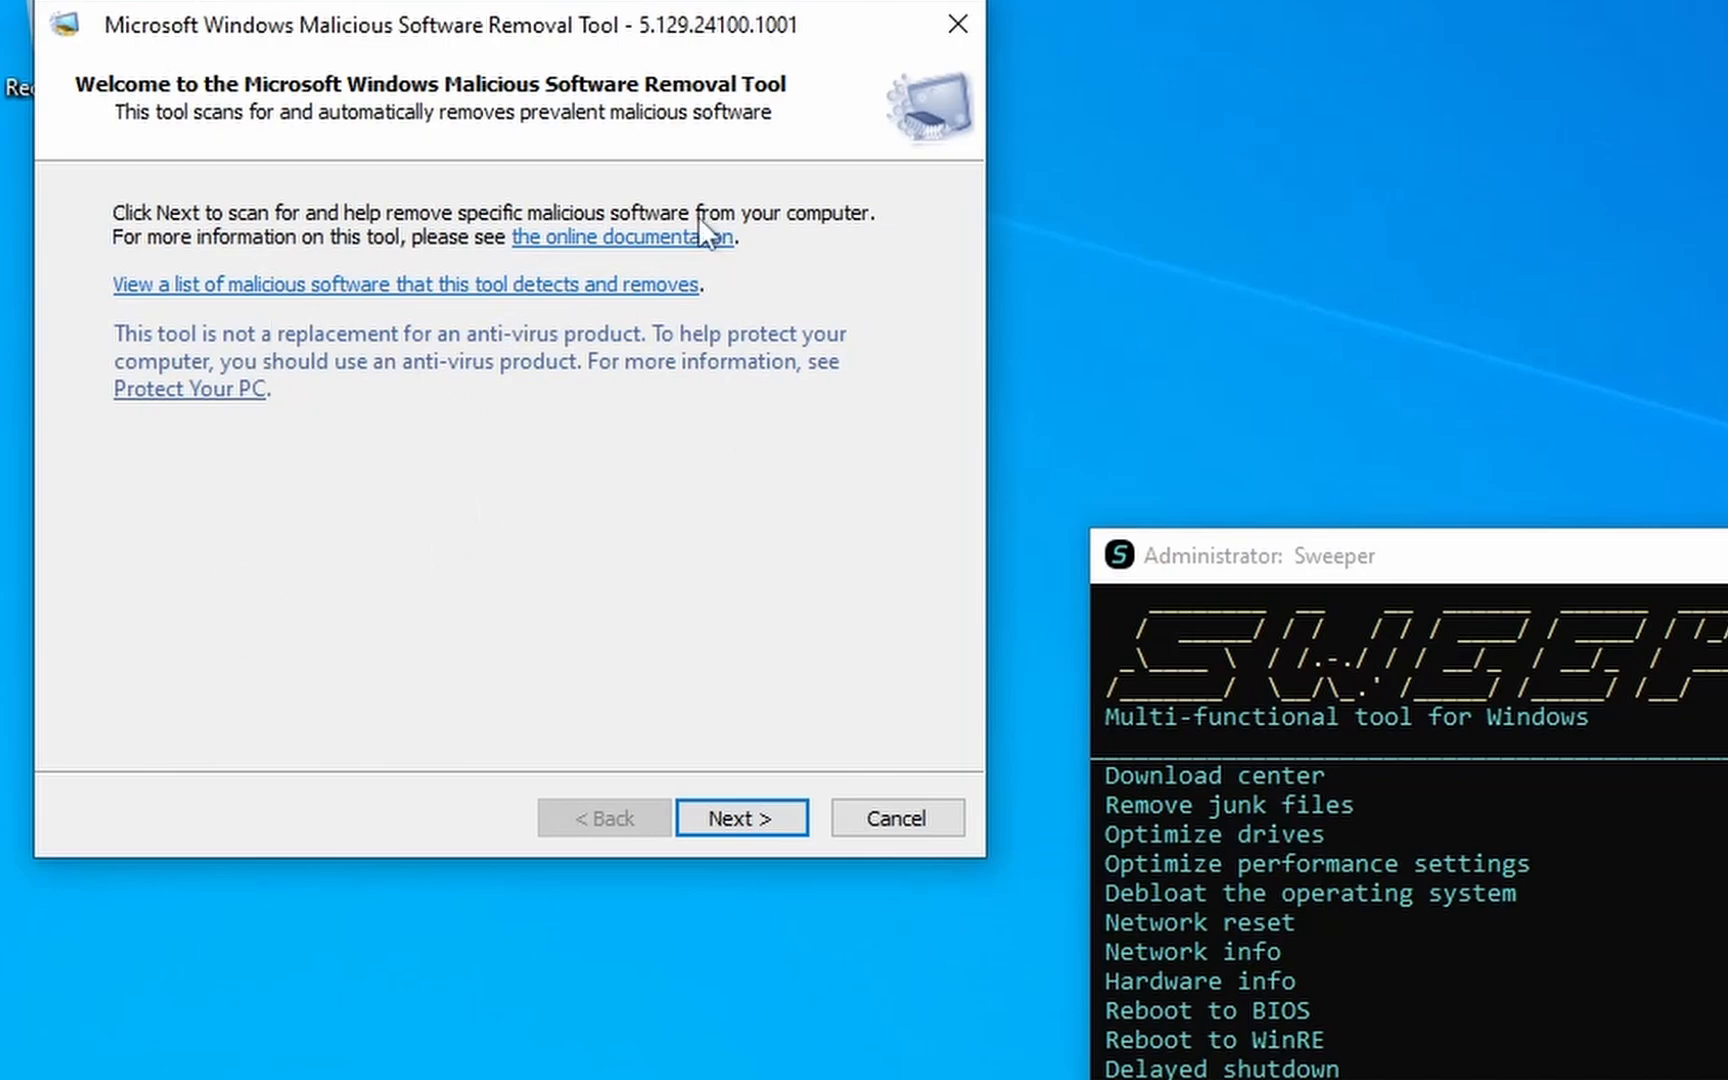
pyautogui.moveTo(166, 487)
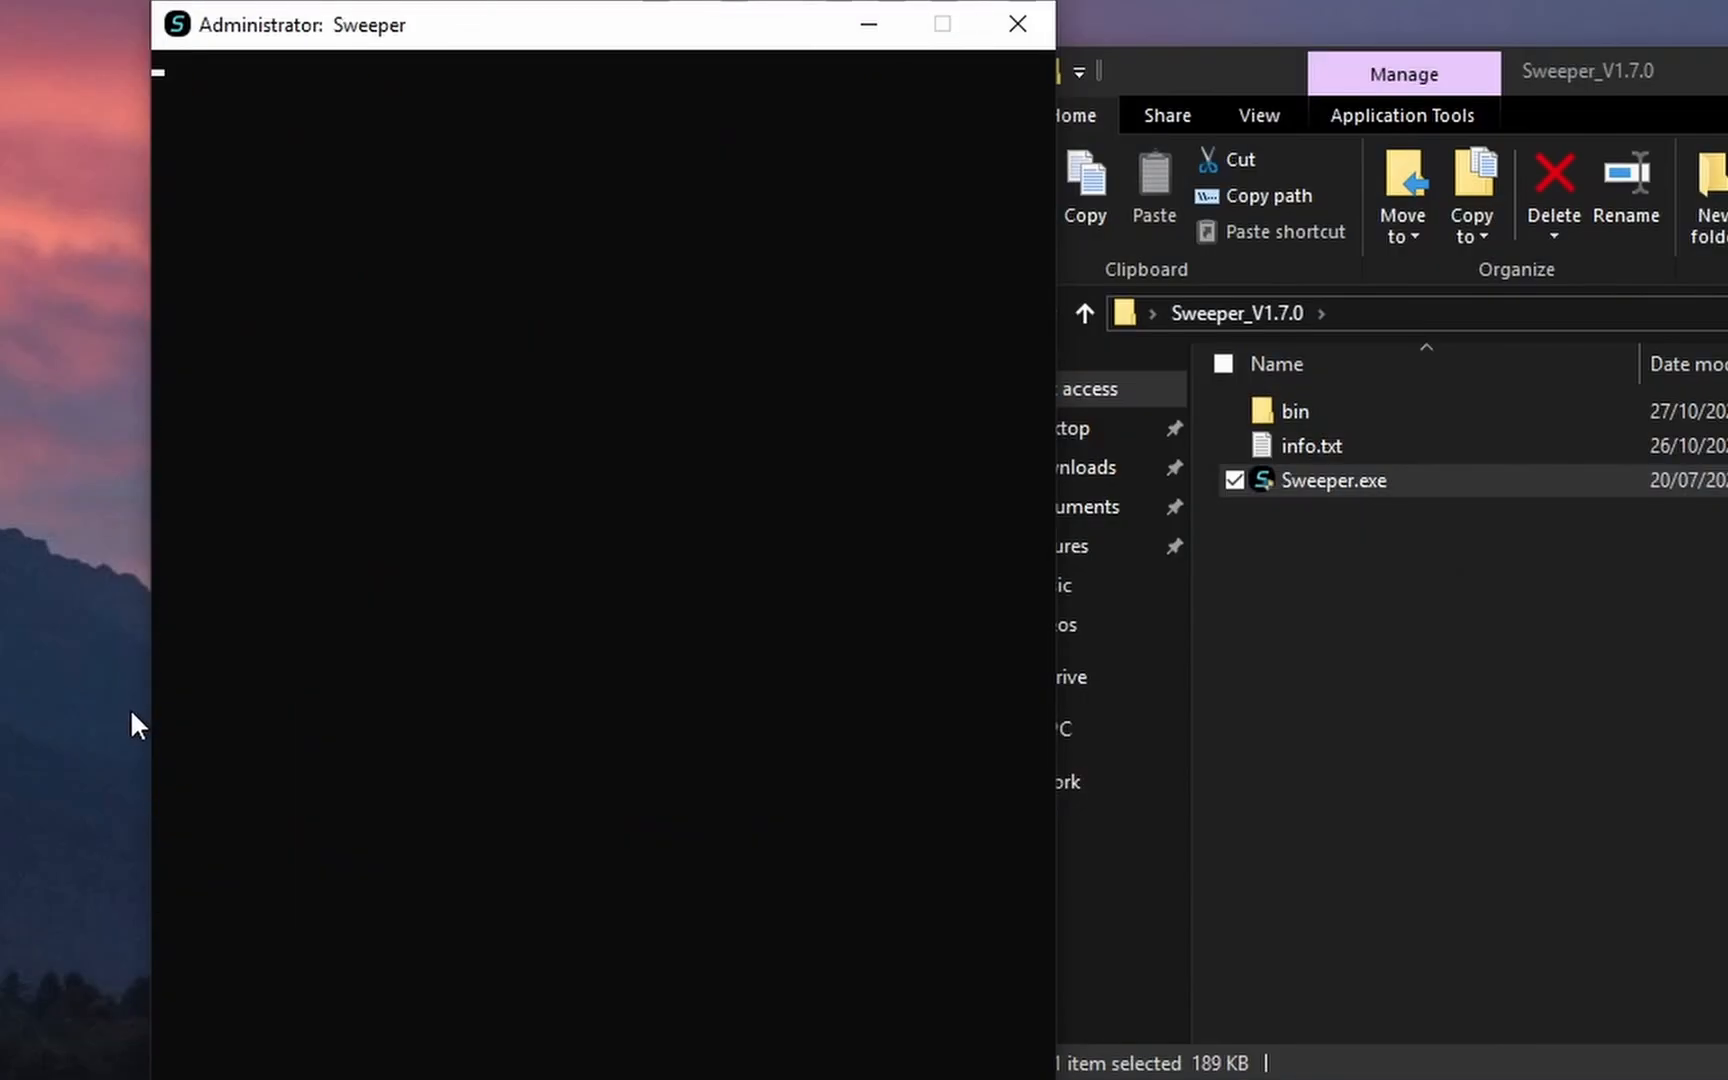
pyautogui.moveTo(460, 628)
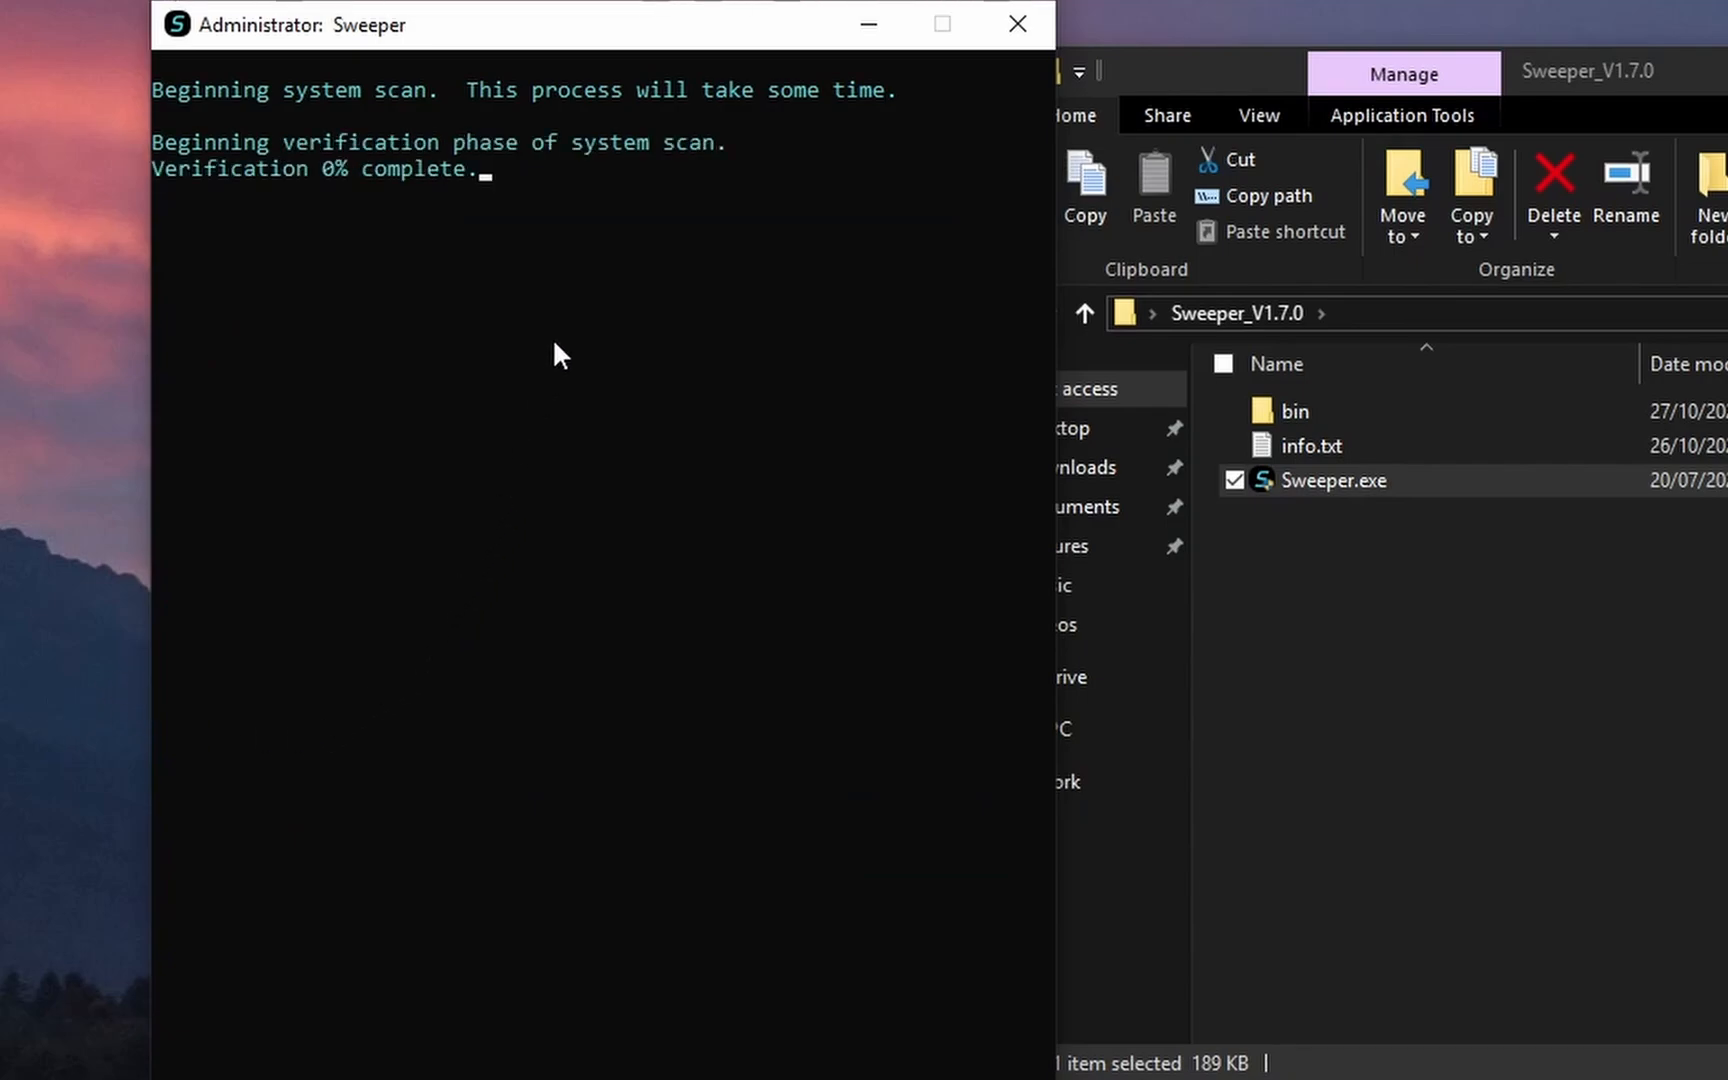
# Close the SFC scan, relaunch Sweeper.exe, then start and close the DISM scan.
pyautogui.click(1015, 24)
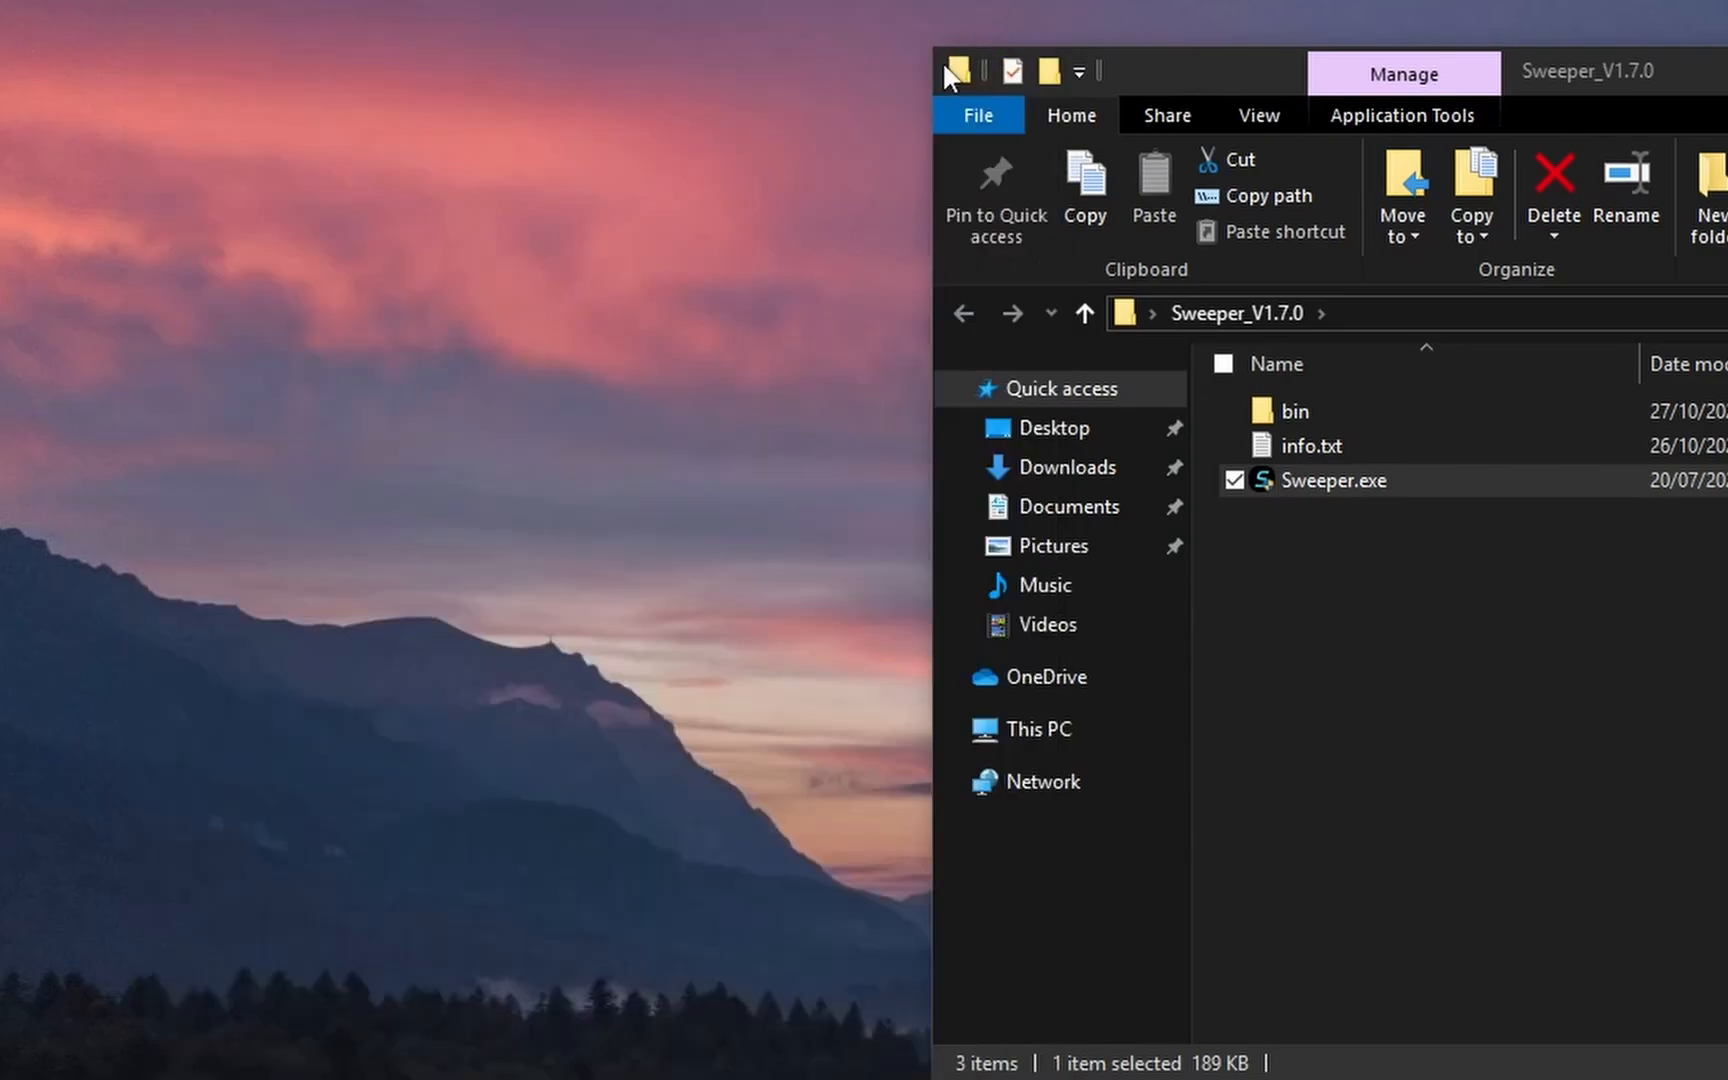
pyautogui.doubleClick(1333, 479)
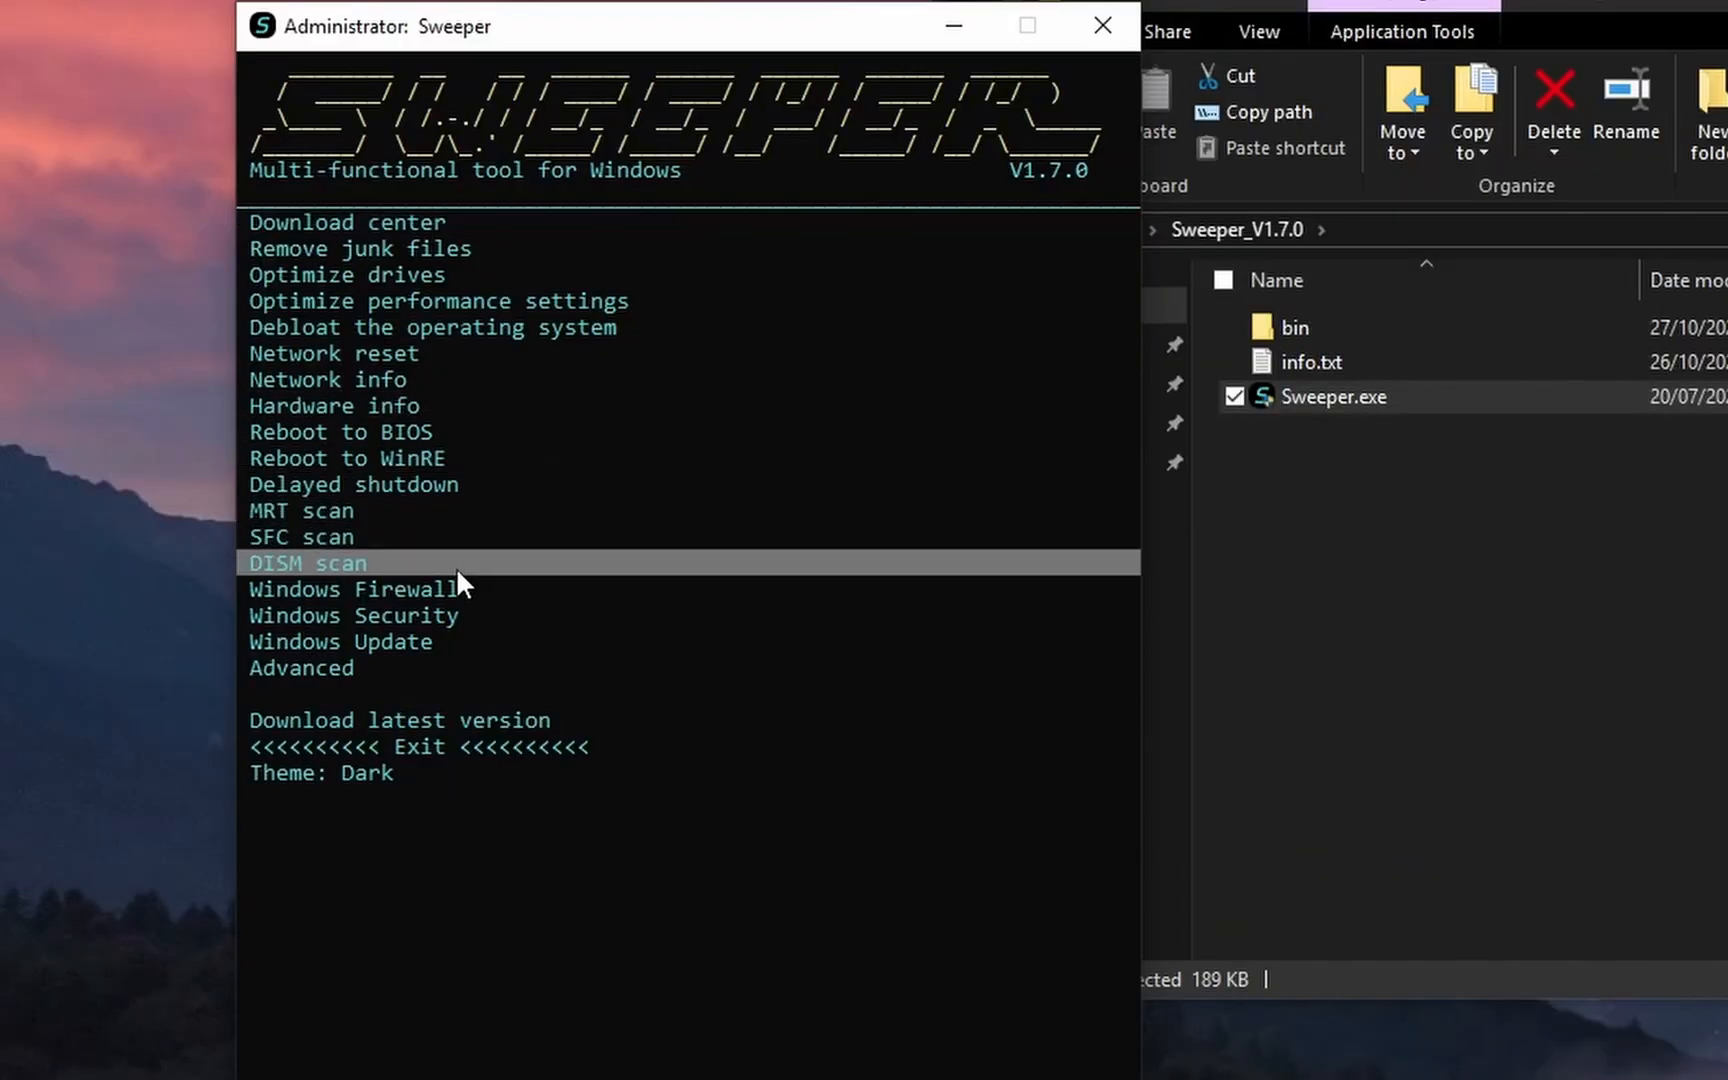
pyautogui.click(310, 563)
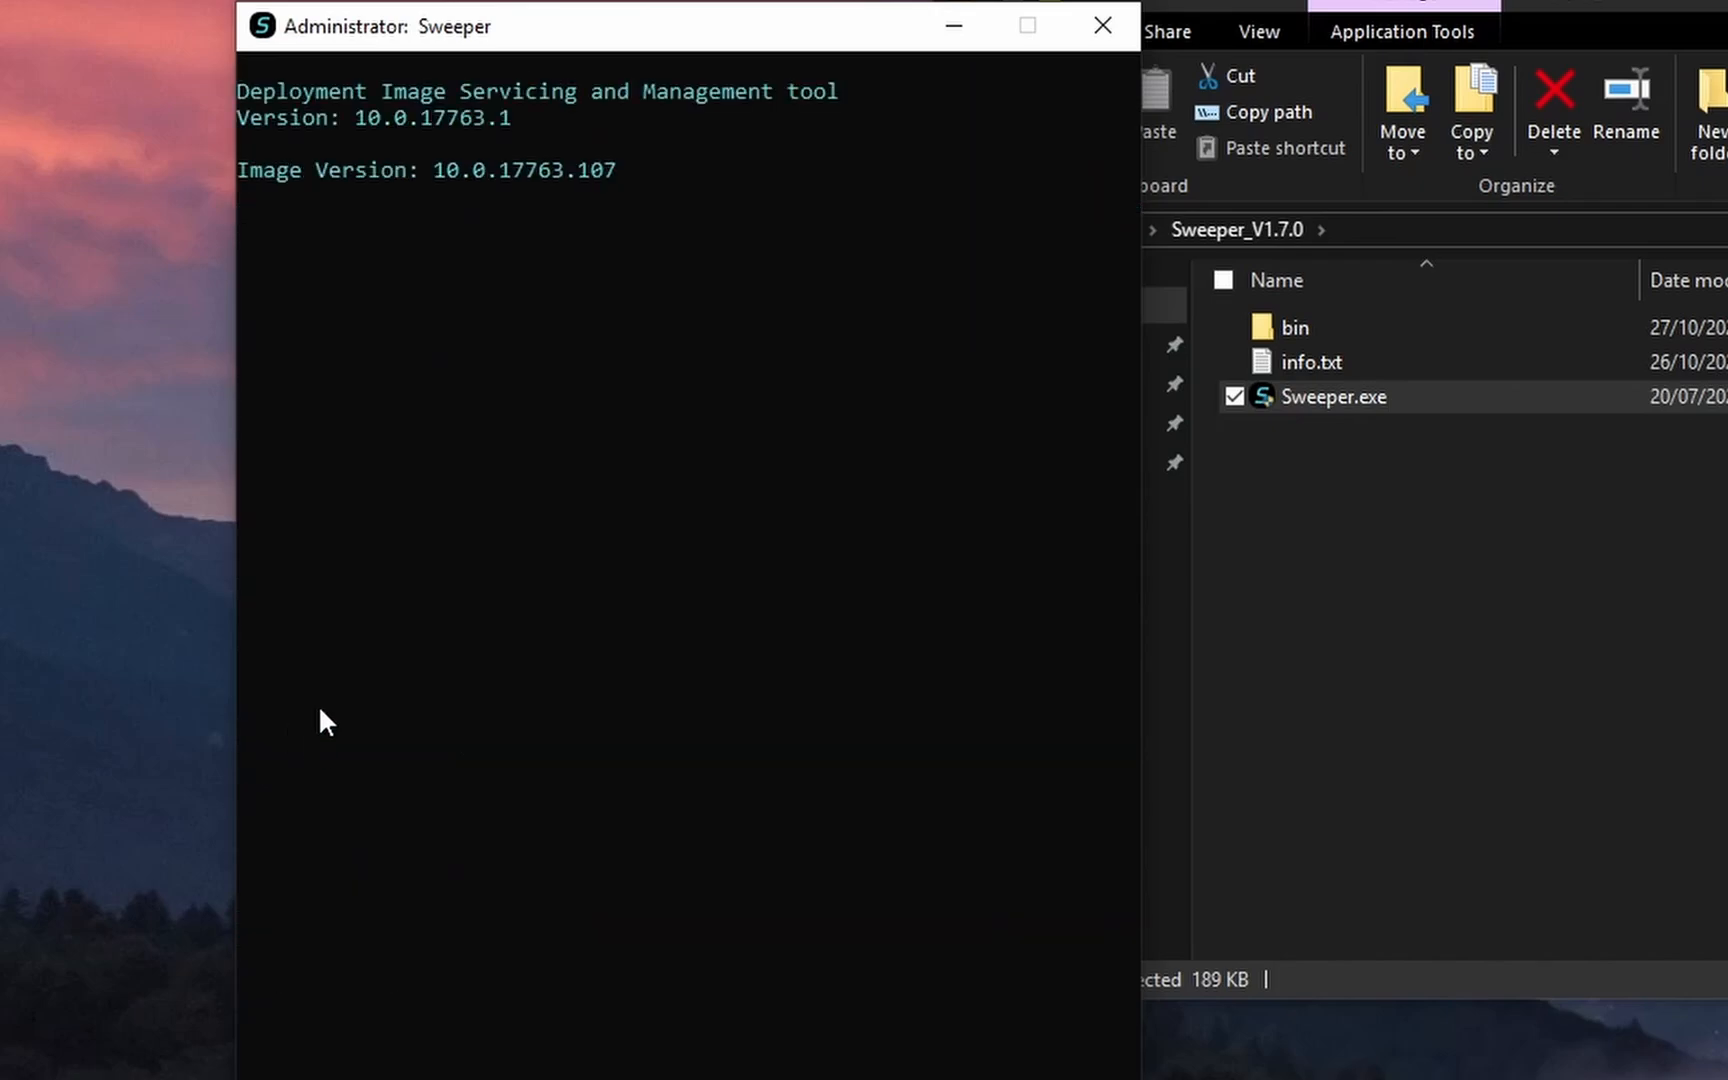
pyautogui.click(1102, 25)
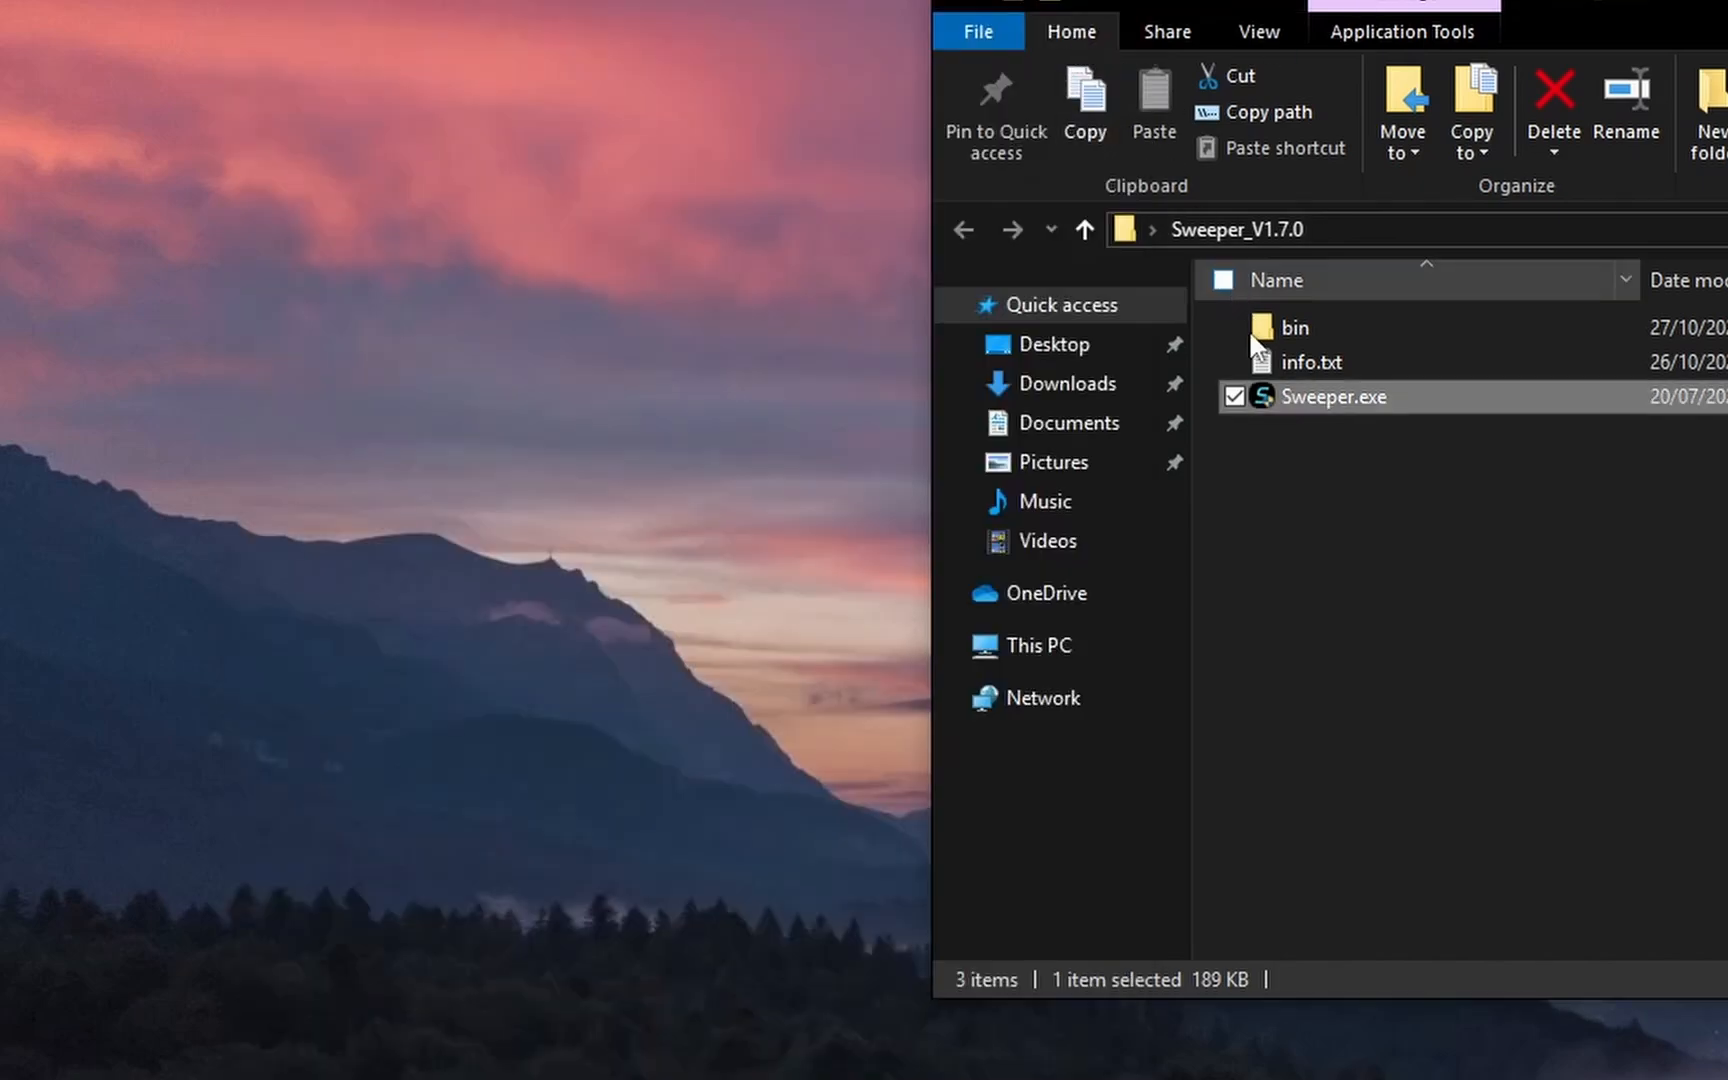
# Relaunch Sweeper, disable Windows Firewall, then enable it again.
pyautogui.doubleClick(1330, 397)
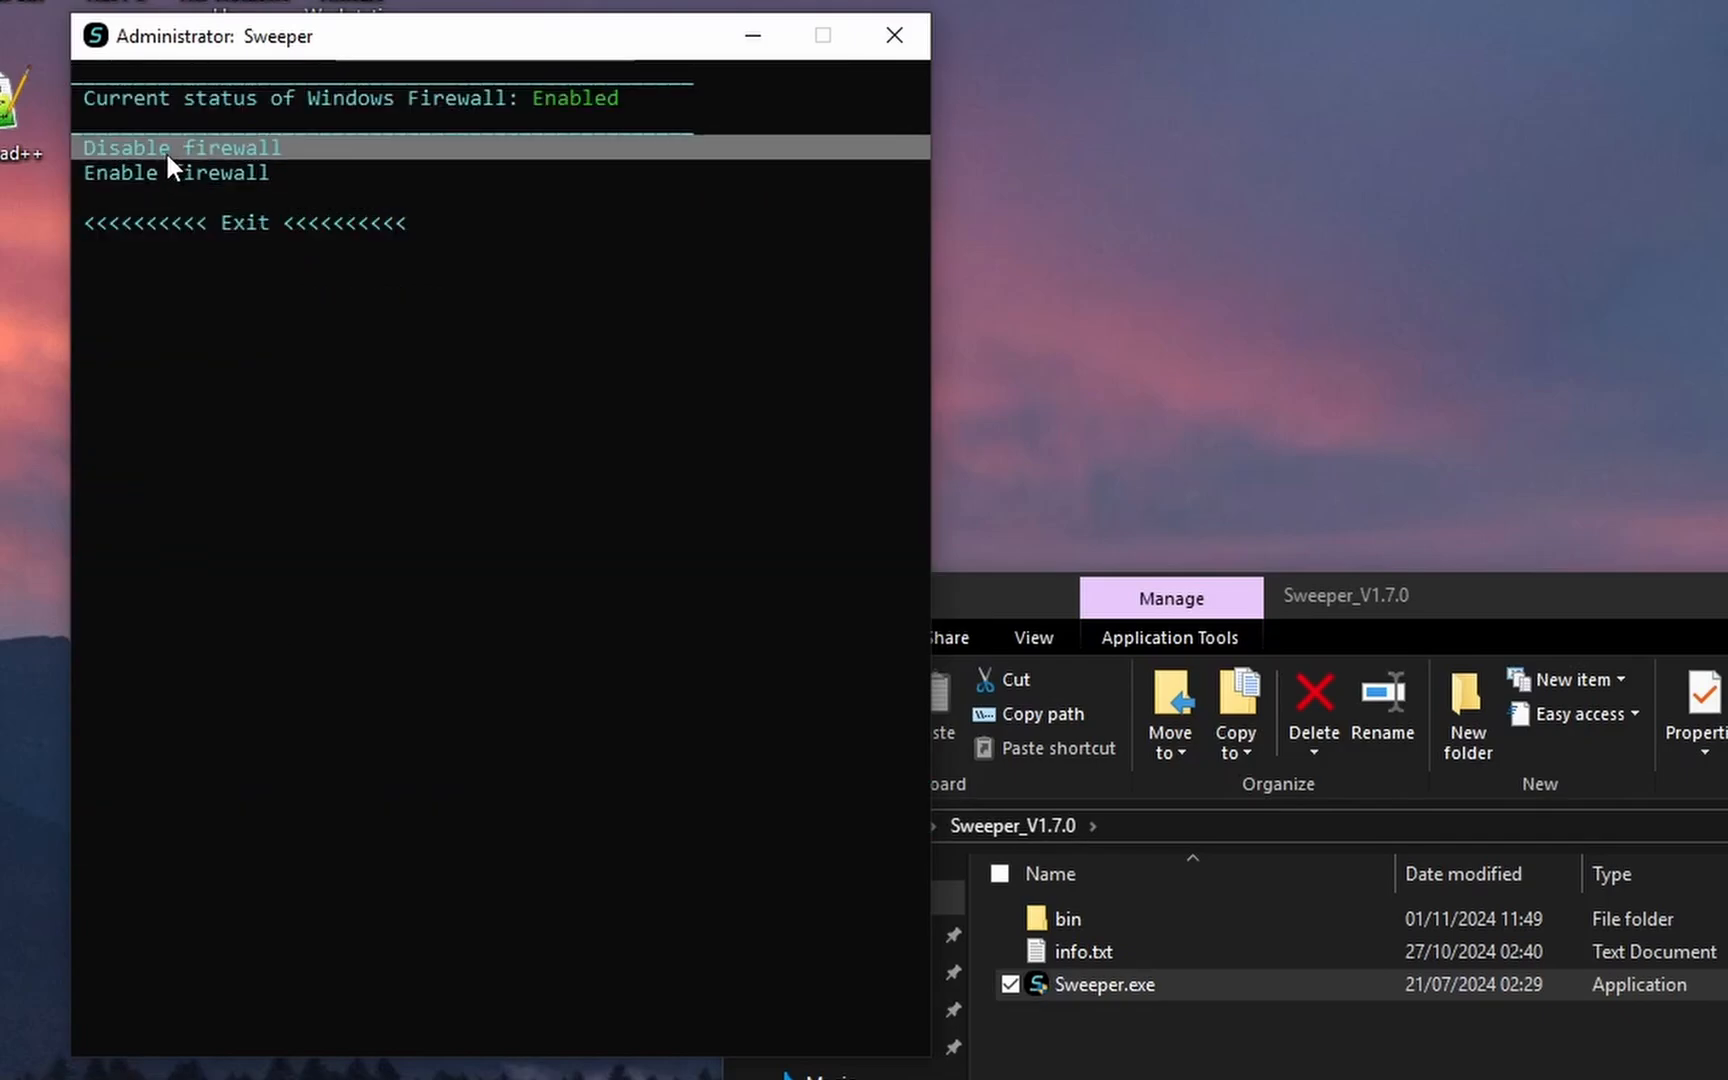
pyautogui.click(182, 147)
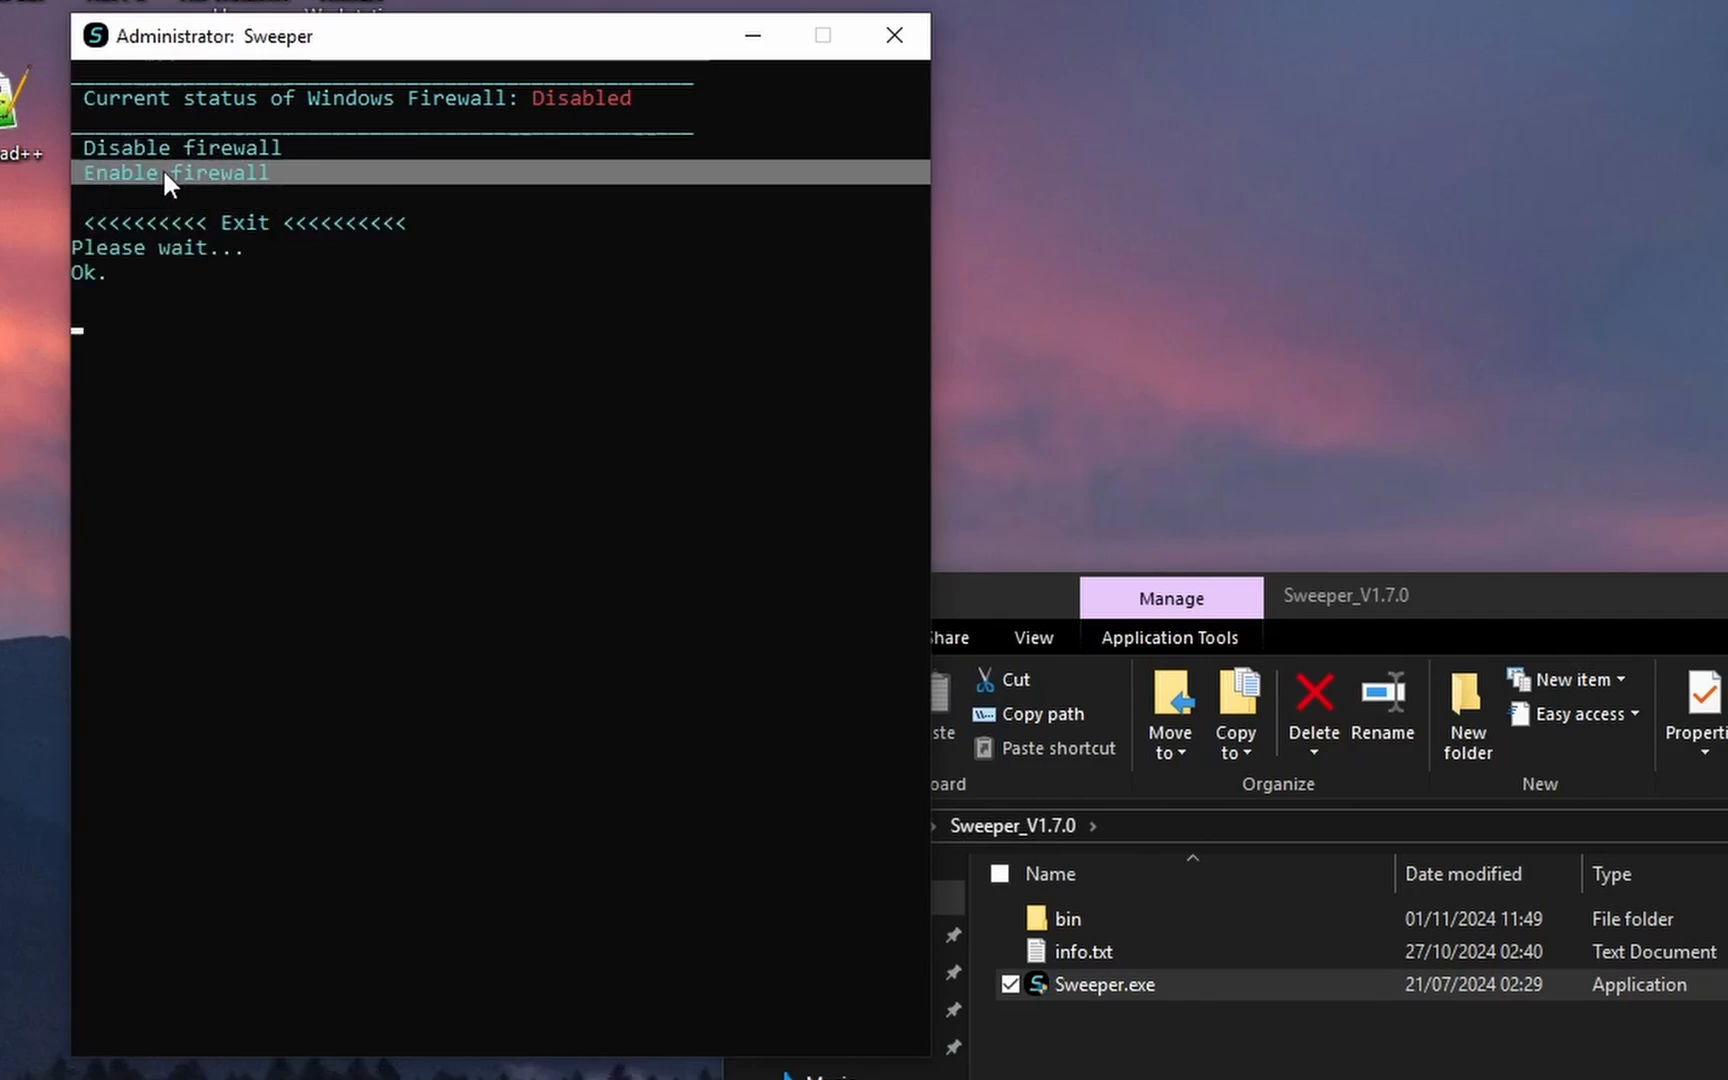
pyautogui.click(174, 172)
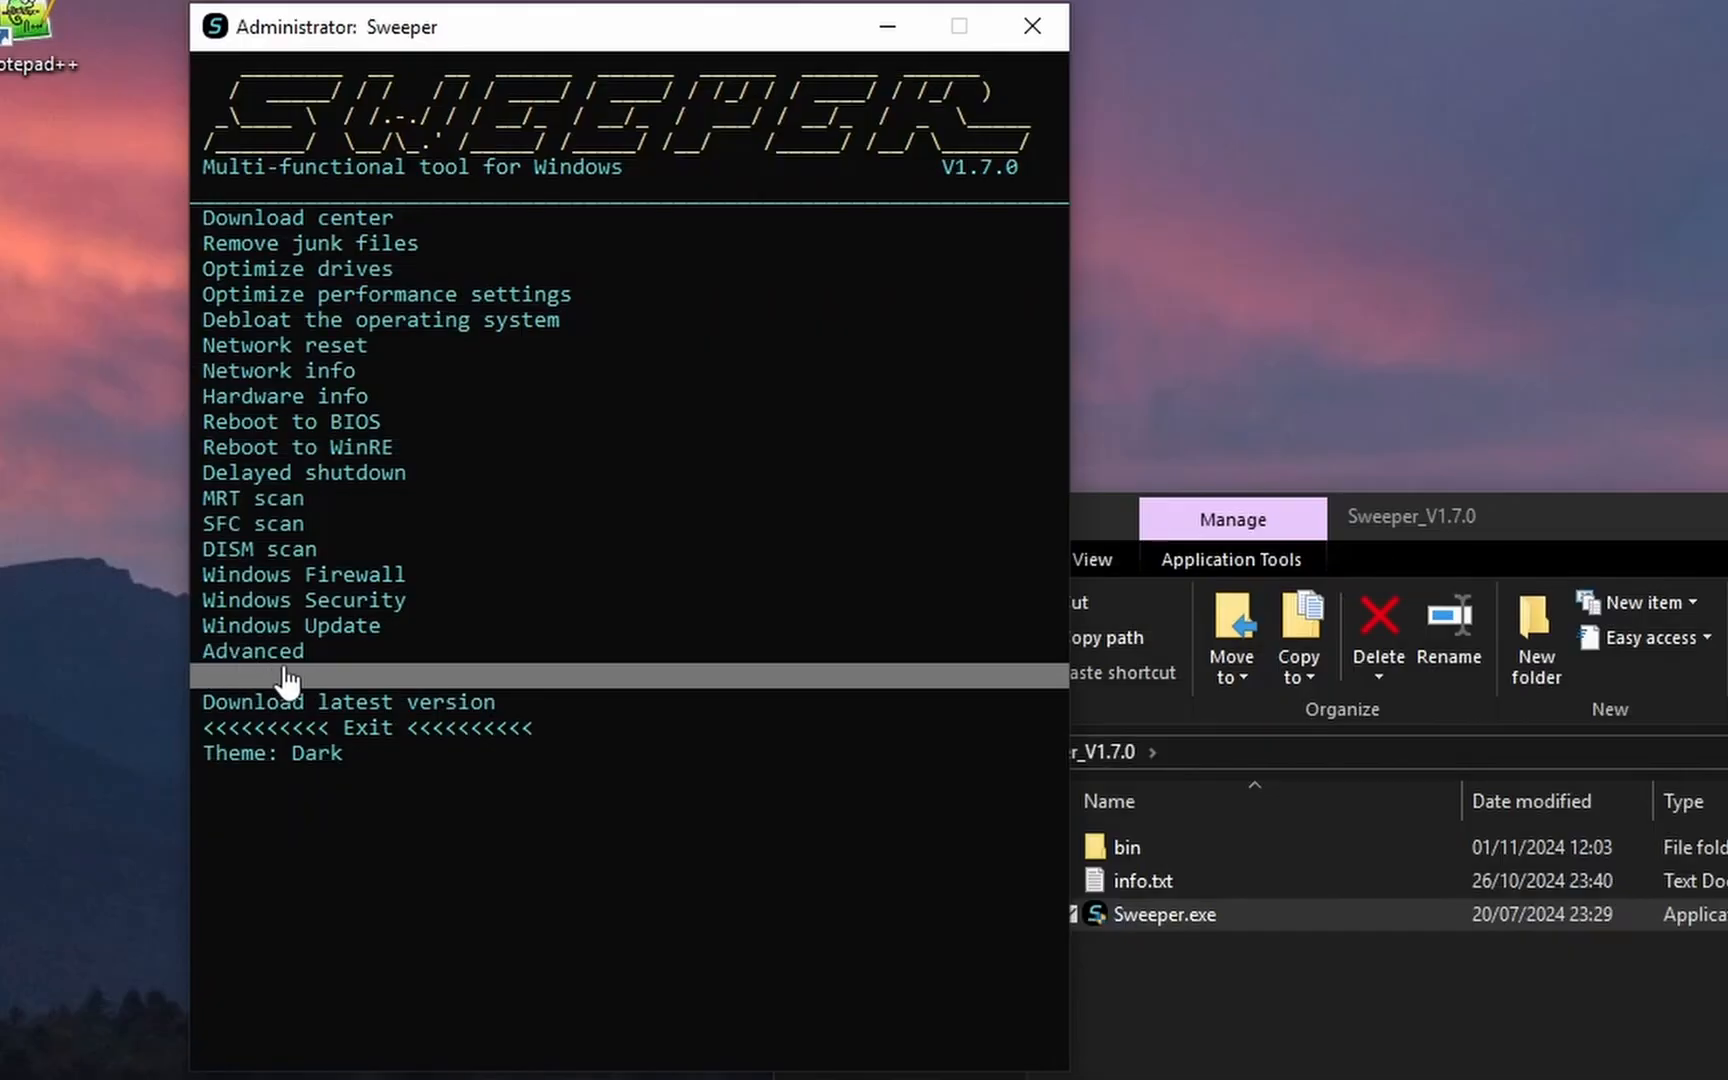
pyautogui.moveTo(218, 705)
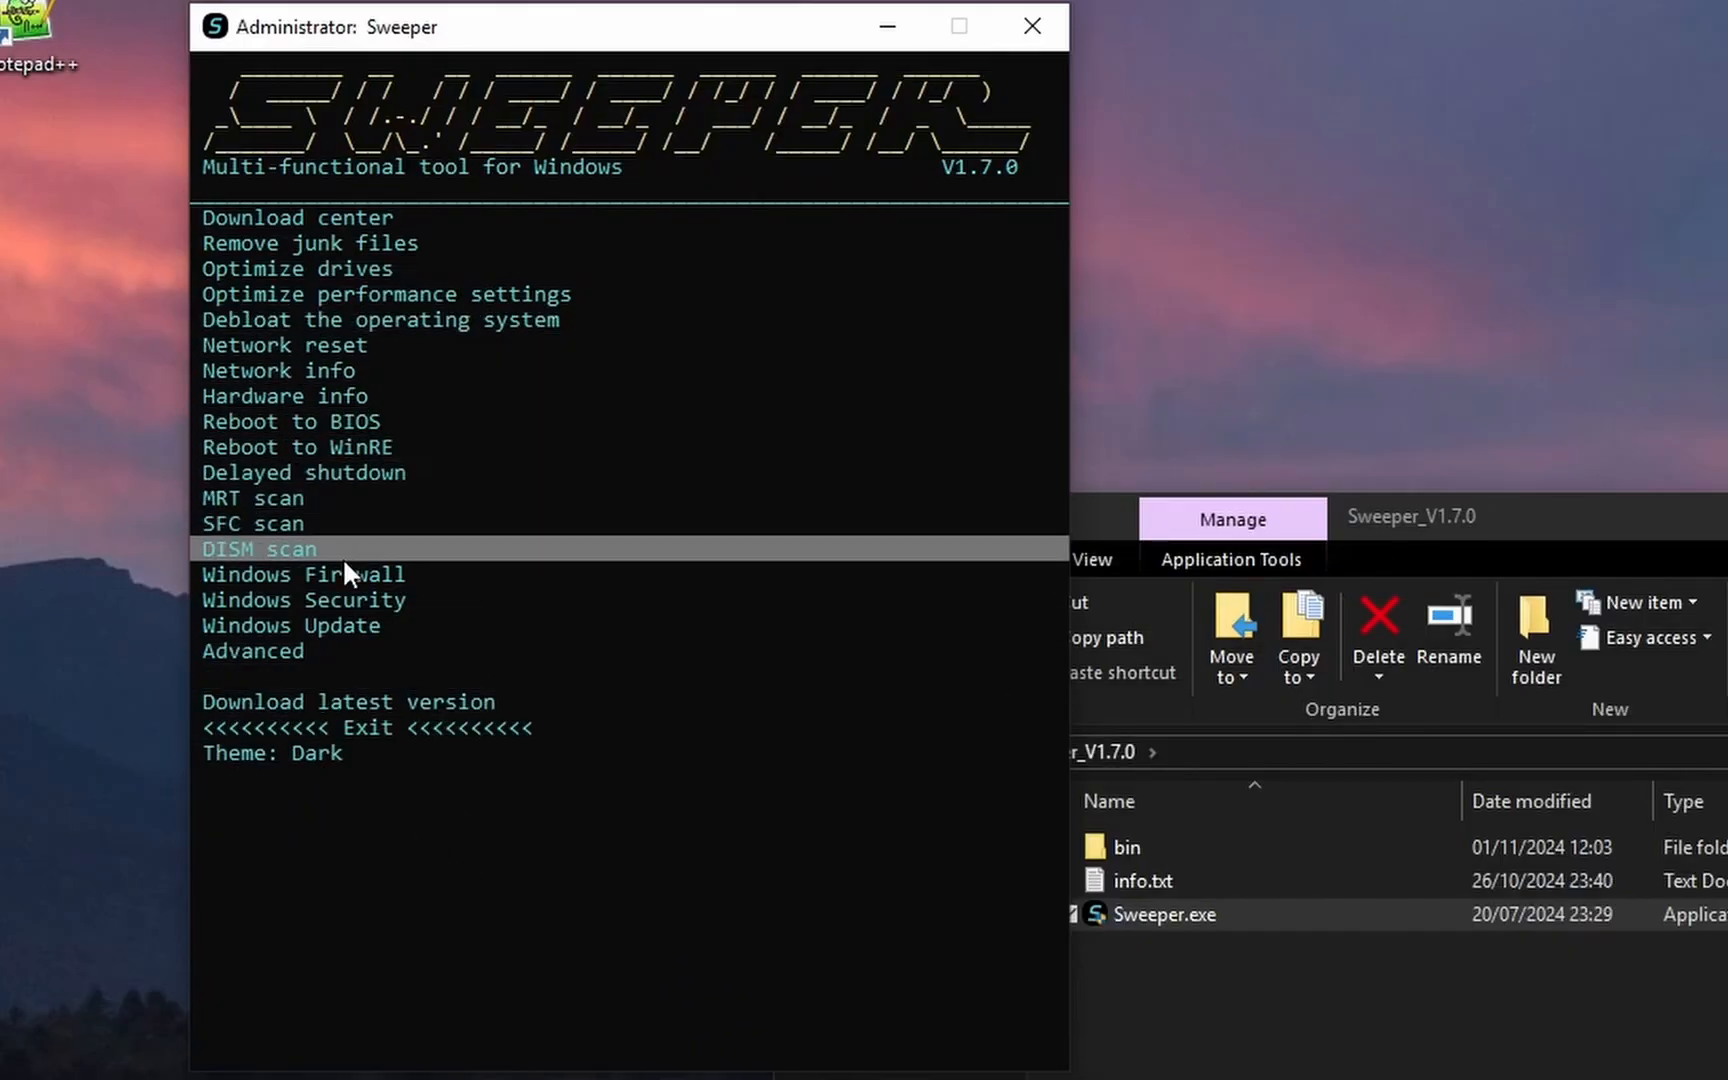
# Enable then disable Windows Security, leaving it Disabled, and exit to the main menu.
pyautogui.click(302, 600)
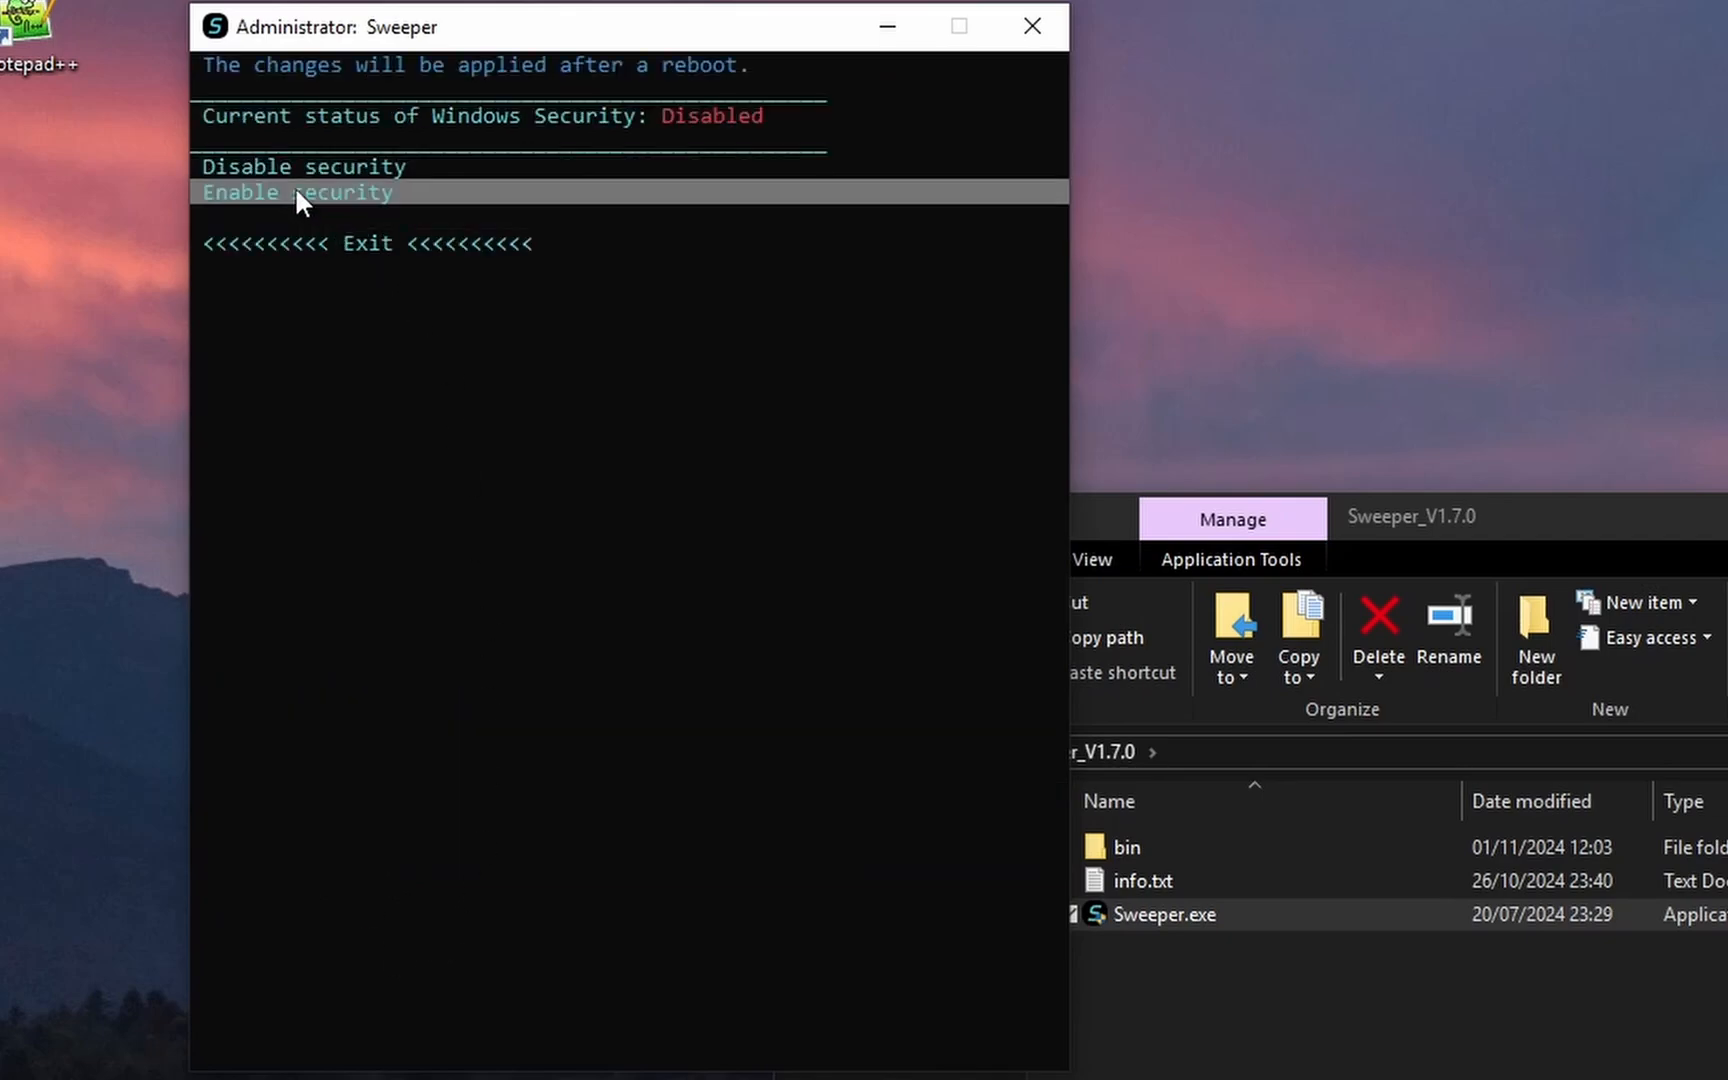
pyautogui.click(298, 192)
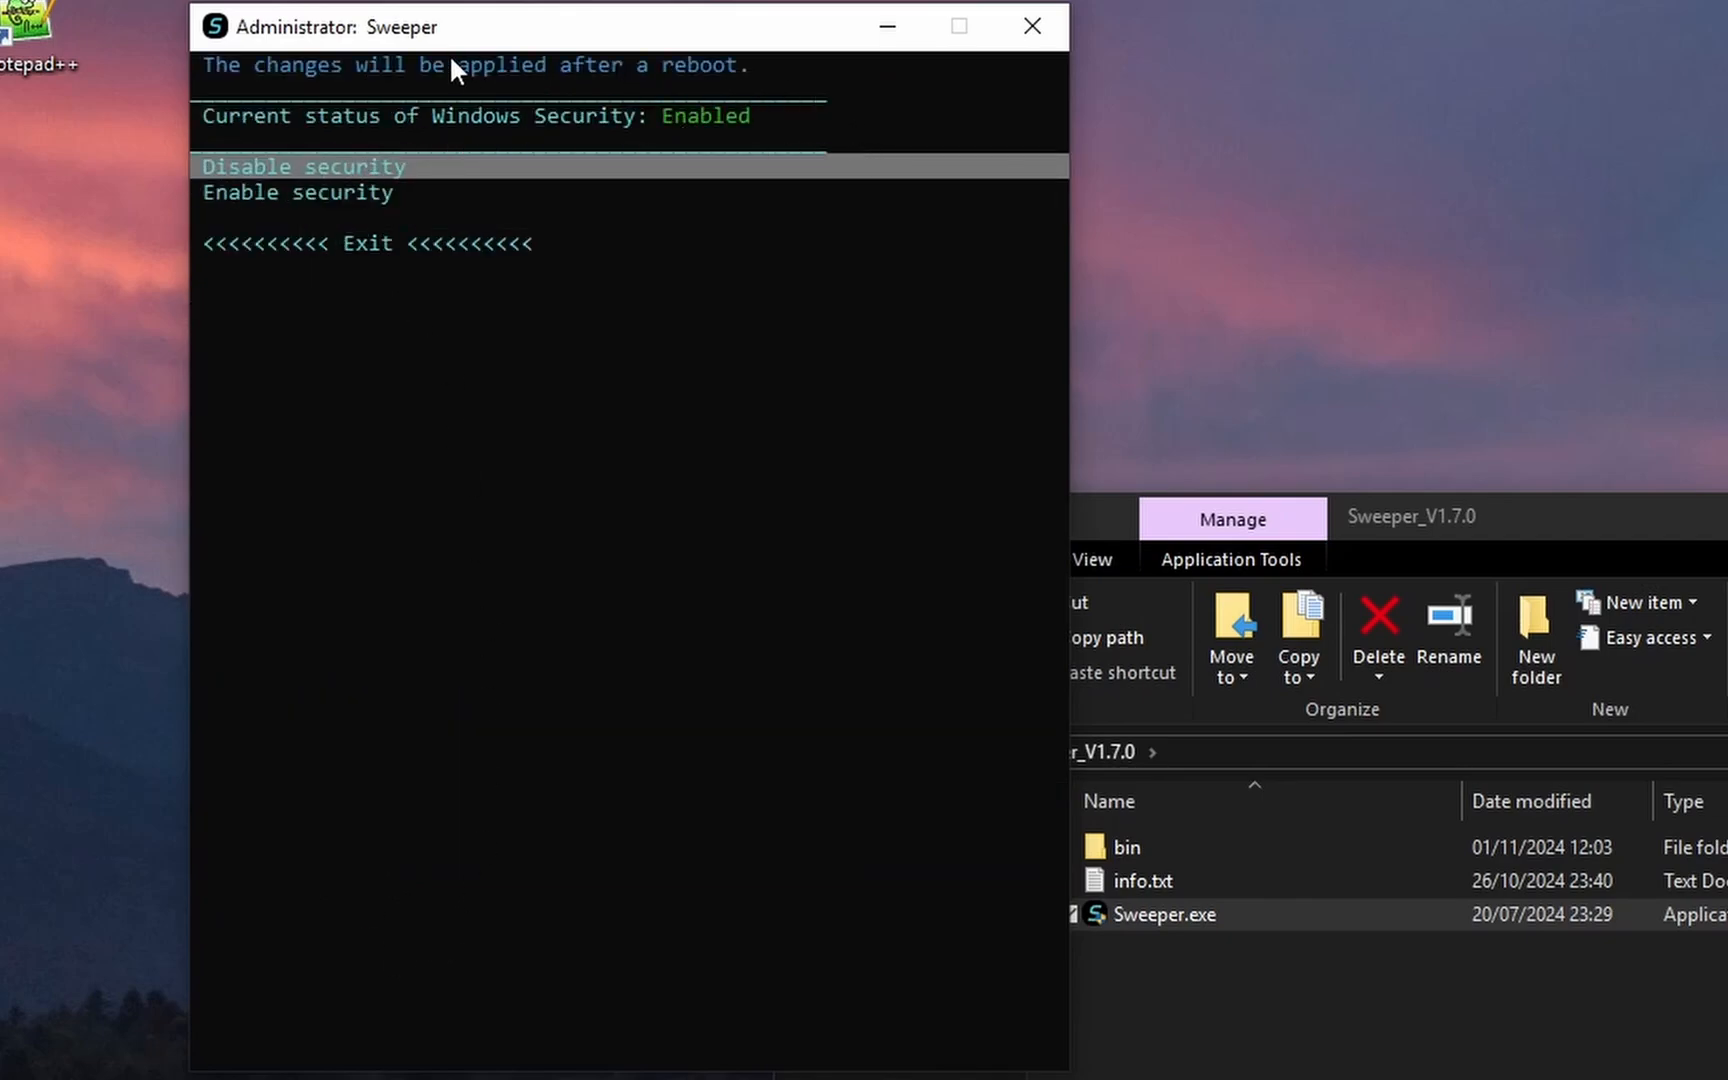
pyautogui.click(303, 166)
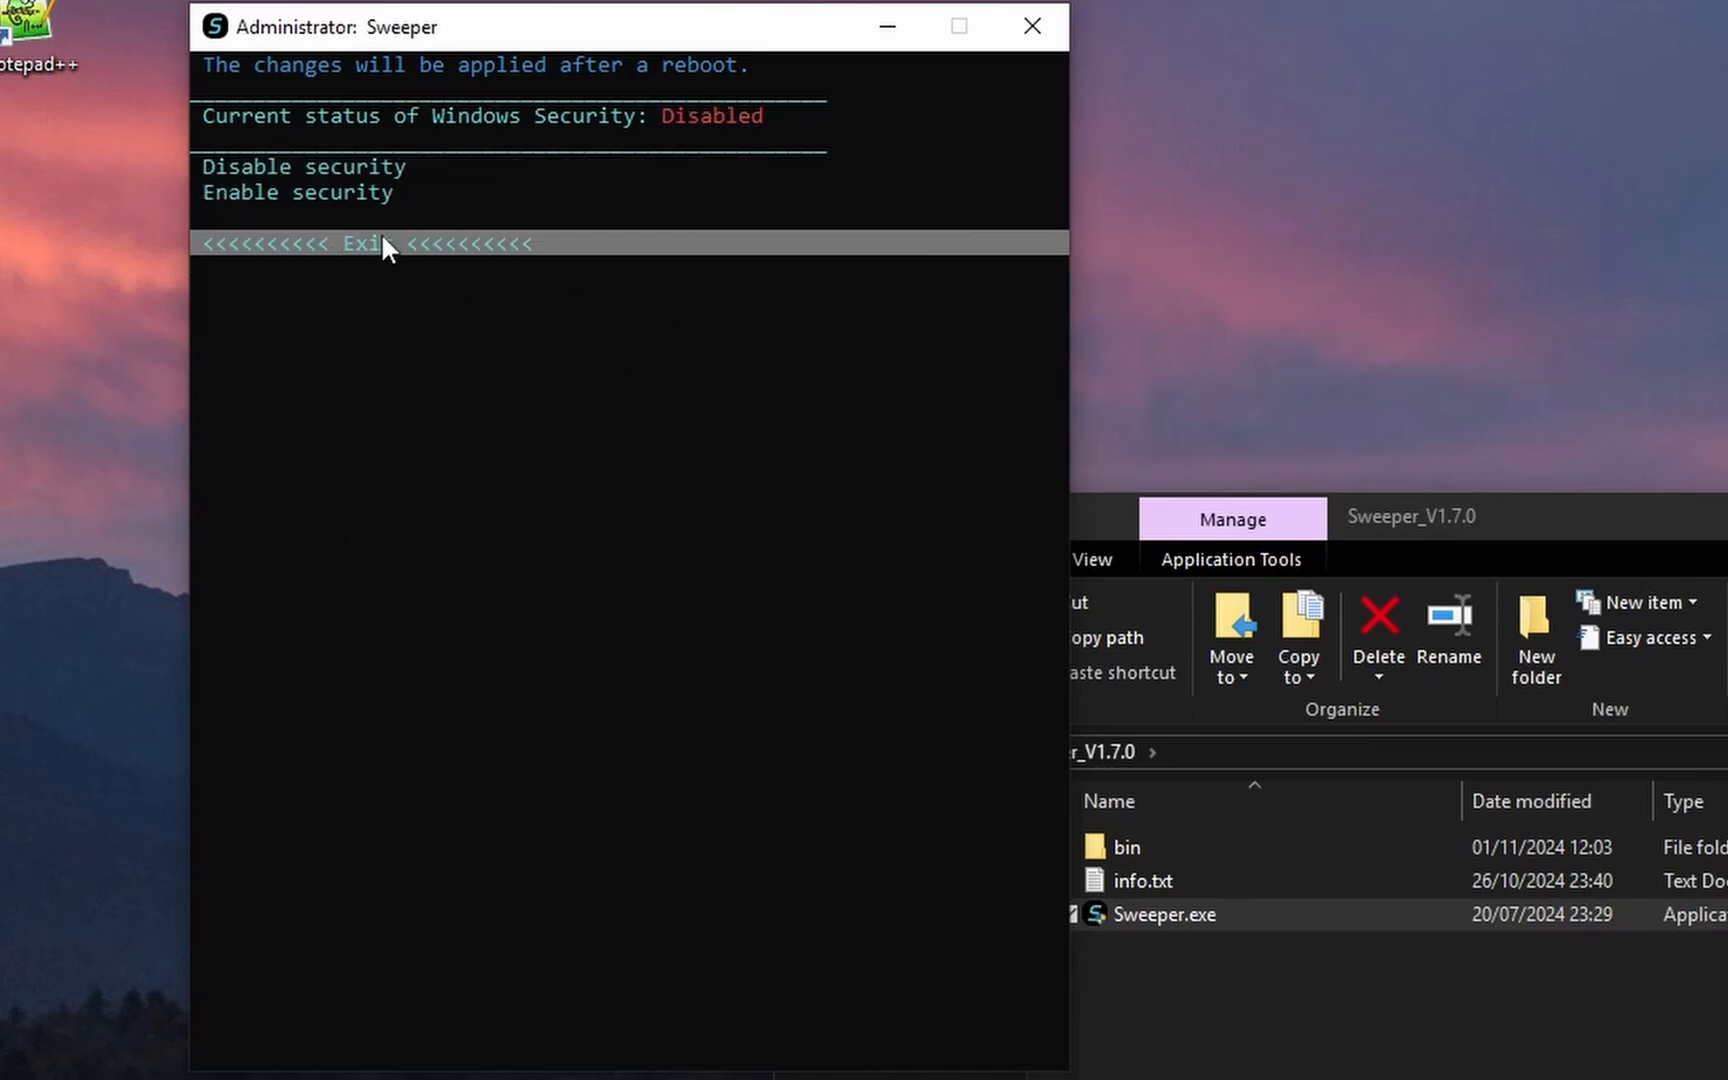
pyautogui.click(361, 242)
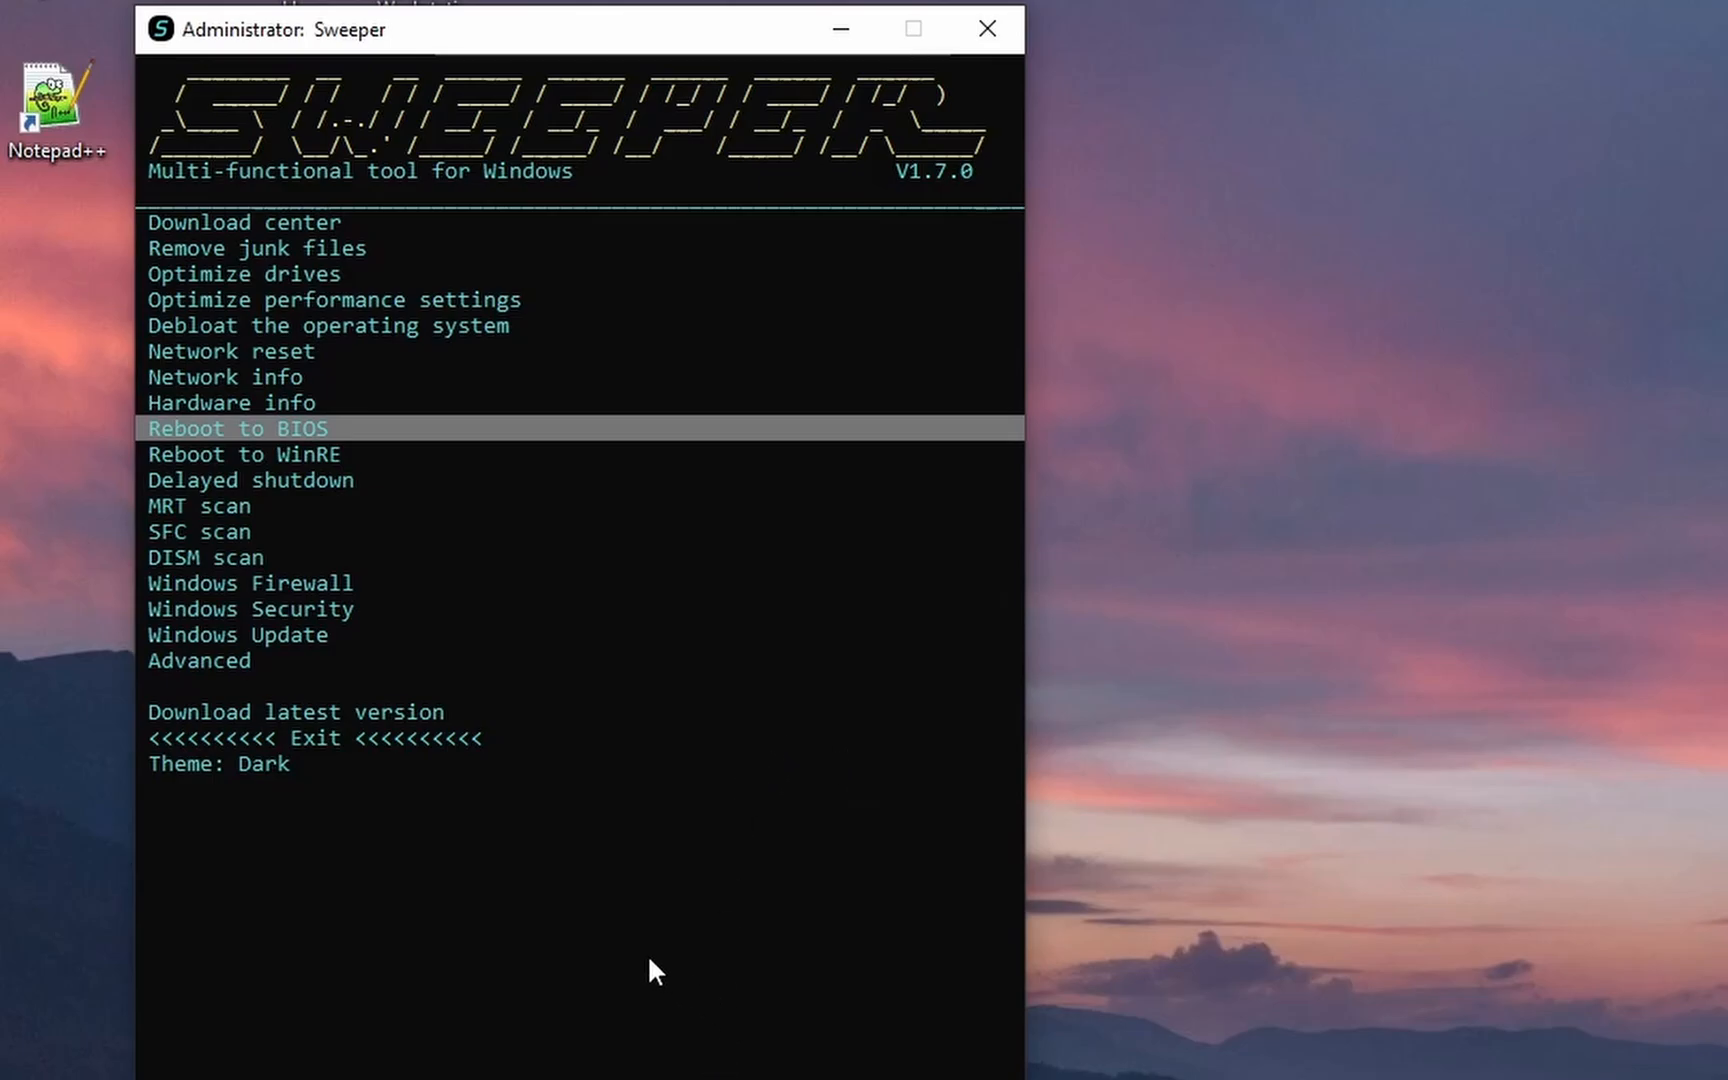
# Disable Windows Update, then re-enable it until the status shows Enabled.
pyautogui.click(237, 635)
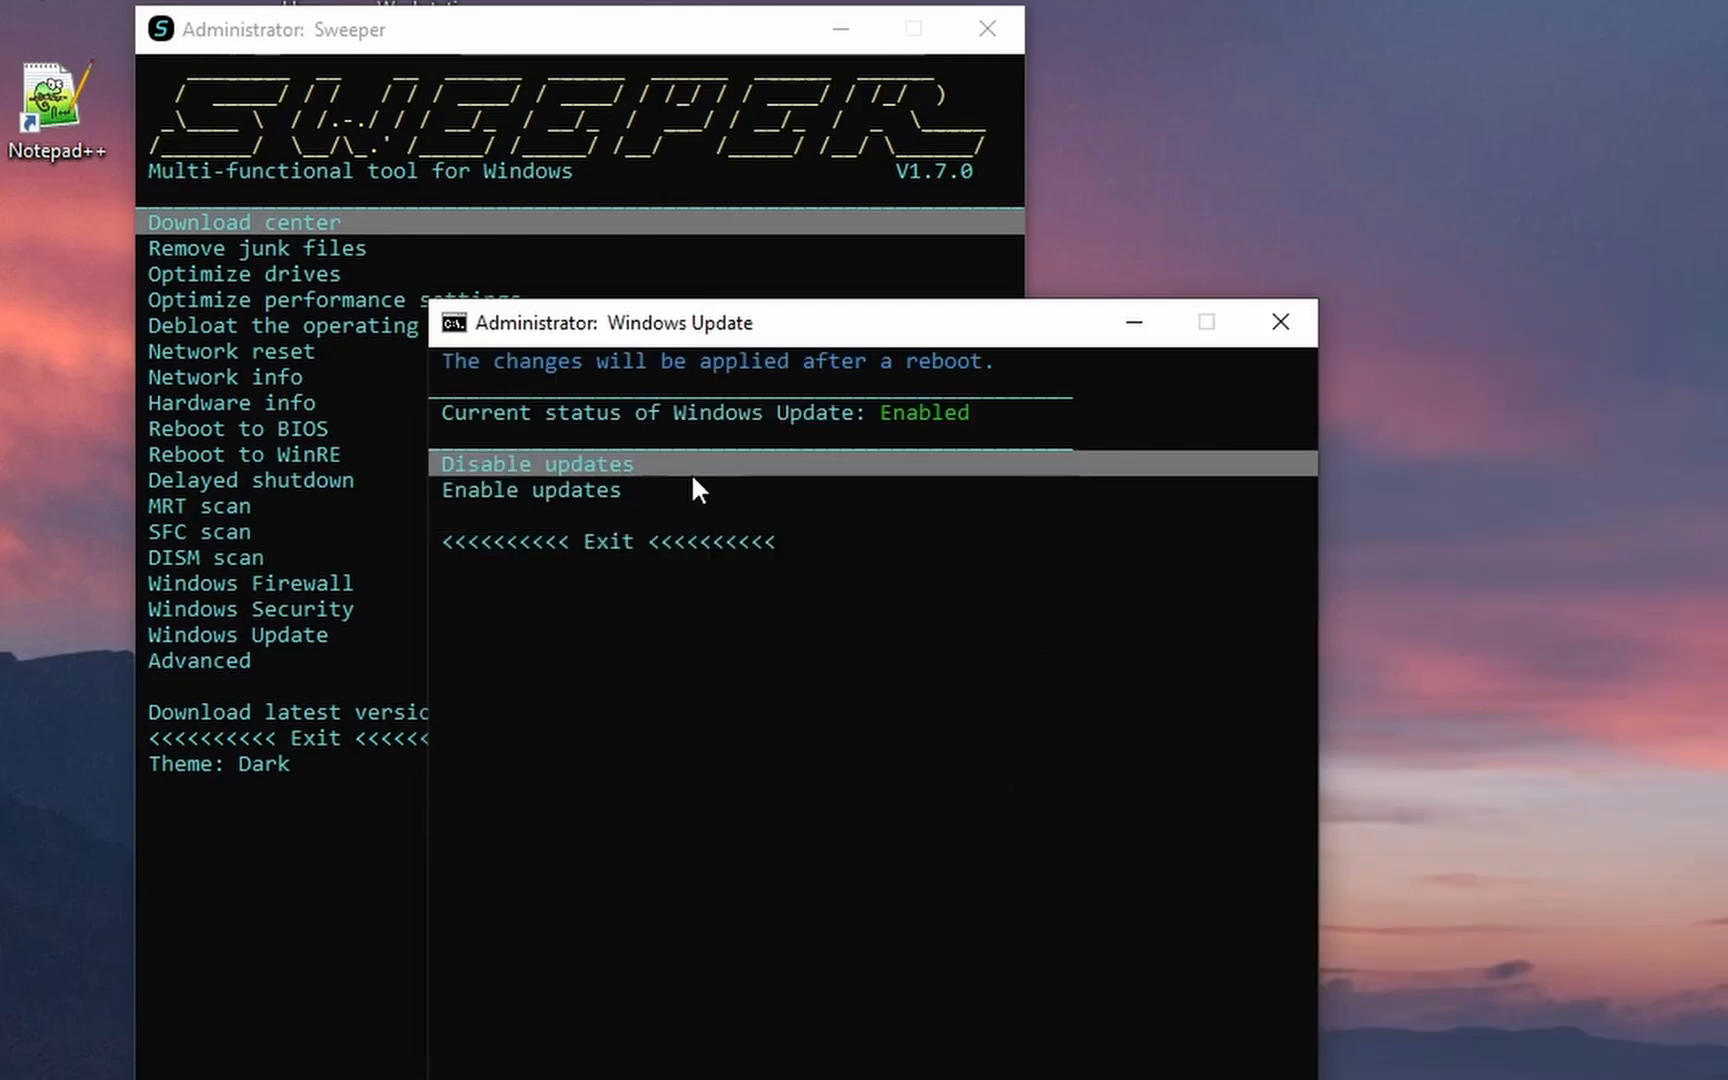
pyautogui.click(537, 463)
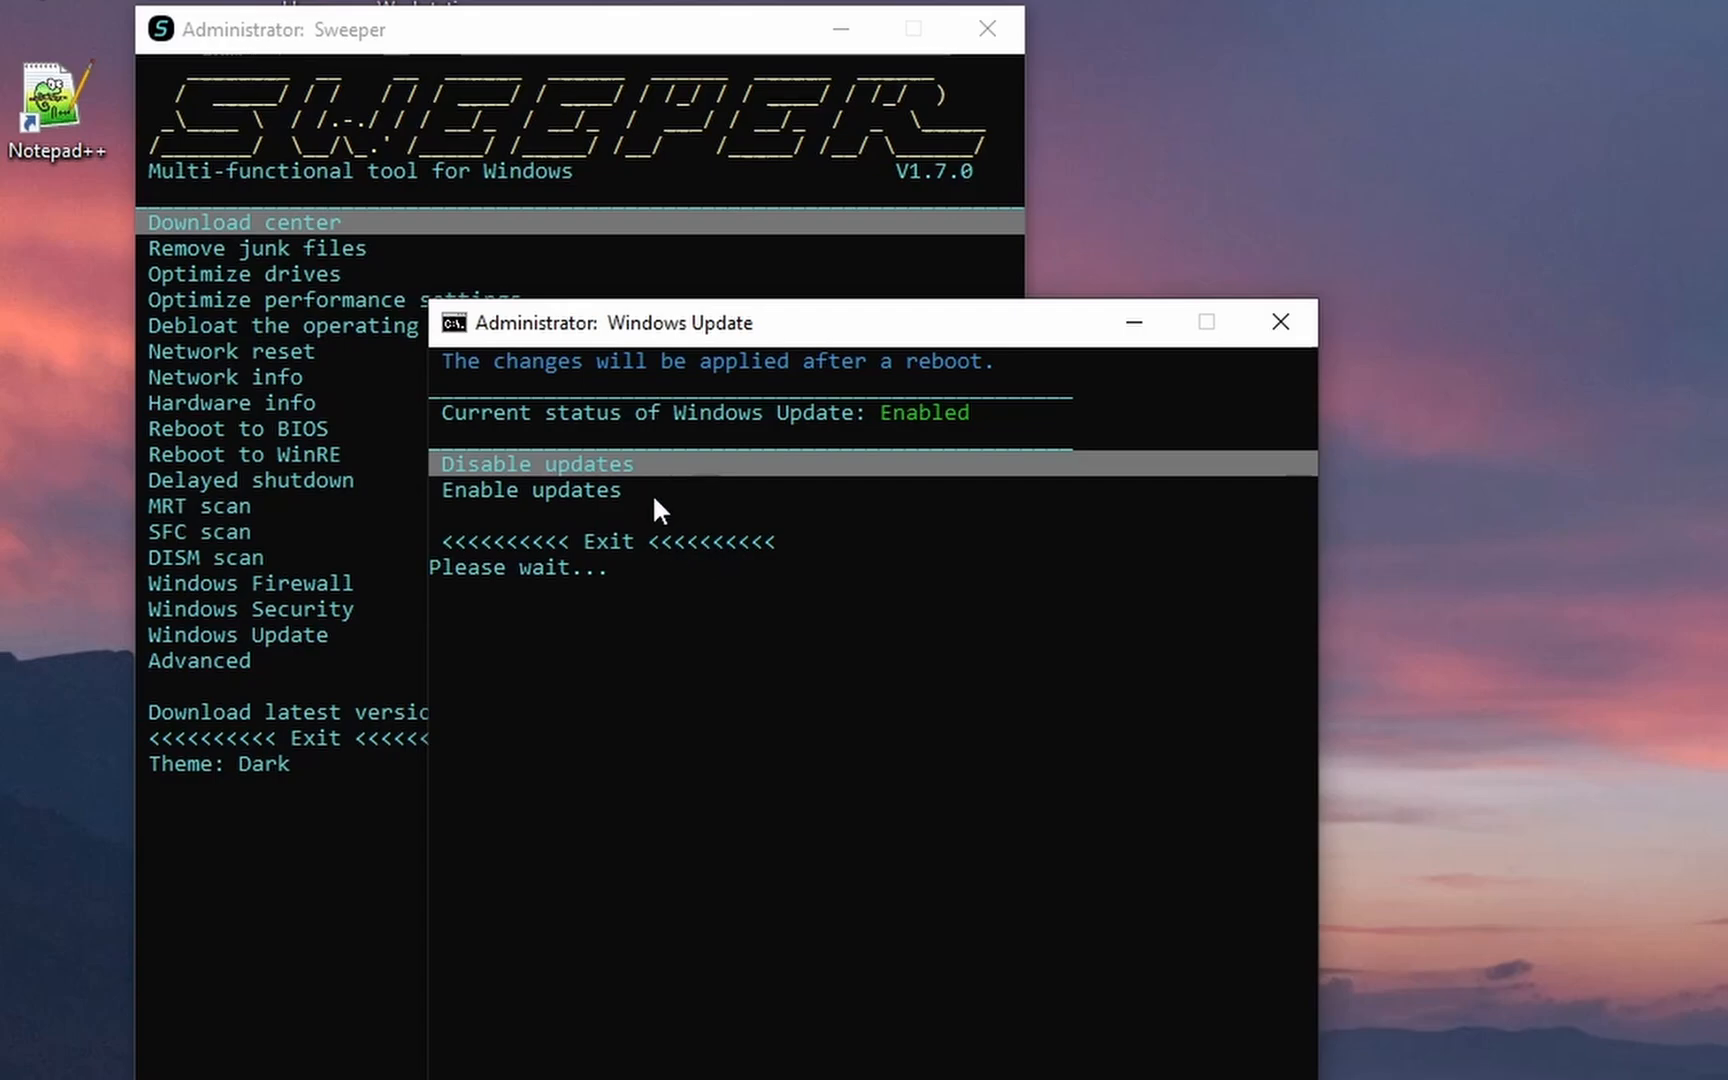
pyautogui.moveTo(433, 378)
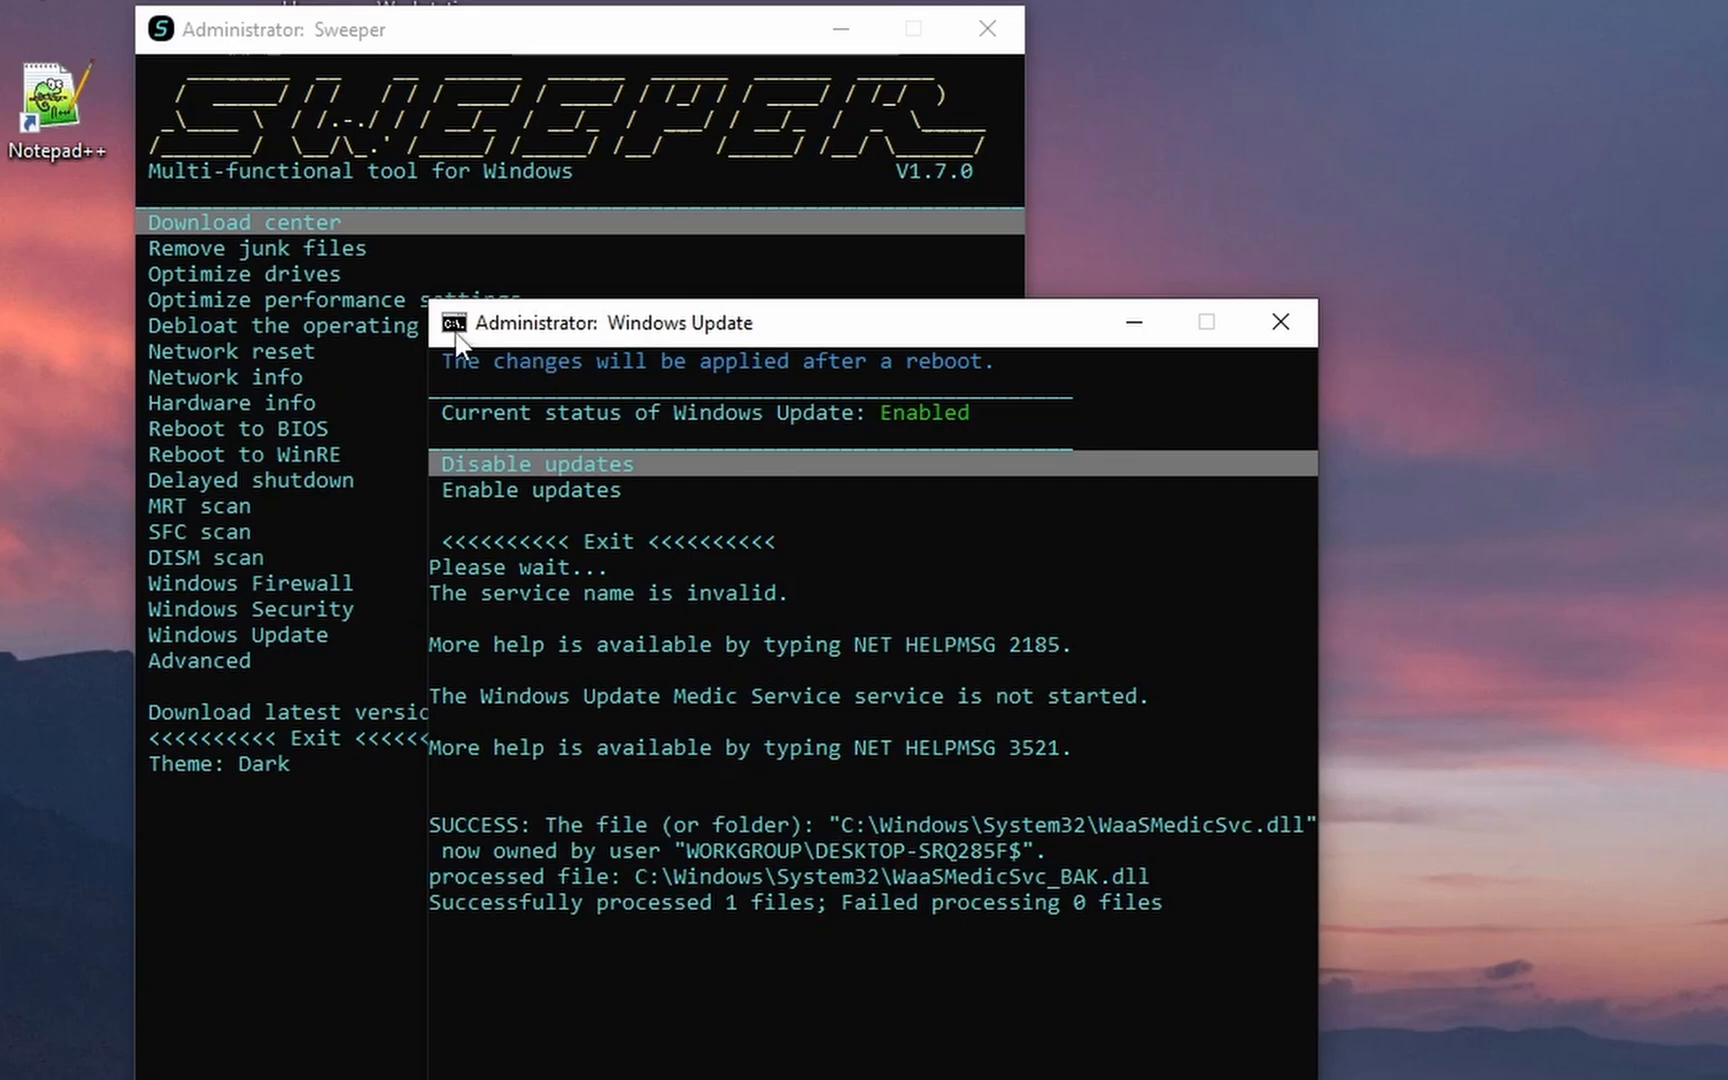
pyautogui.moveTo(703, 509)
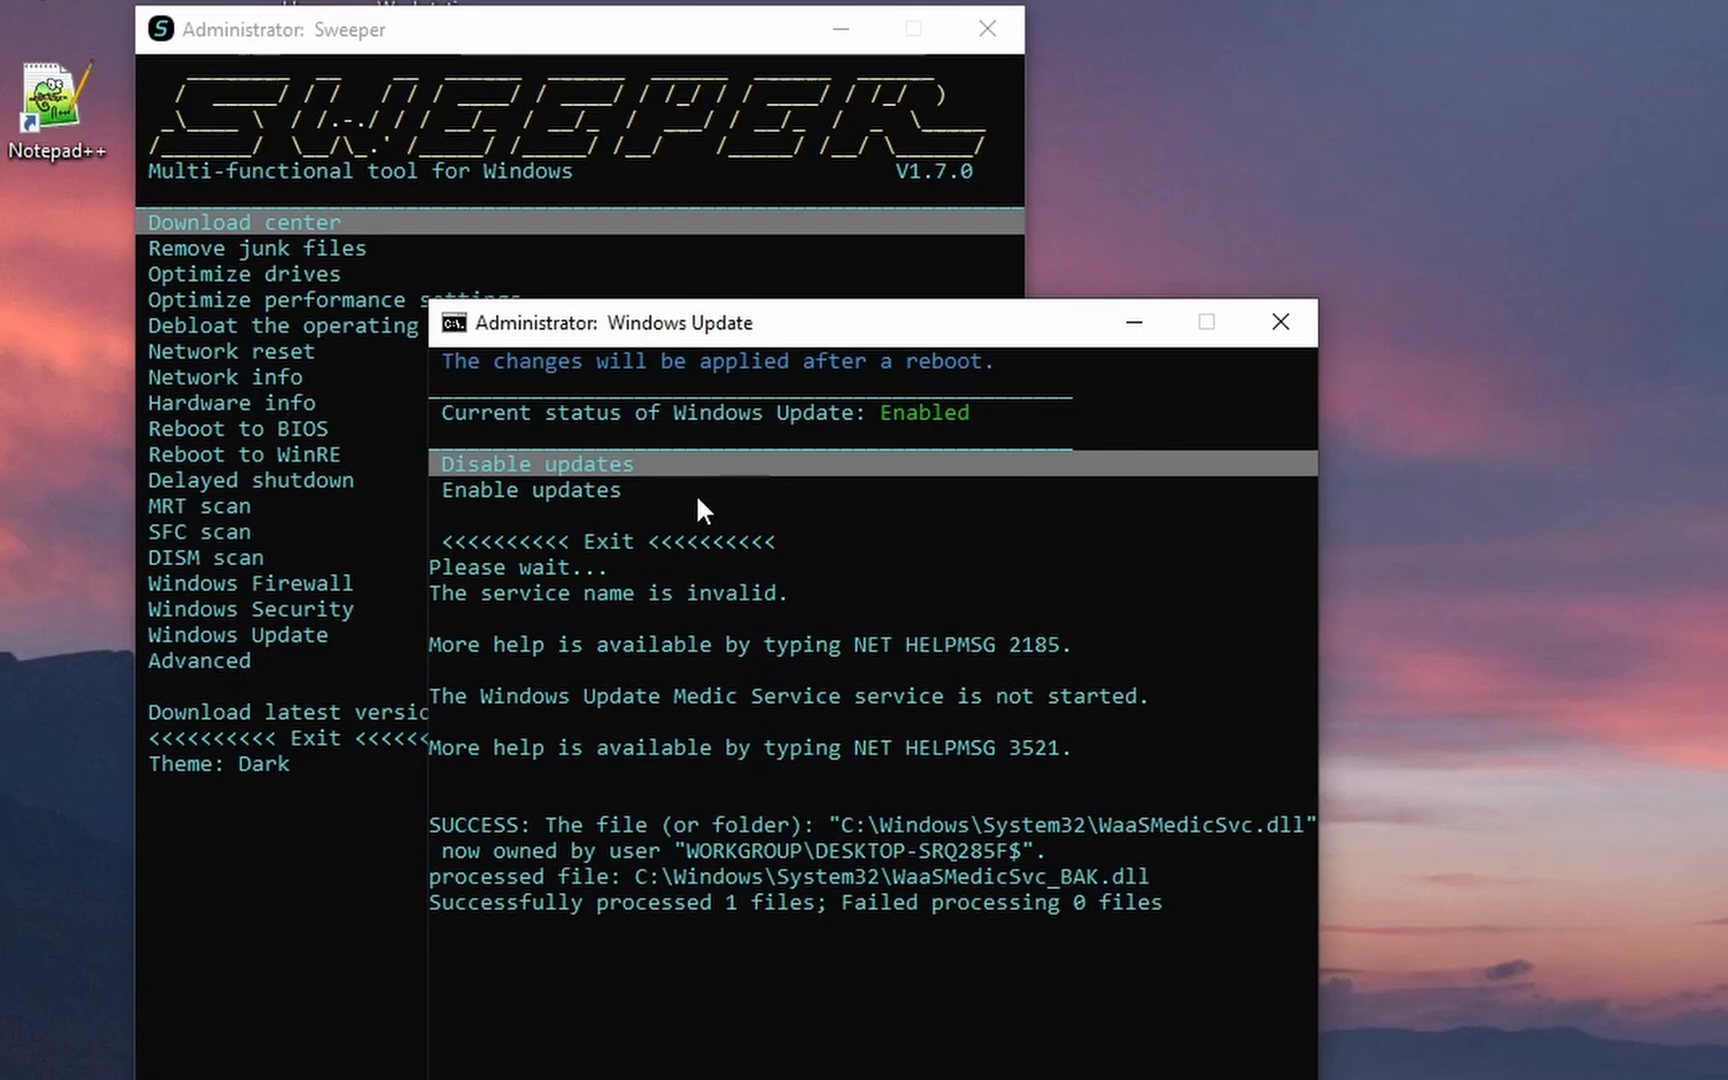
pyautogui.click(537, 464)
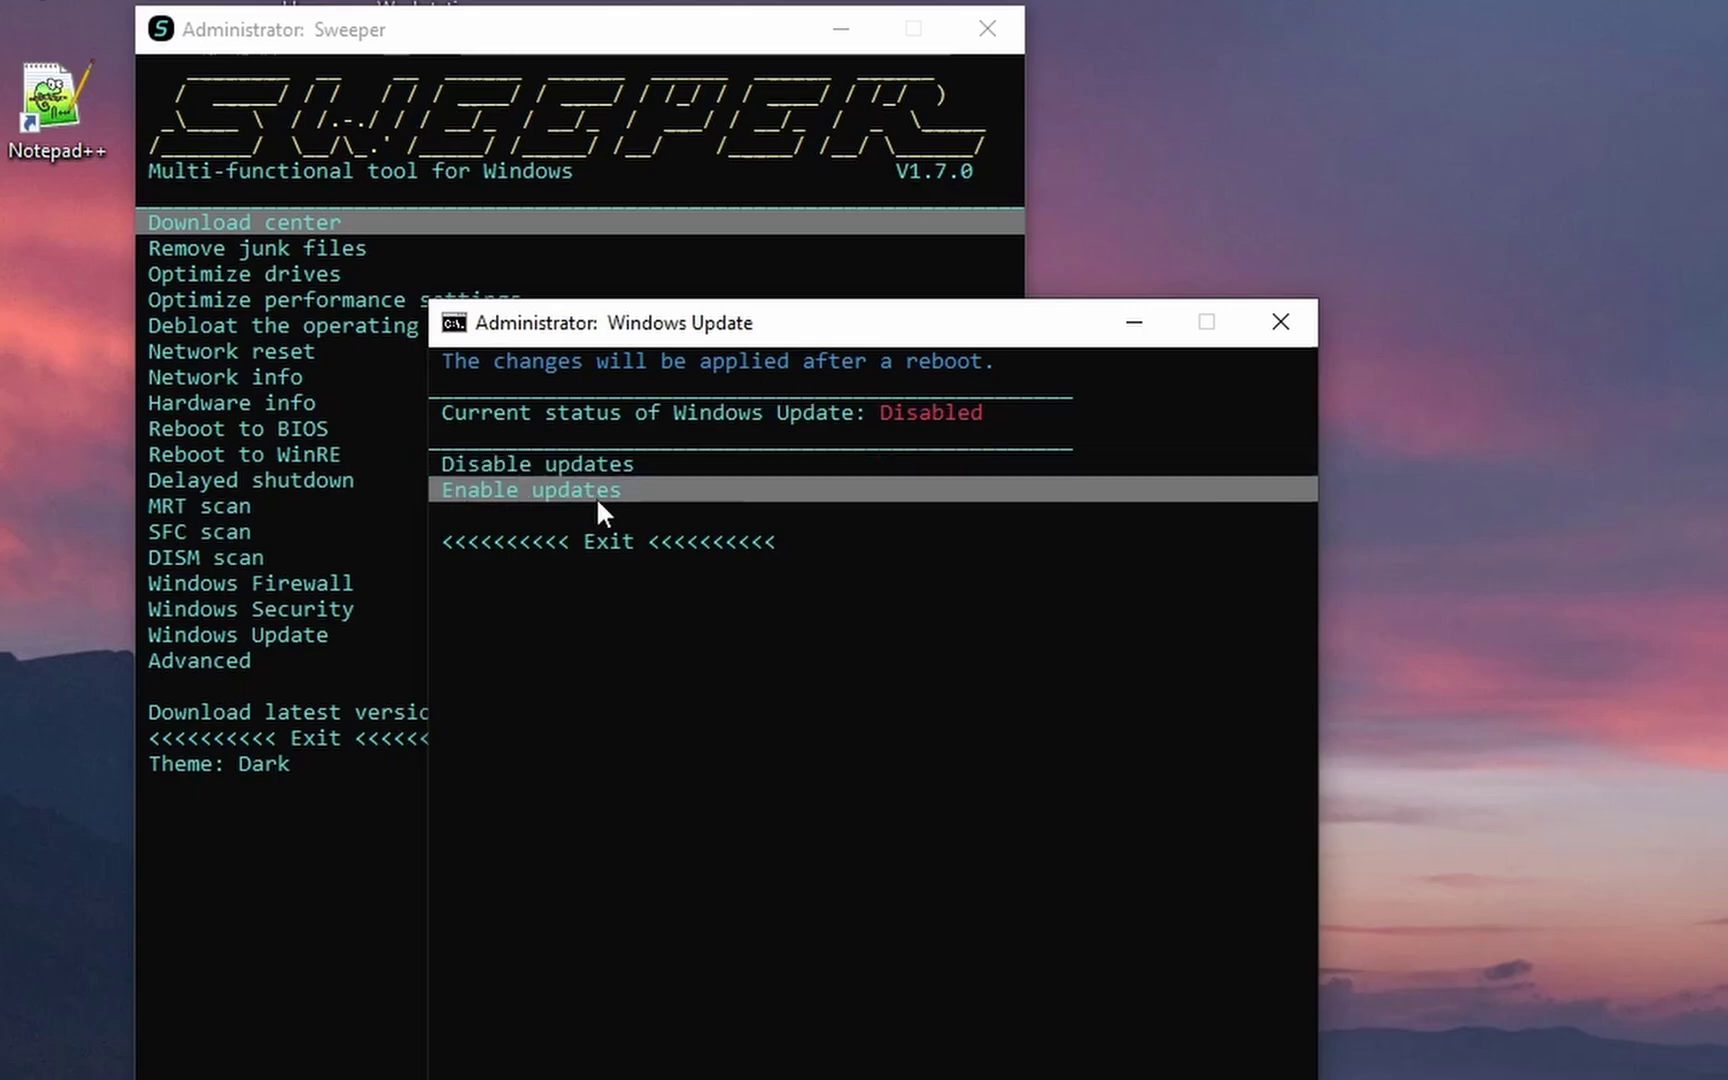
pyautogui.click(531, 489)
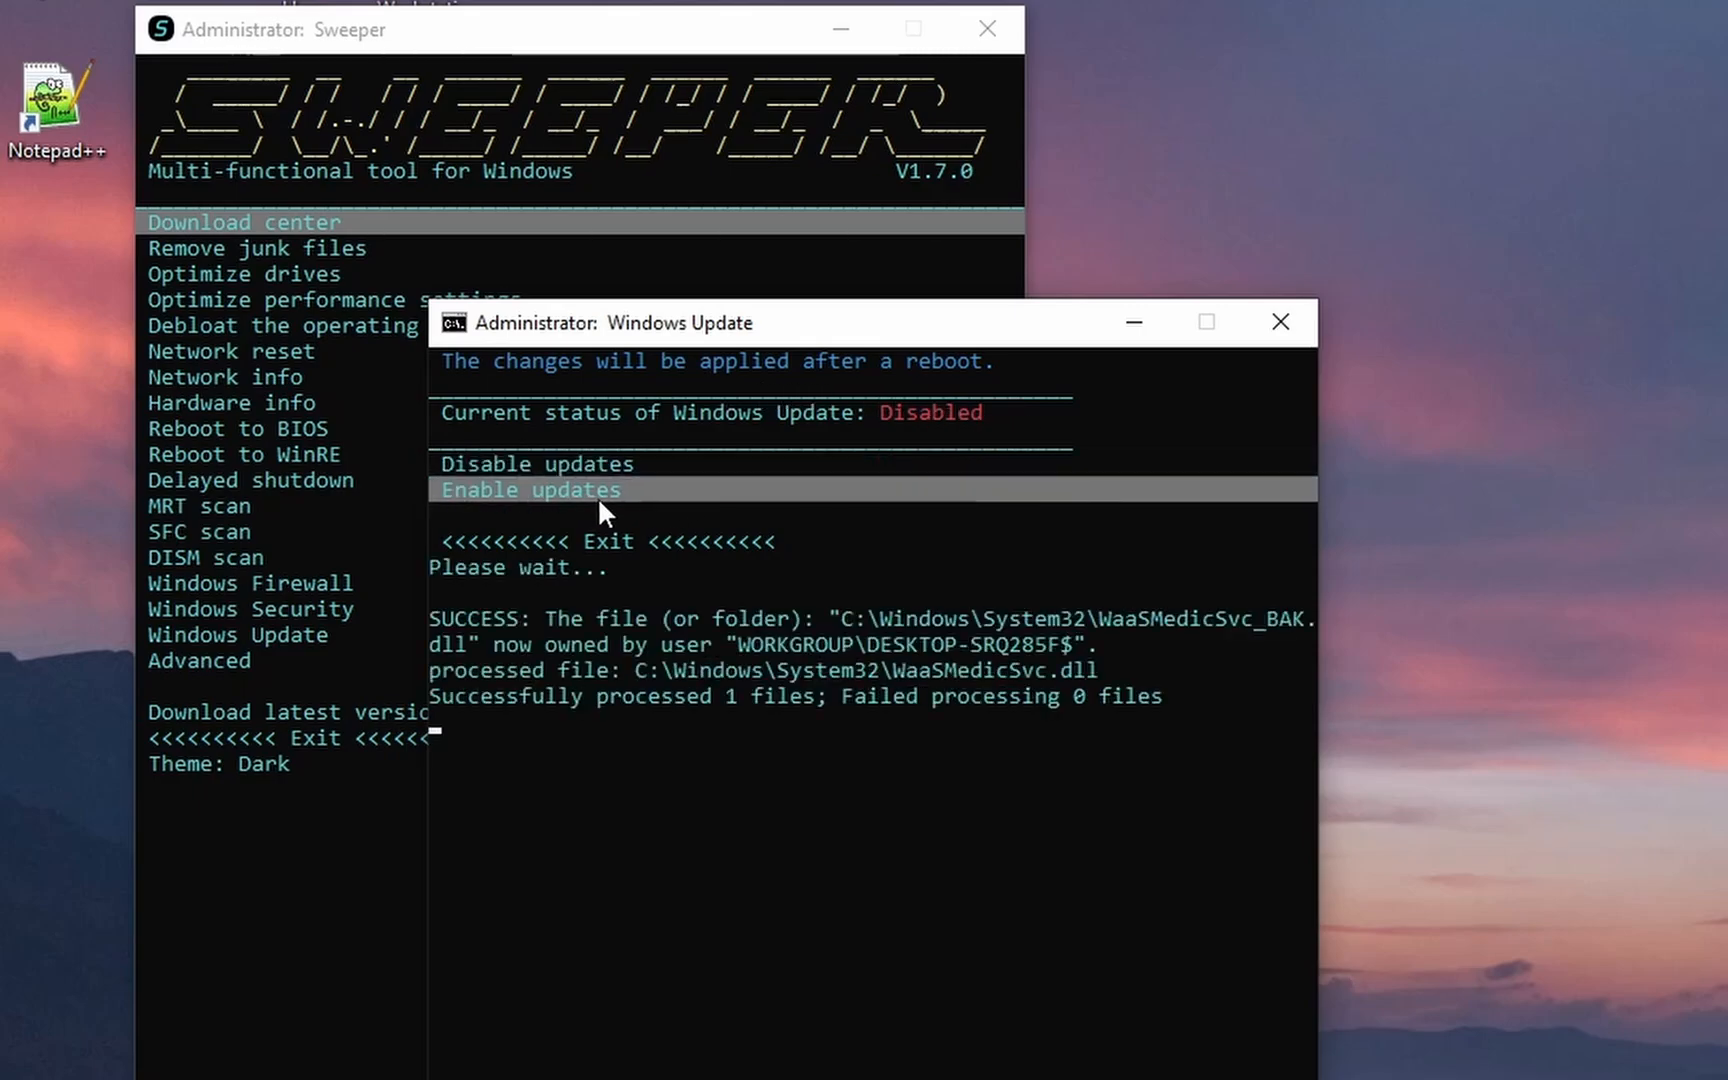
pyautogui.moveTo(584, 595)
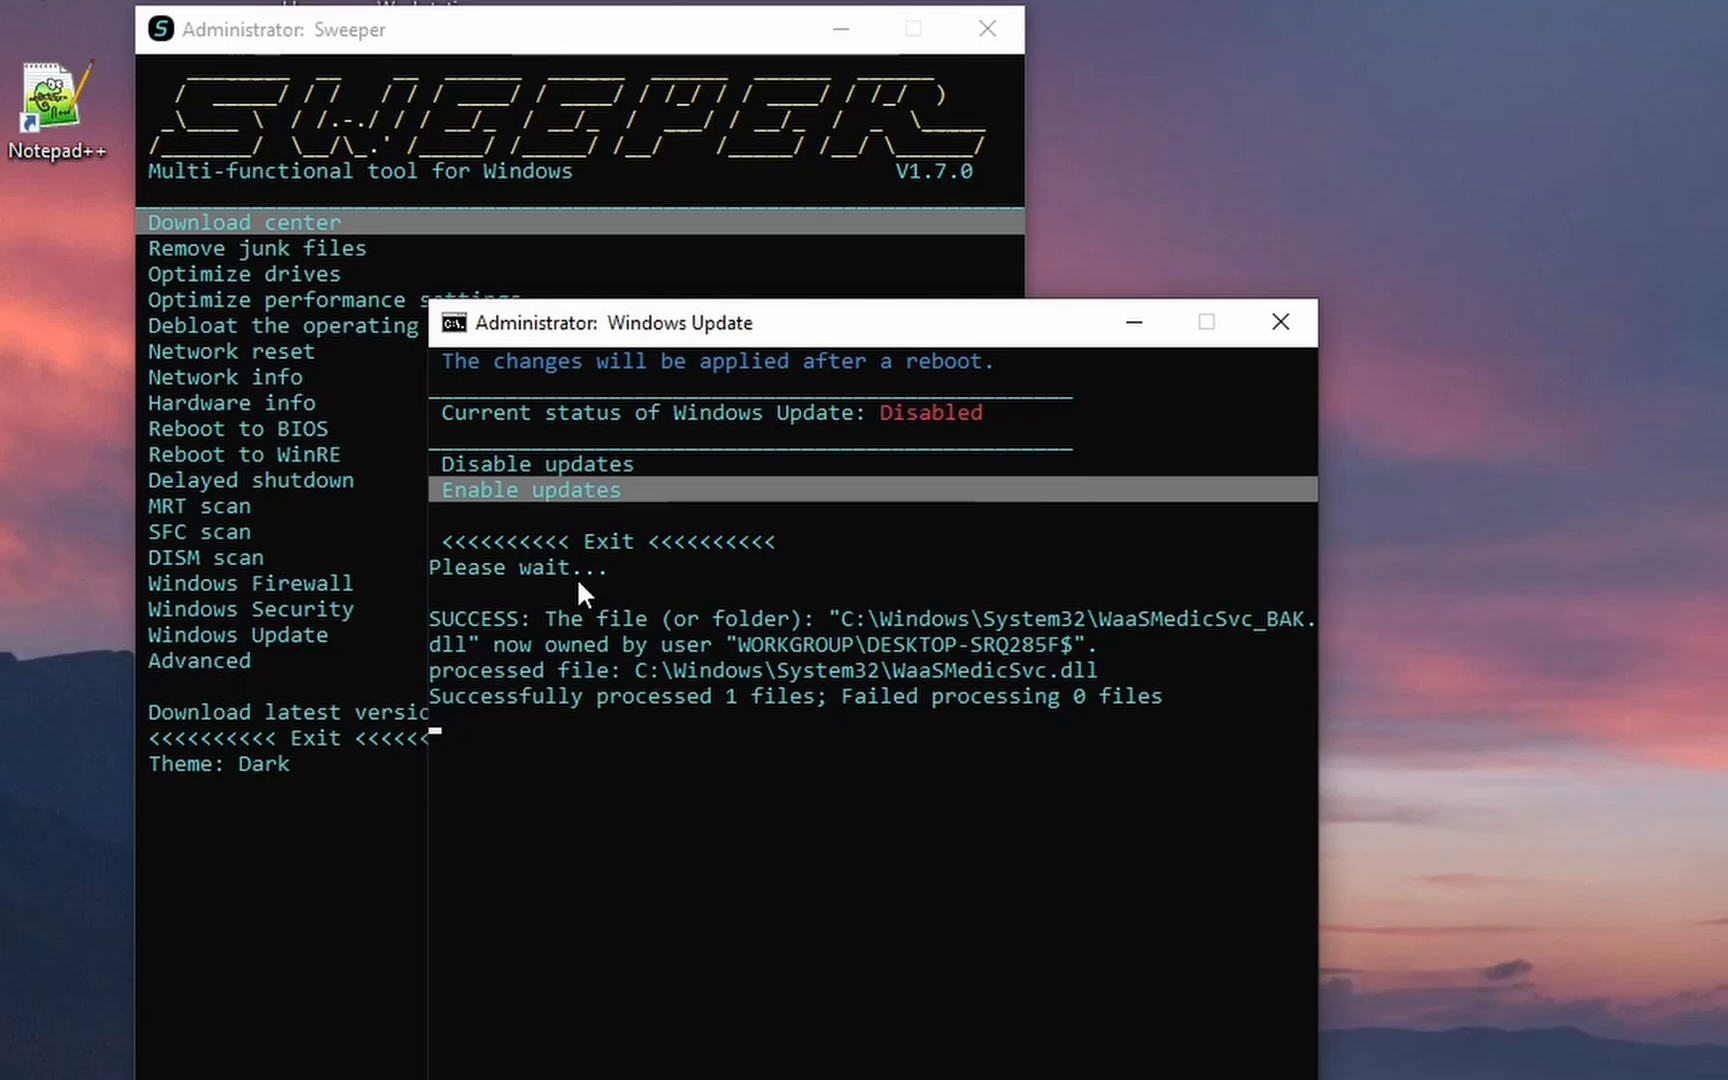
pyautogui.click(530, 489)
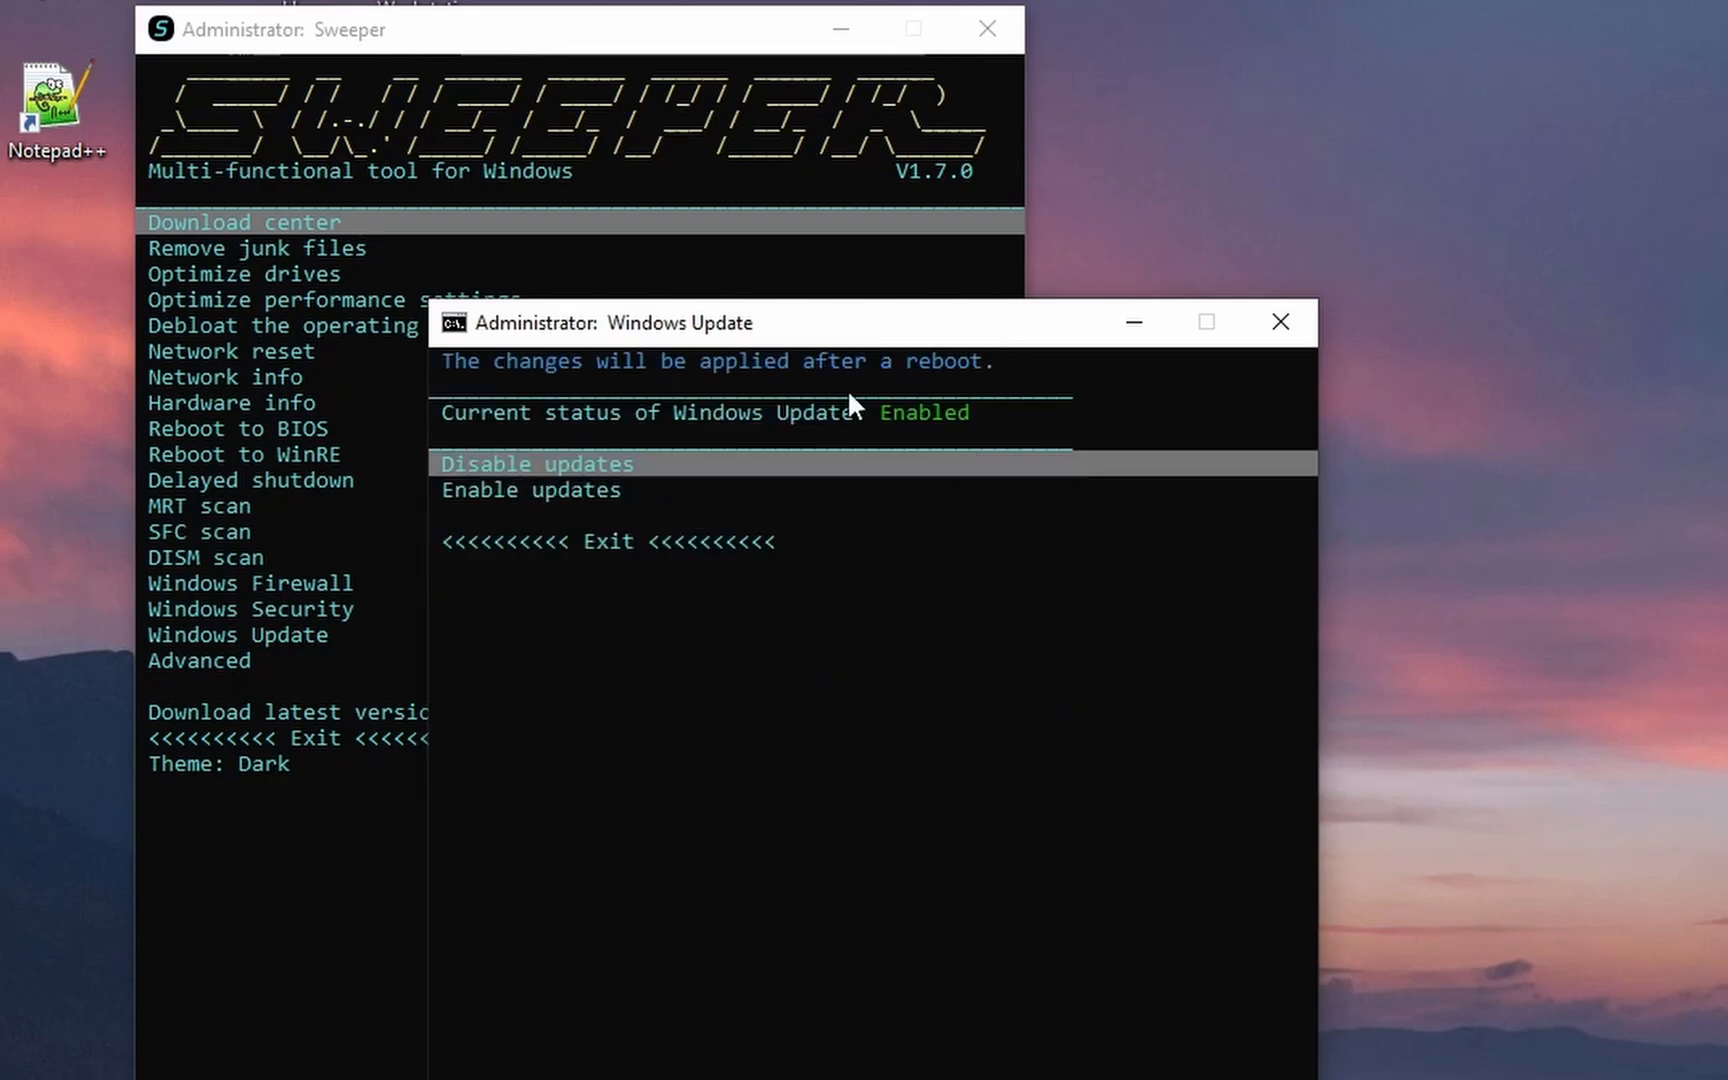
pyautogui.moveTo(1292, 355)
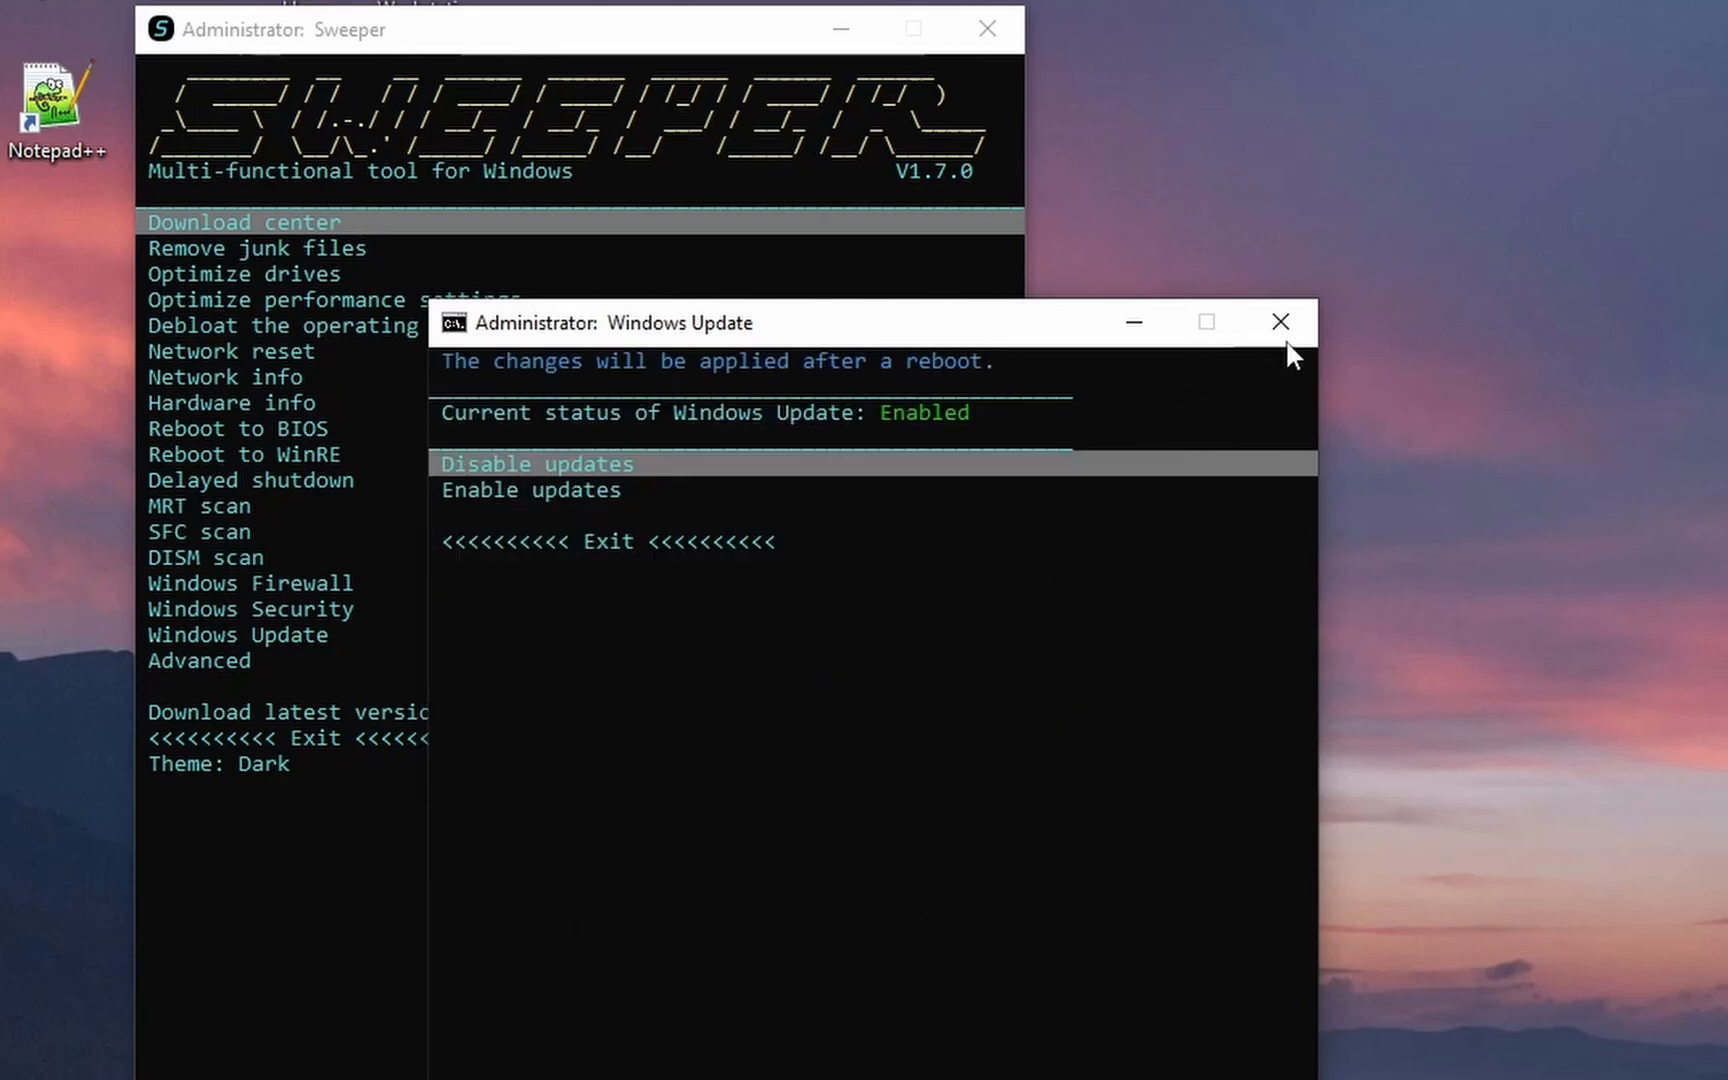
# Launch Sweeper.exe as administrator and choose 'Not now' on the update notice.
pyautogui.click(1279, 322)
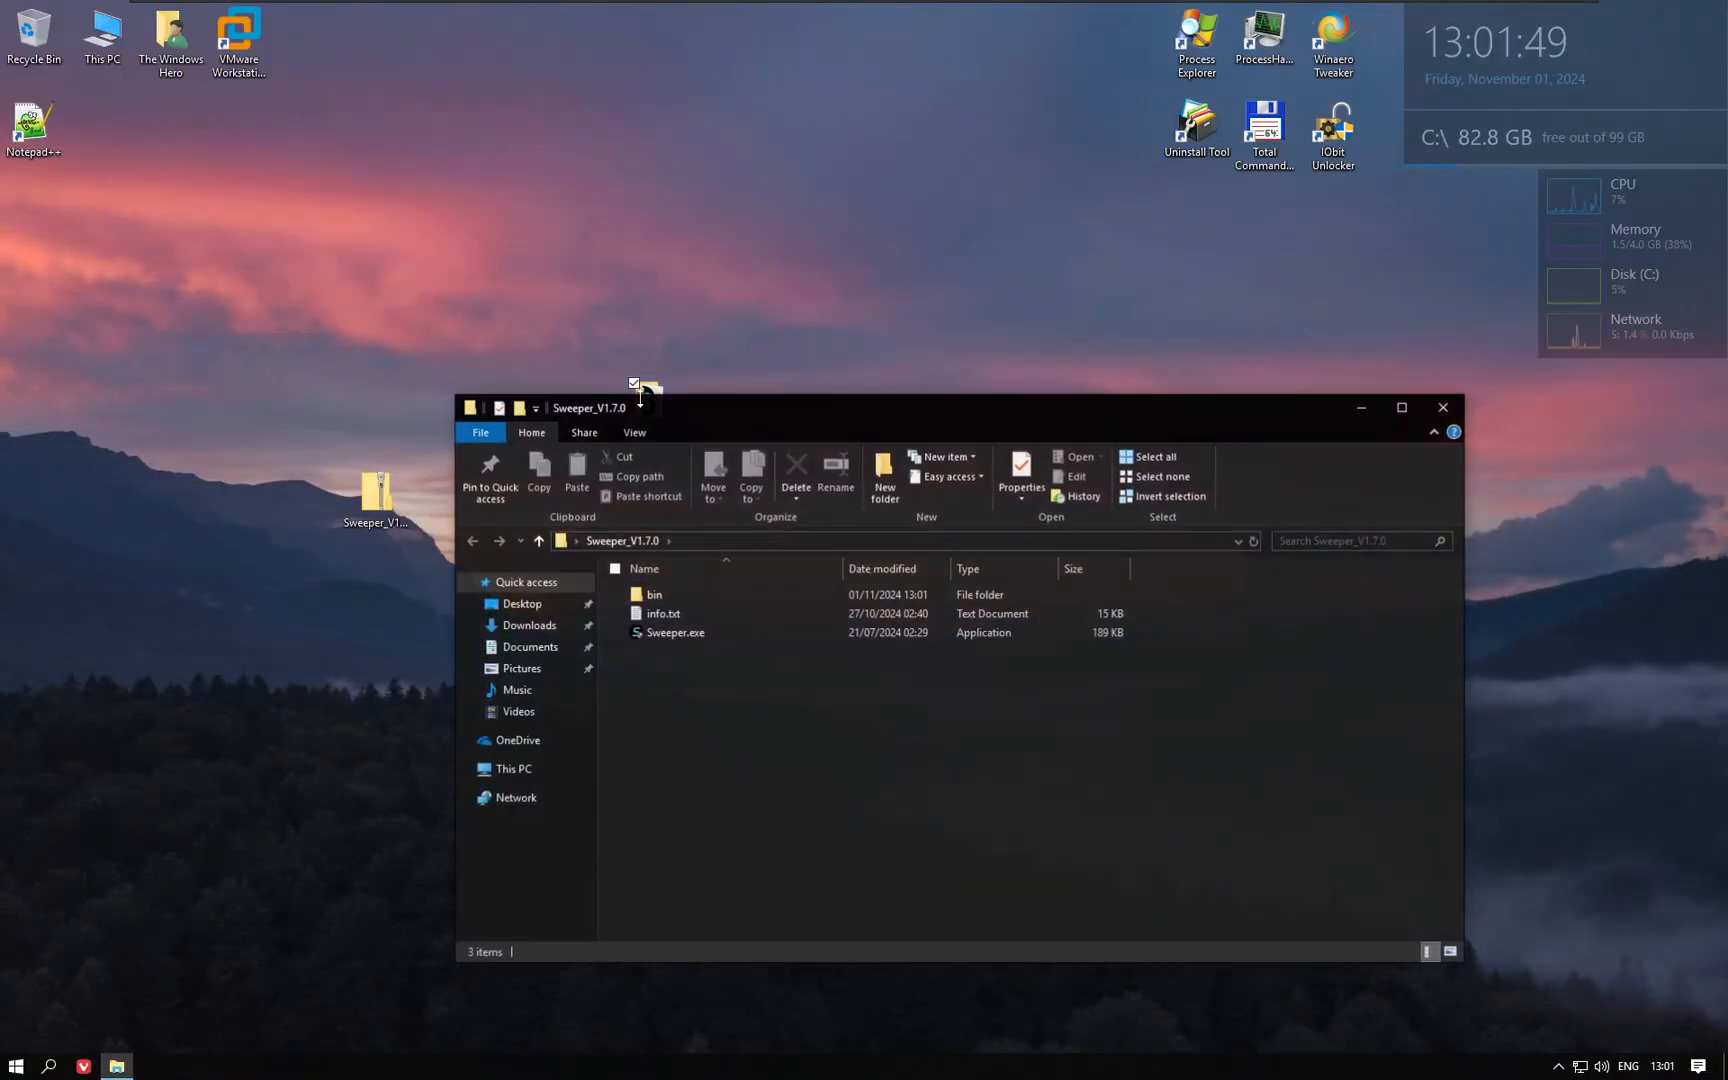
pyautogui.doubleClick(674, 631)
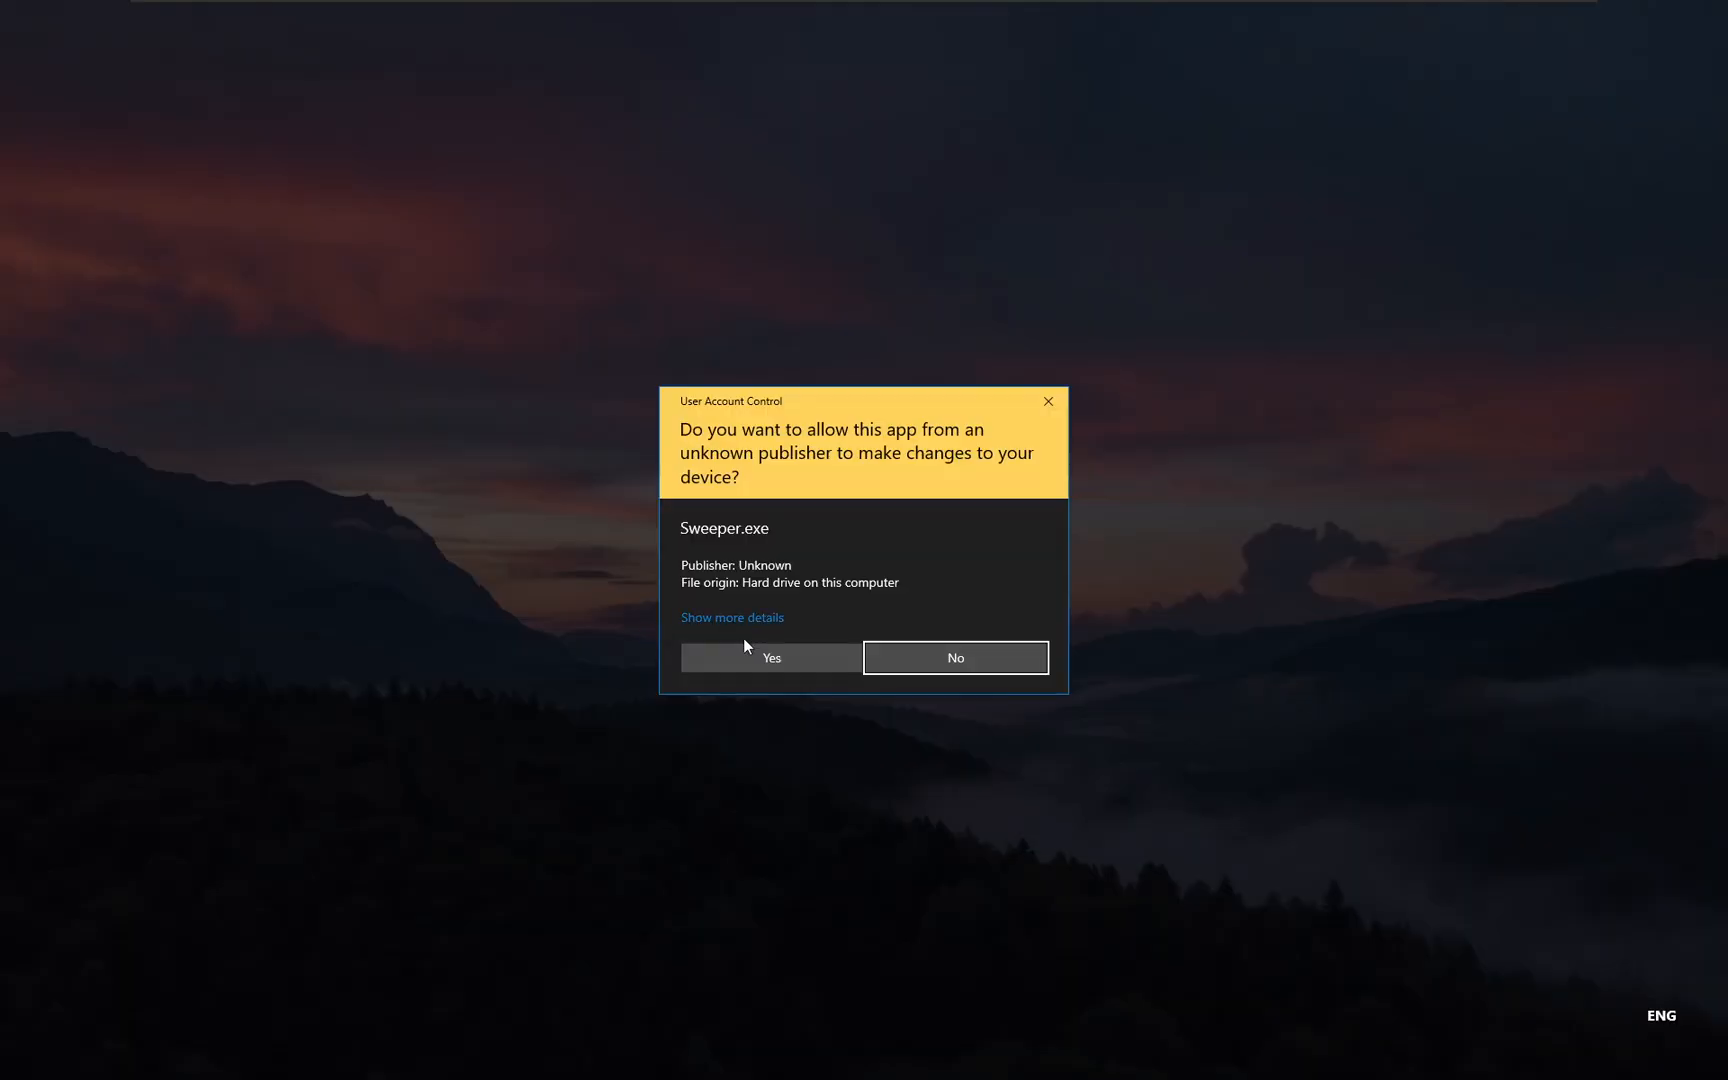
pyautogui.click(770, 657)
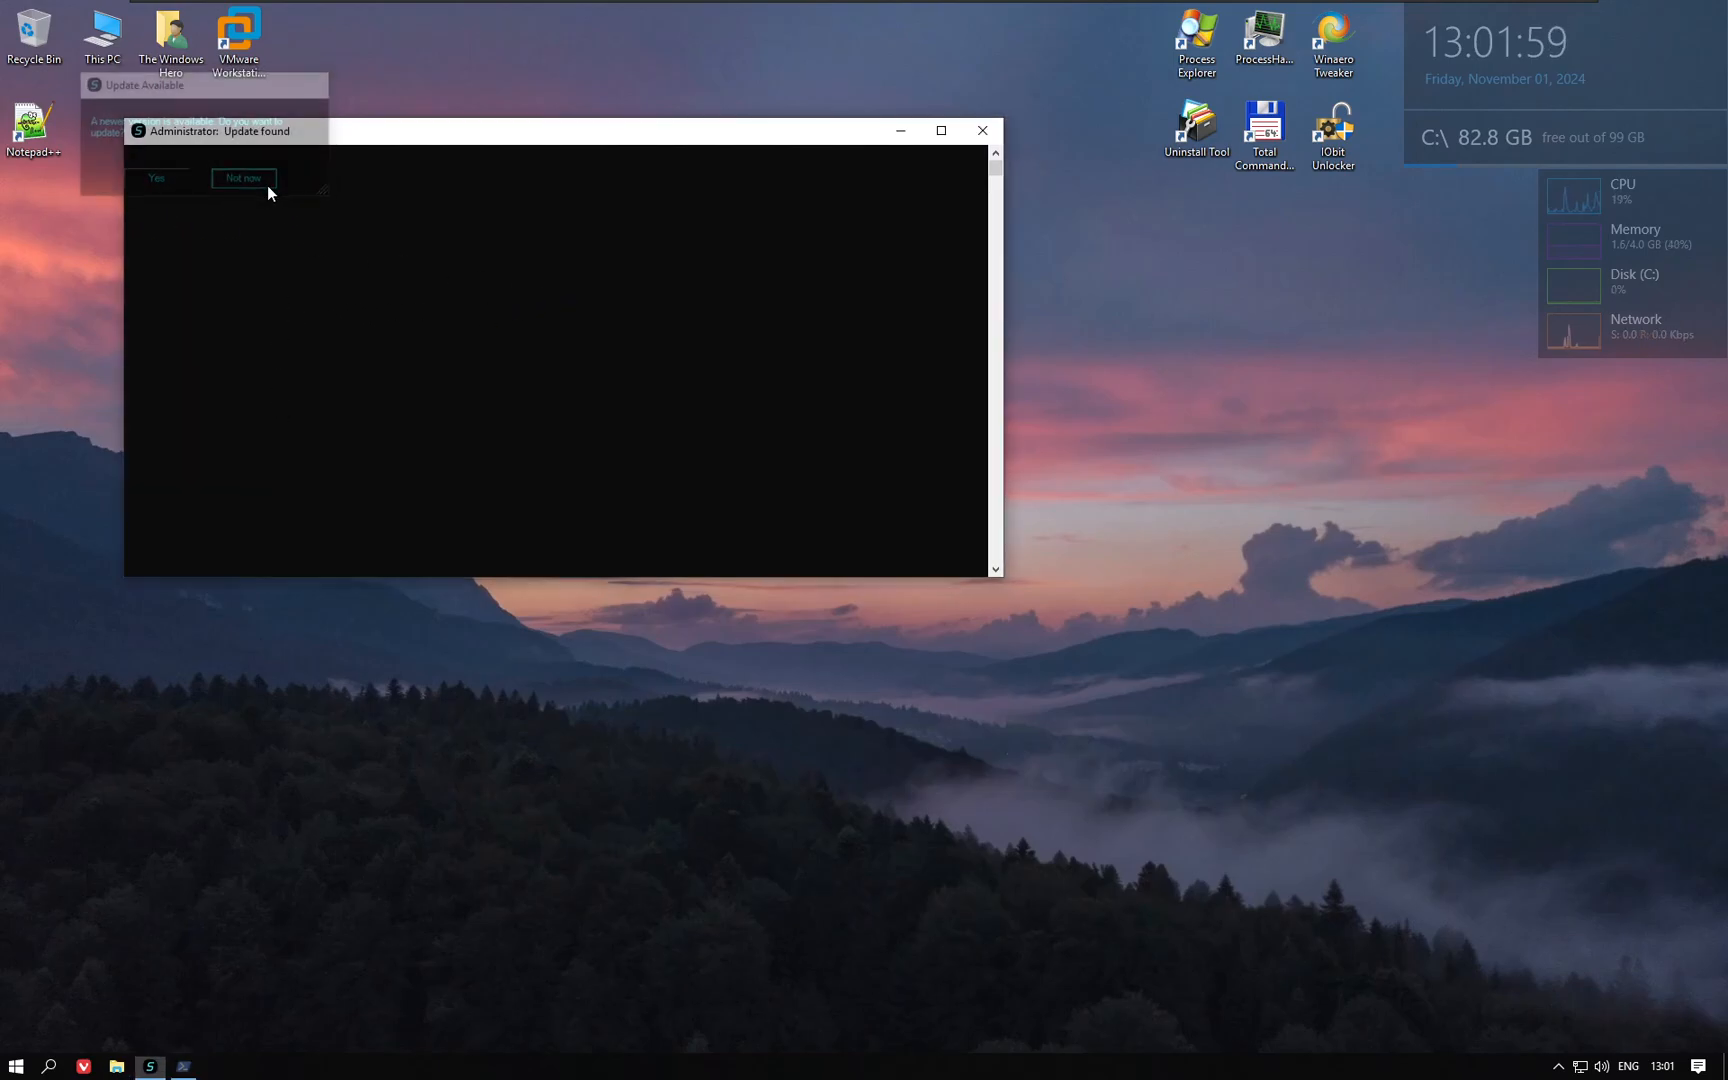
pyautogui.click(242, 177)
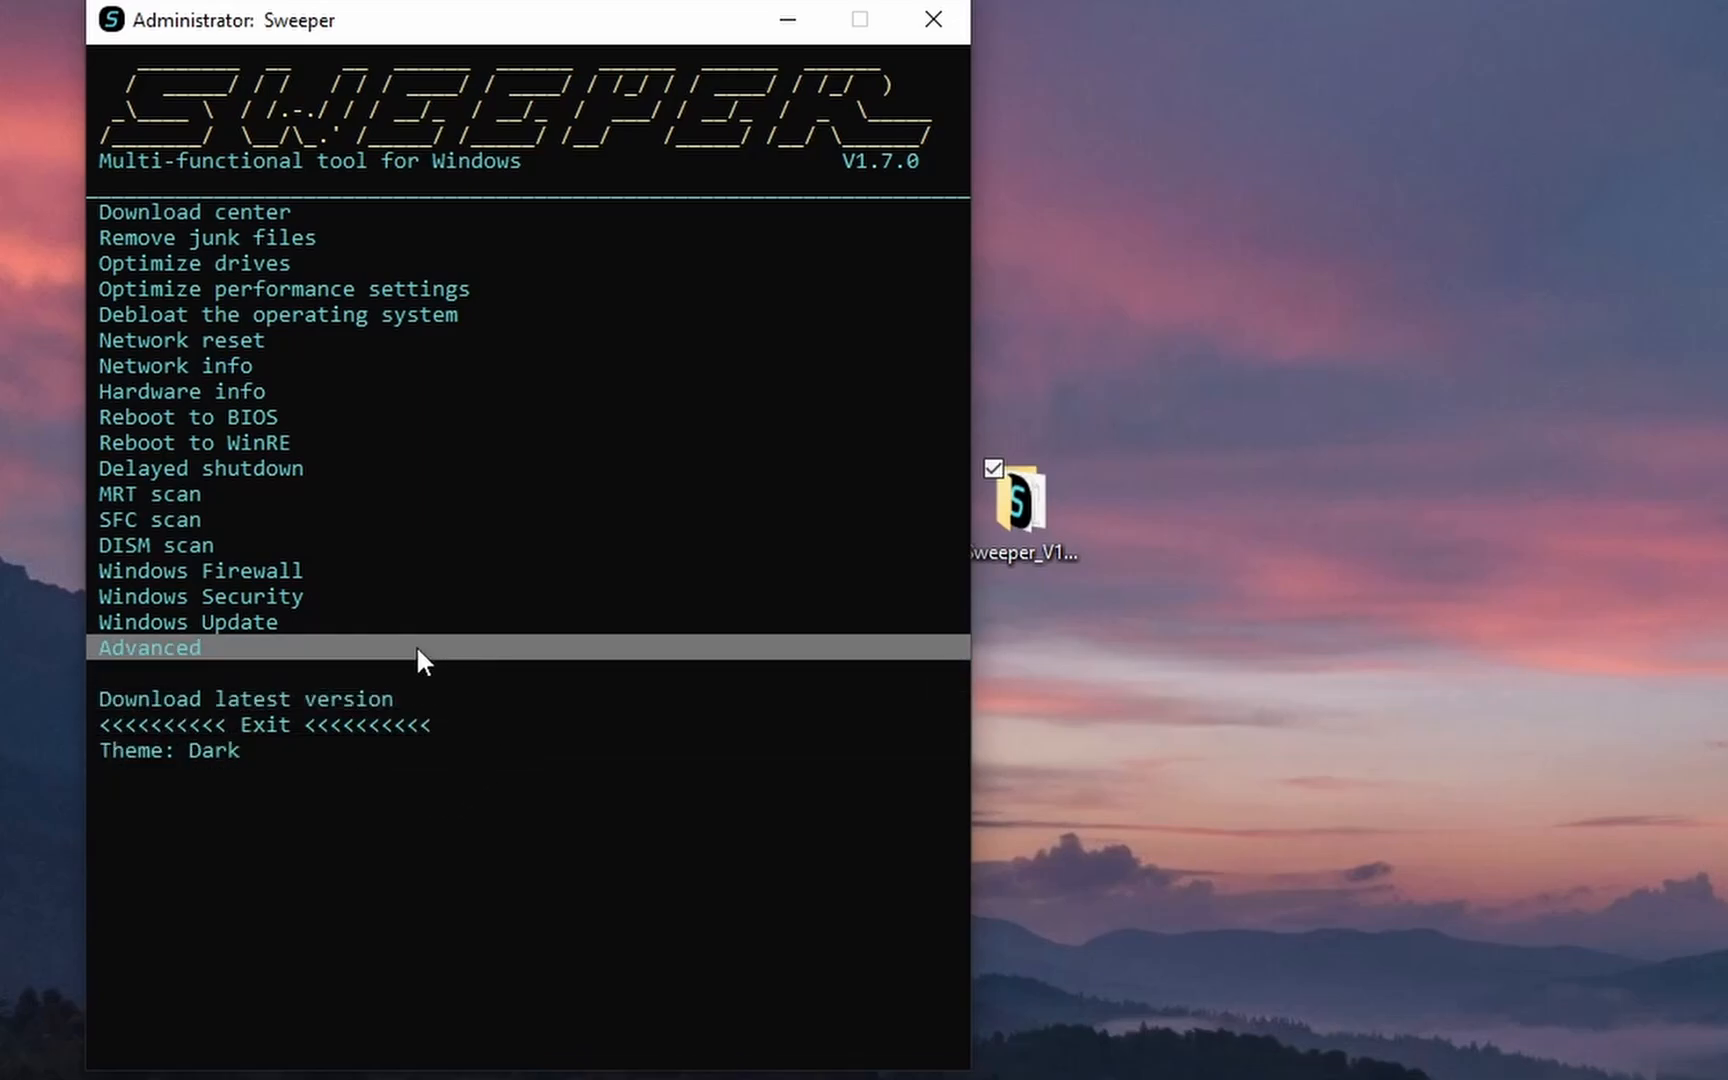
# Open Sweeper's Advanced menu with QR code generator, godmode creator and force-delete tools.
pyautogui.click(149, 648)
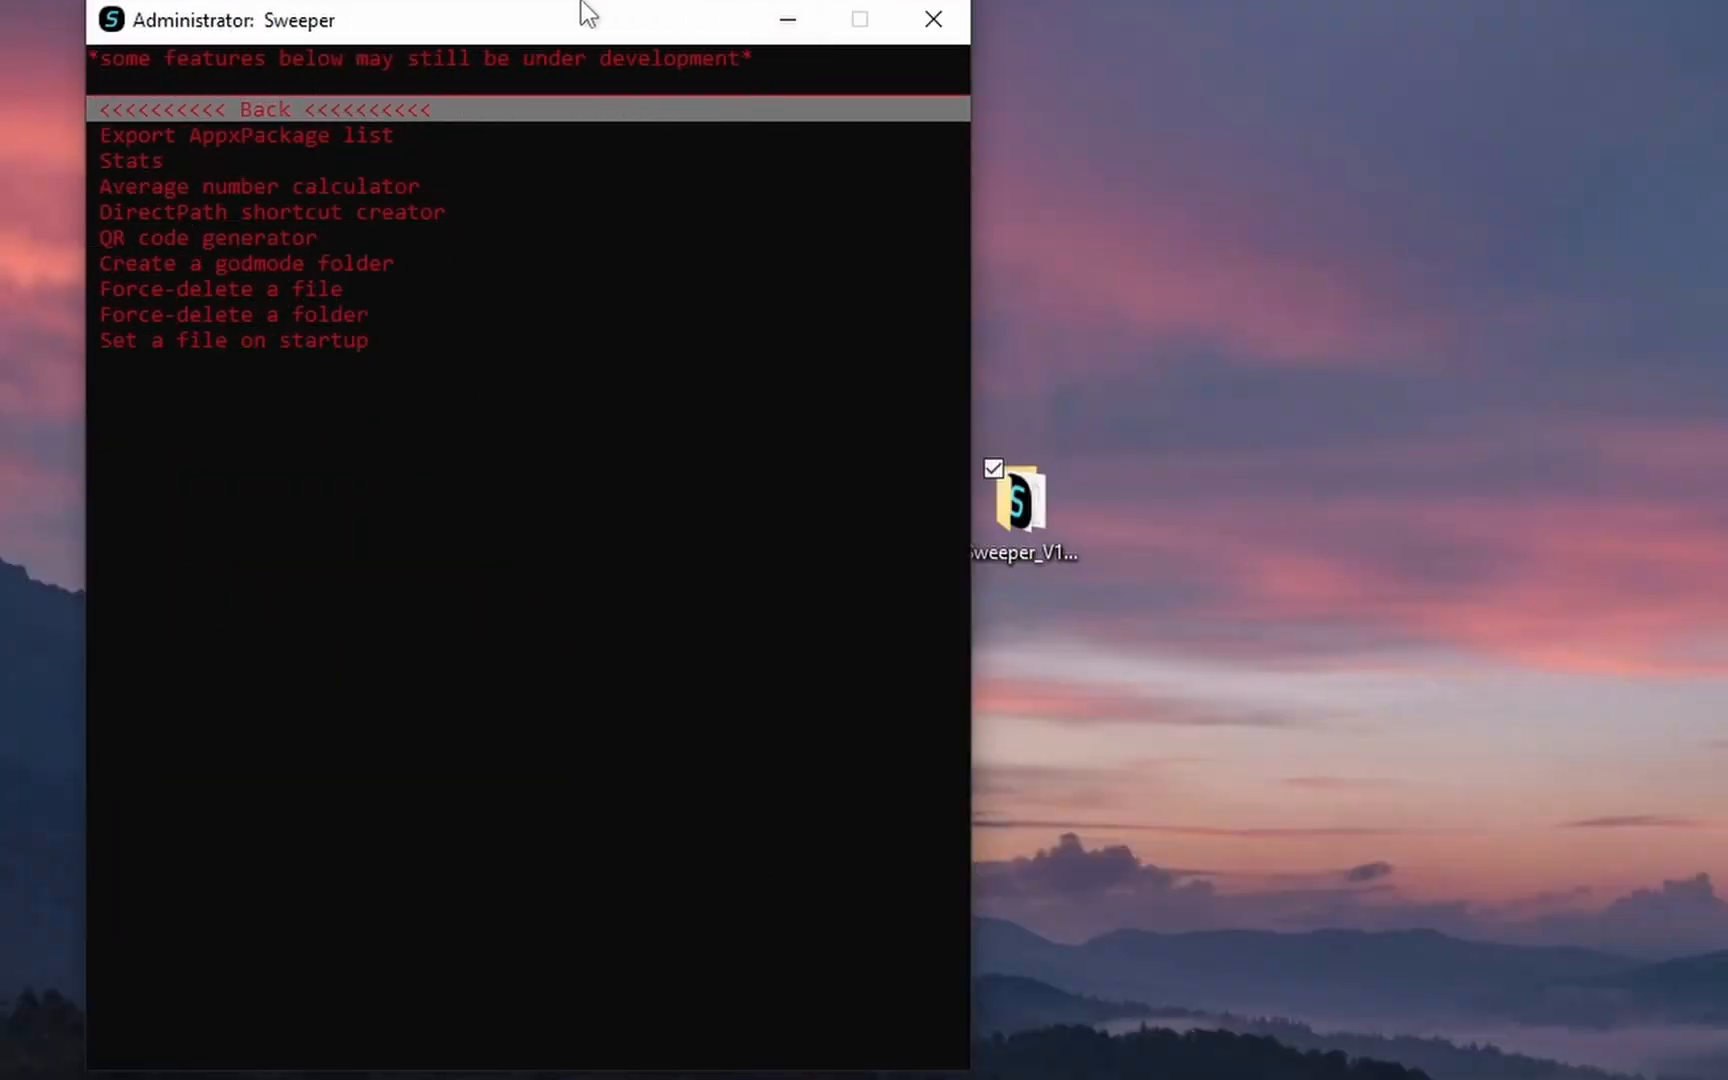
pyautogui.moveTo(623, 134)
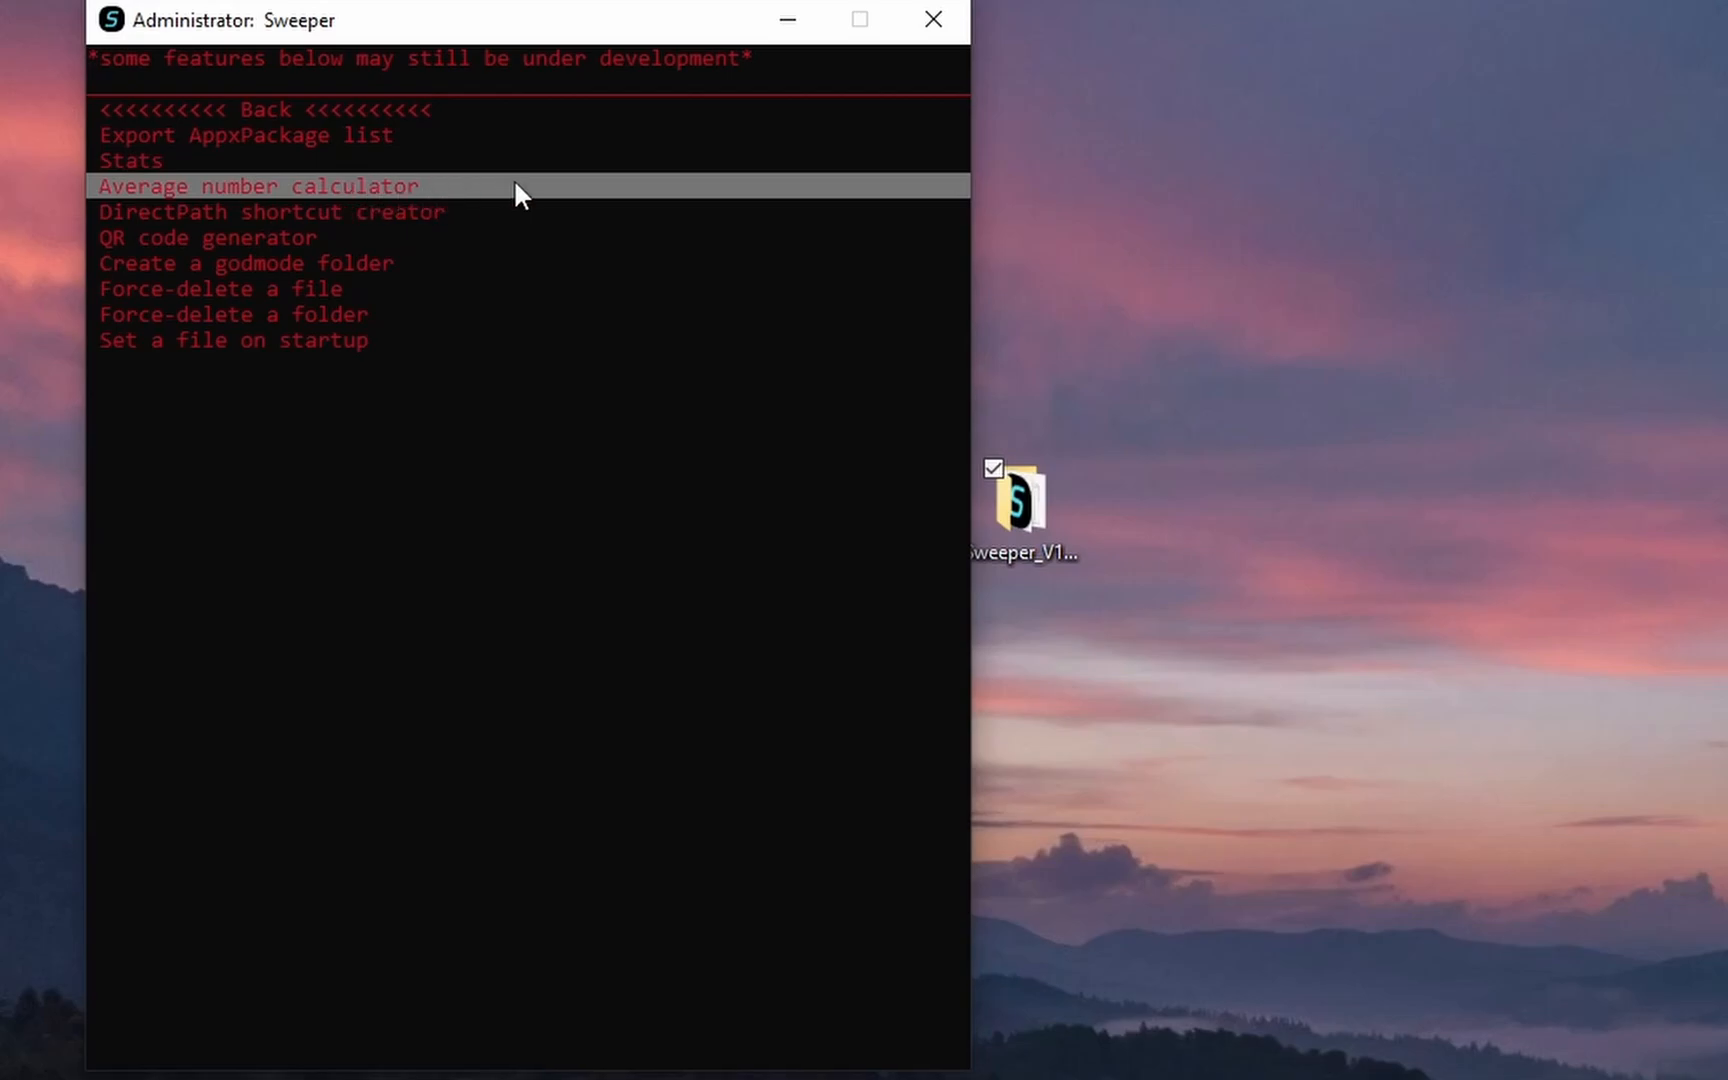
# Average 1 and 0 in the average number calculator (0.5), then exit to Advanced tools.
pyautogui.click(258, 185)
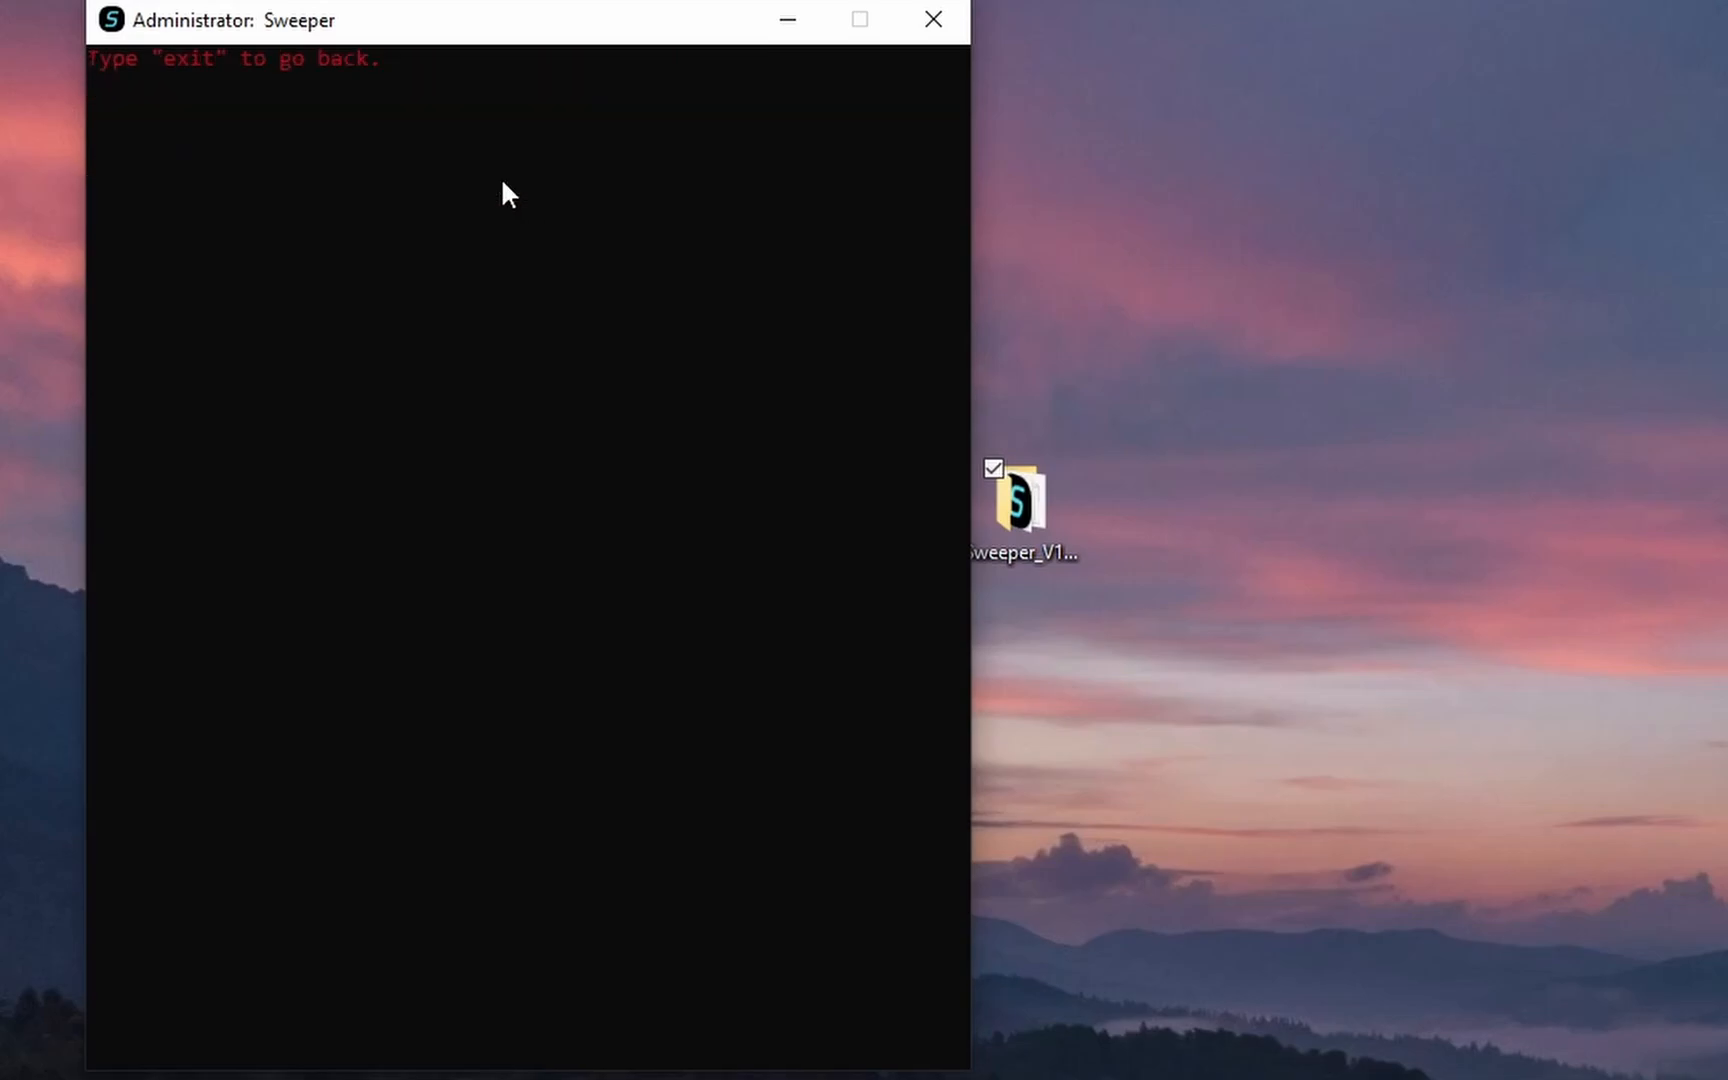
pyautogui.press('Return')
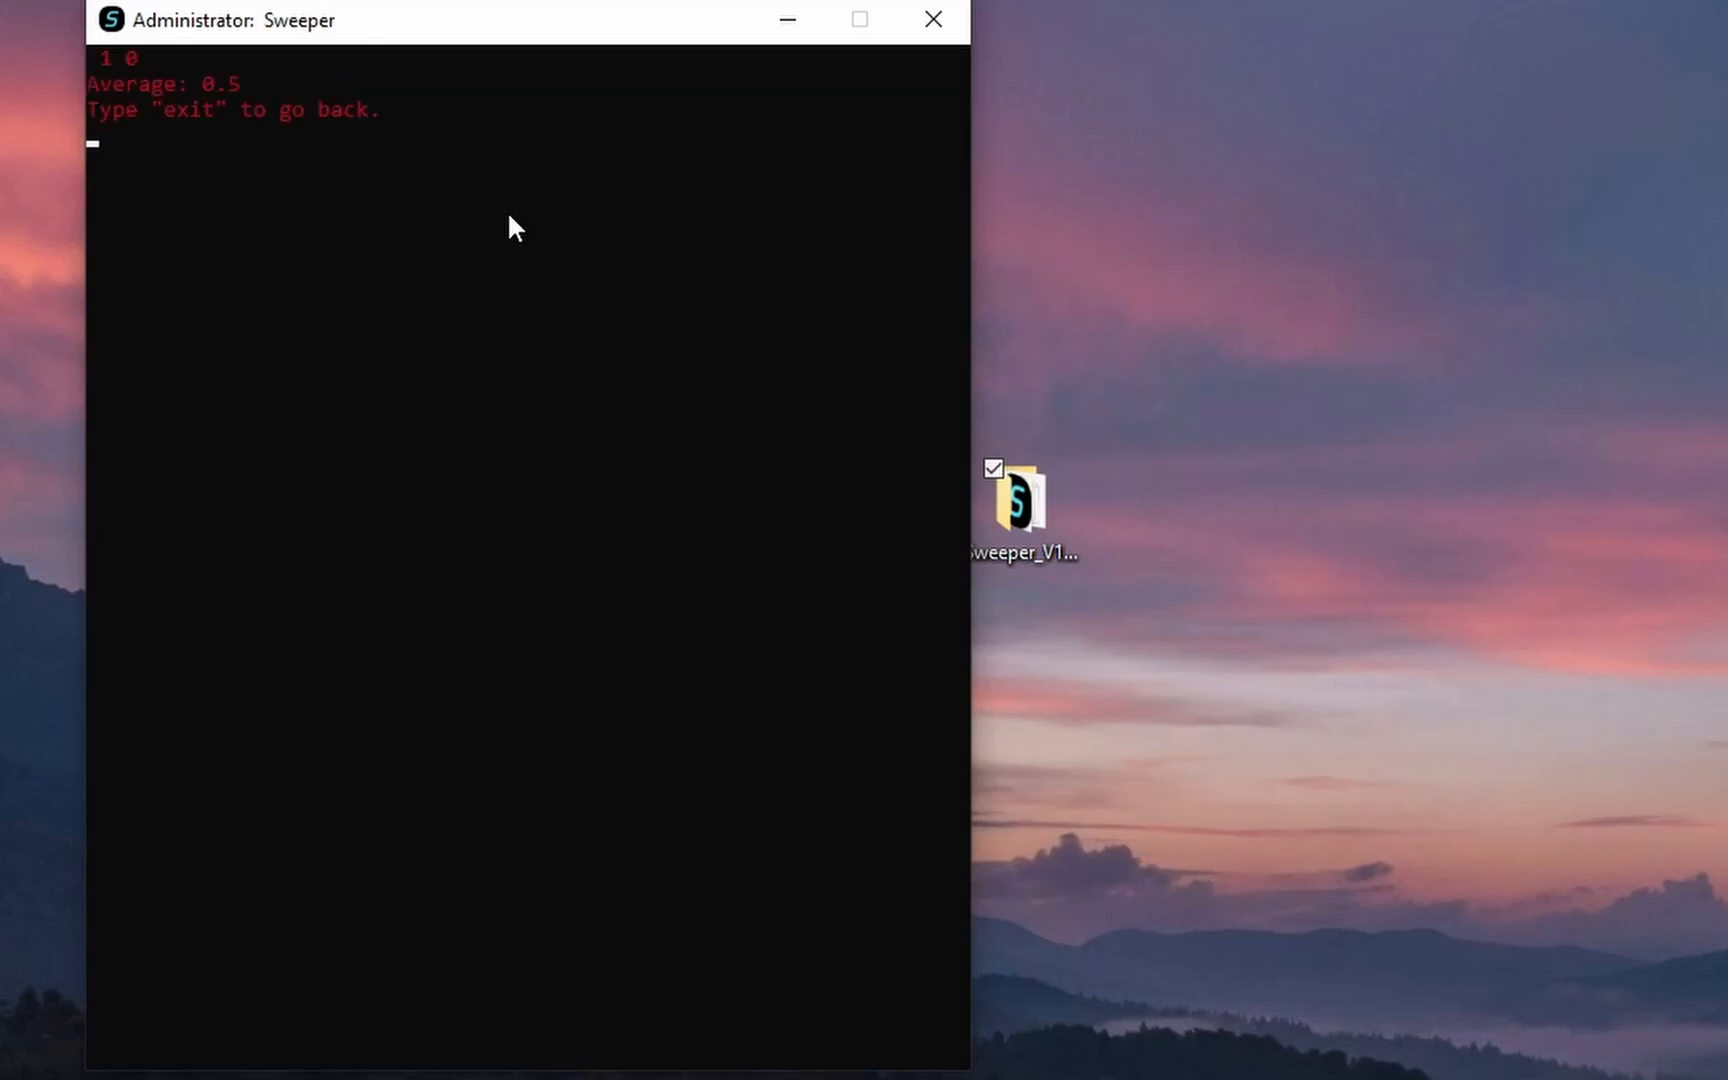
pyautogui.write('ex')
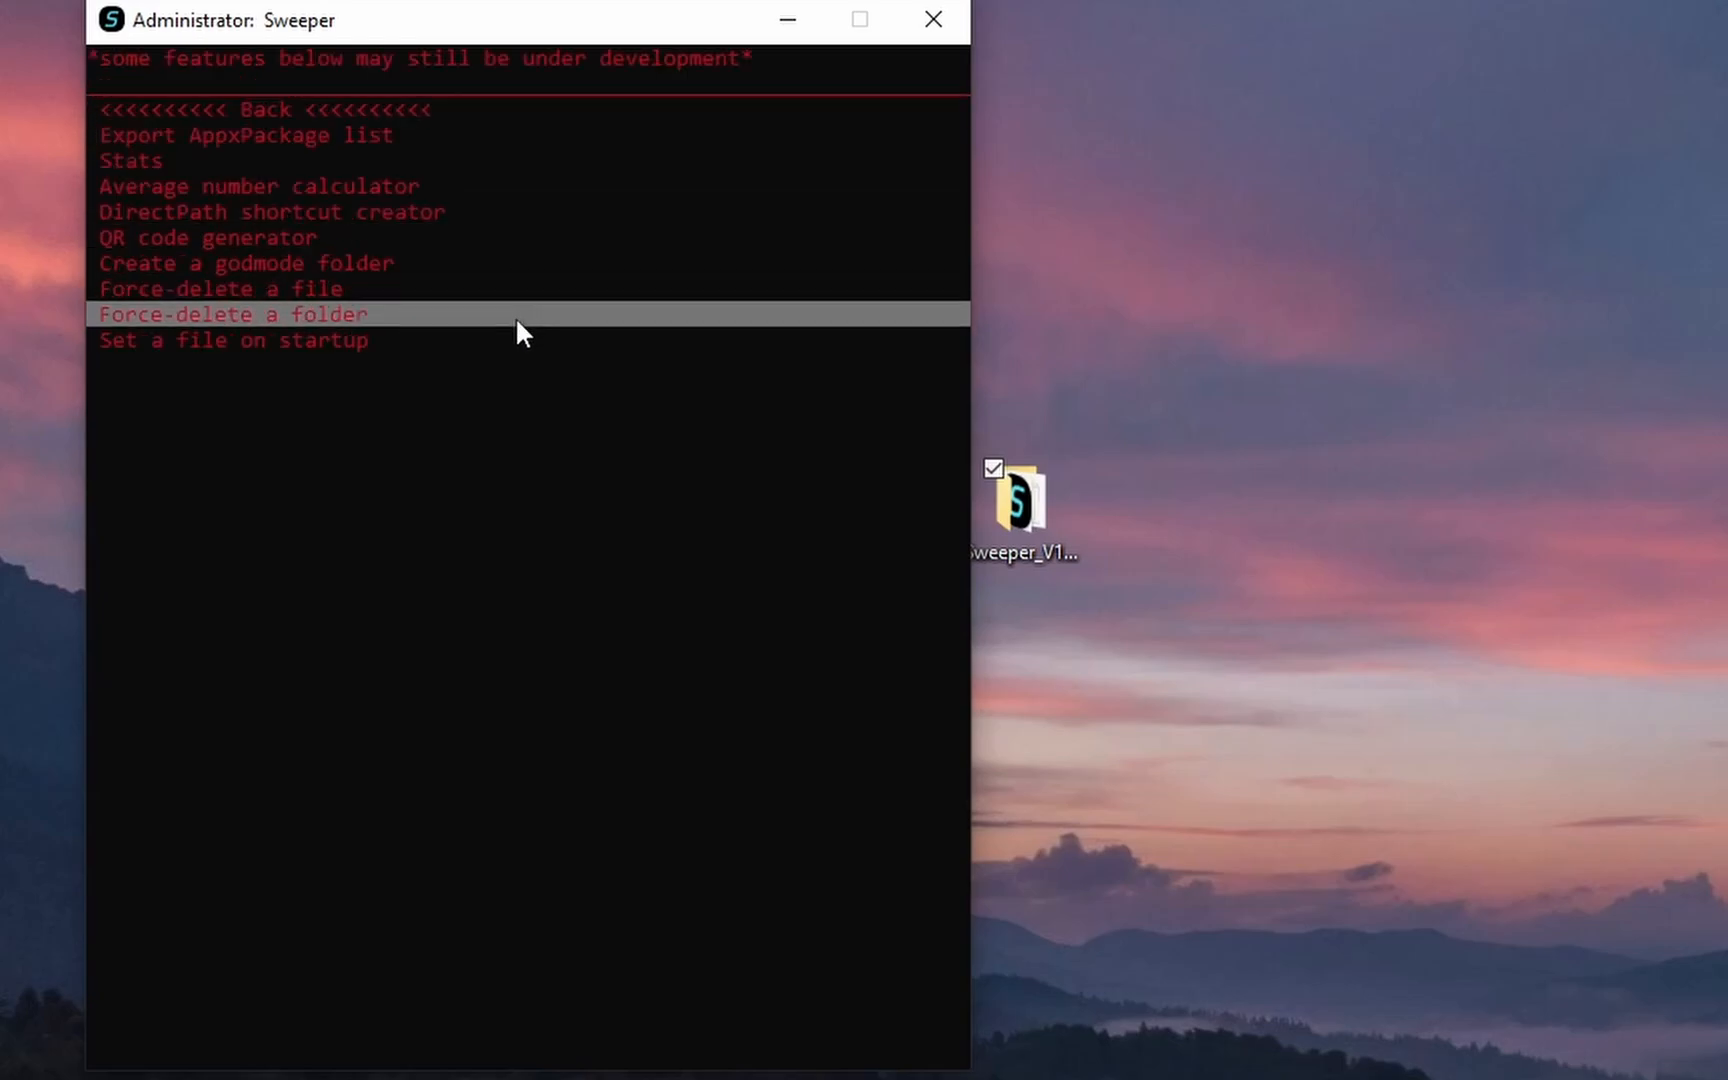
pyautogui.moveTo(541, 272)
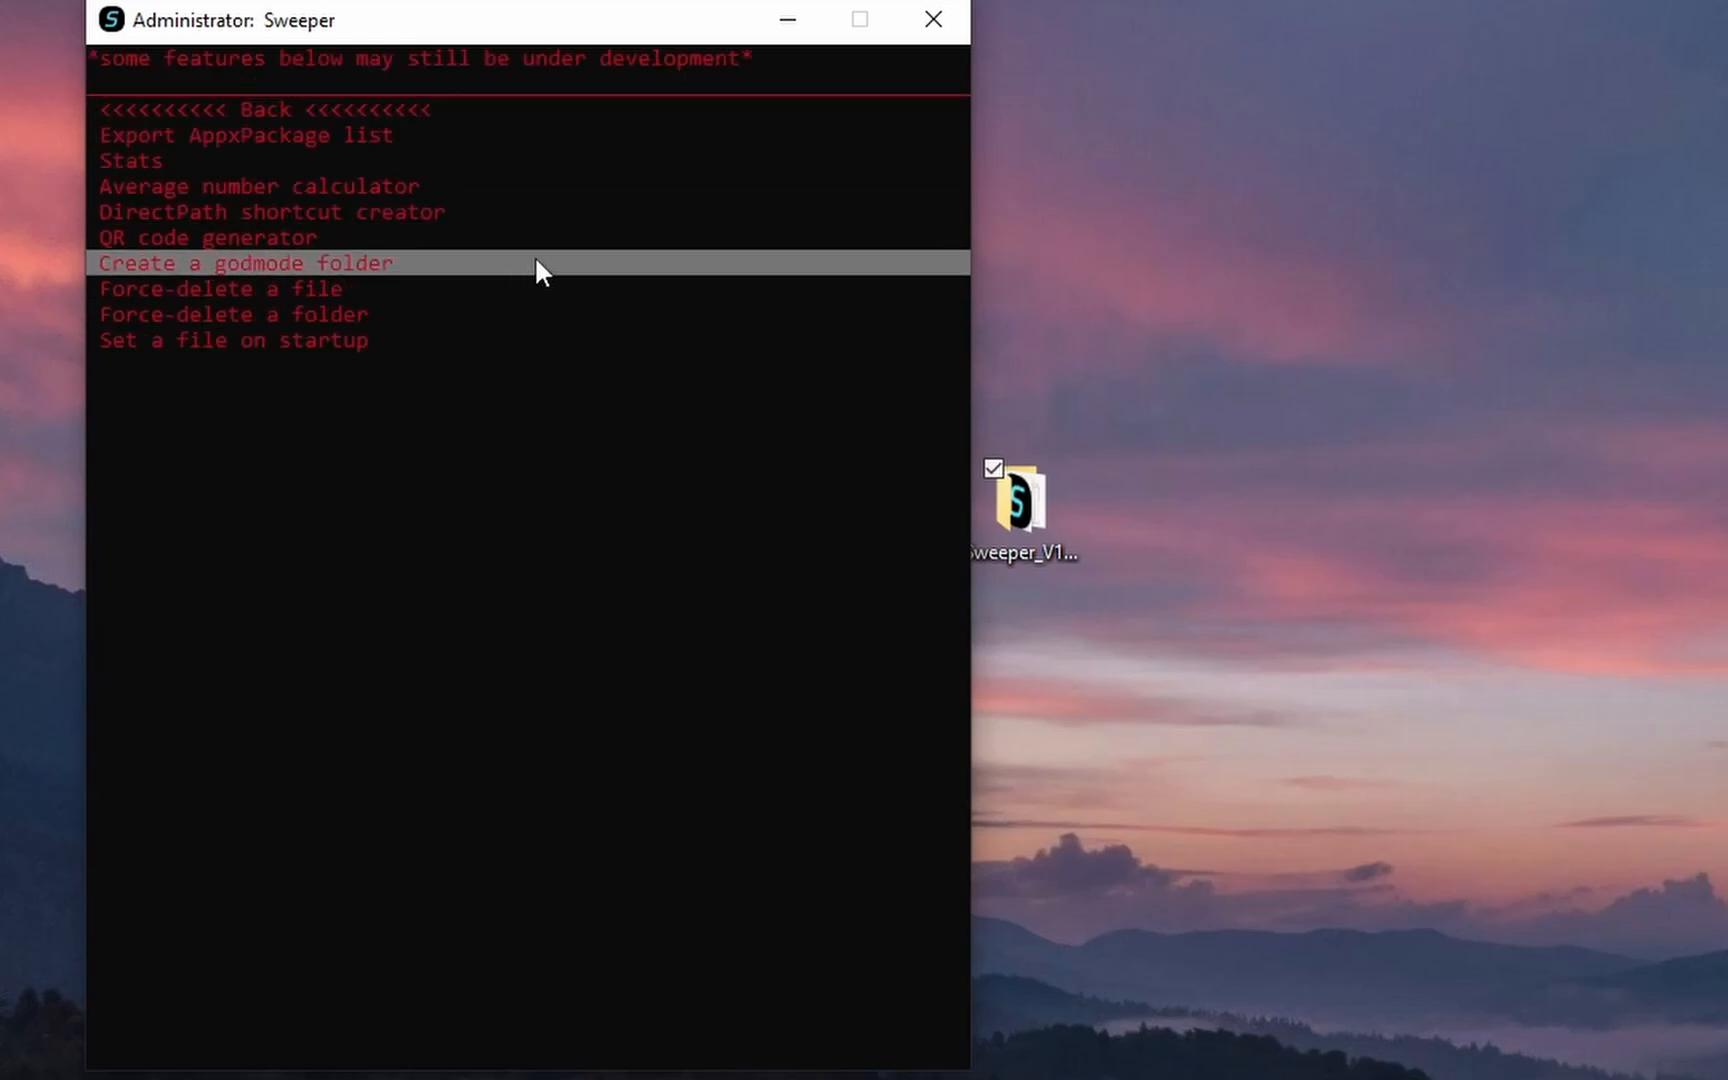
# Create the Desktop GodMode folder and scroll through its 206 settings shortcuts.
pyautogui.click(245, 262)
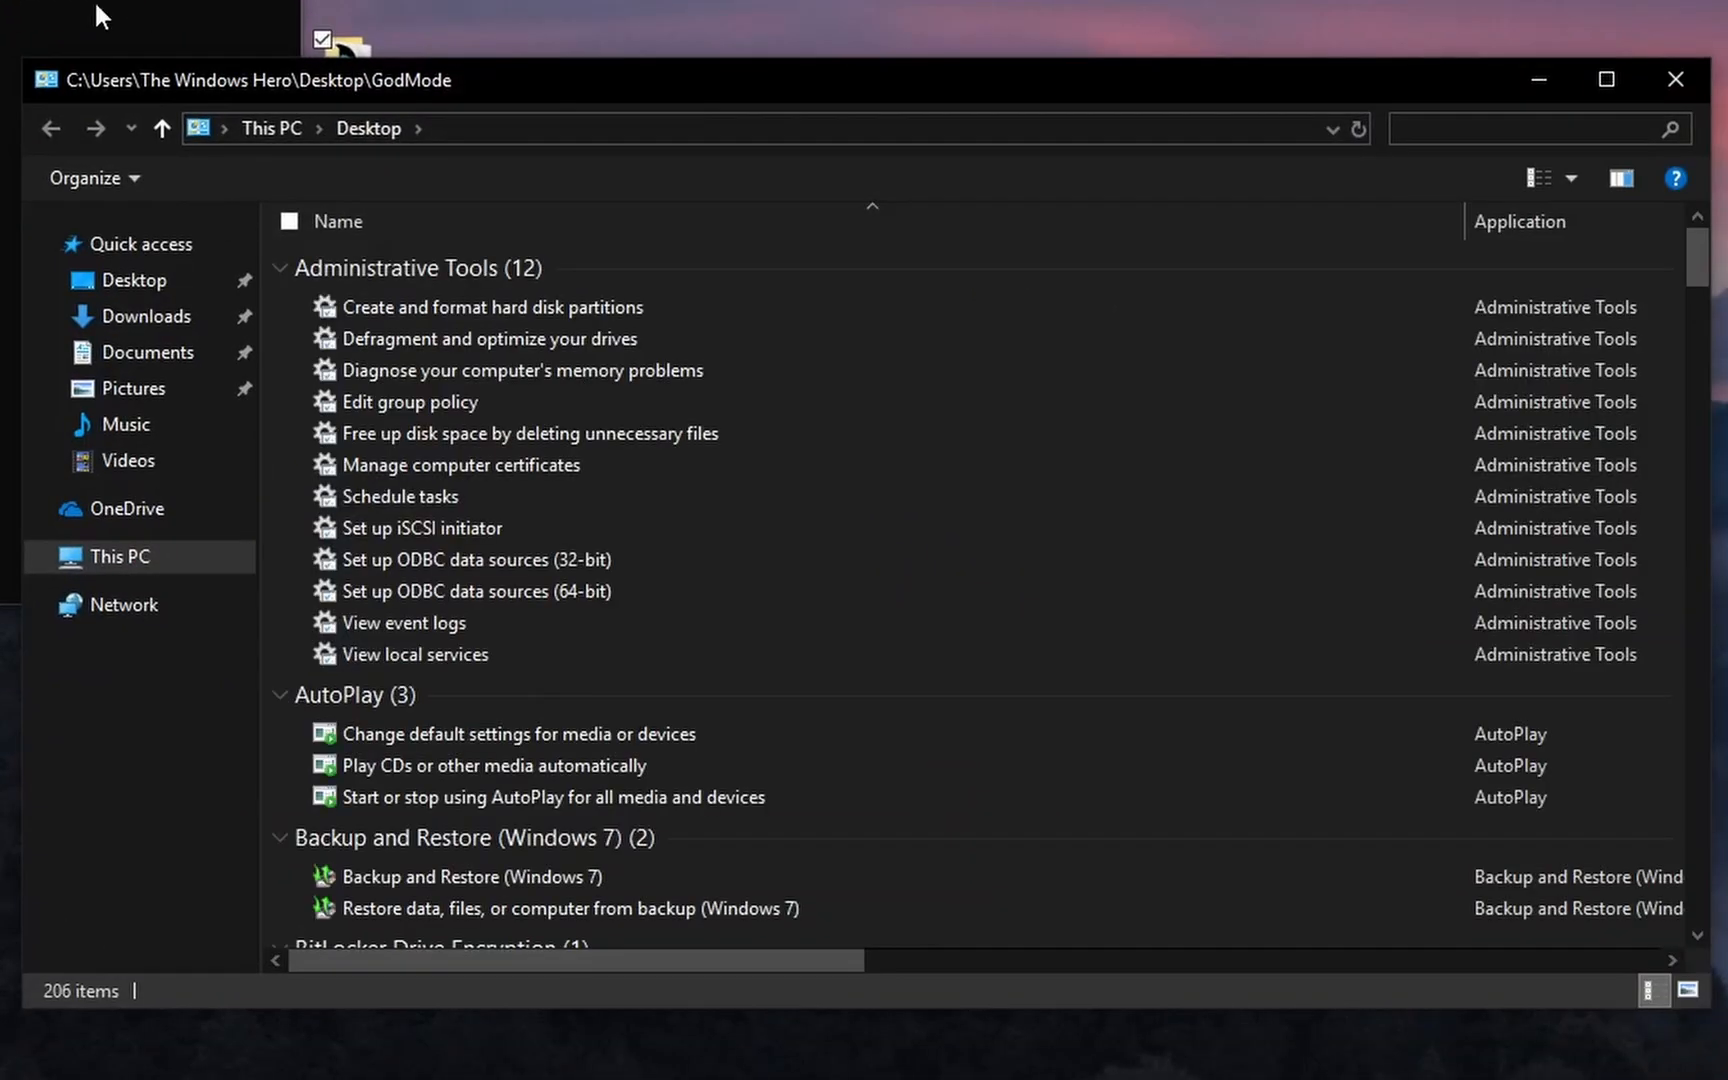
pyautogui.scroll(-3)
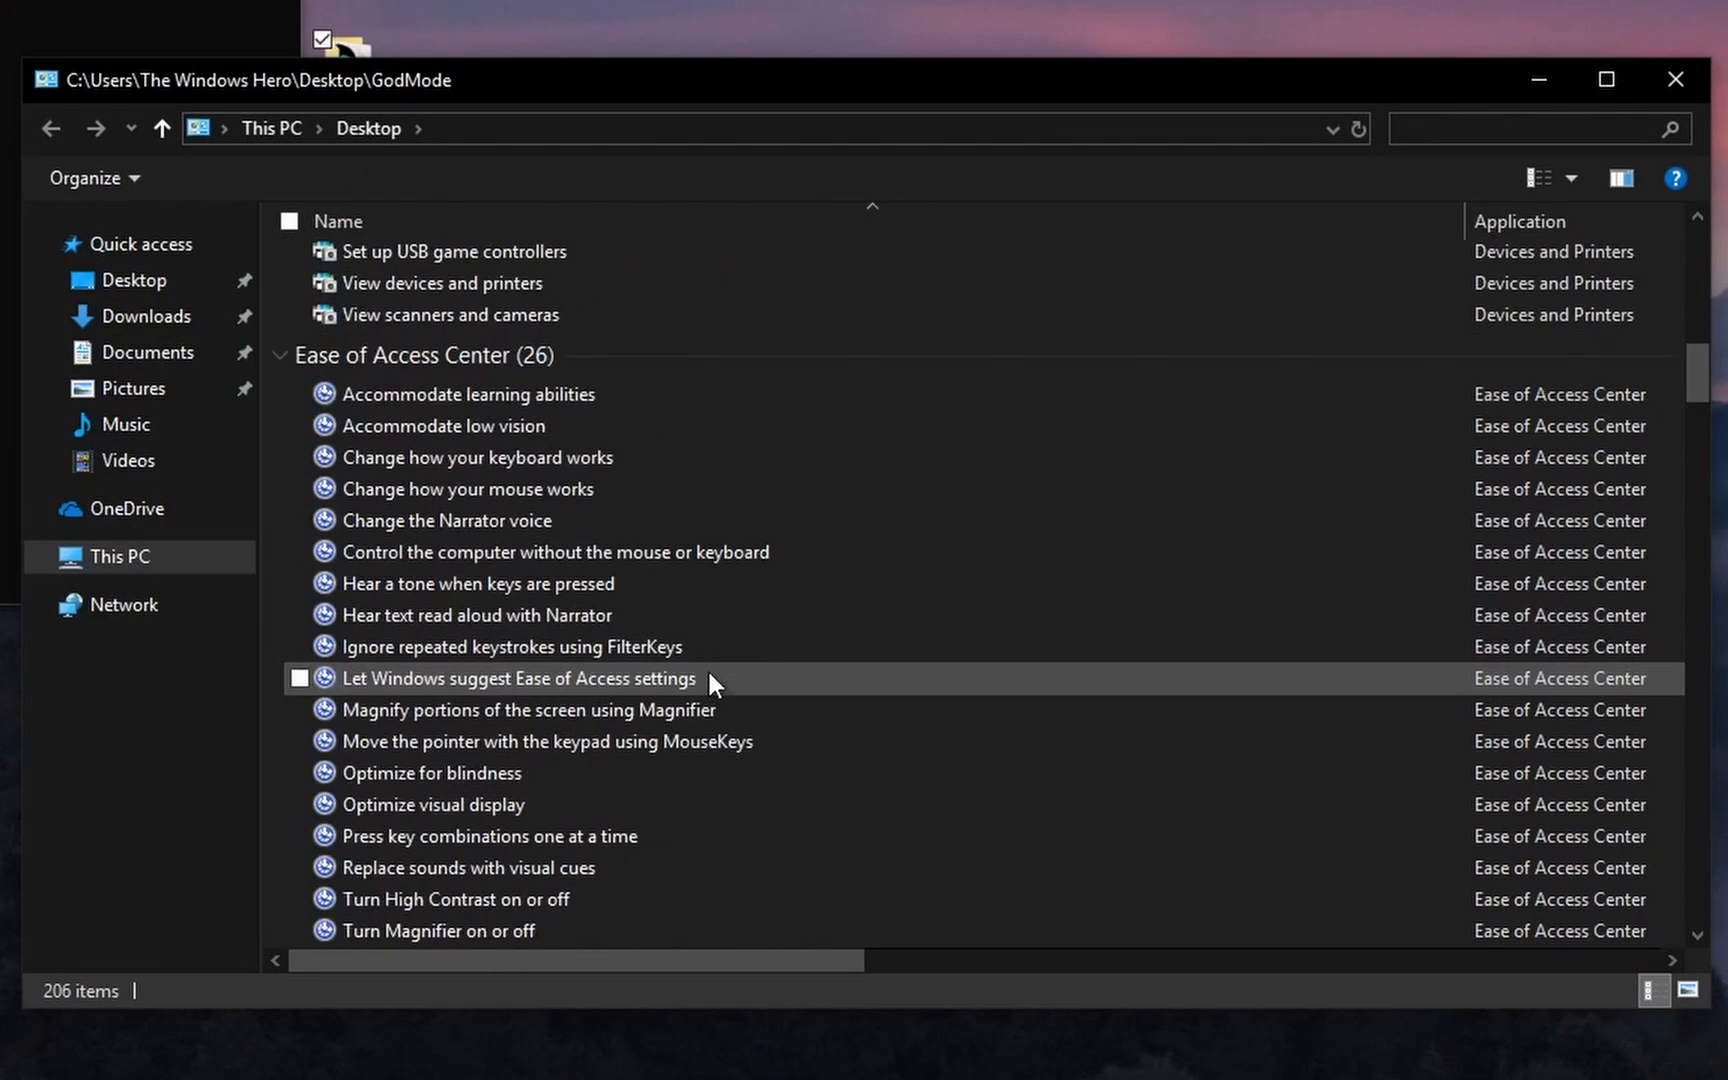
pyautogui.scroll(-3)
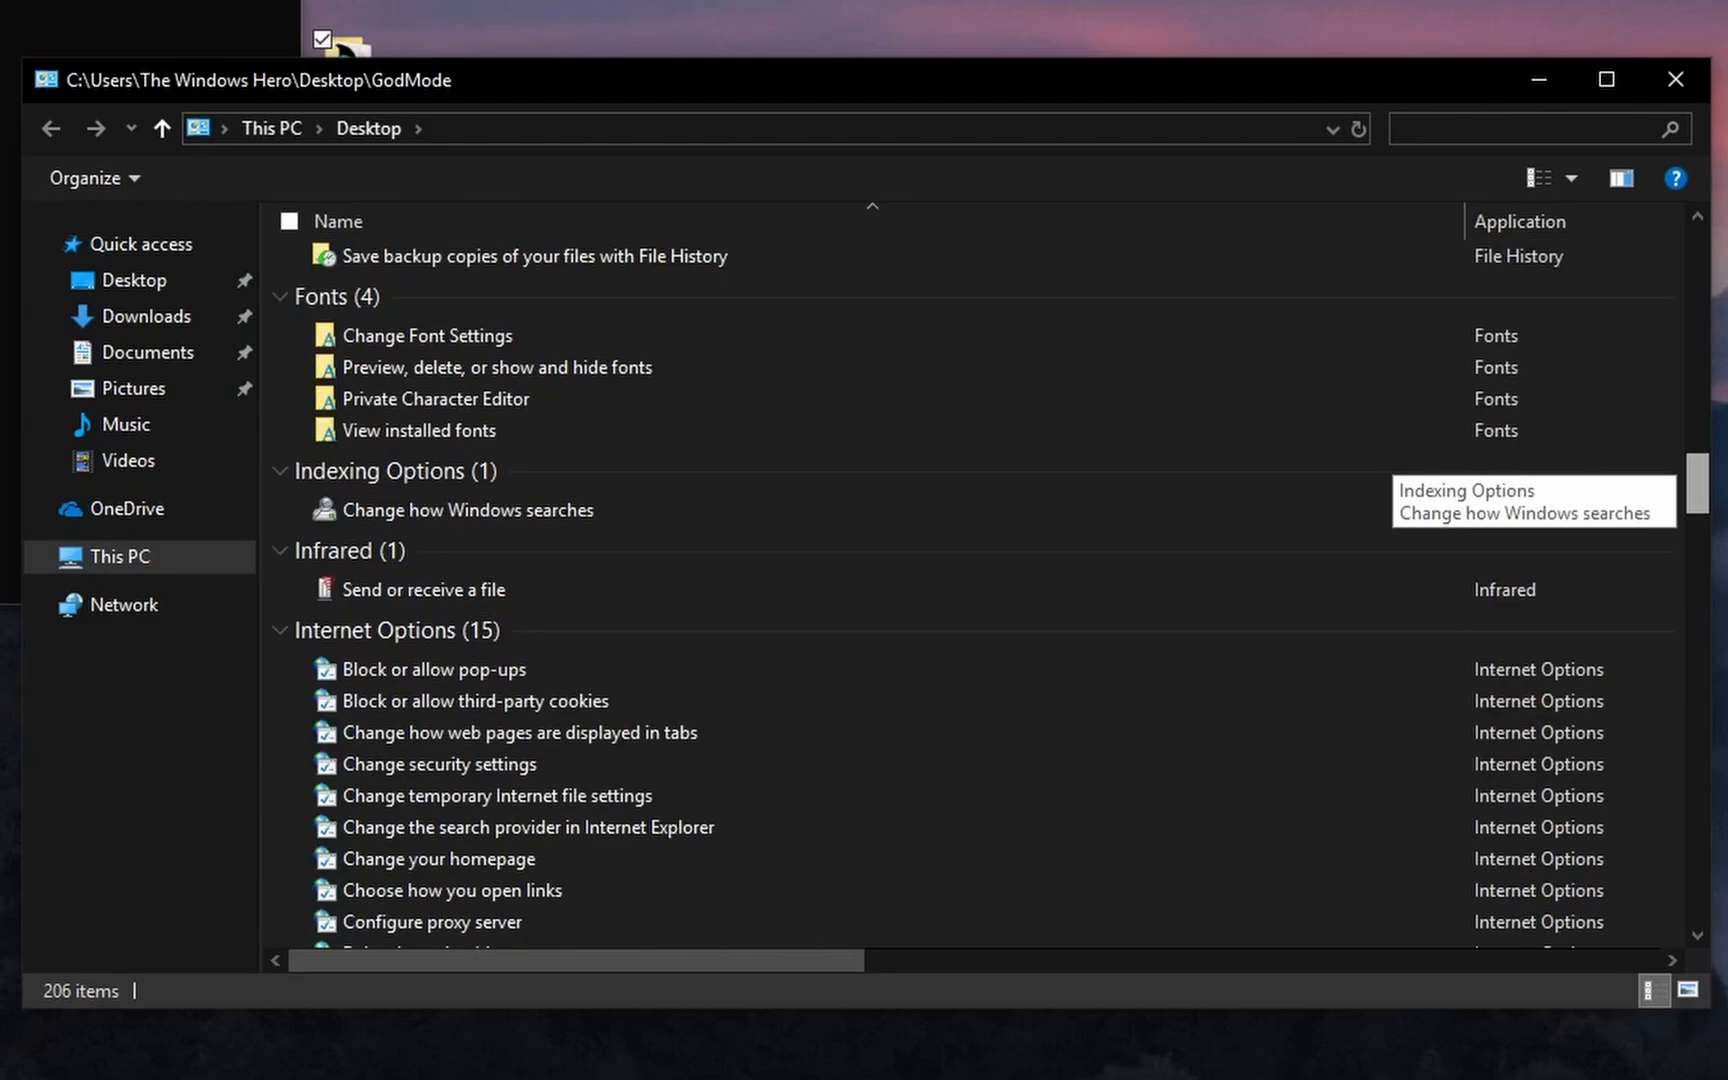
pyautogui.scroll(3)
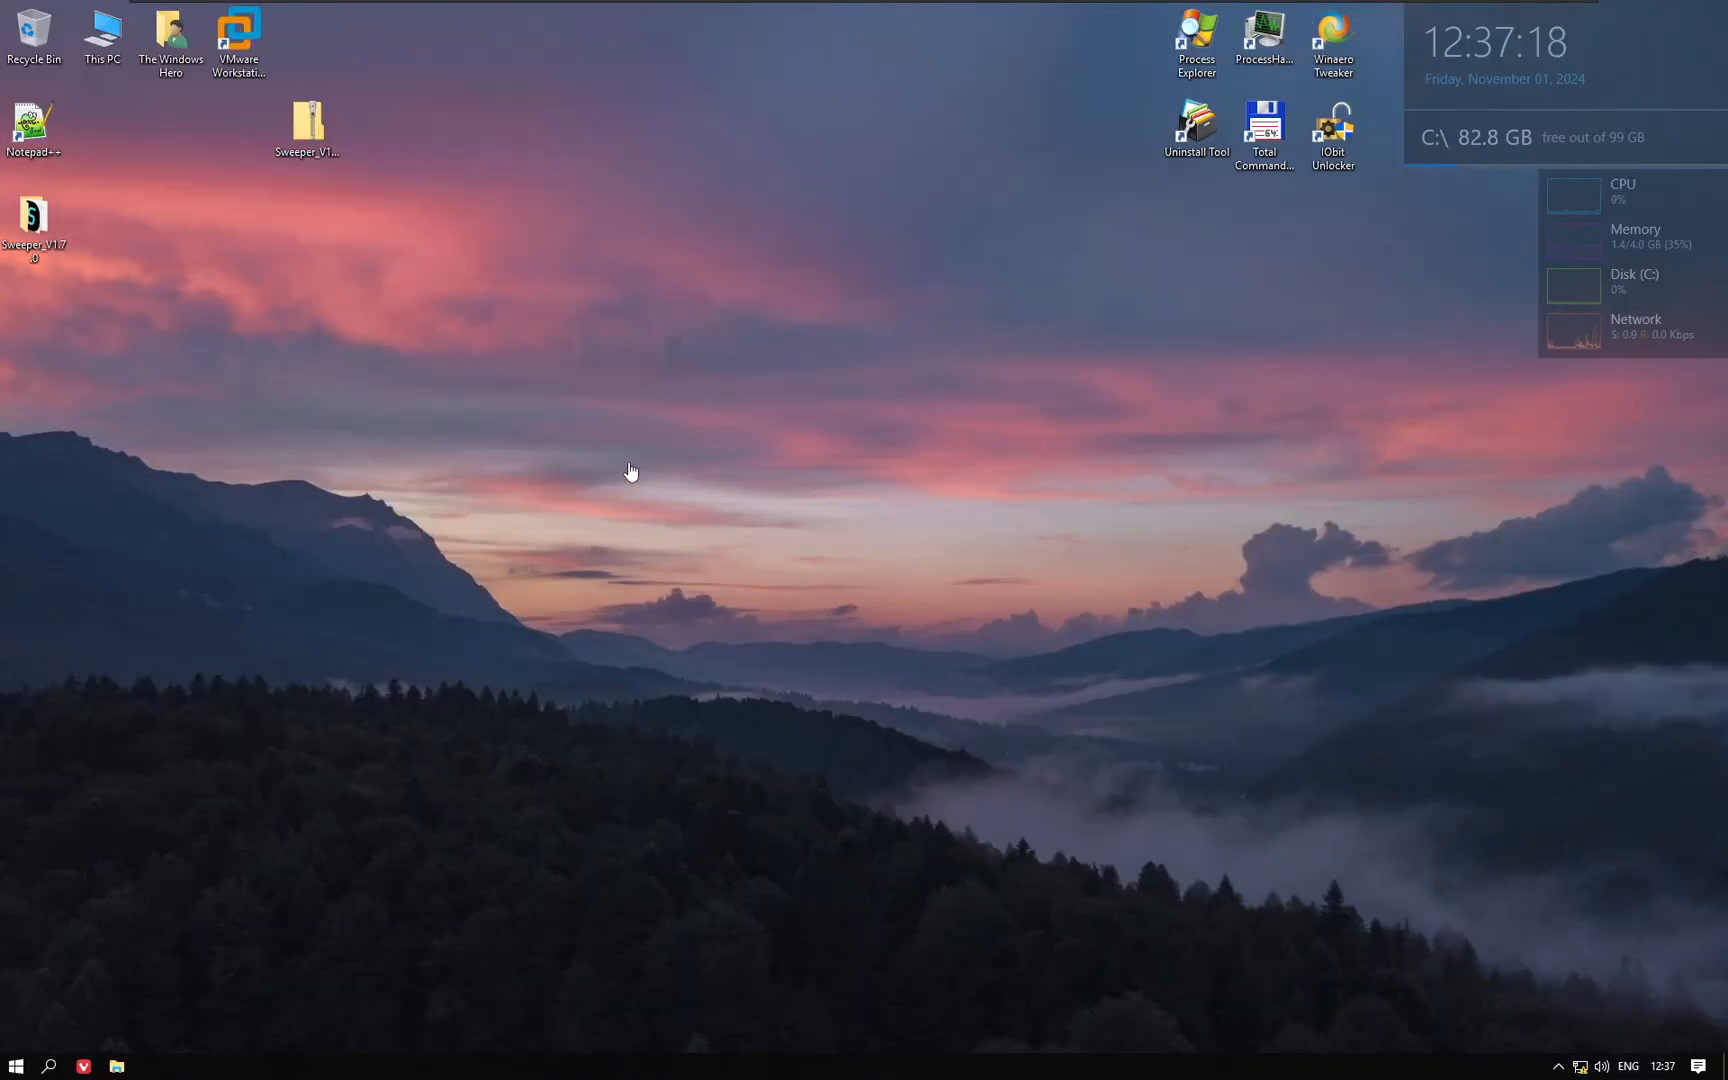
pyautogui.moveTo(788, 518)
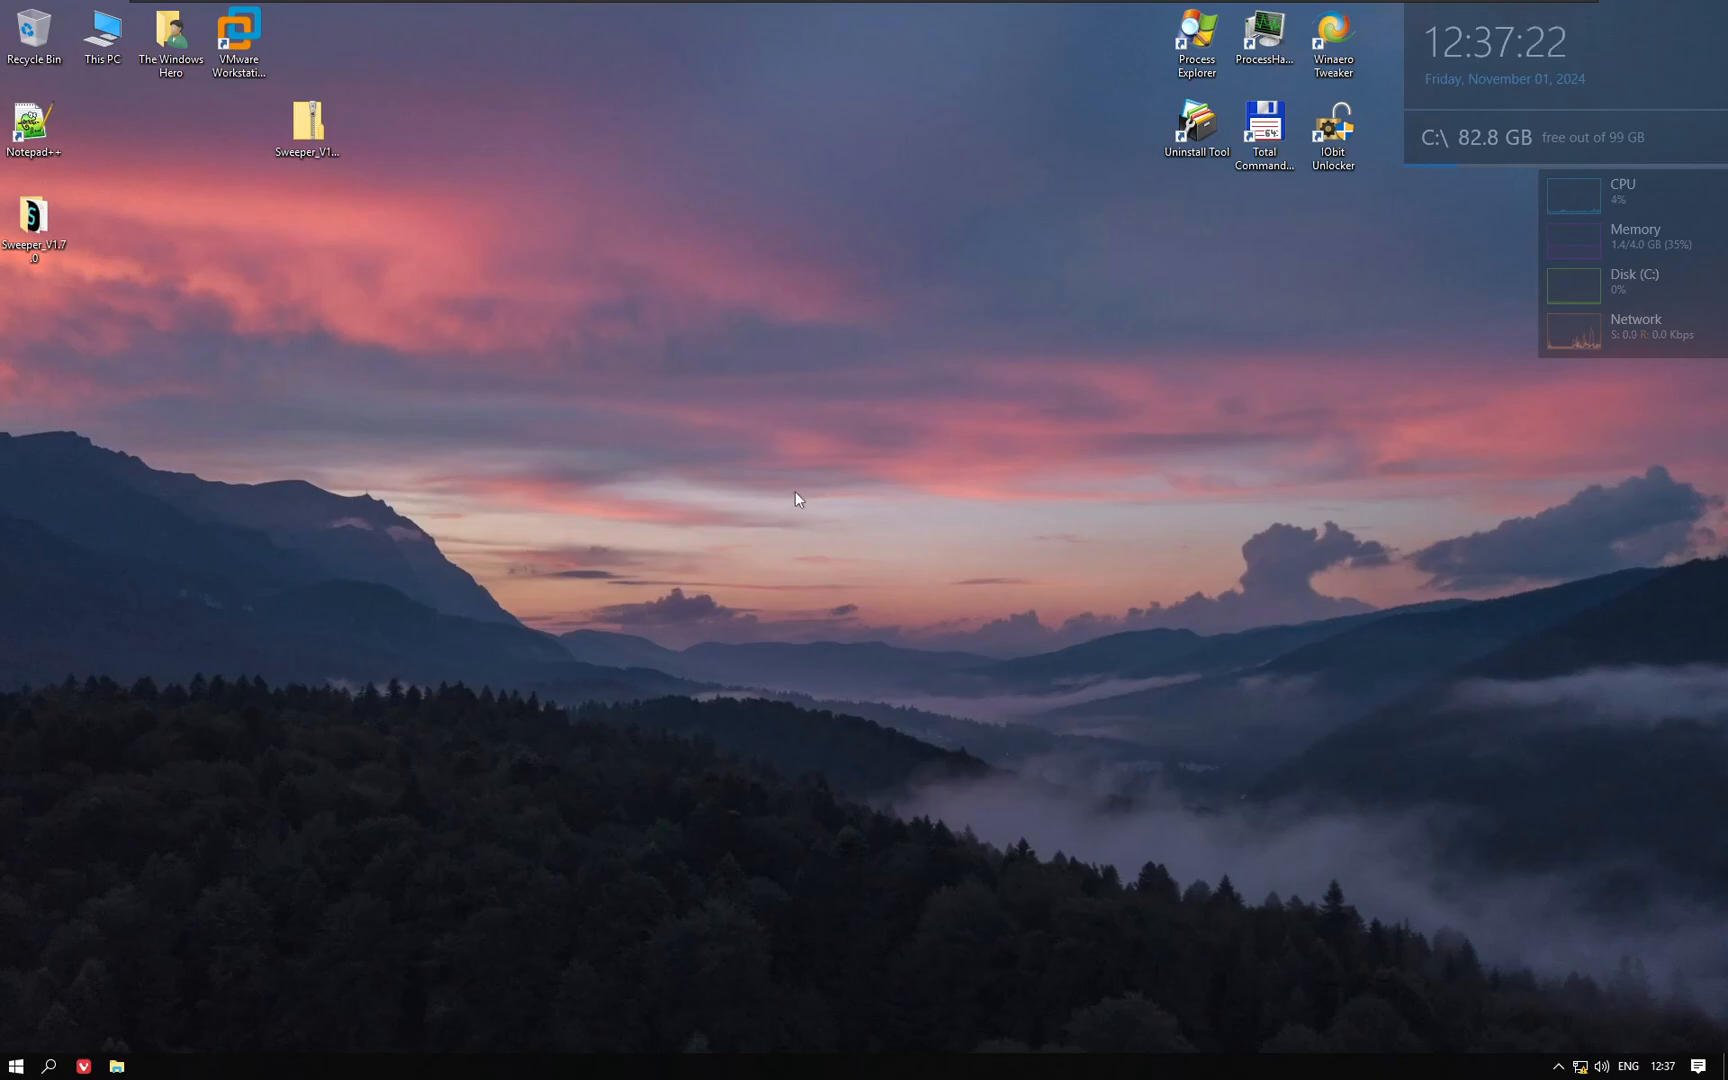
pyautogui.moveTo(604, 560)
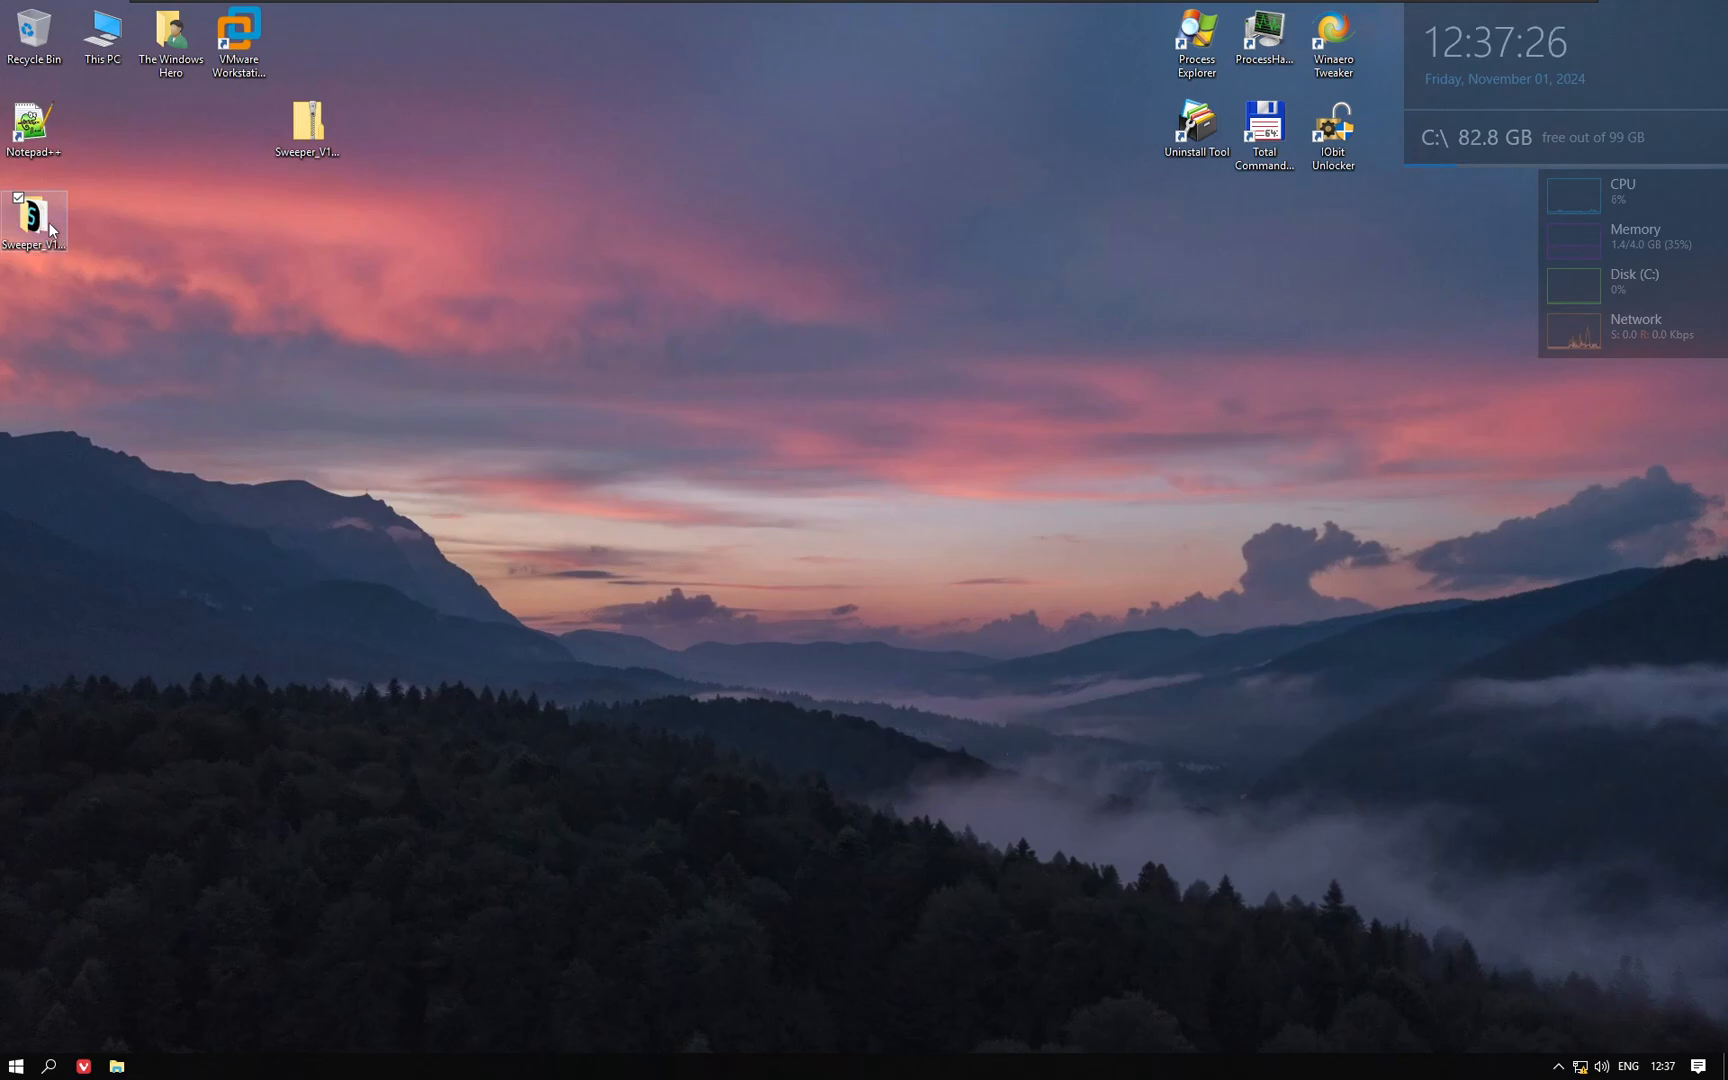
# Open config.ini from the Sweeper_V1.7.0 bin folder in Notepad.
pyautogui.doubleClick(33, 226)
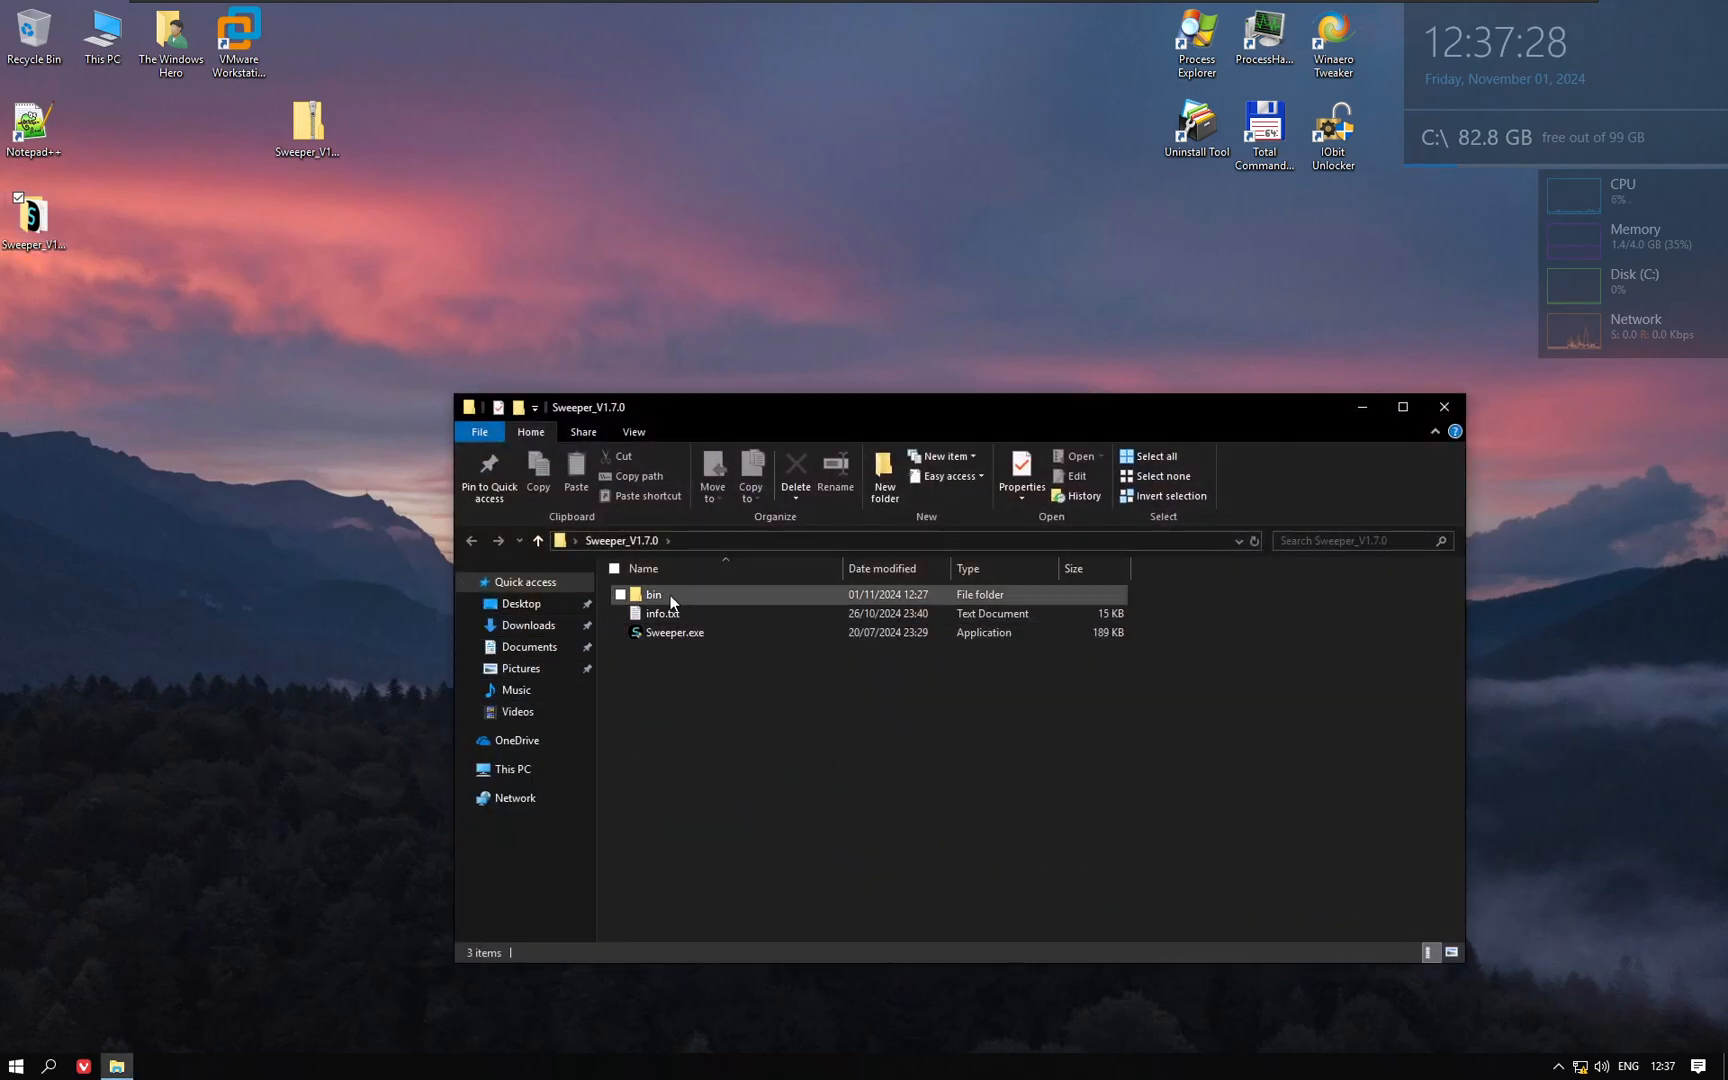
pyautogui.doubleClick(654, 594)
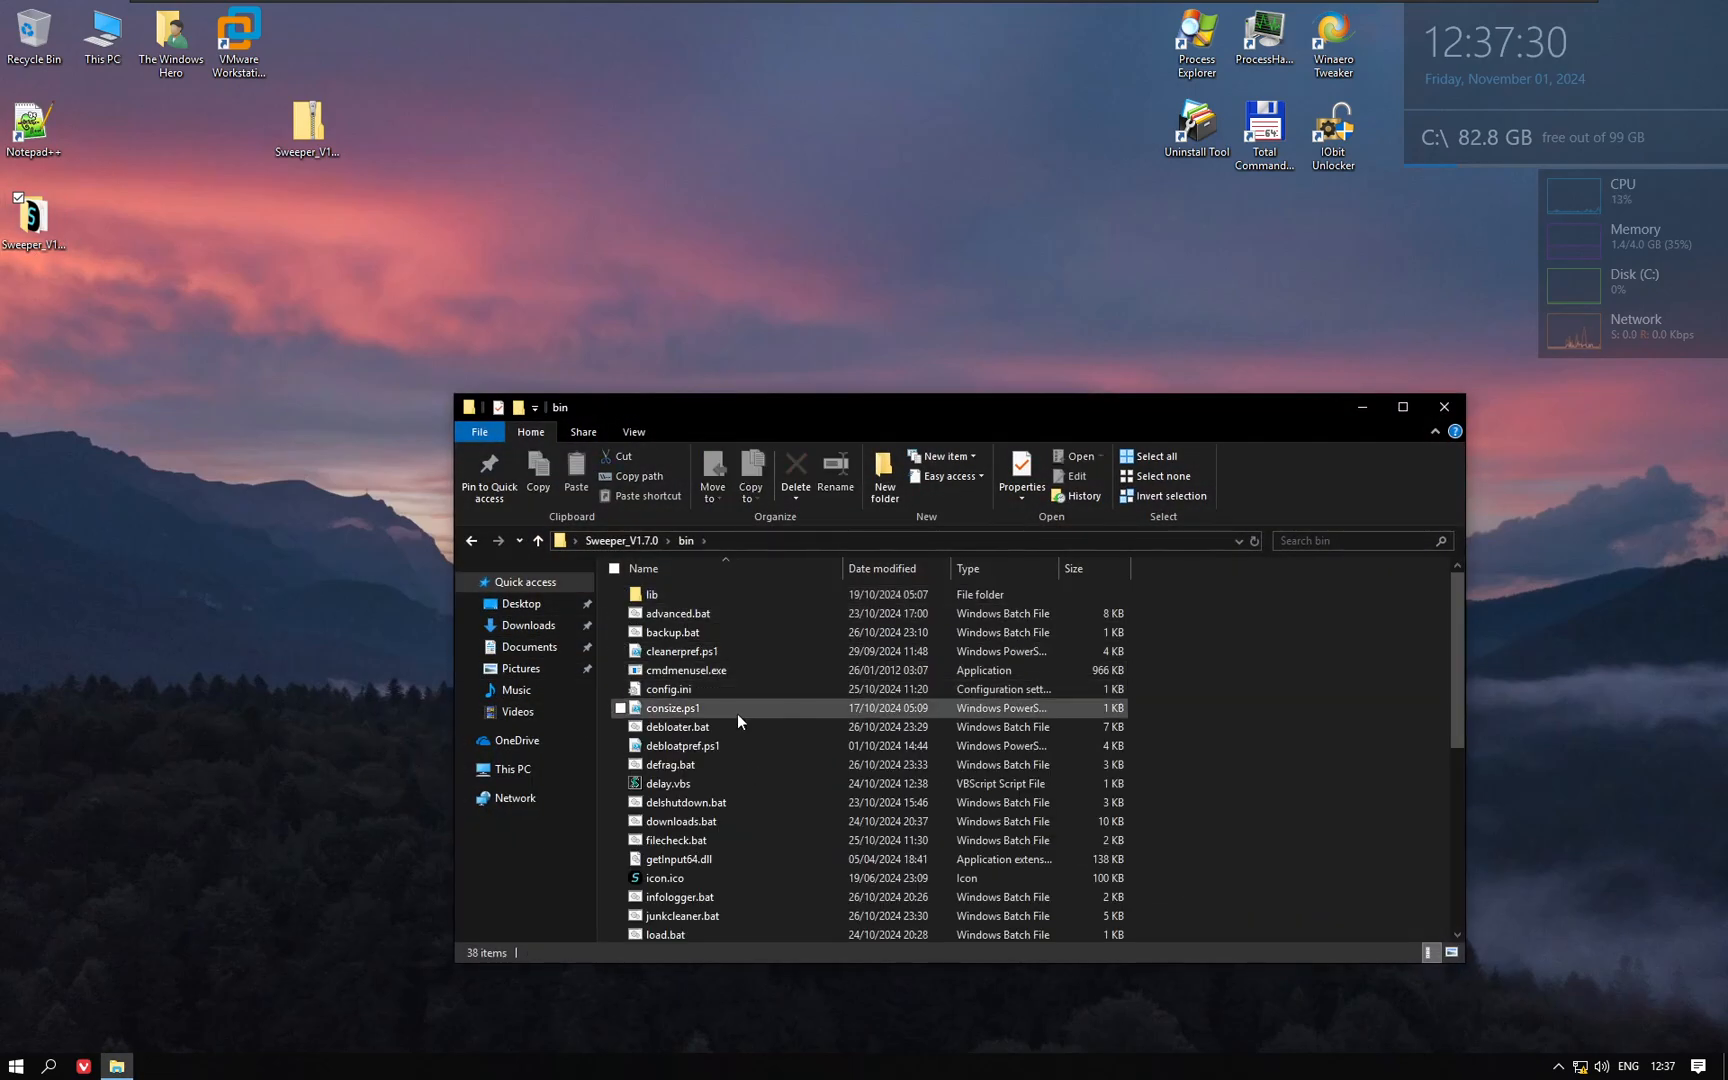
pyautogui.scroll(-3)
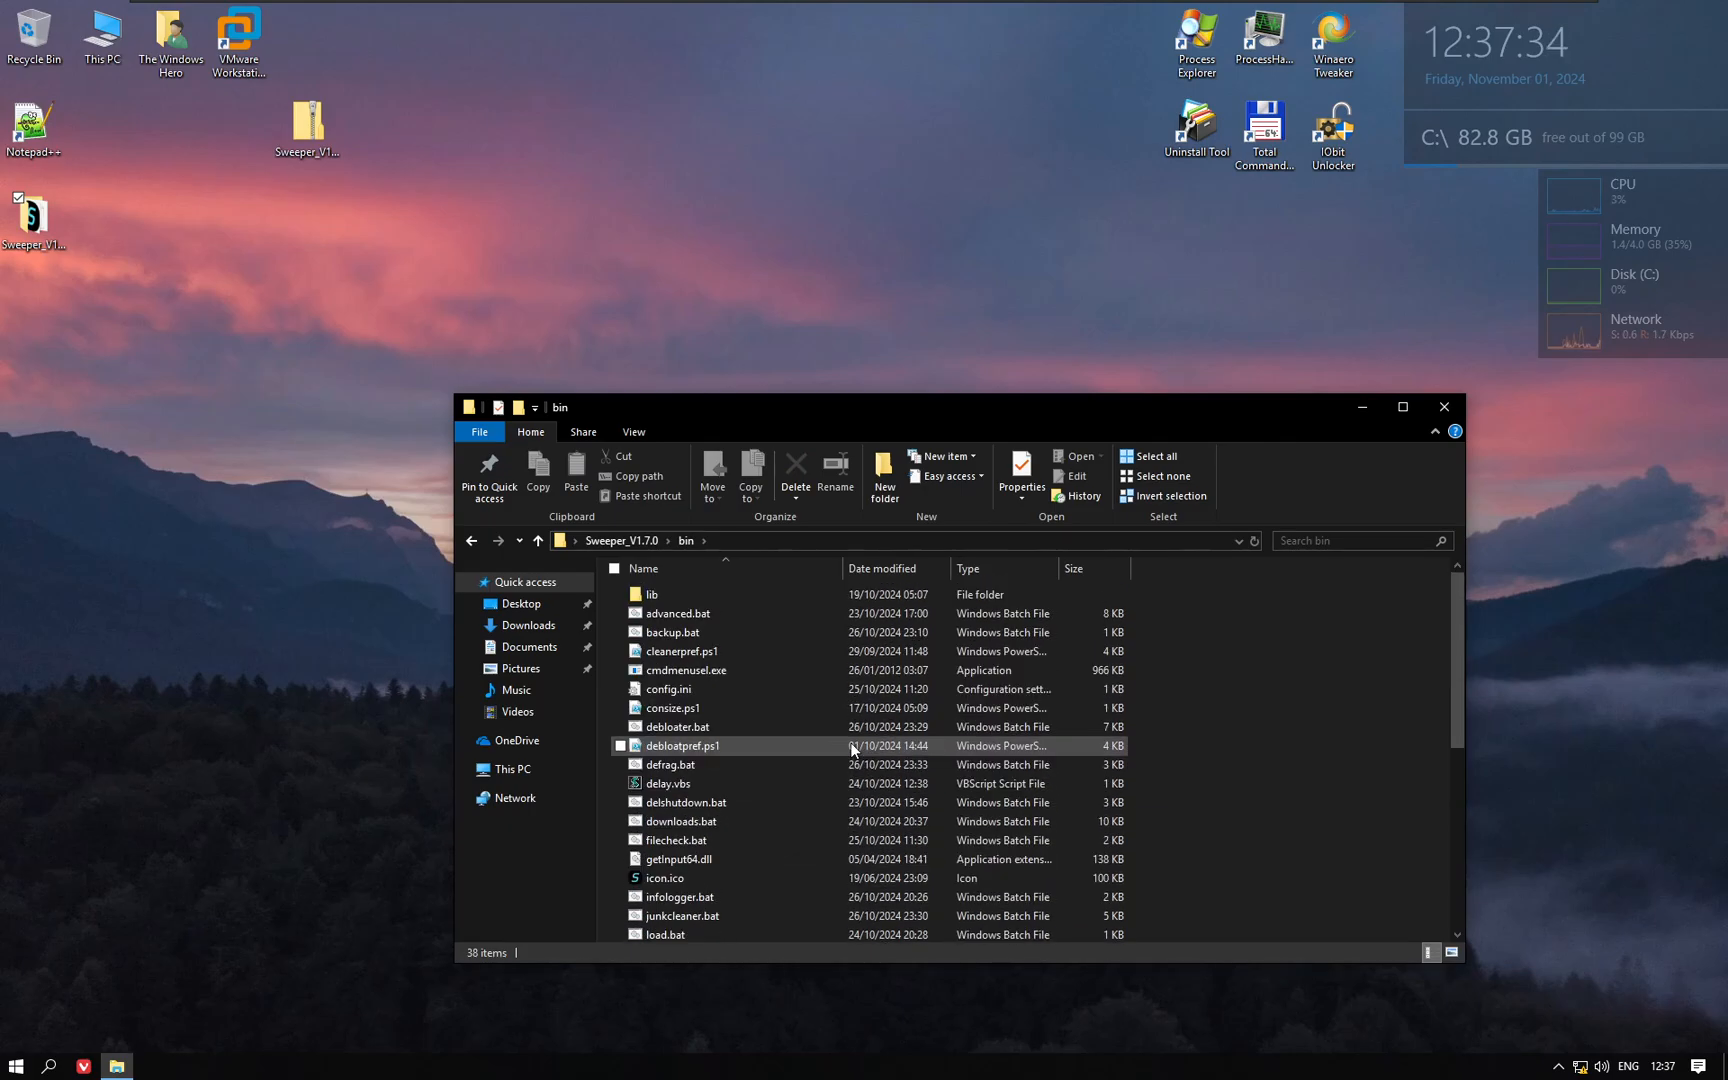
pyautogui.click(669, 689)
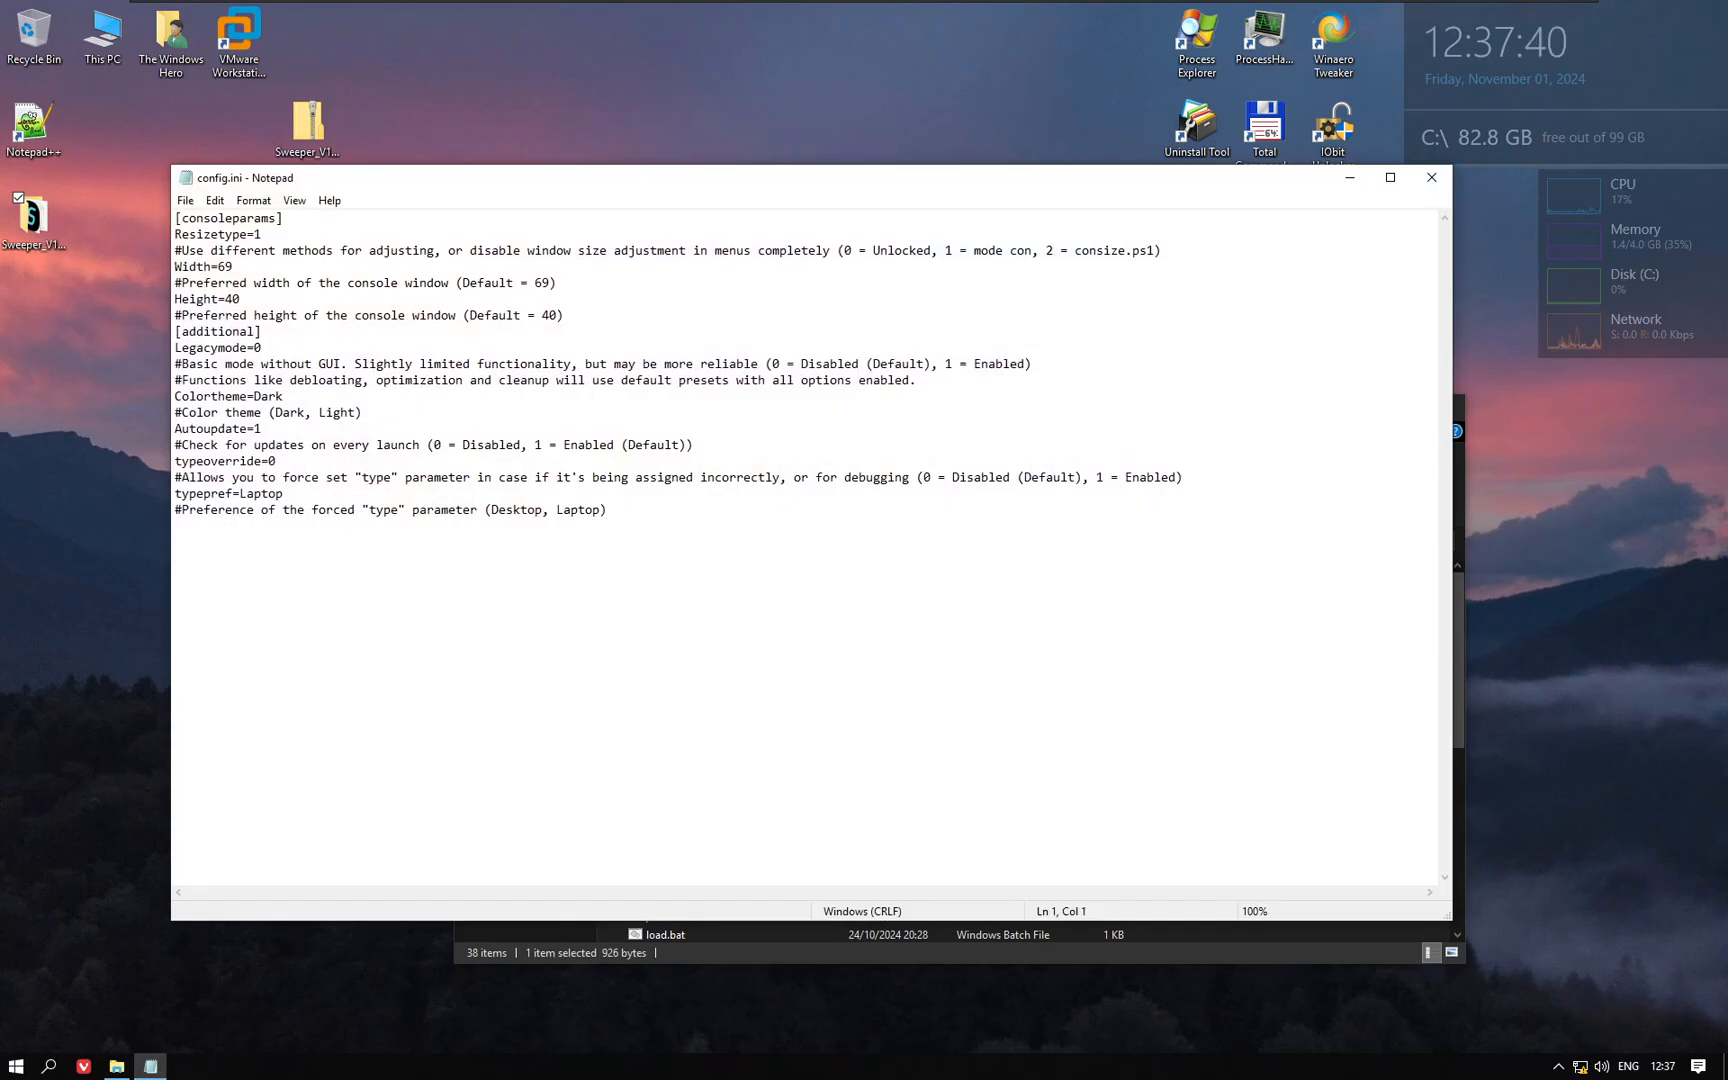
pyautogui.click(174, 525)
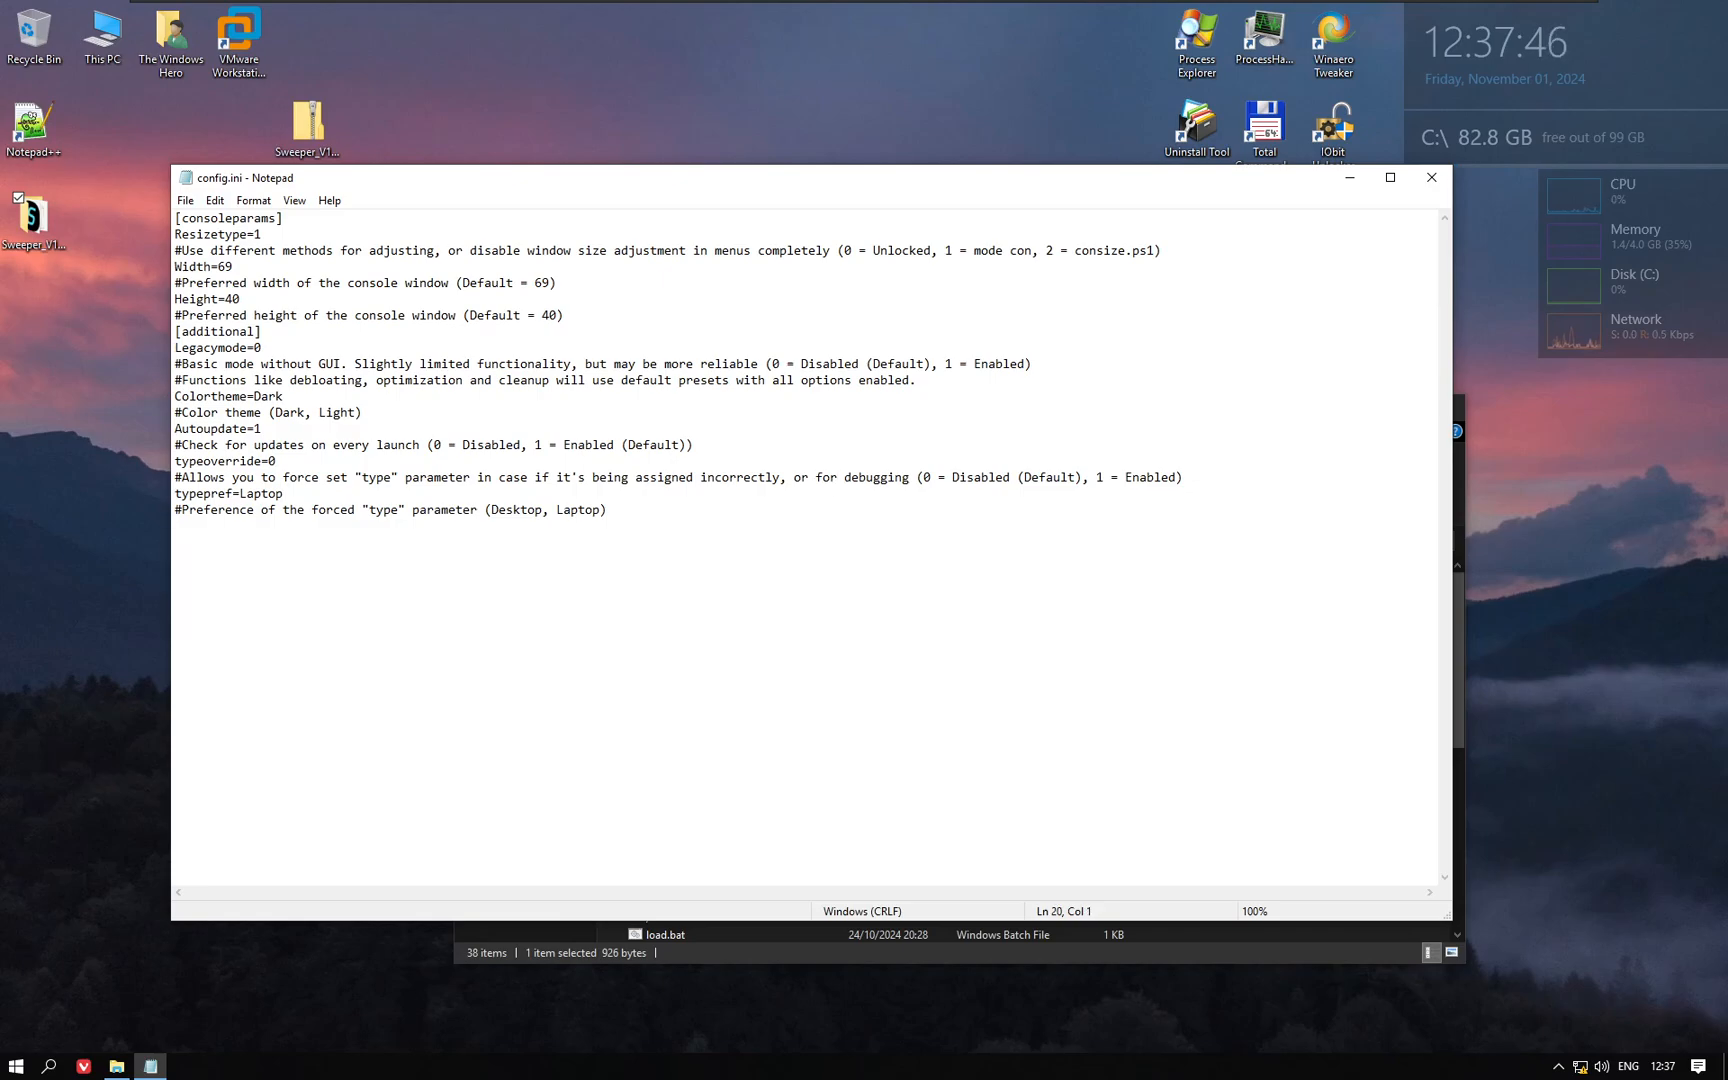
pyautogui.click(173, 525)
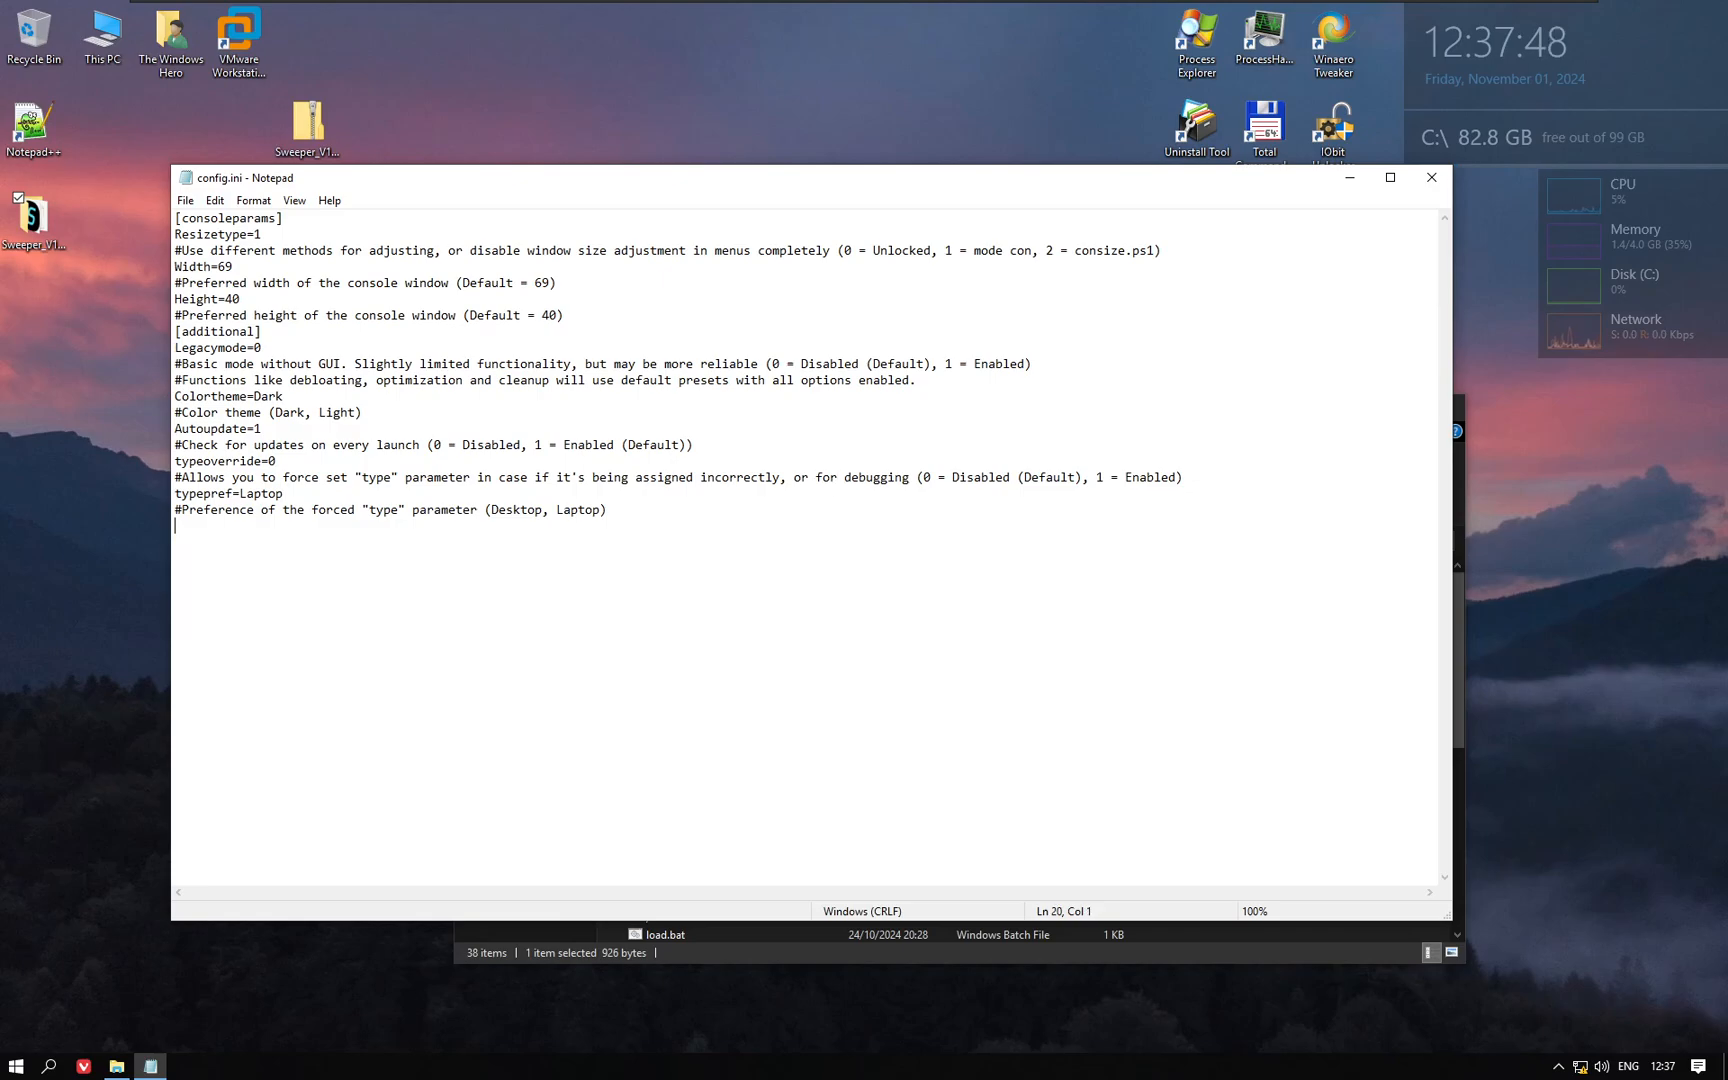
pyautogui.doubleClick(259, 493)
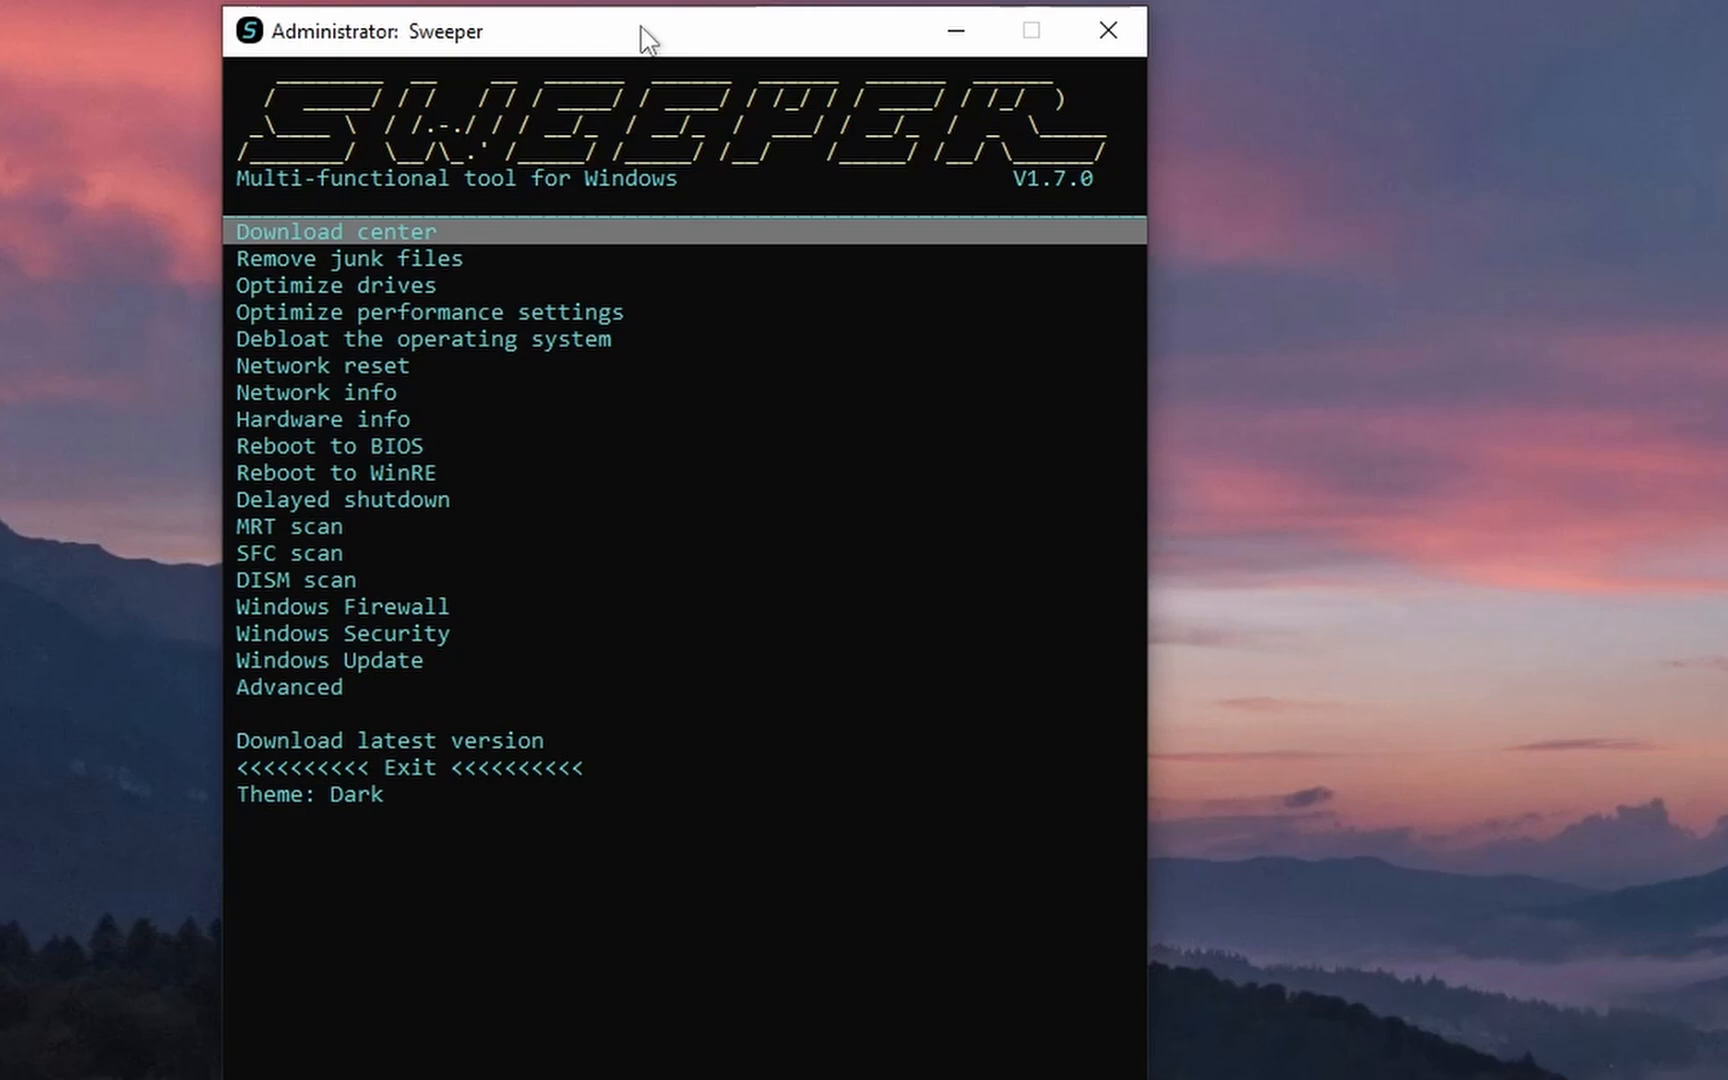
pyautogui.moveTo(557, 53)
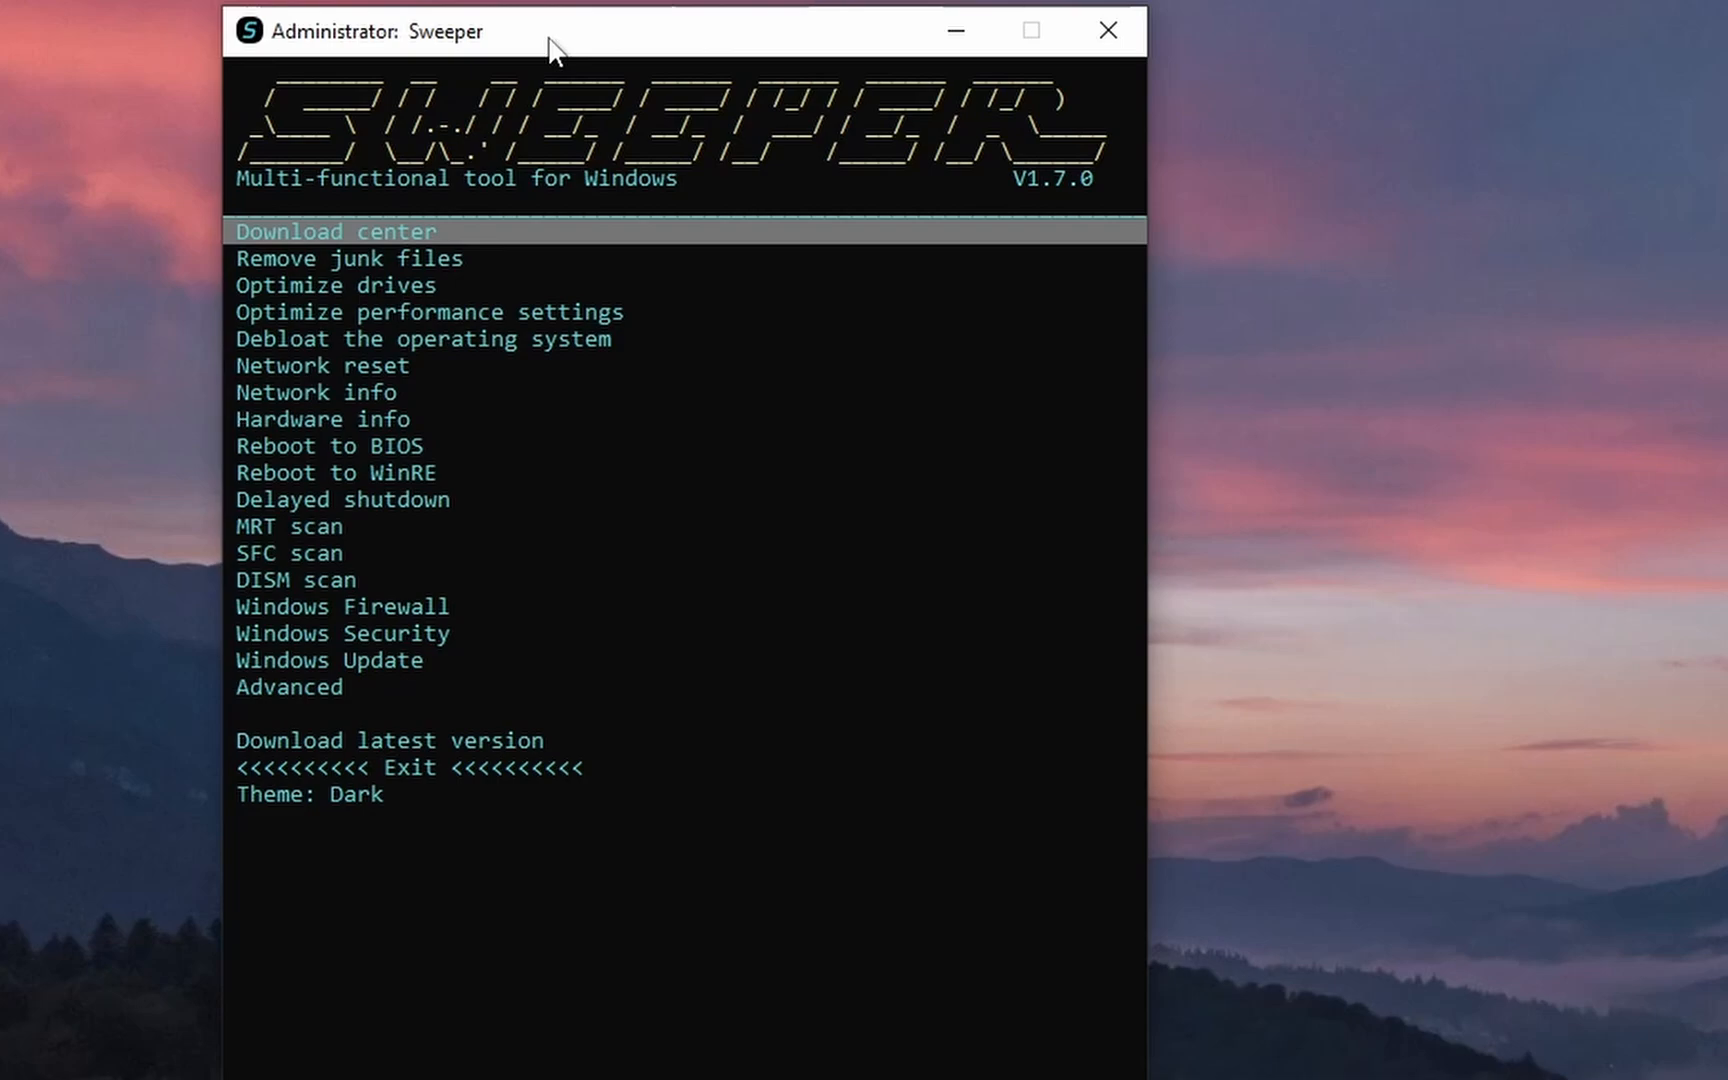
pyautogui.moveTo(518, 47)
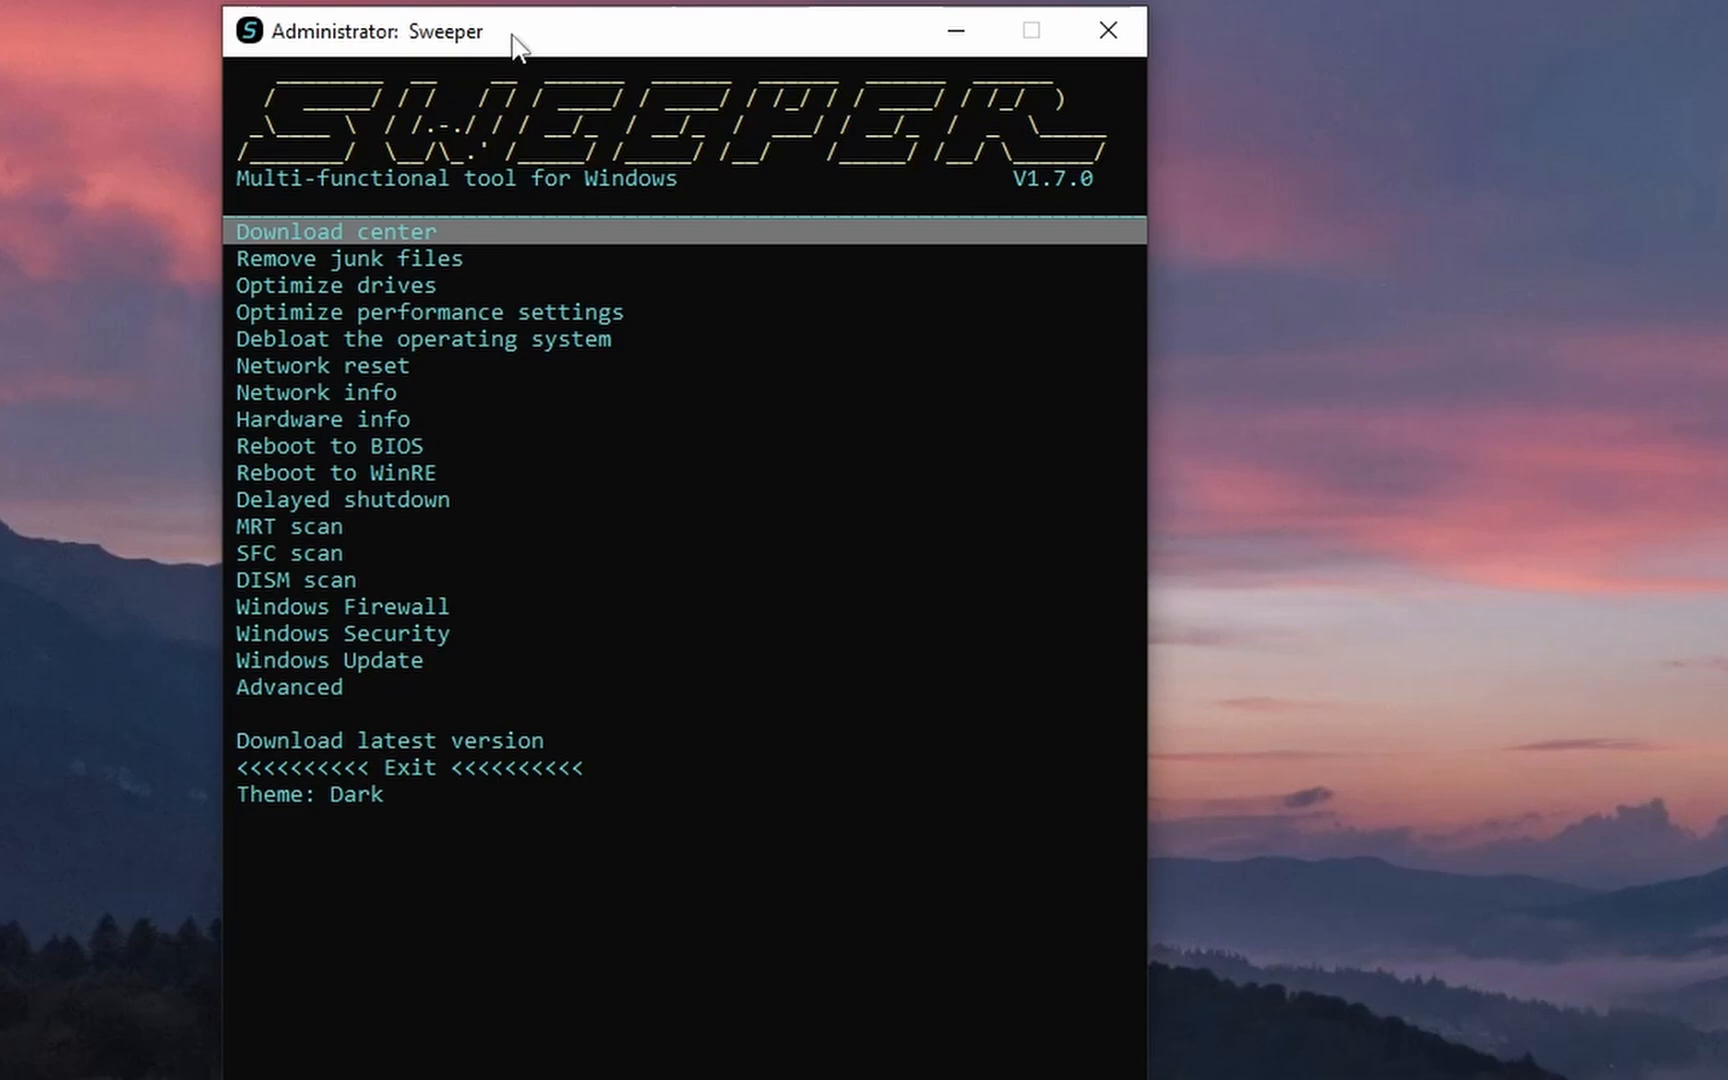